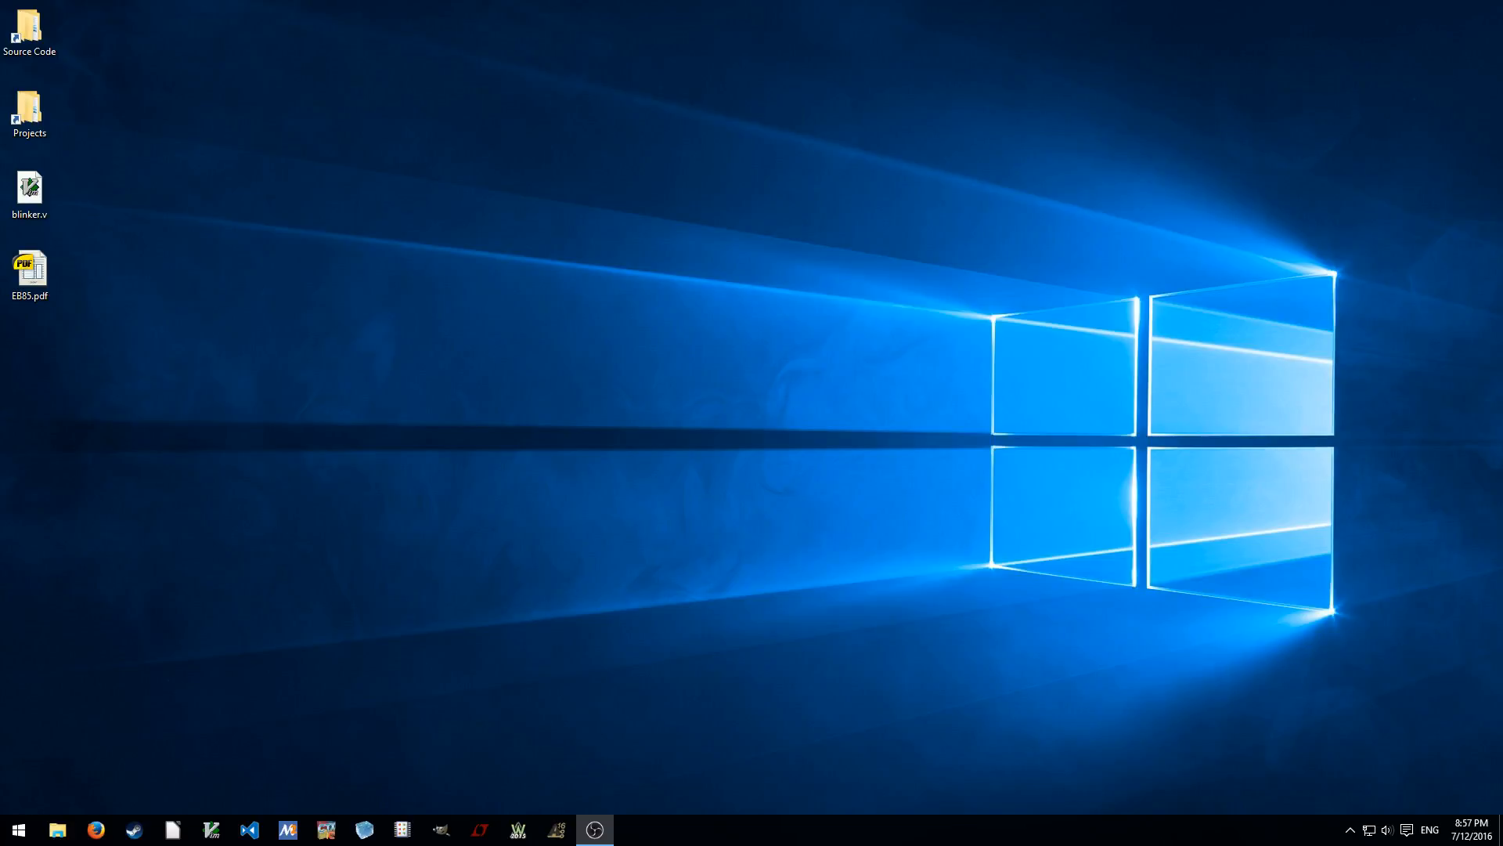
{"action": "mouse_move", "coordinate": [820, 581]}
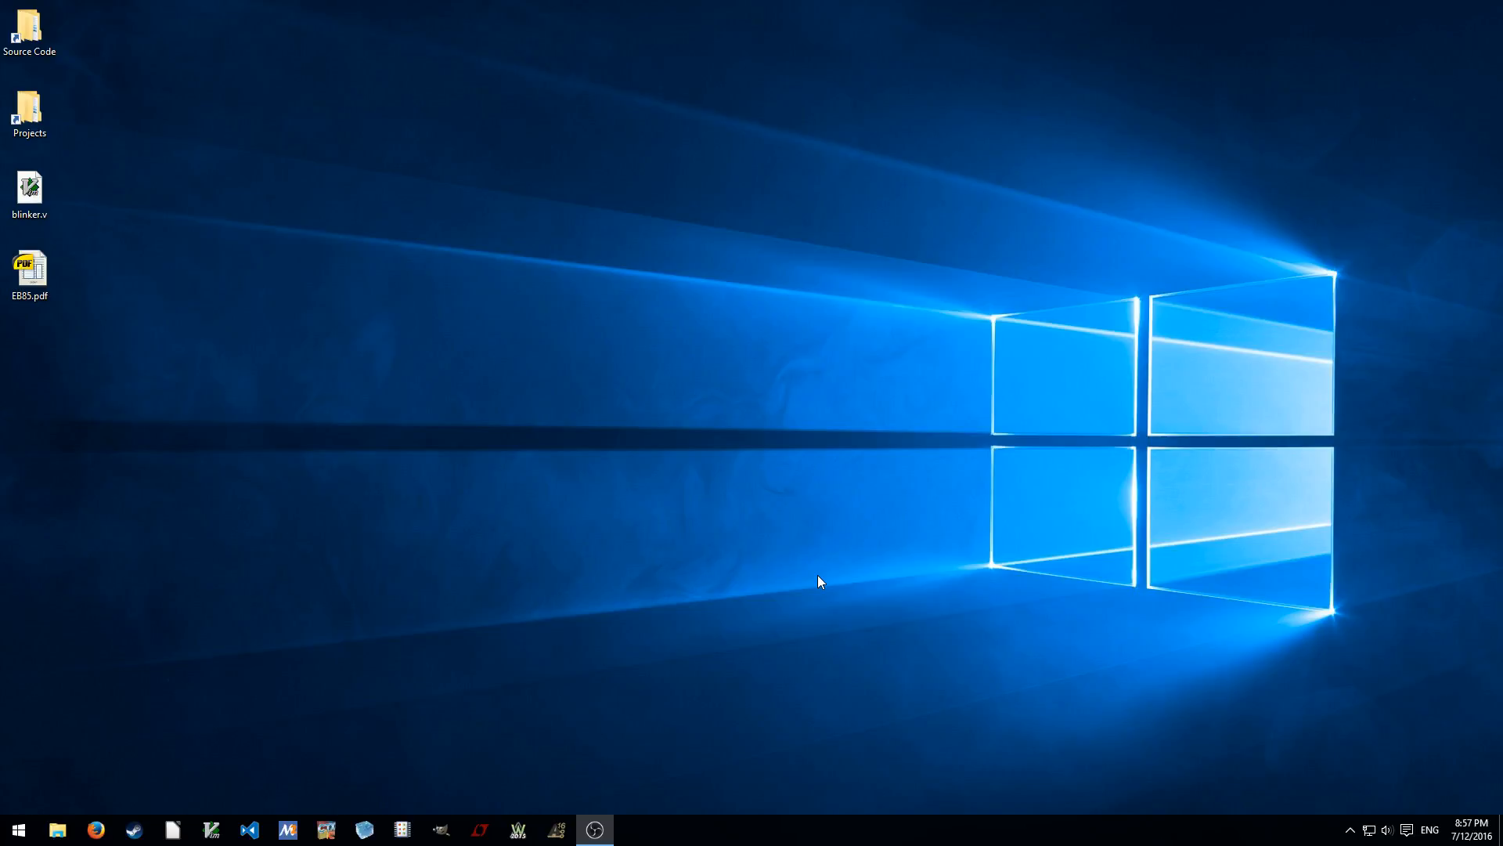
{"action": "mouse_move", "coordinate": [776, 572]}
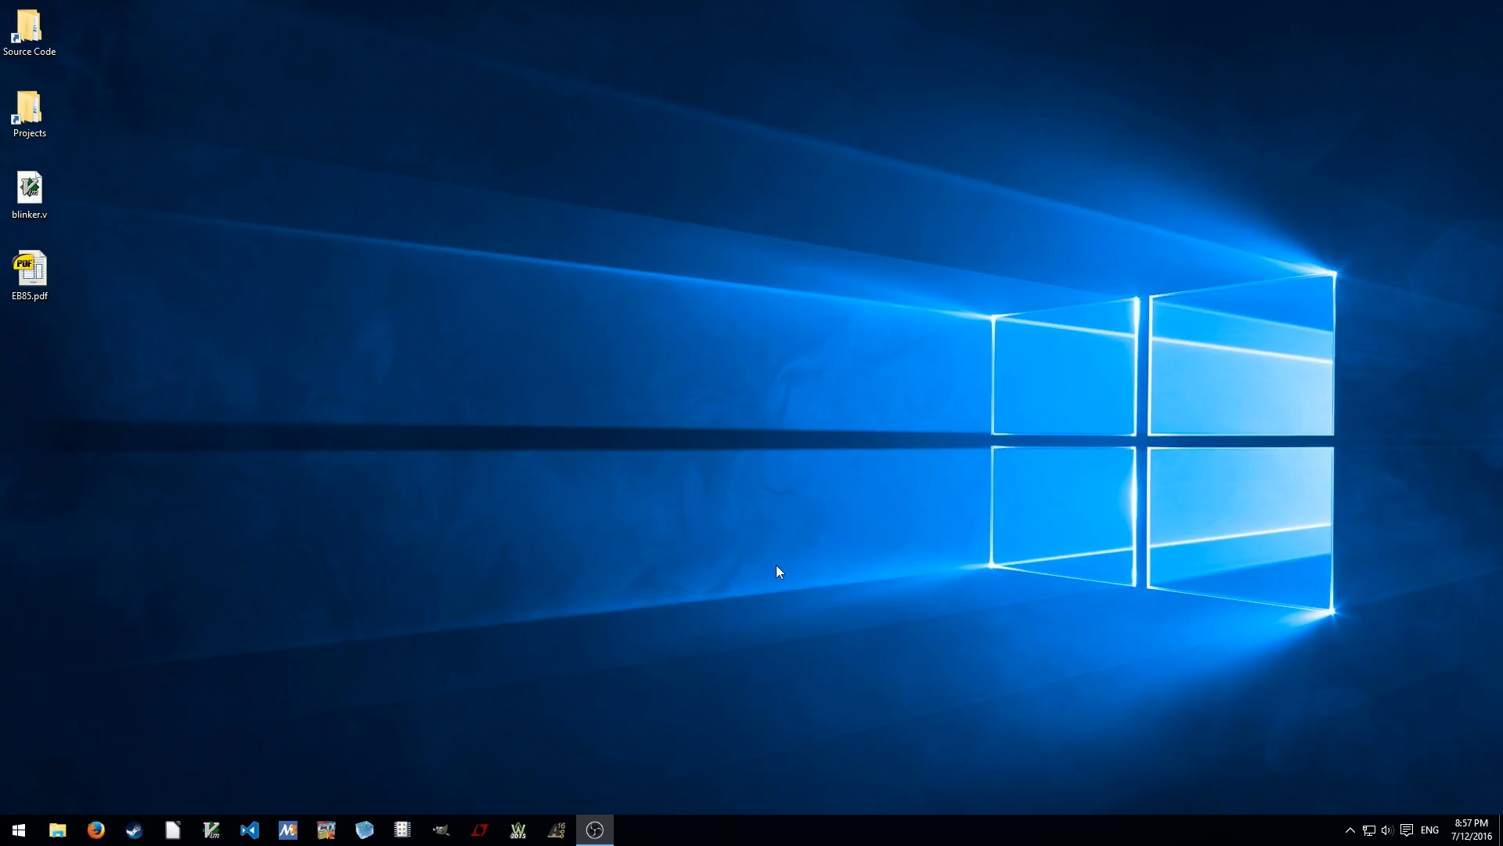
{"action": "mouse_move", "coordinate": [780, 586]}
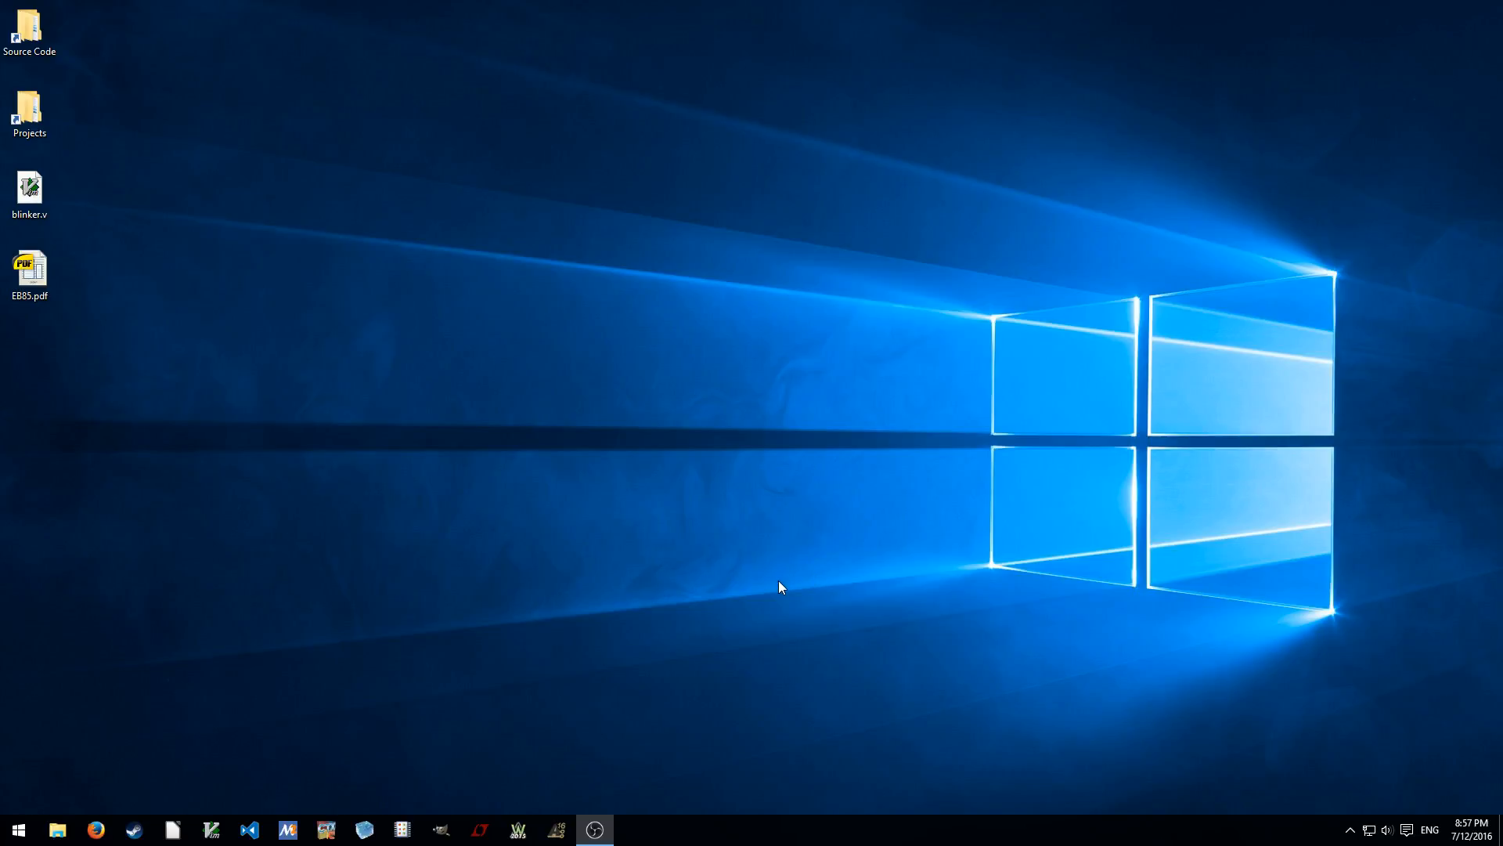
{"action": "mouse_move", "coordinate": [78, 243]}
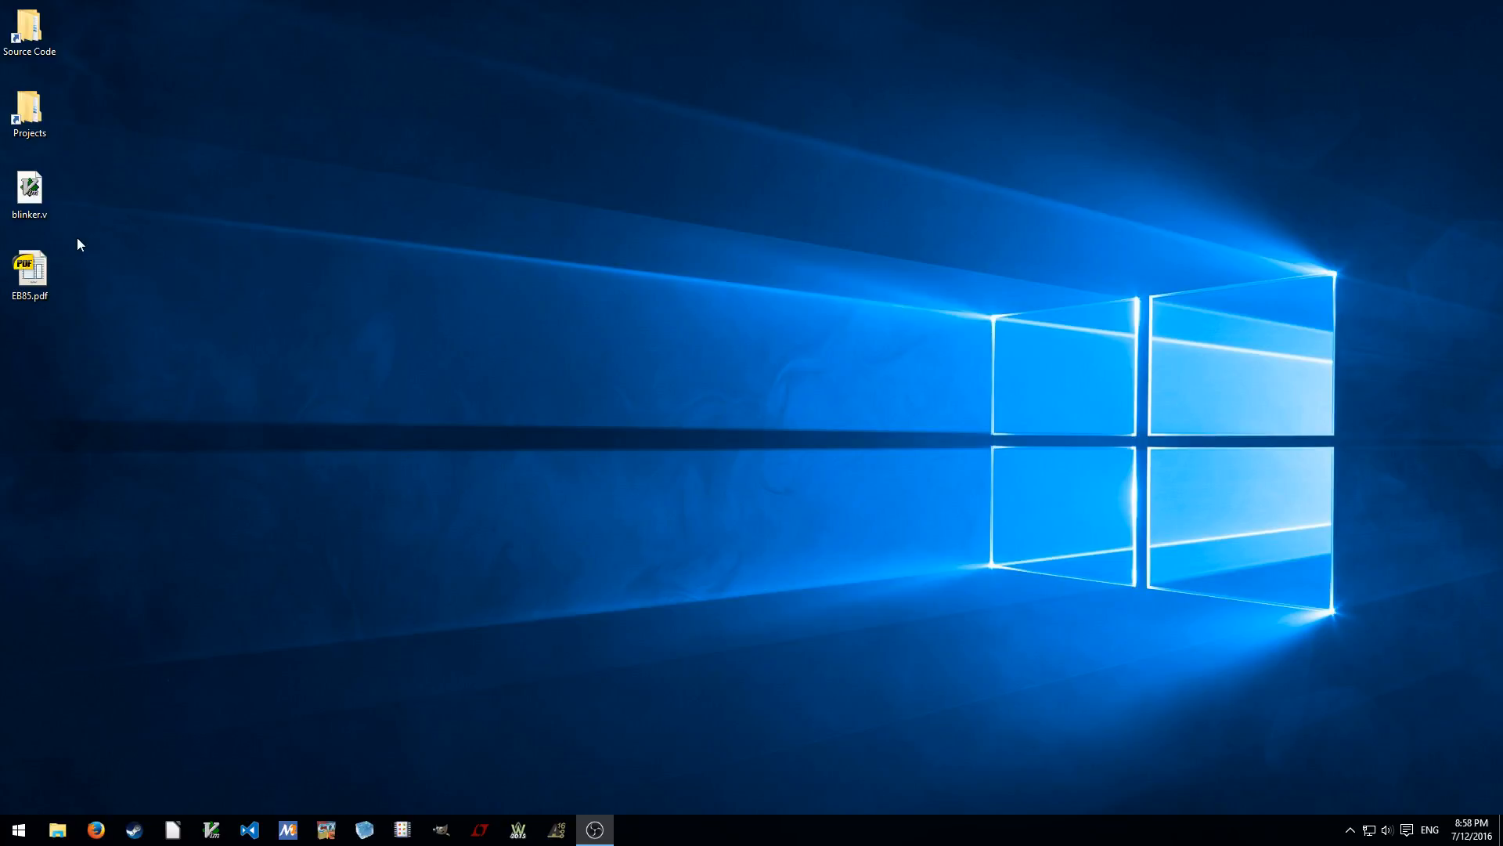
Open the EB85.pdf iCE40HX-8K breakout board guide in SumatraPDF and view its cover
{"action": "left_click", "coordinate": [29, 268]}
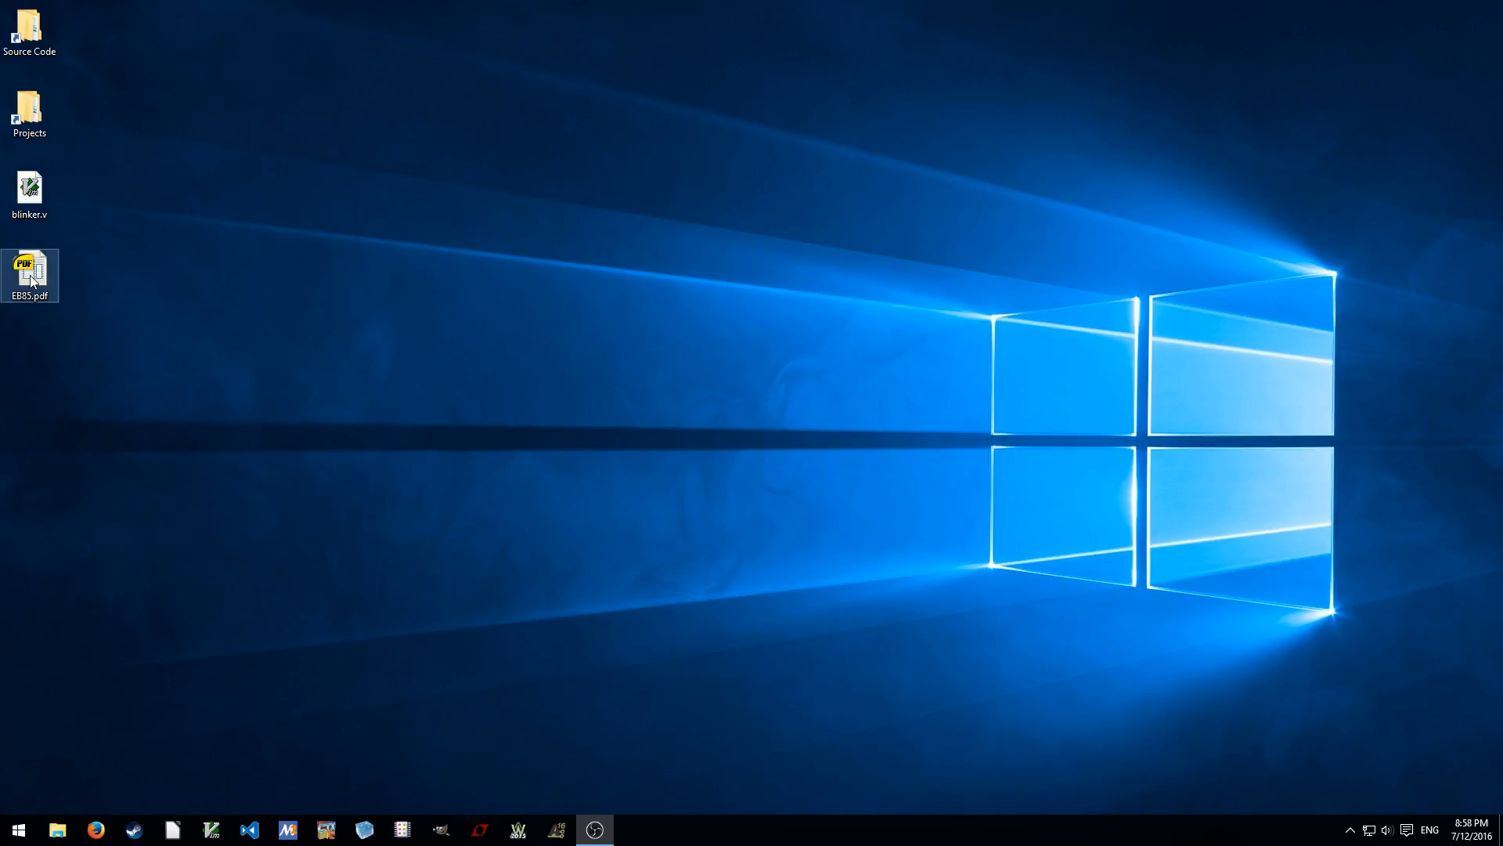
{"action": "double_click", "coordinate": [30, 269]}
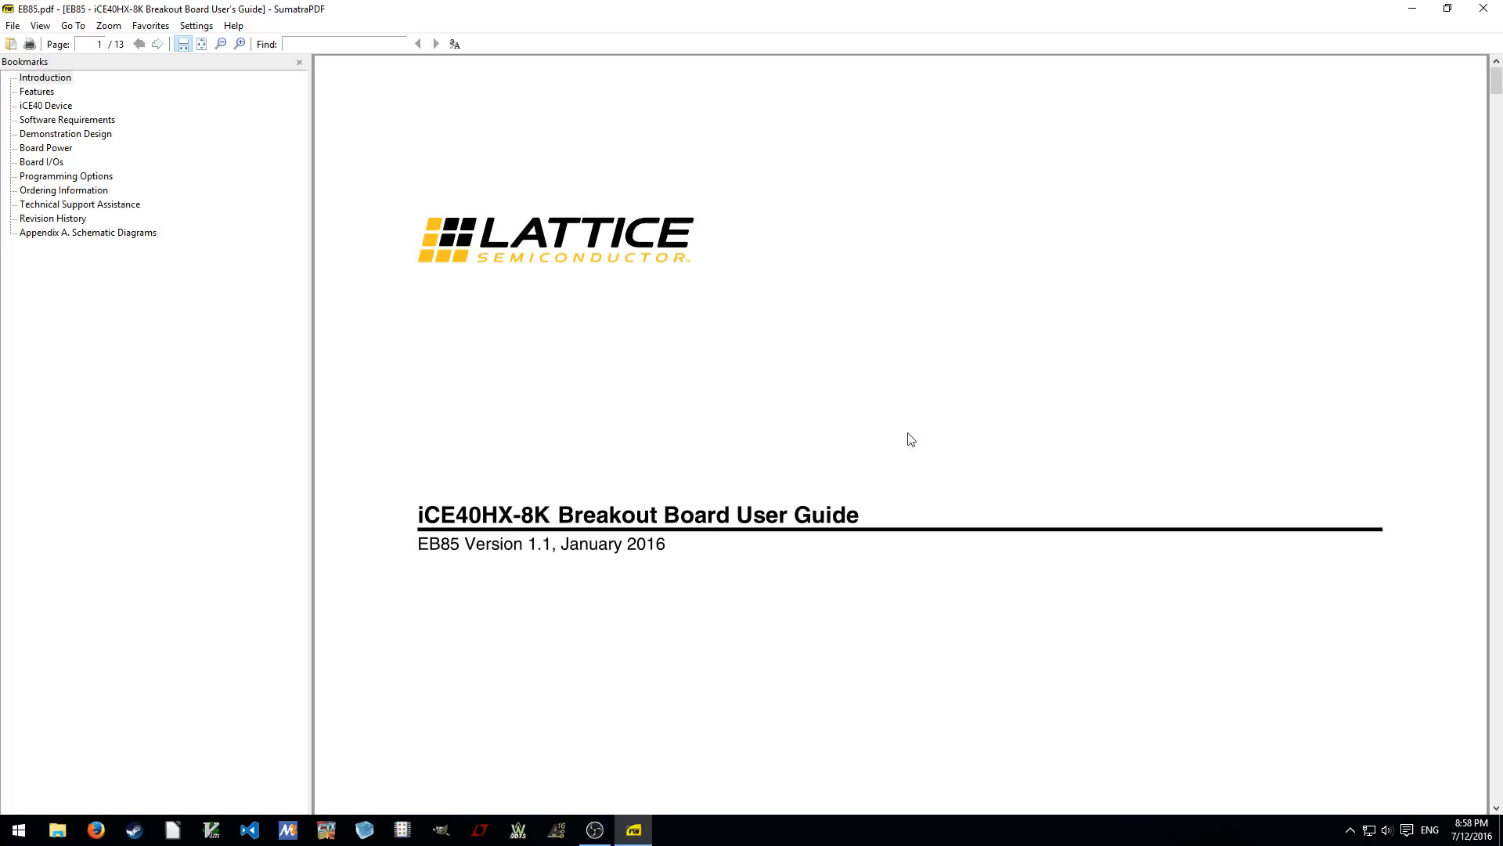
{"action": "mouse_move", "coordinate": [914, 393]}
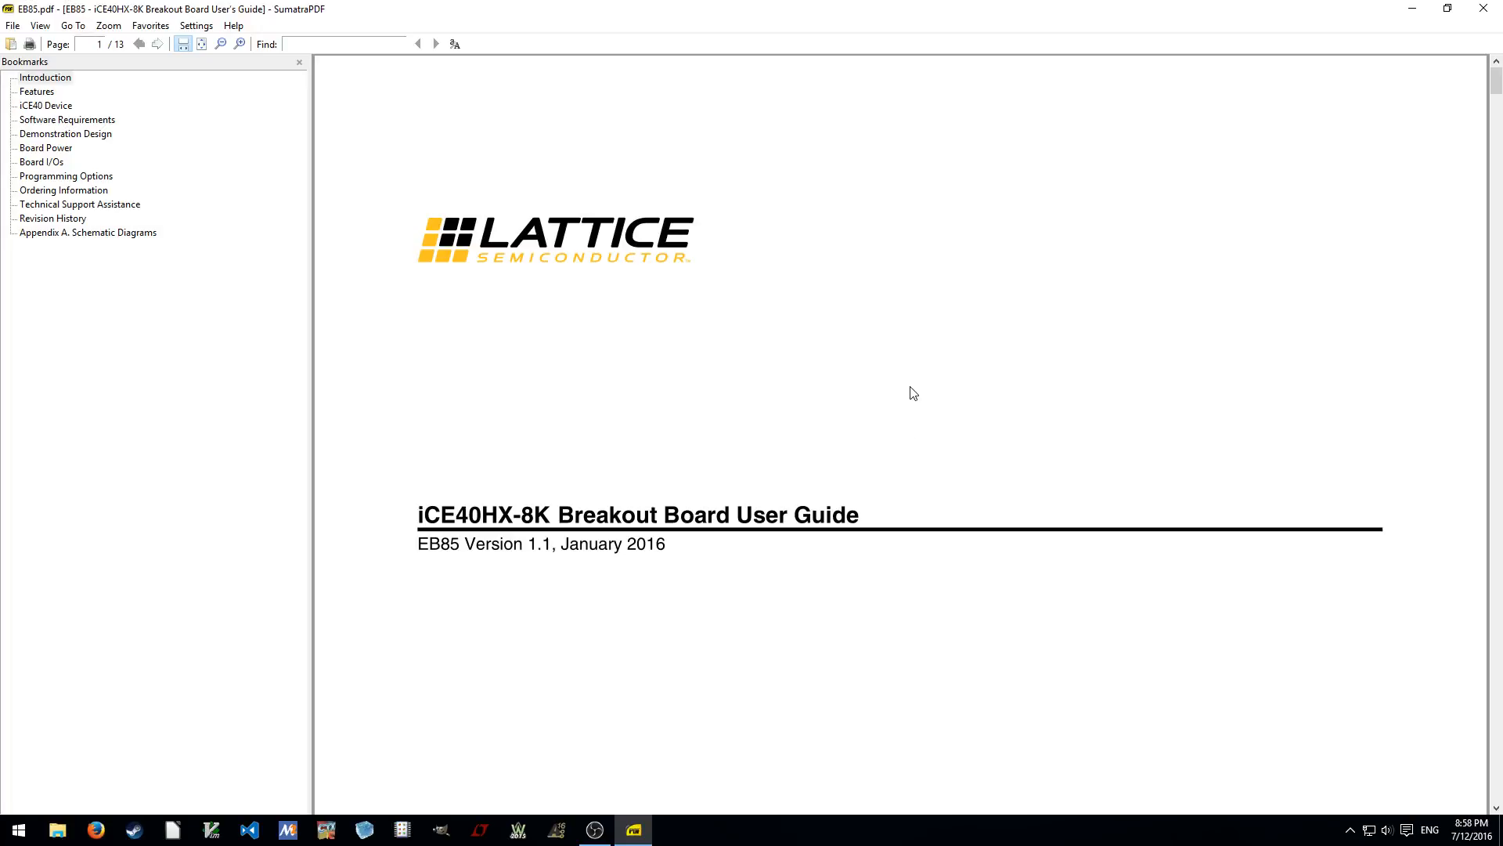
{"action": "scroll", "scroll_direction": "down", "scroll_amount": 3}
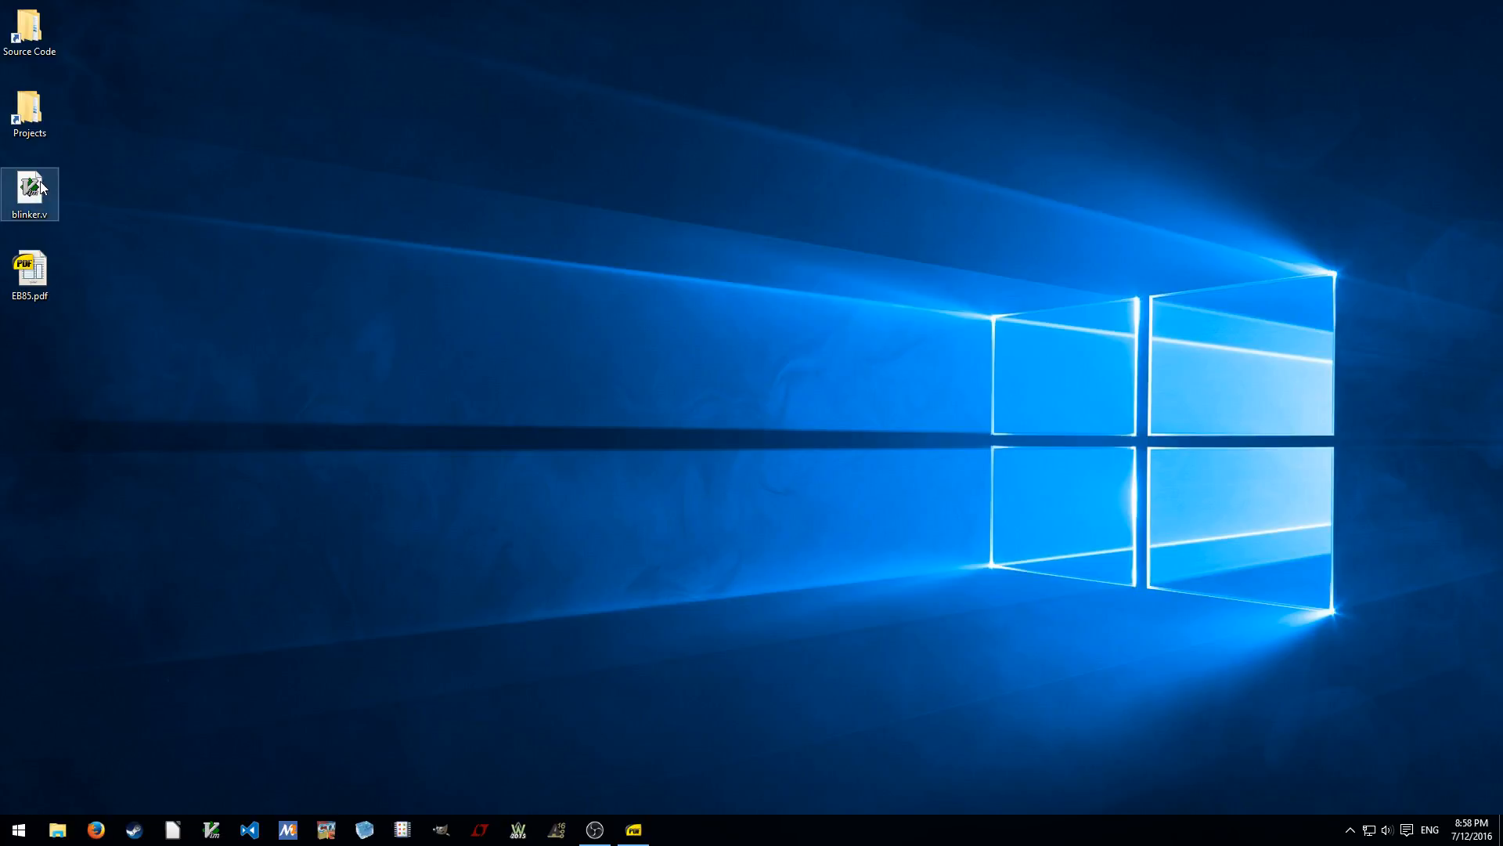
Review blinker.v in GVIM from the top, close it, and launch iCEcube2
{"action": "double_click", "coordinate": [29, 188]}
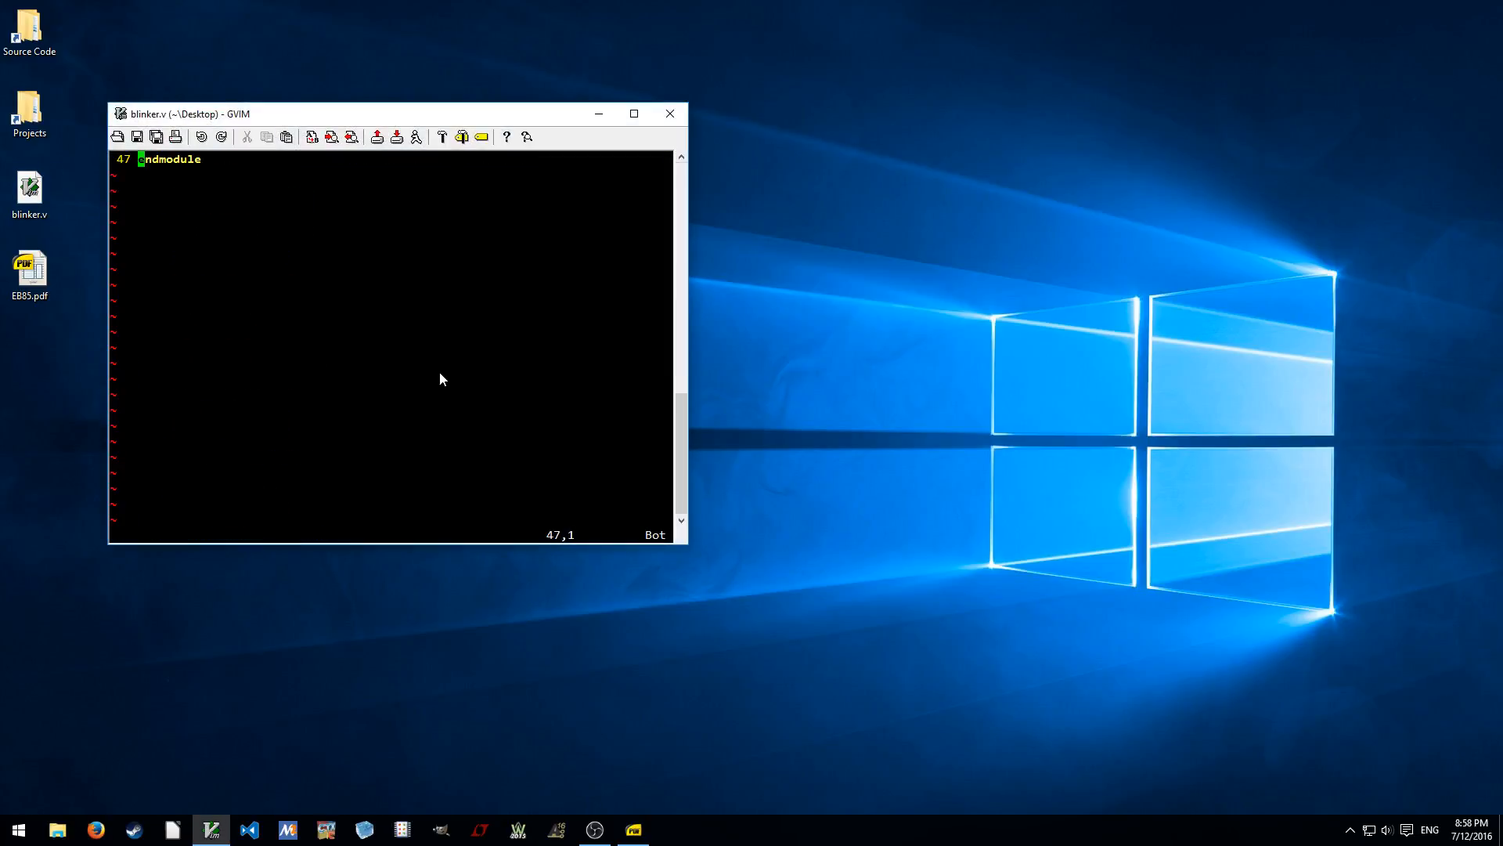
{"action": "key", "text": "gg"}
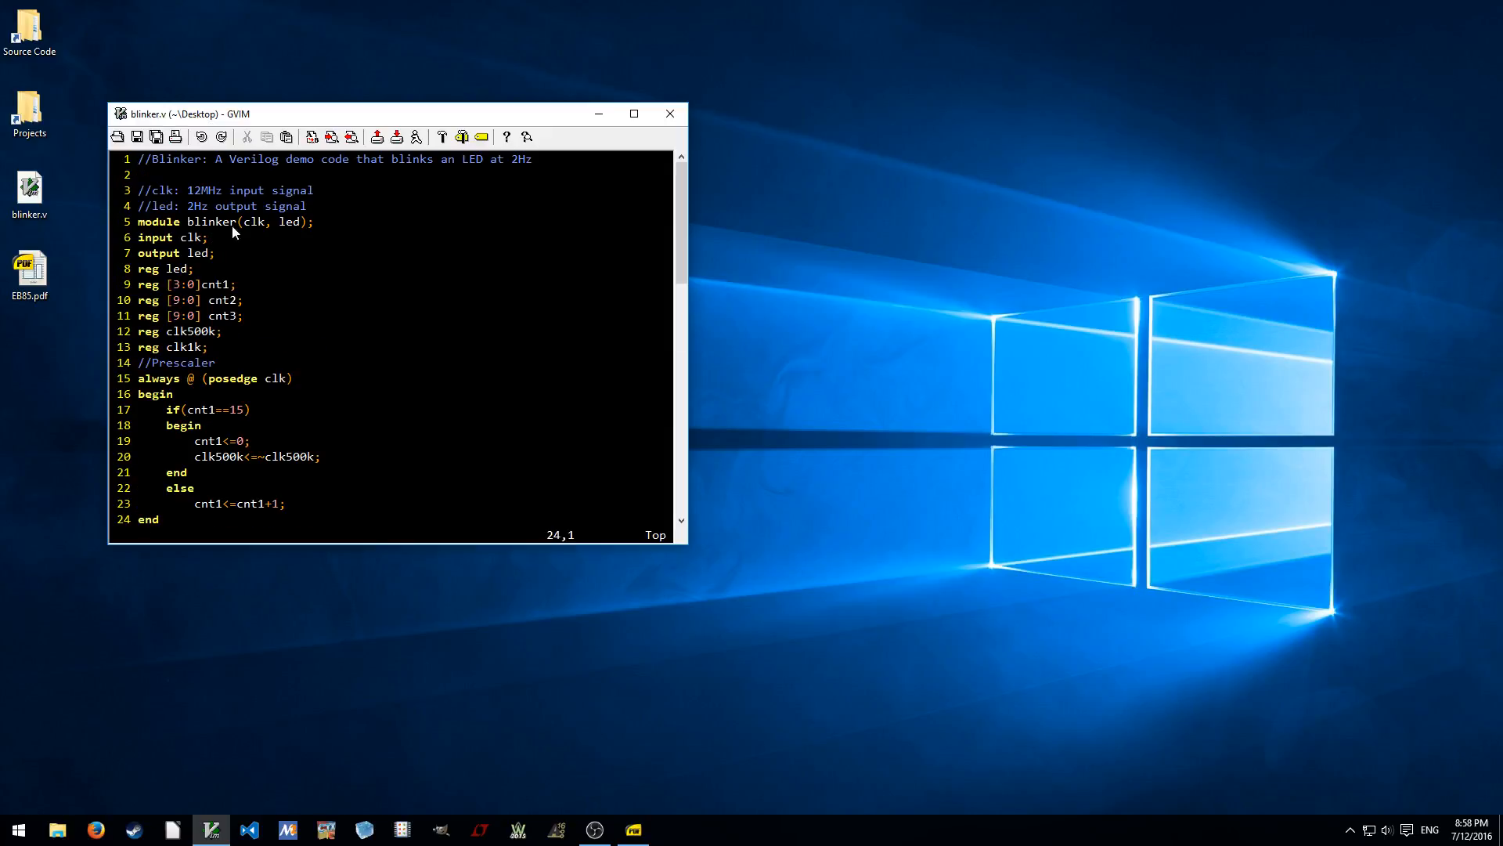
{"action": "mouse_move", "coordinate": [670, 112]}
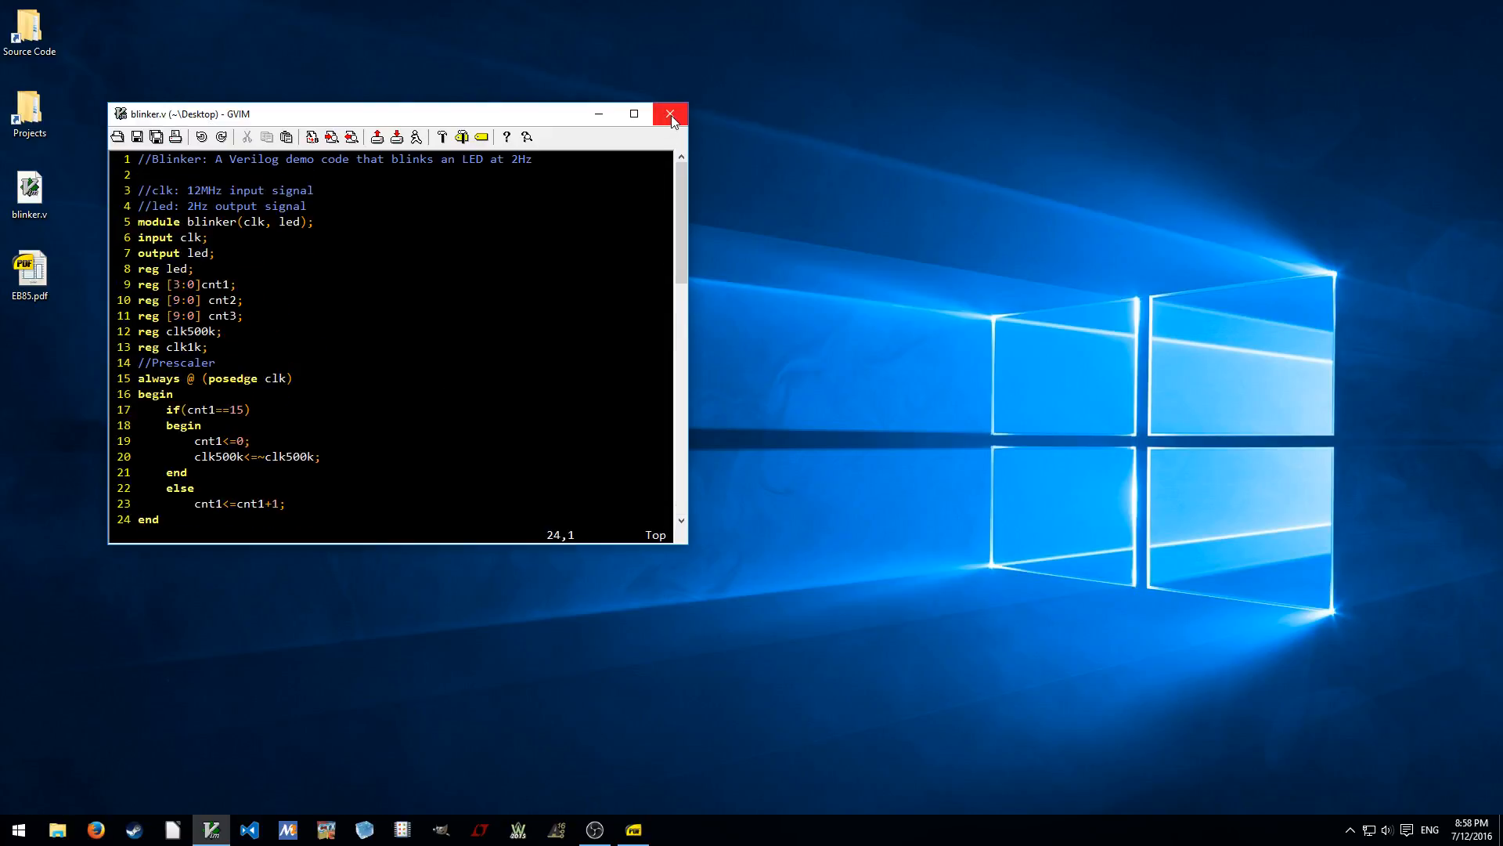
{"action": "left_click", "coordinate": [671, 113]}
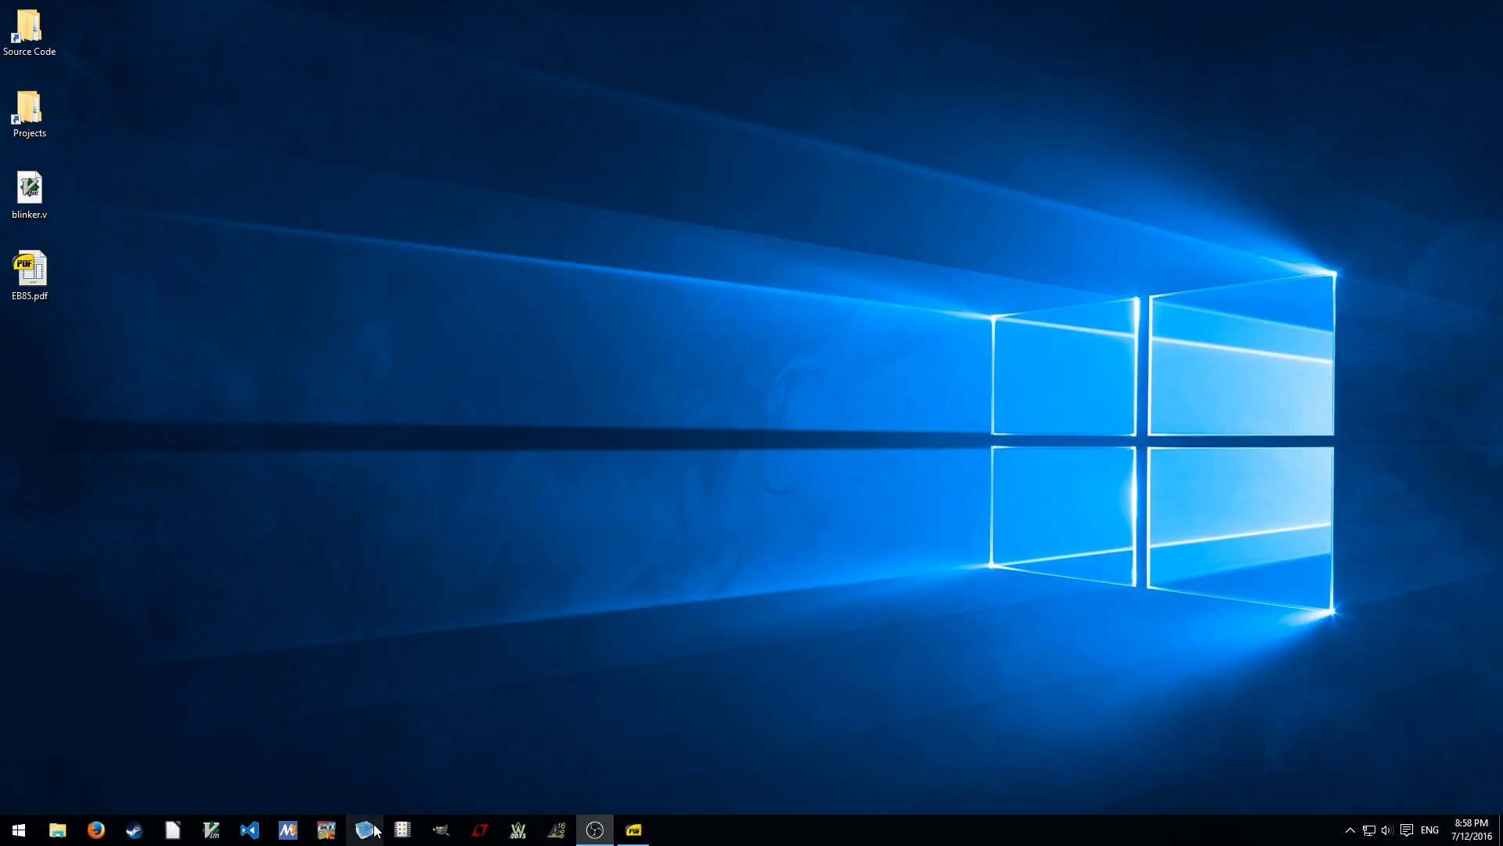
{"action": "left_click", "coordinate": [363, 829]}
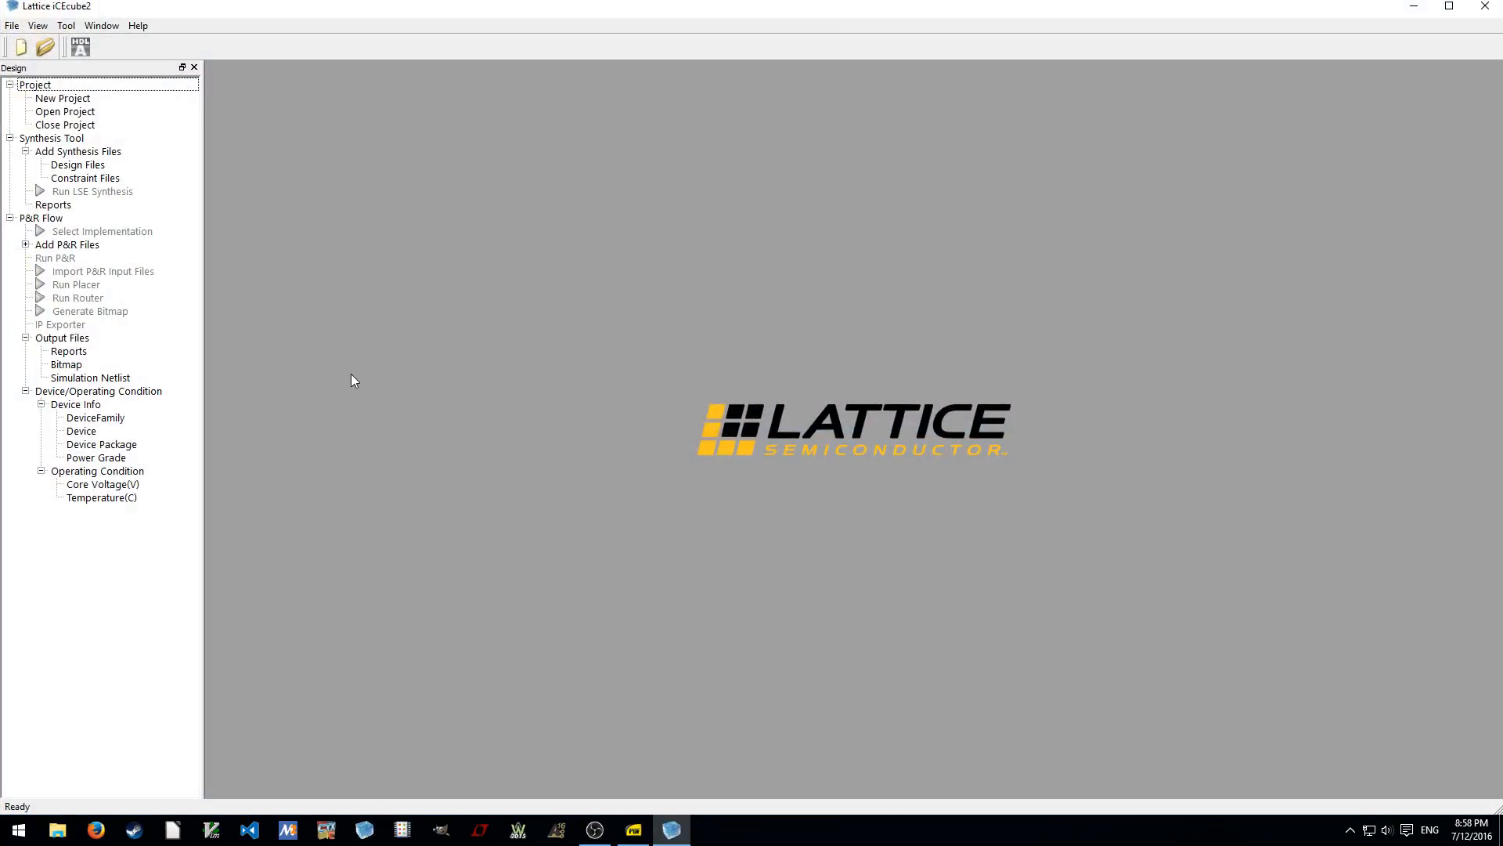
{"action": "left_click", "coordinate": [39, 25]}
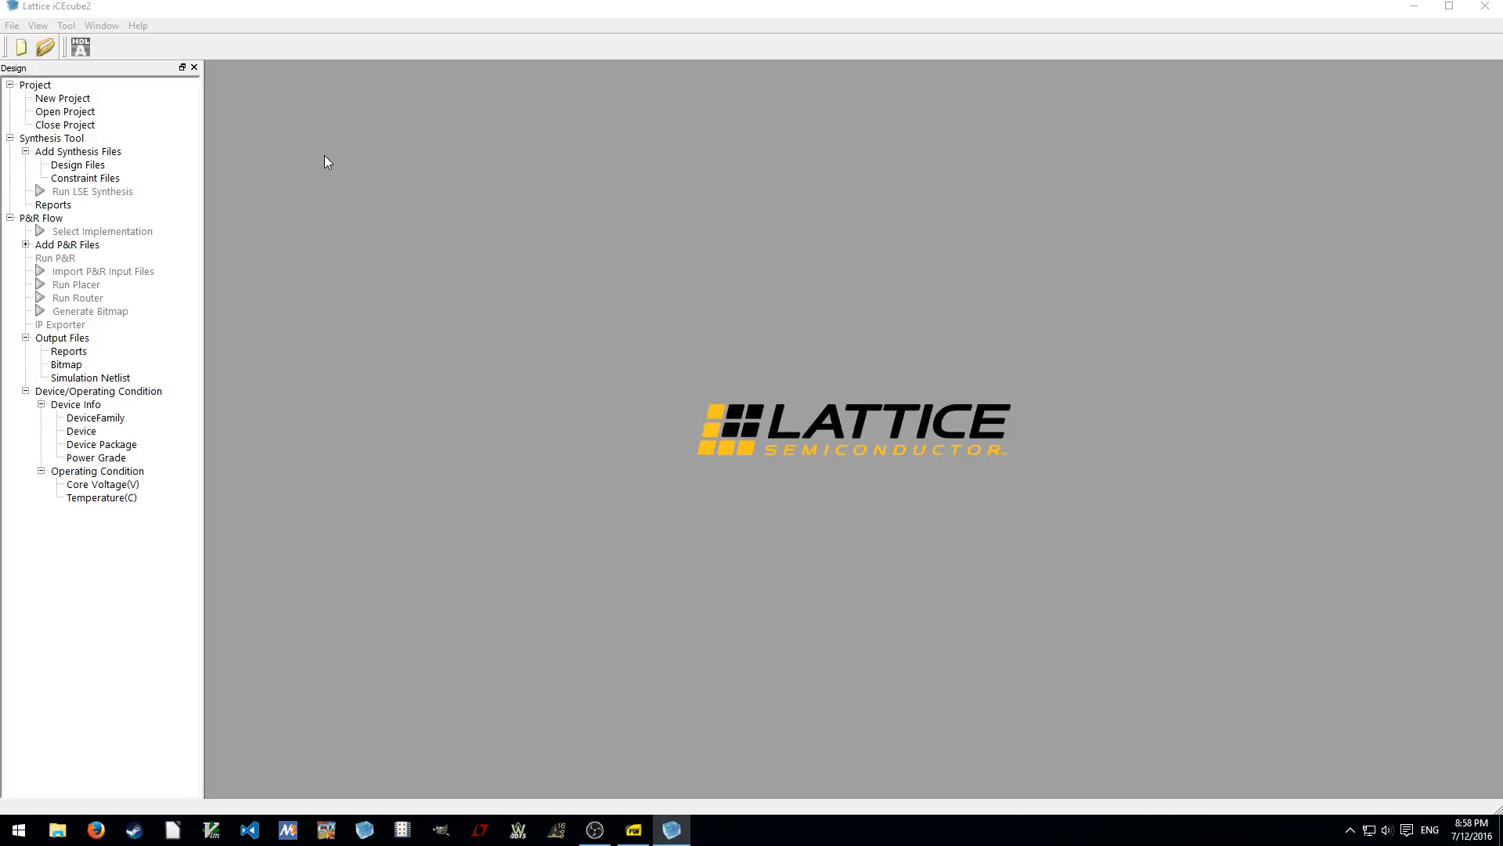
Start a new project named blinker with device family iCE40 and device HX8K
{"action": "left_click", "coordinate": [62, 98]}
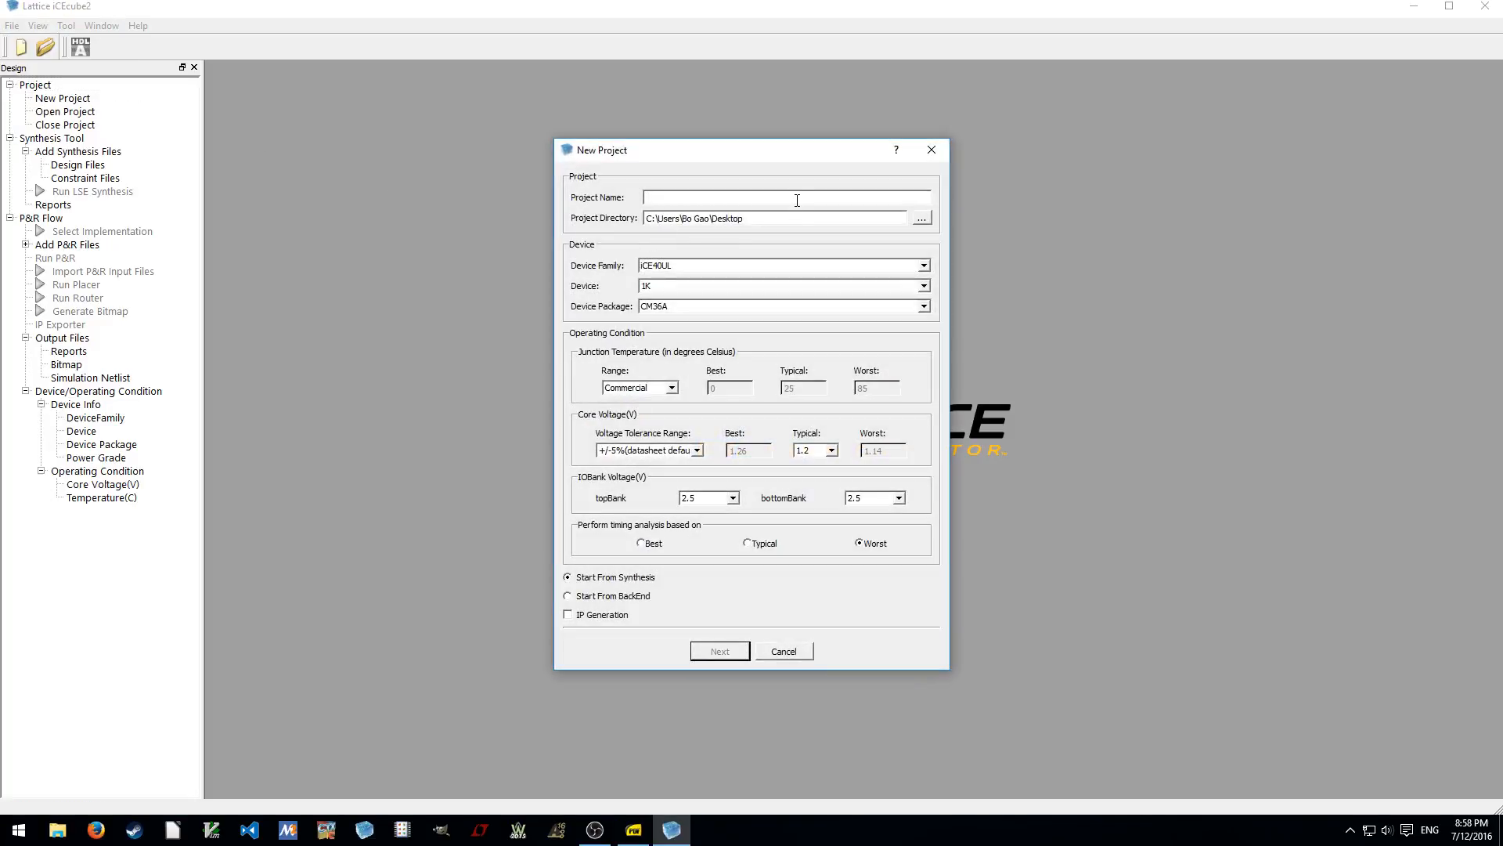
{"action": "type", "text": "blin"}
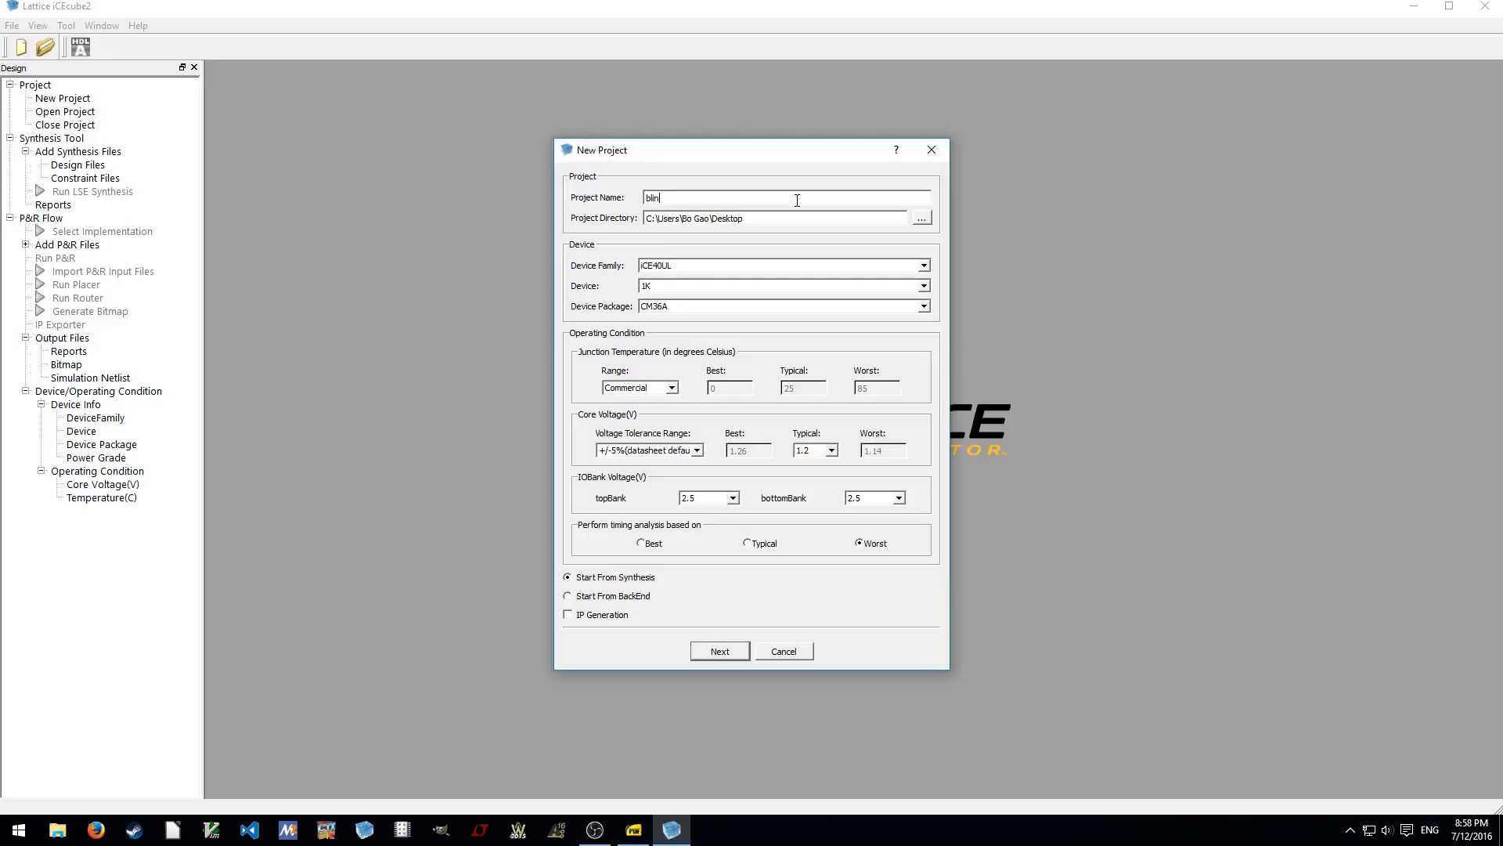
{"action": "left_click", "coordinate": [921, 265]}
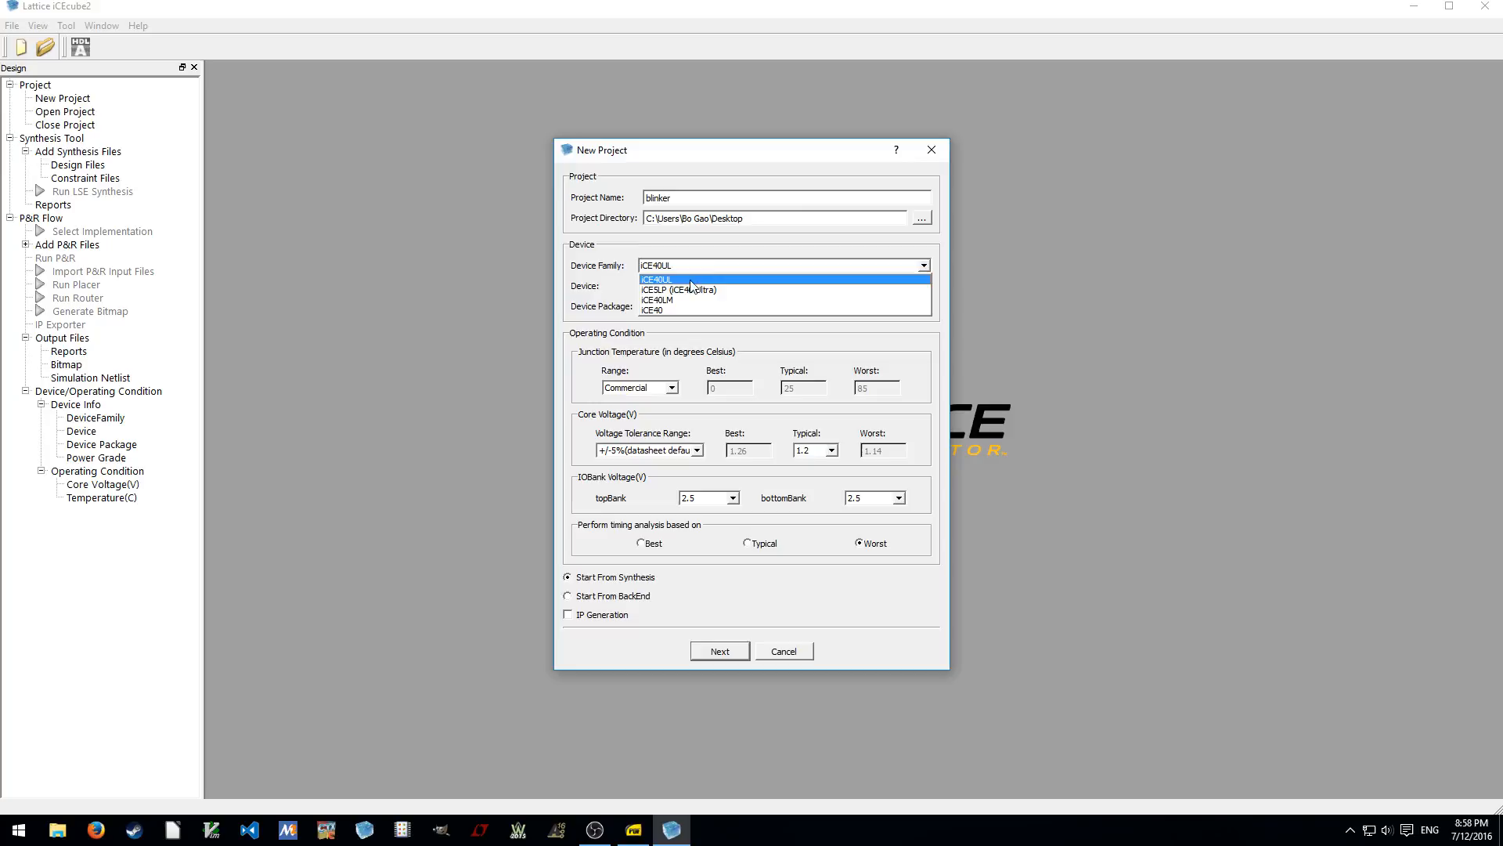
{"action": "mouse_move", "coordinate": [679, 289]}
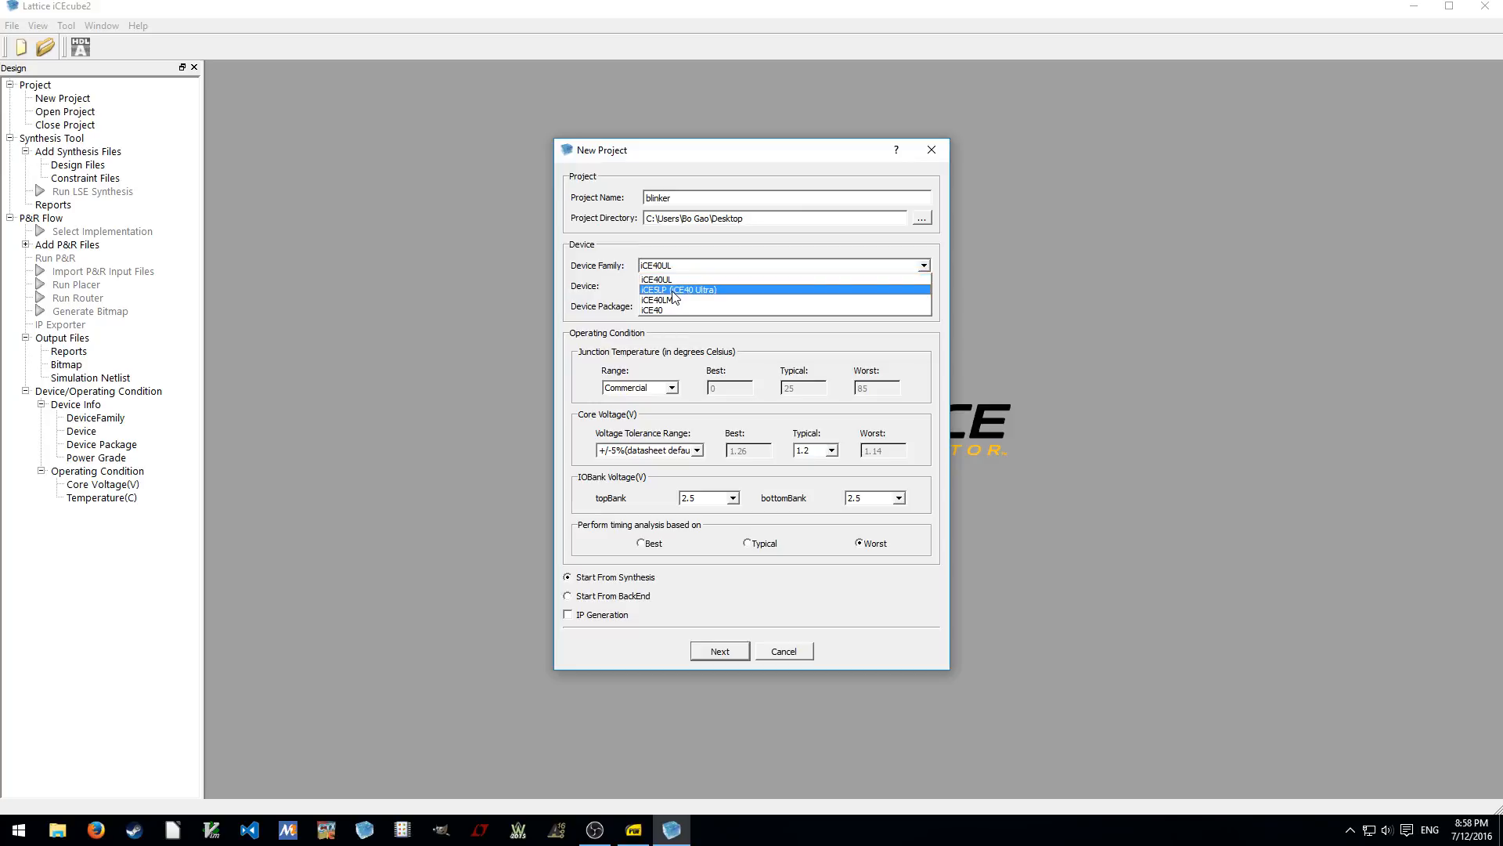
{"action": "mouse_move", "coordinate": [689, 299]}
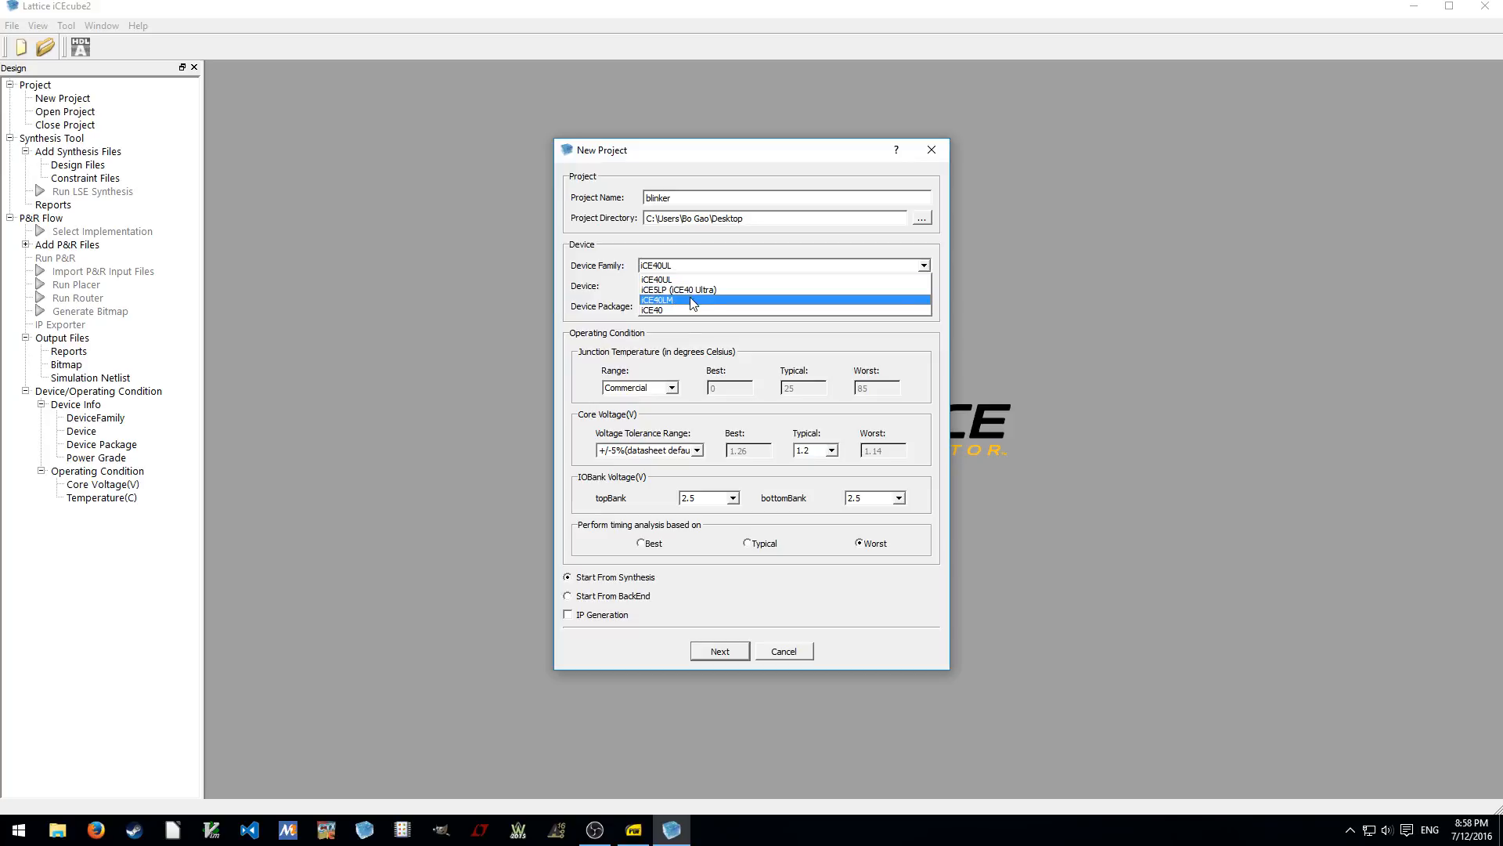
{"action": "left_click", "coordinate": [653, 310]}
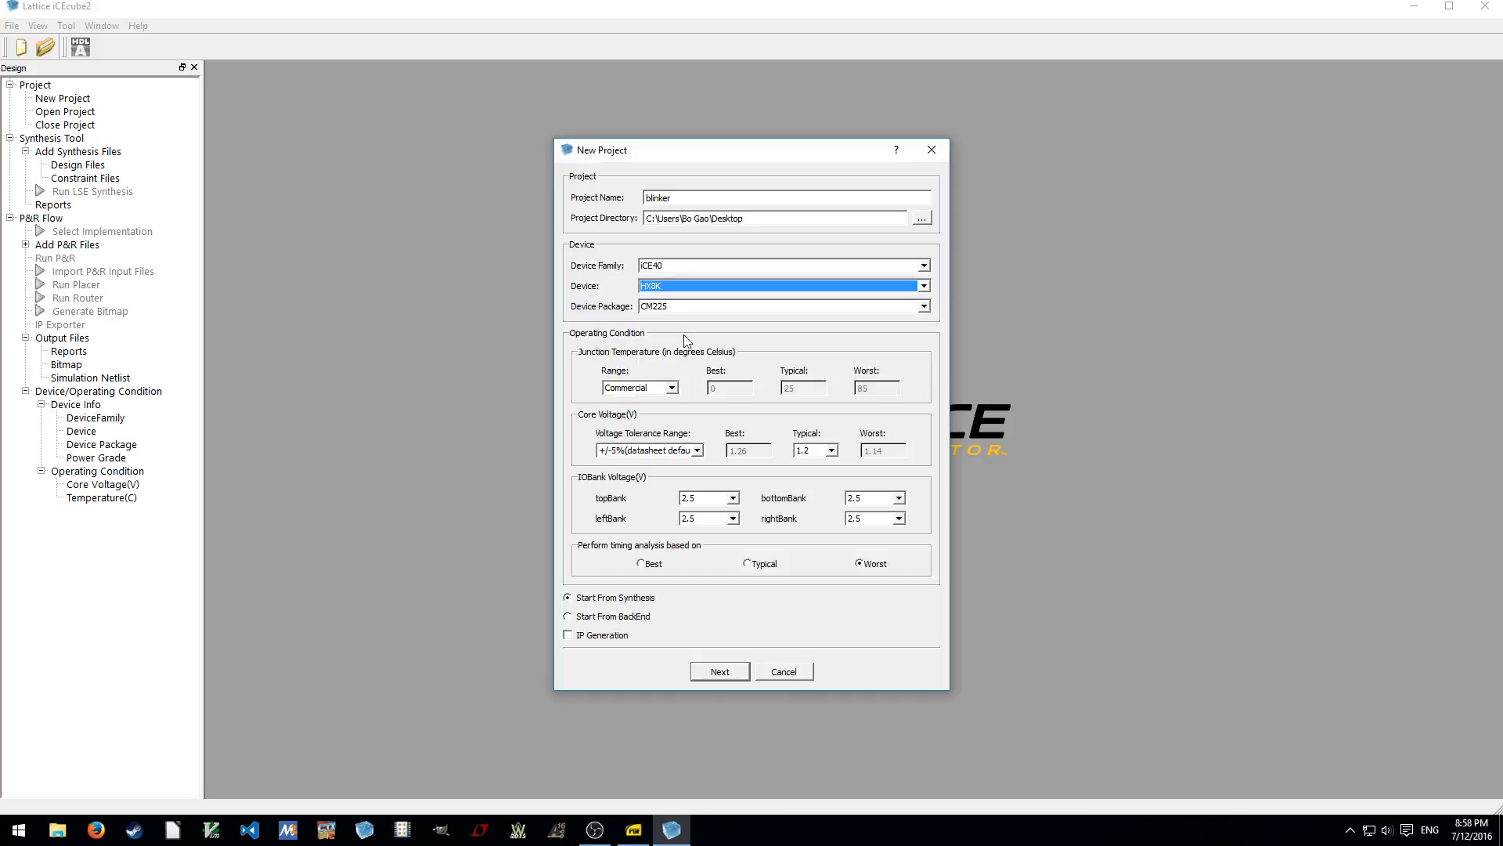
{"action": "left_click", "coordinate": [920, 306]}
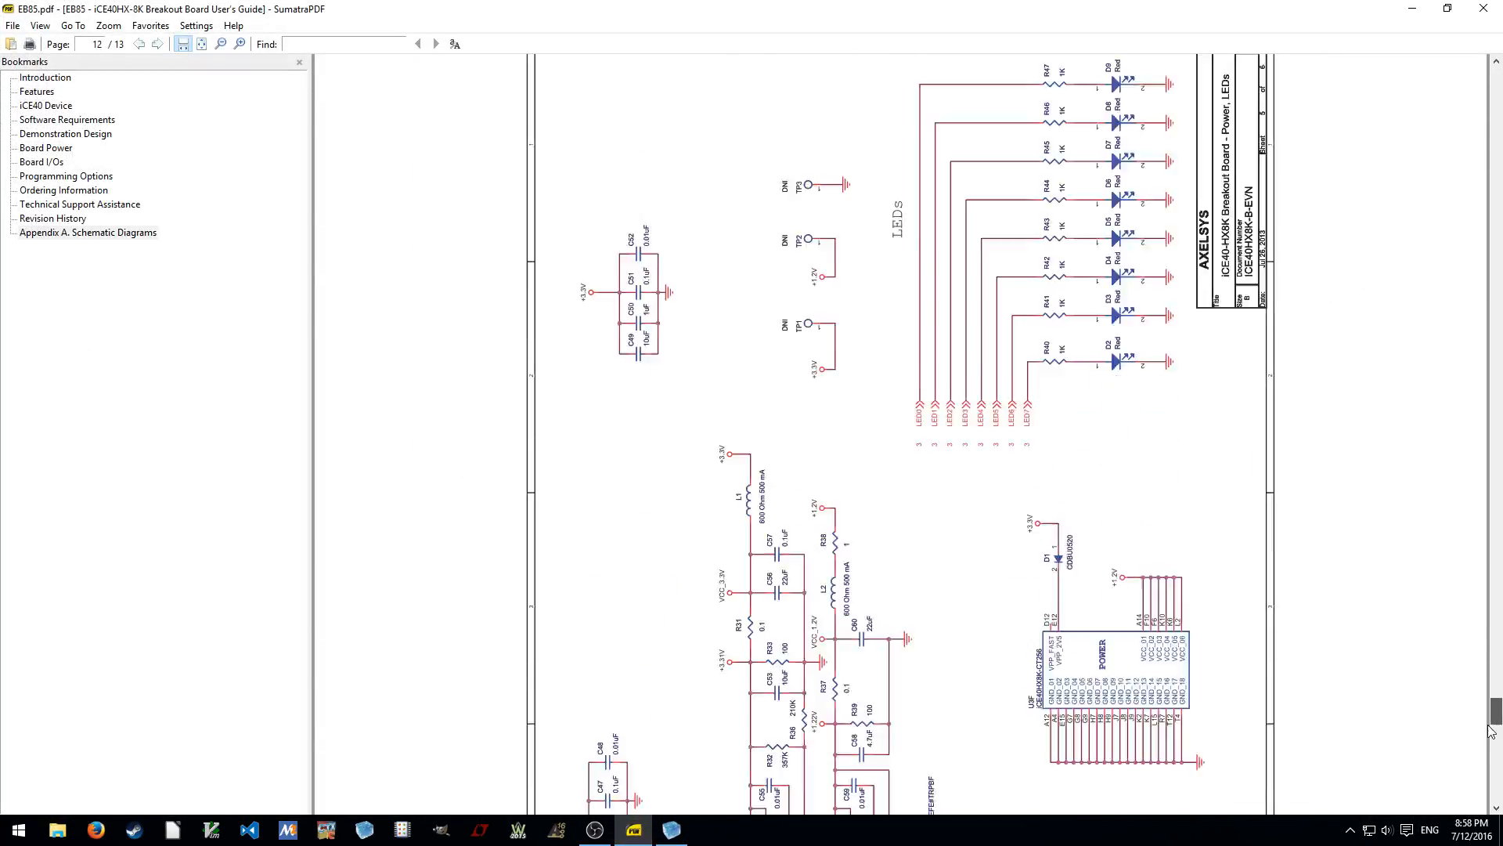
Check the guide's LED and power schematic page, then minimize SumatraPDF
{"action": "scroll", "scroll_direction": "down", "scroll_amount": 3}
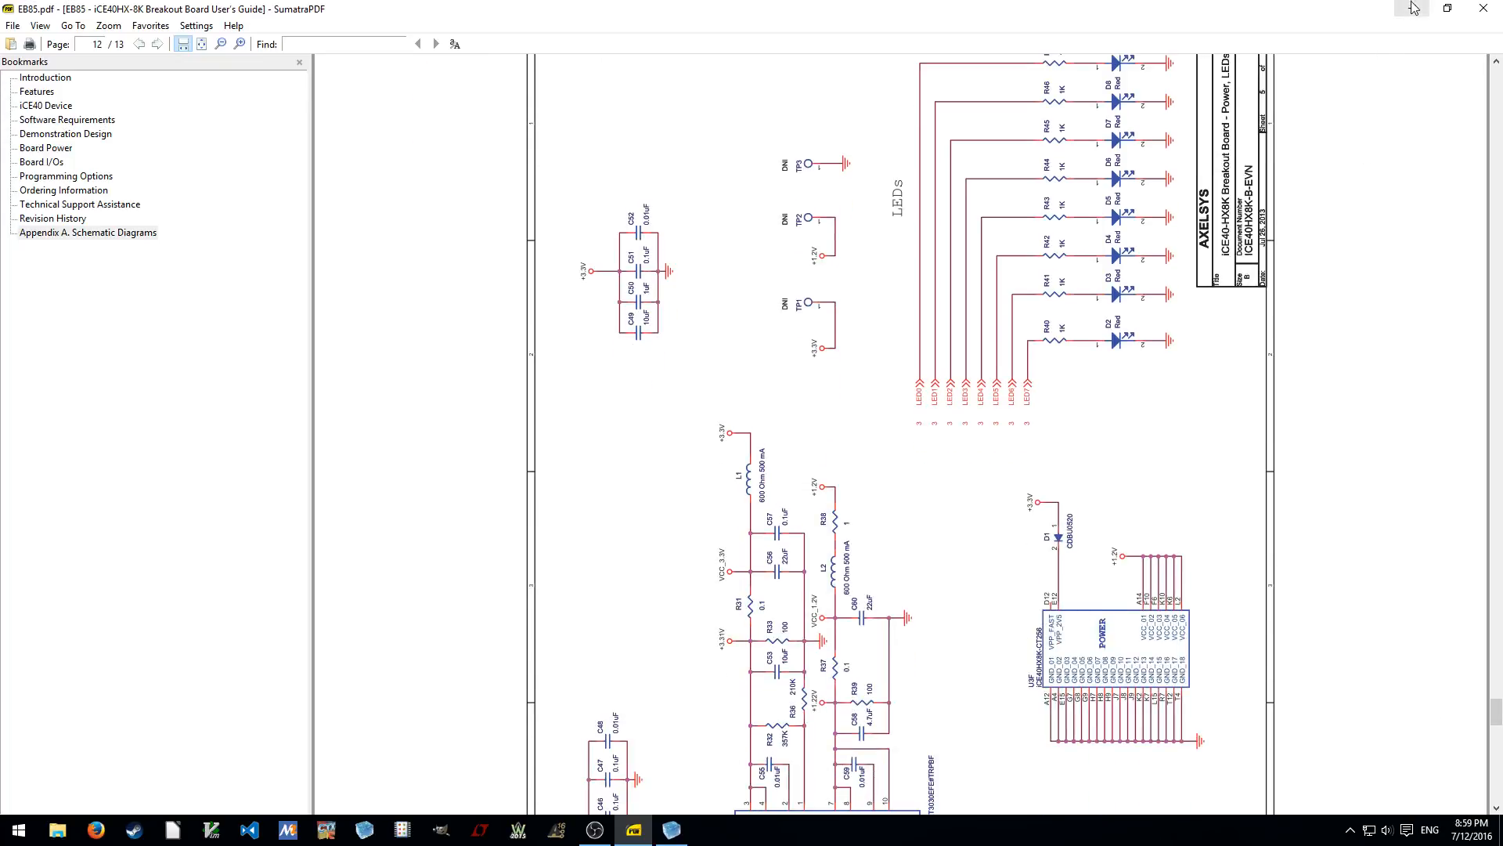
{"action": "left_click", "coordinate": [669, 830]}
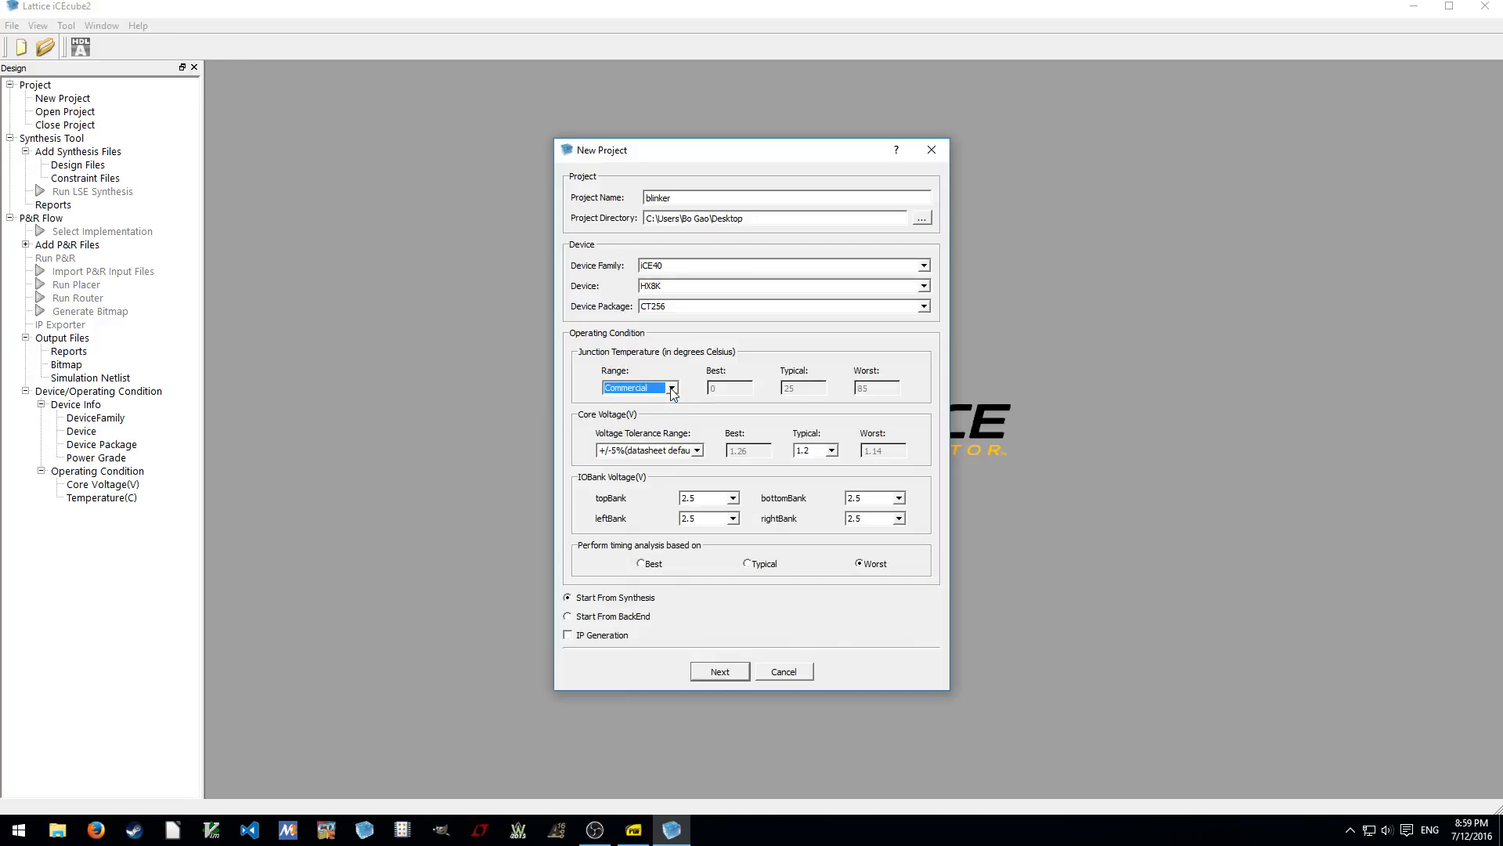
{"action": "mouse_move", "coordinate": [740, 393]}
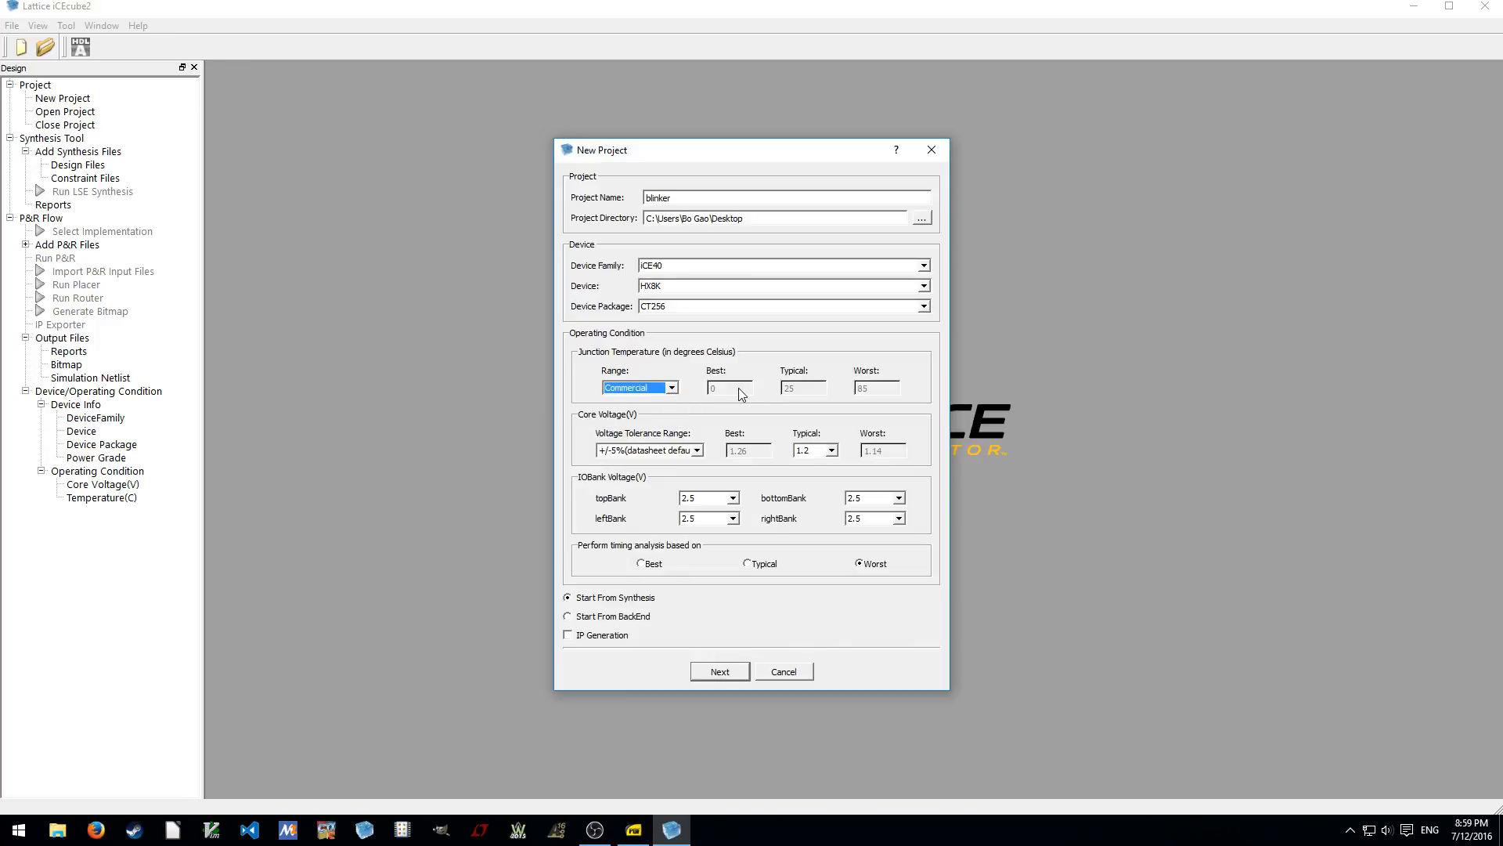
{"action": "mouse_move", "coordinate": [791, 401]}
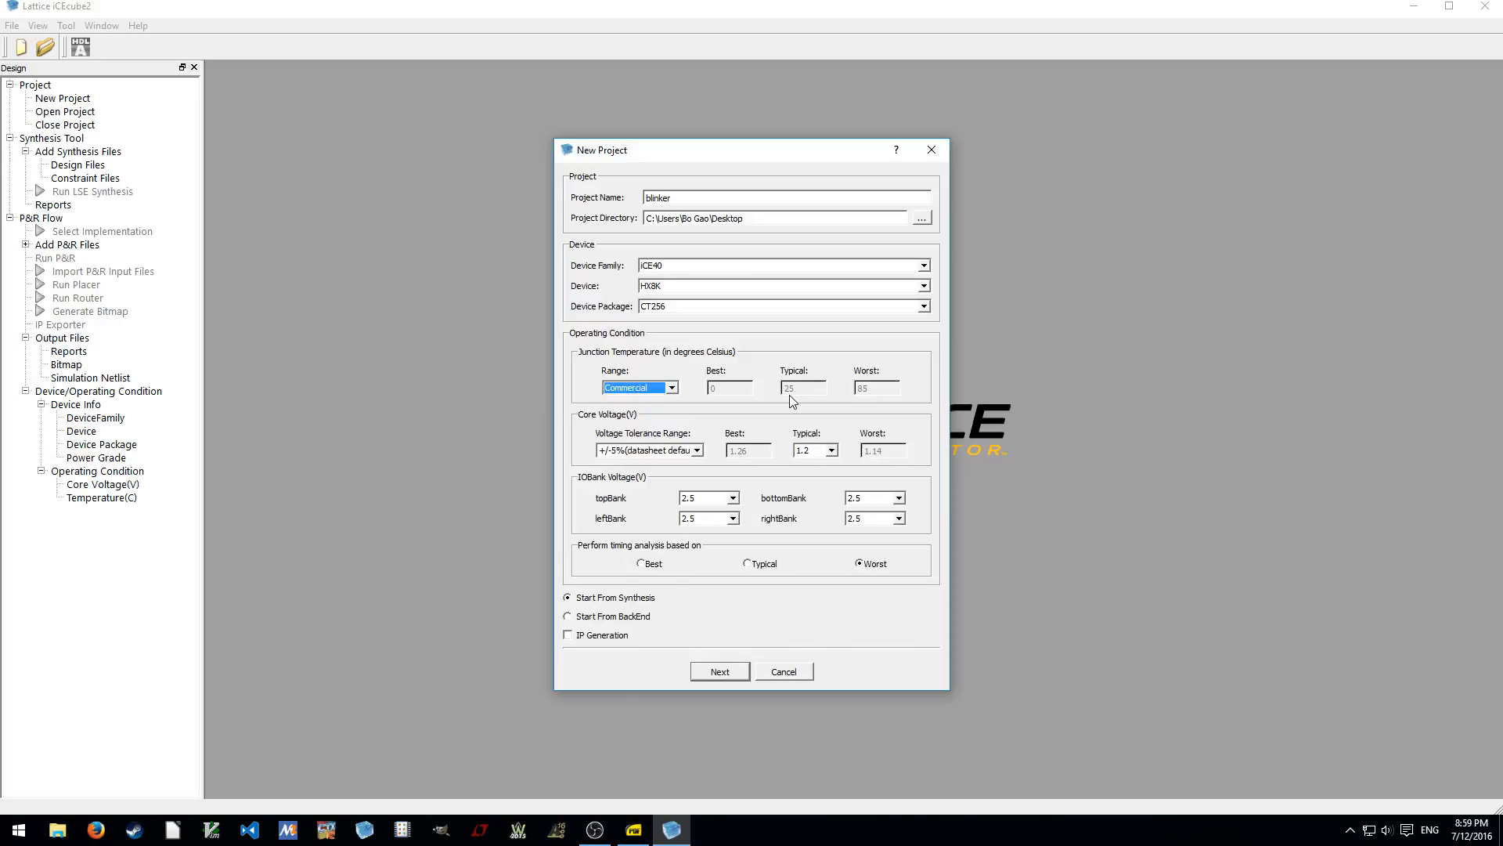
Set core voltage tolerance to +/-2% high performance and keep the Commercial temperature range
{"action": "left_click", "coordinate": [697, 449]}
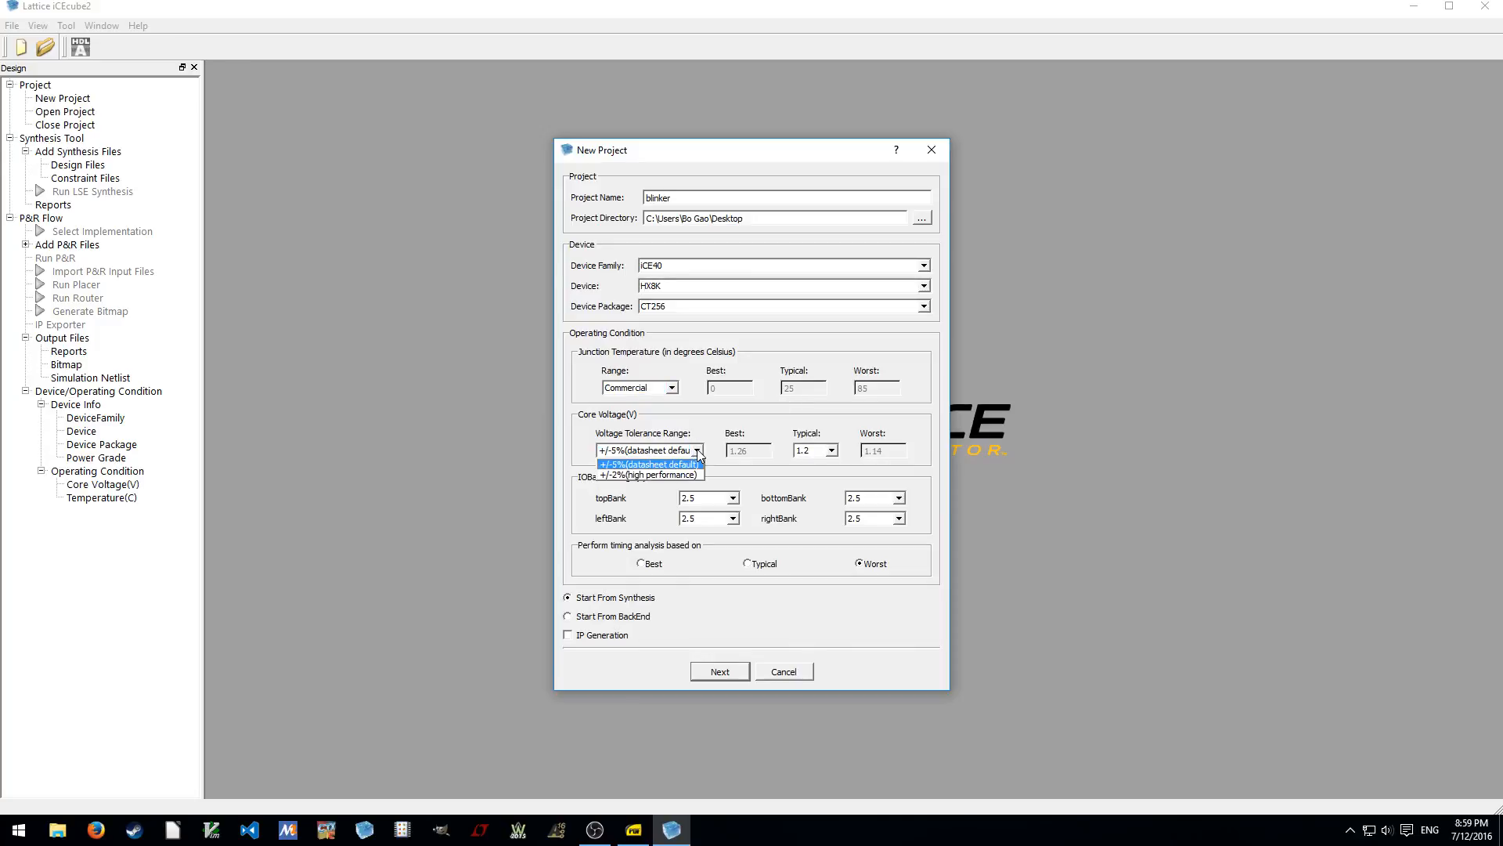
{"action": "left_click", "coordinate": [648, 474]}
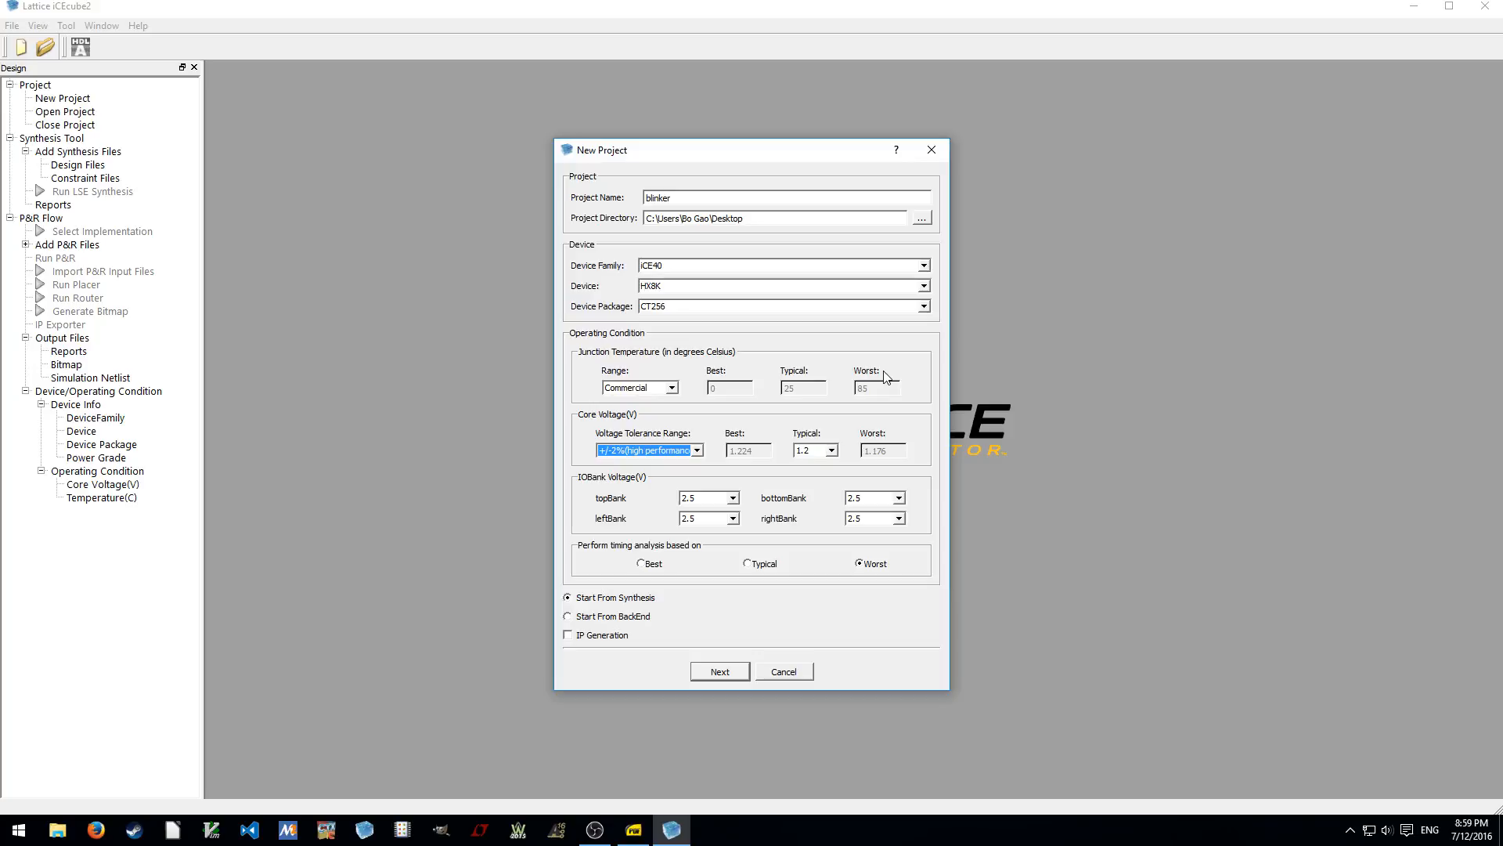
{"action": "mouse_move", "coordinate": [636, 565]}
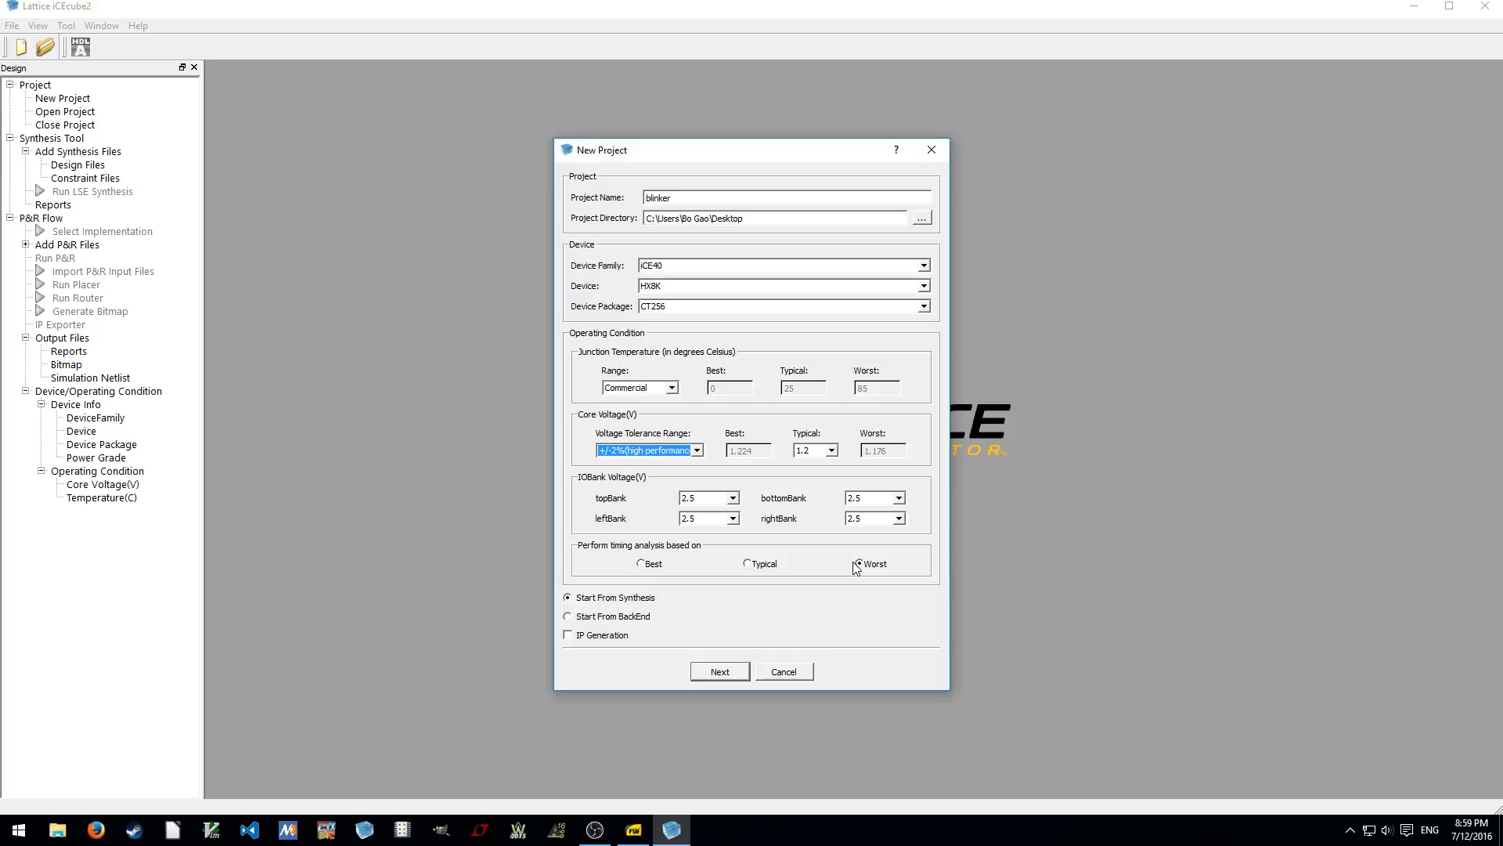
{"action": "left_click", "coordinate": [672, 386]}
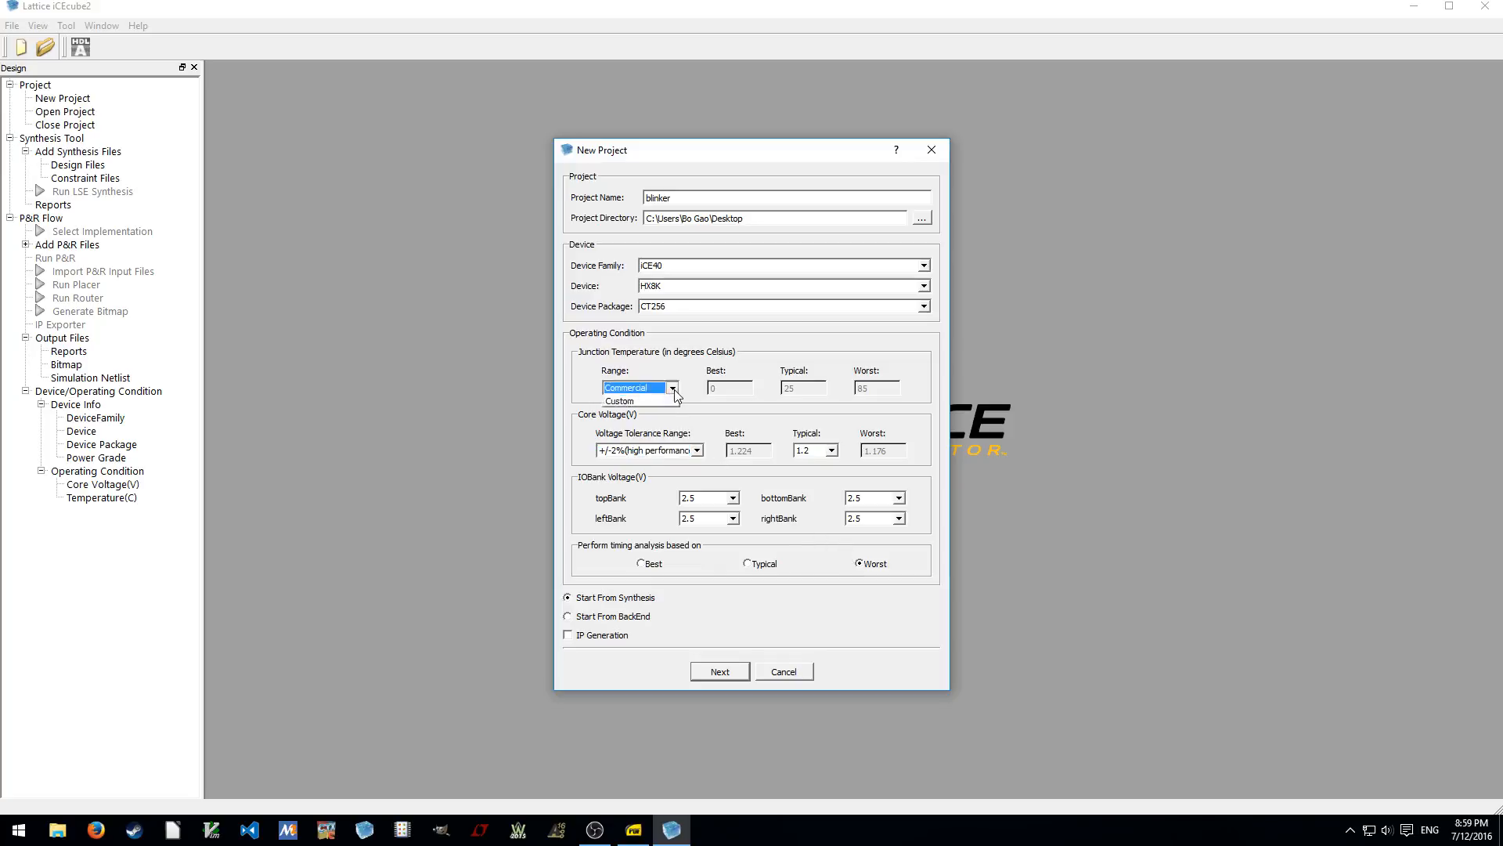
{"action": "left_click", "coordinate": [671, 387]}
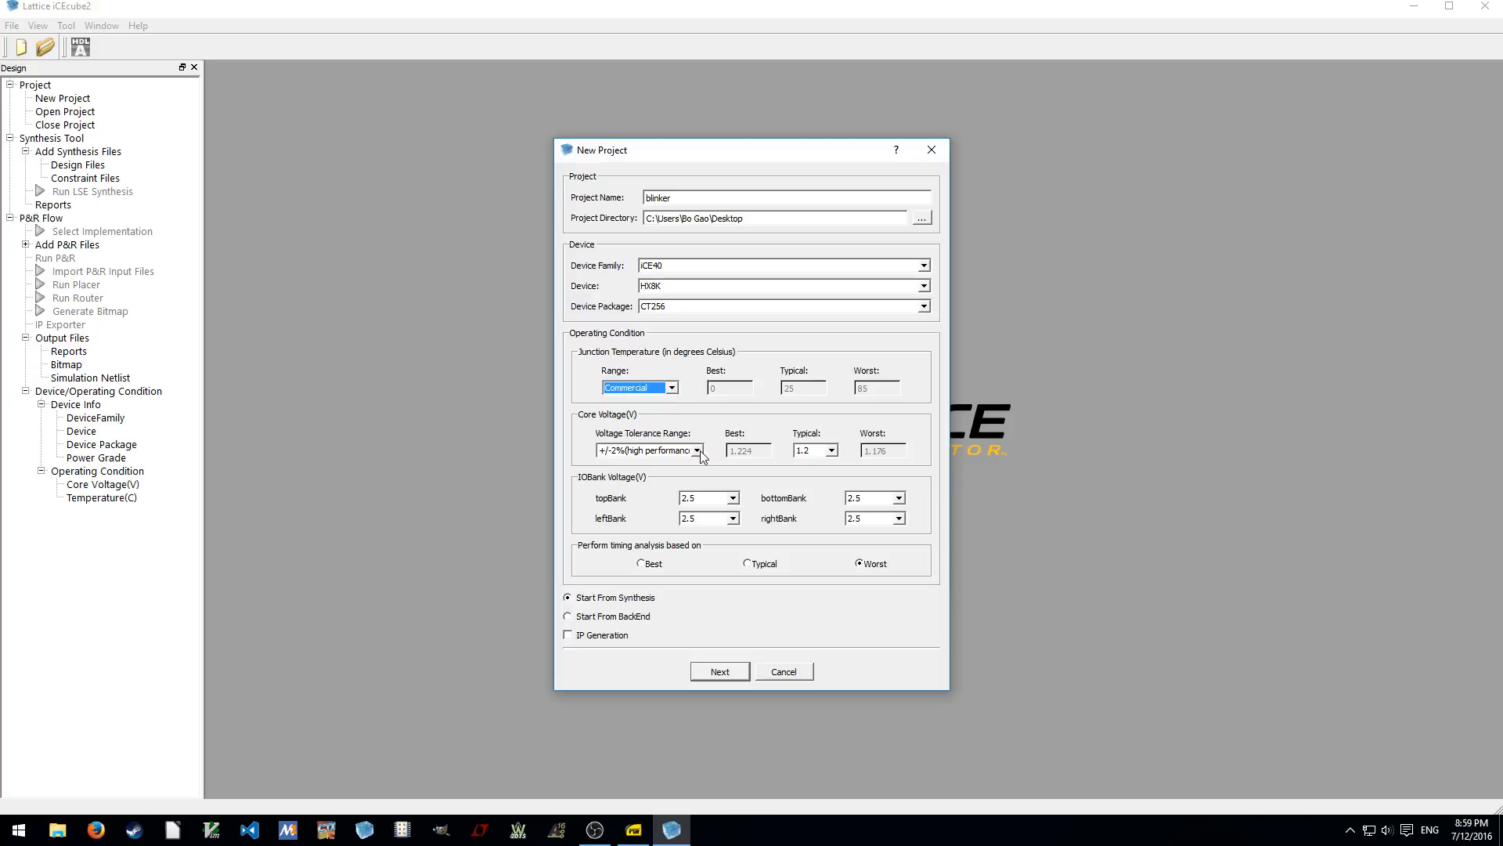
Compare the +/-5% datasheet default, then confirm +/-2% high performance tolerance
{"action": "left_click", "coordinate": [698, 451]}
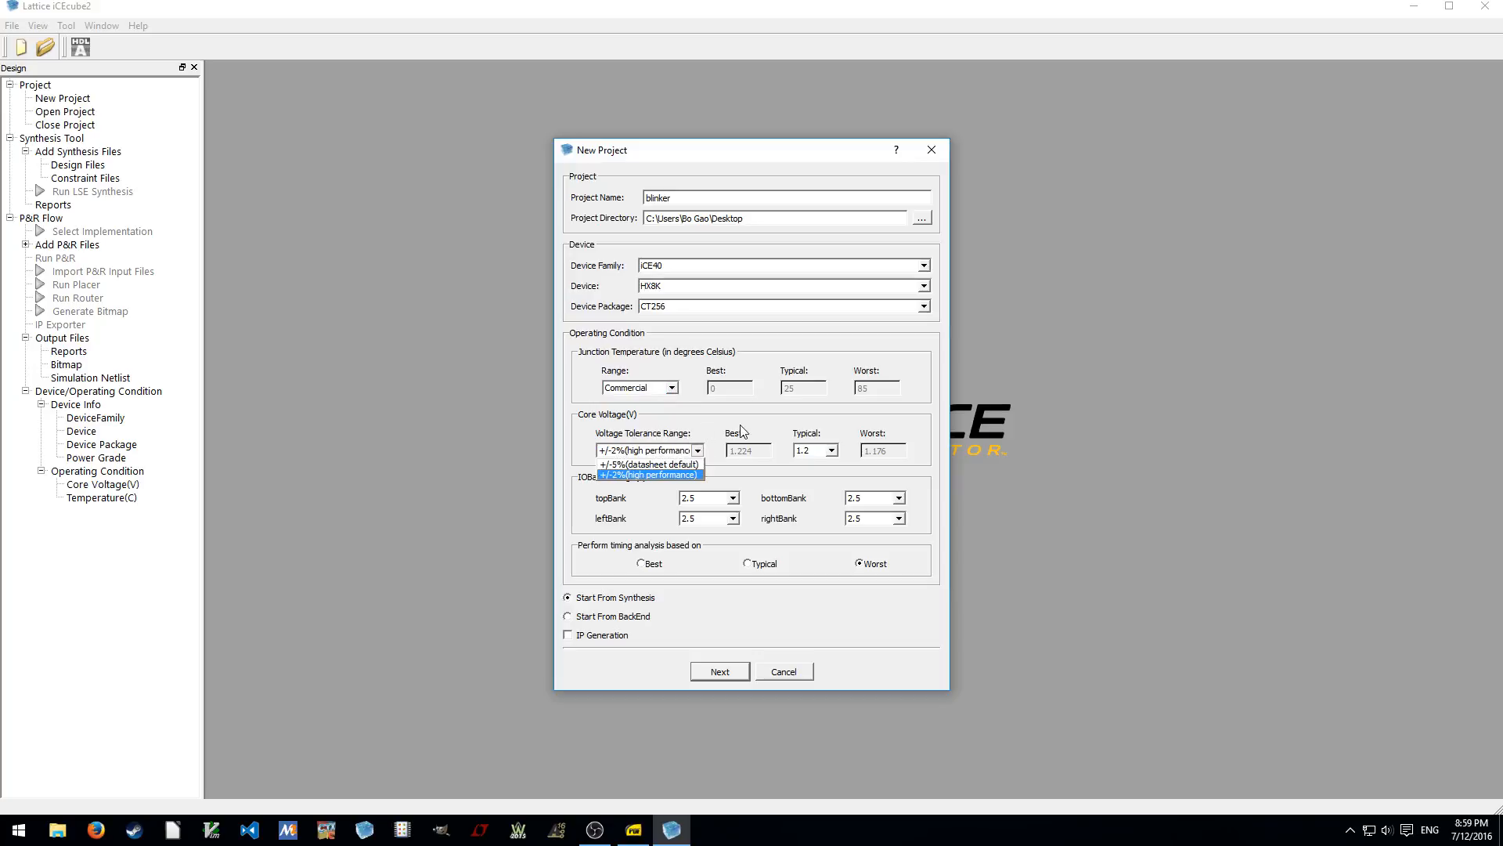
{"action": "mouse_move", "coordinate": [612, 479]}
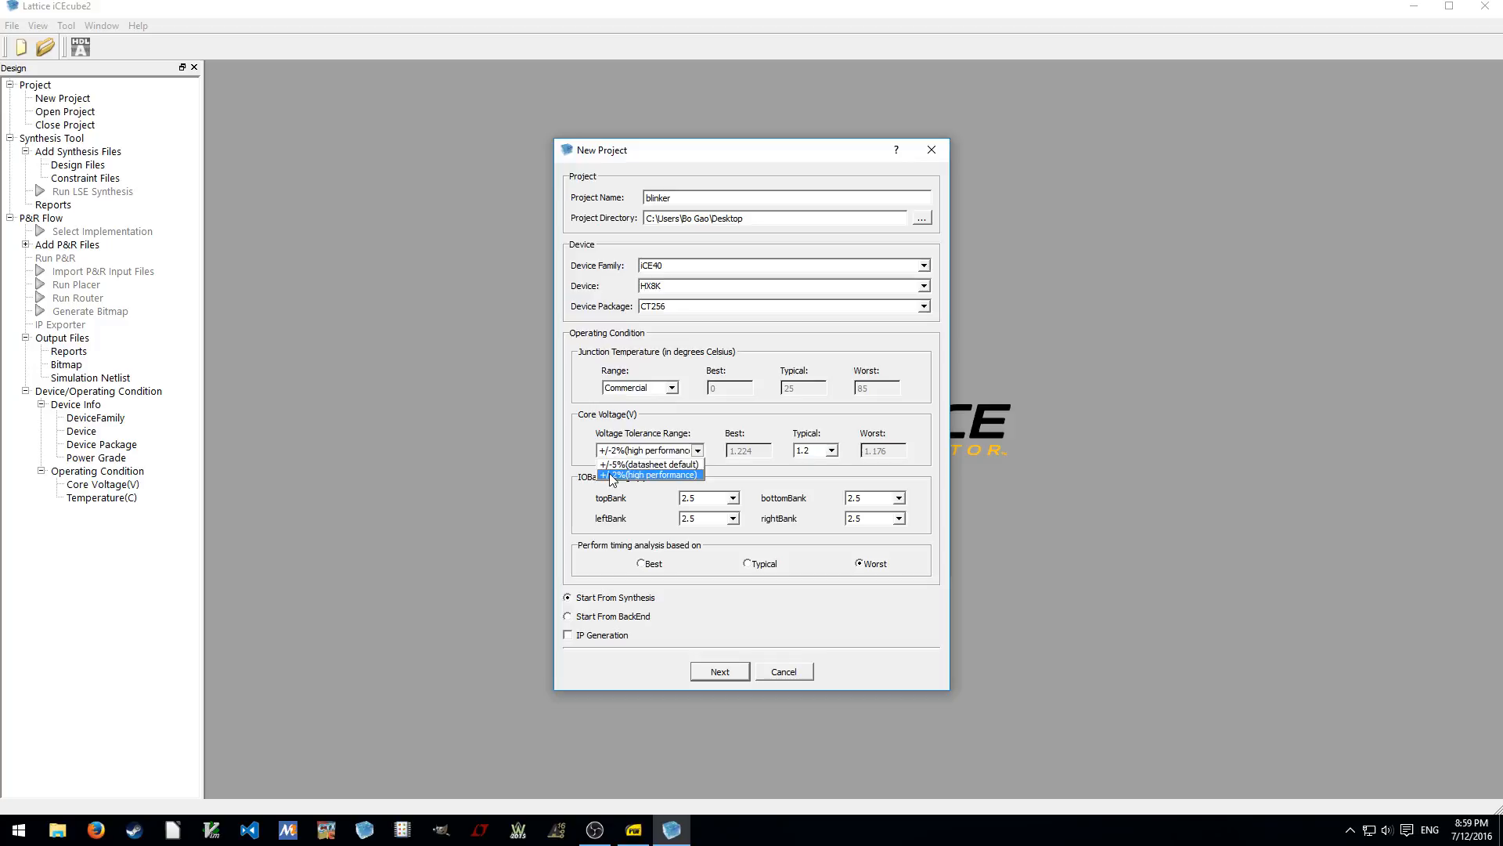
{"action": "left_click", "coordinate": [648, 450]}
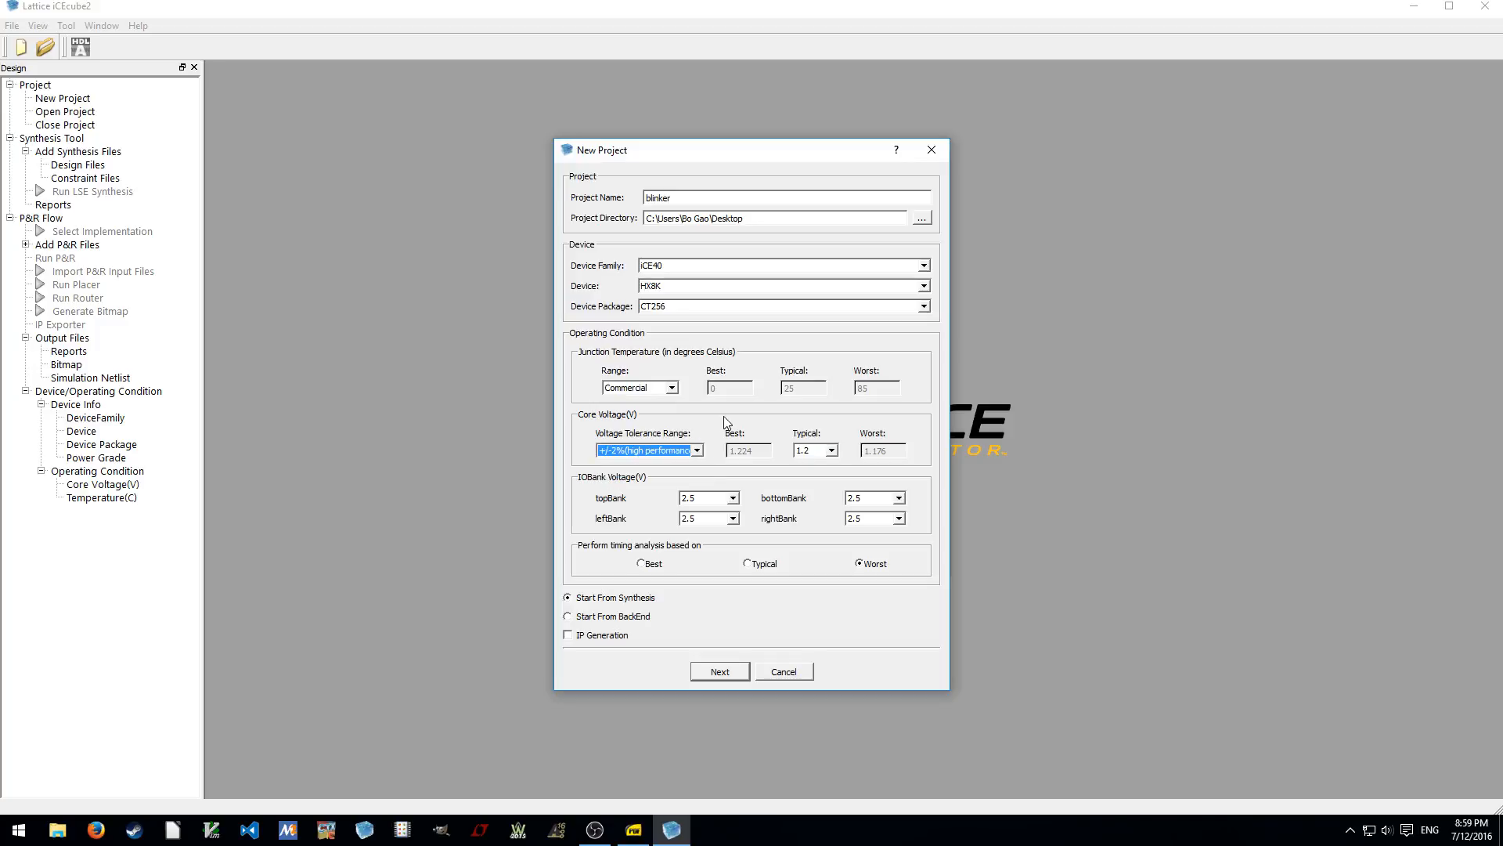
{"action": "left_click", "coordinate": [696, 450]}
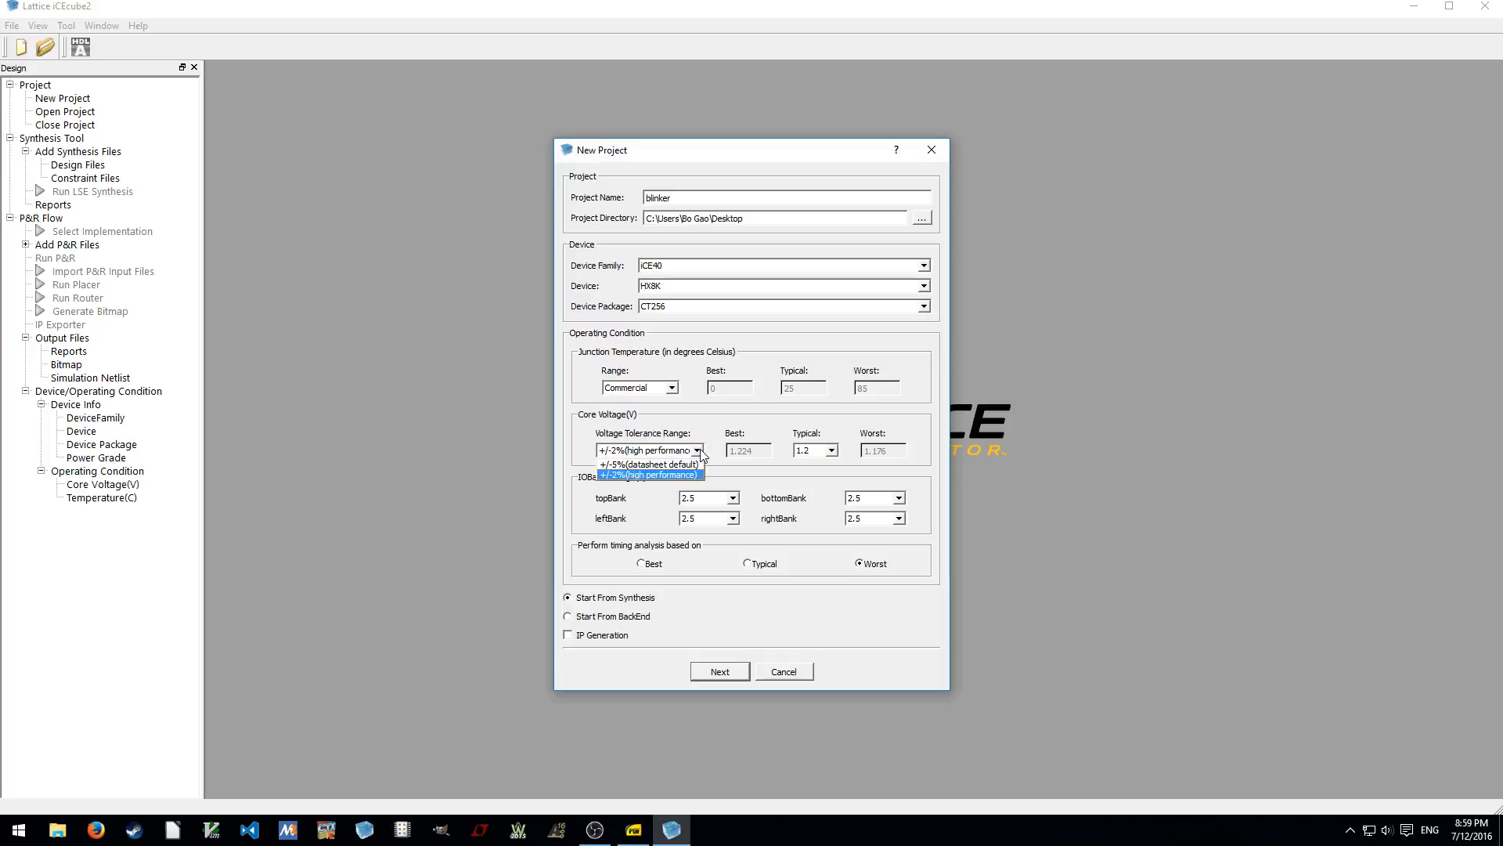
{"action": "left_click", "coordinate": [648, 464]}
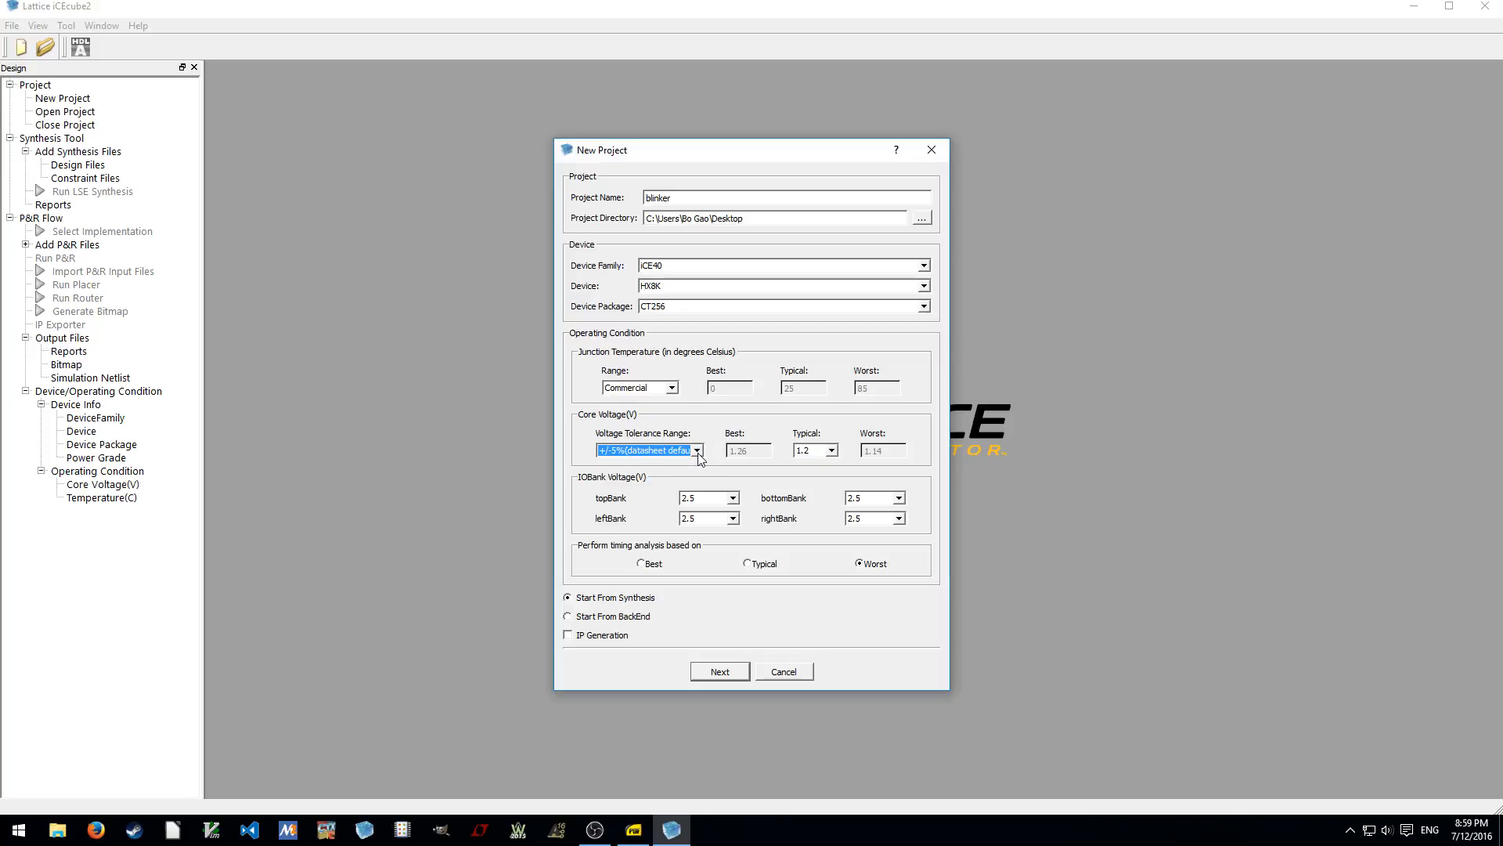
{"action": "left_click", "coordinate": [697, 449]}
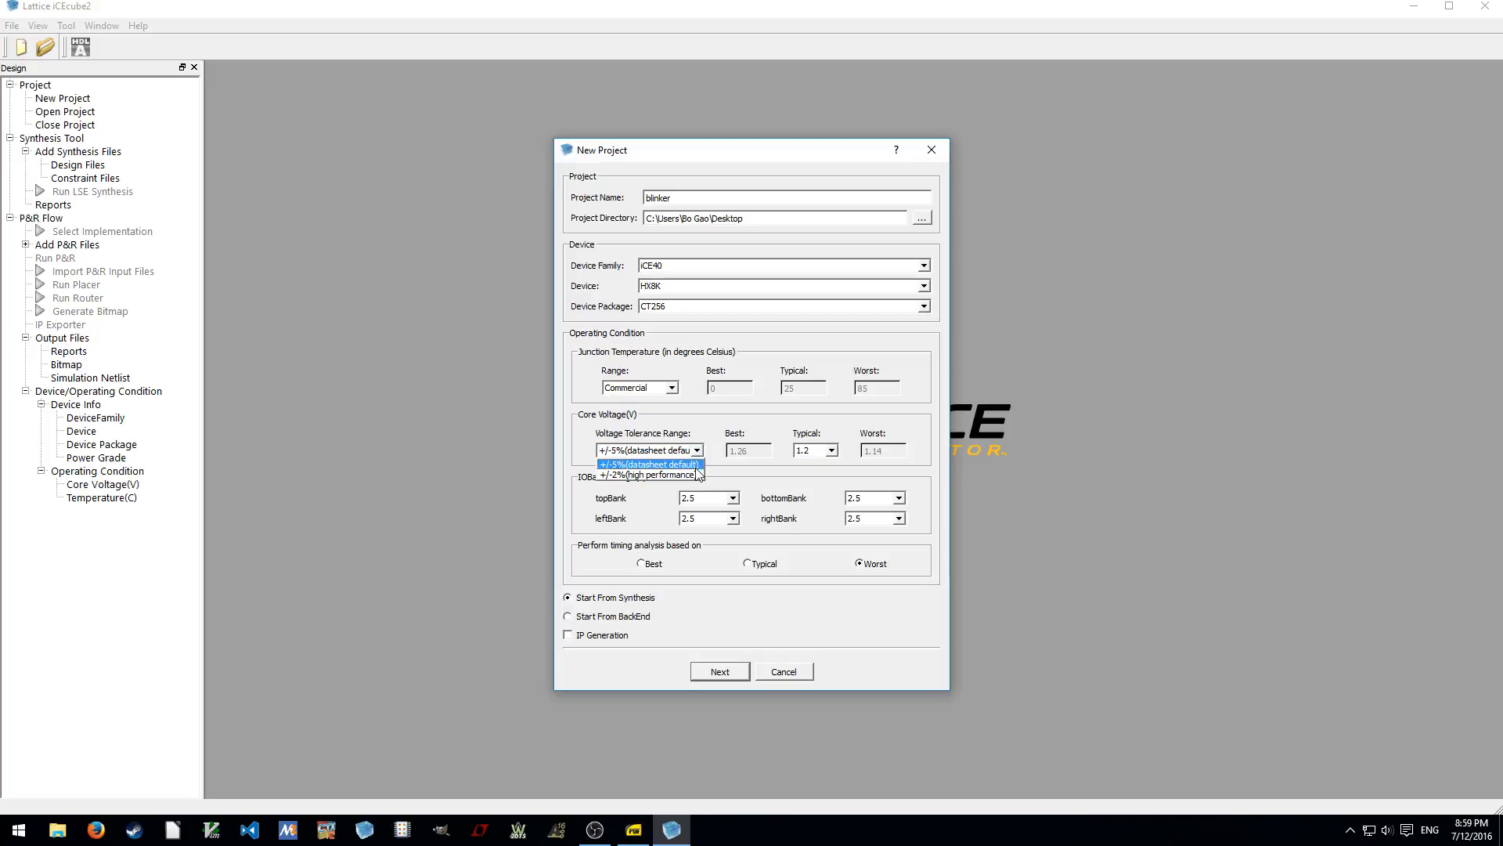
{"action": "left_click", "coordinate": [649, 475]}
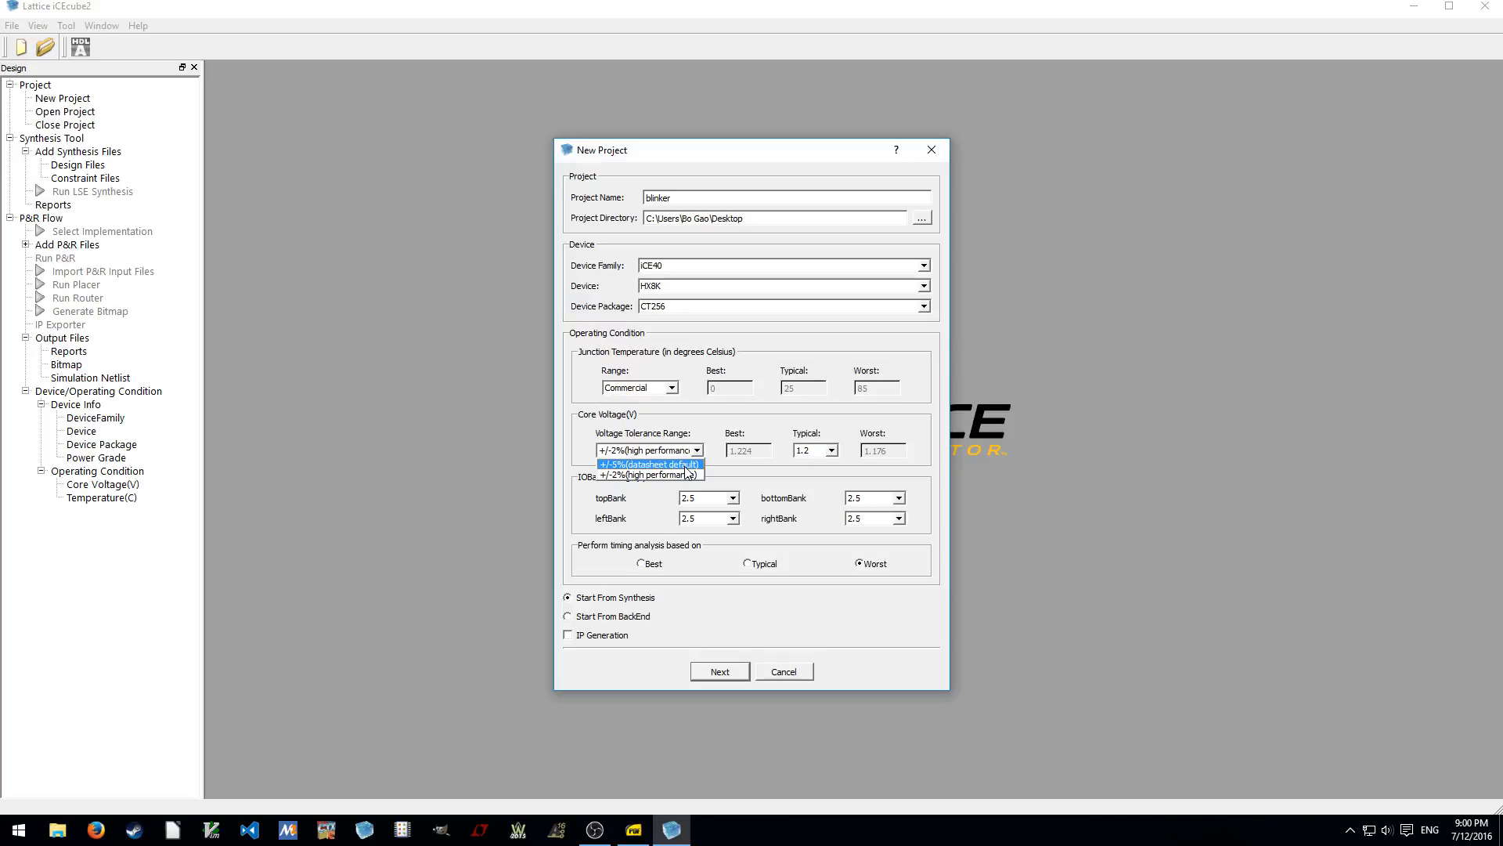
{"action": "mouse_move", "coordinate": [649, 475]}
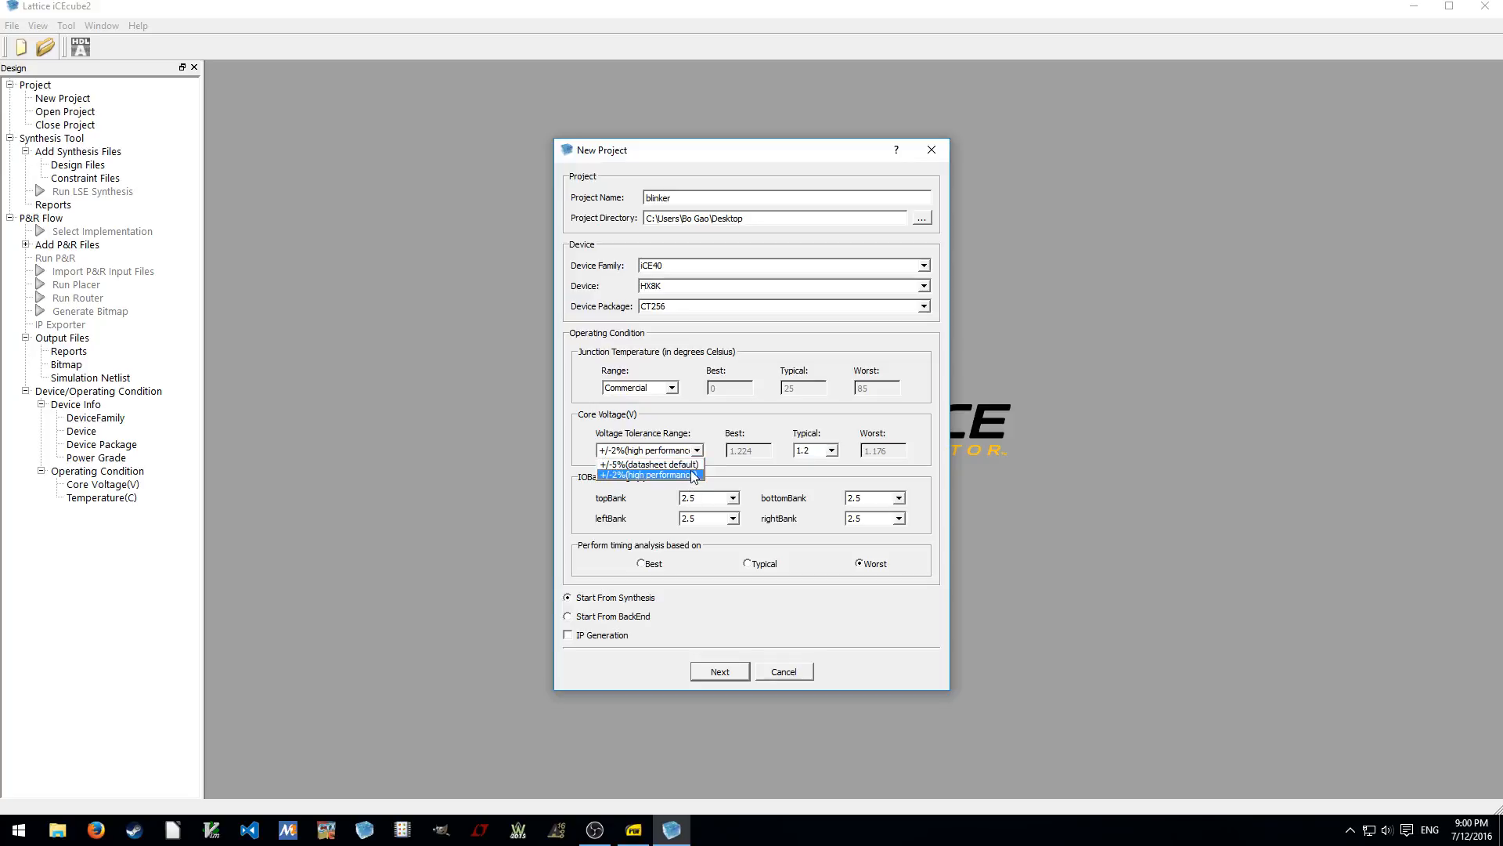
{"action": "mouse_move", "coordinate": [681, 484]}
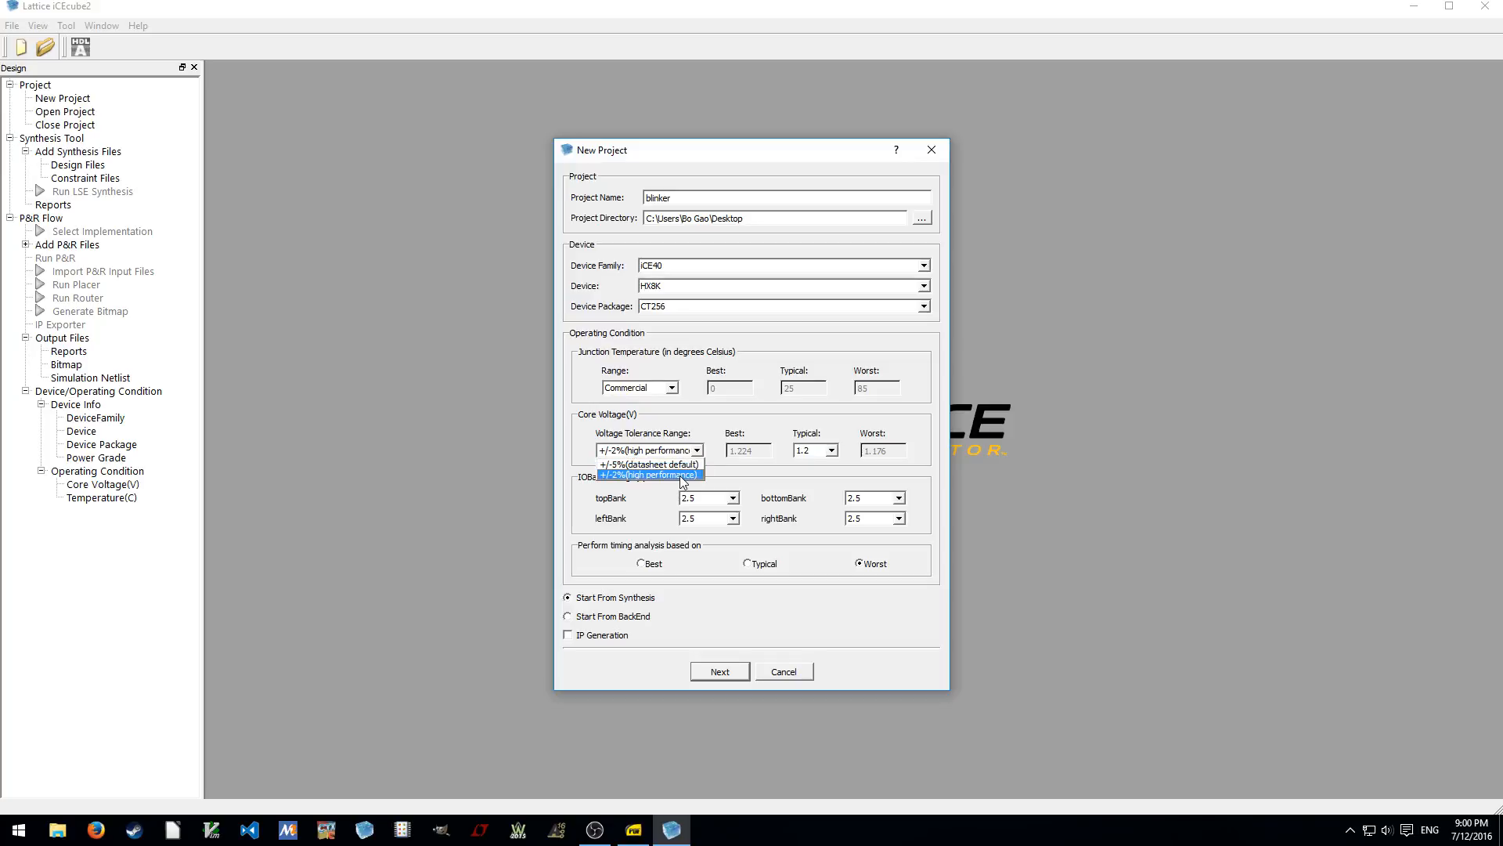
{"action": "left_click", "coordinate": [648, 475]}
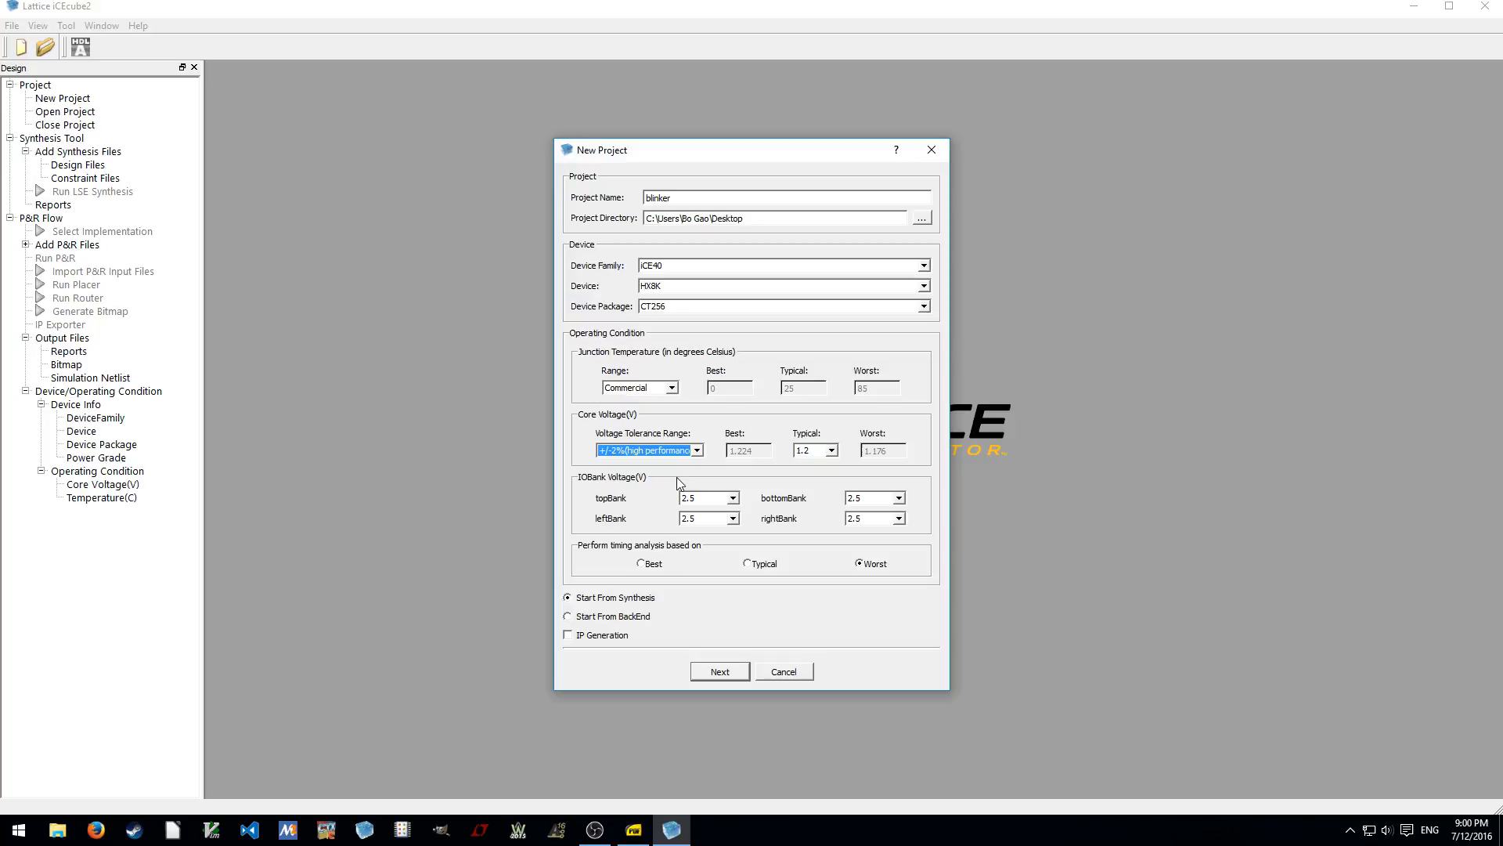
{"action": "mouse_move", "coordinate": [706, 461]}
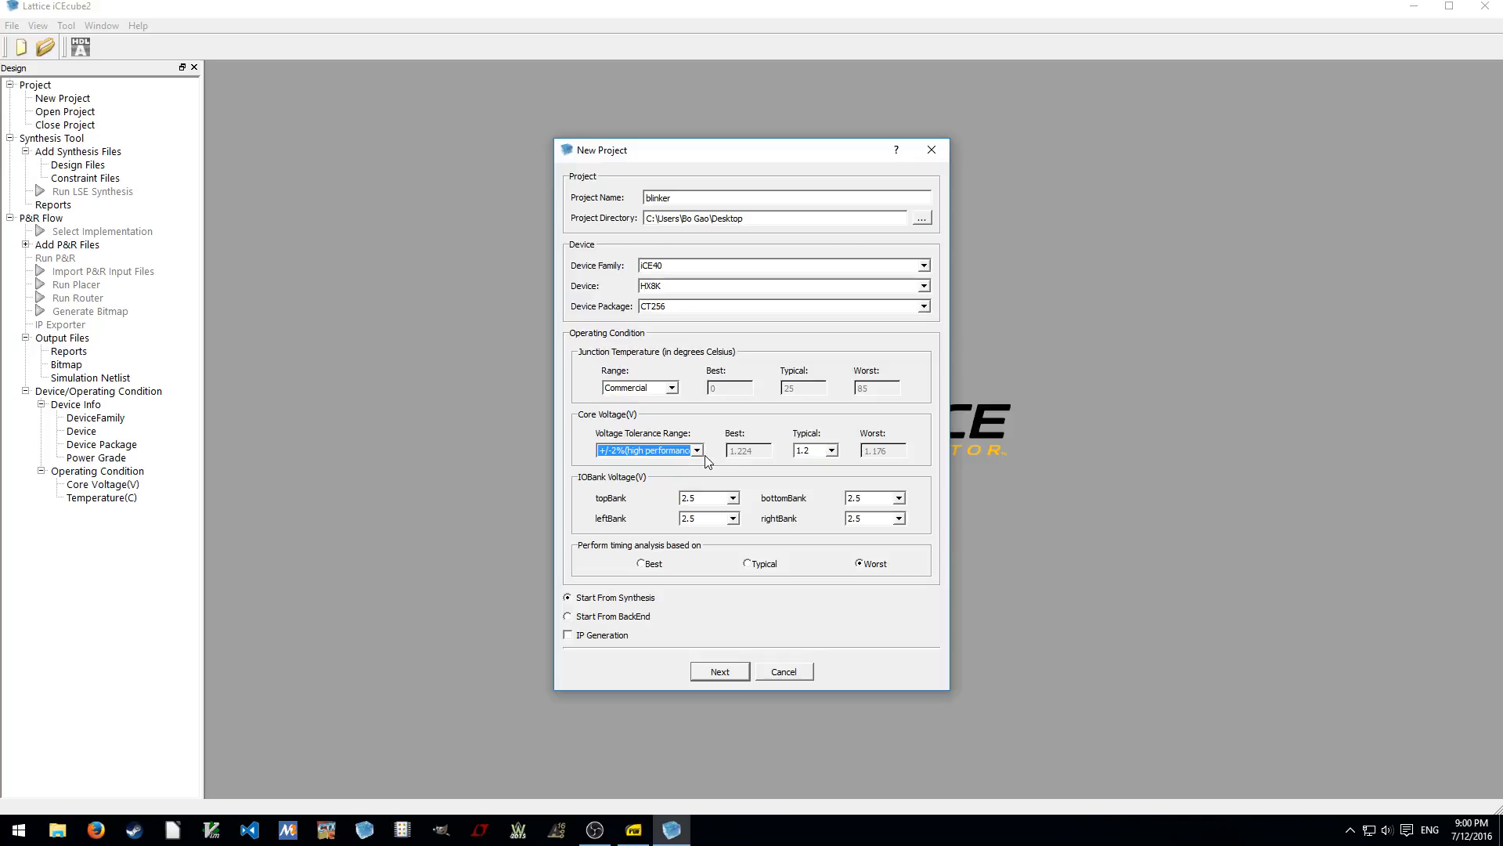
Set the top, left, bottom and right IO bank voltages to 3.3 V
{"action": "left_click", "coordinate": [733, 498]}
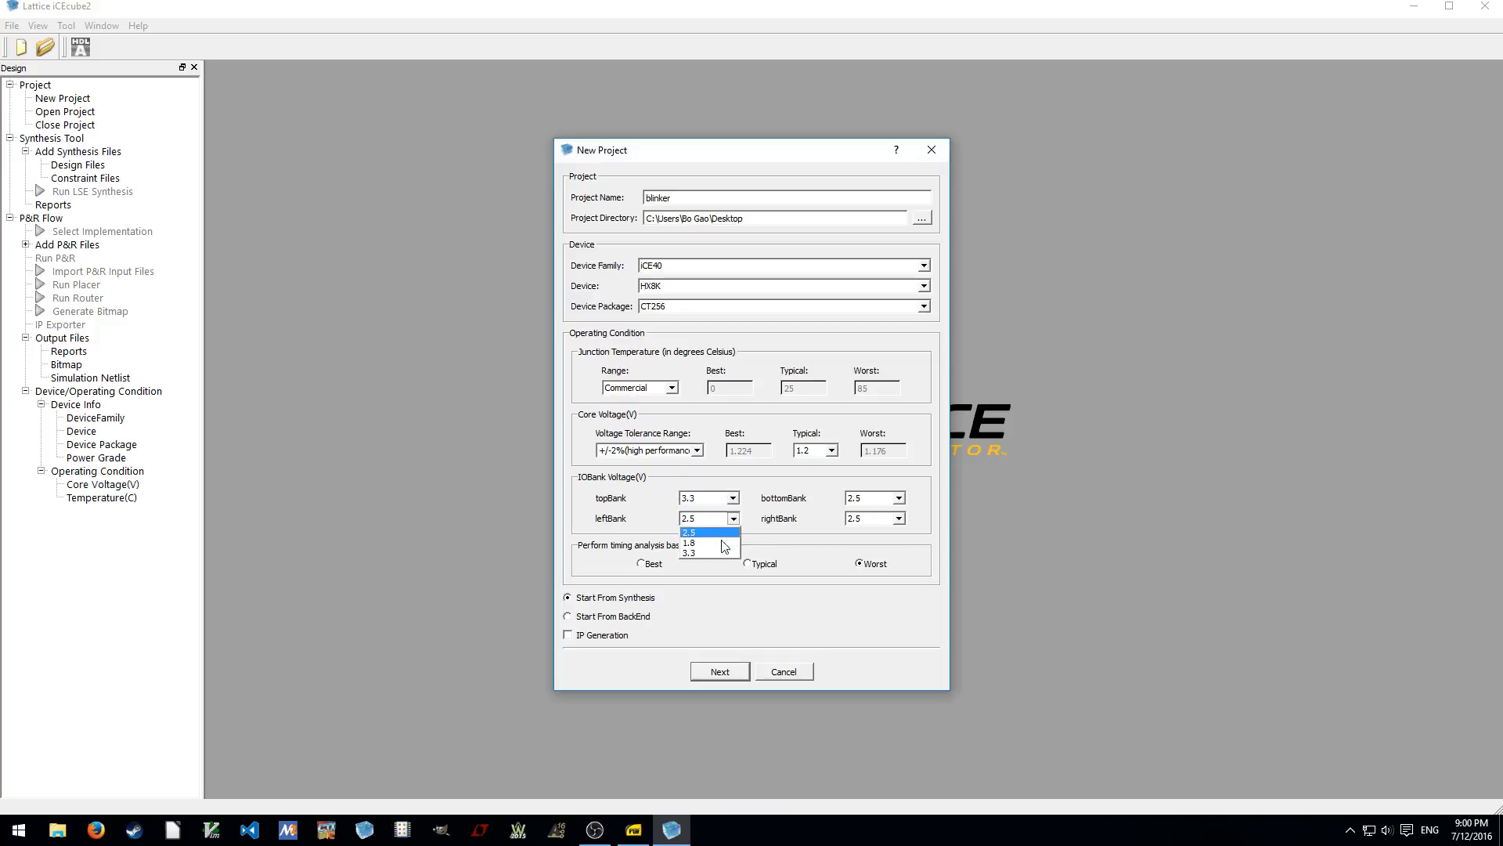
{"action": "left_click", "coordinate": [688, 554]}
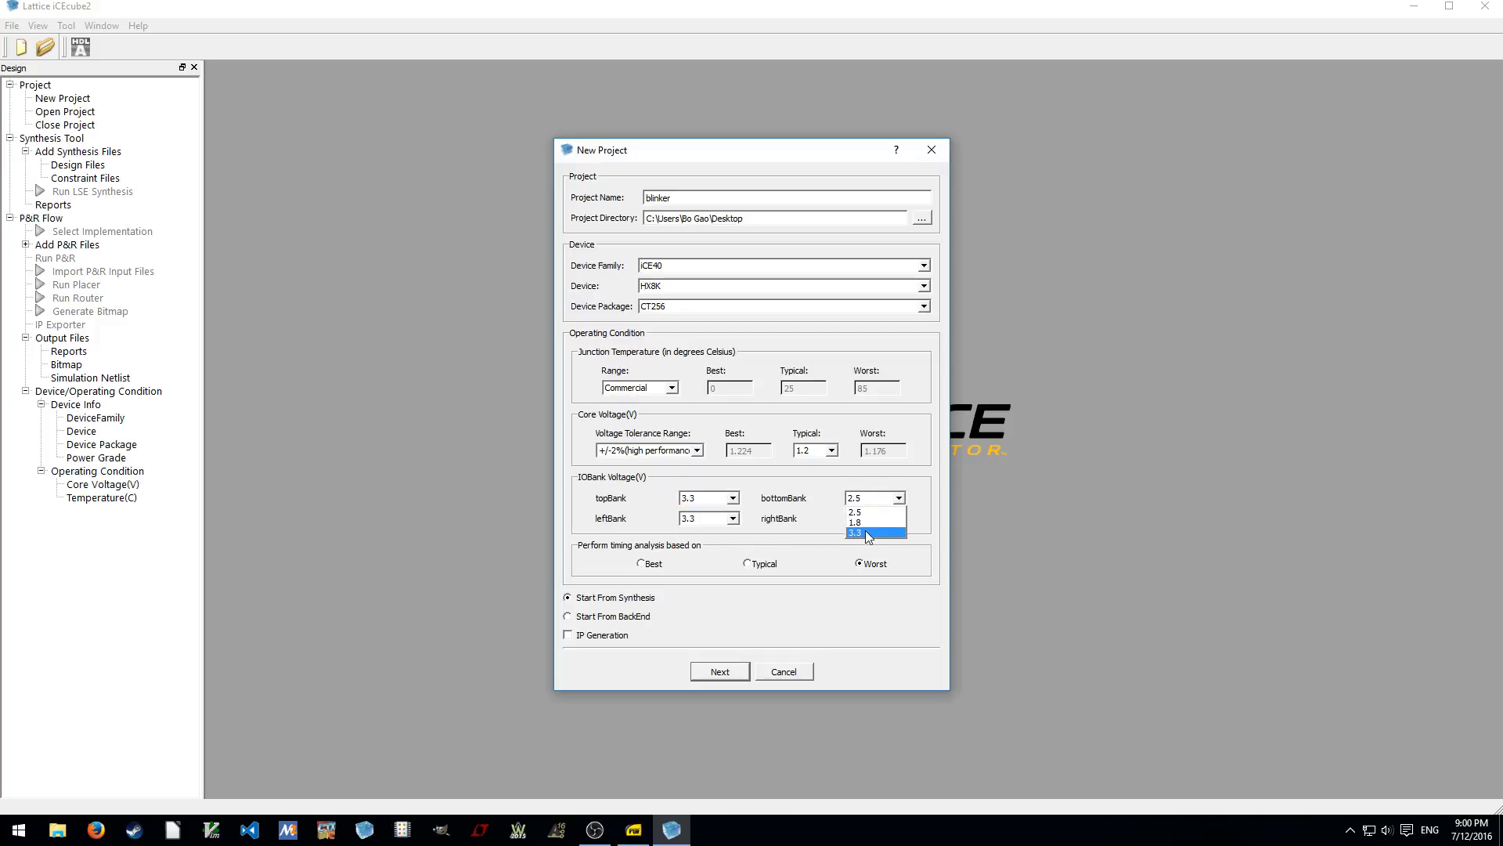
{"action": "left_click", "coordinate": [866, 531]}
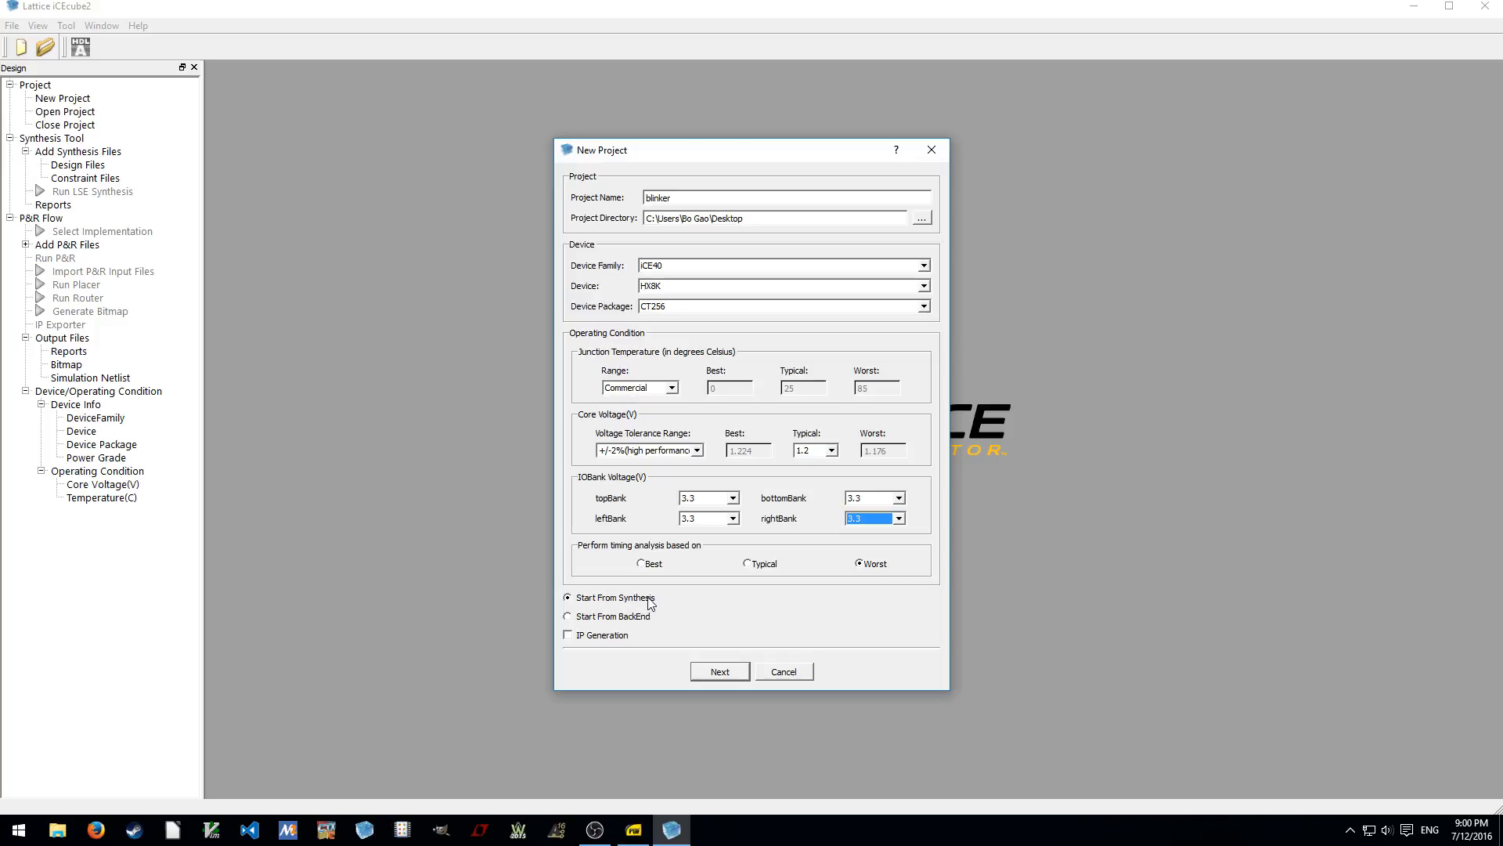
{"action": "mouse_move", "coordinate": [636, 621]}
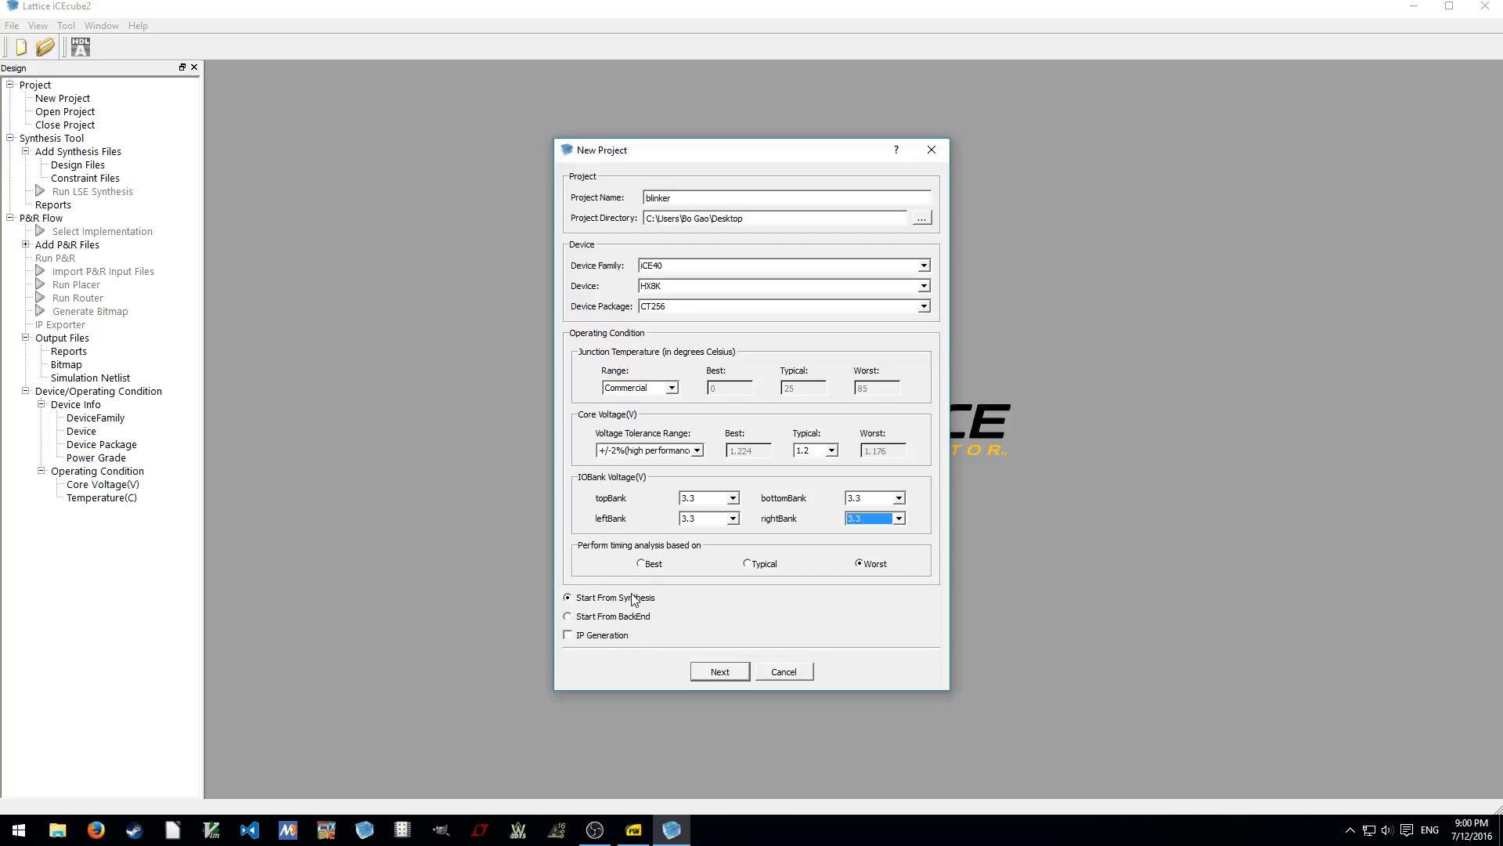
{"action": "mouse_move", "coordinate": [569, 640]}
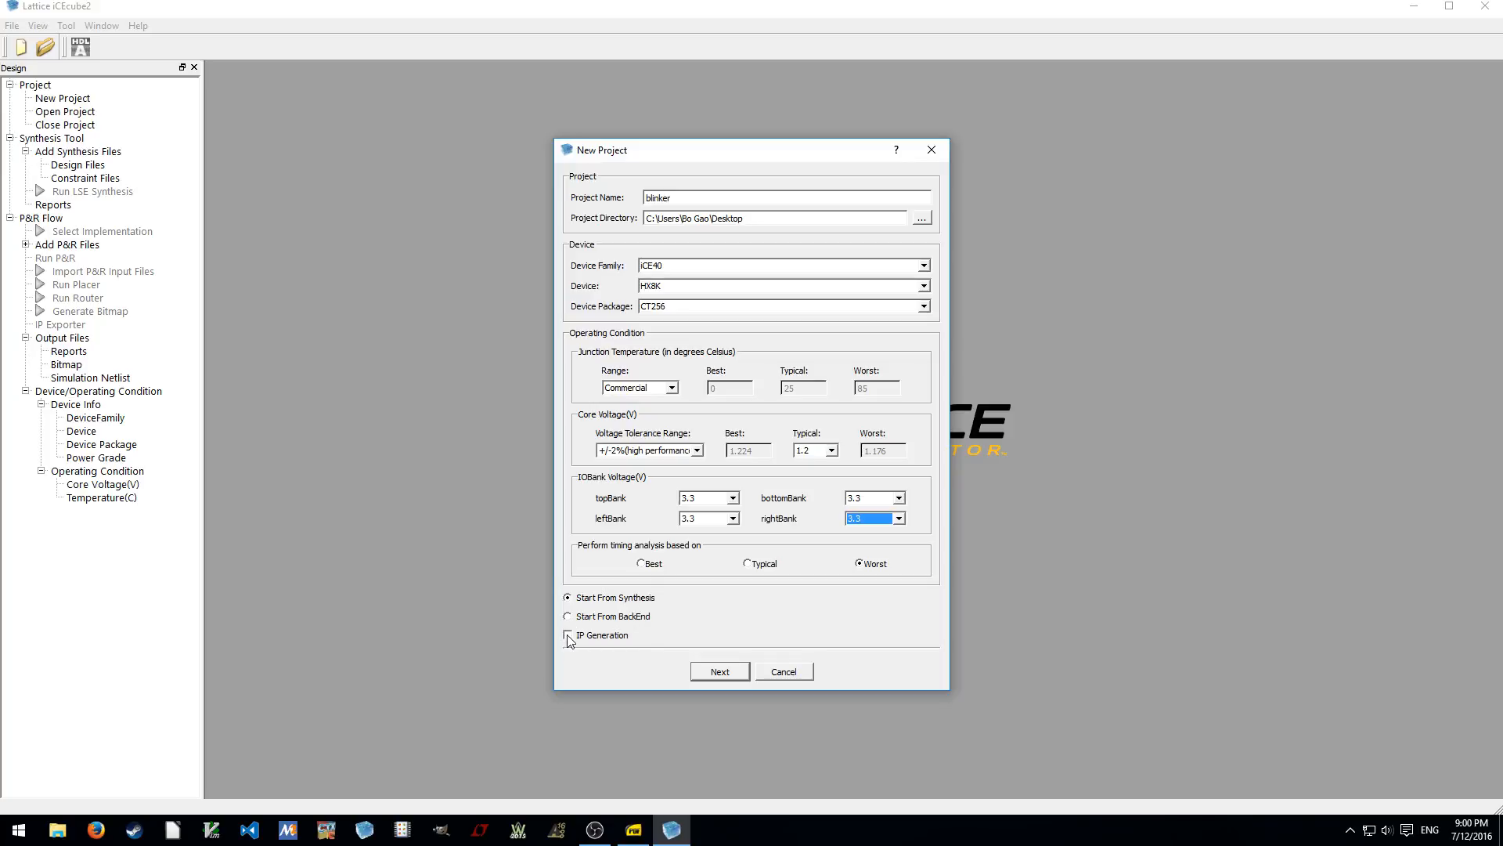
{"action": "mouse_move", "coordinate": [577, 597]}
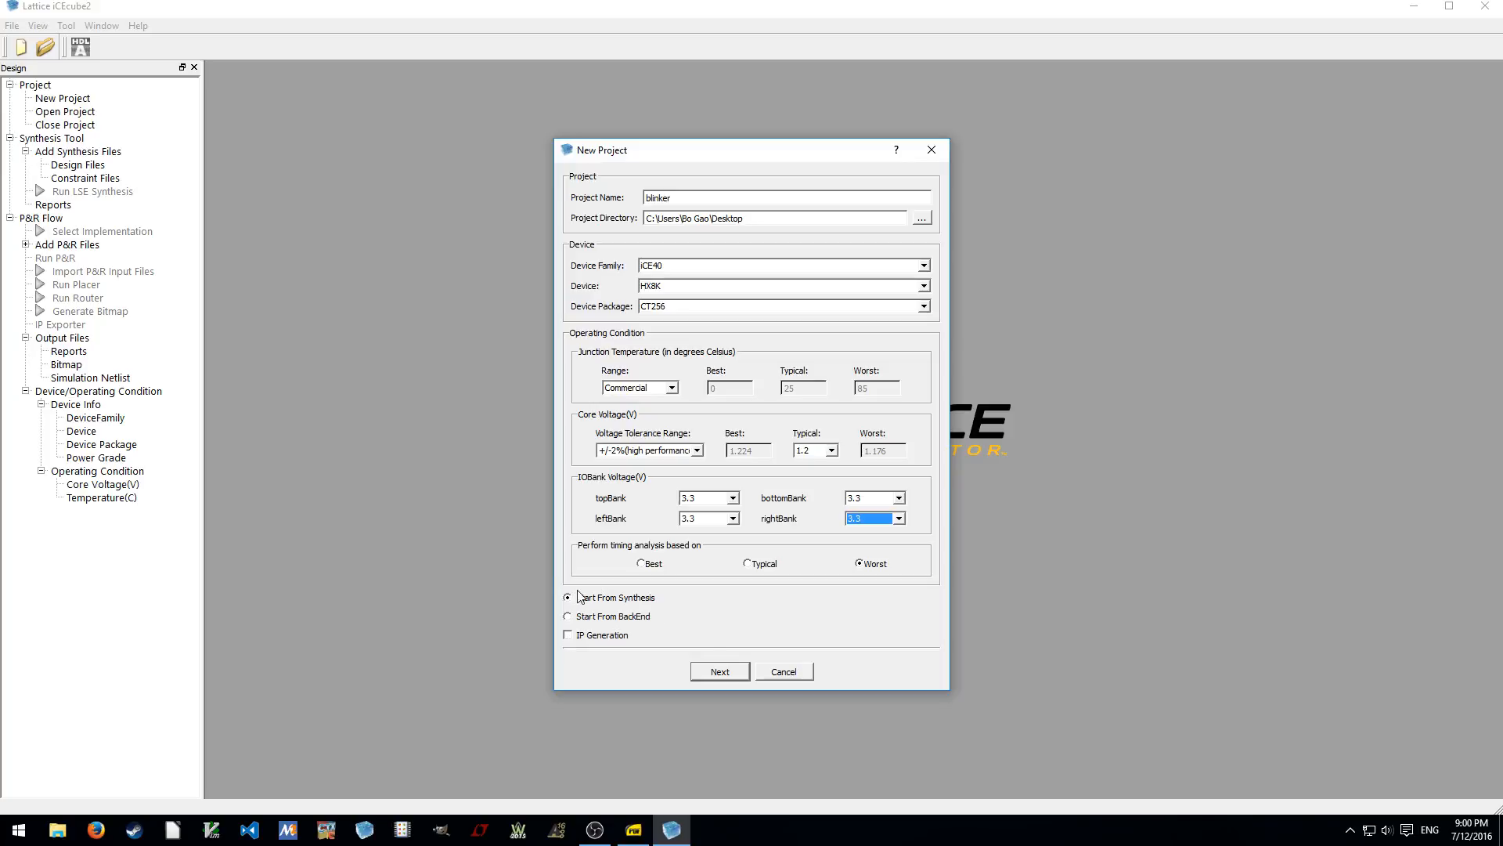
Skip adding source files and finish creating the blinker project in Desktop\blinker
{"action": "left_click", "coordinate": [719, 670]}
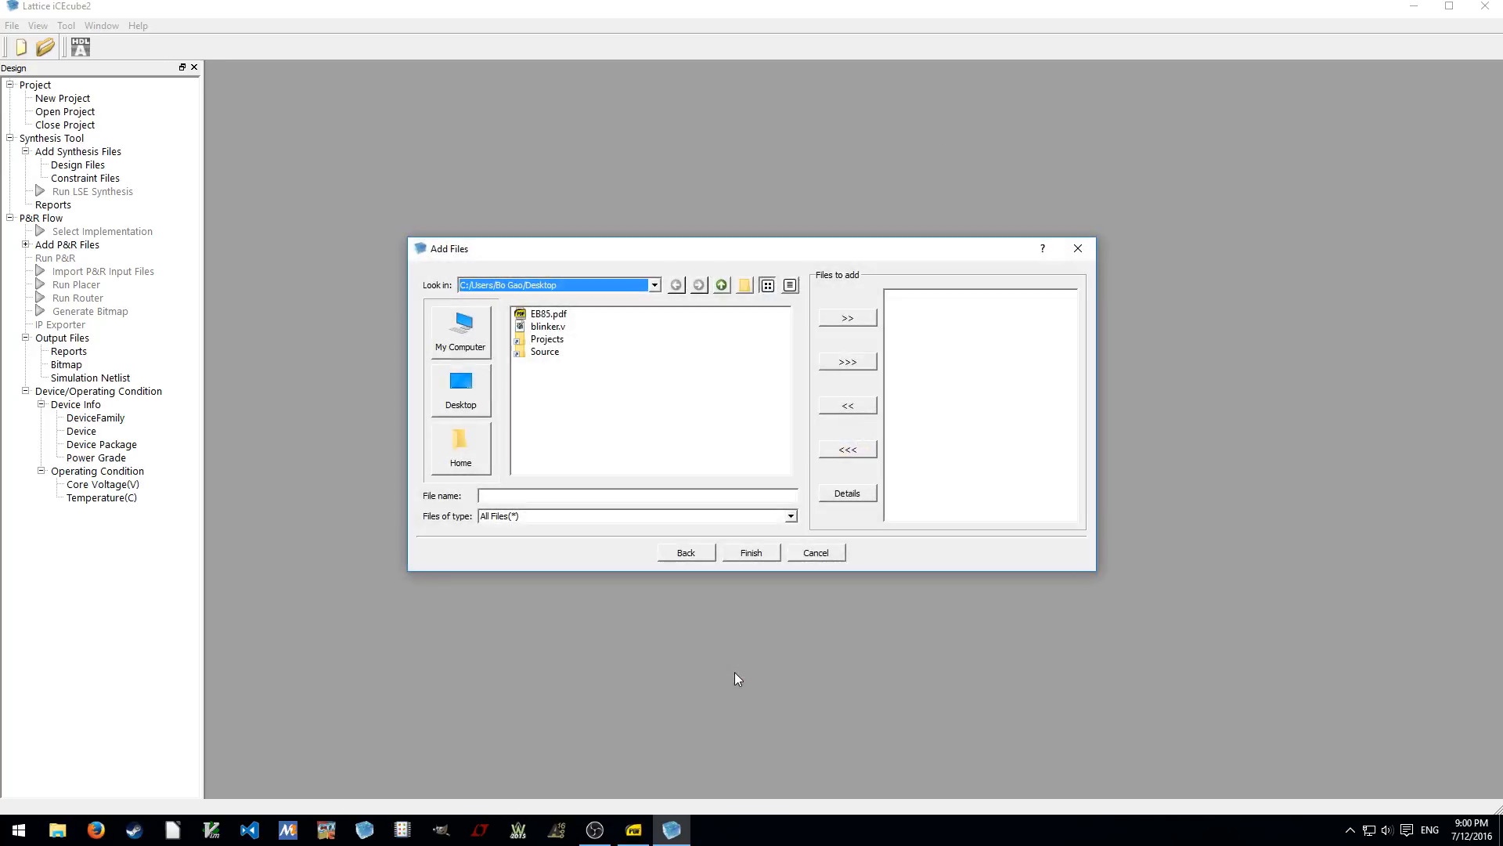
{"action": "mouse_move", "coordinate": [620, 417]}
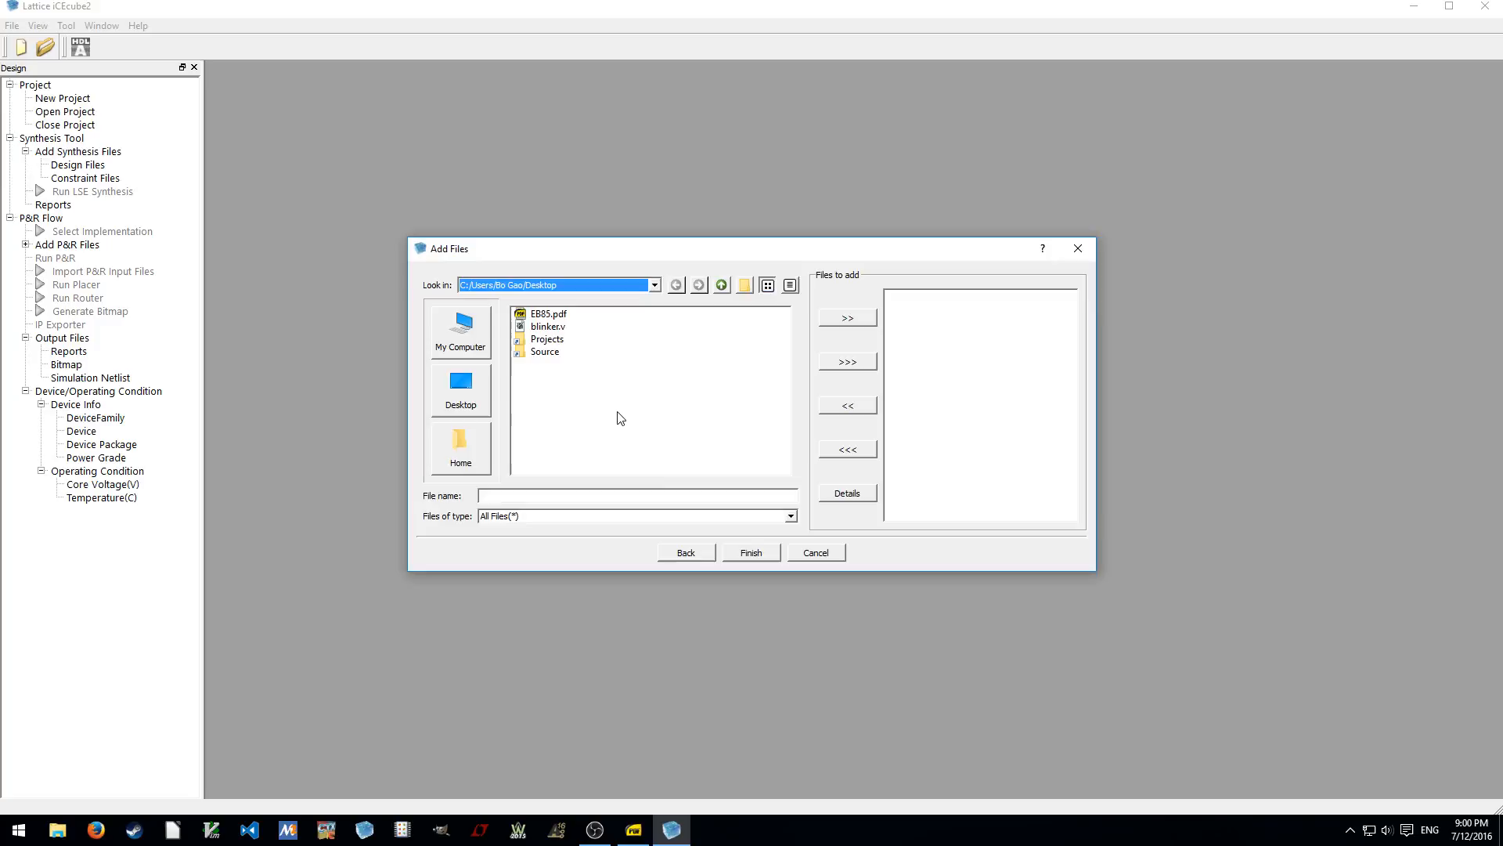
{"action": "mouse_move", "coordinate": [546, 329]}
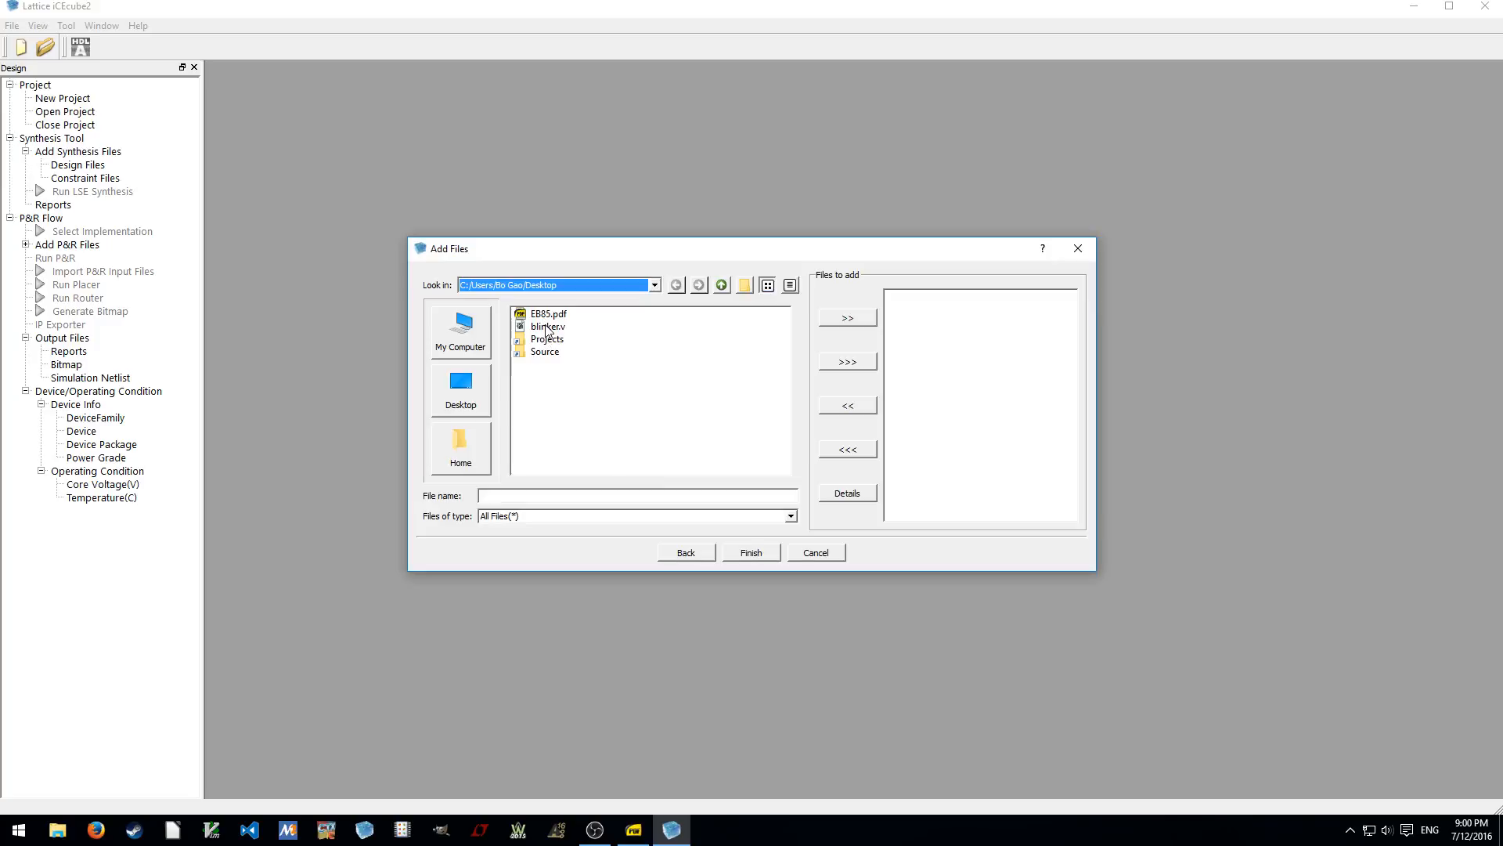
{"action": "mouse_move", "coordinate": [803, 483]}
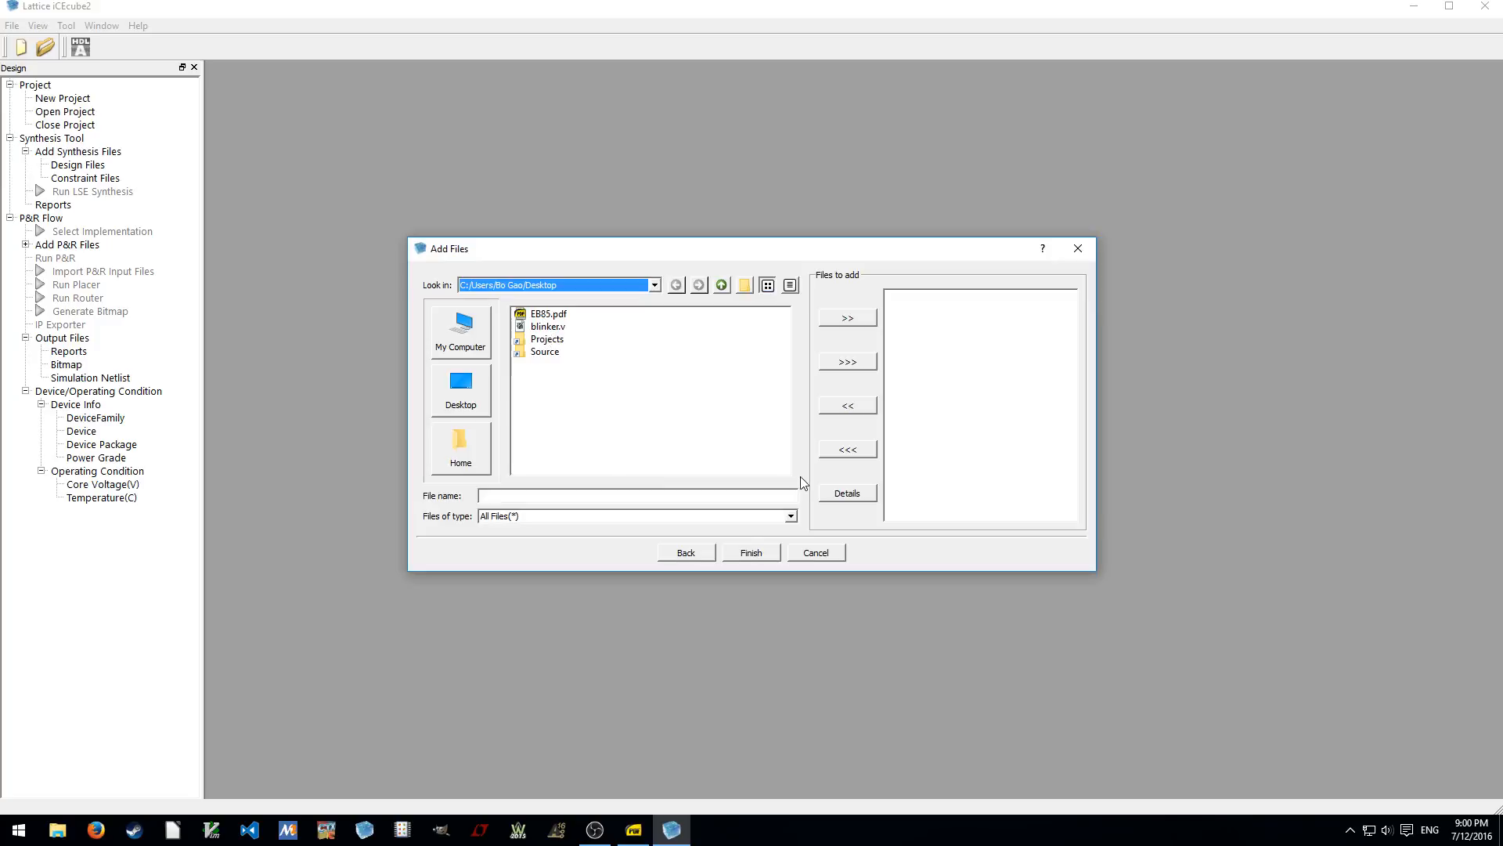
{"action": "left_click", "coordinate": [752, 551]}
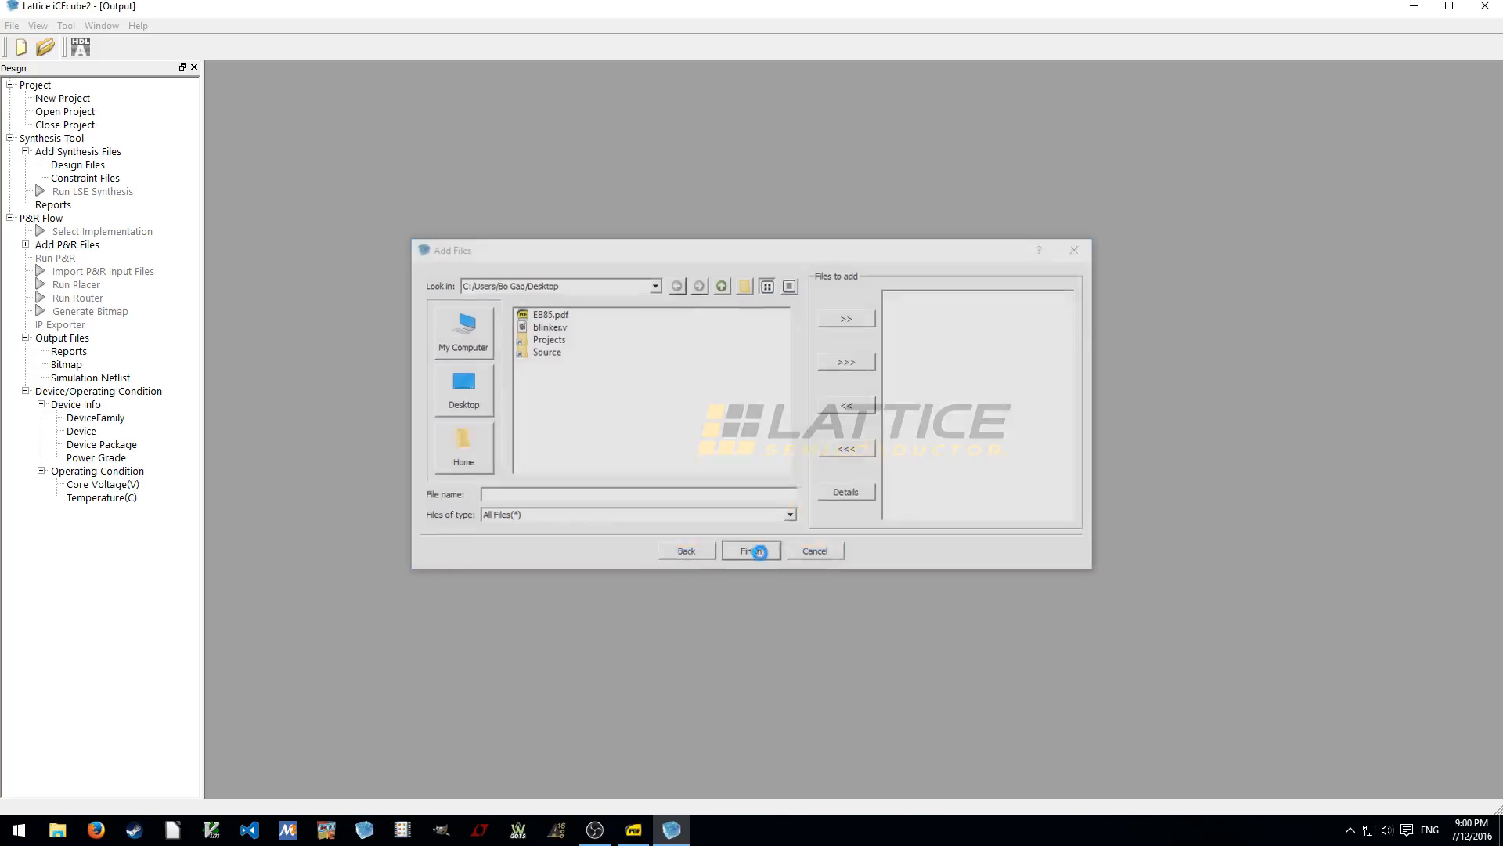
{"action": "left_click", "coordinate": [750, 549]}
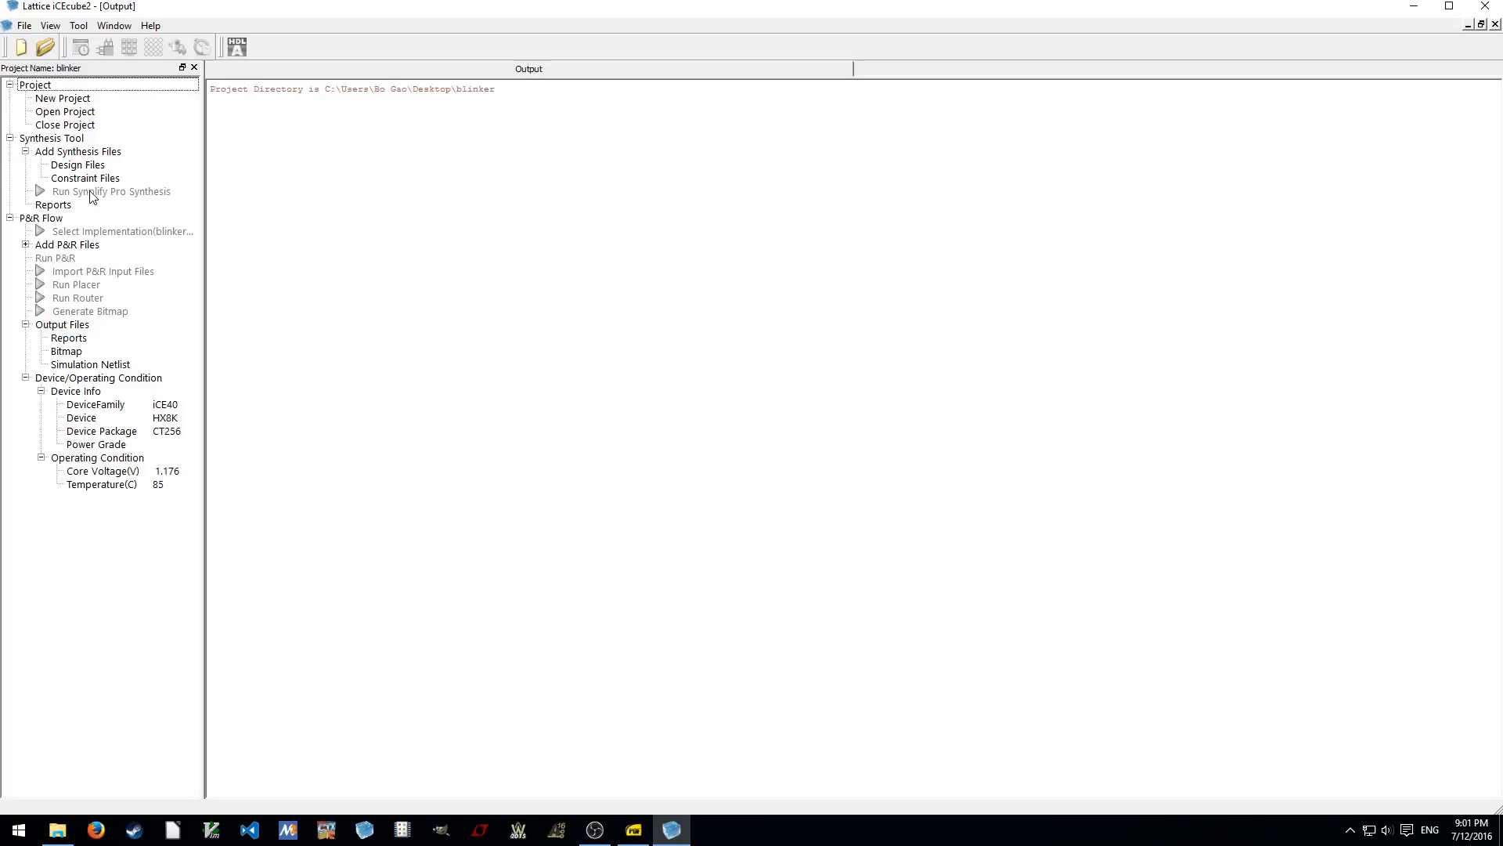
Look over the Tool and Help menus, including the Configure PLL and SPI/I2C Module entries
{"action": "left_click", "coordinate": [79, 25]}
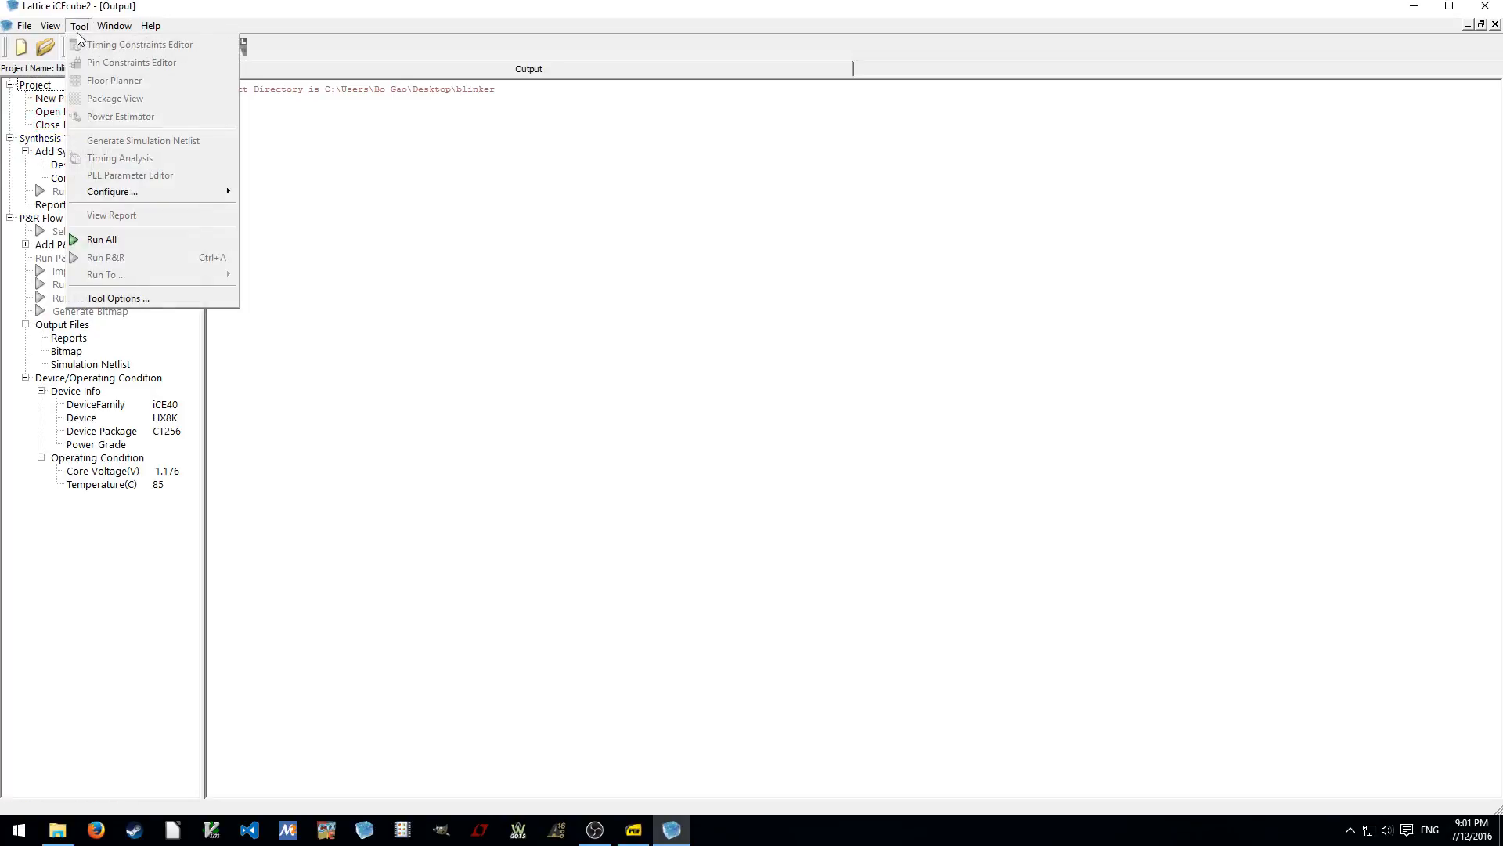
{"action": "left_click", "coordinate": [151, 25]}
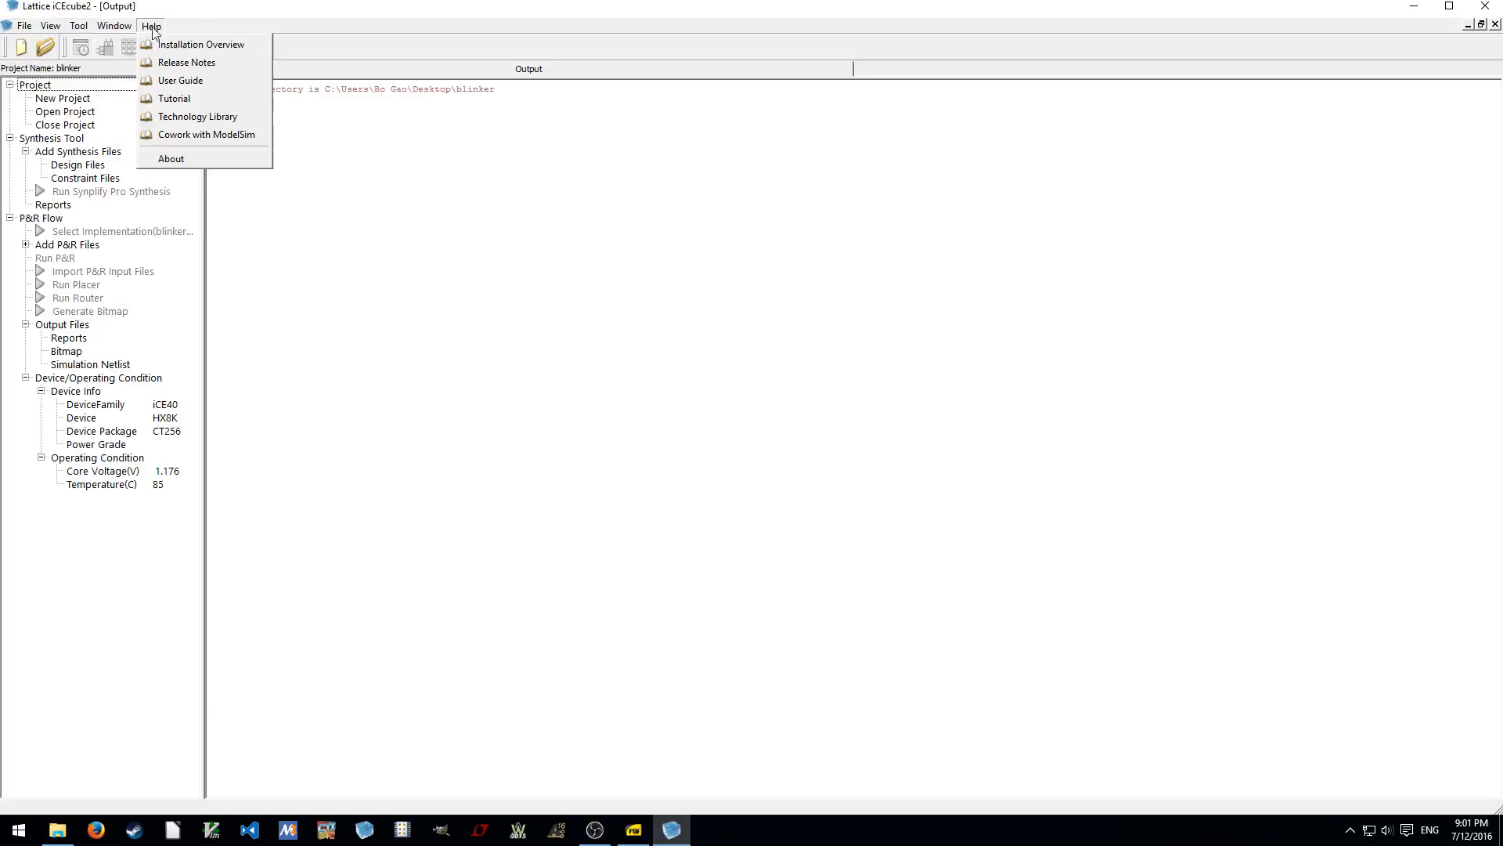
{"action": "left_click", "coordinate": [79, 25]}
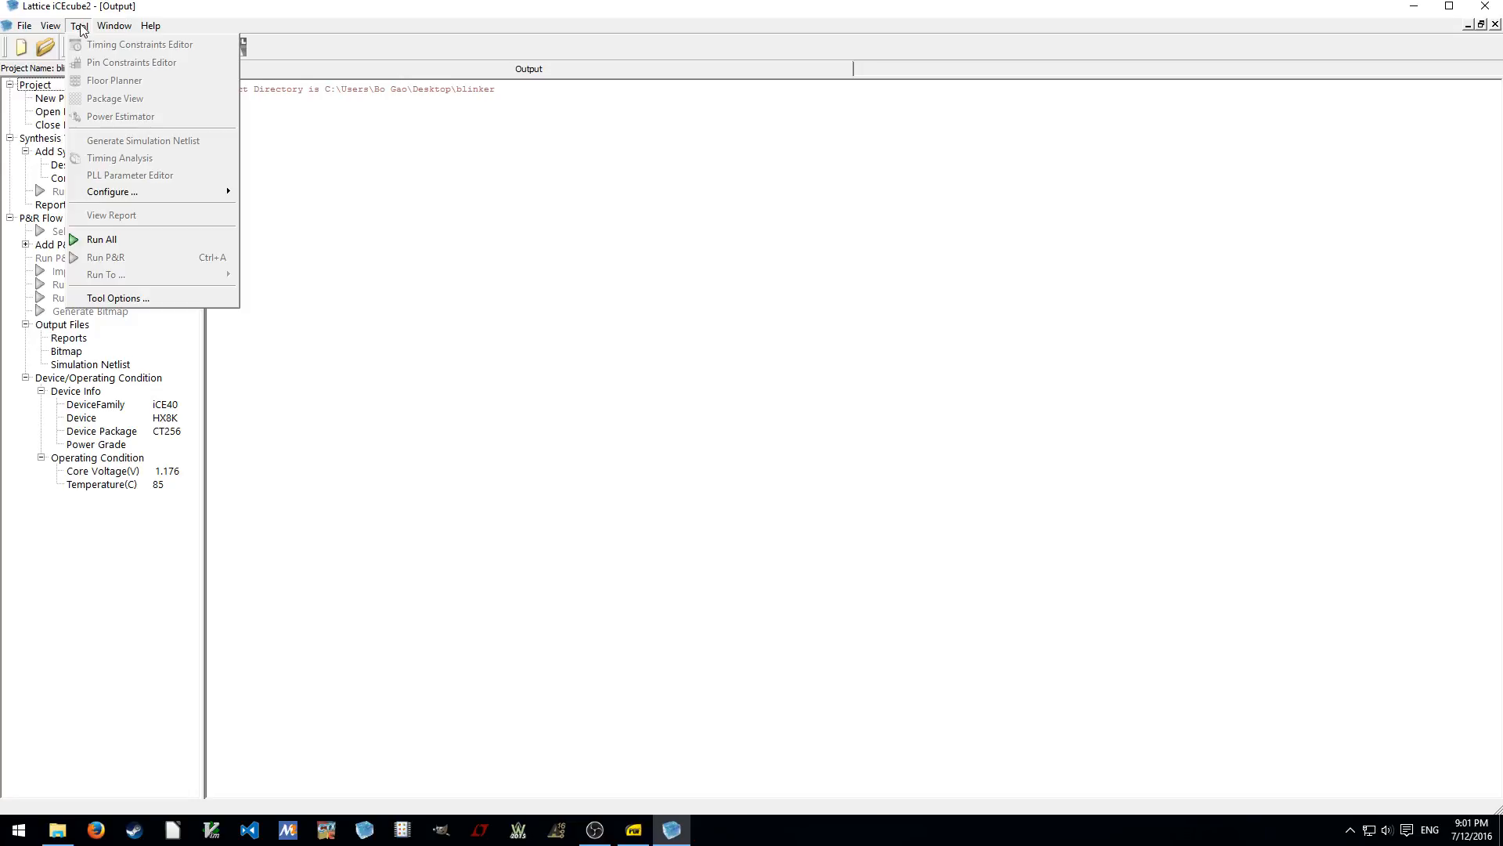
{"action": "mouse_move", "coordinate": [112, 192]}
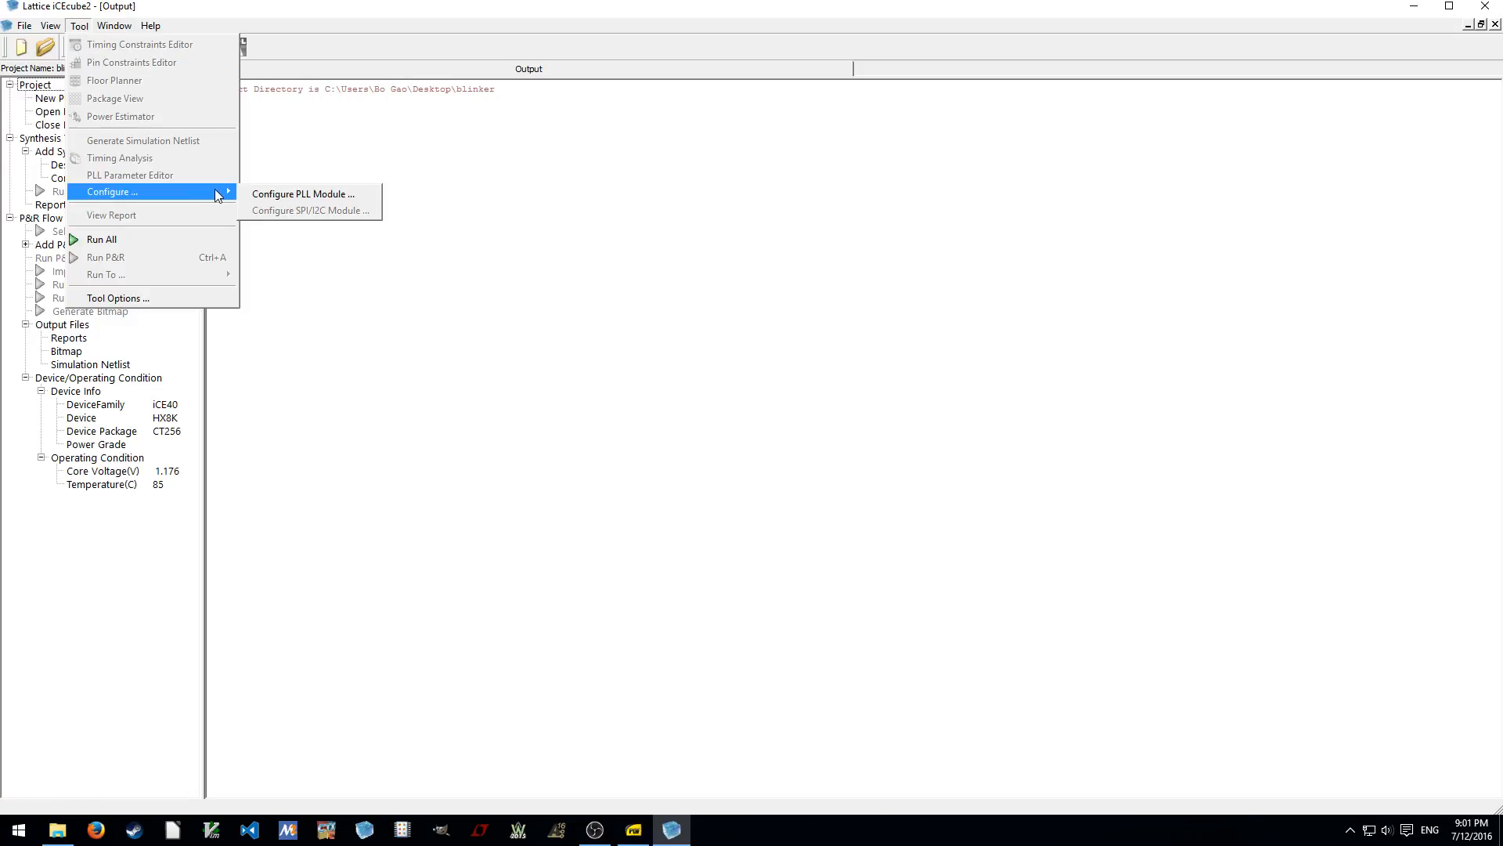
{"action": "mouse_move", "coordinate": [307, 210]}
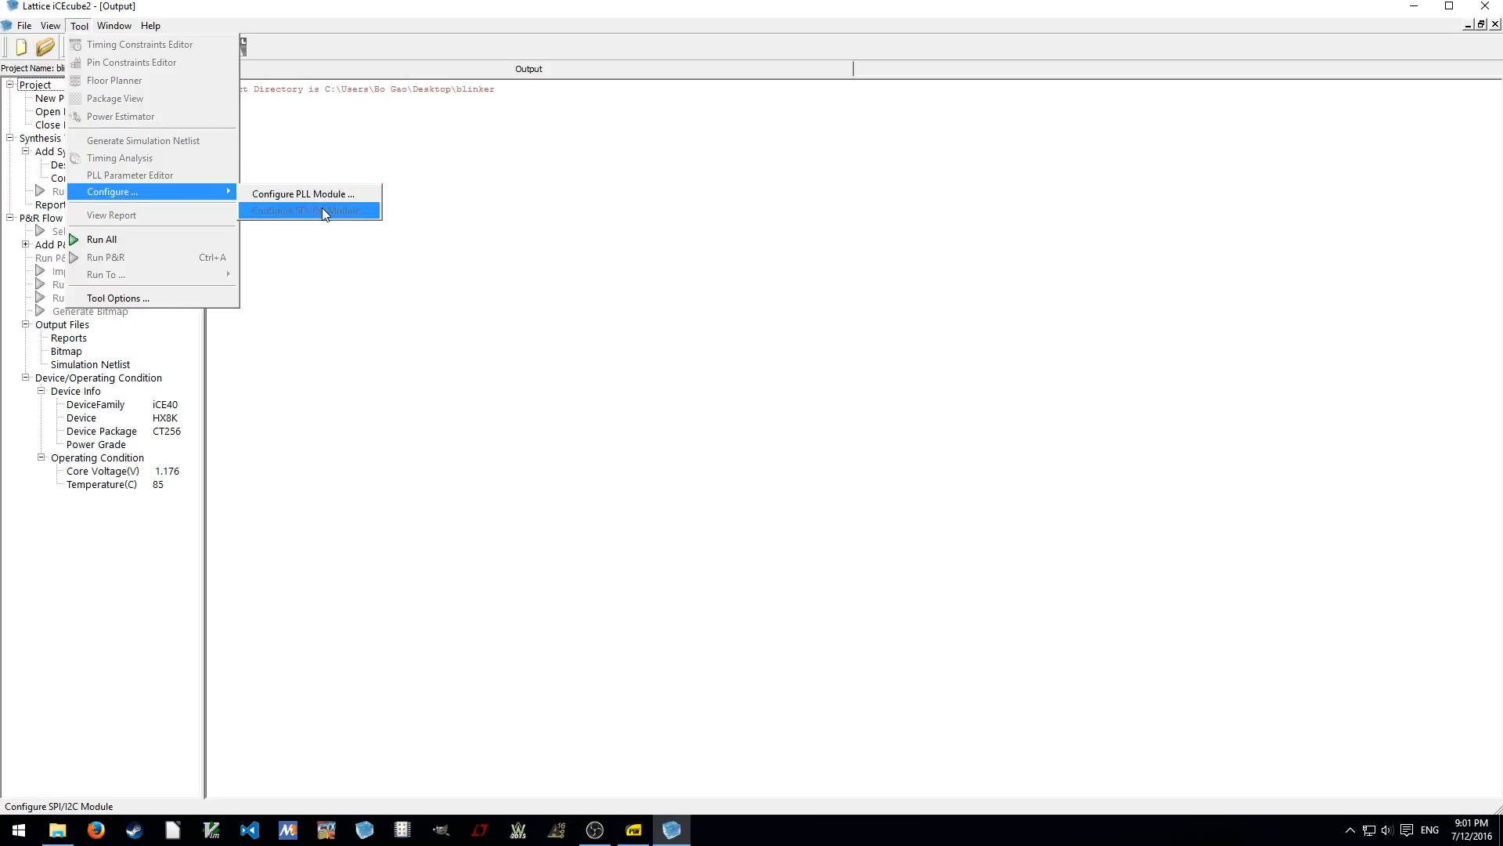
{"action": "mouse_move", "coordinate": [345, 216]}
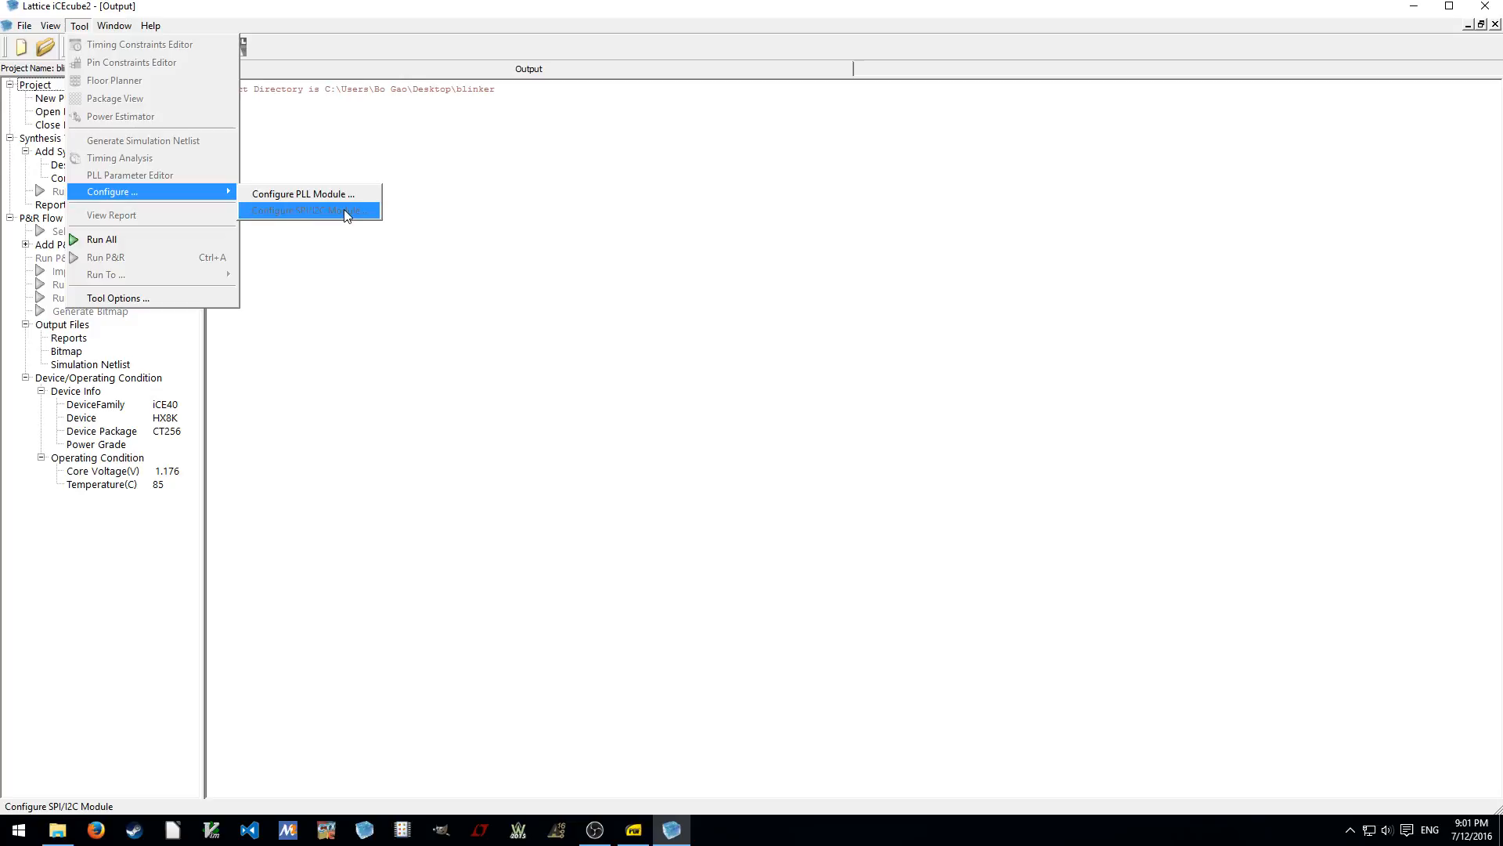
{"action": "mouse_move", "coordinate": [304, 193]}
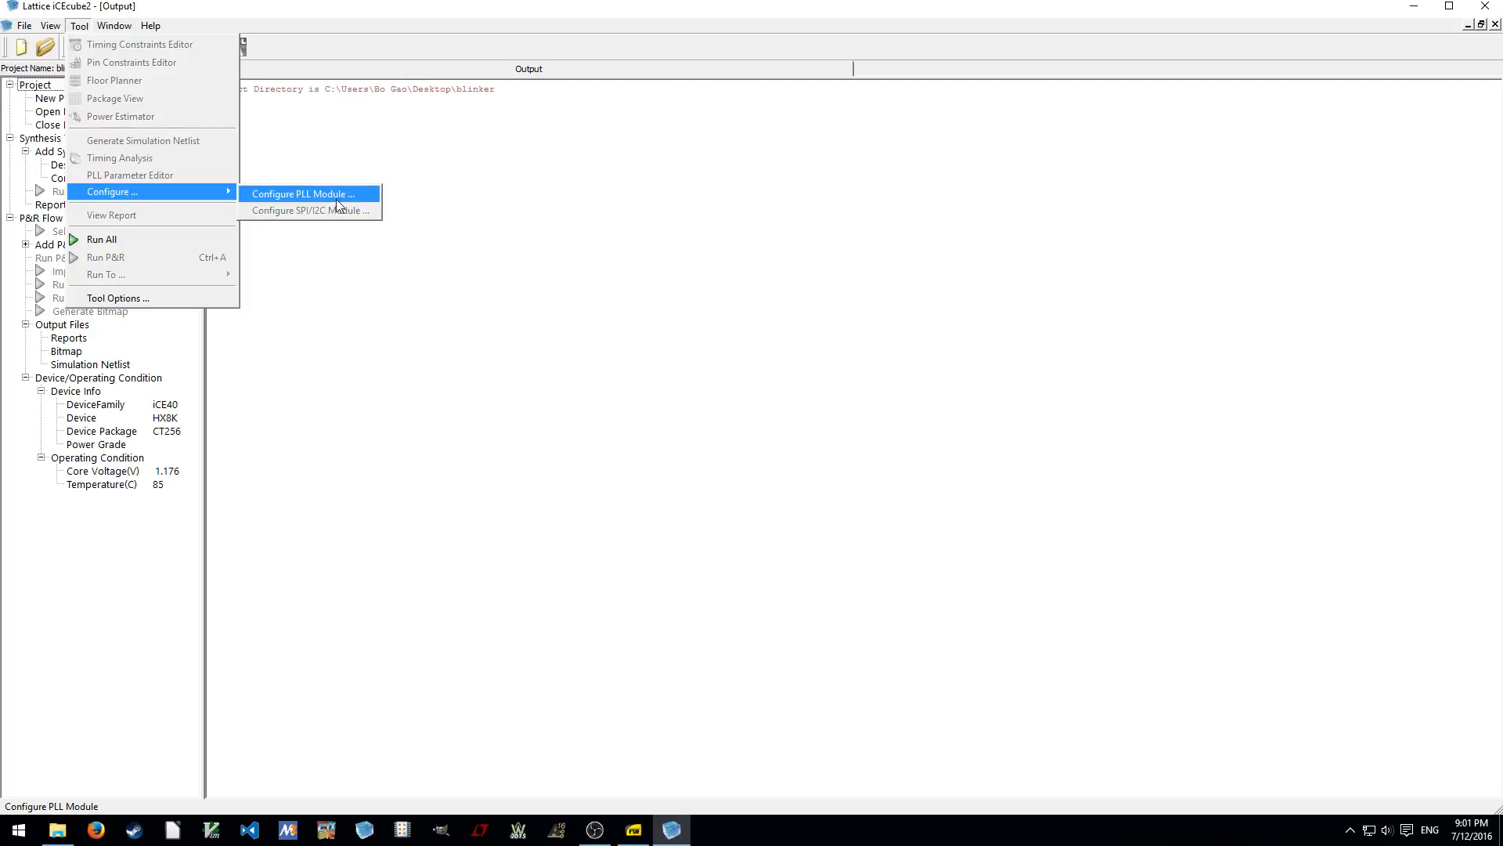
Review the Placer, Router, Text Editor and Bitmap tool options and enable no pullup on unused IO
{"action": "left_click", "coordinate": [117, 299]}
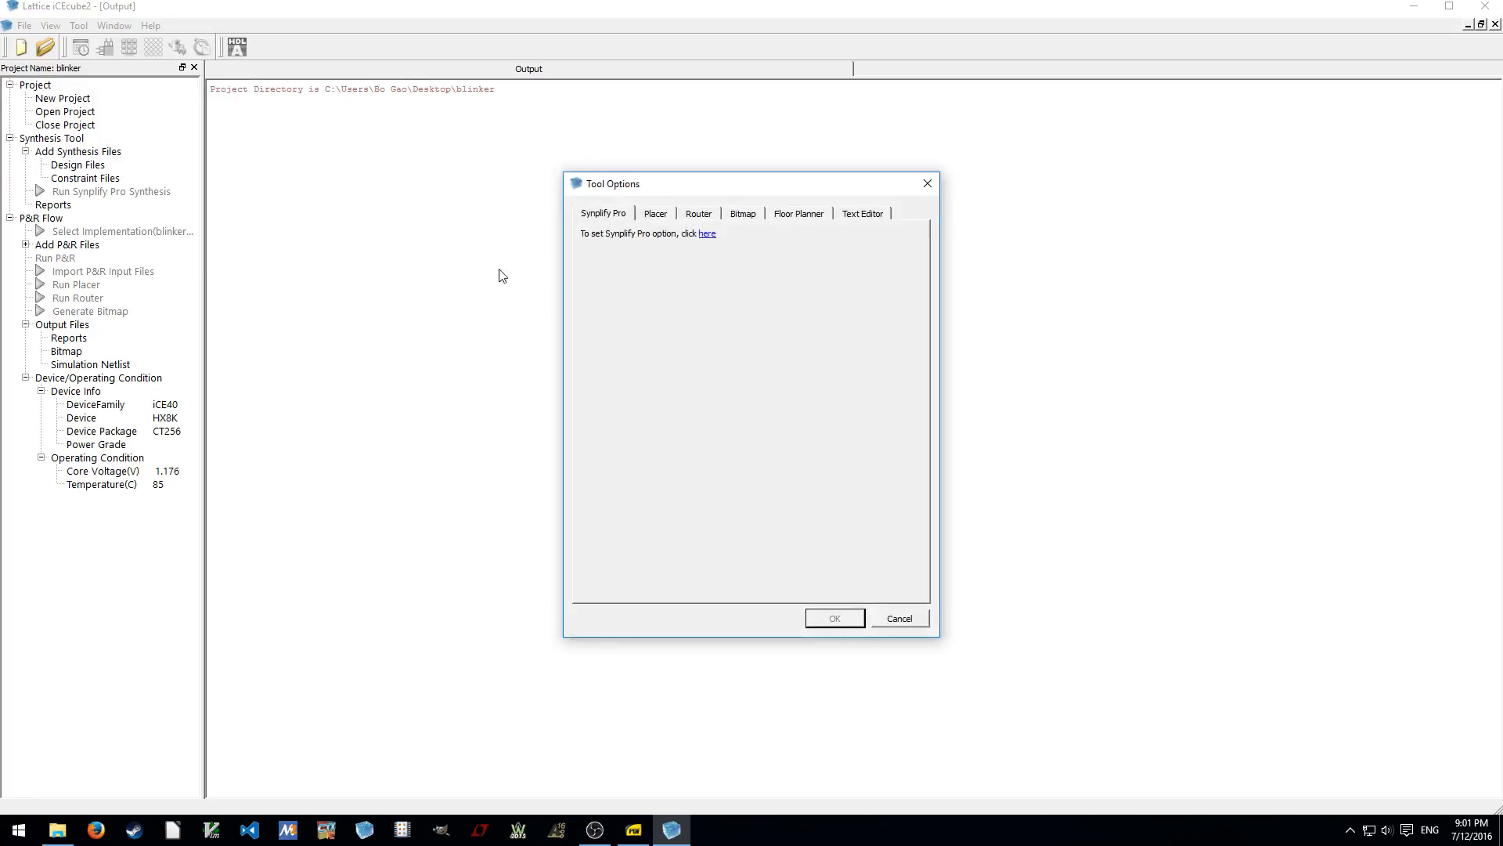
{"action": "mouse_move", "coordinate": [701, 261]}
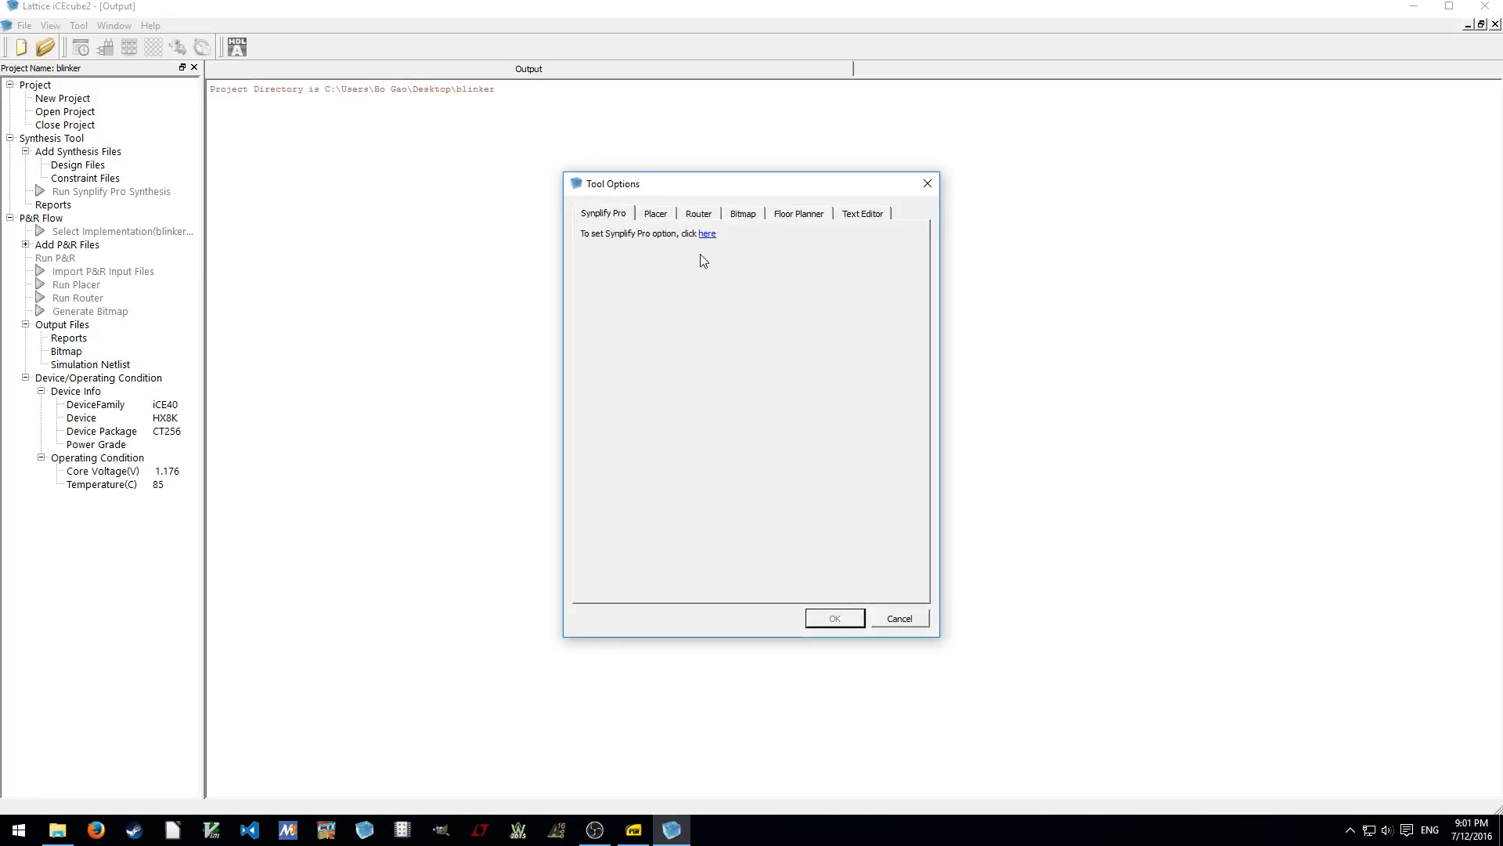
{"action": "mouse_move", "coordinate": [605, 241]}
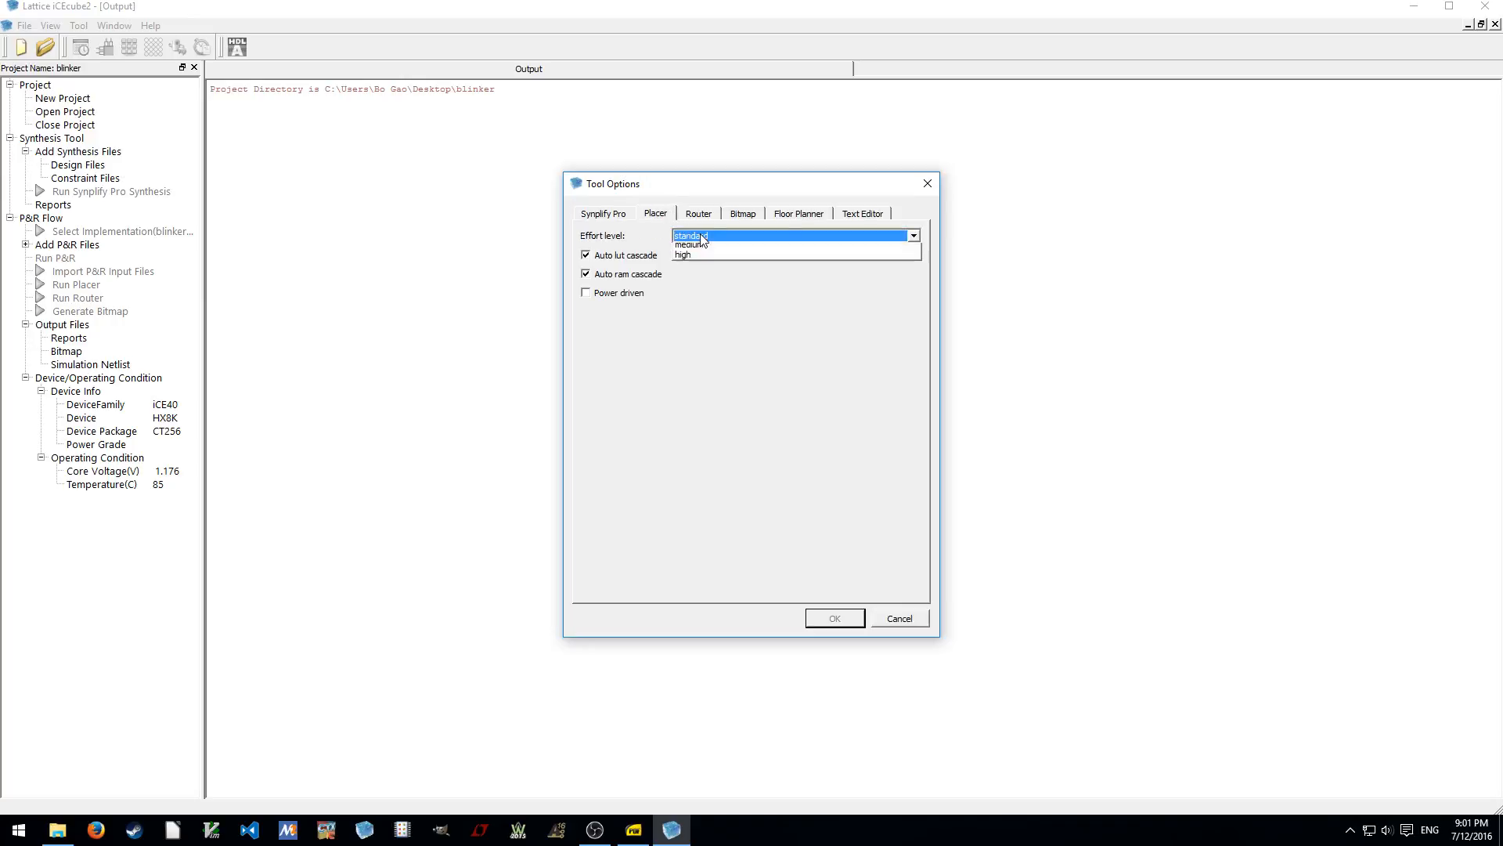
{"action": "left_click", "coordinate": [684, 235]}
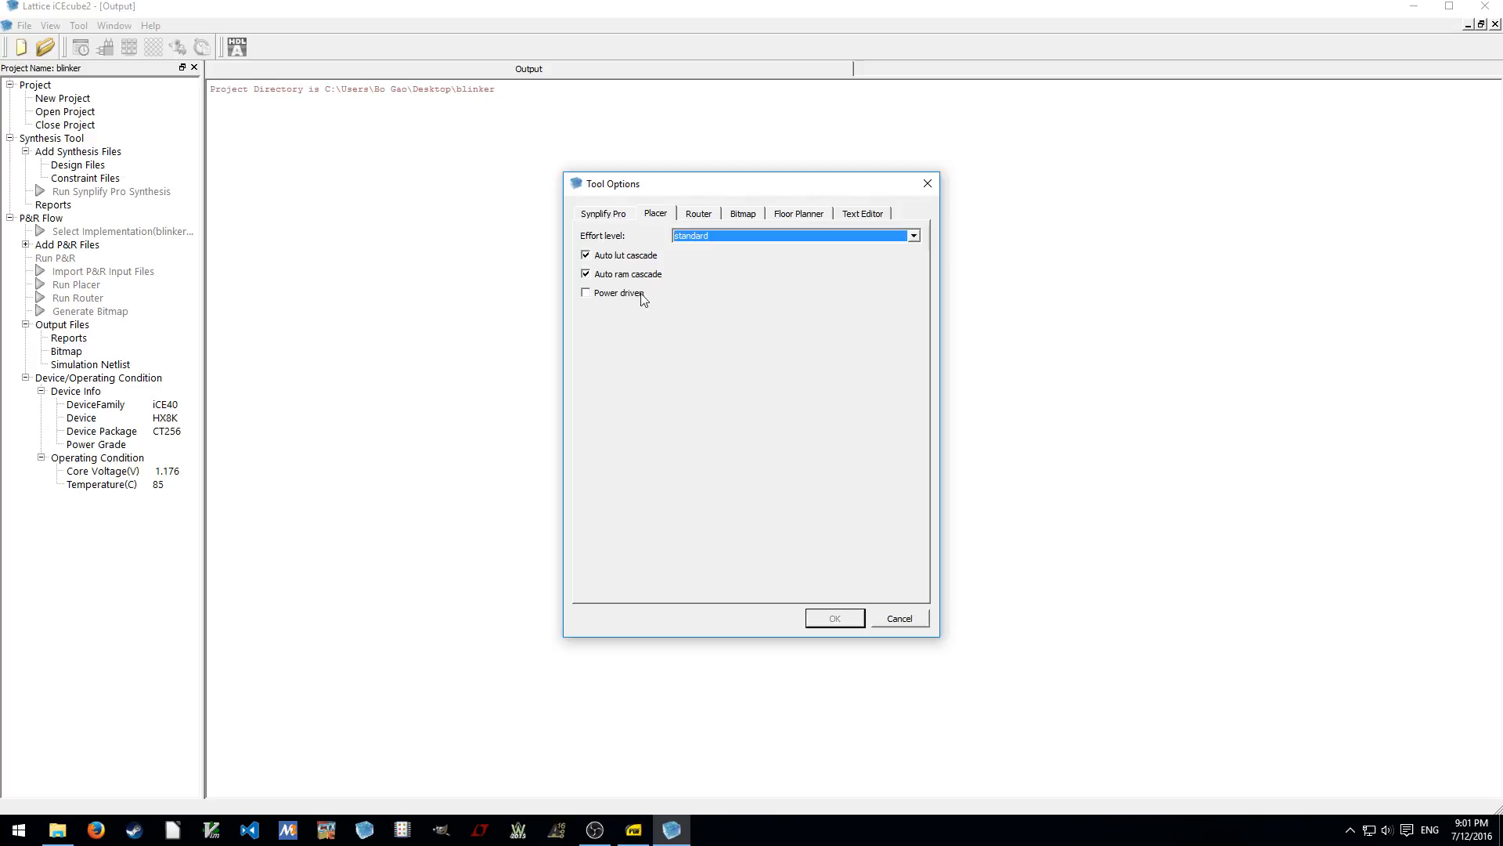
{"action": "left_click", "coordinate": [699, 213]}
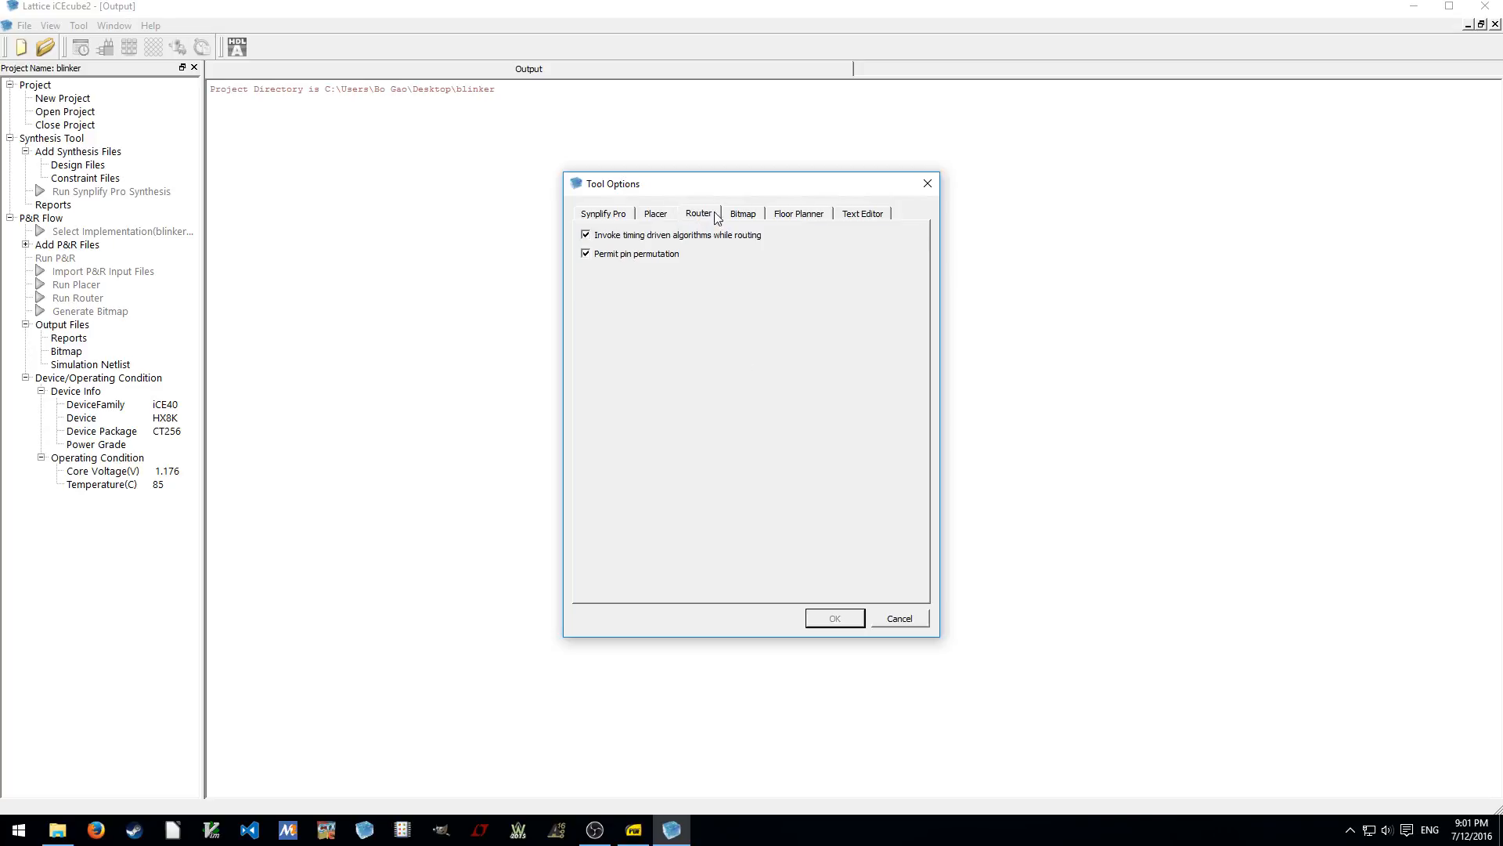
{"action": "left_click", "coordinate": [861, 213]}
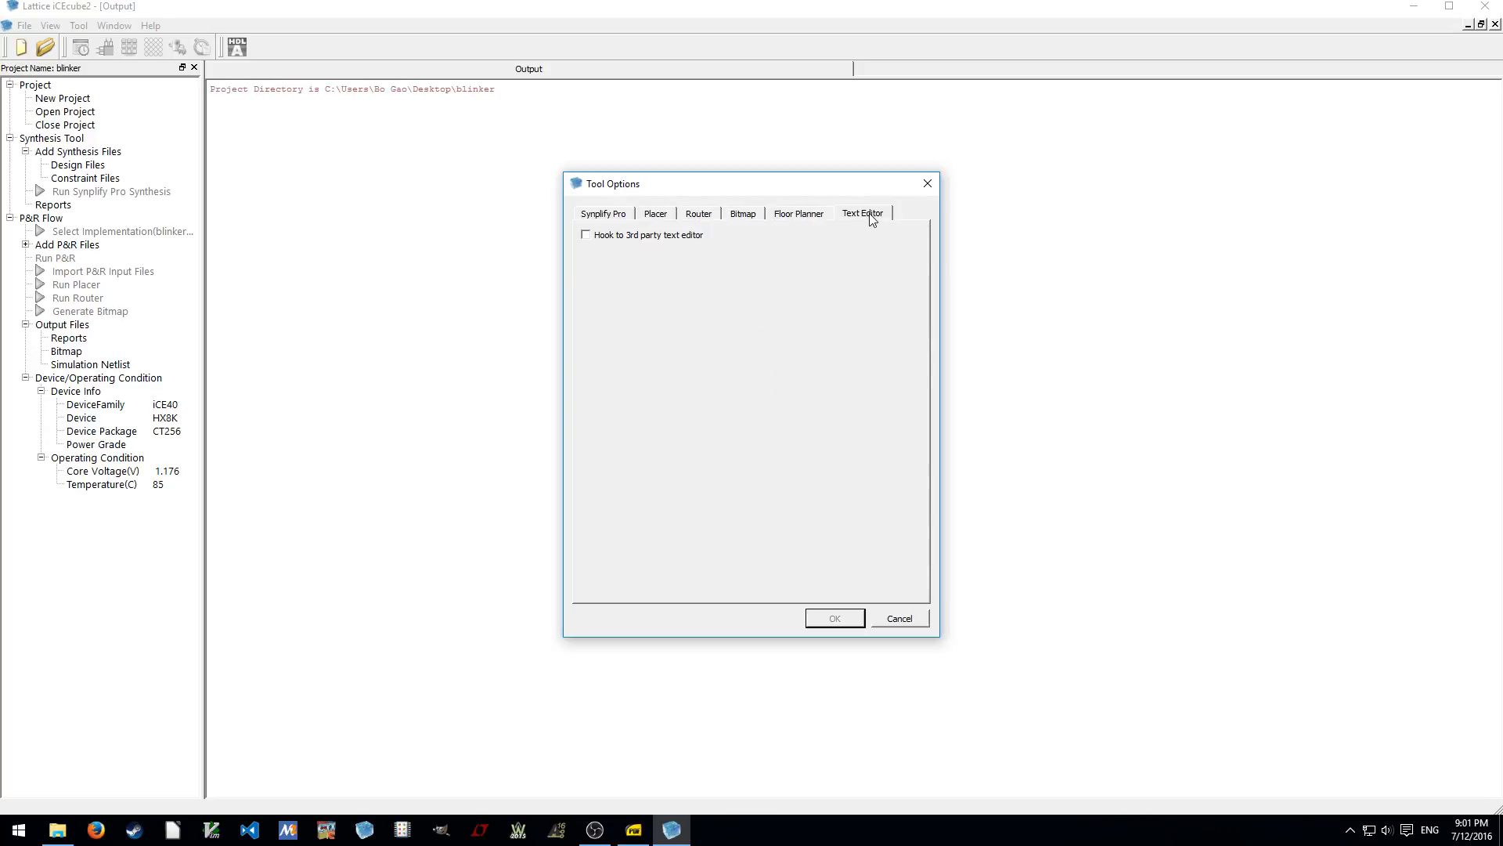
{"action": "left_click", "coordinate": [742, 213]}
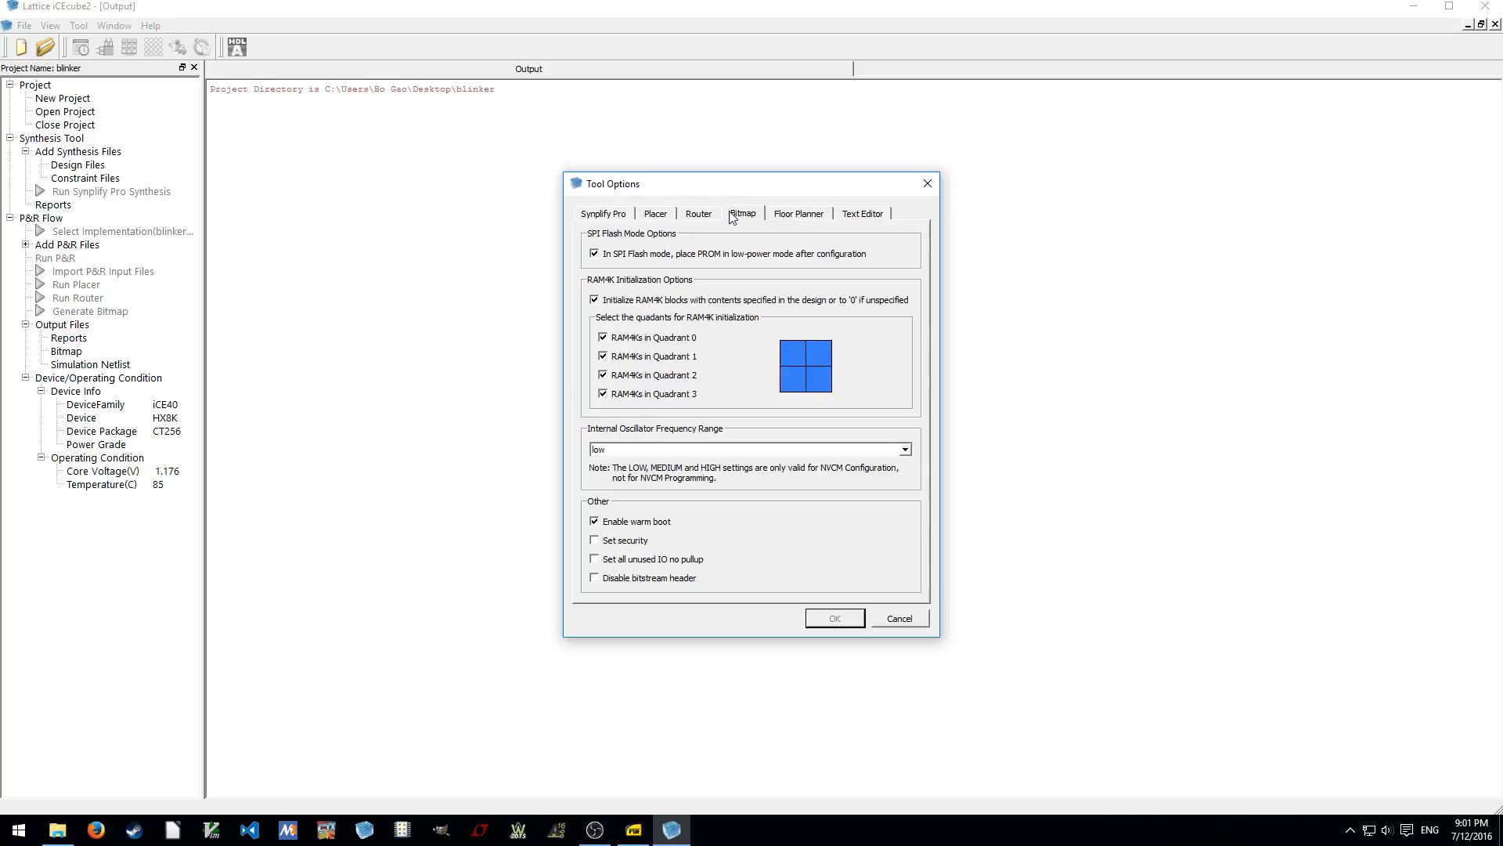
{"action": "mouse_move", "coordinate": [784, 261]}
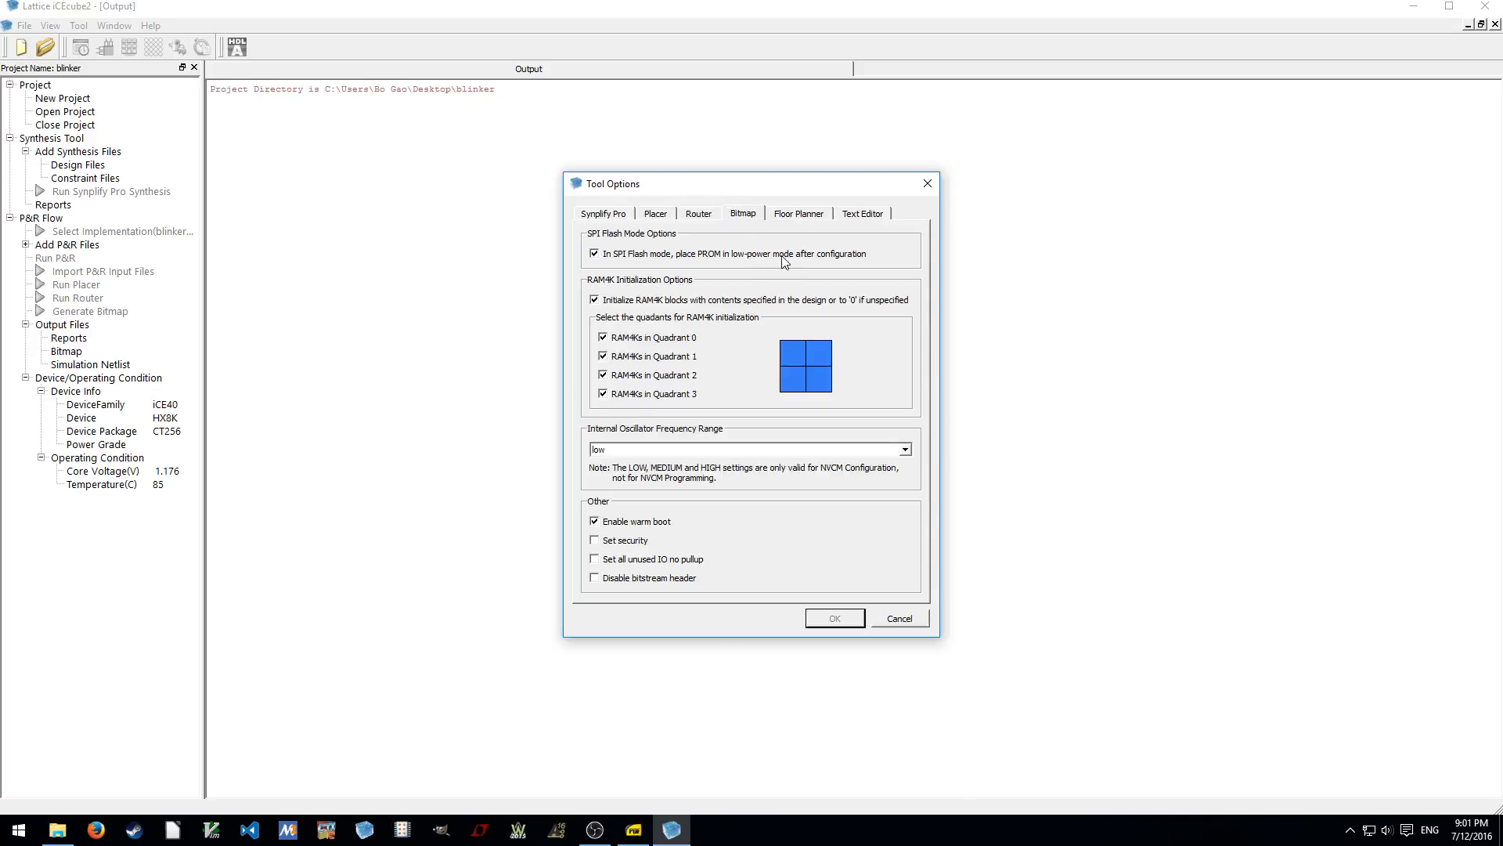
{"action": "mouse_move", "coordinate": [757, 221]}
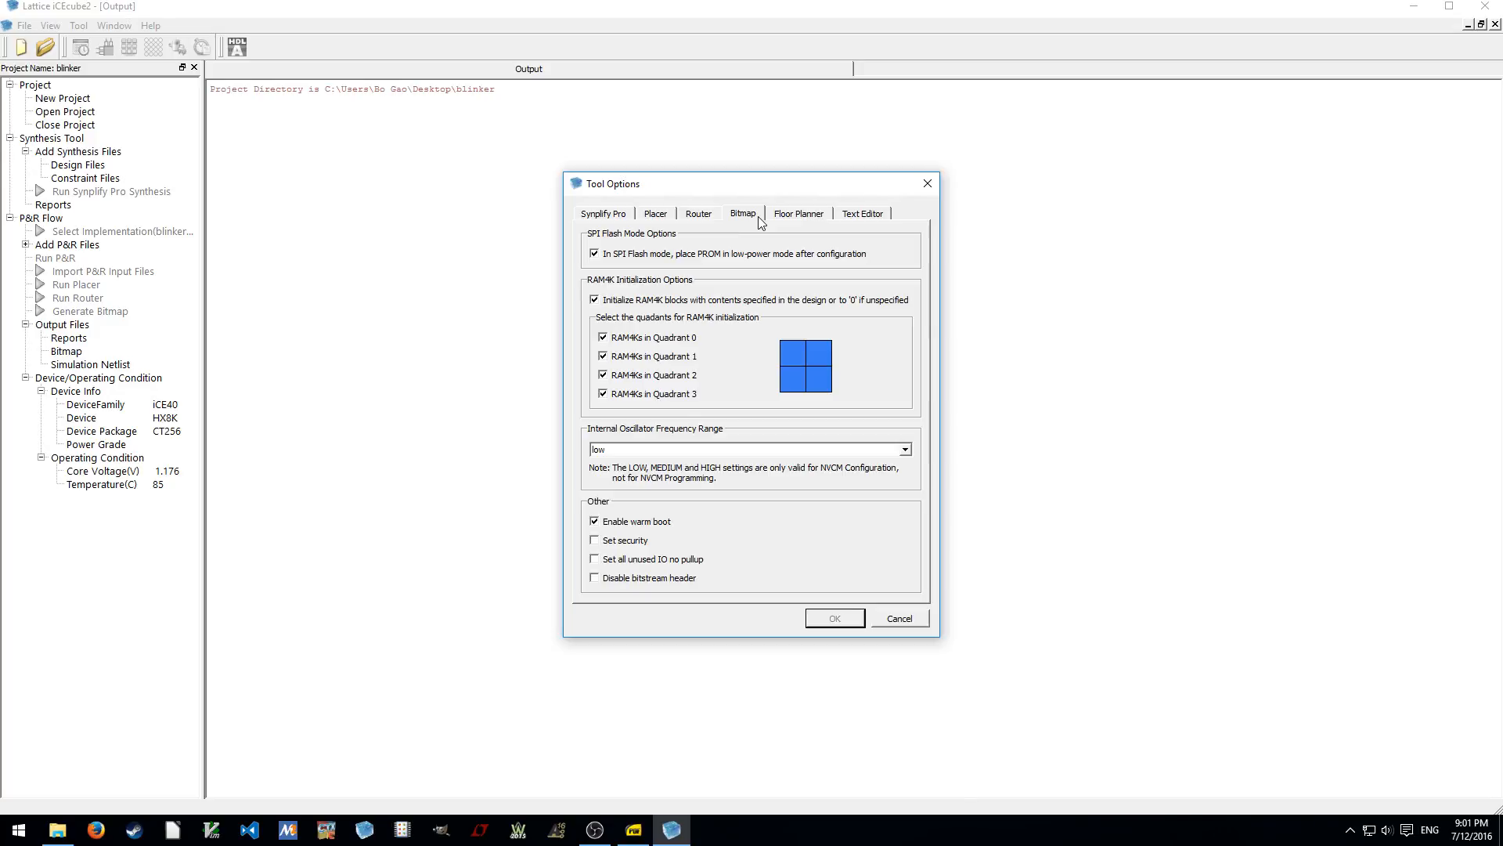
{"action": "mouse_move", "coordinate": [758, 223]}
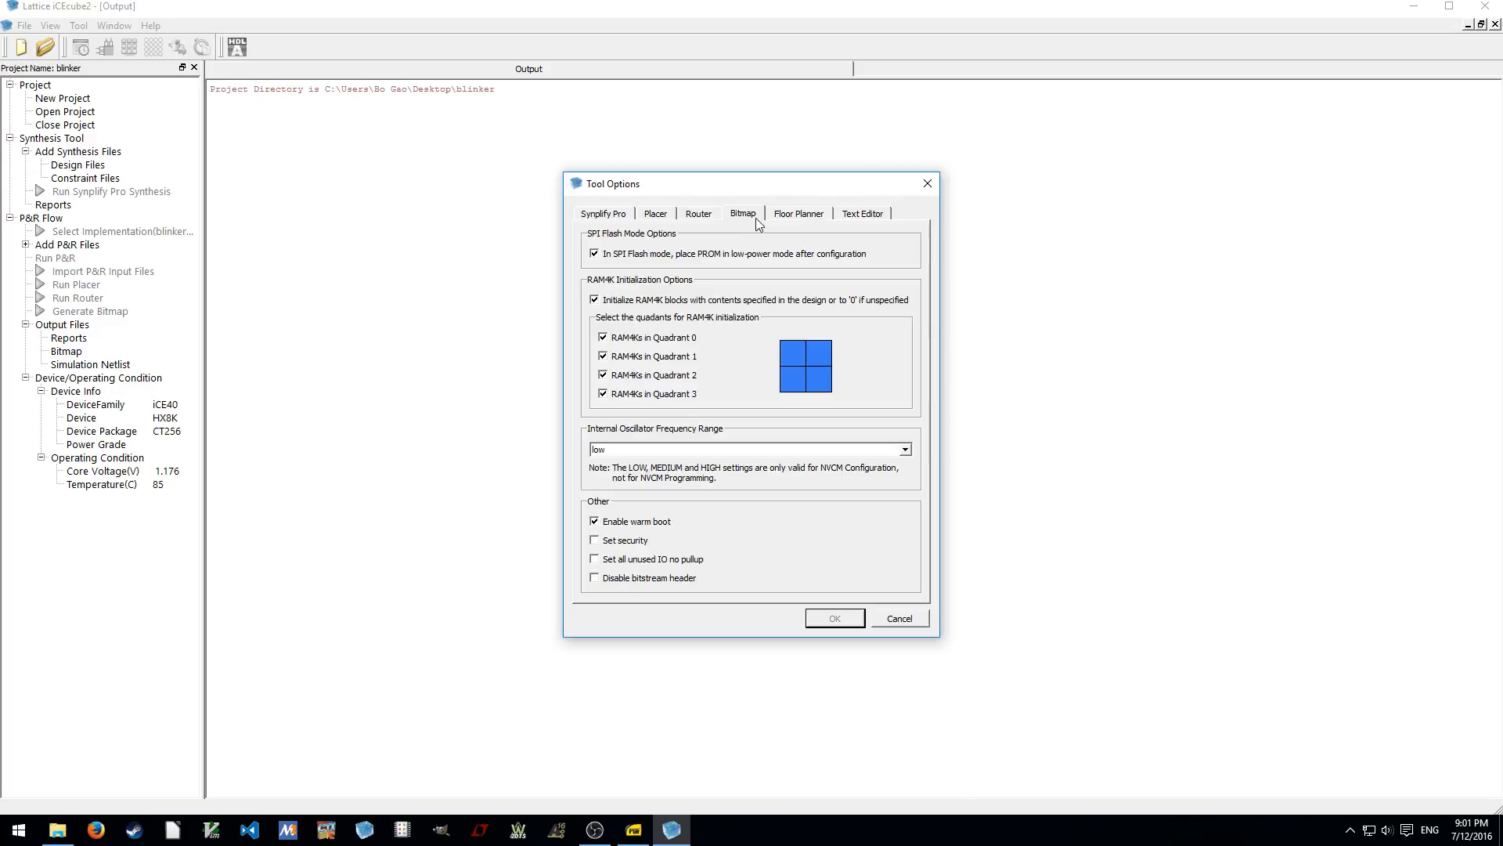
{"action": "mouse_move", "coordinate": [756, 237]}
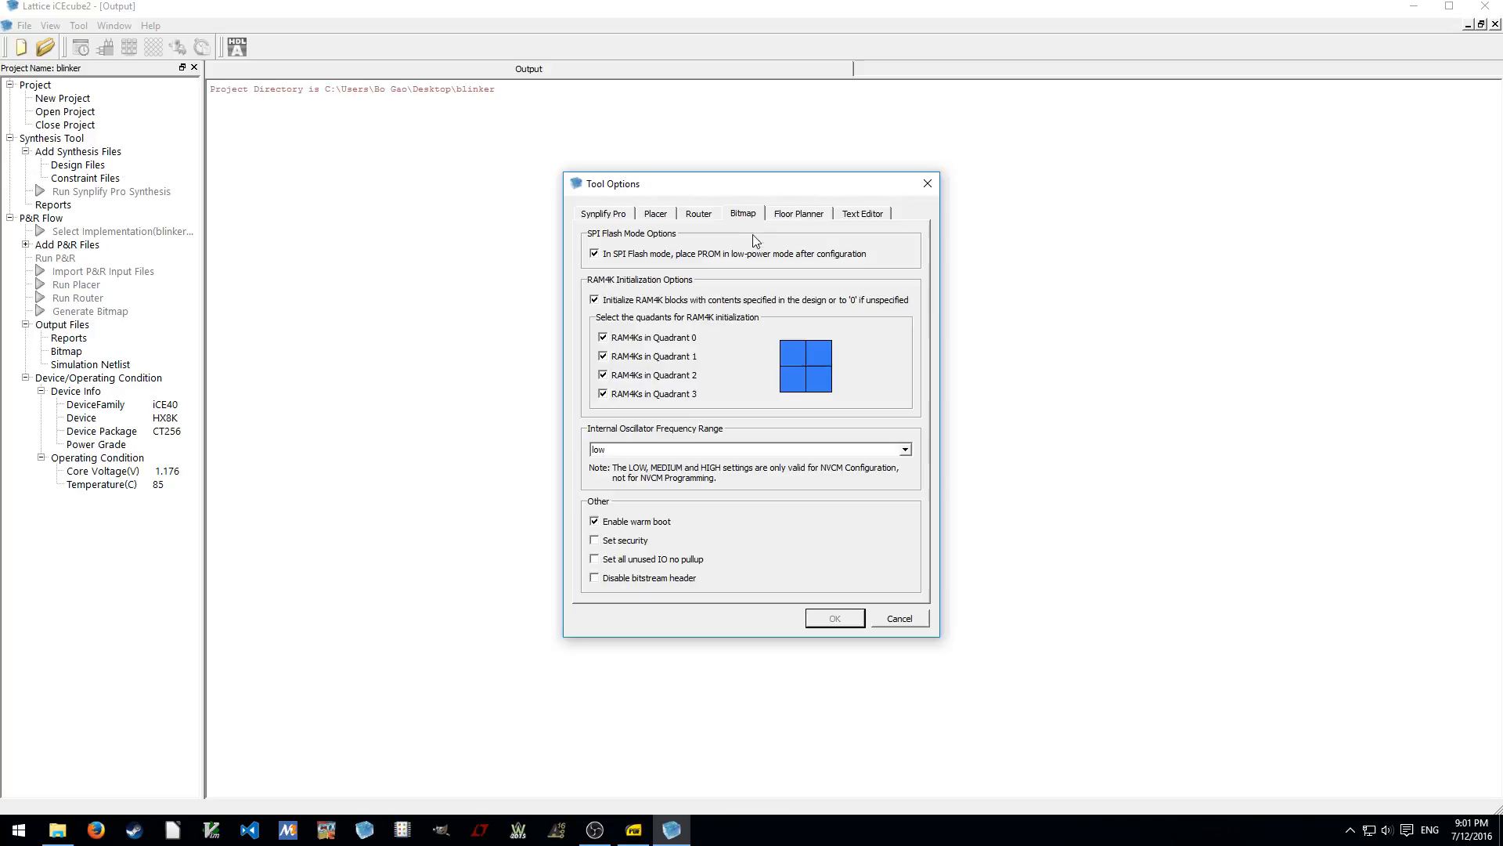
{"action": "mouse_move", "coordinate": [808, 430]}
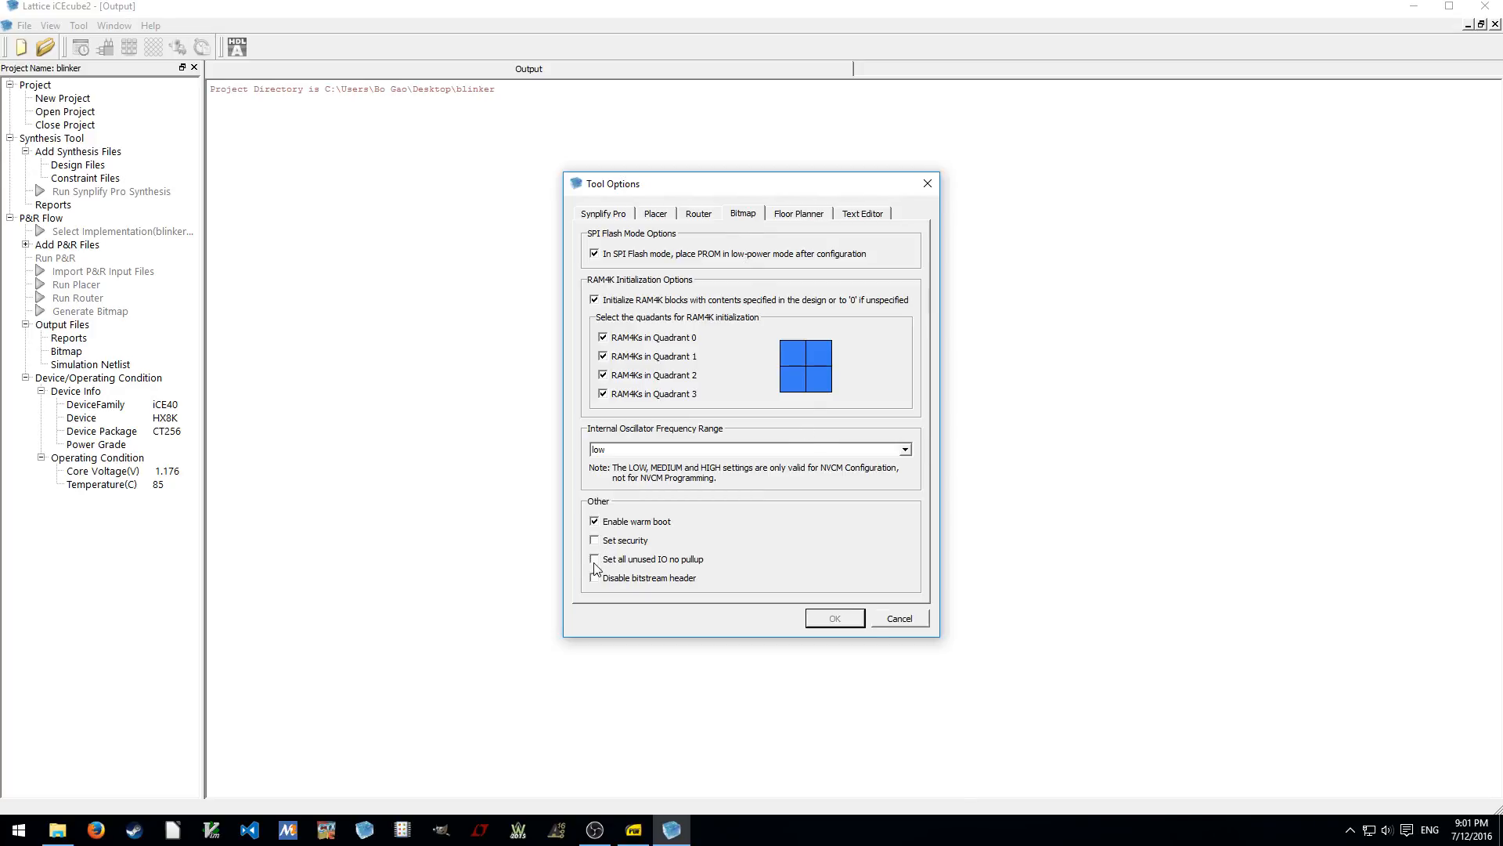
{"action": "left_click", "coordinate": [593, 559]}
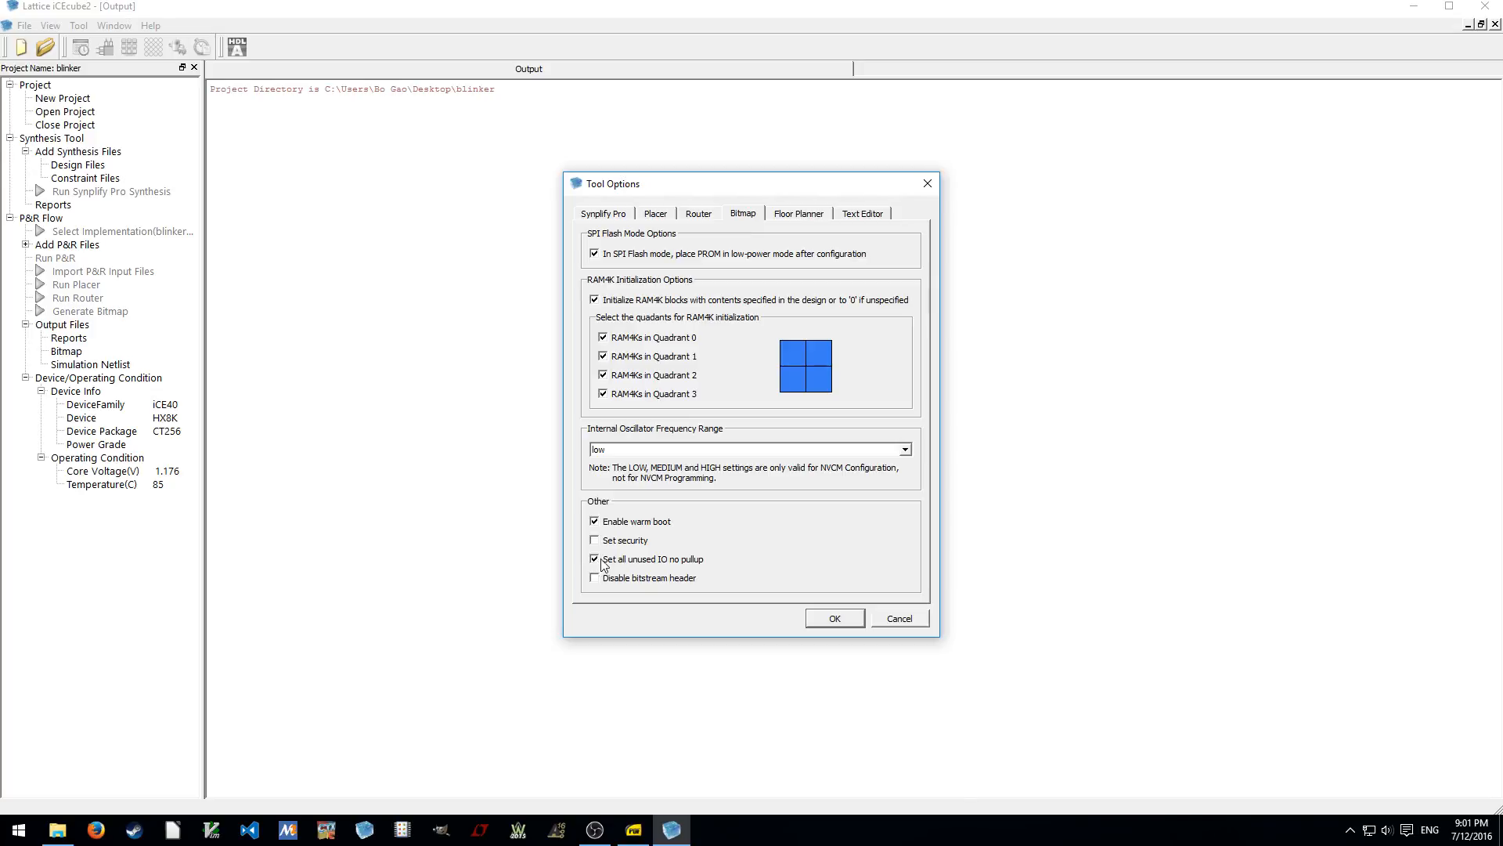
{"action": "mouse_move", "coordinate": [619, 565]}
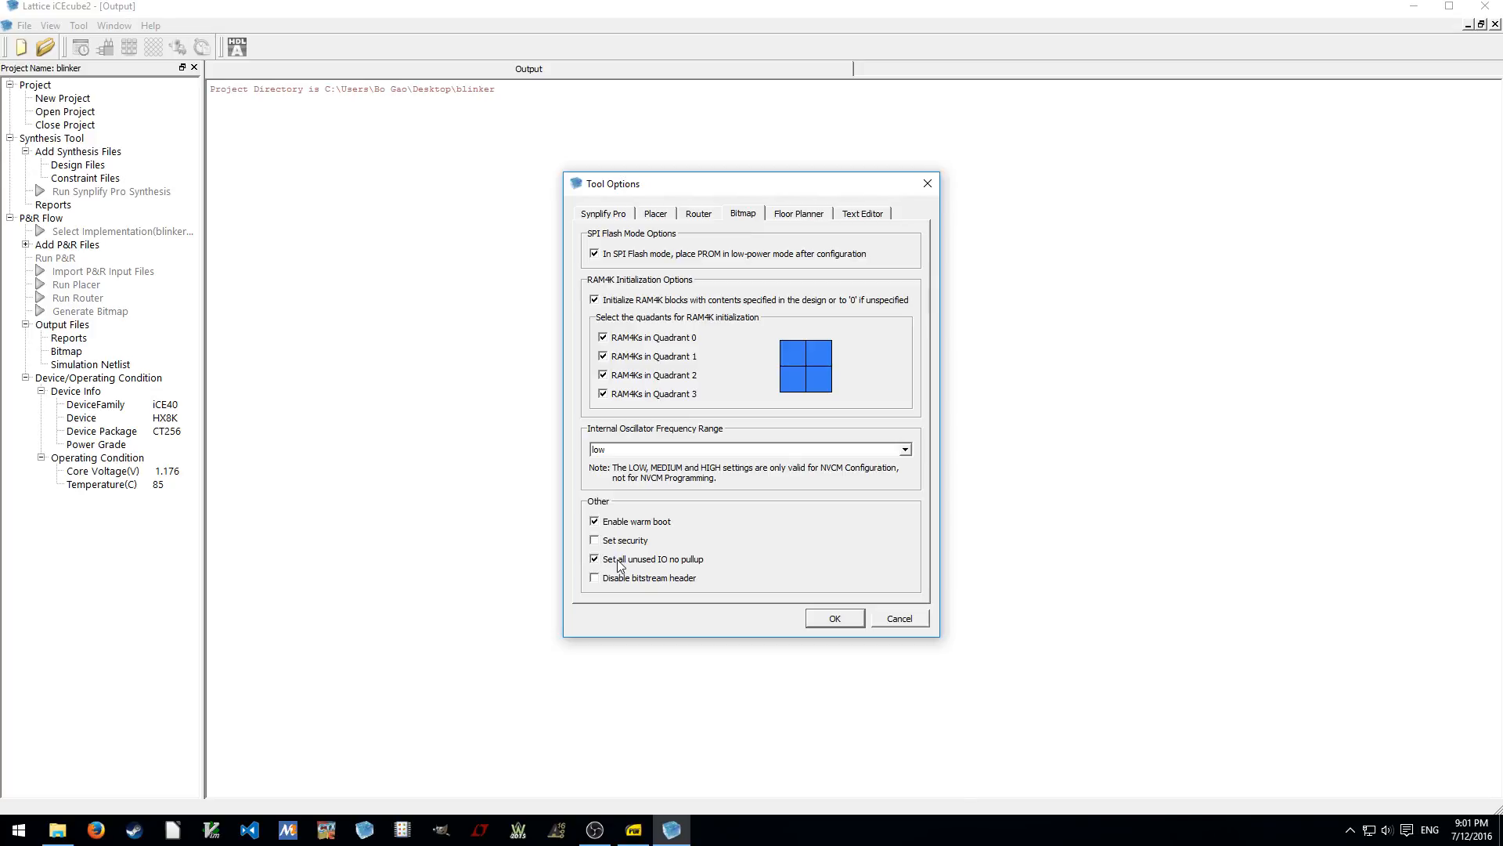
{"action": "left_click", "coordinate": [833, 617]}
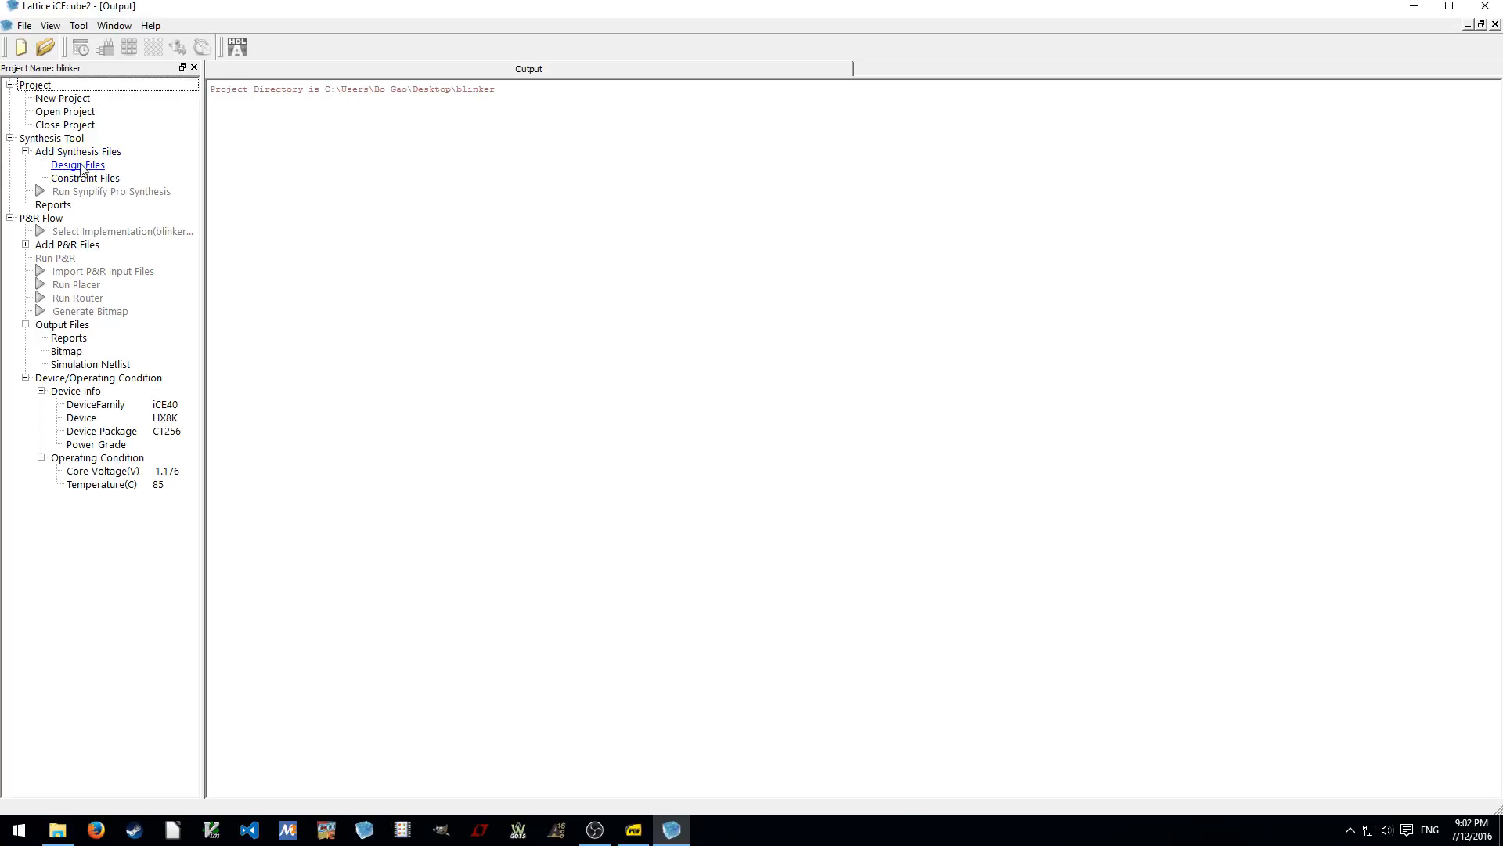
Add blinker.v as a synthesis file and expand Design Files to show it
{"action": "left_click", "coordinate": [78, 150]}
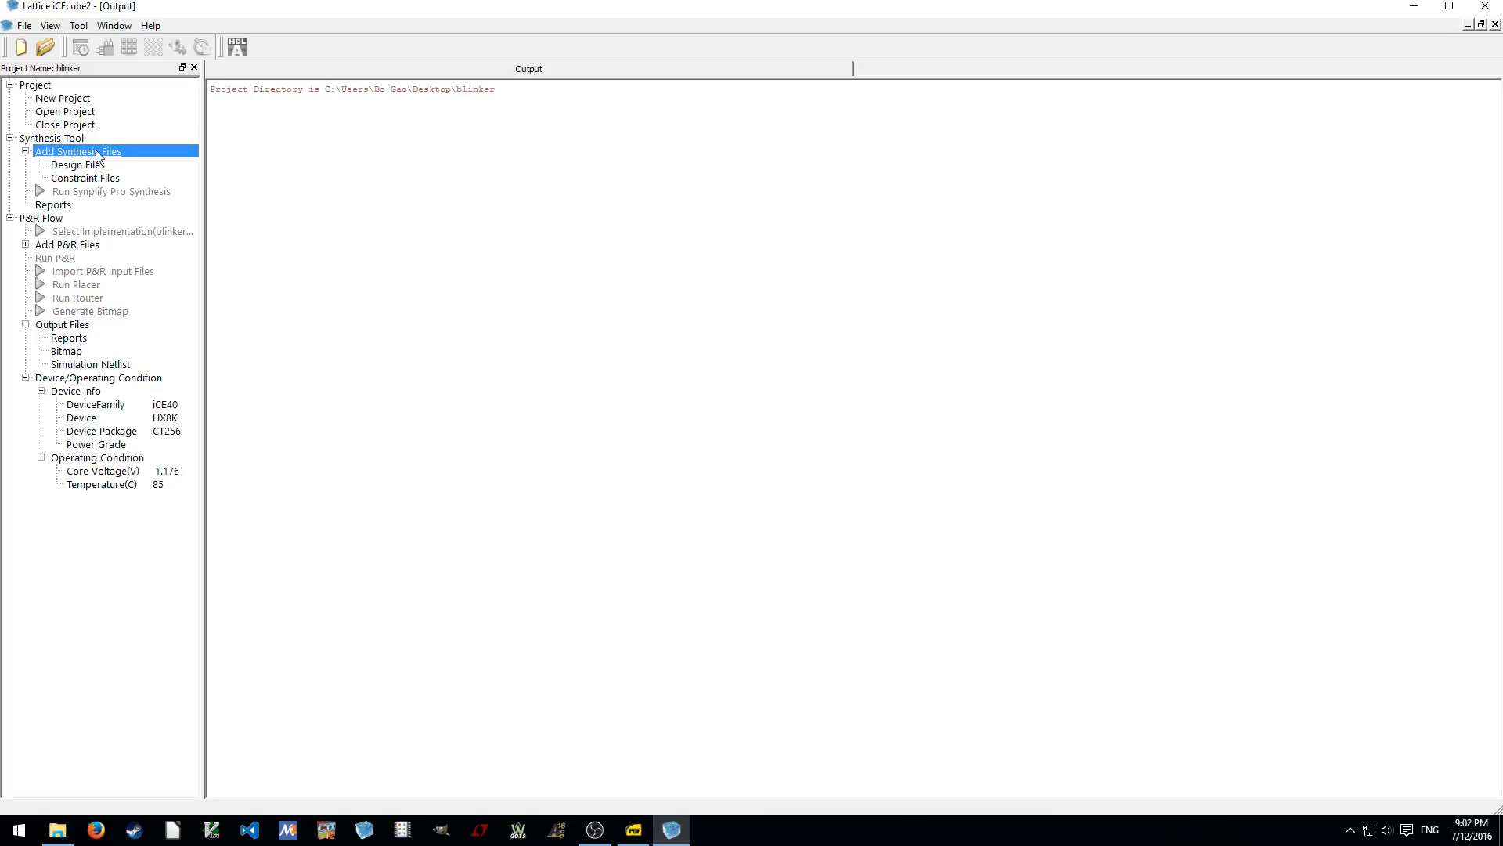
{"action": "double_click", "coordinate": [76, 151]}
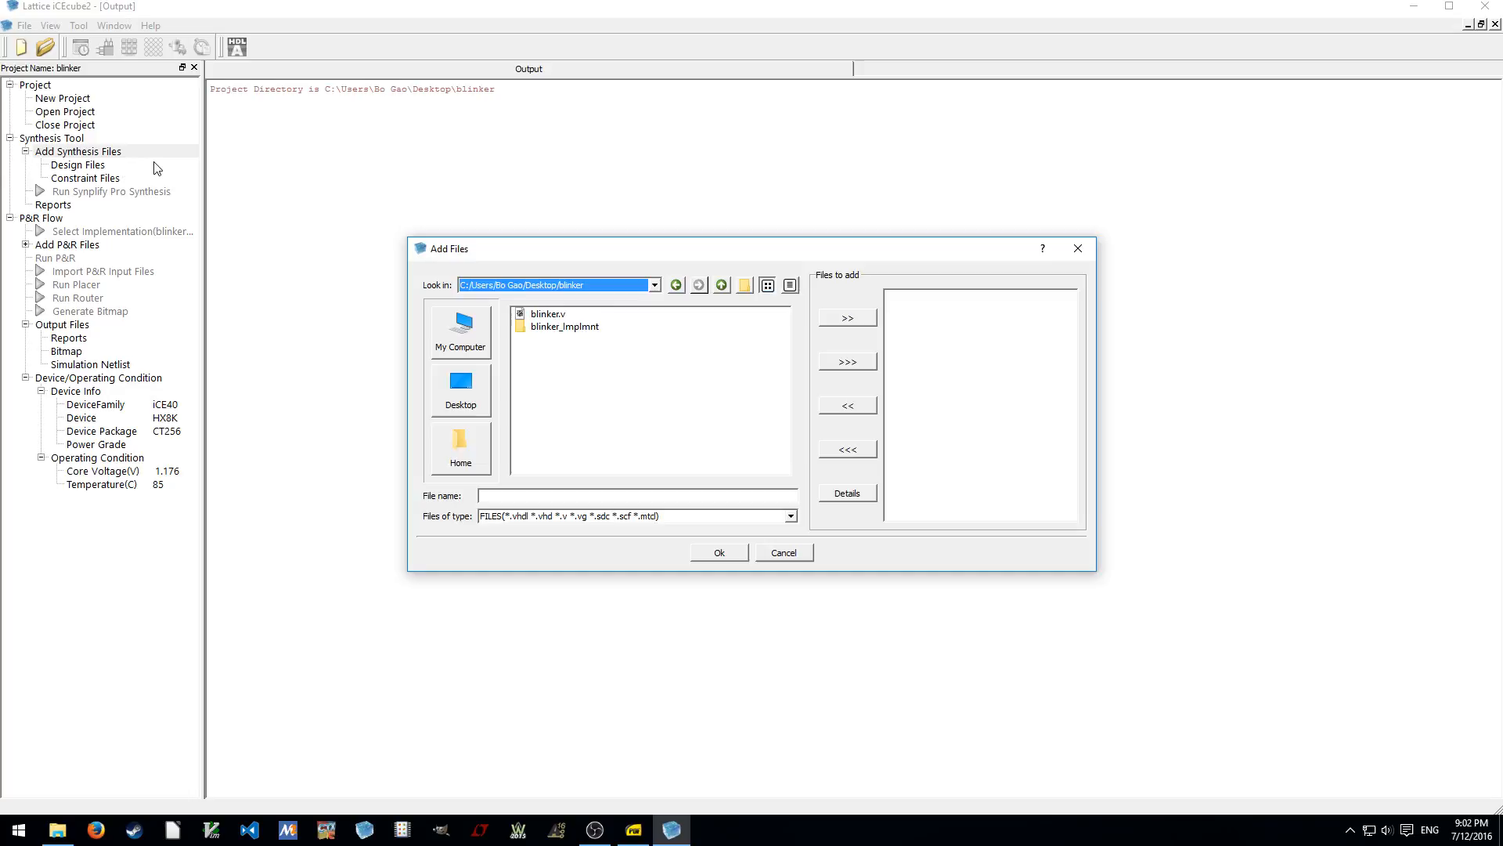
{"action": "mouse_move", "coordinate": [577, 296]}
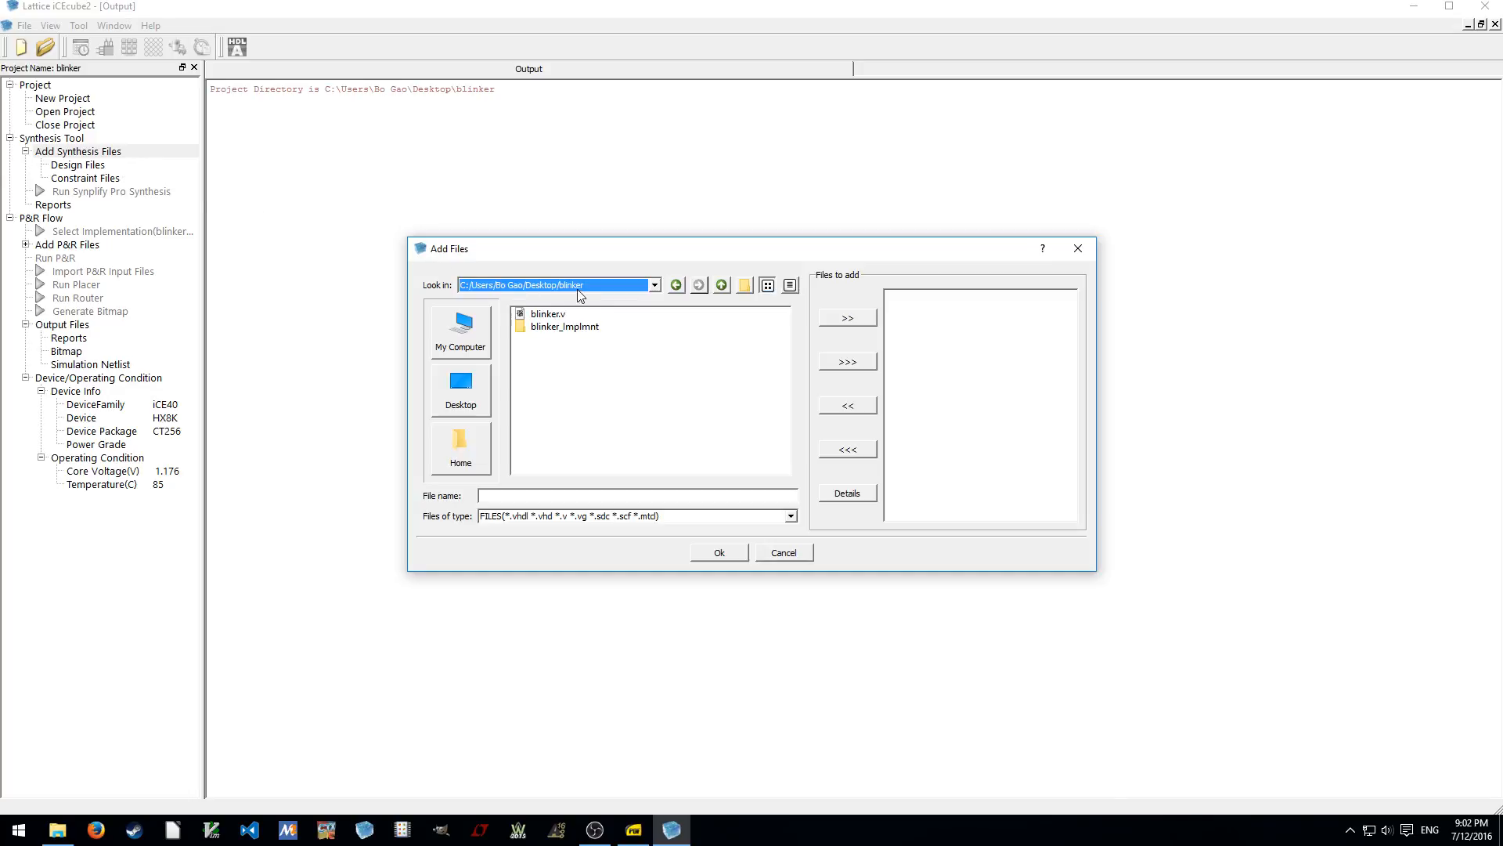
{"action": "mouse_move", "coordinate": [588, 320]}
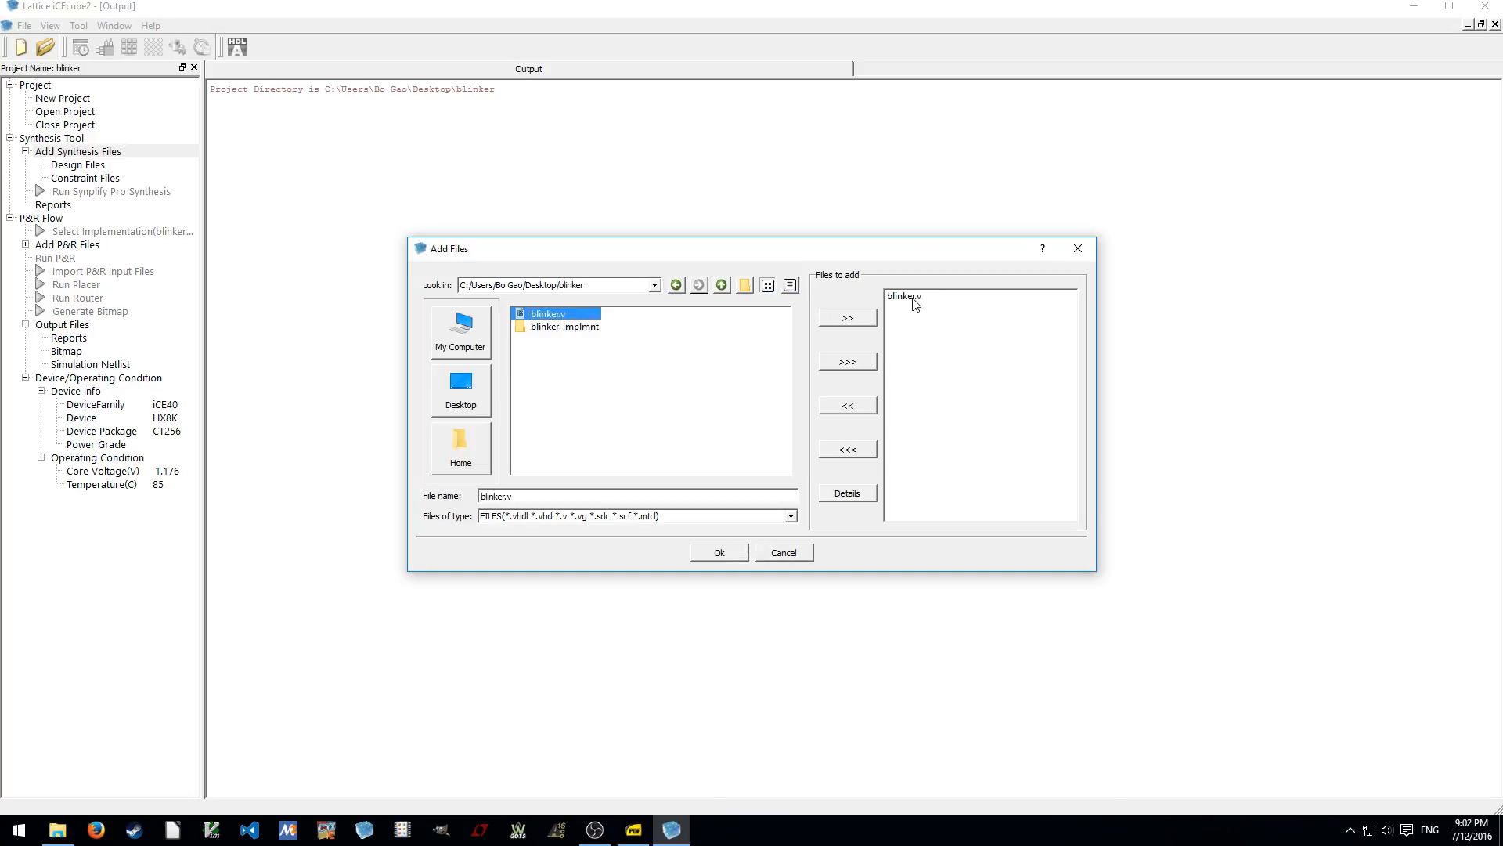
{"action": "left_click", "coordinate": [718, 552]}
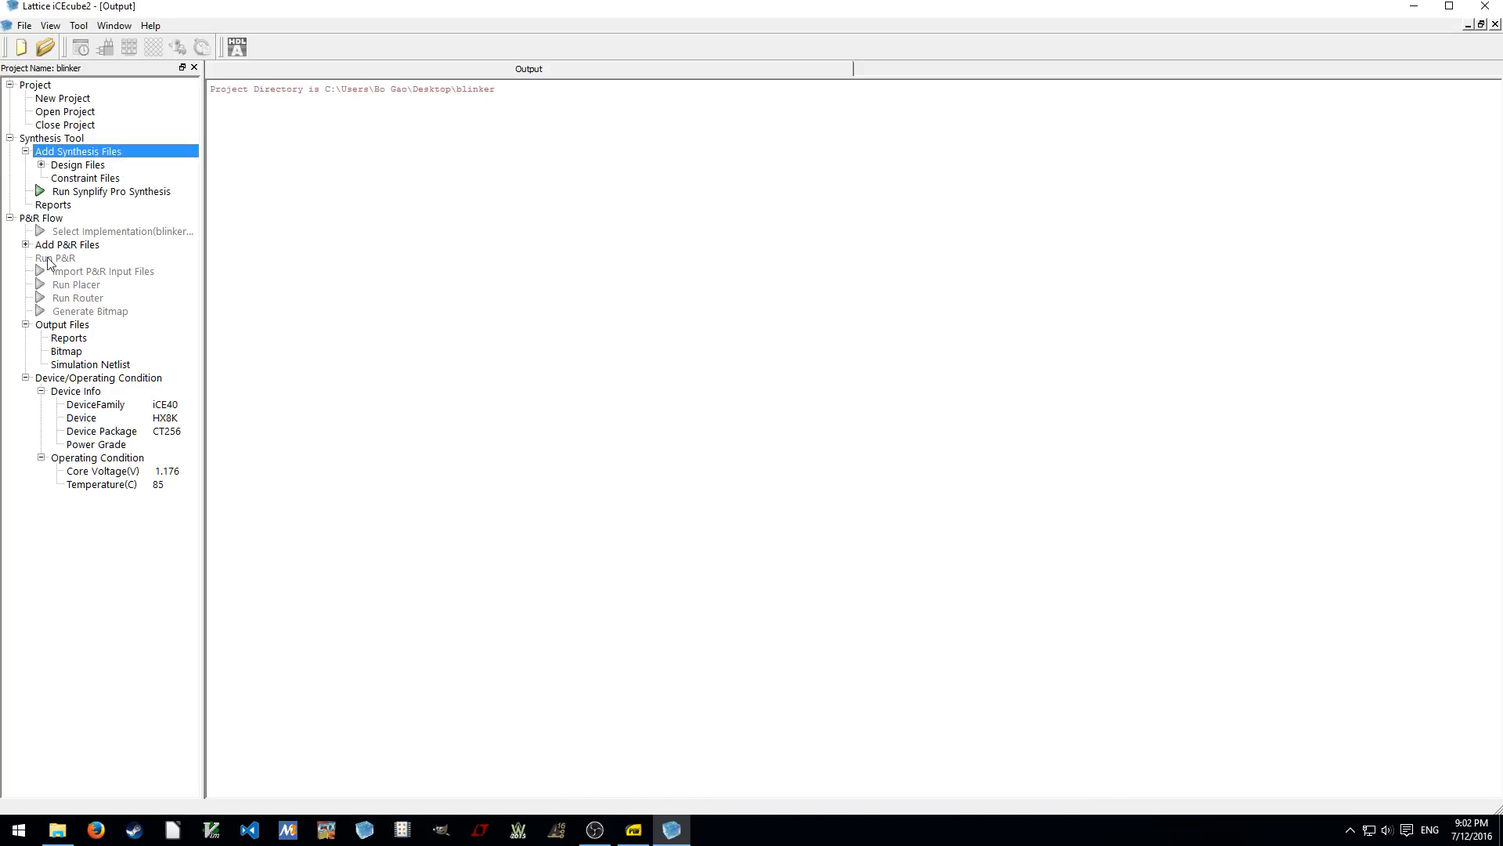
{"action": "left_click", "coordinate": [42, 163]}
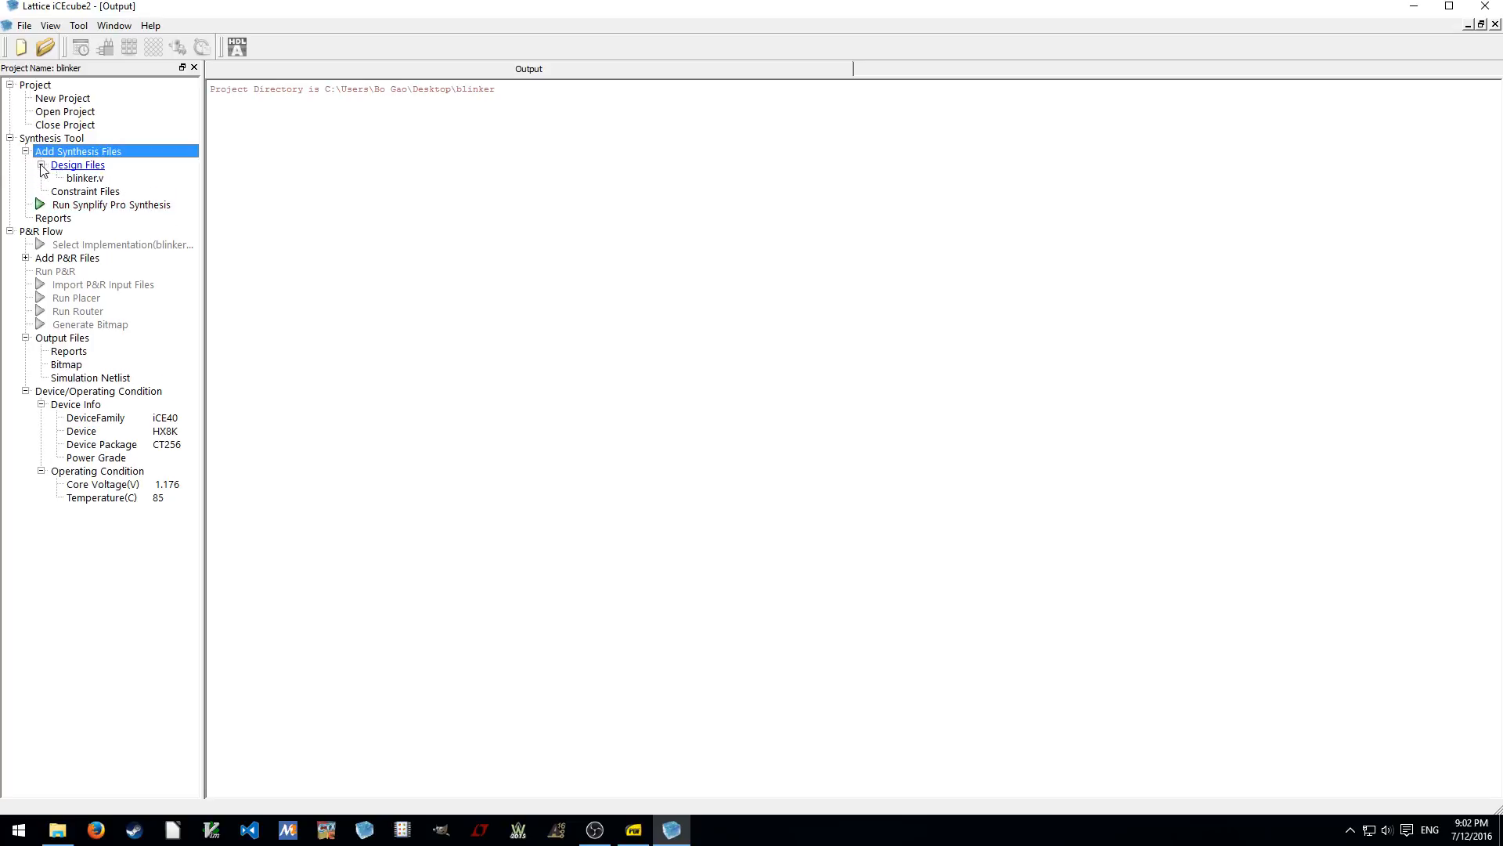
Inspect the project tree, expanding the place-and-route files group and selecting the synthesis input files
{"action": "left_click", "coordinate": [42, 164]}
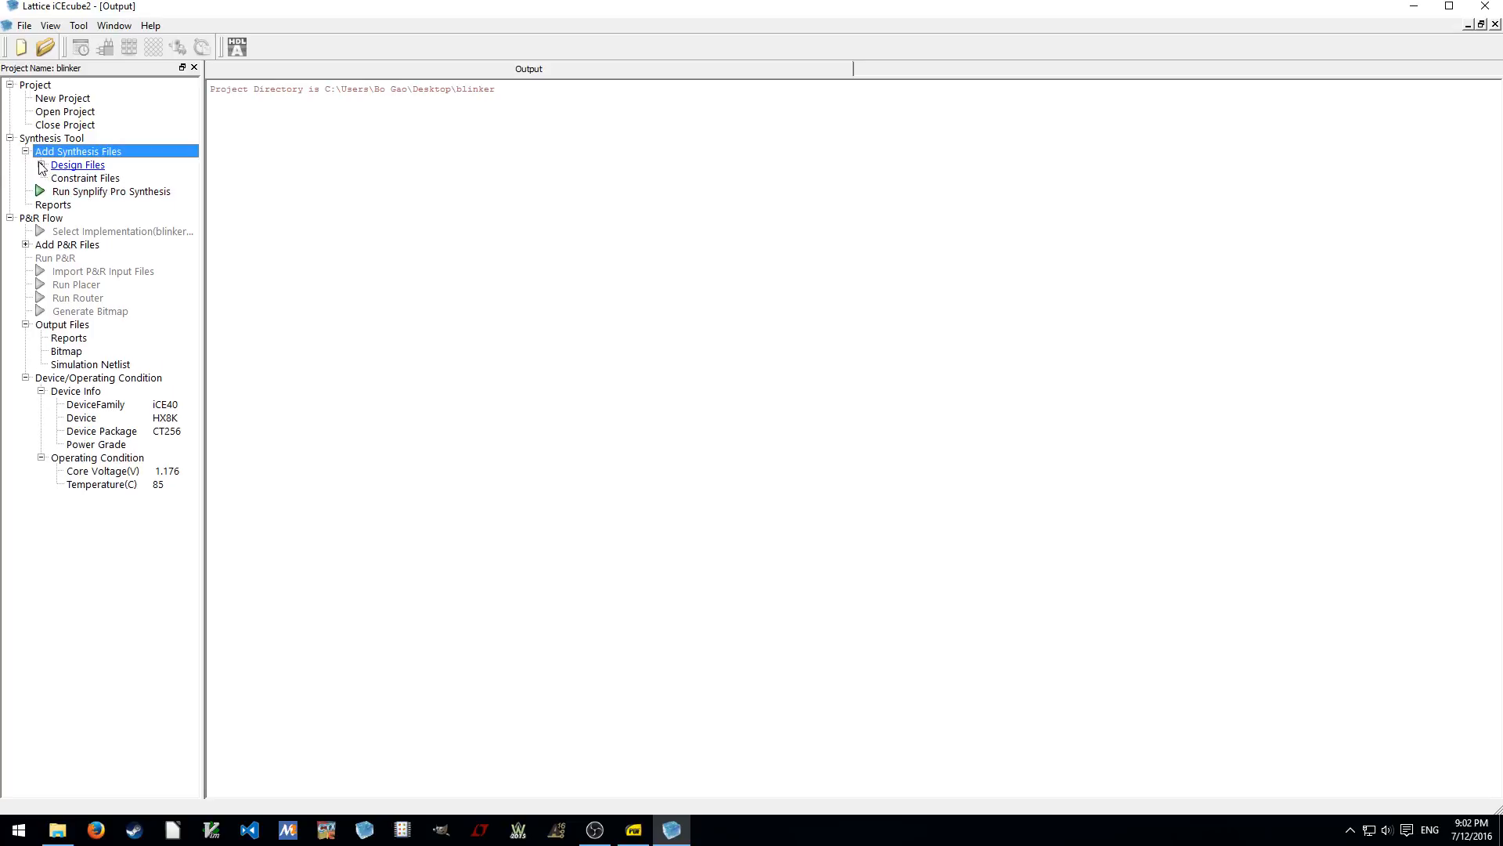
{"action": "mouse_move", "coordinate": [77, 164]}
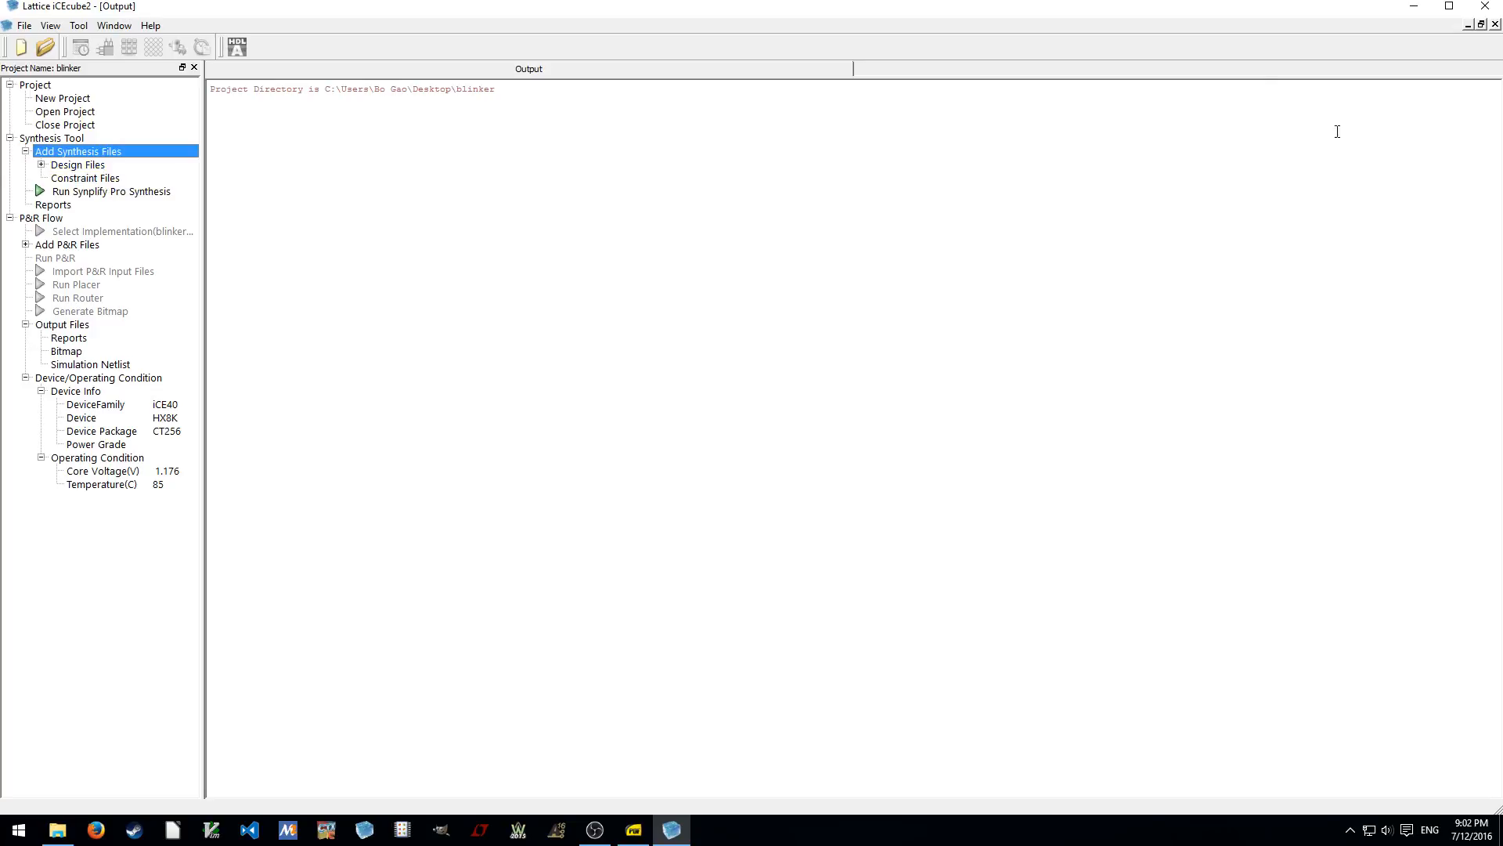
{"action": "mouse_move", "coordinate": [1294, 606]}
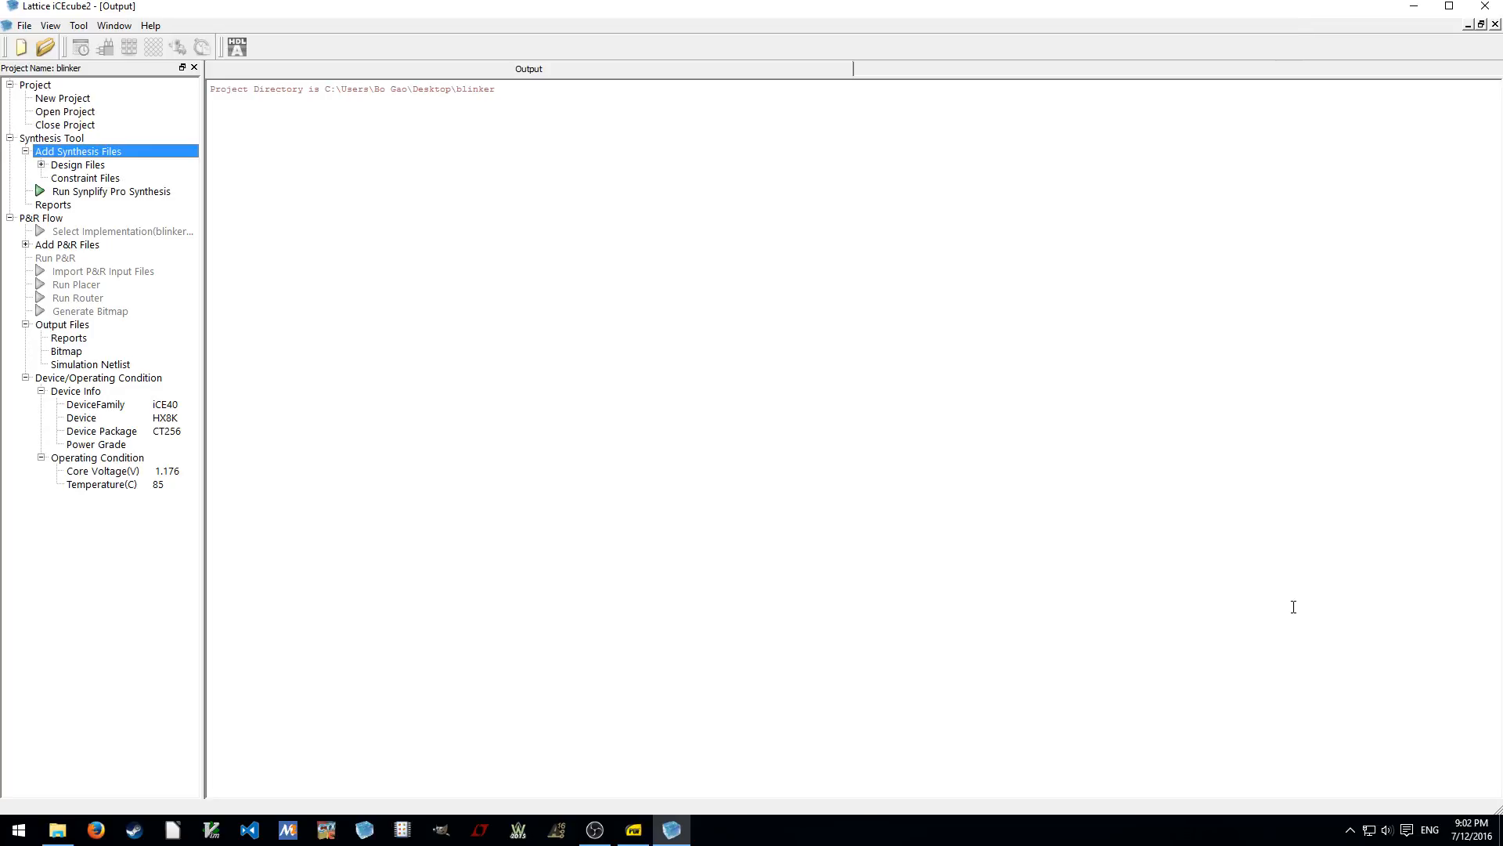
{"action": "mouse_move", "coordinate": [45, 10]}
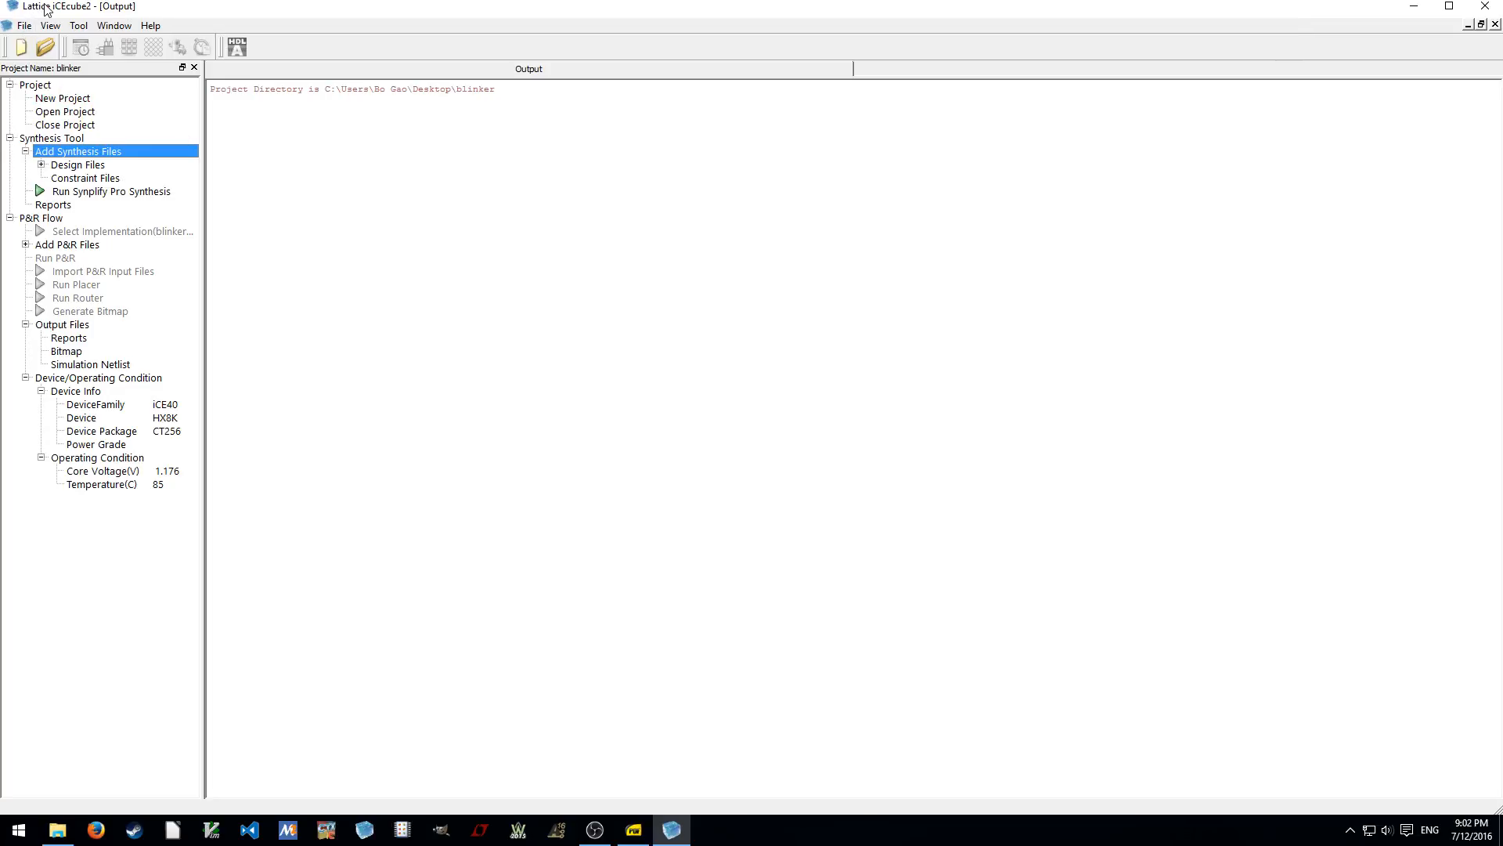
{"action": "mouse_move", "coordinate": [1063, 231]}
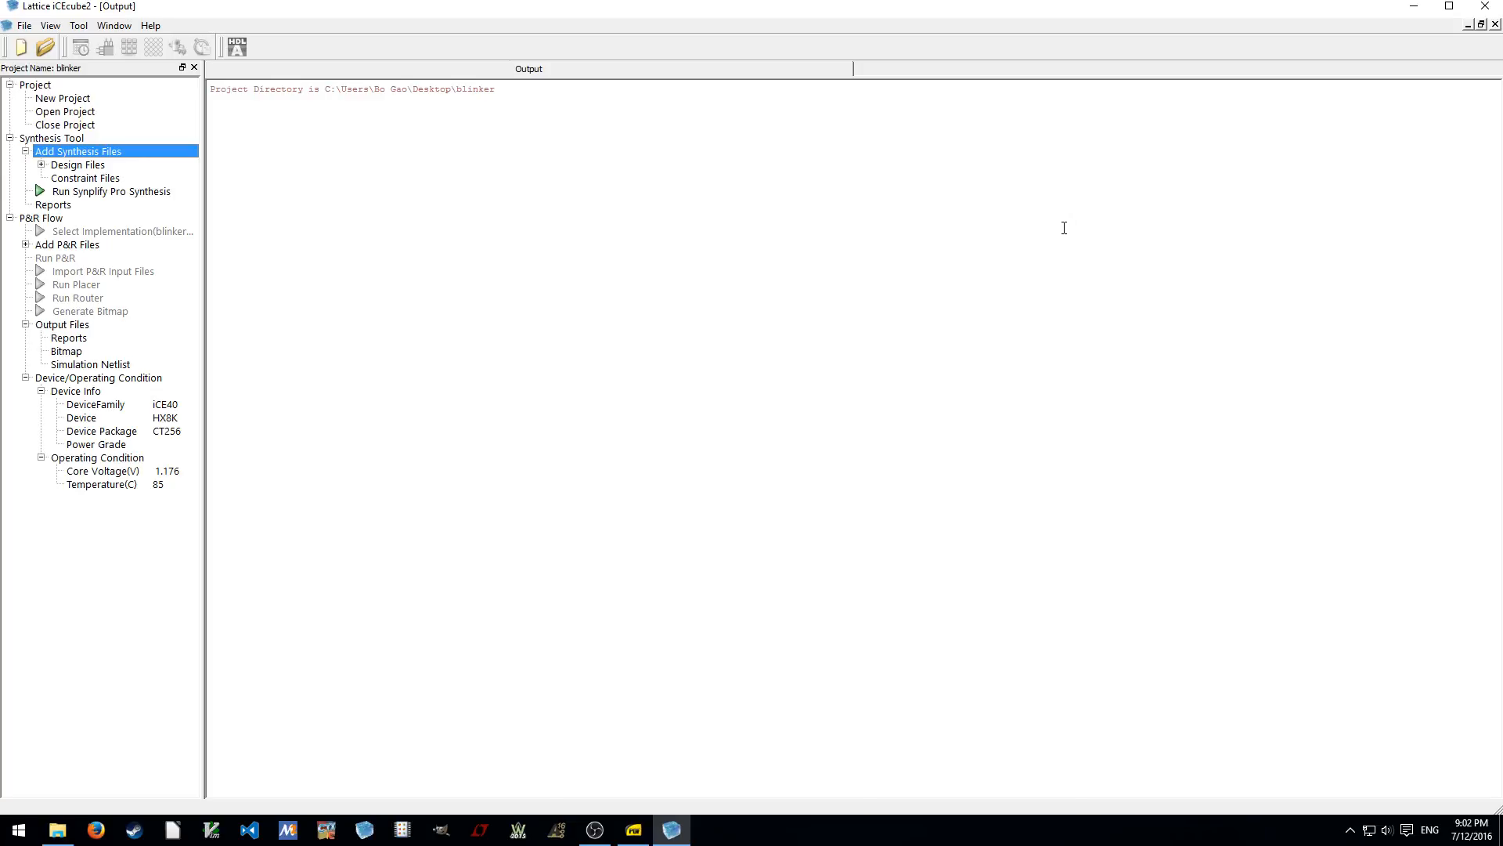
{"action": "mouse_move", "coordinate": [1151, 623]}
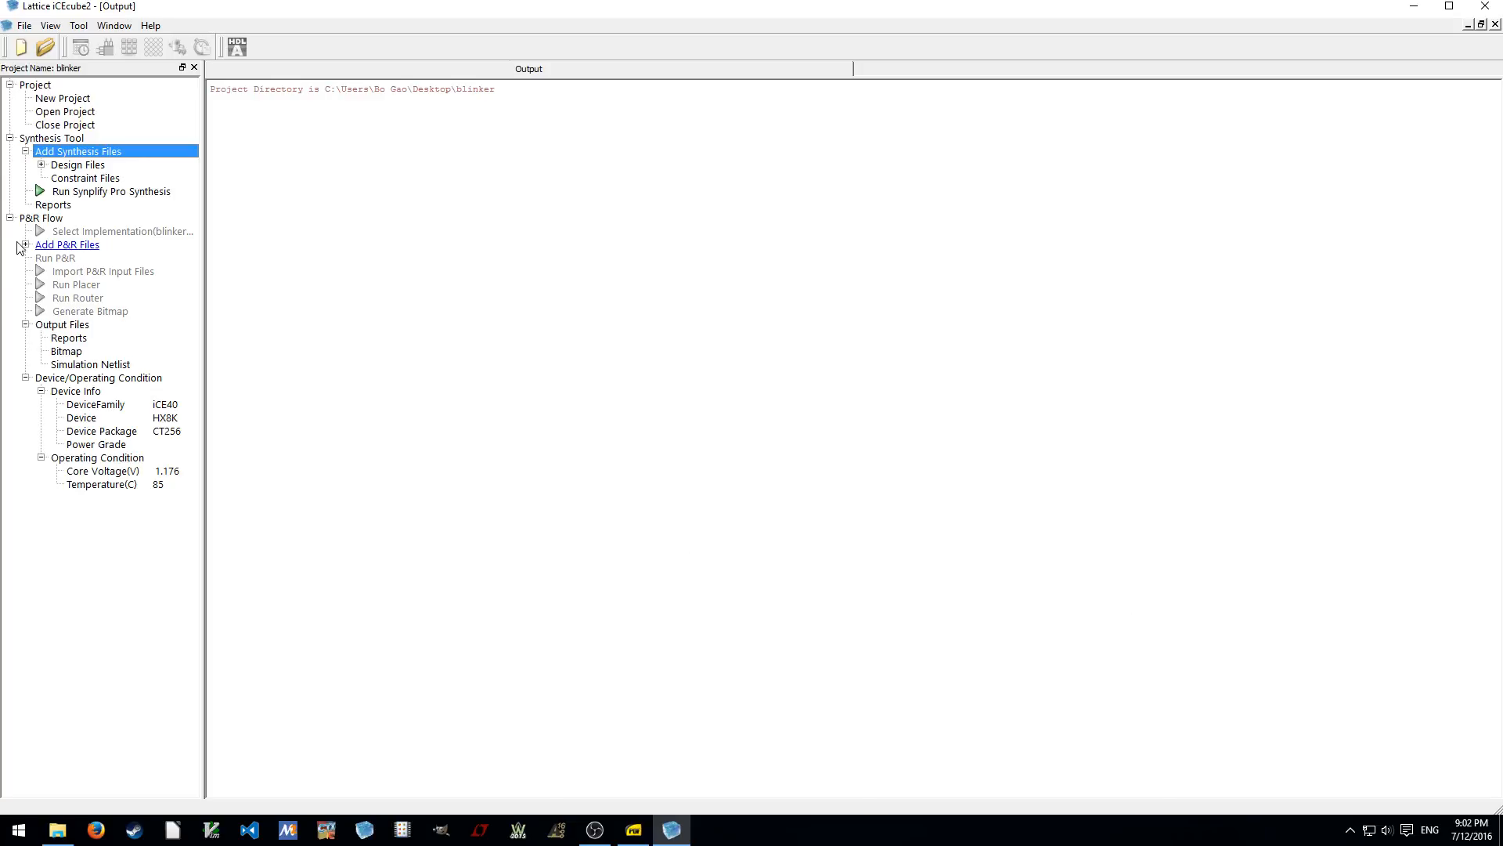
{"action": "left_click", "coordinate": [25, 245]}
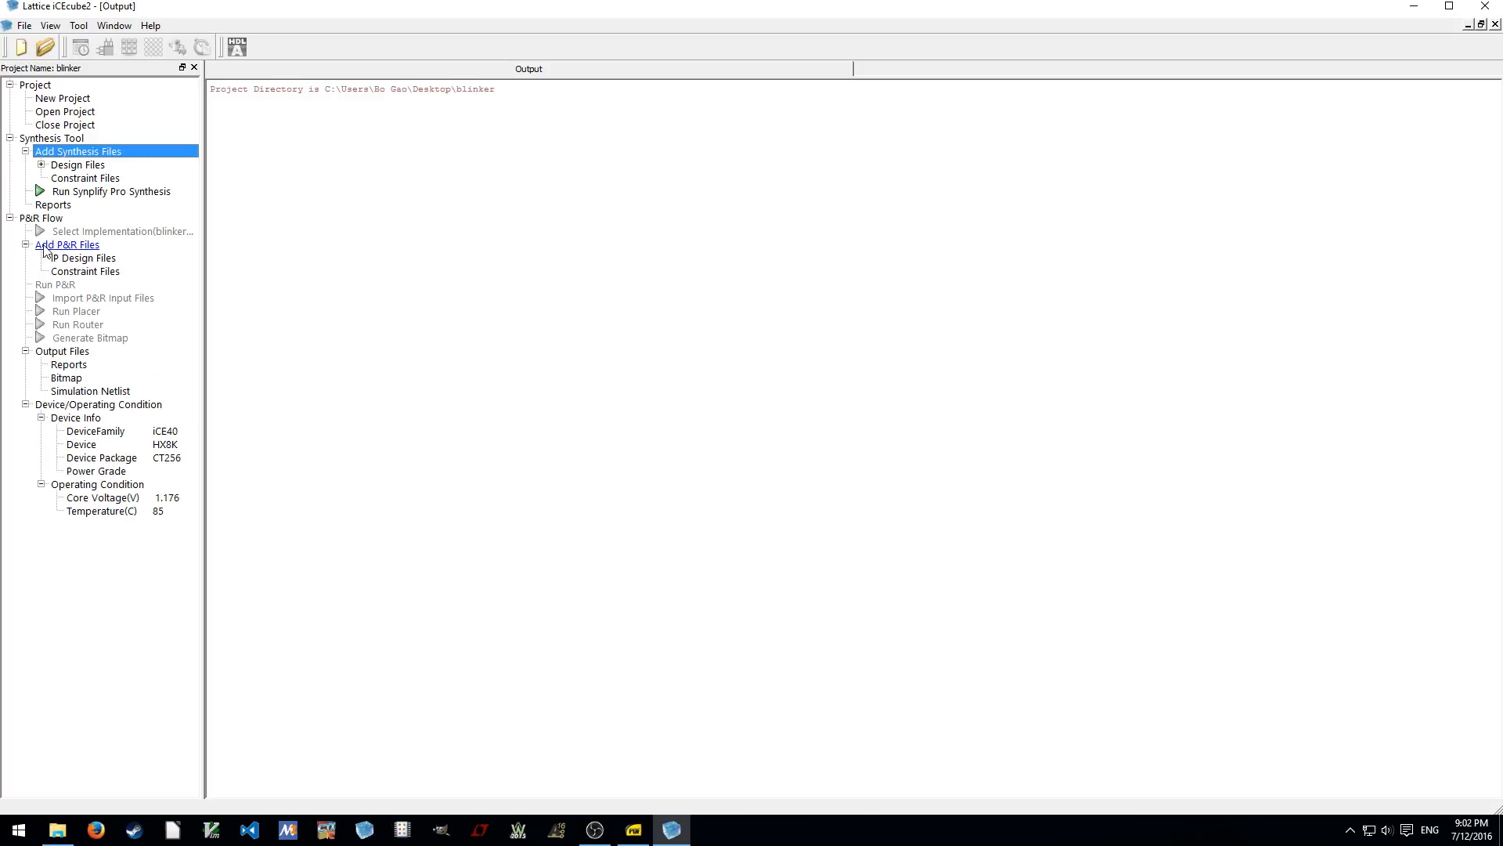
{"action": "left_click", "coordinate": [86, 257]}
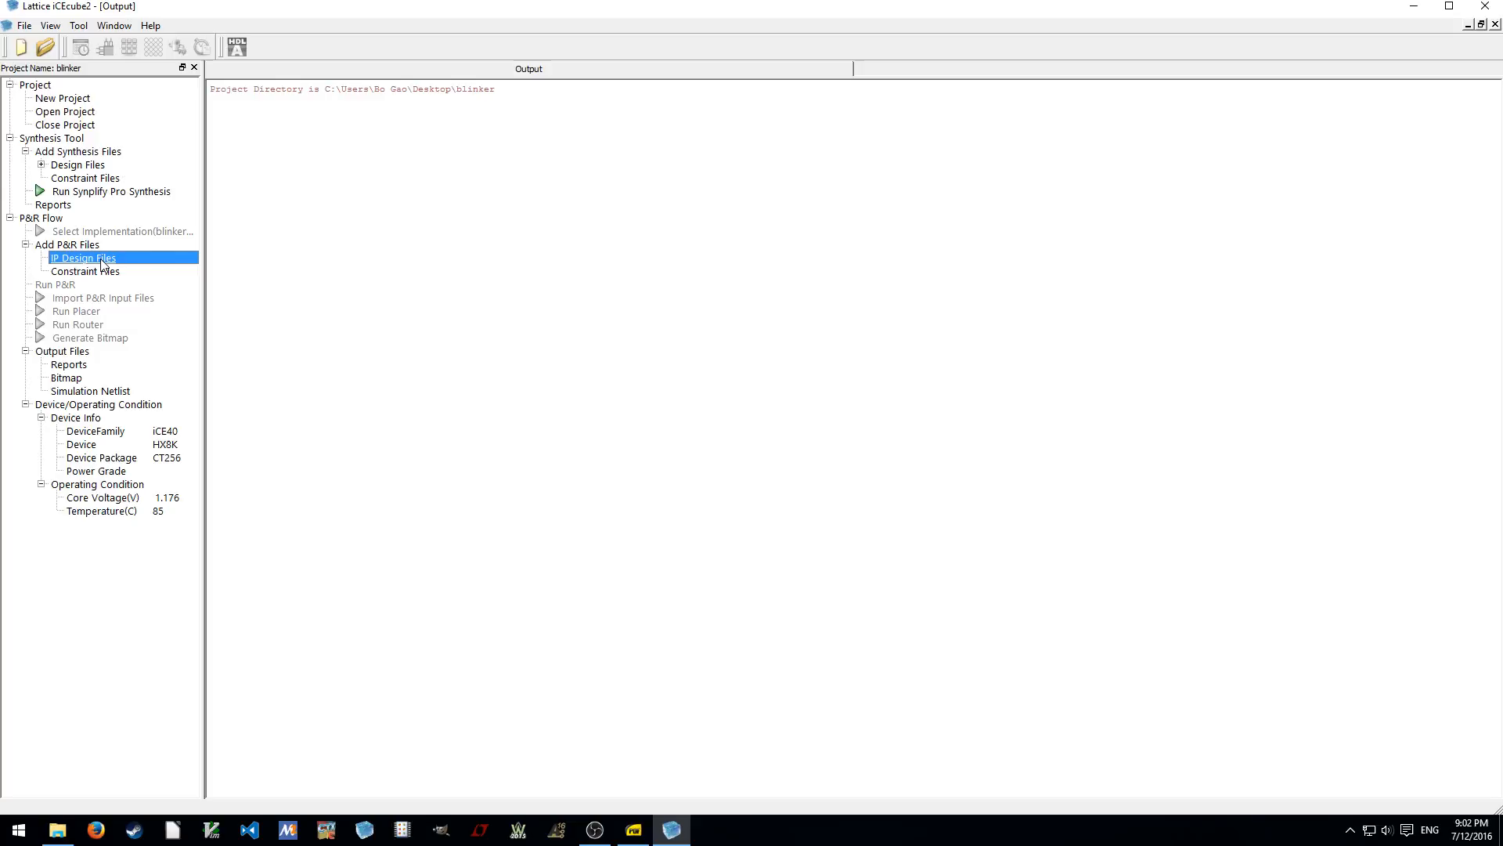
{"action": "mouse_move", "coordinate": [91, 258]}
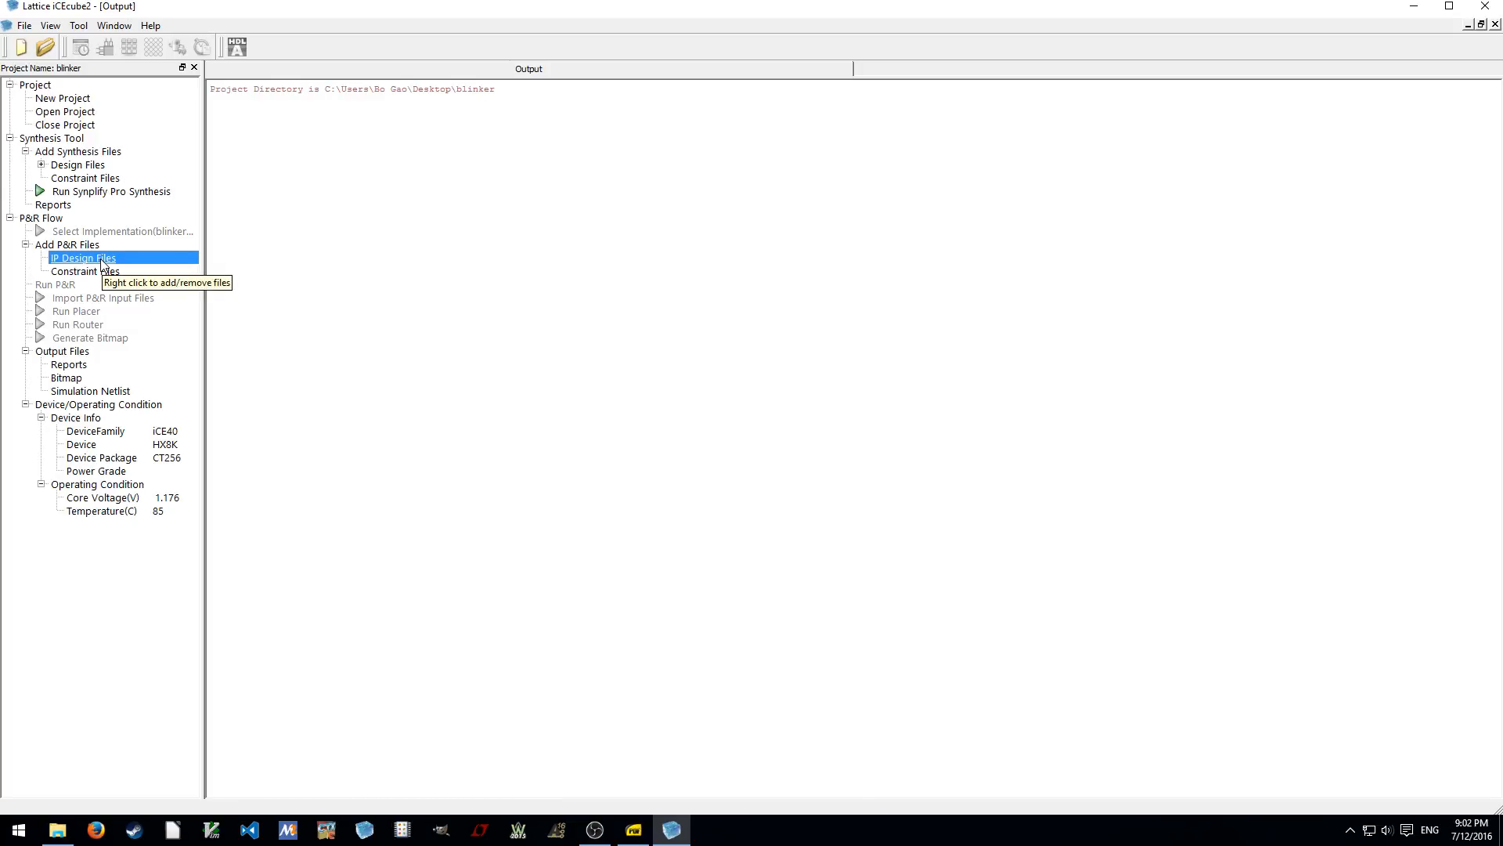
{"action": "mouse_move", "coordinate": [123, 202]}
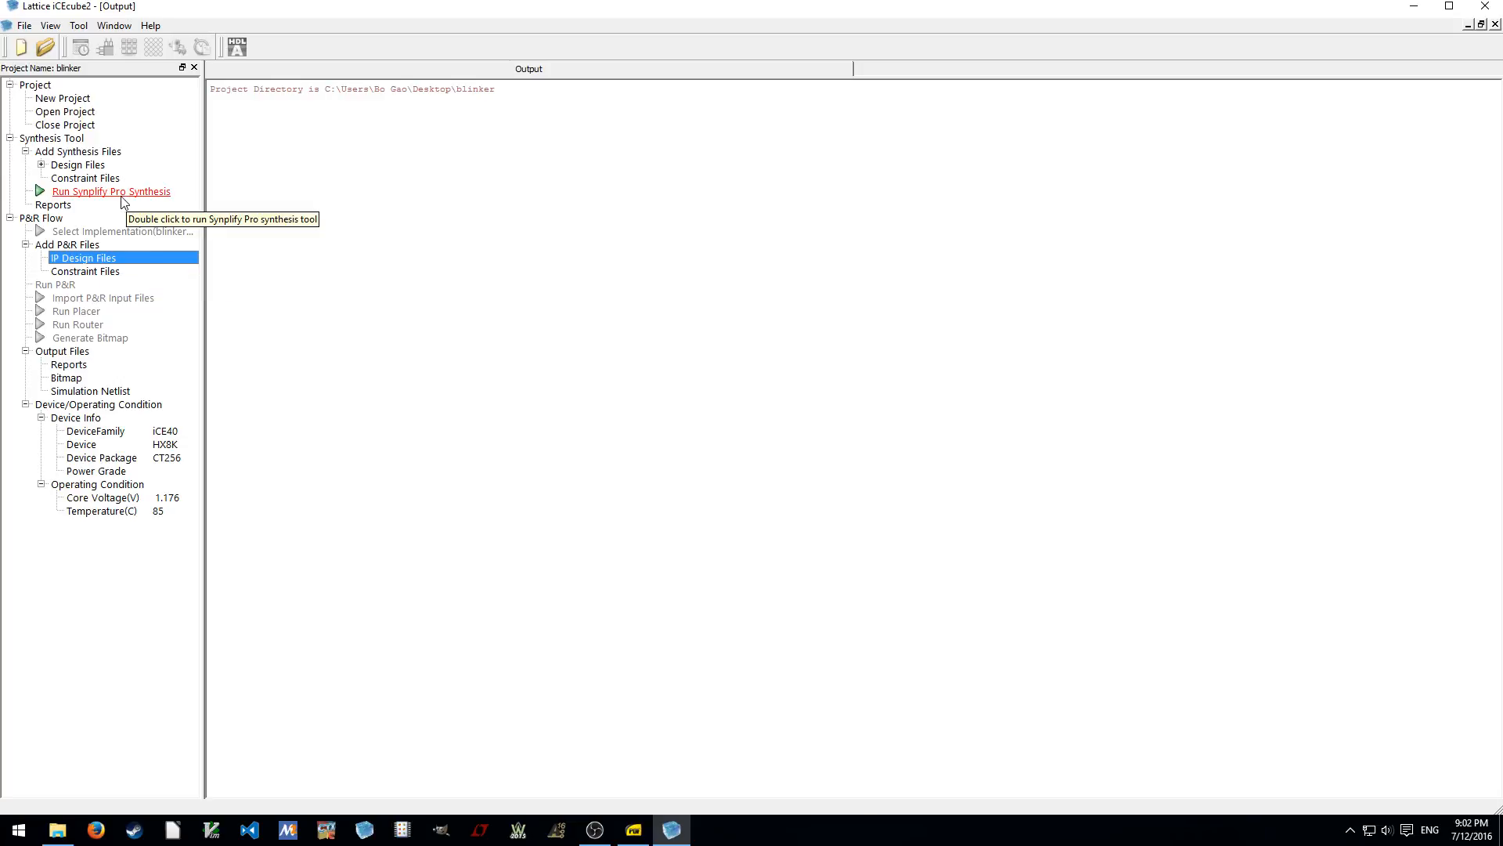
{"action": "mouse_move", "coordinate": [79, 151]}
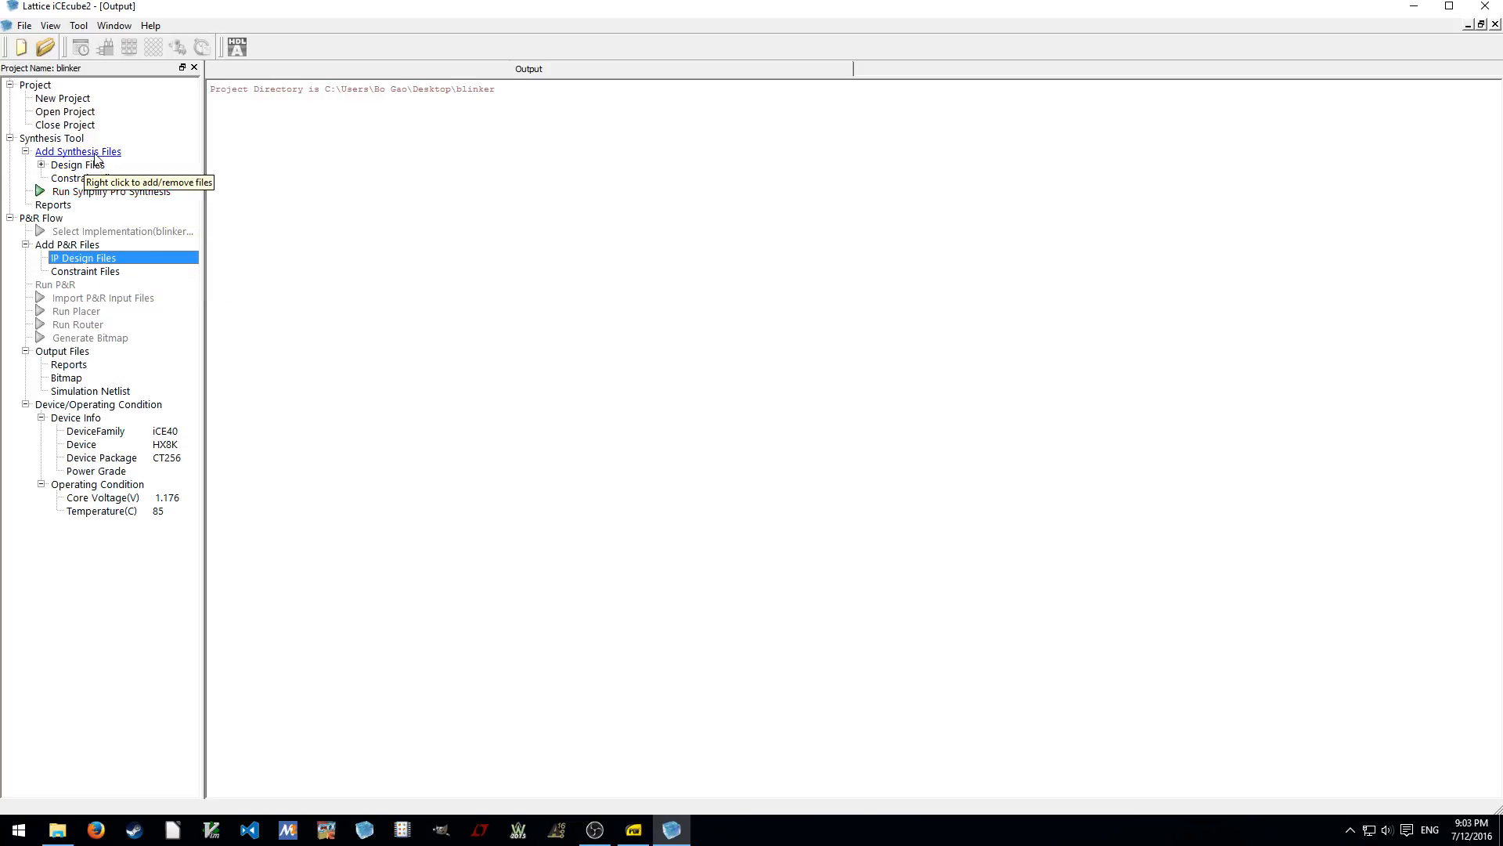
{"action": "left_click", "coordinate": [78, 150]}
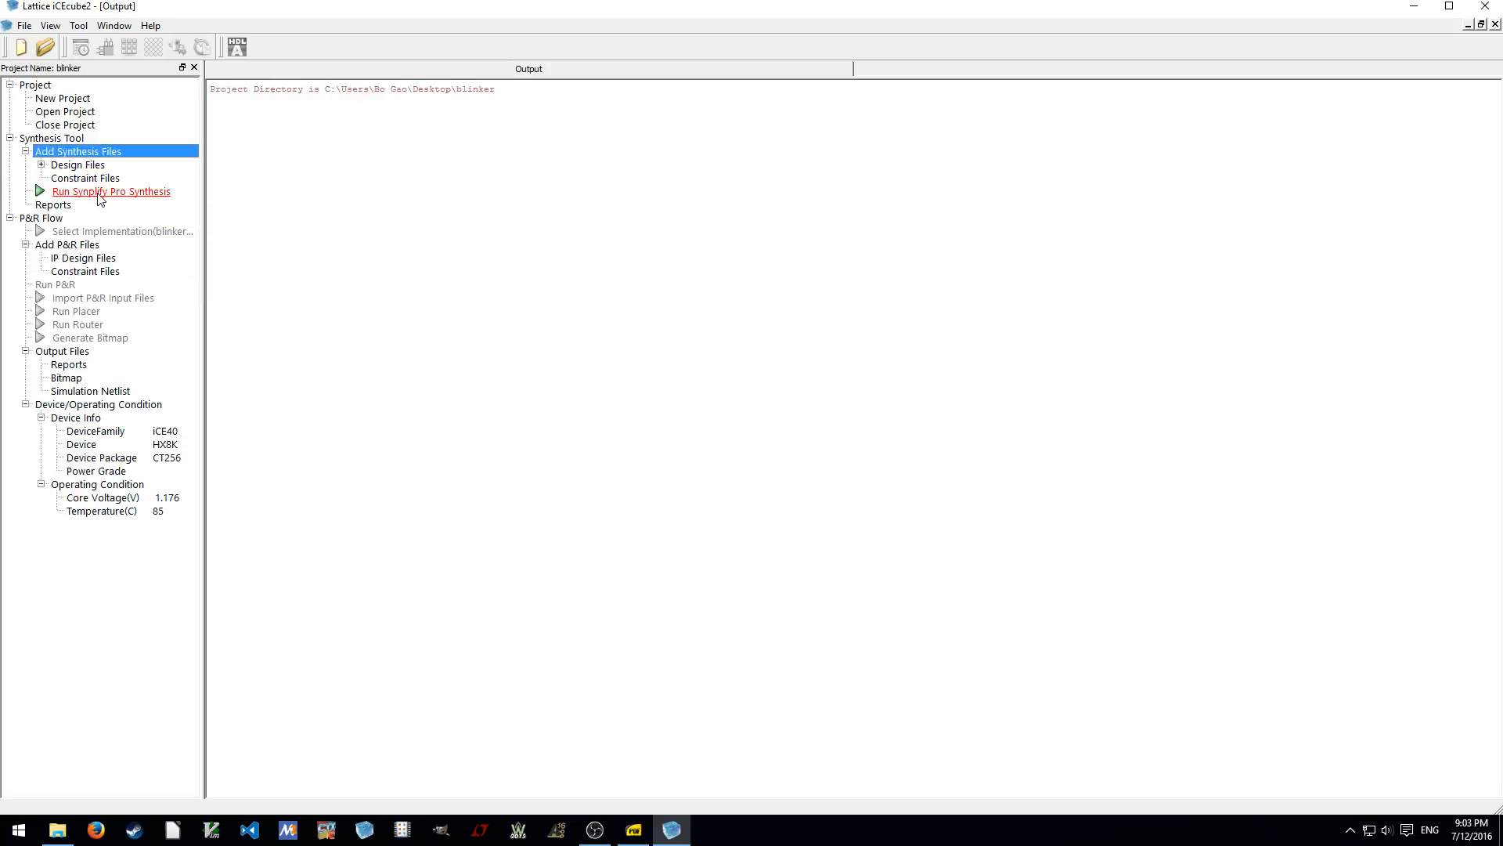
{"action": "mouse_move", "coordinate": [111, 191]}
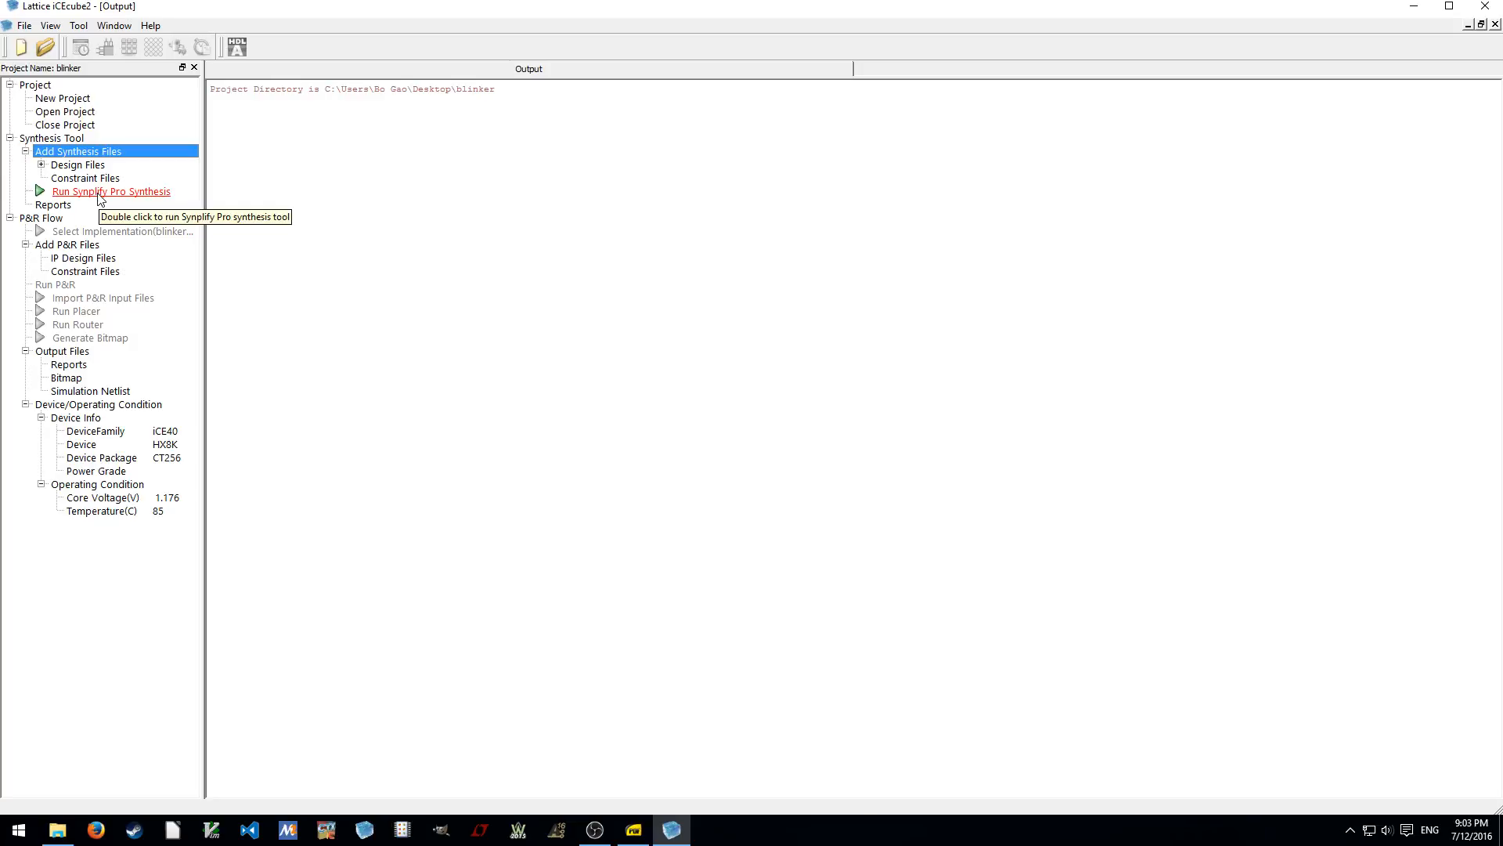
Run Synplify Pro synthesis on the blinker design until it reports success
{"action": "double_click", "coordinate": [110, 191]}
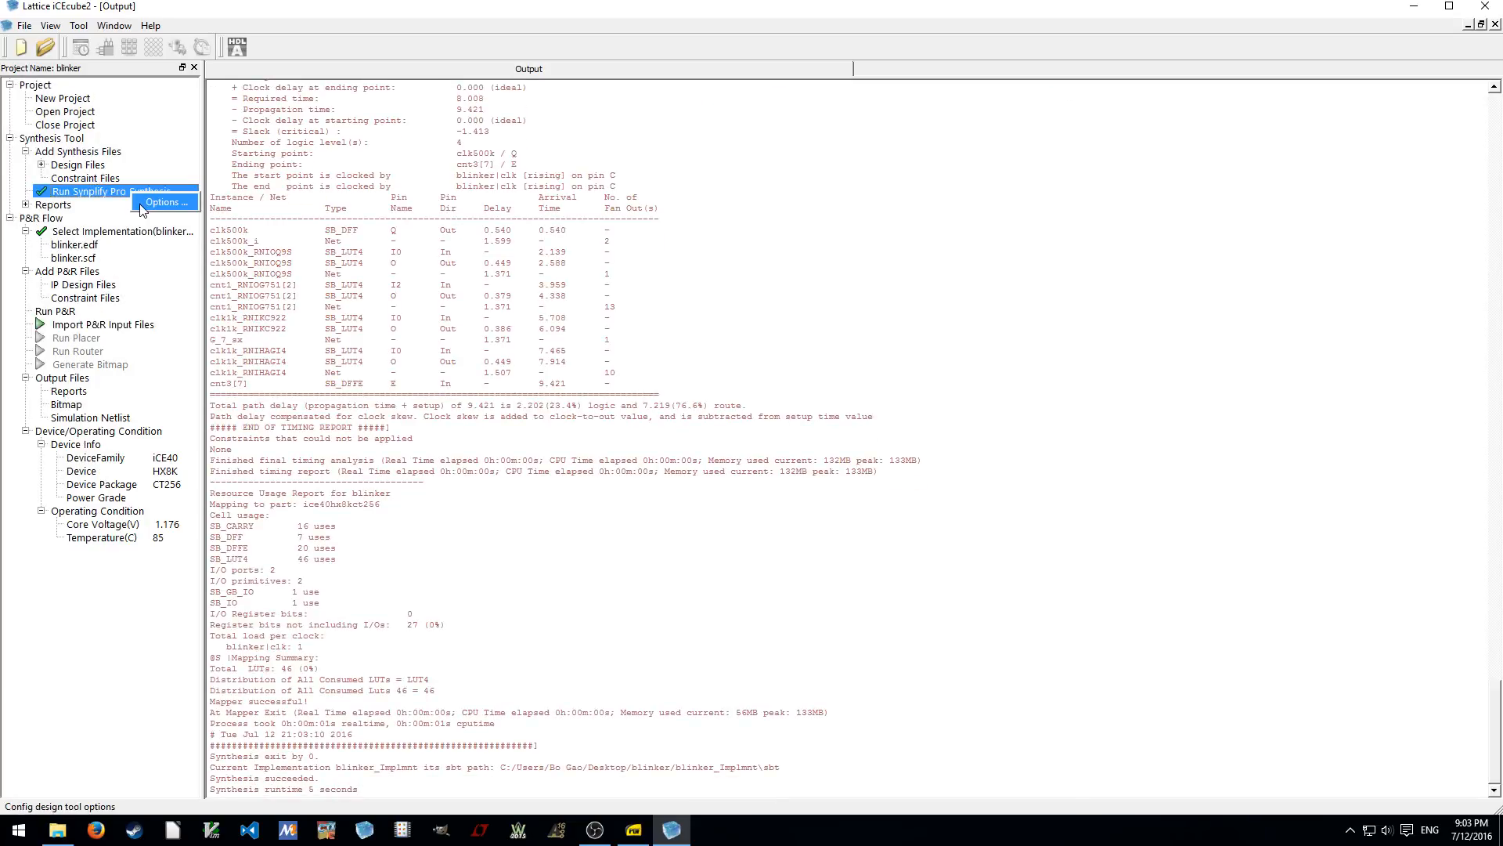
{"action": "mouse_move", "coordinate": [306, 484]}
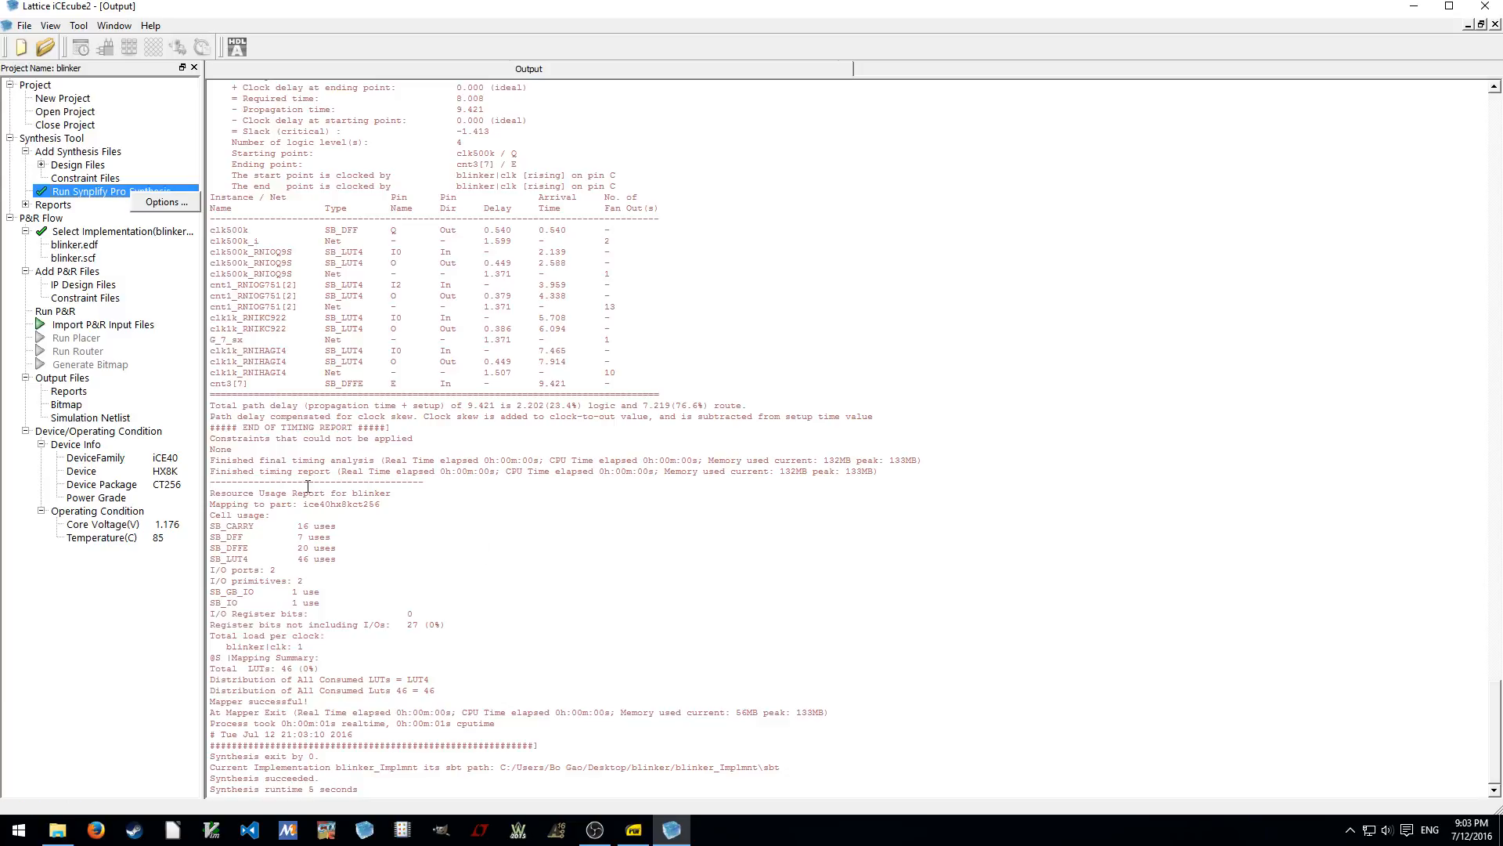
{"action": "mouse_move", "coordinate": [687, 210]}
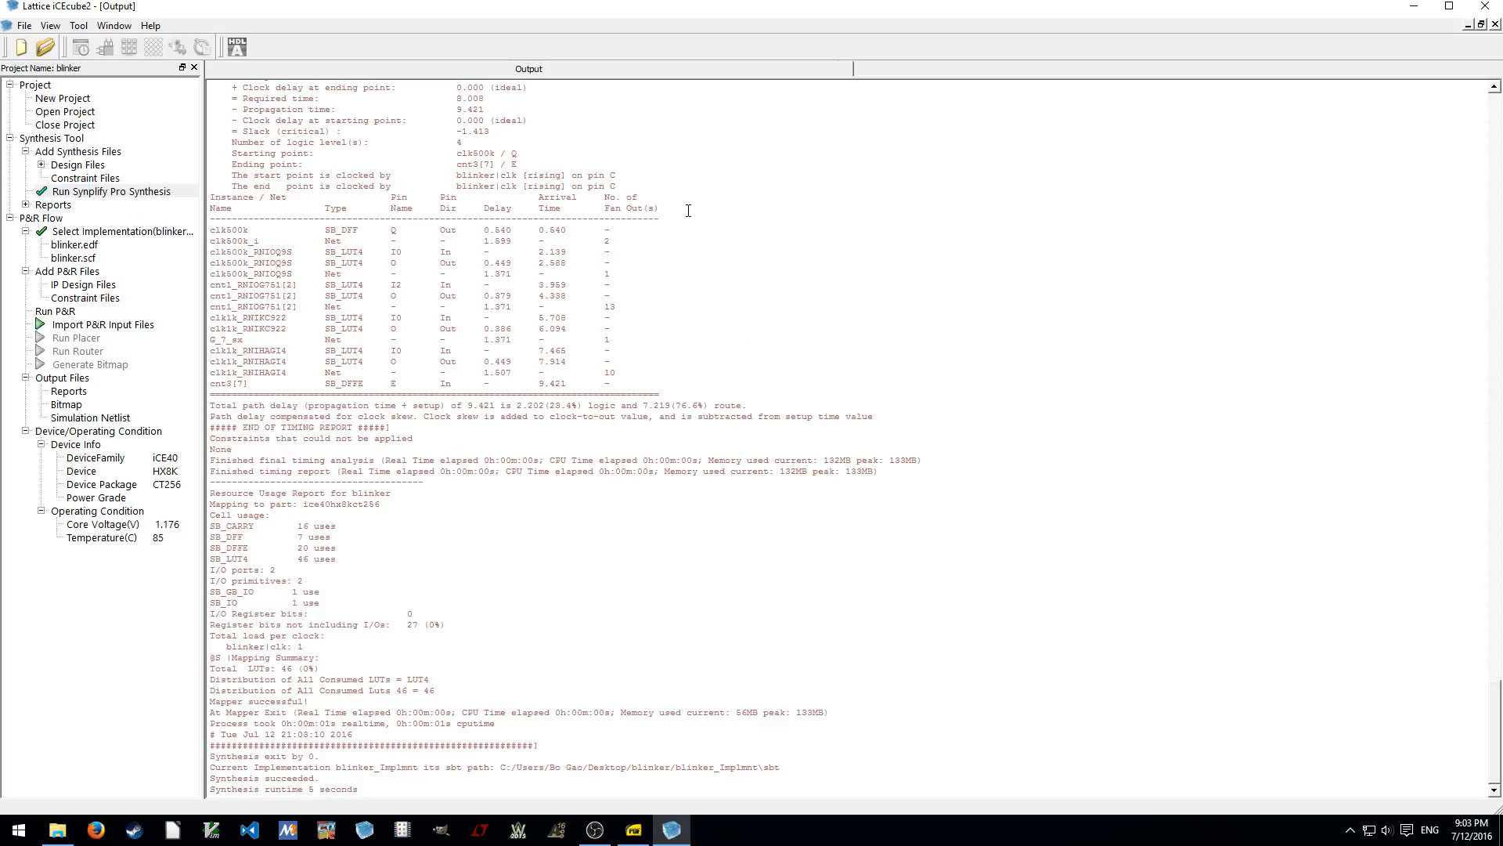
{"action": "mouse_move", "coordinate": [107, 191]}
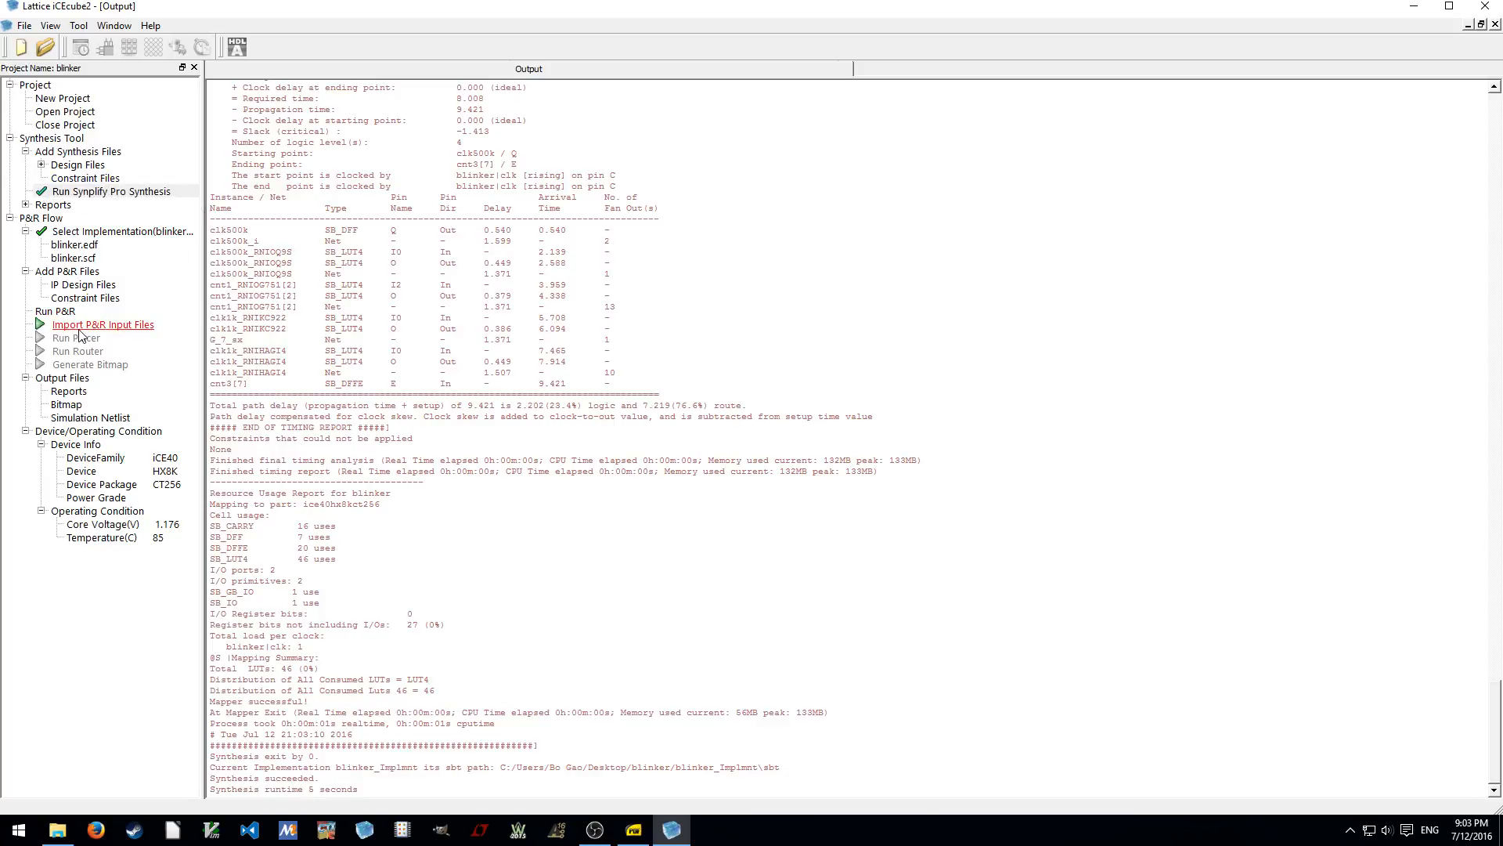
{"action": "mouse_move", "coordinate": [110, 191]}
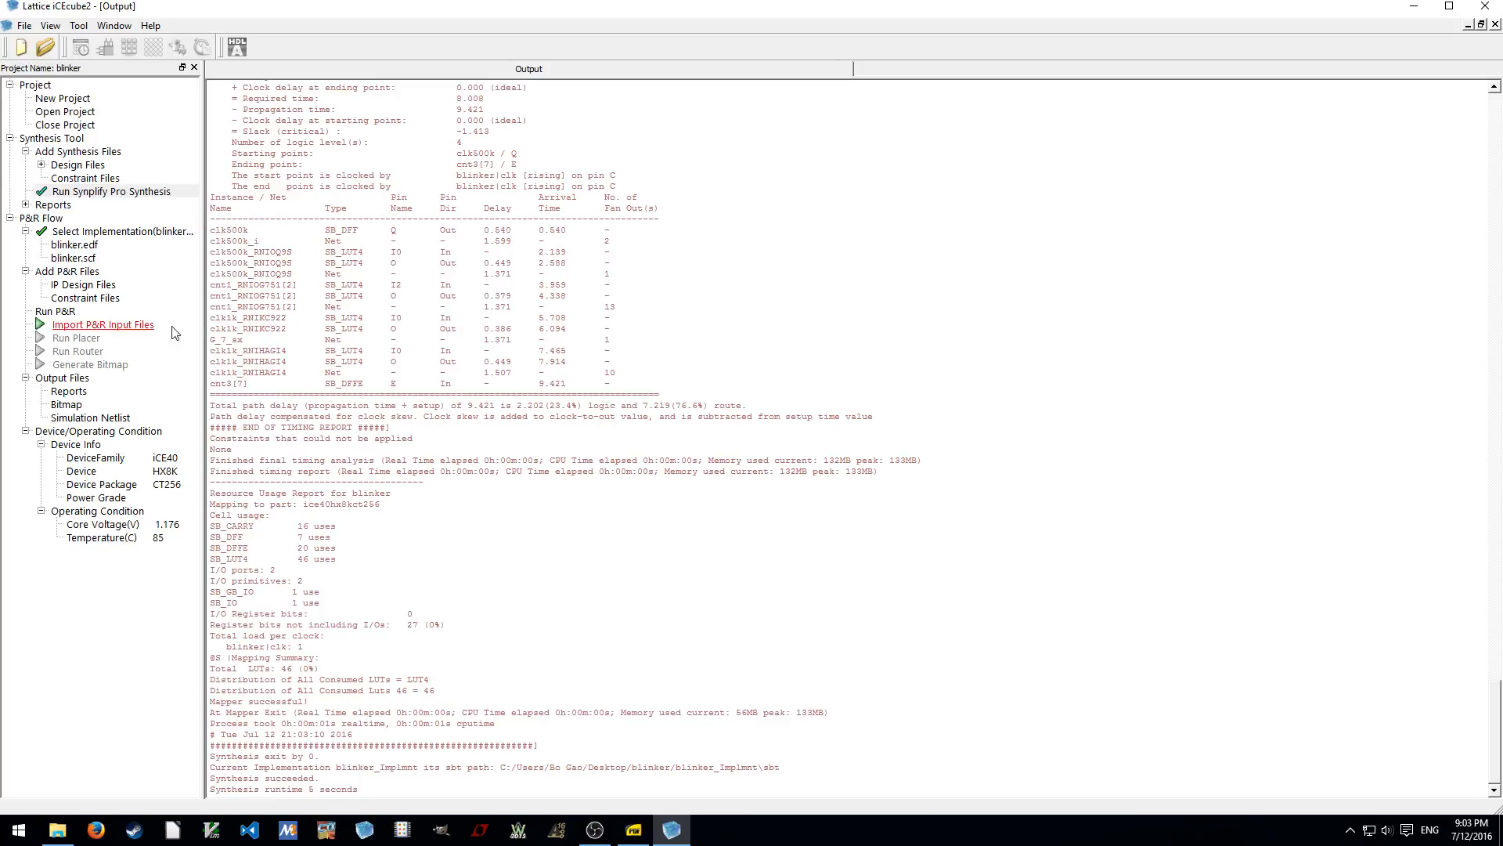
Import the P&R input files so the EDIF parser finishes without errors
{"action": "left_click", "coordinate": [102, 324]}
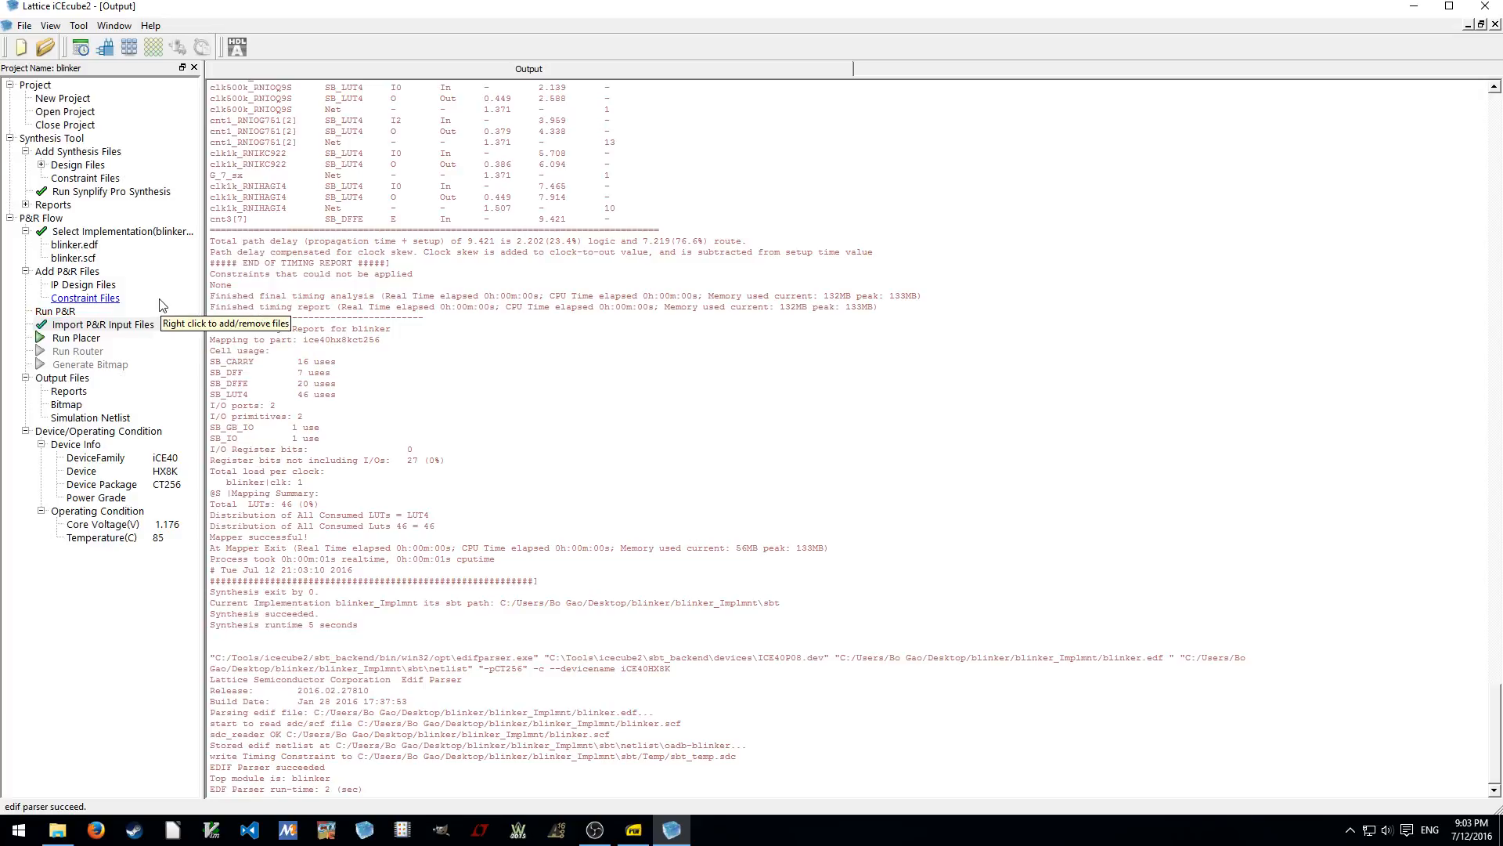
{"action": "mouse_move", "coordinate": [440, 325]}
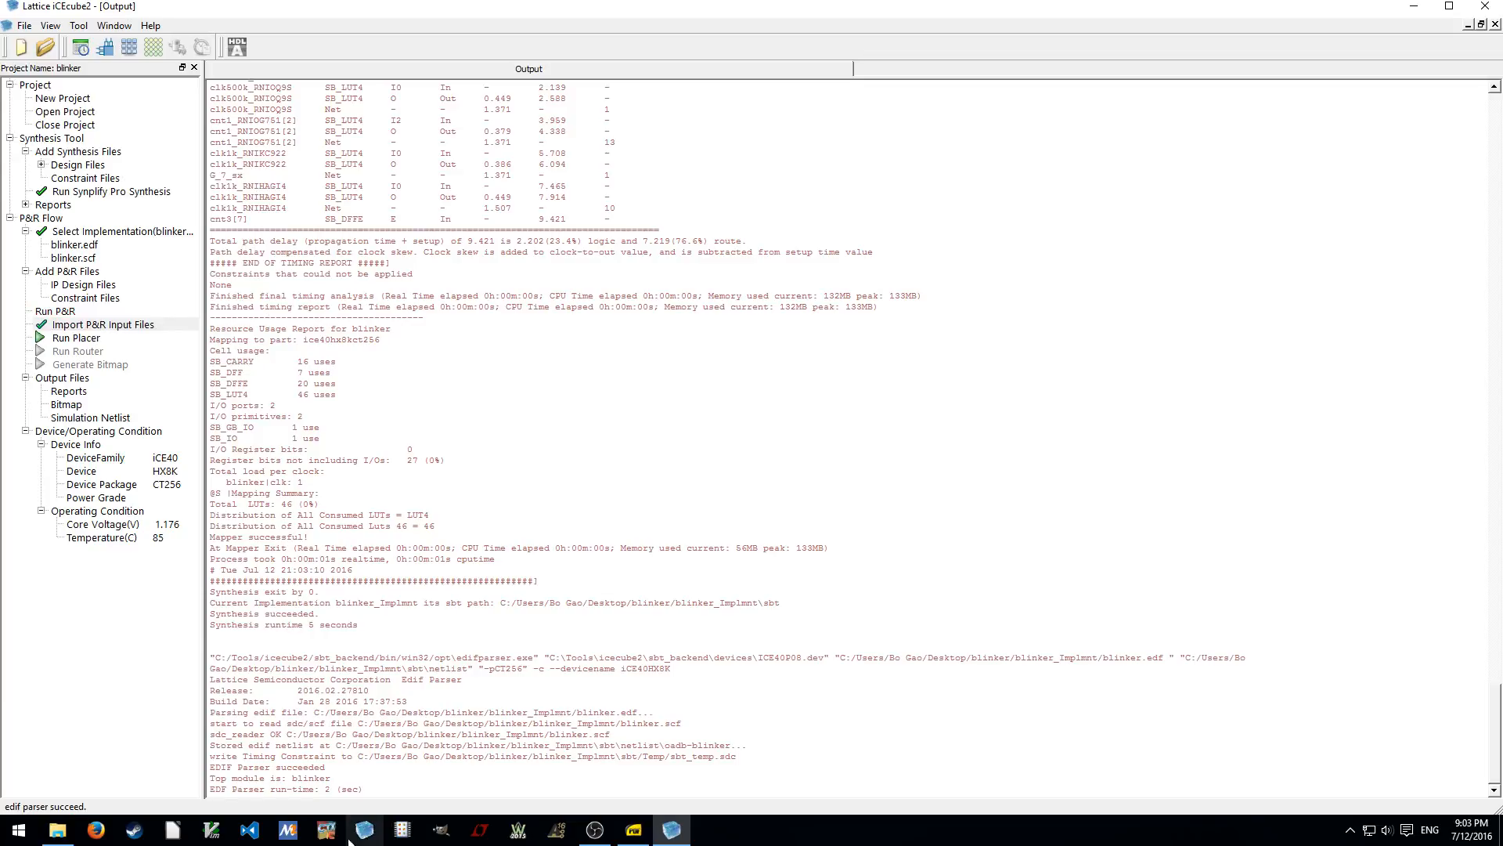
{"action": "mouse_move", "coordinate": [532, 783]}
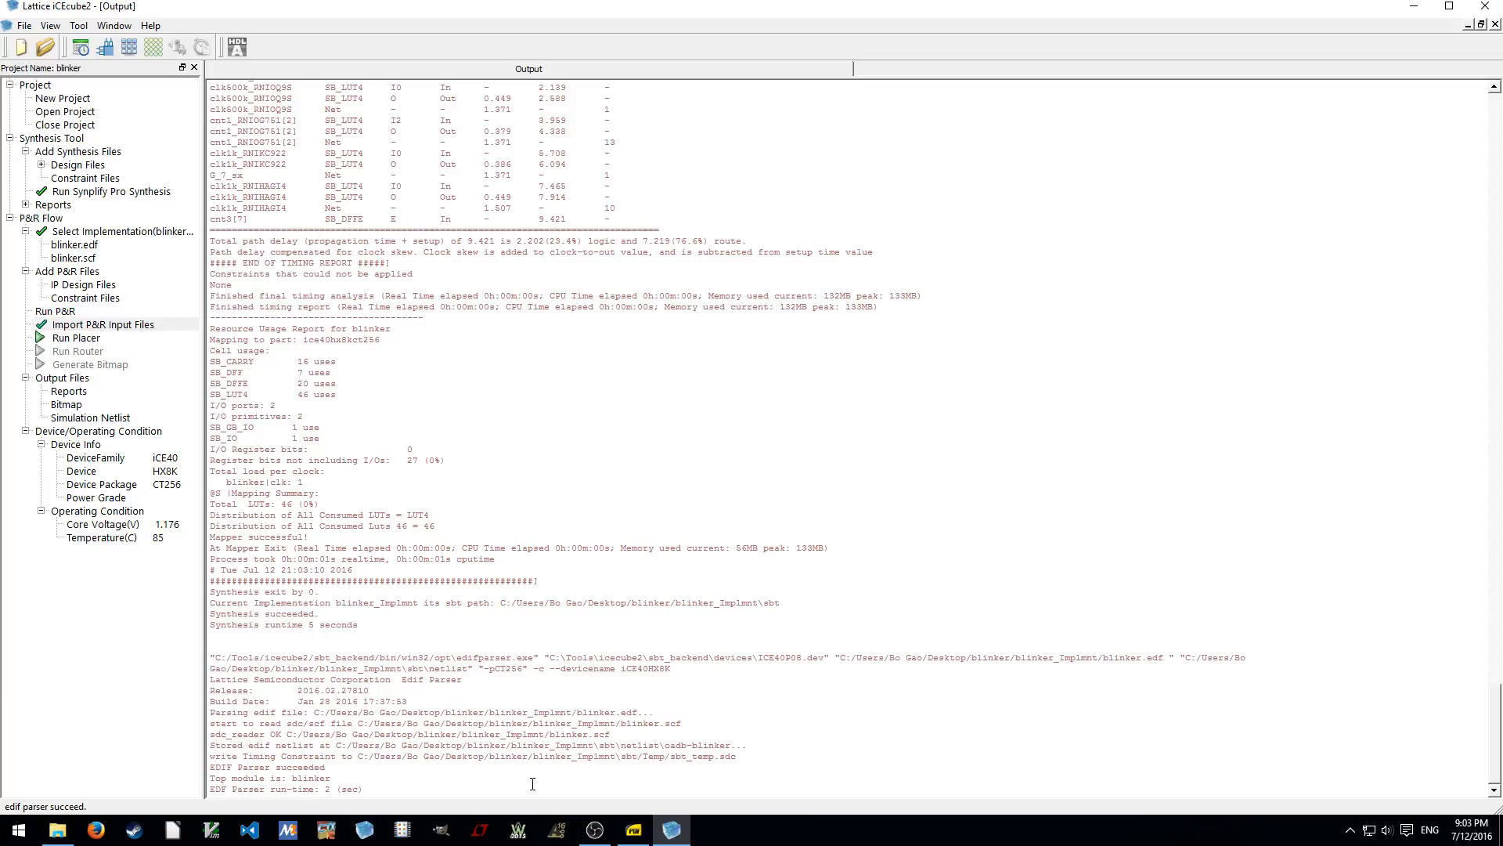
{"action": "mouse_move", "coordinate": [410, 769]}
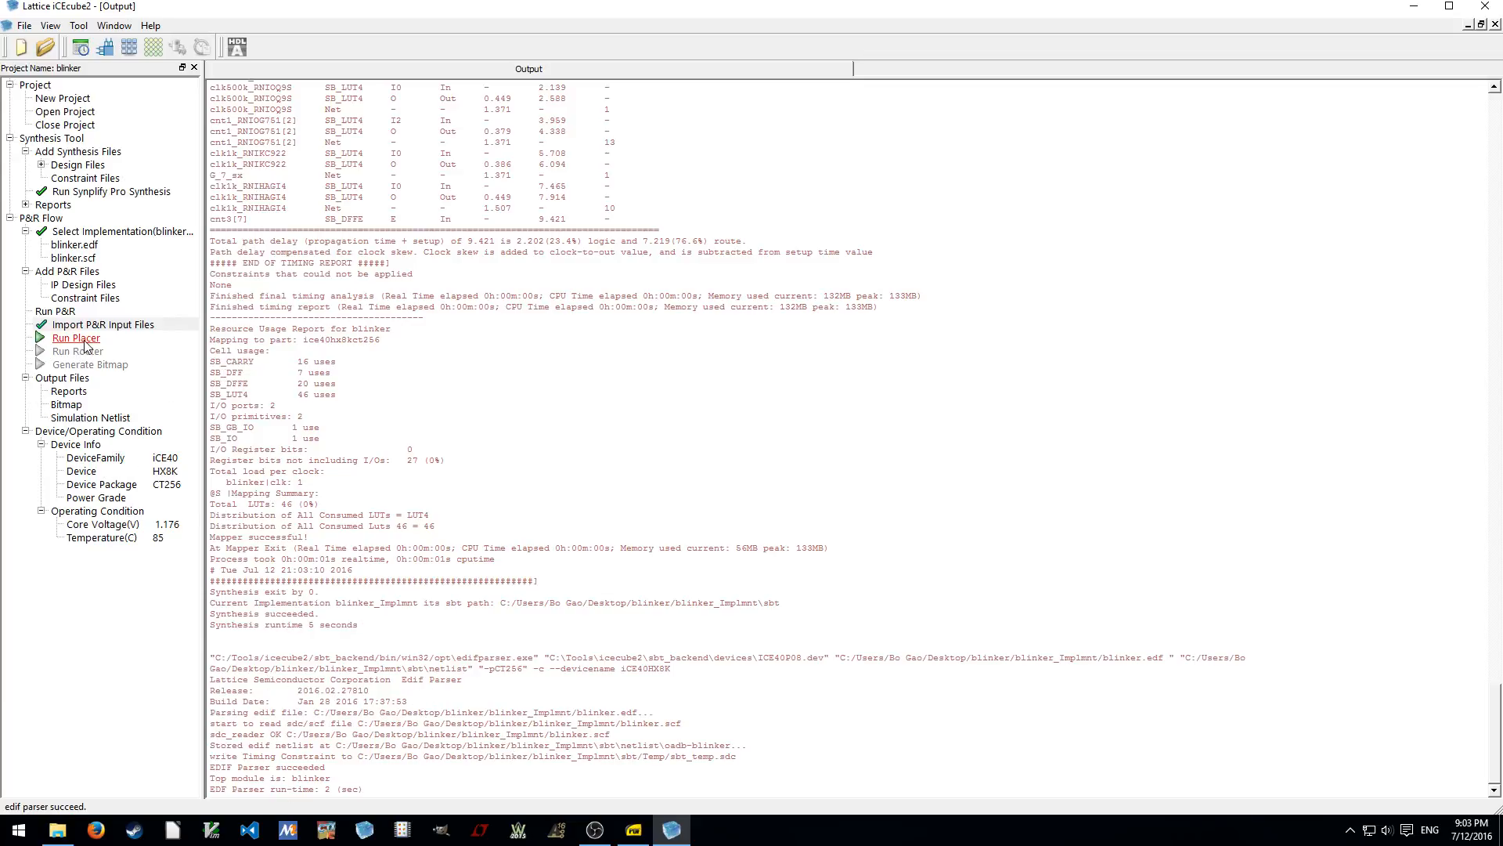
{"action": "mouse_move", "coordinate": [104, 93]}
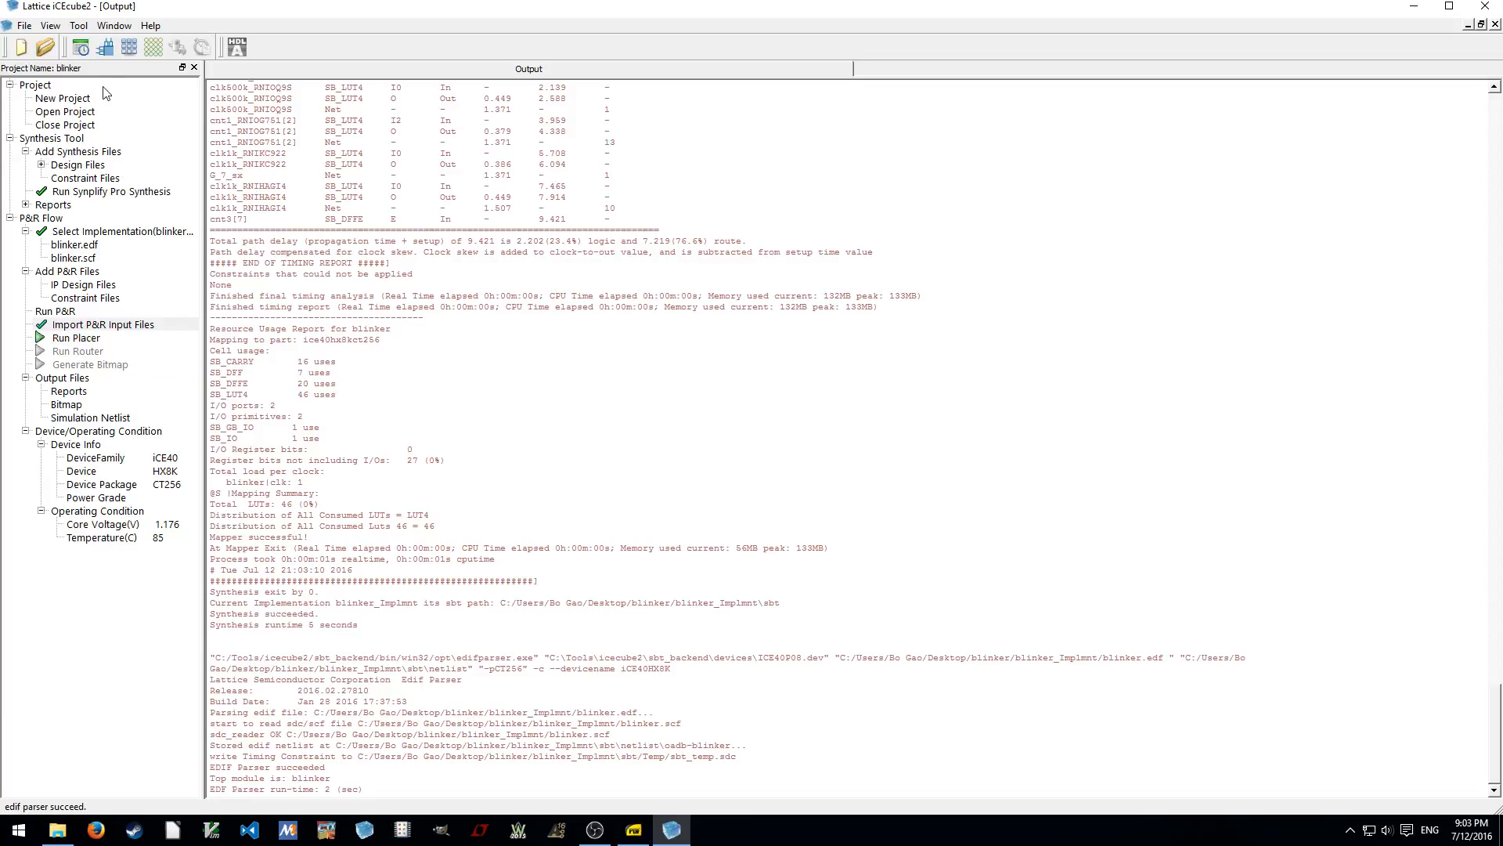
{"action": "mouse_move", "coordinate": [103, 46]}
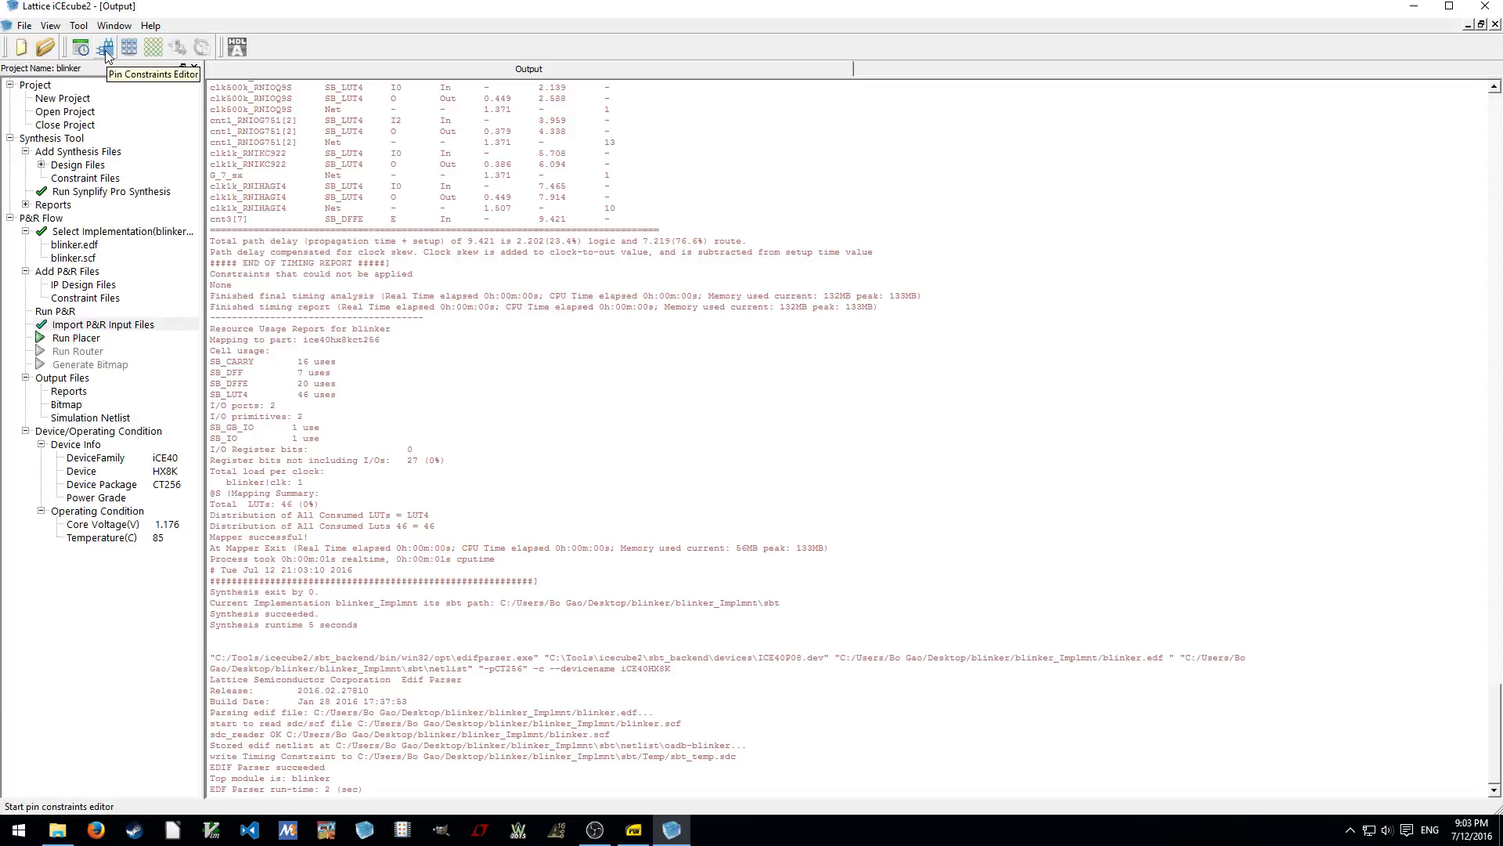
Open the Pin Constraints Editor and reopen blinker.v in GVIM to check port names
{"action": "left_click", "coordinate": [104, 46]}
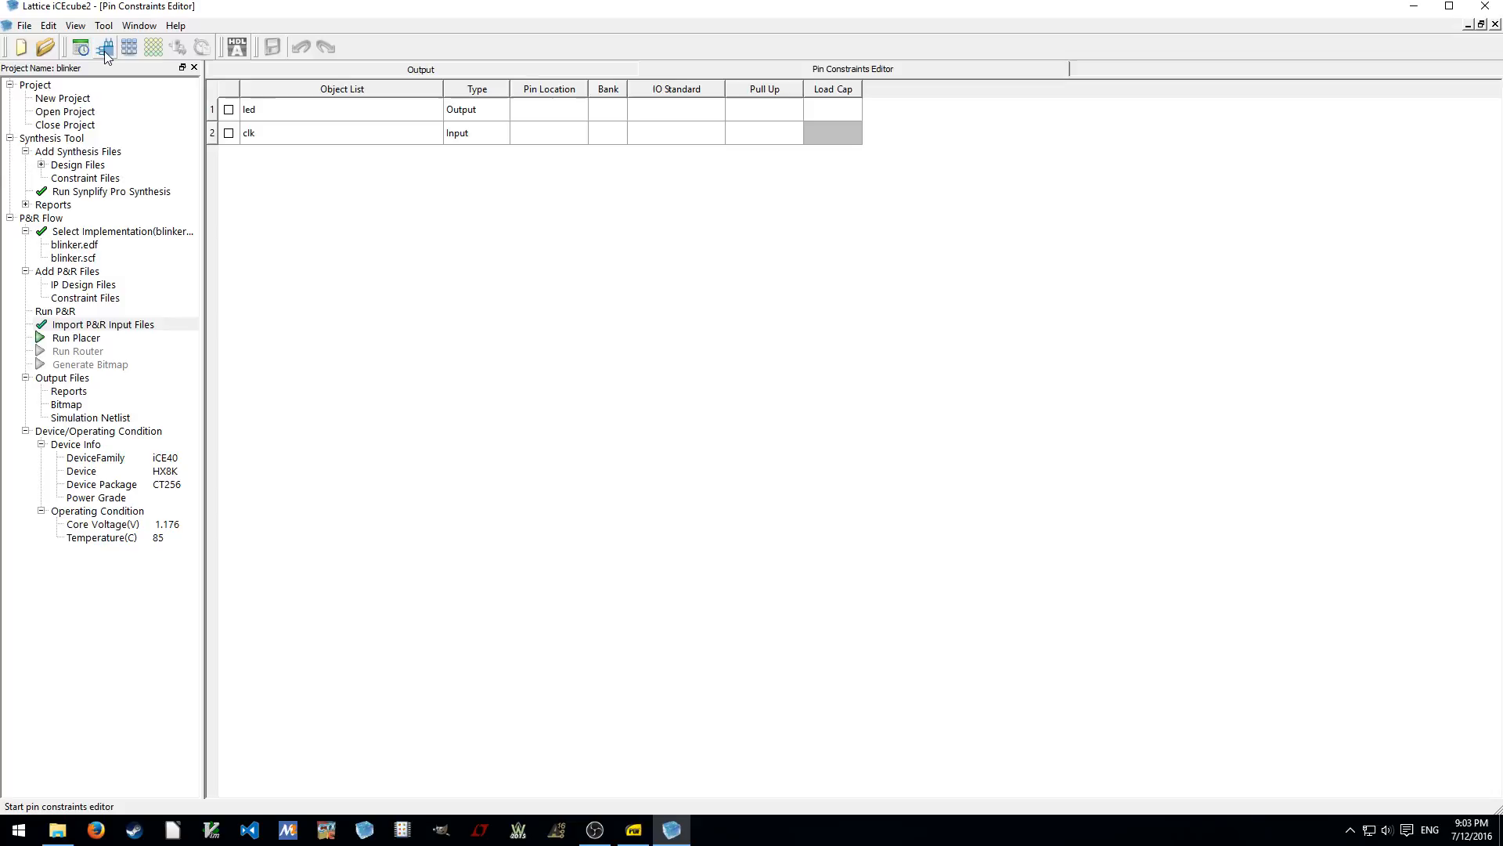
{"action": "left_click", "coordinate": [76, 163]}
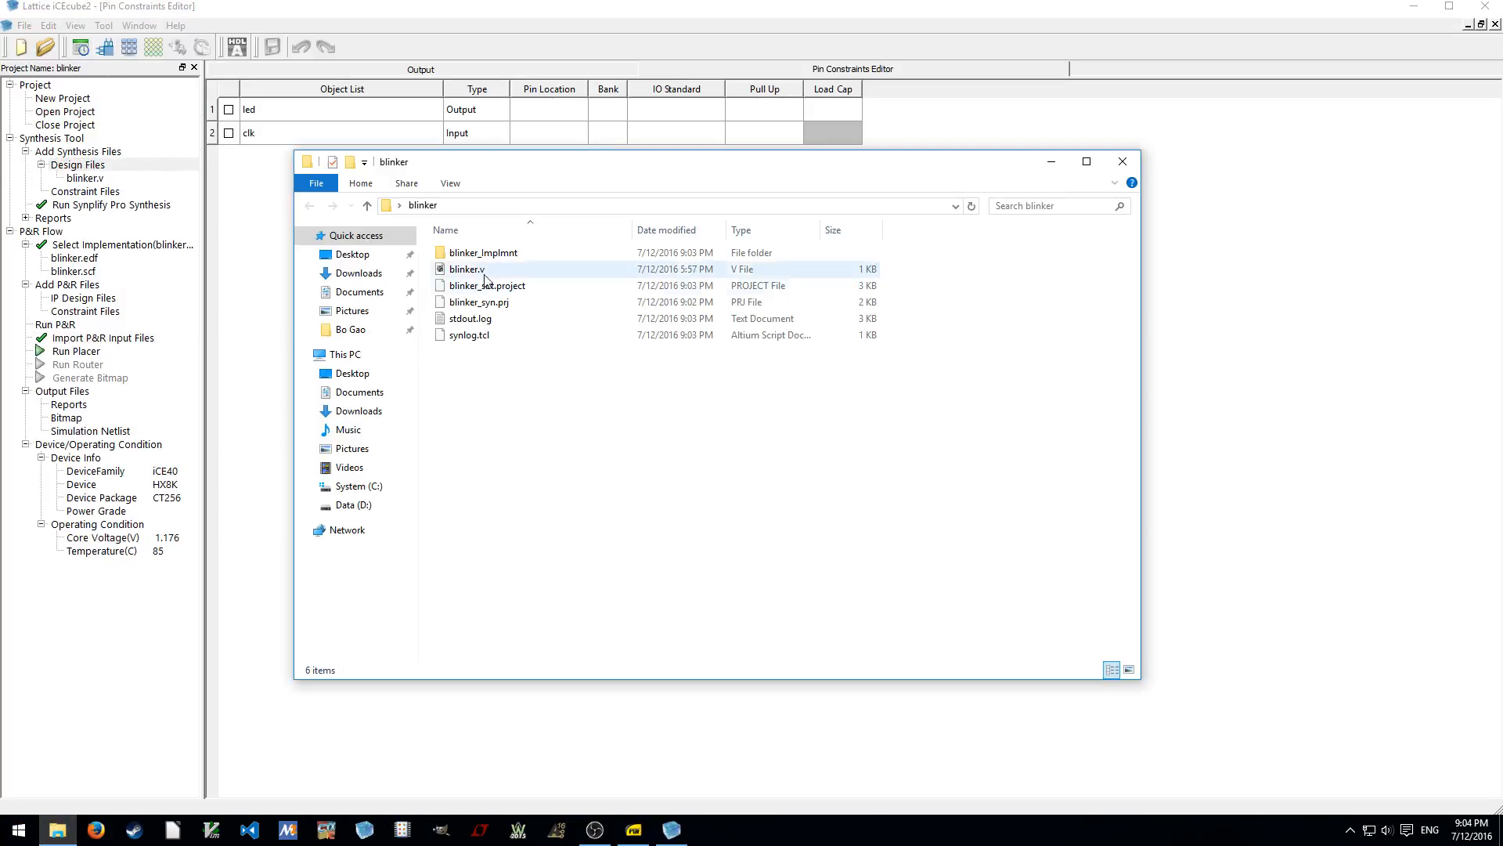
{"action": "double_click", "coordinate": [467, 269]}
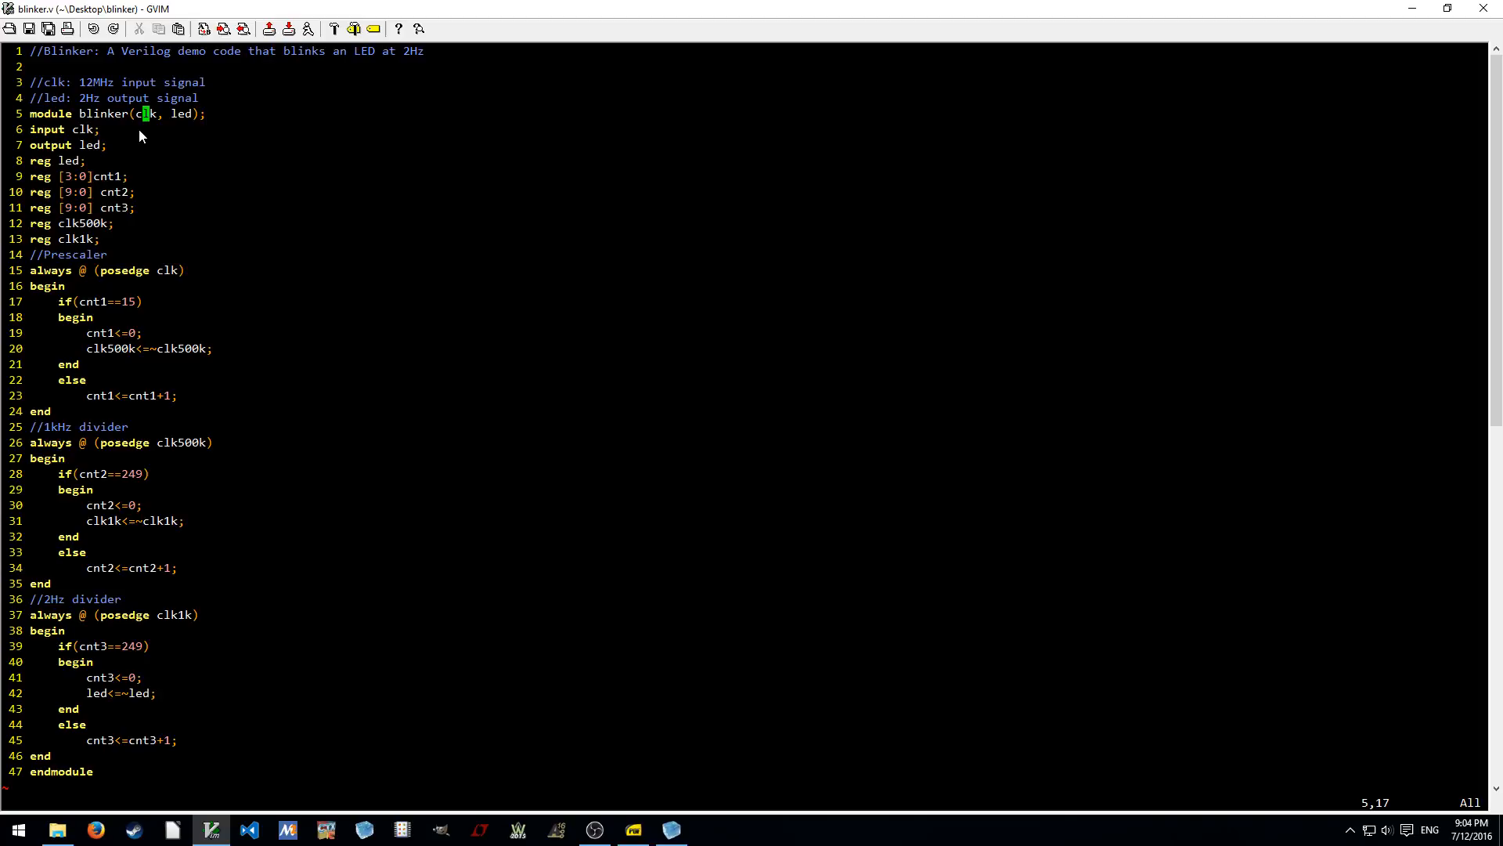
{"action": "mouse_move", "coordinate": [1072, 90]}
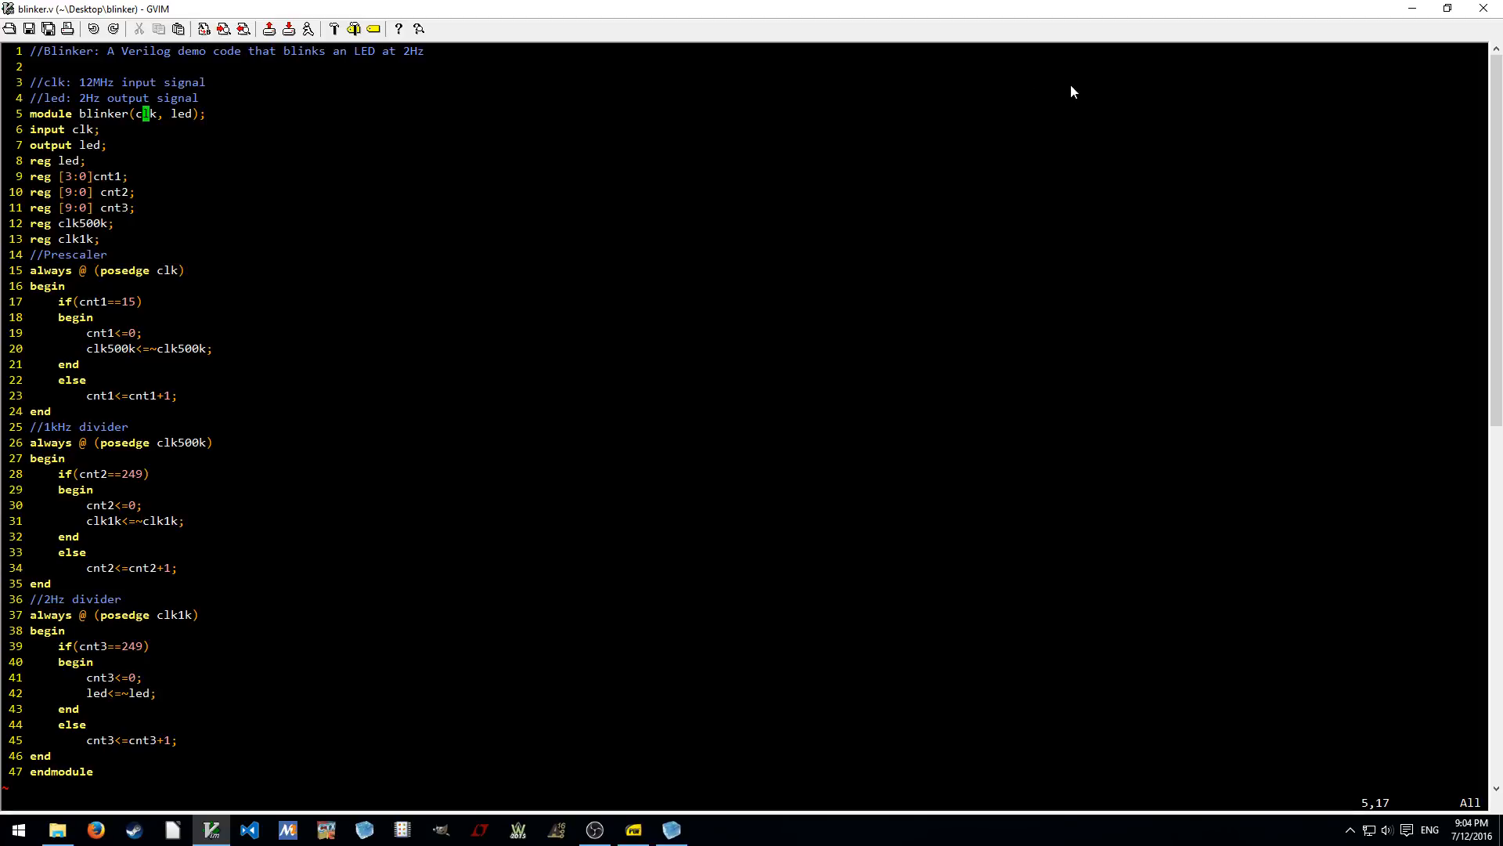
{"action": "mouse_move", "coordinate": [1413, 8]}
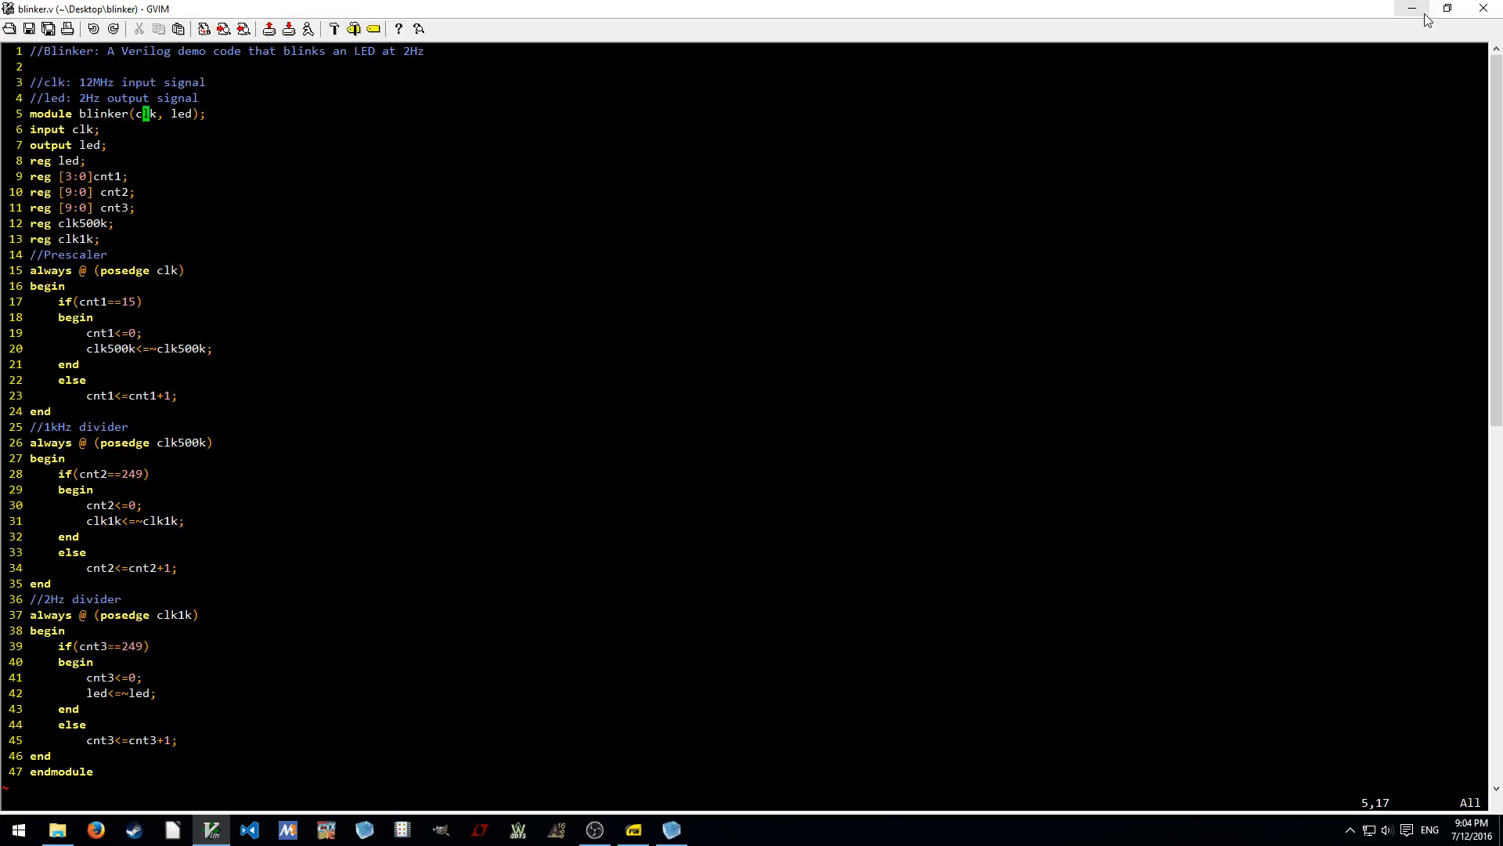
{"action": "mouse_move", "coordinate": [1427, 19]}
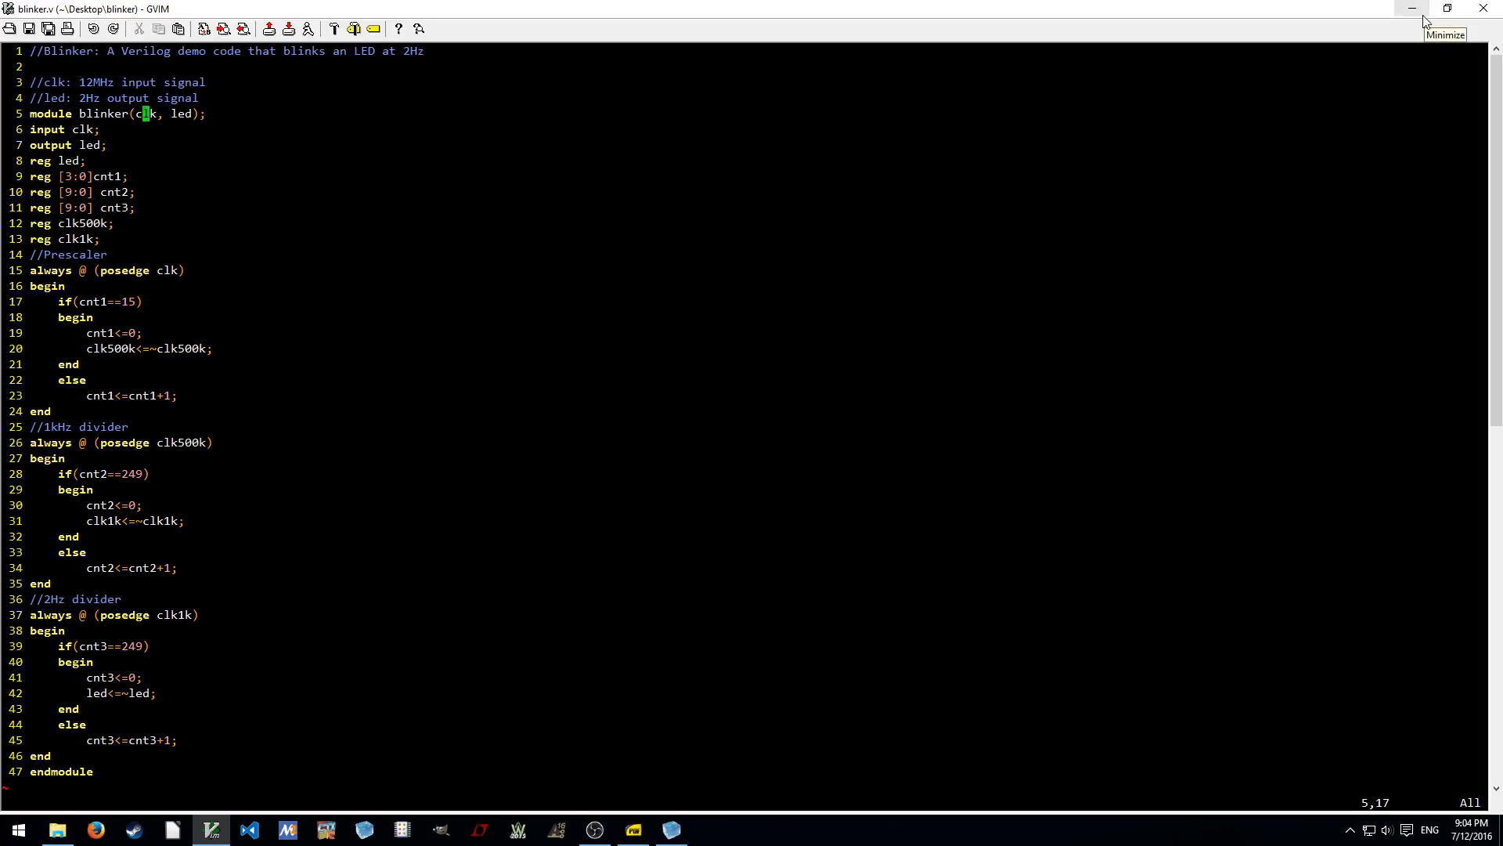
Minimize GVIM and review the EB85 guide's LED and bank 0 schematics, then return to iCEcube2
{"action": "left_click", "coordinate": [1411, 9]}
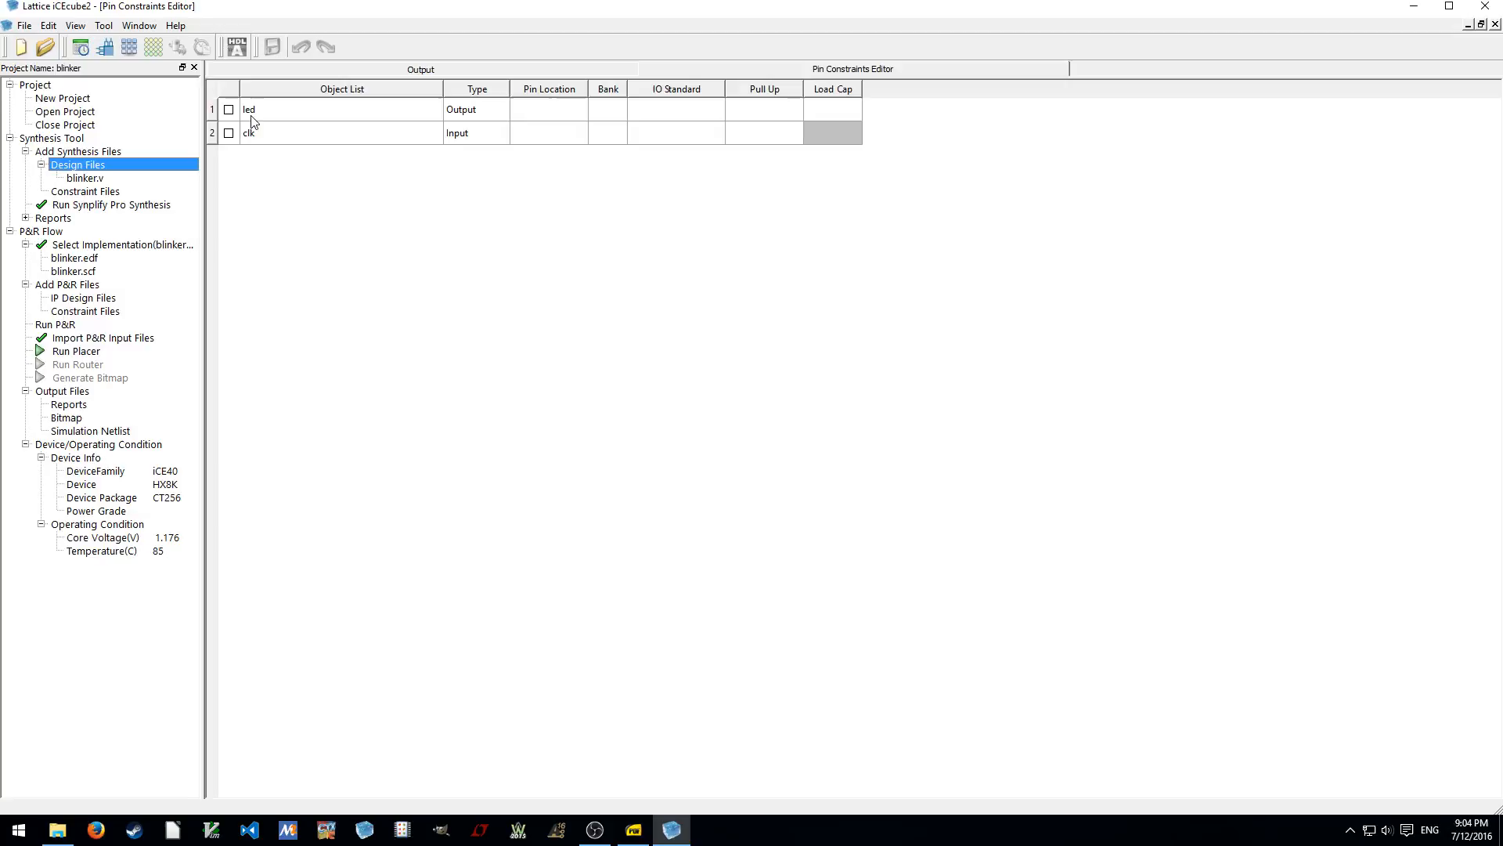
{"action": "left_click", "coordinate": [631, 830]}
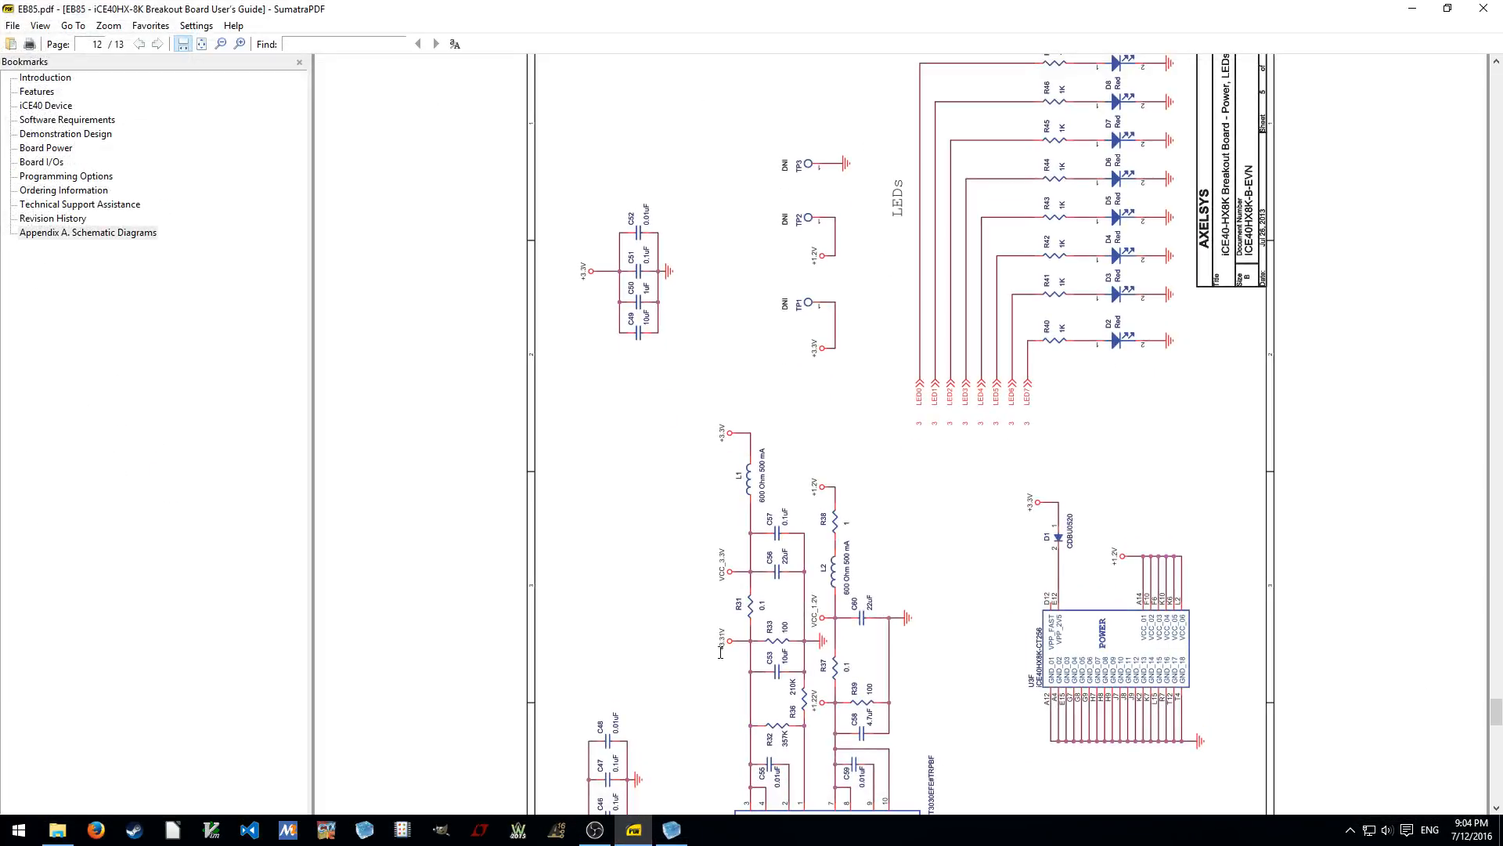
{"action": "scroll", "scroll_direction": "up", "scroll_amount": 3}
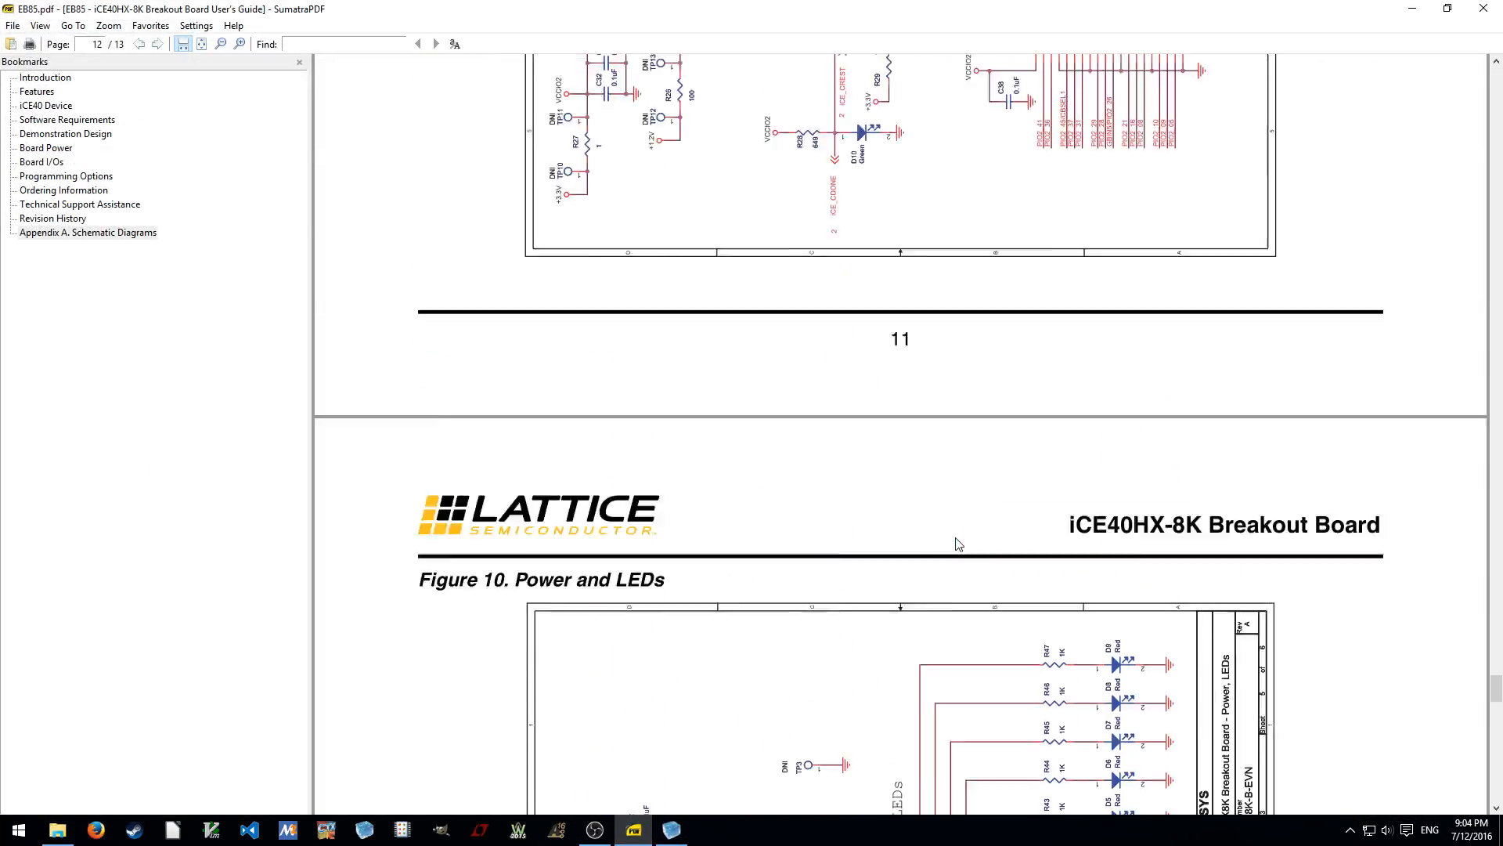
{"action": "scroll", "scroll_direction": "down", "scroll_amount": 3}
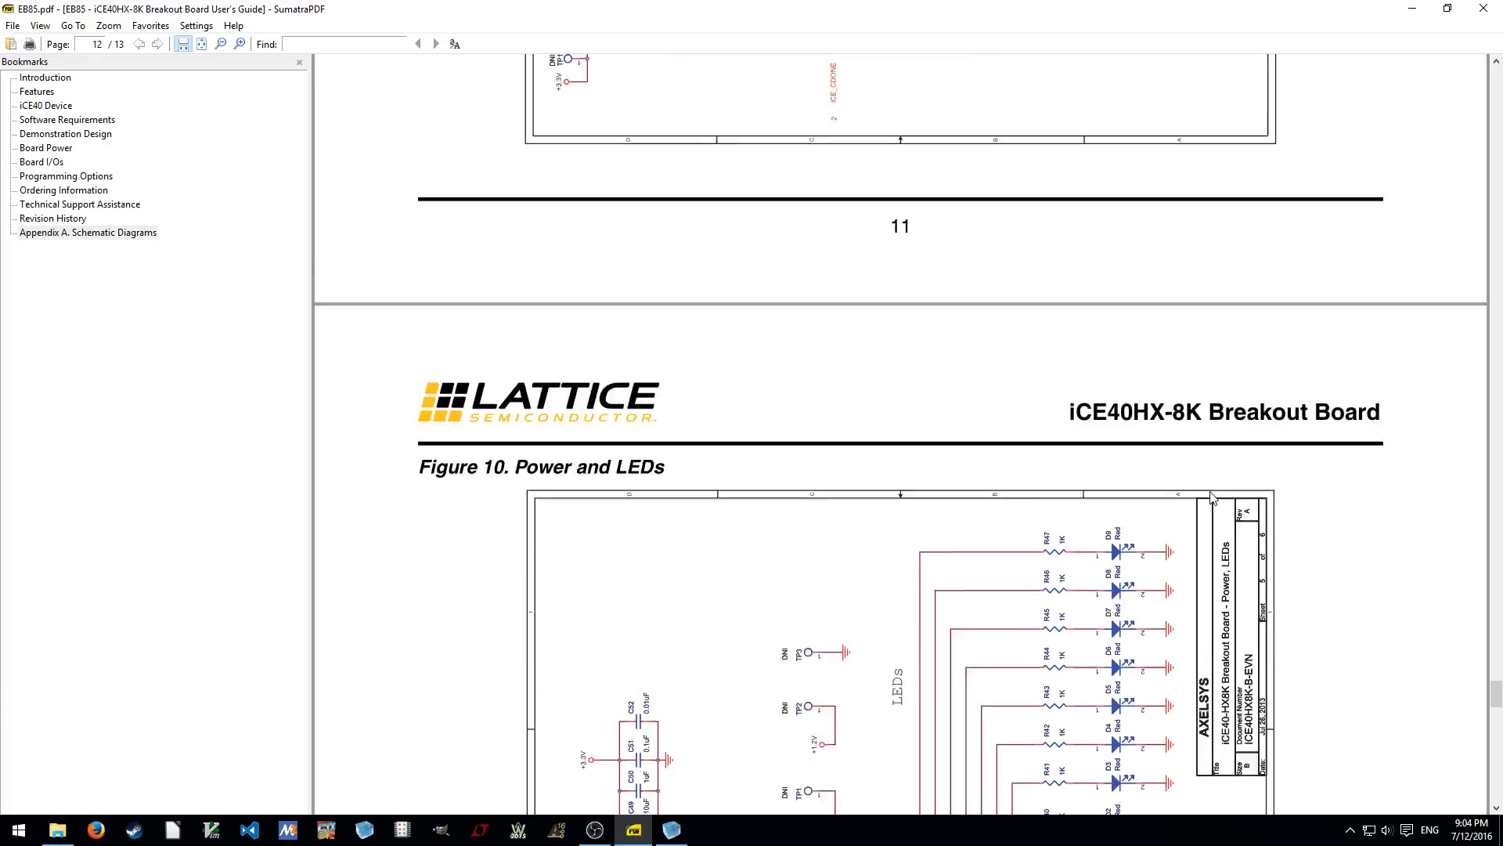
{"action": "scroll", "scroll_direction": "down", "scroll_amount": 3}
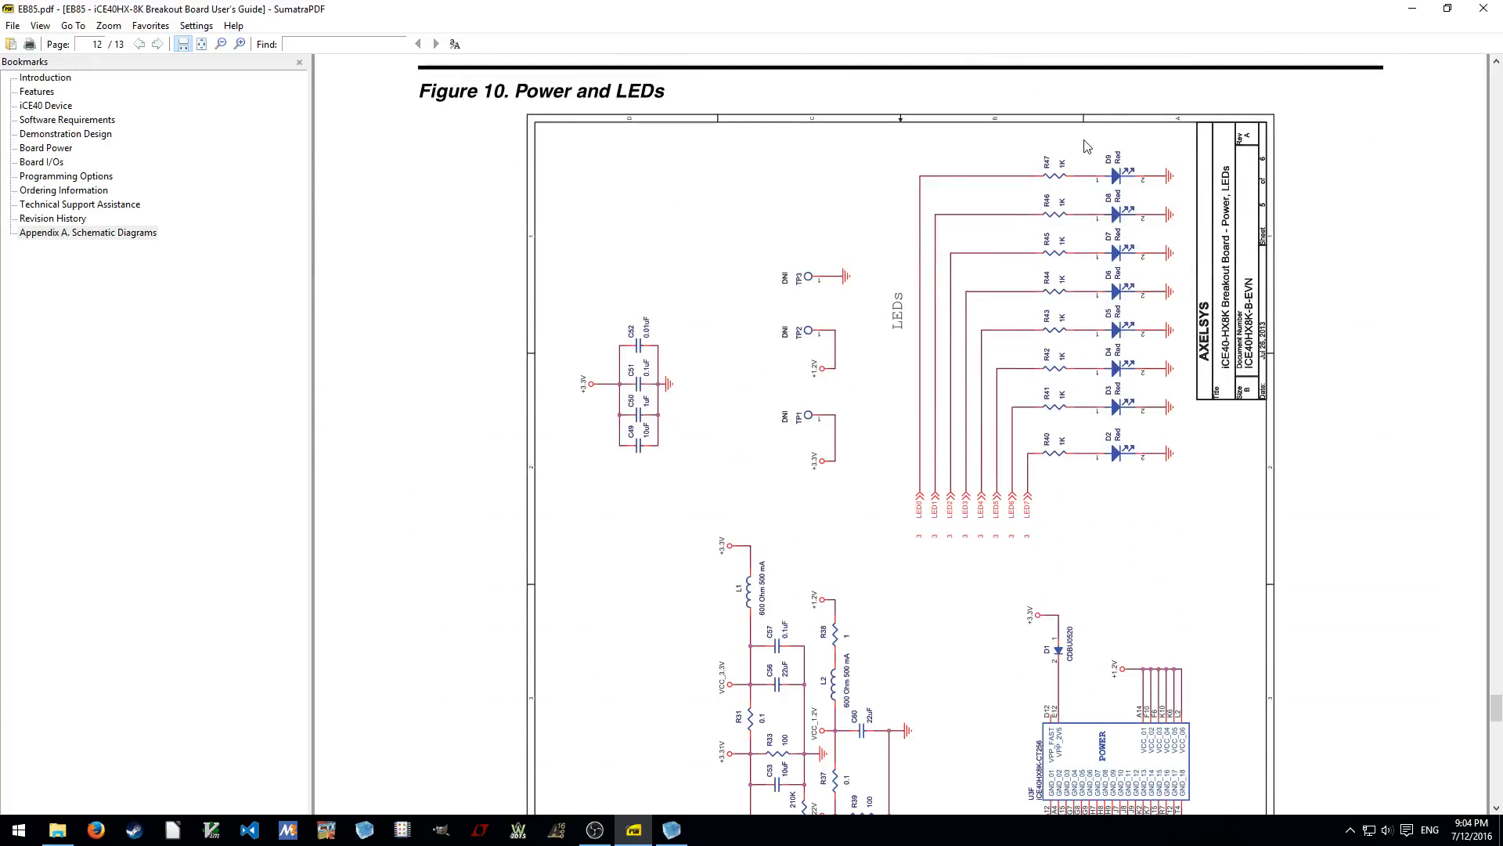
{"action": "mouse_move", "coordinate": [1079, 505]}
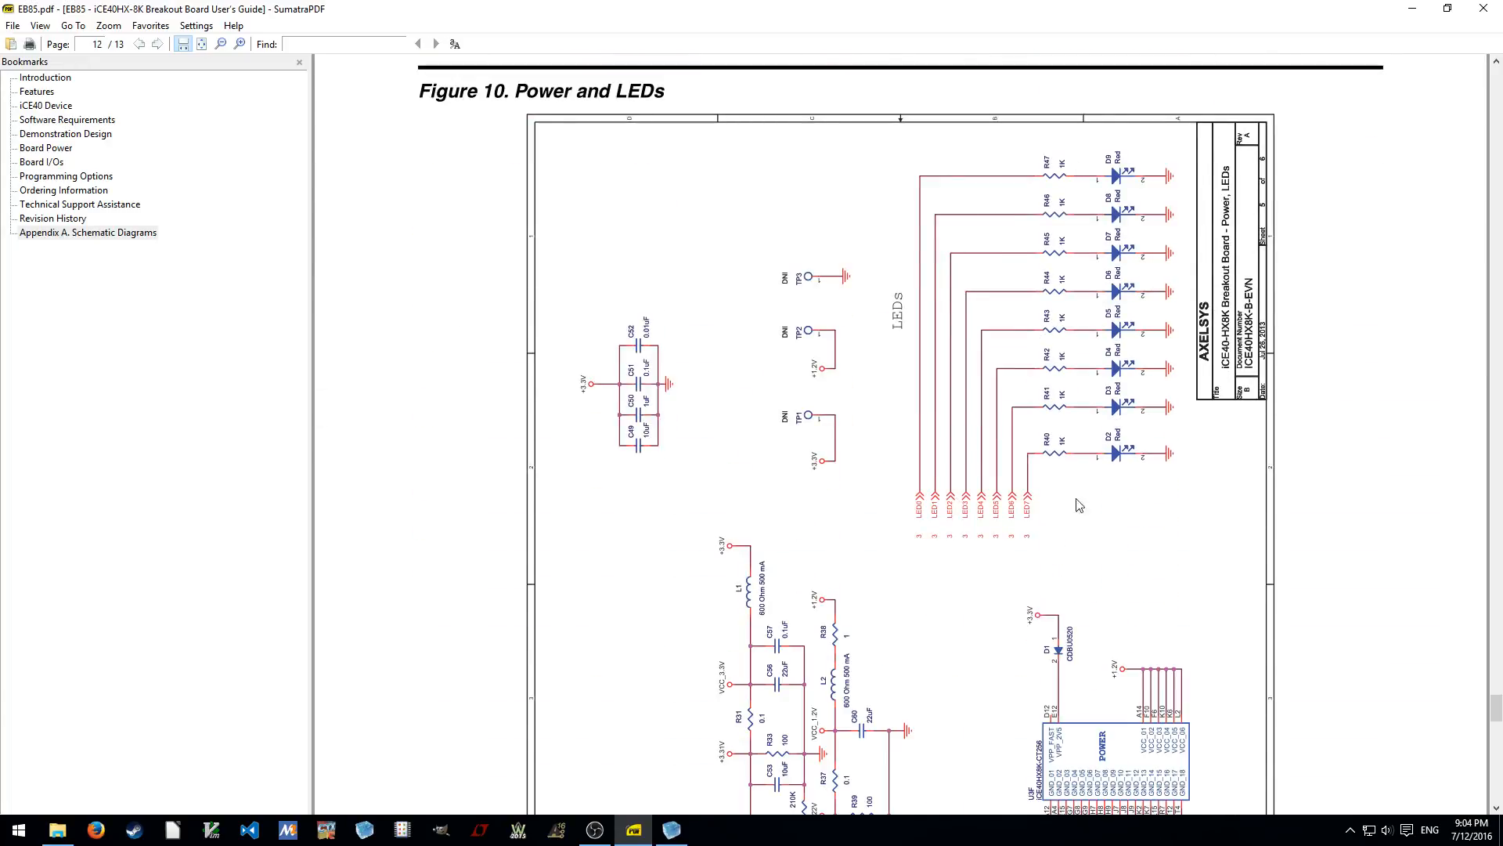
{"action": "mouse_move", "coordinate": [1079, 518]}
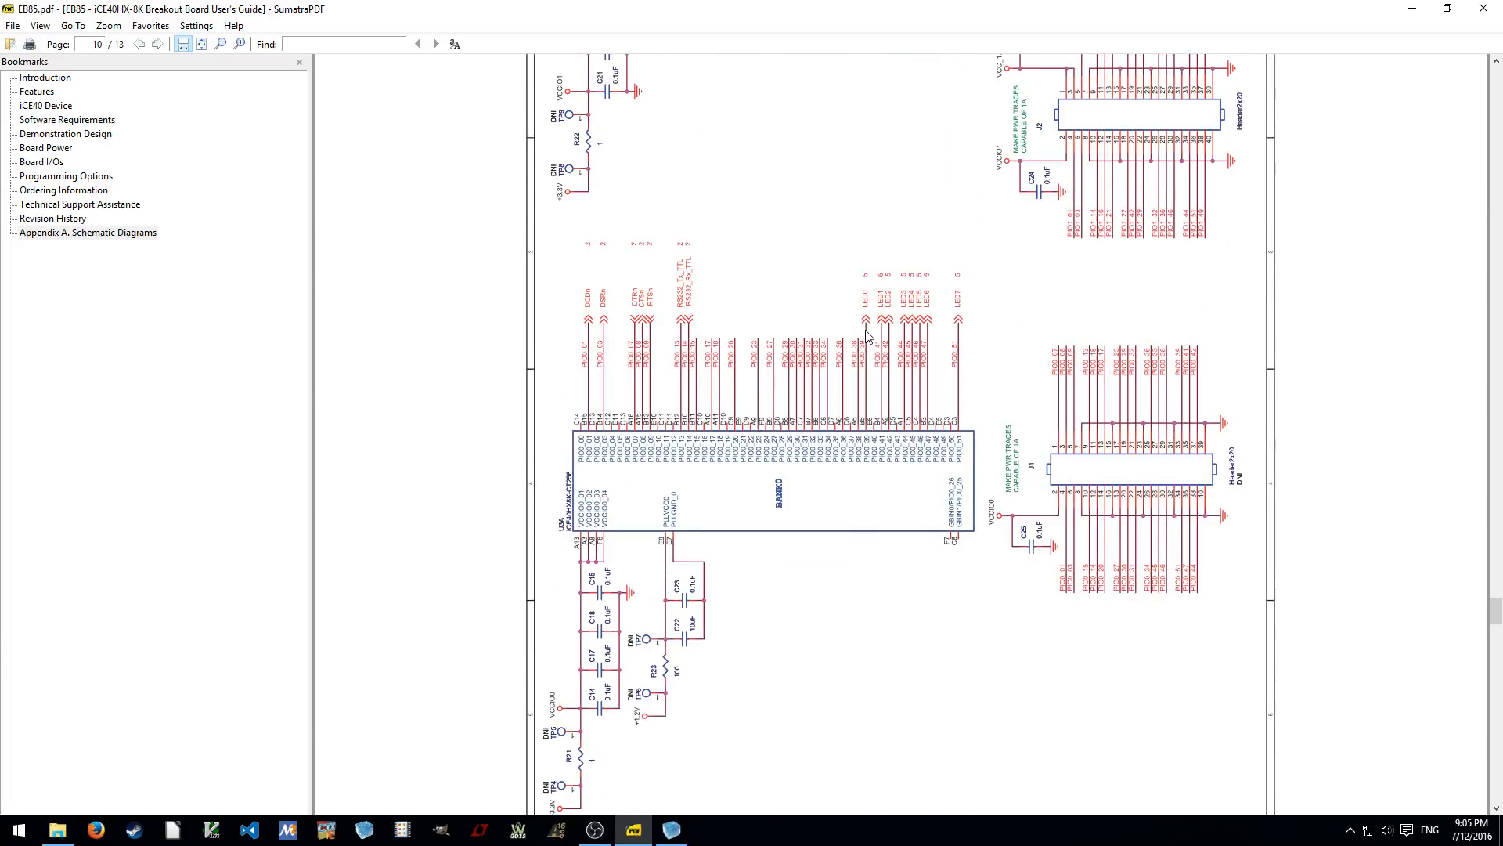
{"action": "left_click", "coordinate": [669, 830]}
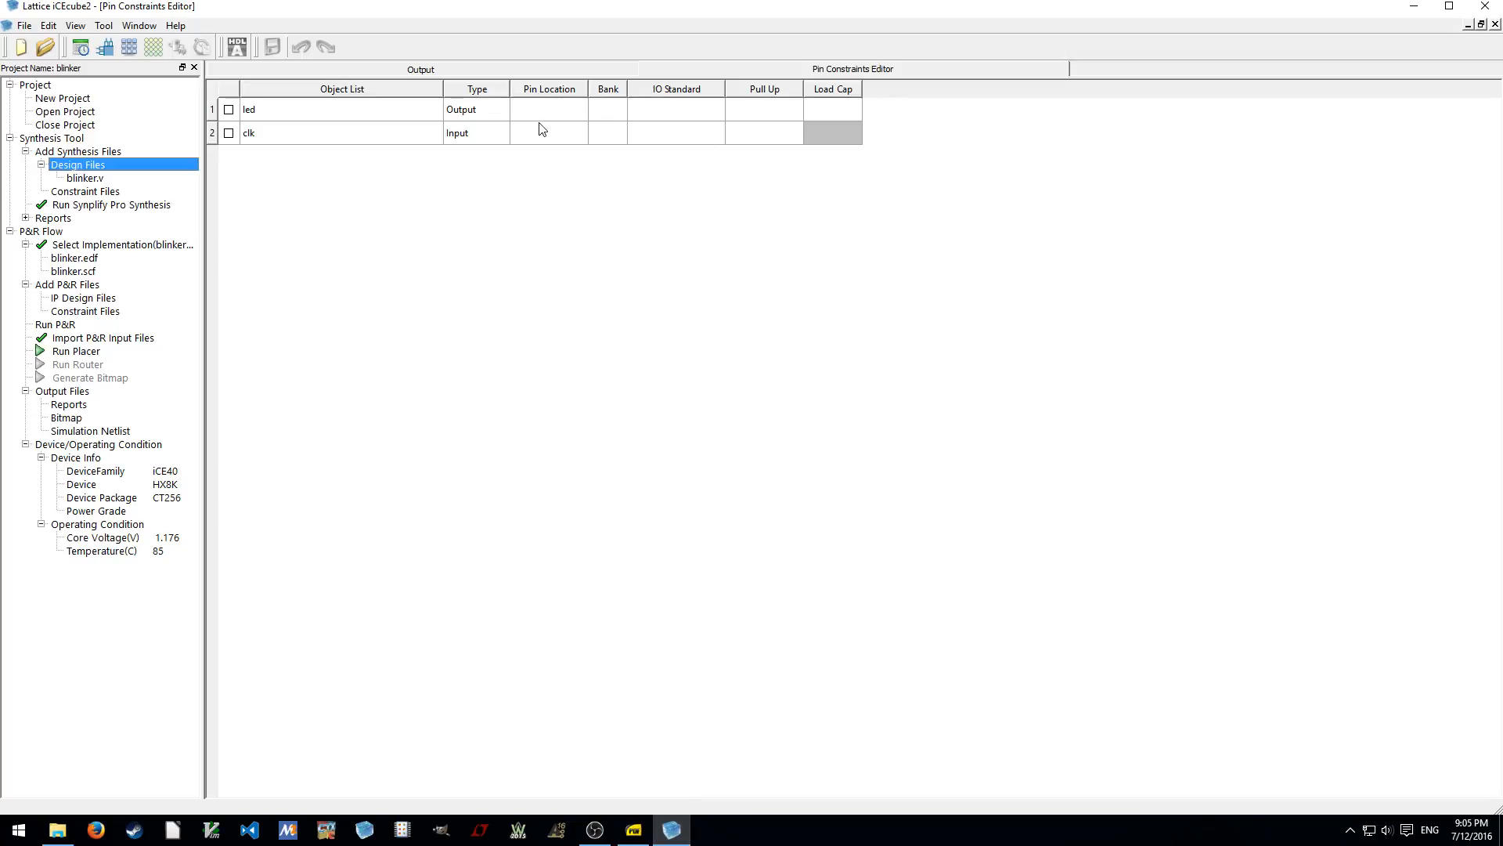
{"action": "left_click", "coordinate": [577, 108]}
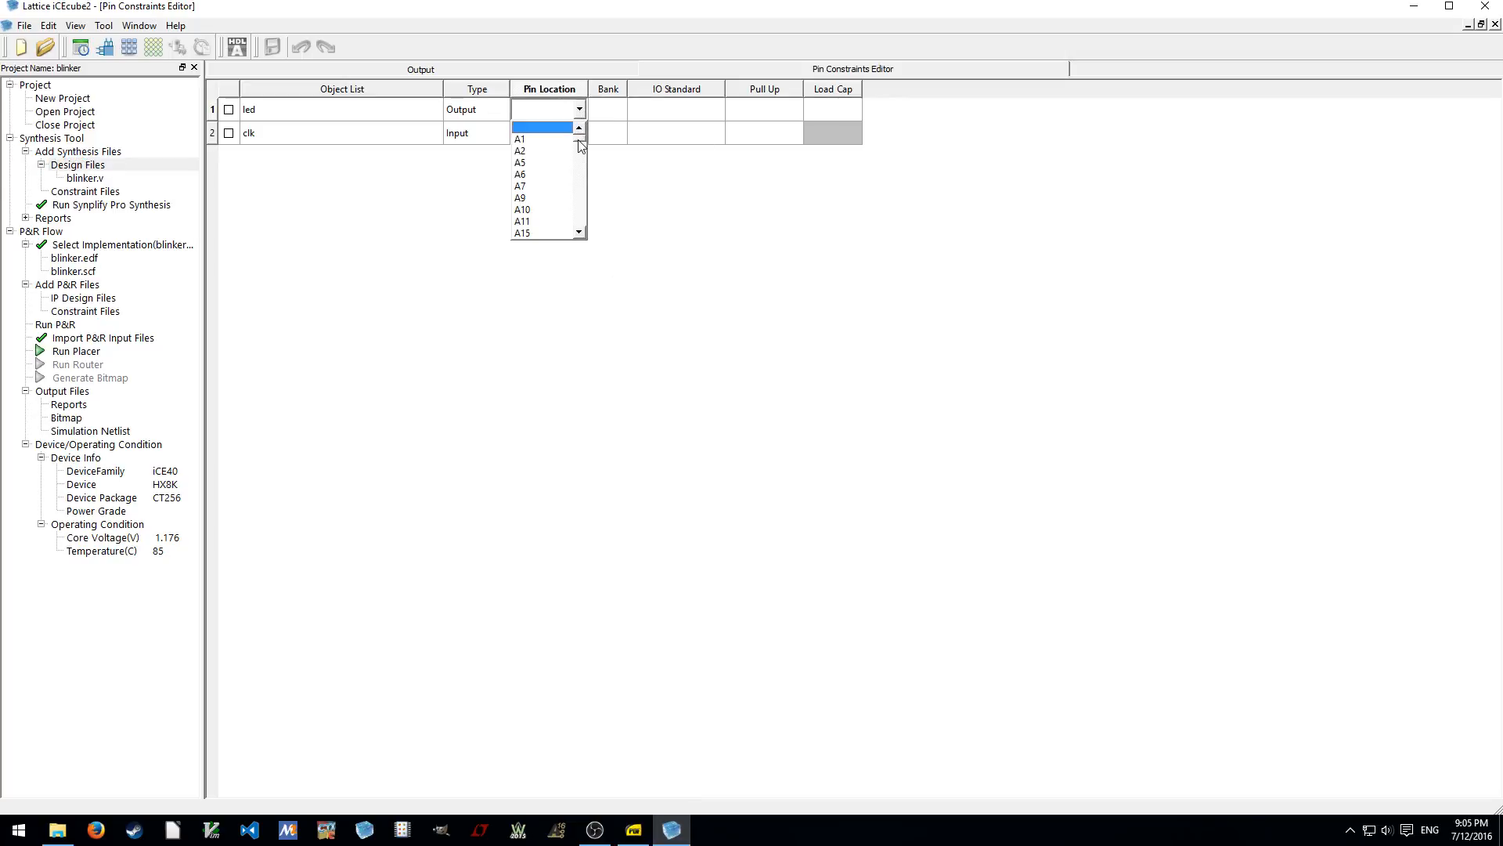
{"action": "left_click", "coordinate": [608, 109]}
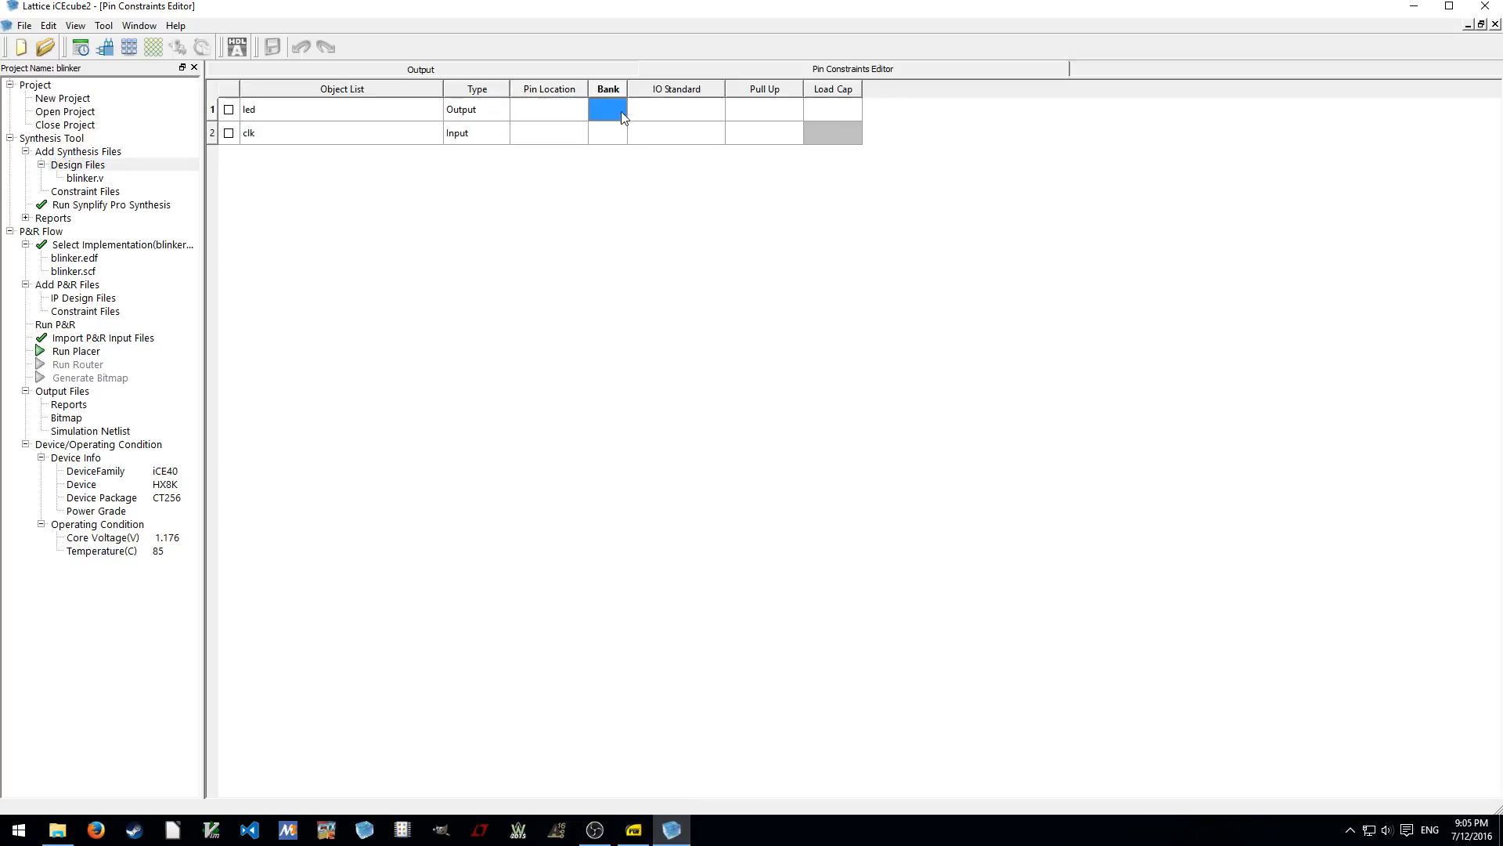
{"action": "left_click", "coordinate": [548, 108]}
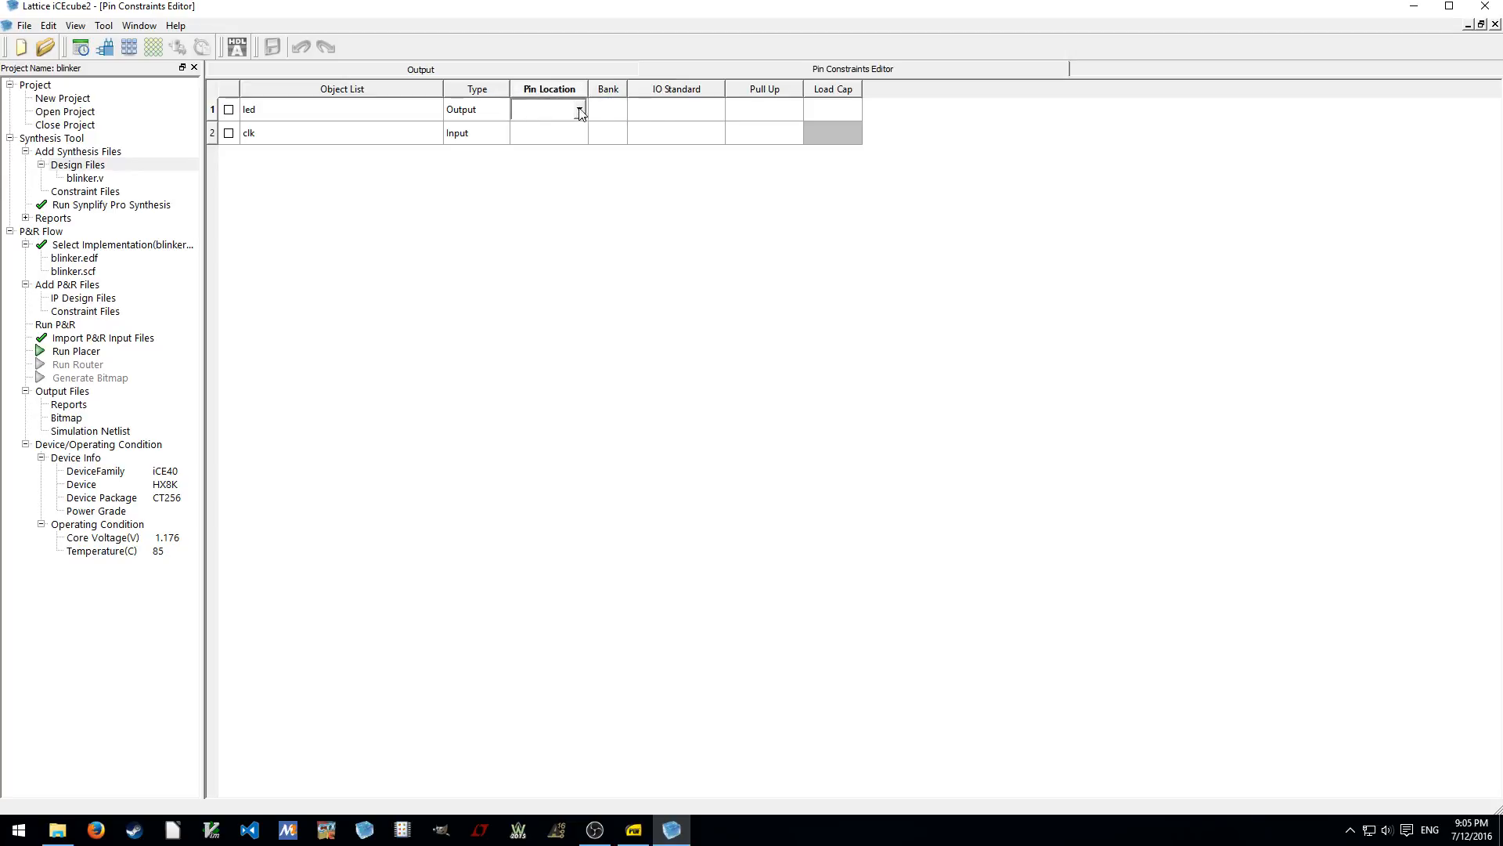
{"action": "left_click", "coordinate": [579, 108]}
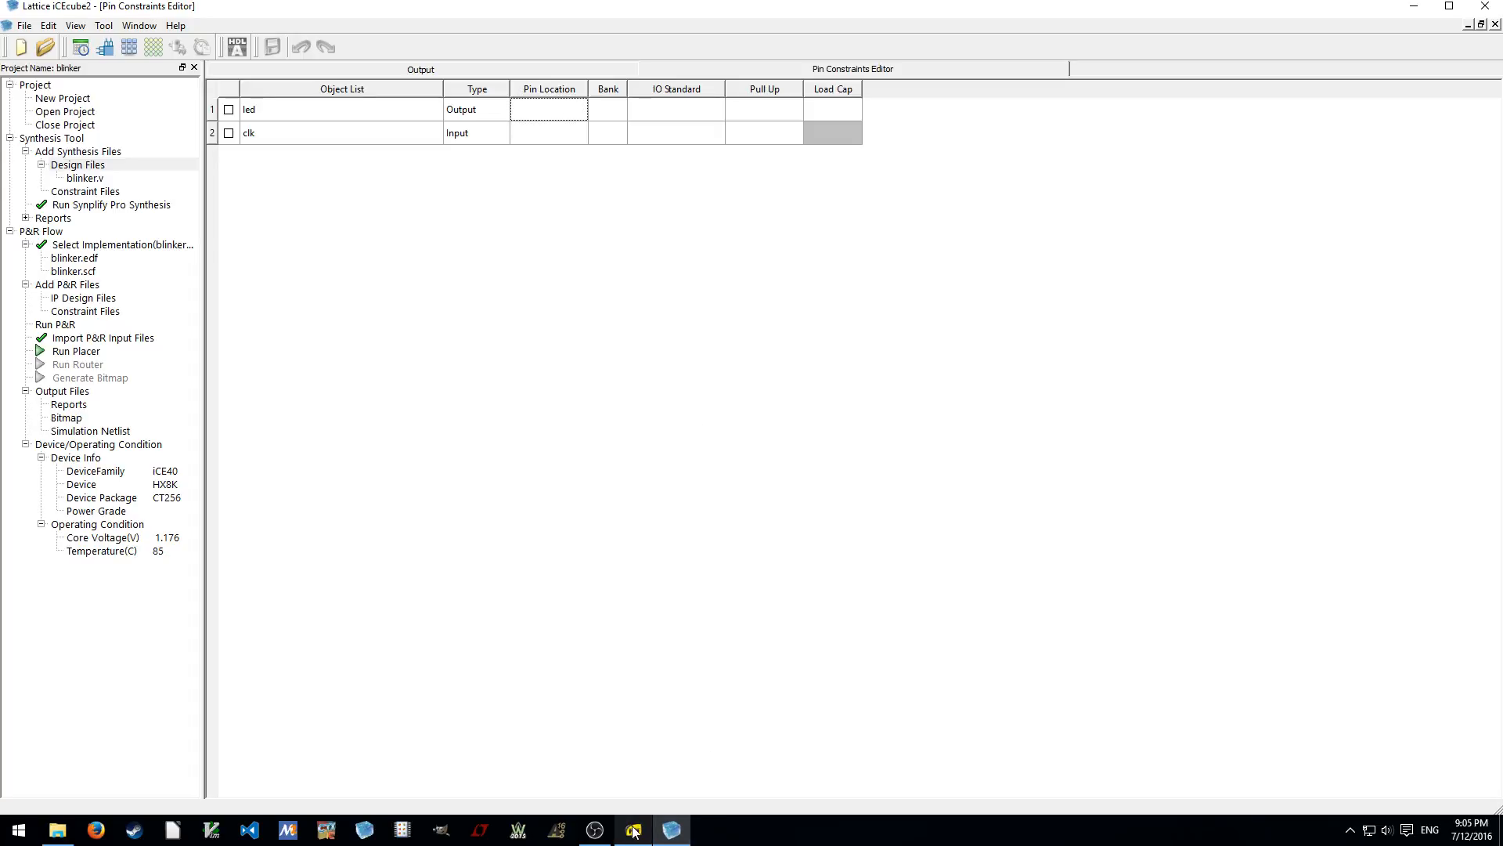
{"action": "left_click", "coordinate": [631, 830]}
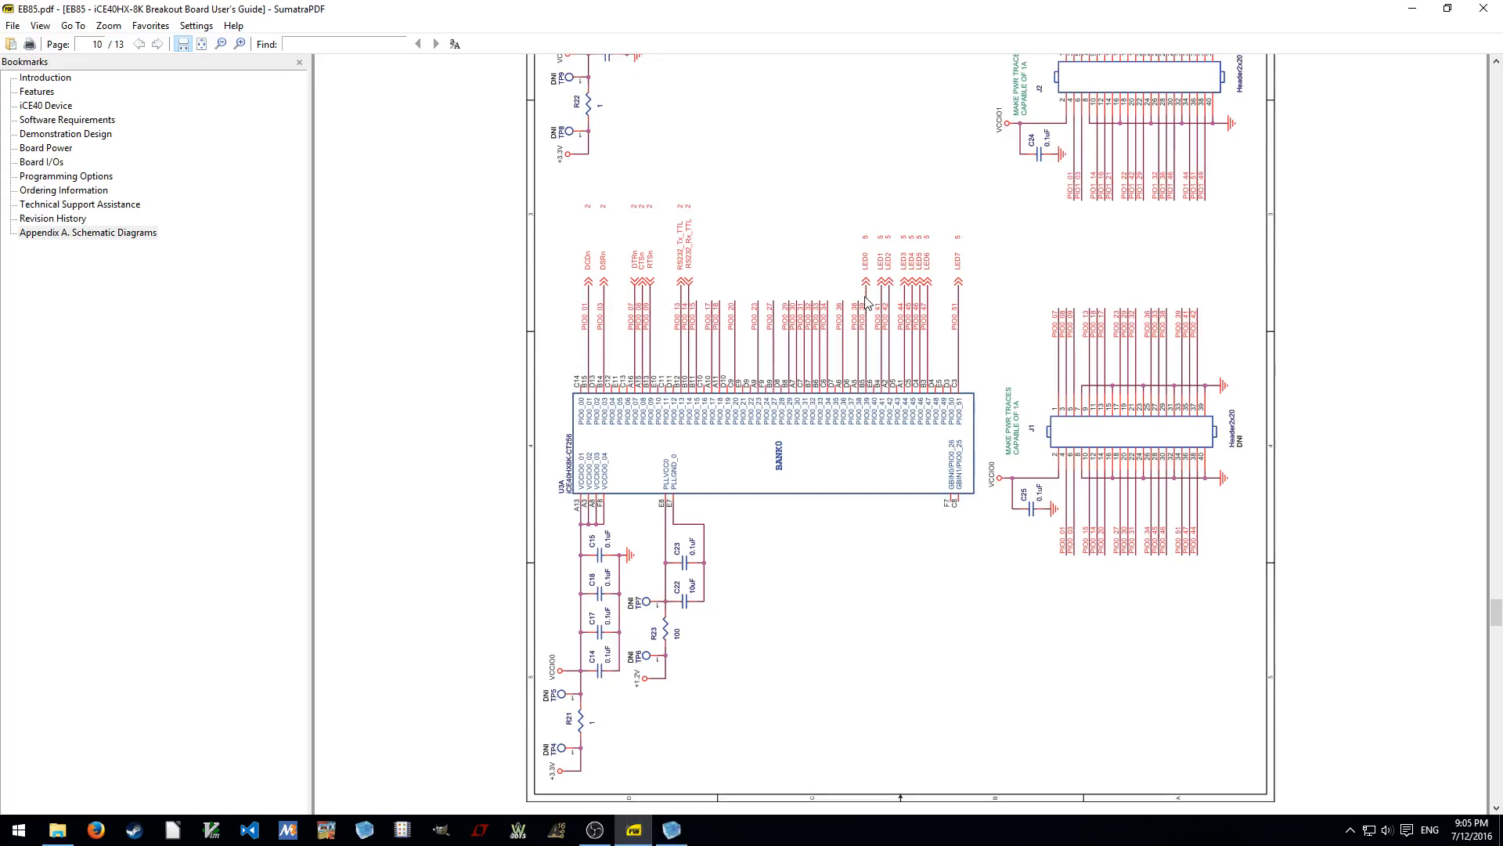
{"action": "mouse_move", "coordinate": [868, 384]}
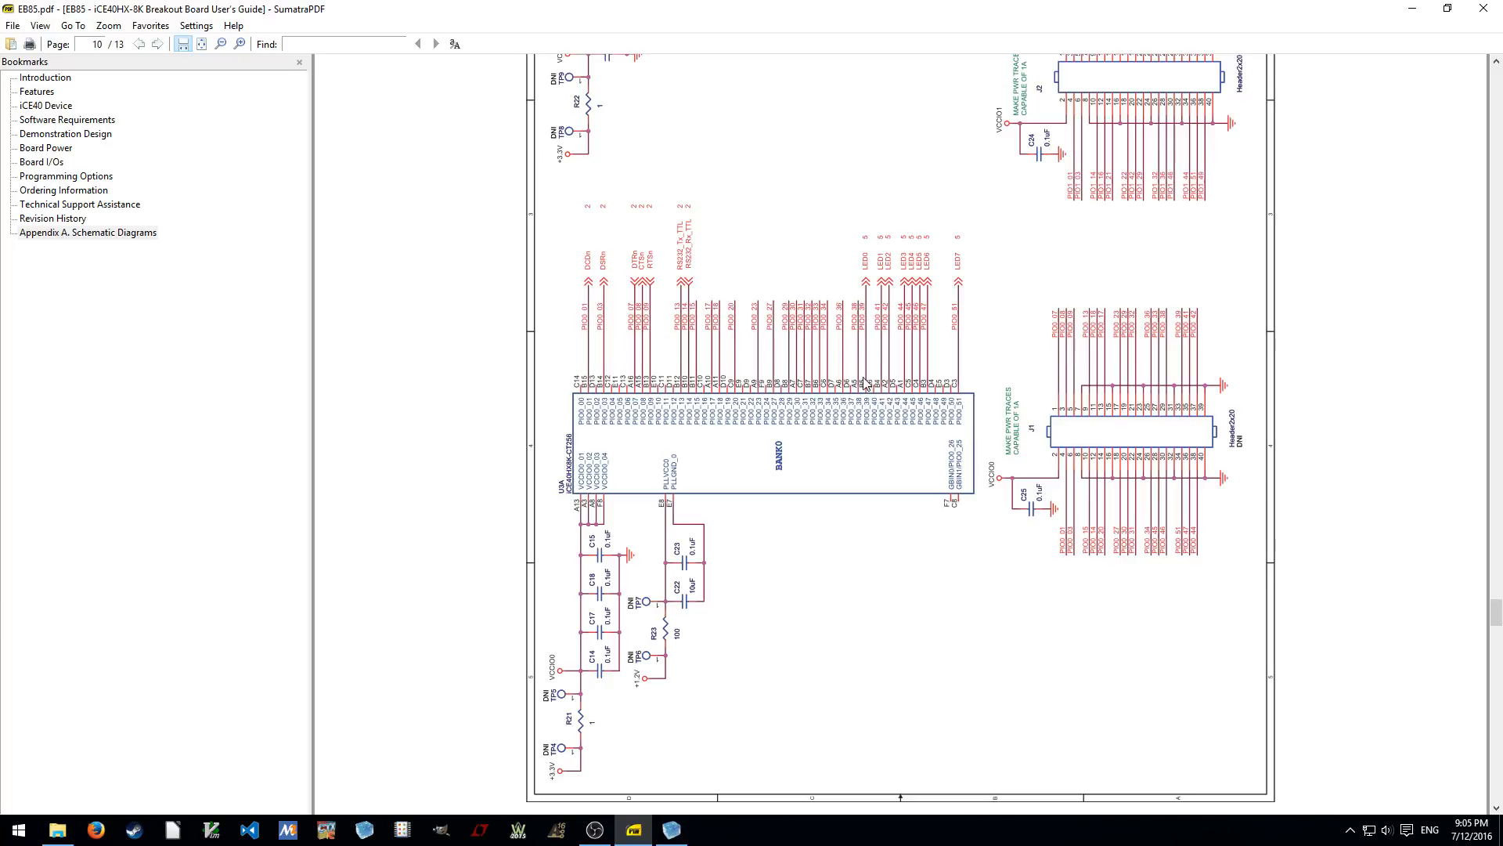
{"action": "mouse_move", "coordinate": [1410, 10]}
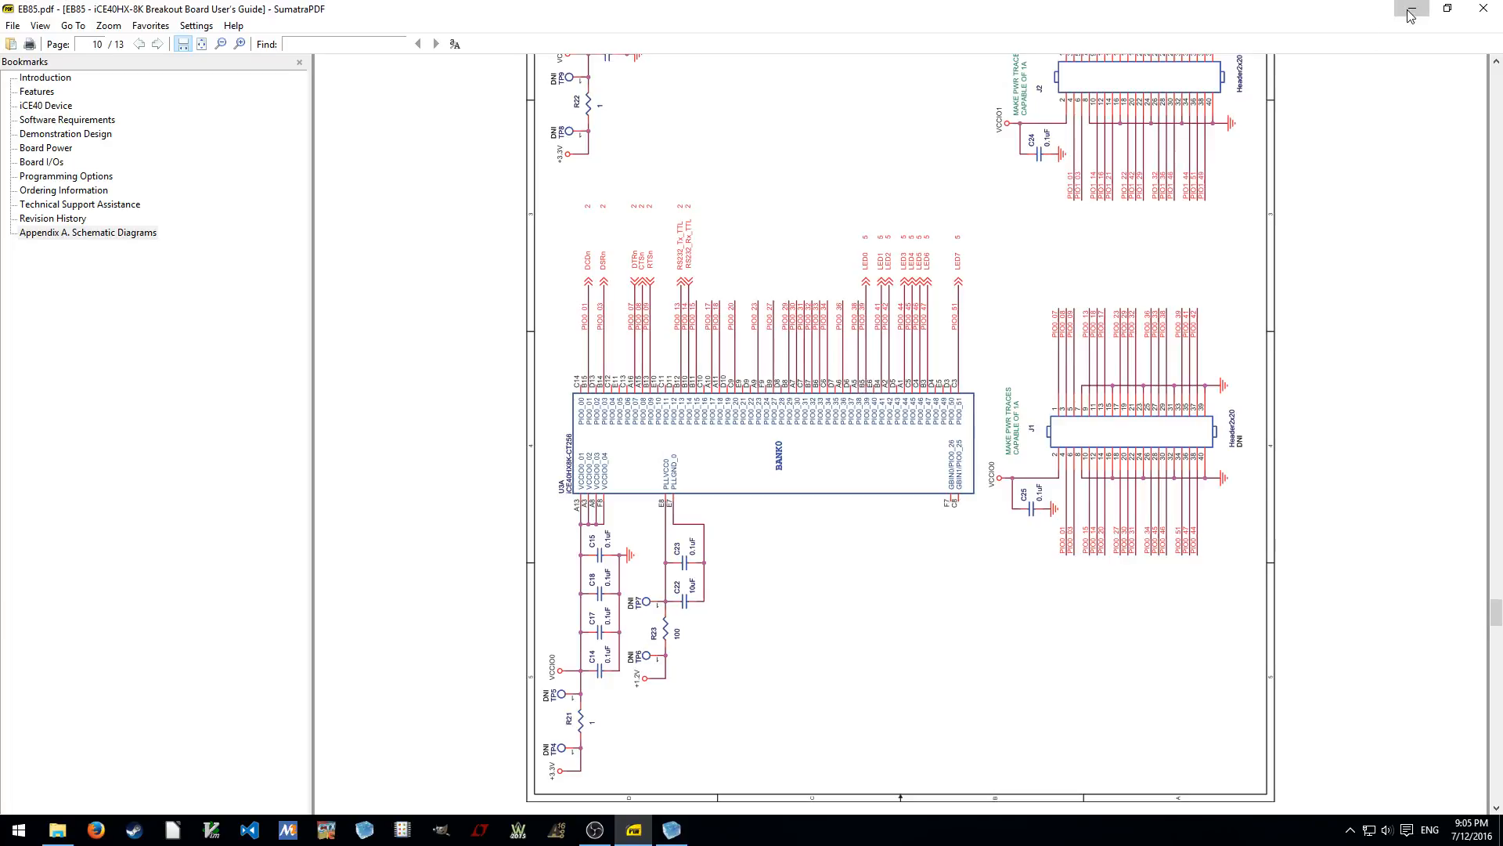
{"action": "left_click", "coordinate": [671, 829]}
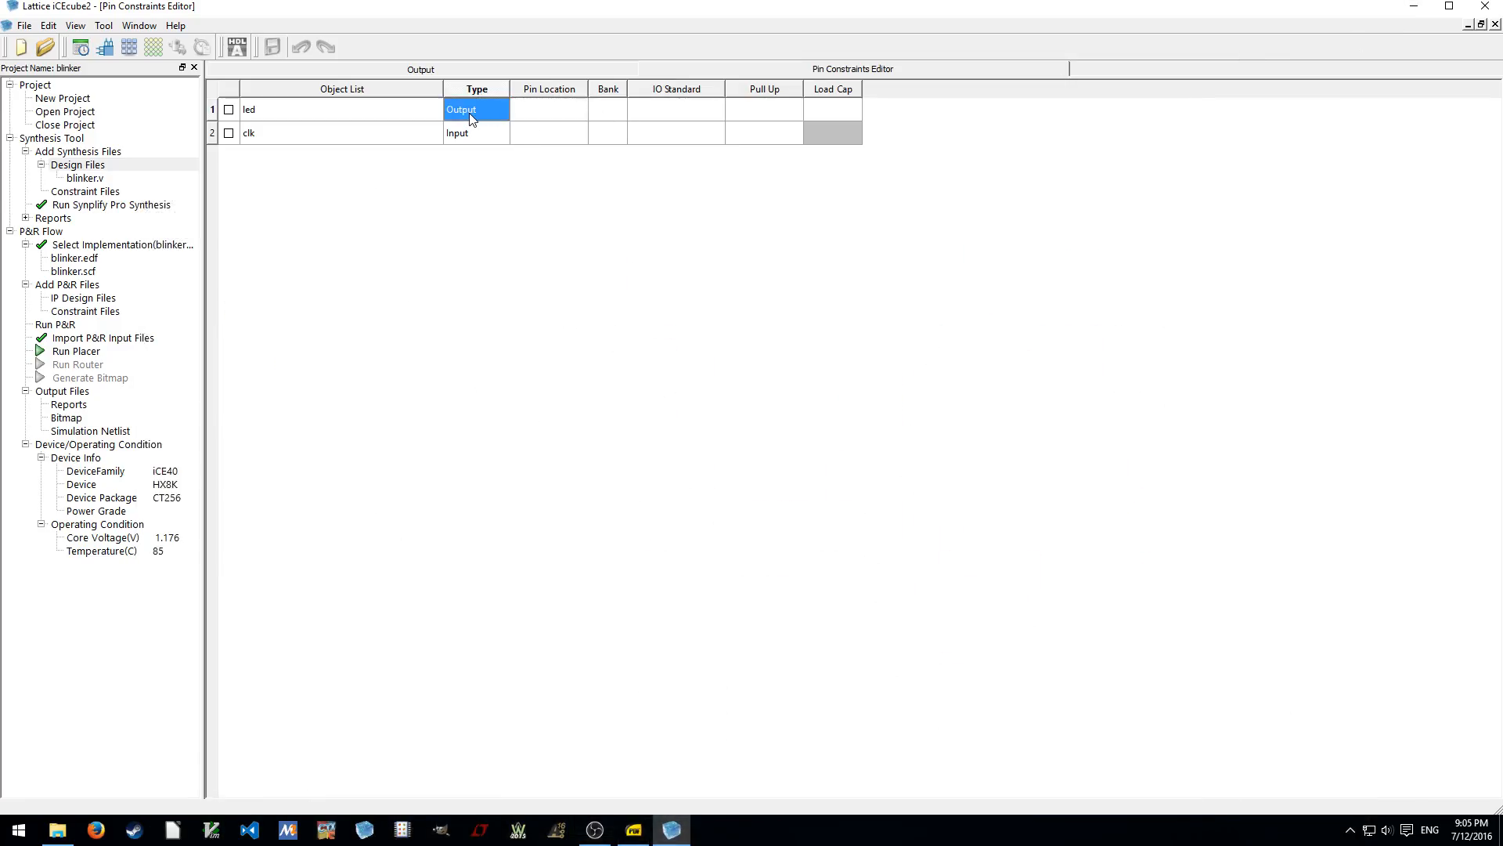
Assign the led output to pin B5 with the SB_LVCMOS IO standard
{"action": "left_click", "coordinate": [548, 108]}
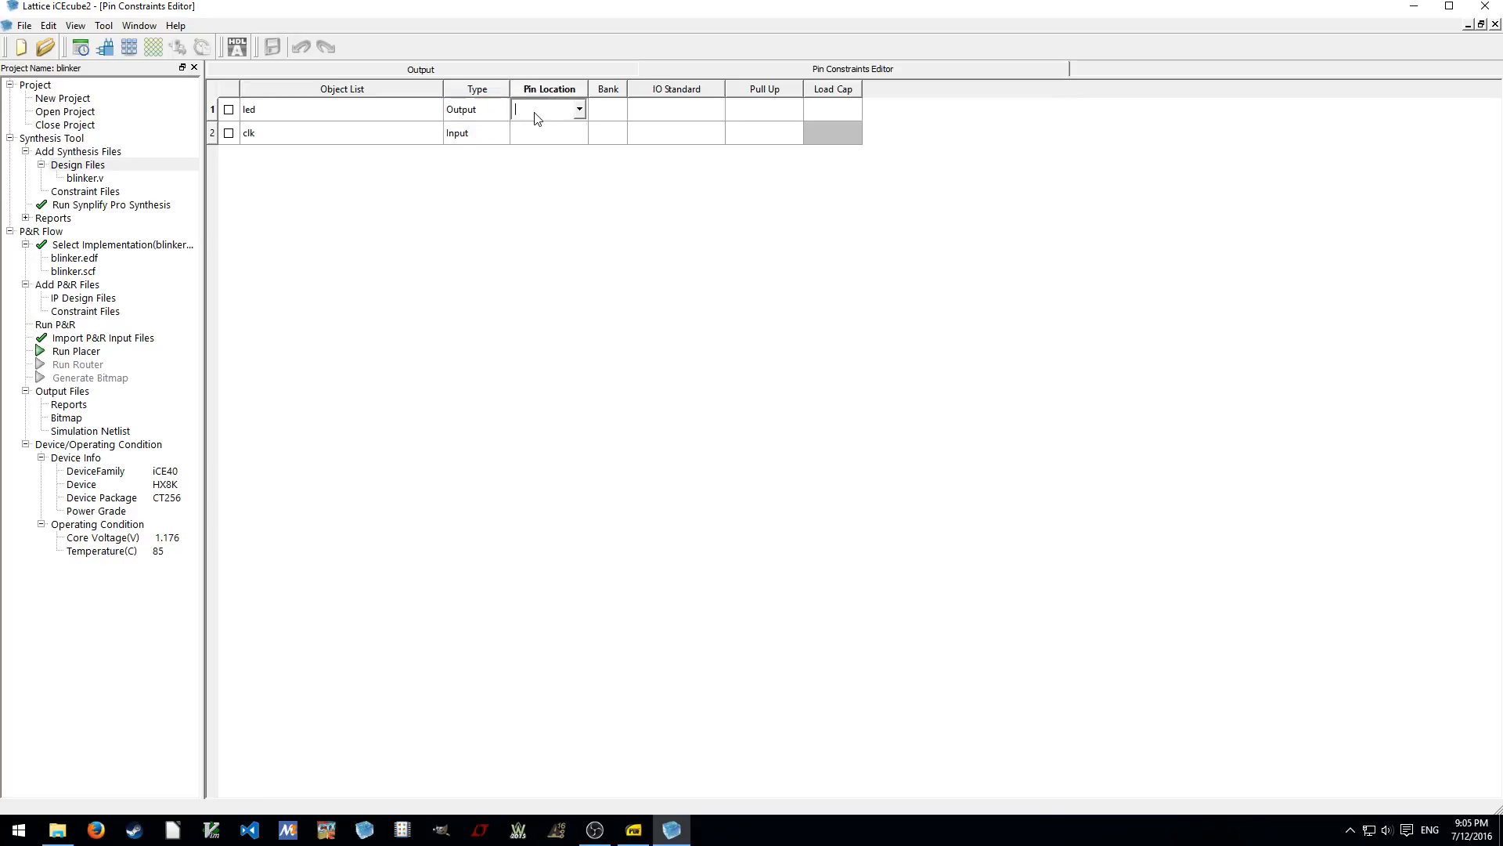
{"action": "left_click", "coordinate": [578, 108]}
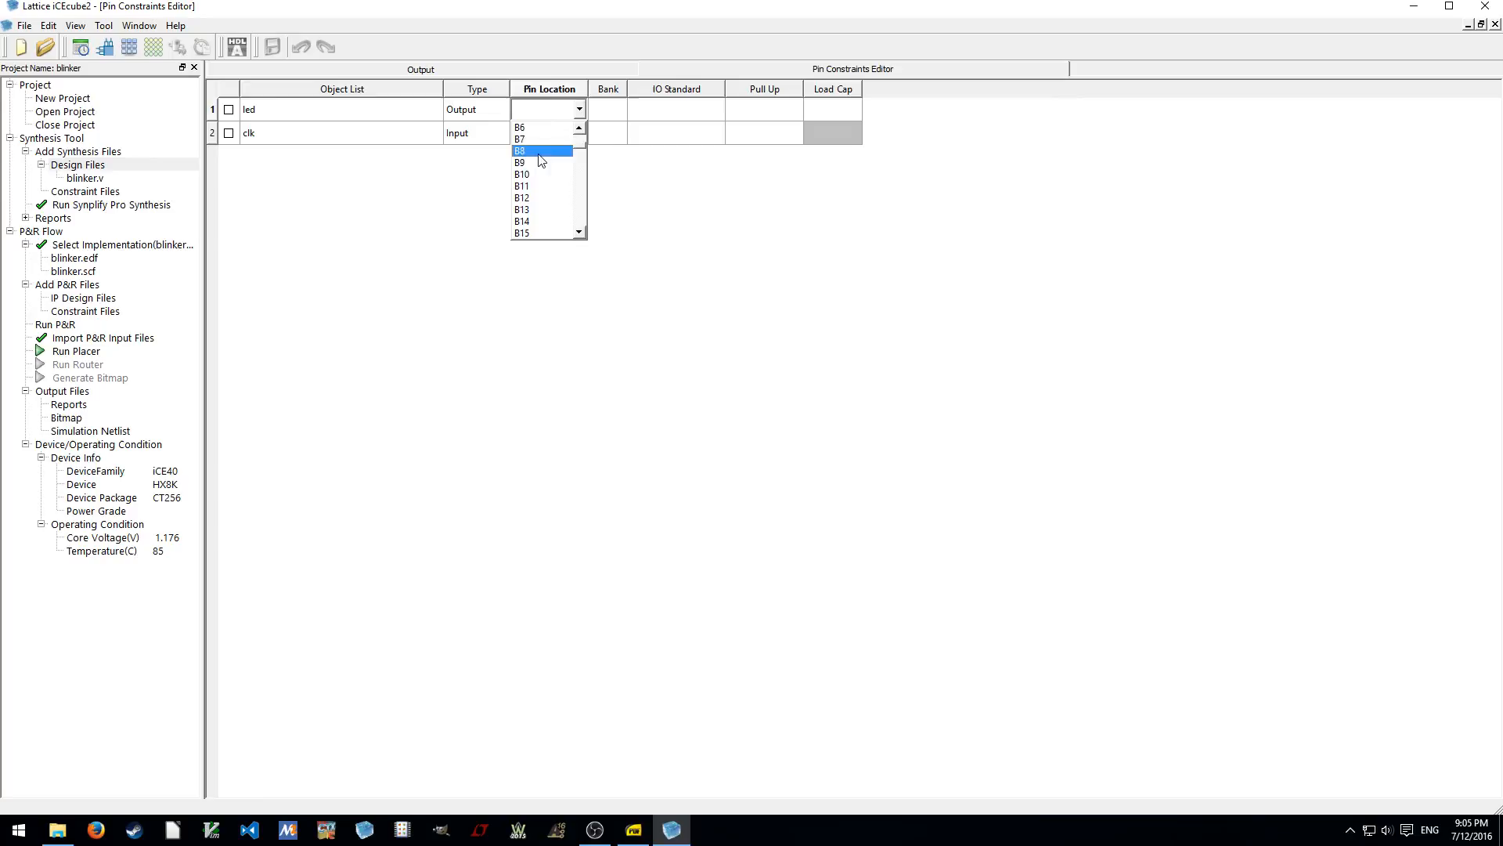
{"action": "left_click", "coordinate": [520, 128]}
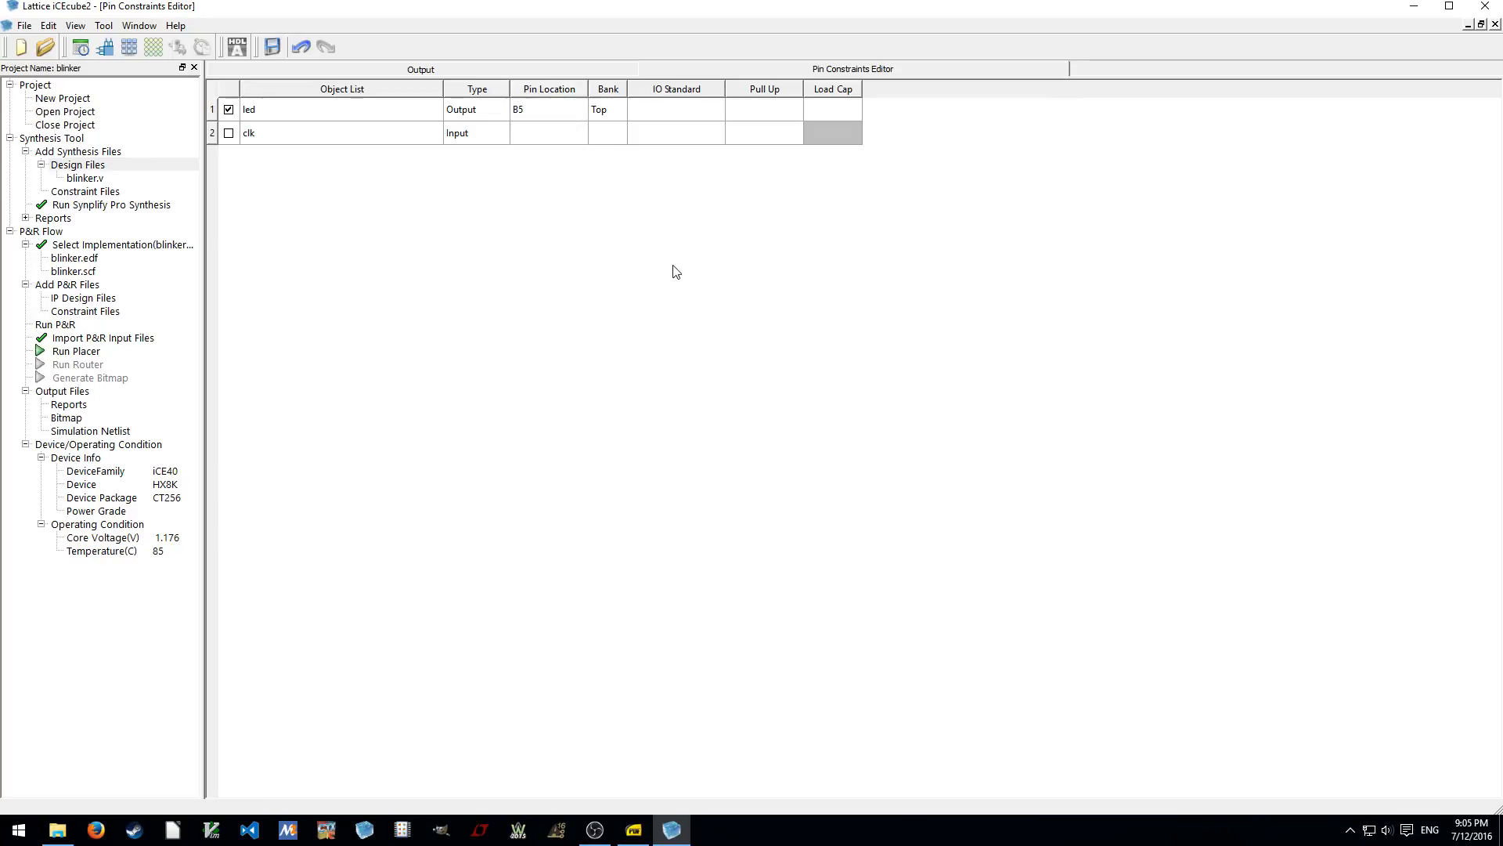
{"action": "left_click", "coordinate": [715, 110]}
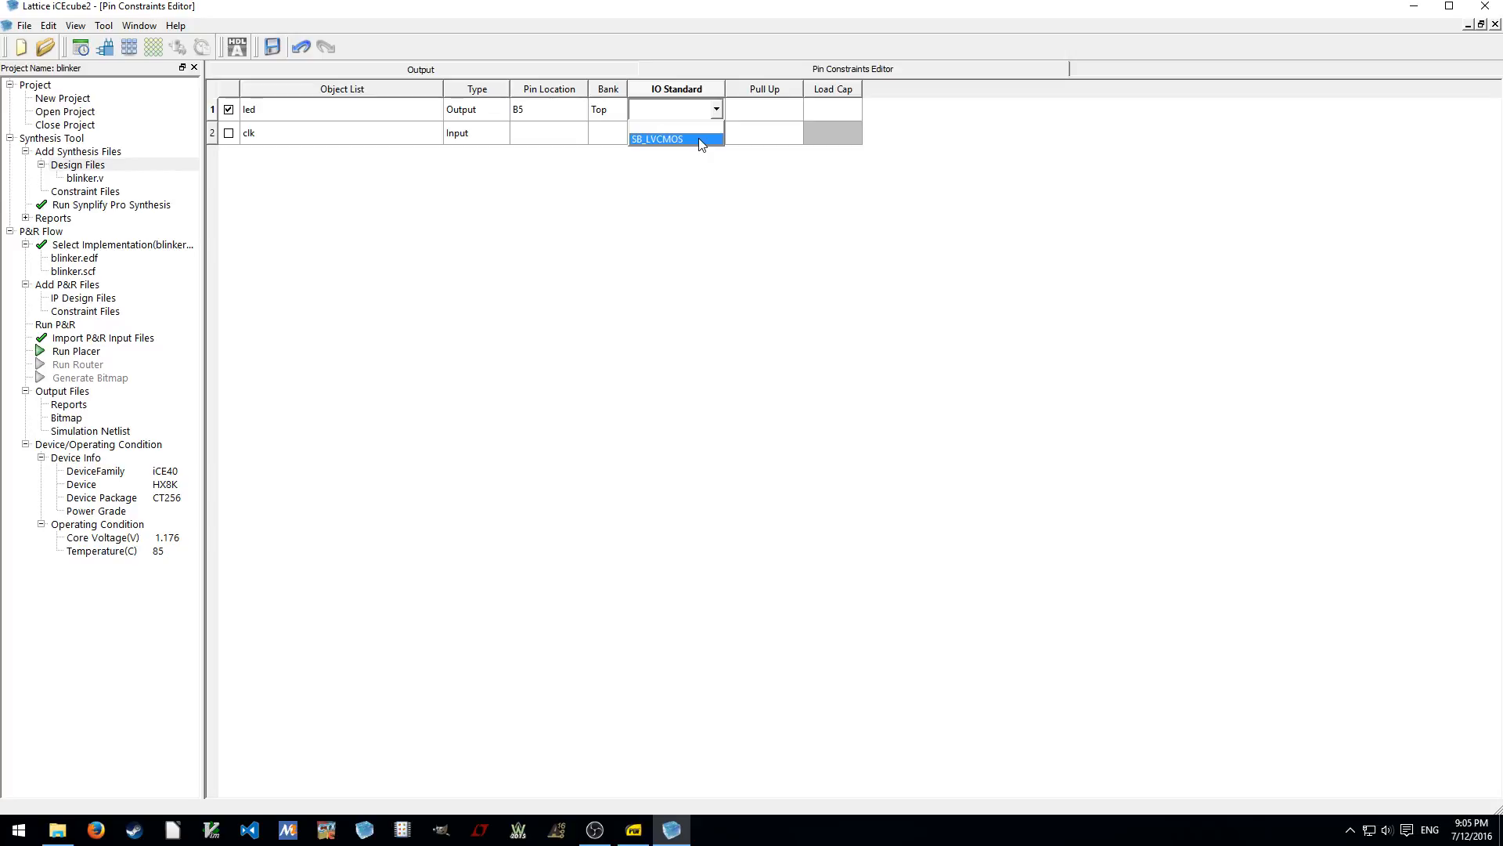
{"action": "left_click", "coordinate": [658, 139]}
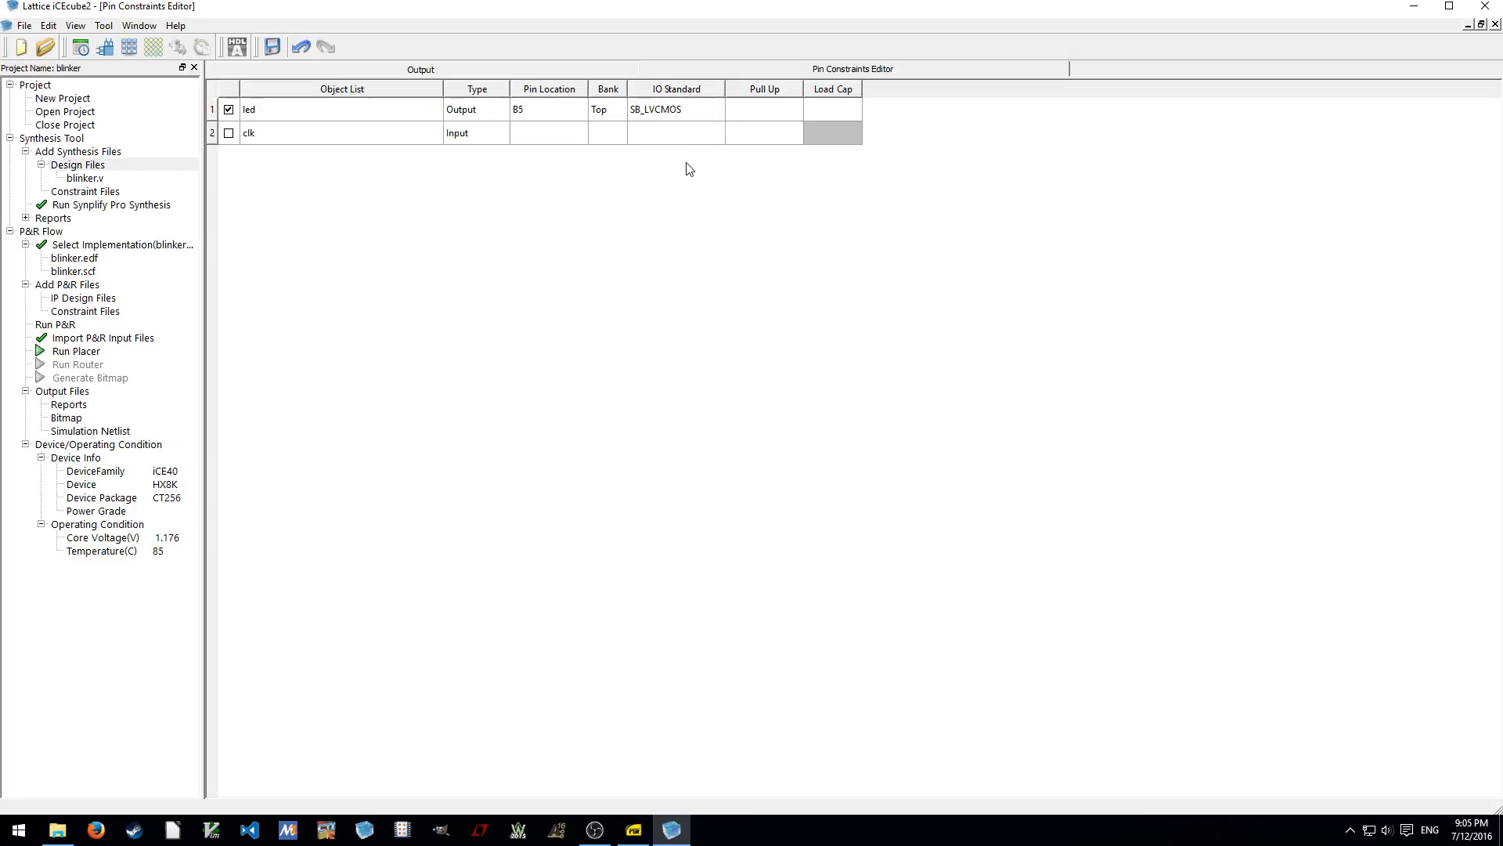
{"action": "left_click", "coordinate": [675, 108]}
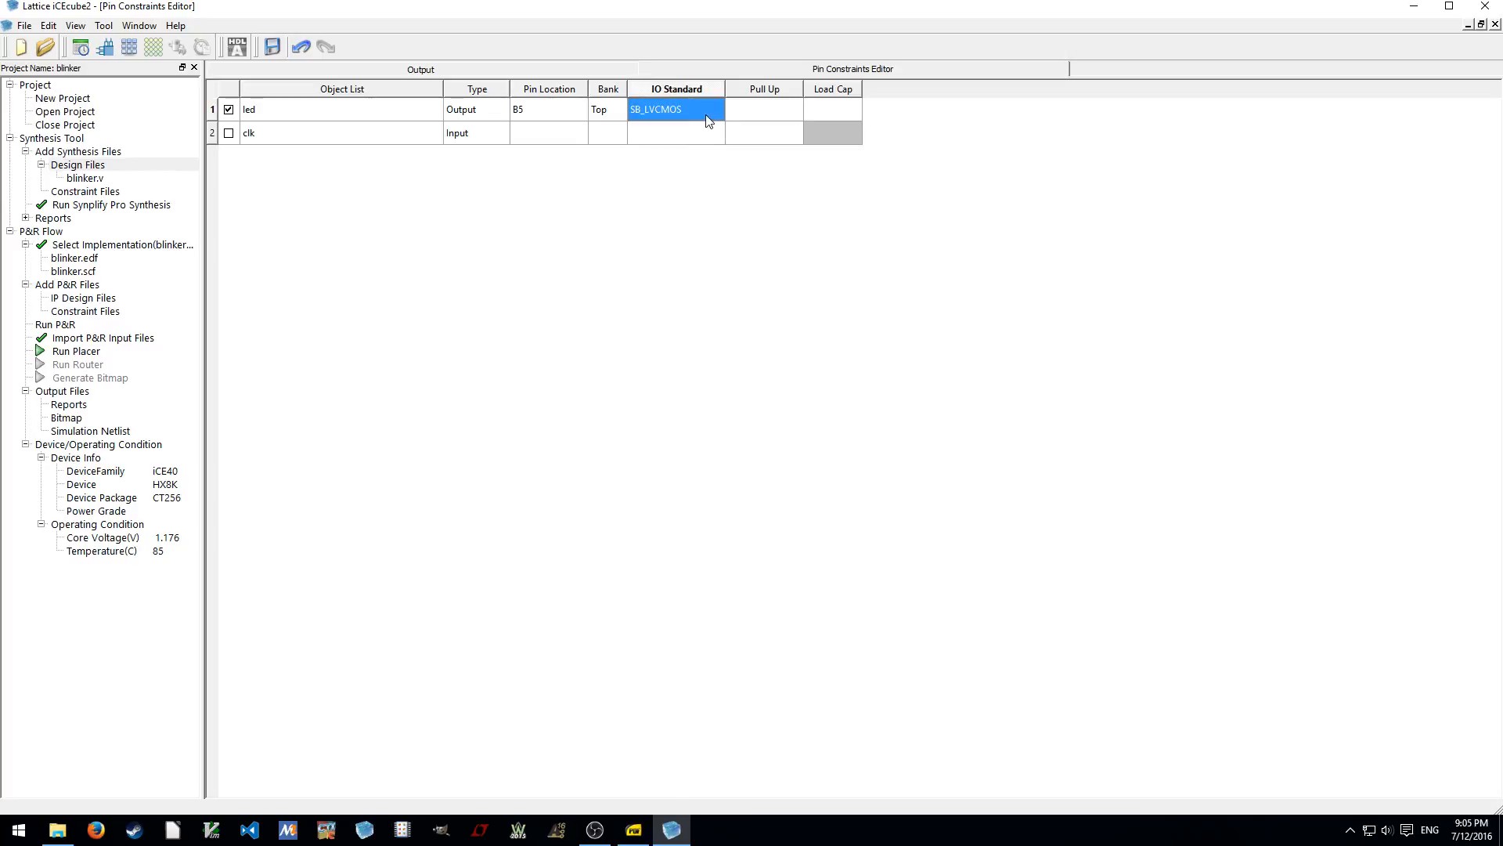
{"action": "left_click", "coordinate": [717, 108]}
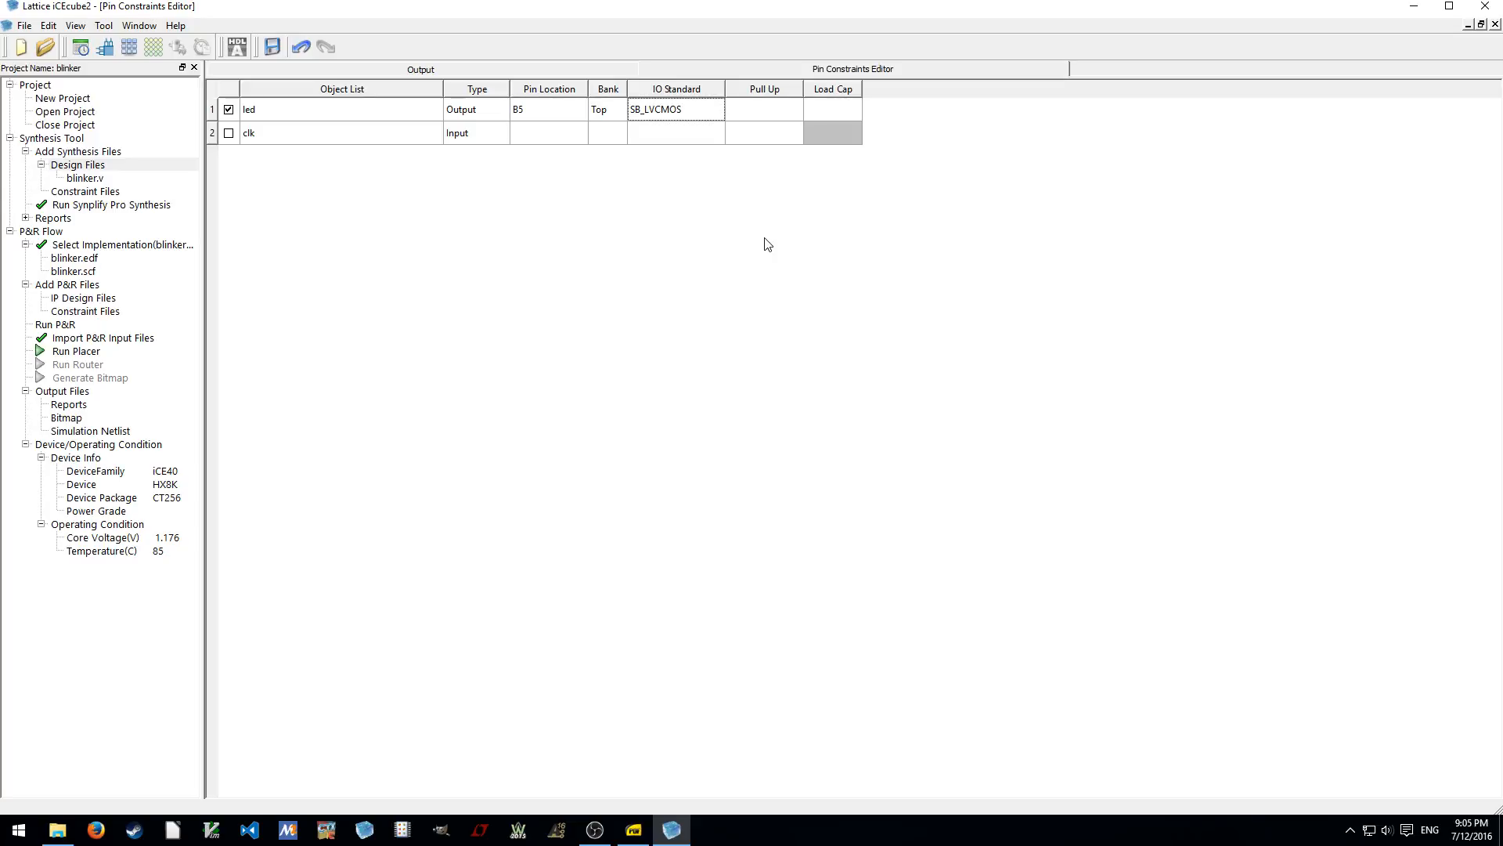
{"action": "mouse_move", "coordinate": [708, 121]}
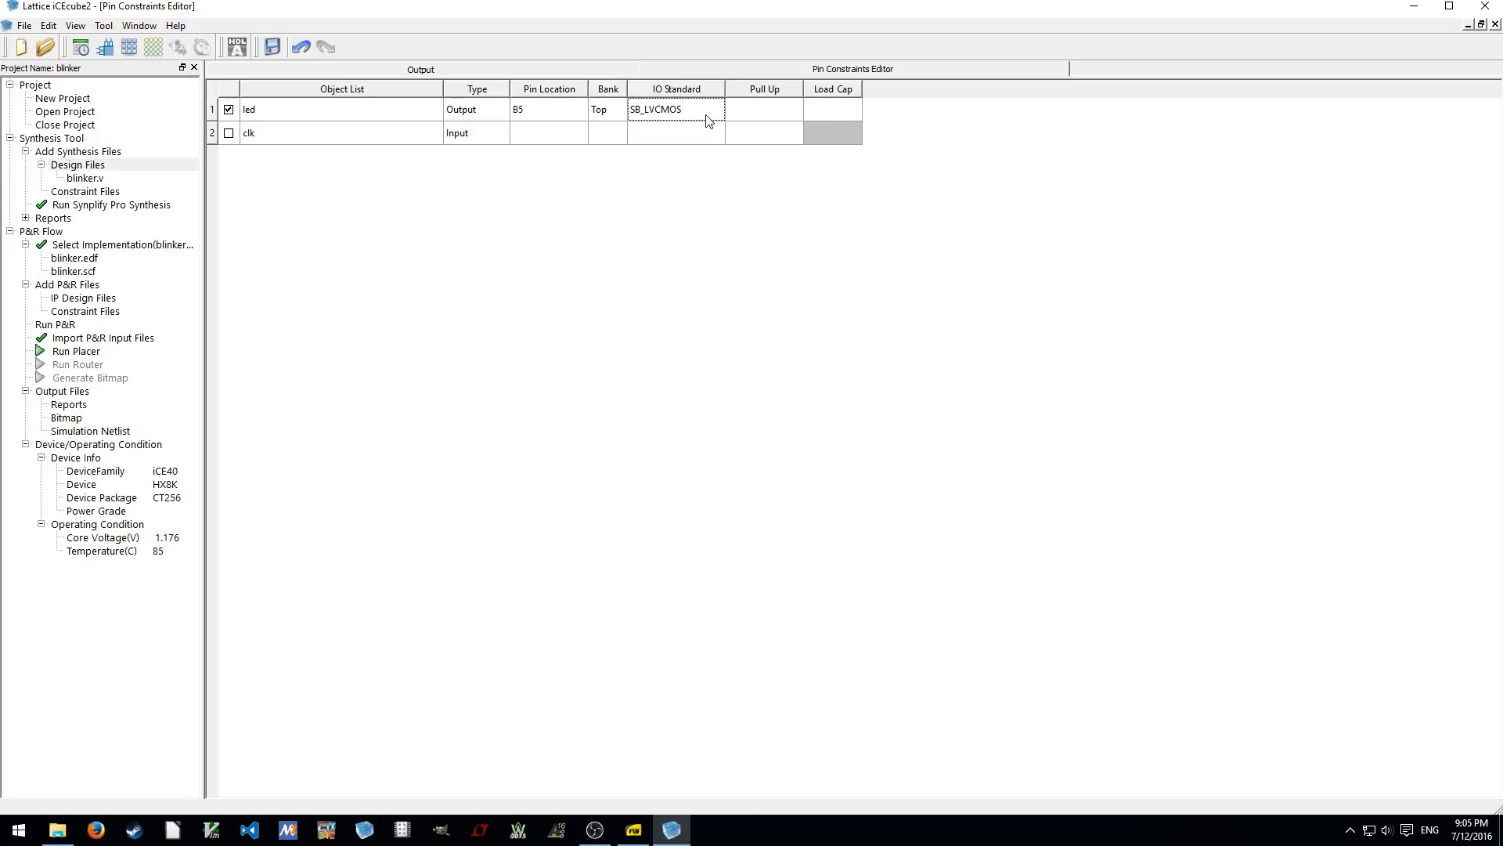
Set led's pull-up to No, briefly opening and cancelling Tool Options
{"action": "left_click", "coordinate": [794, 110]}
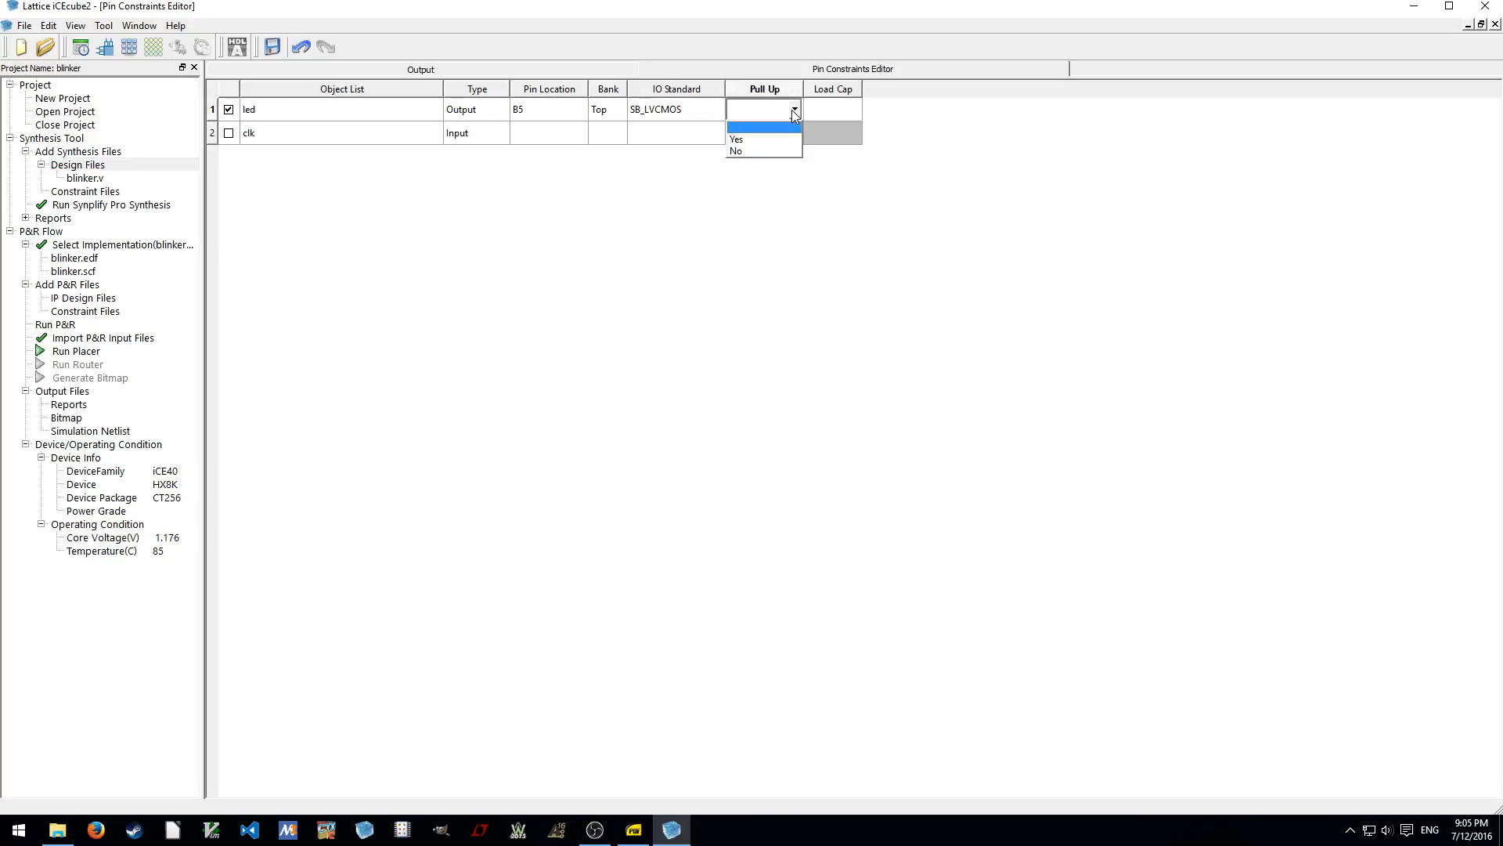
{"action": "mouse_move", "coordinate": [765, 151]}
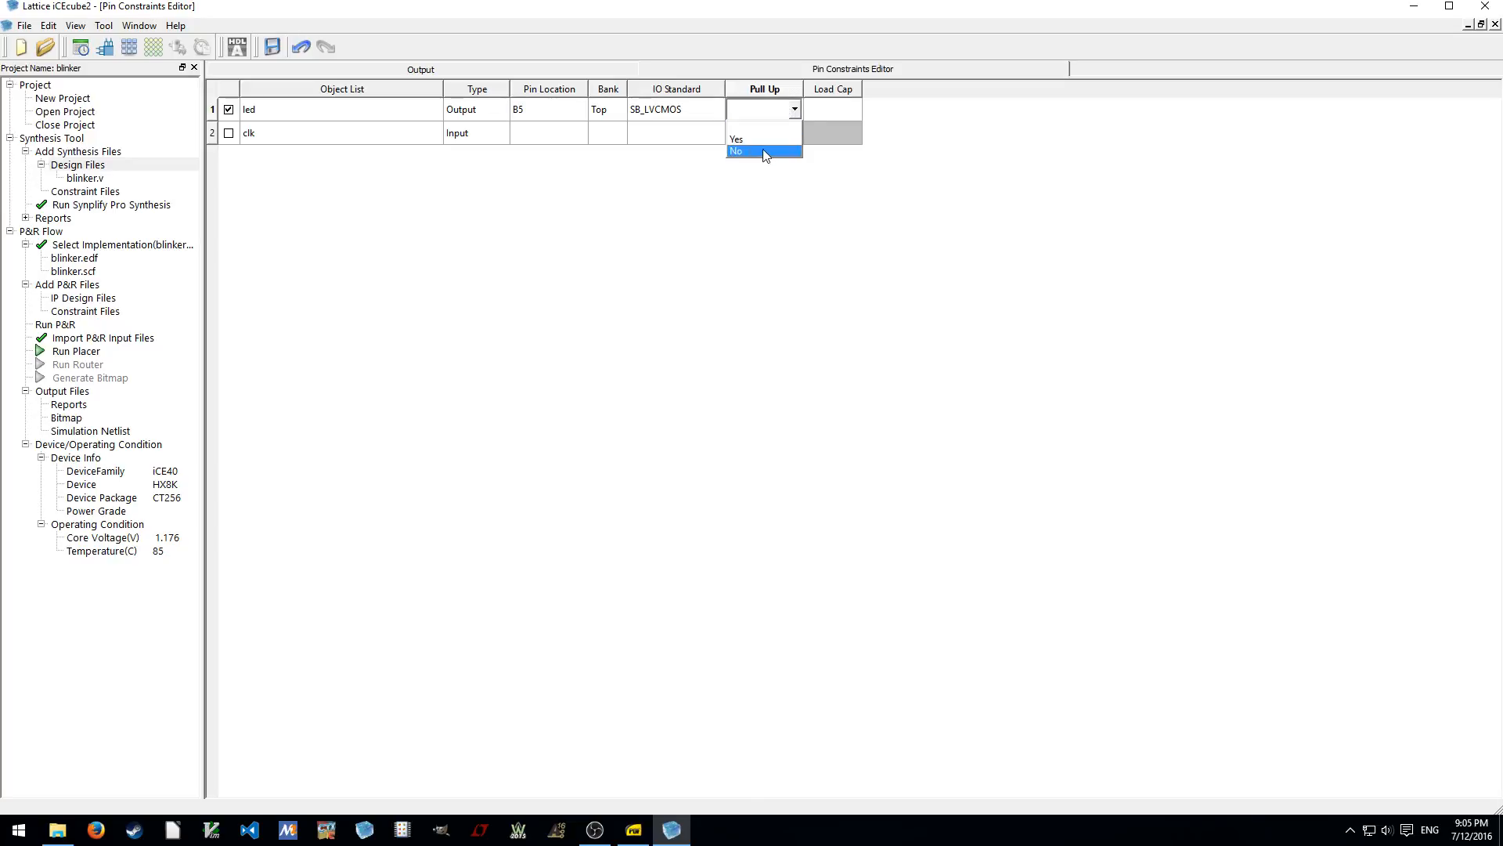
{"action": "left_click", "coordinate": [762, 151]}
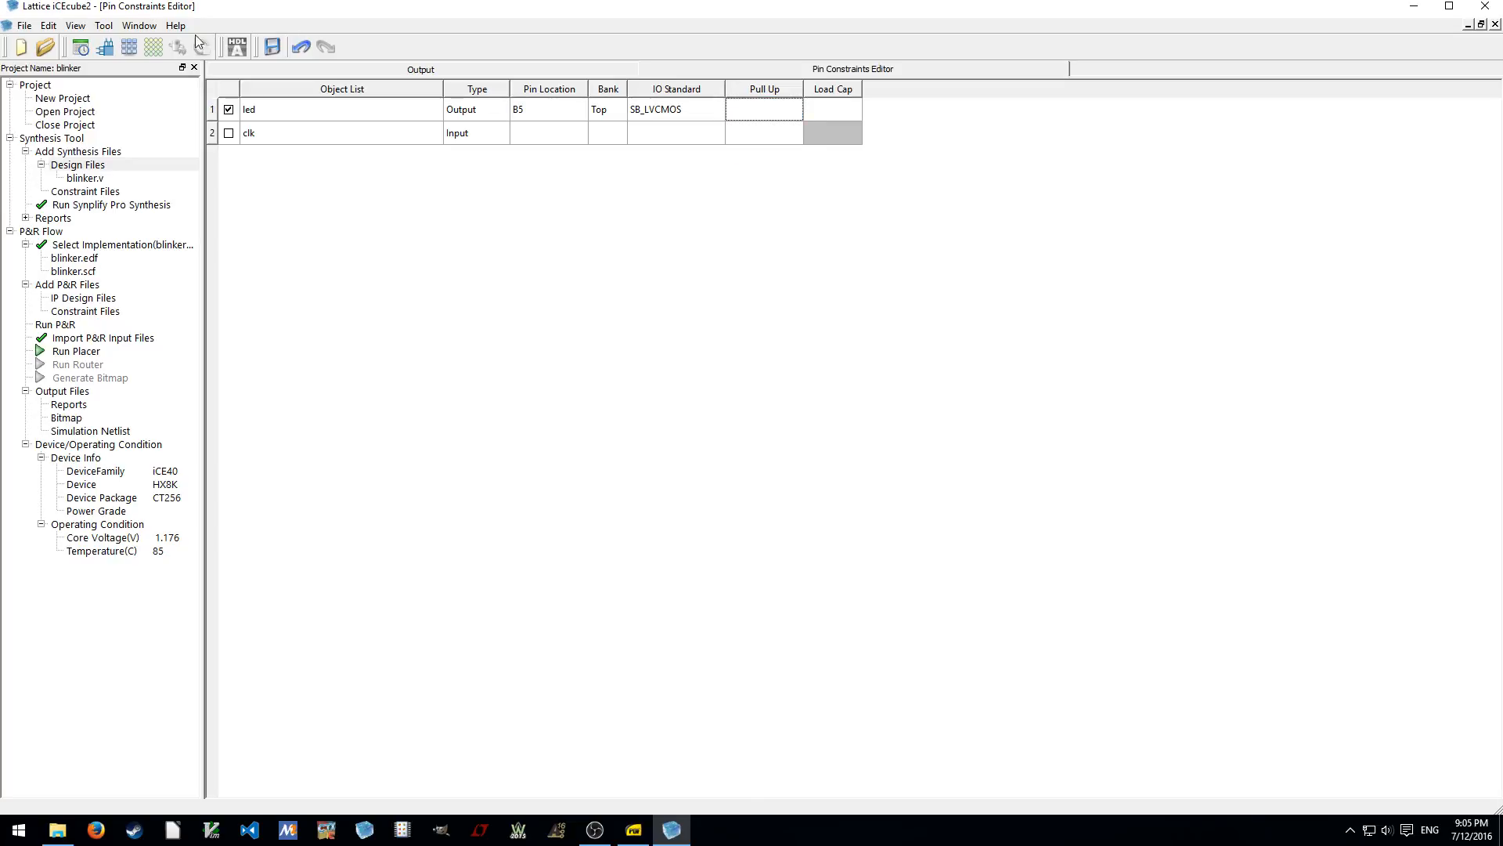
{"action": "left_click", "coordinate": [104, 25]}
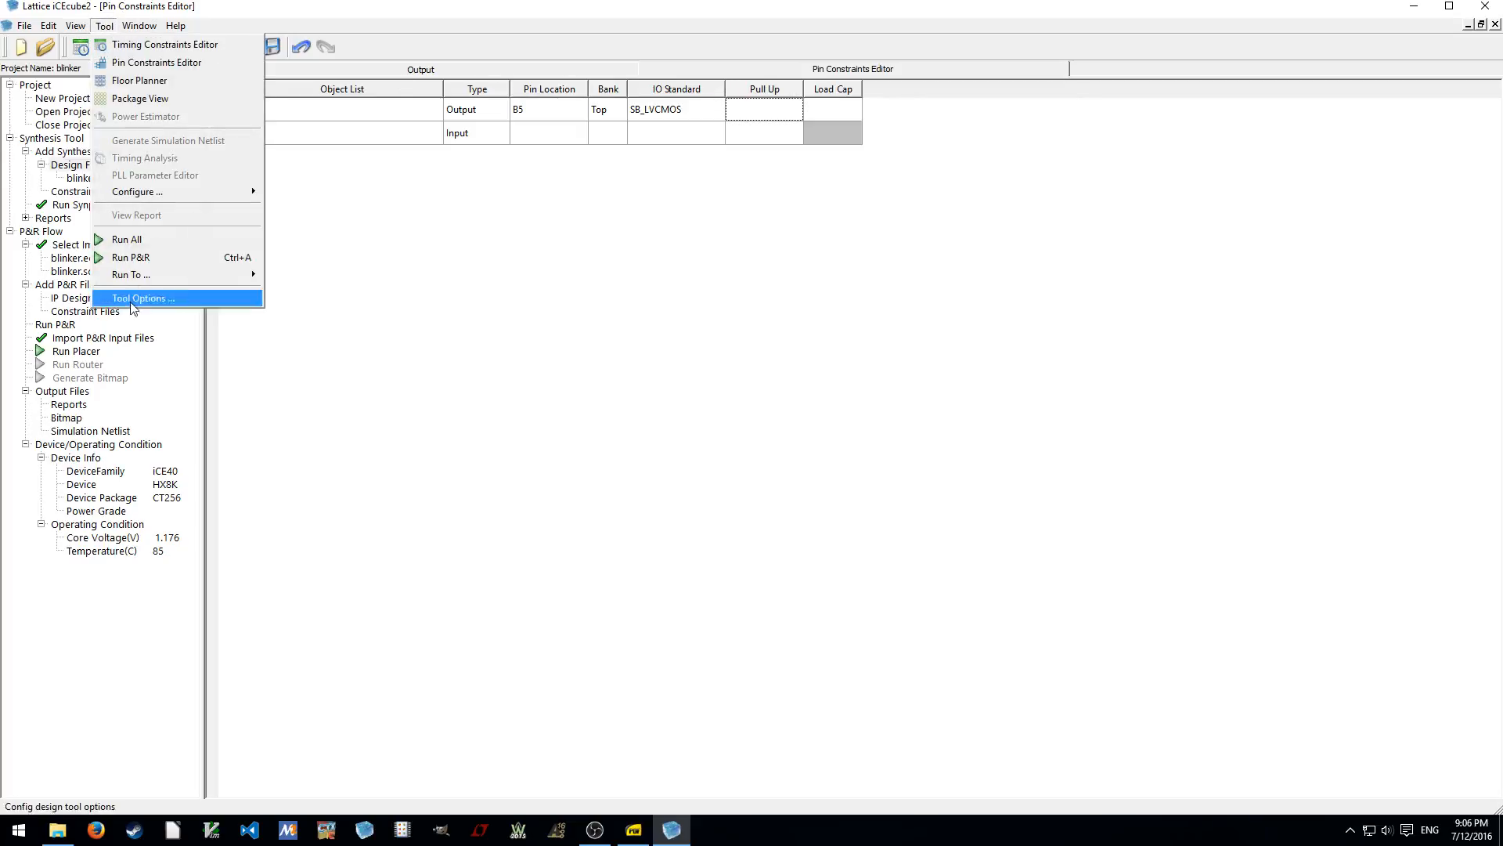
{"action": "left_click", "coordinate": [144, 299]}
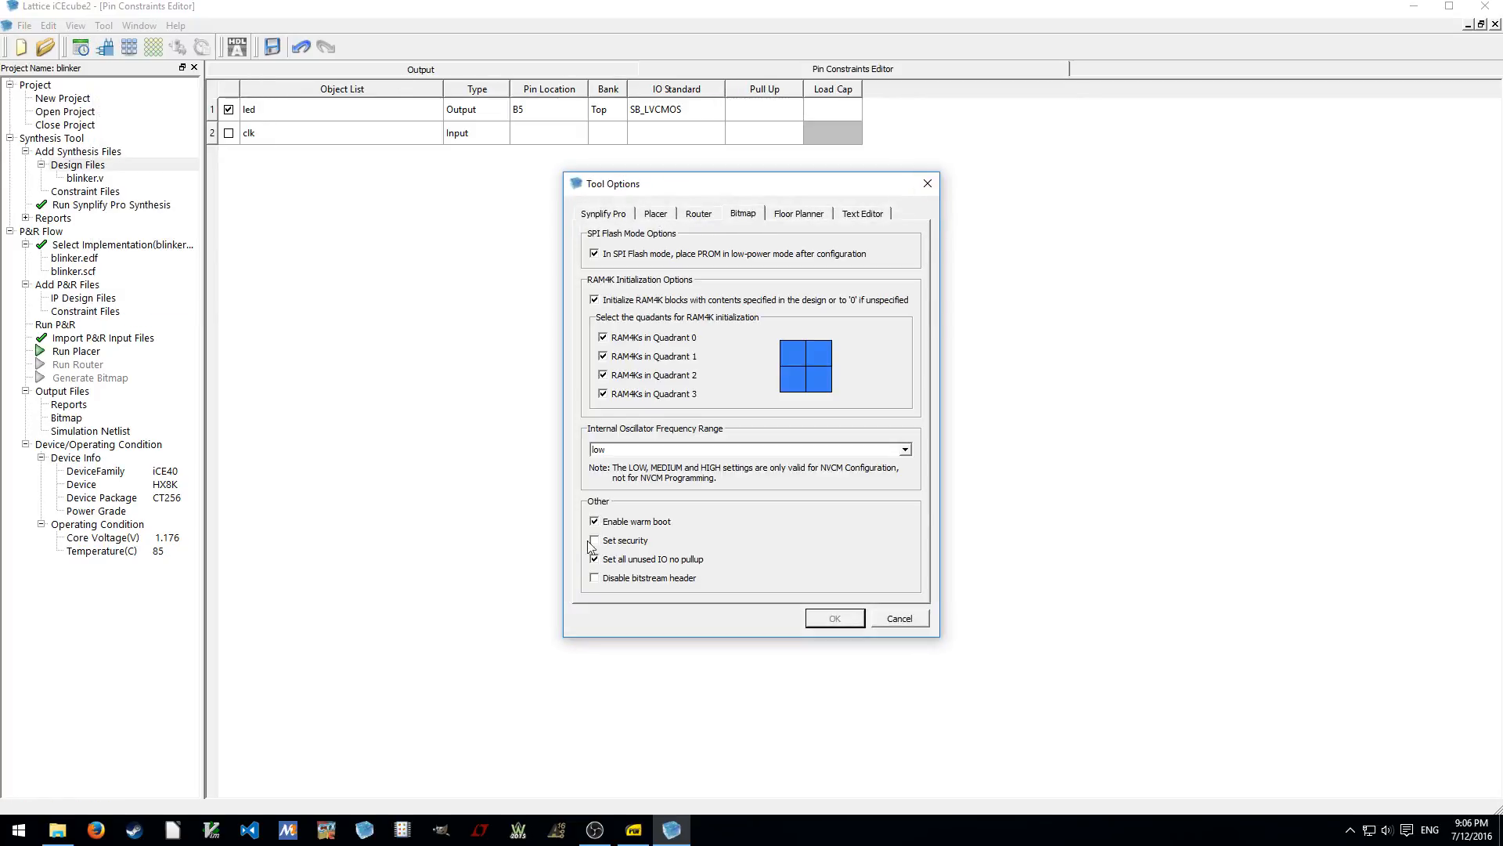
{"action": "left_click", "coordinate": [833, 617]}
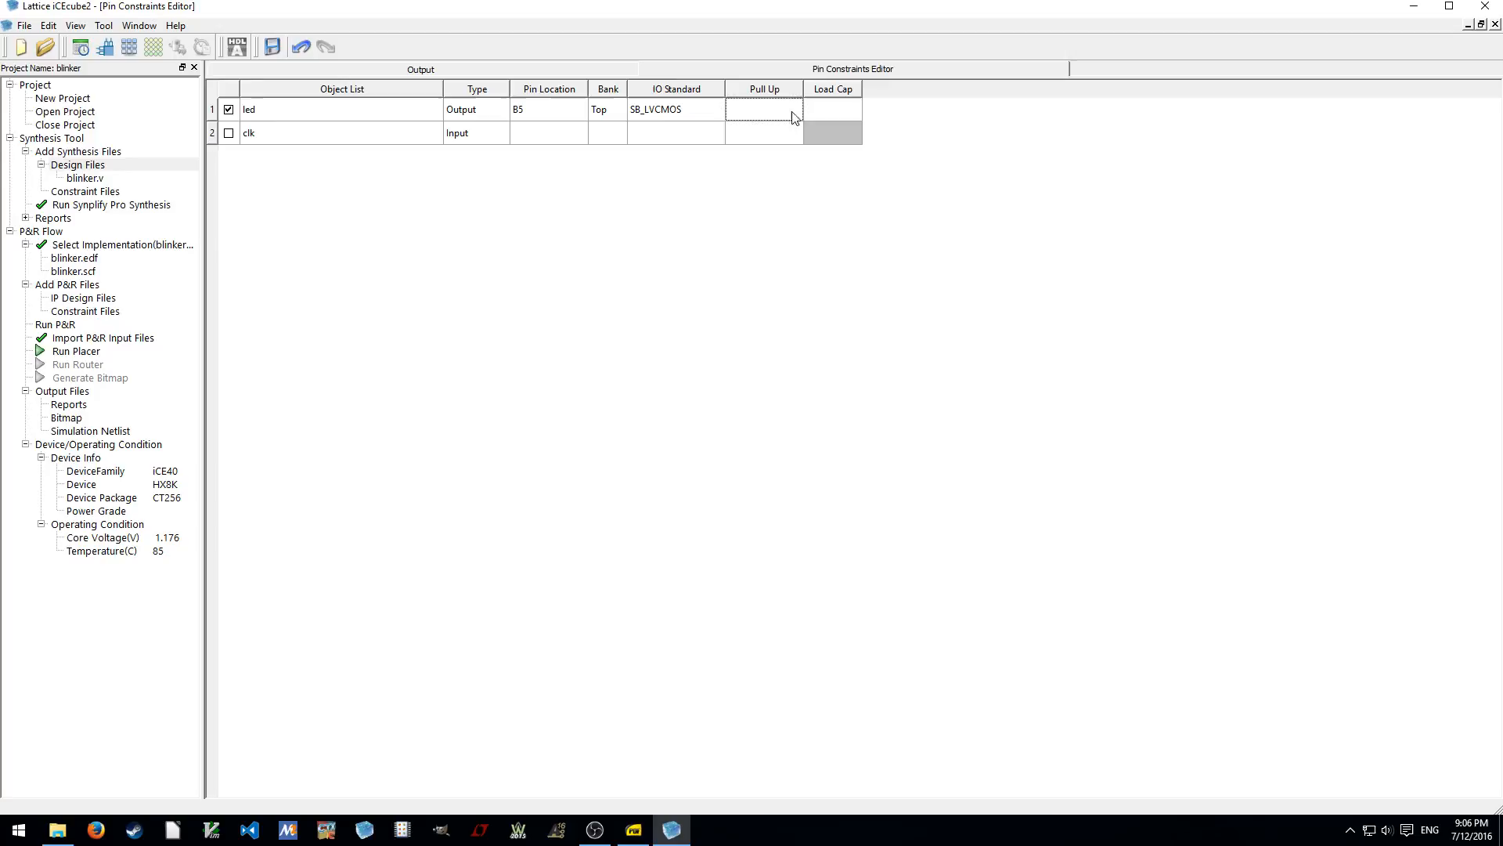
{"action": "left_click", "coordinate": [760, 108]}
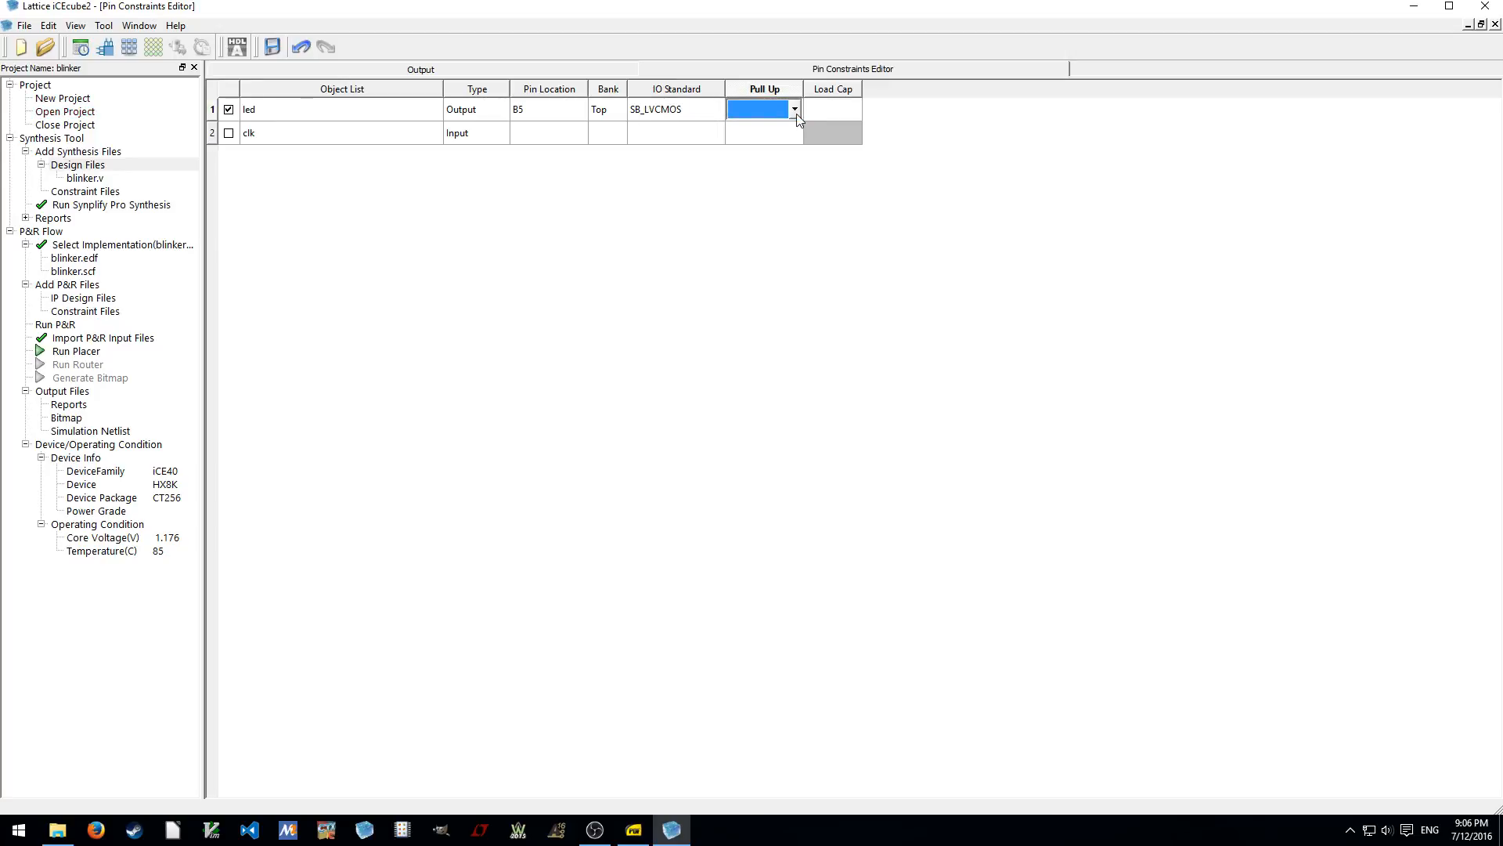
{"action": "left_click", "coordinate": [757, 110]}
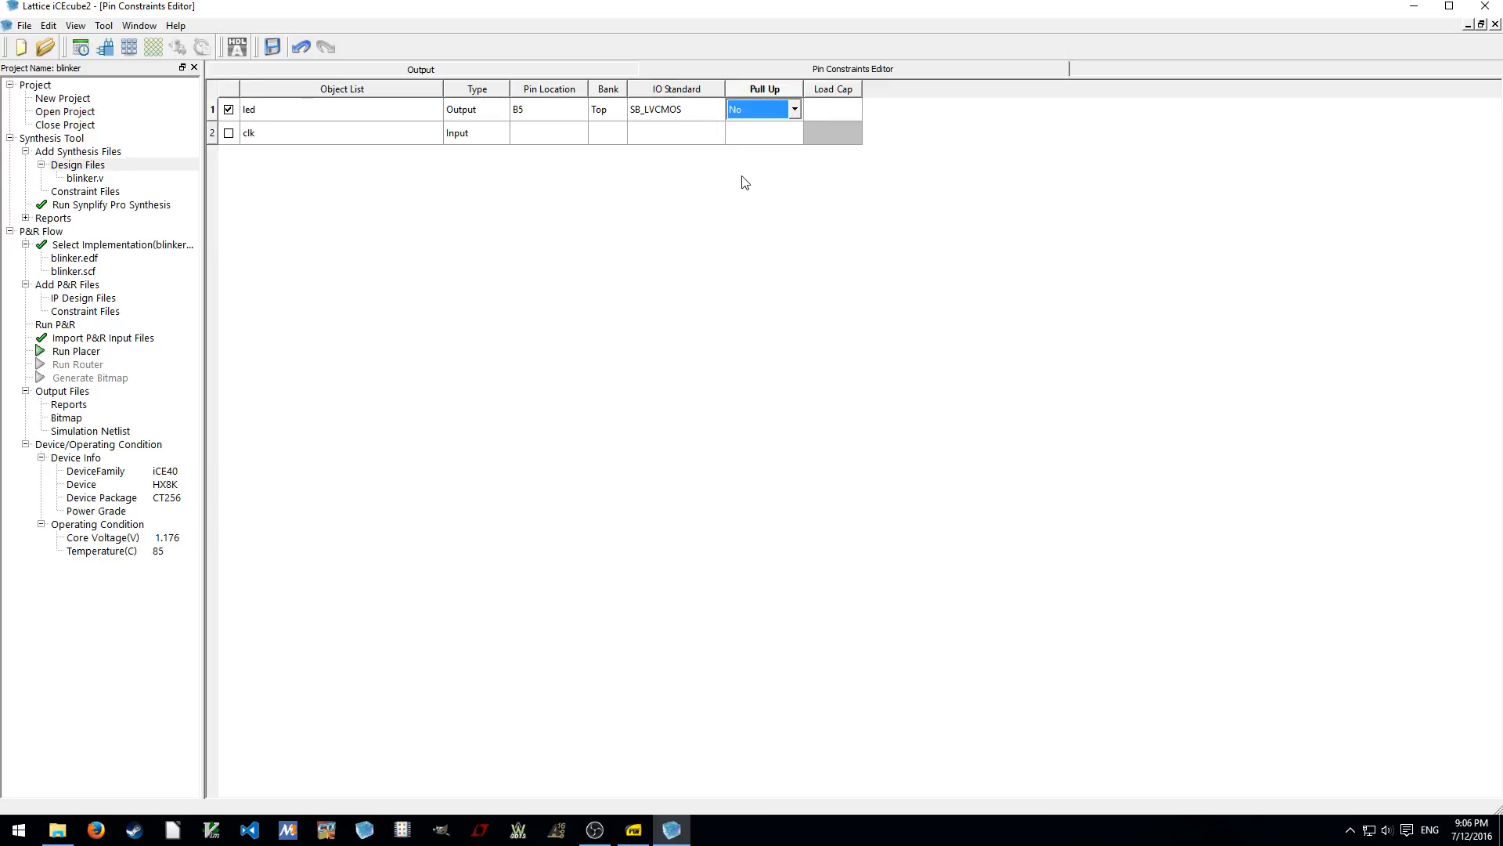
{"action": "left_click", "coordinate": [832, 108]}
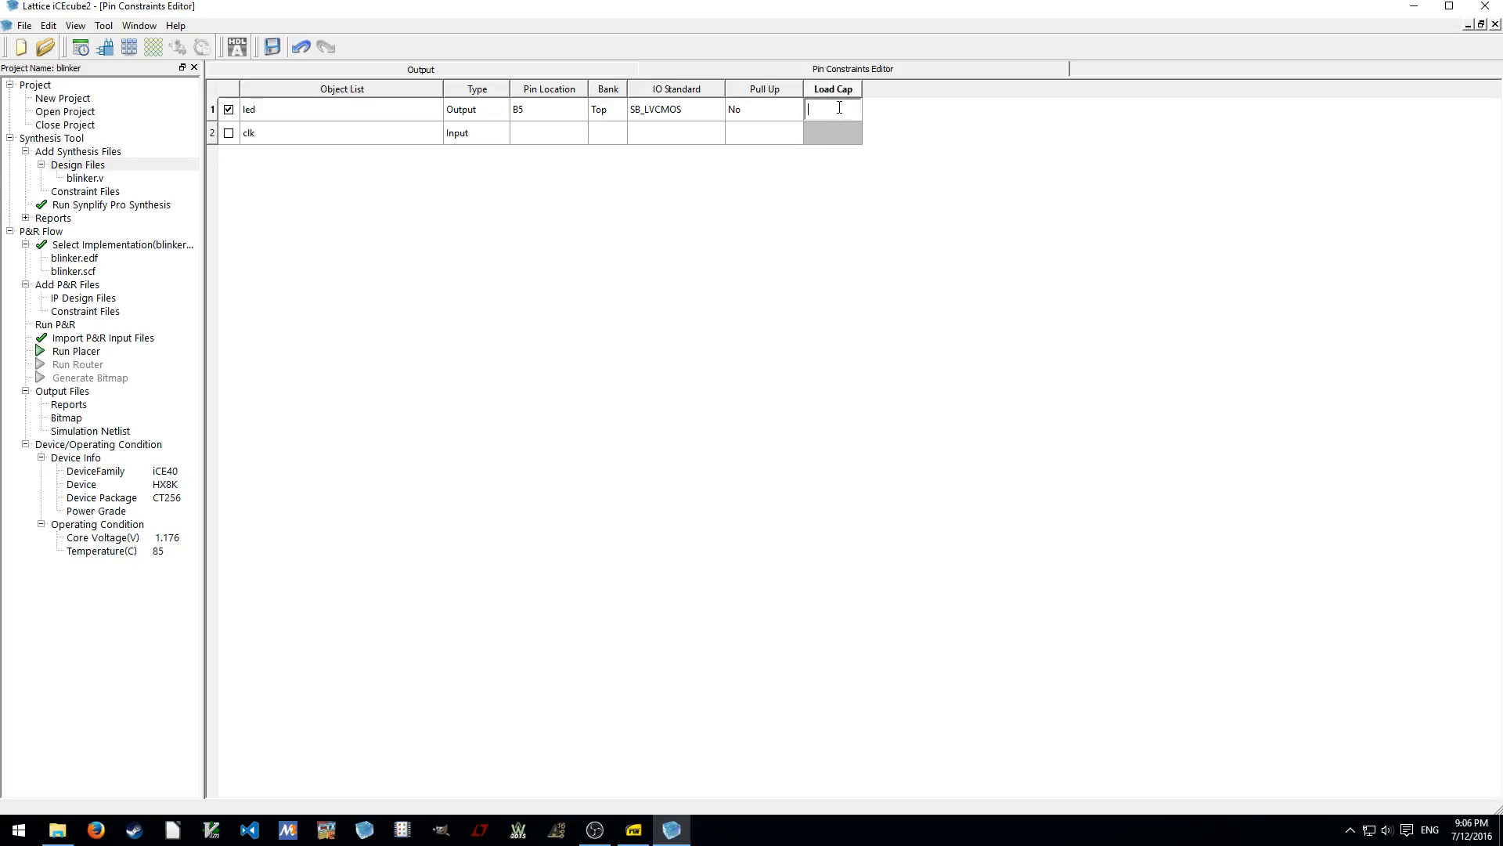
Check the led row on B5 and begin editing clk's pin location
{"action": "left_click", "coordinate": [832, 133]}
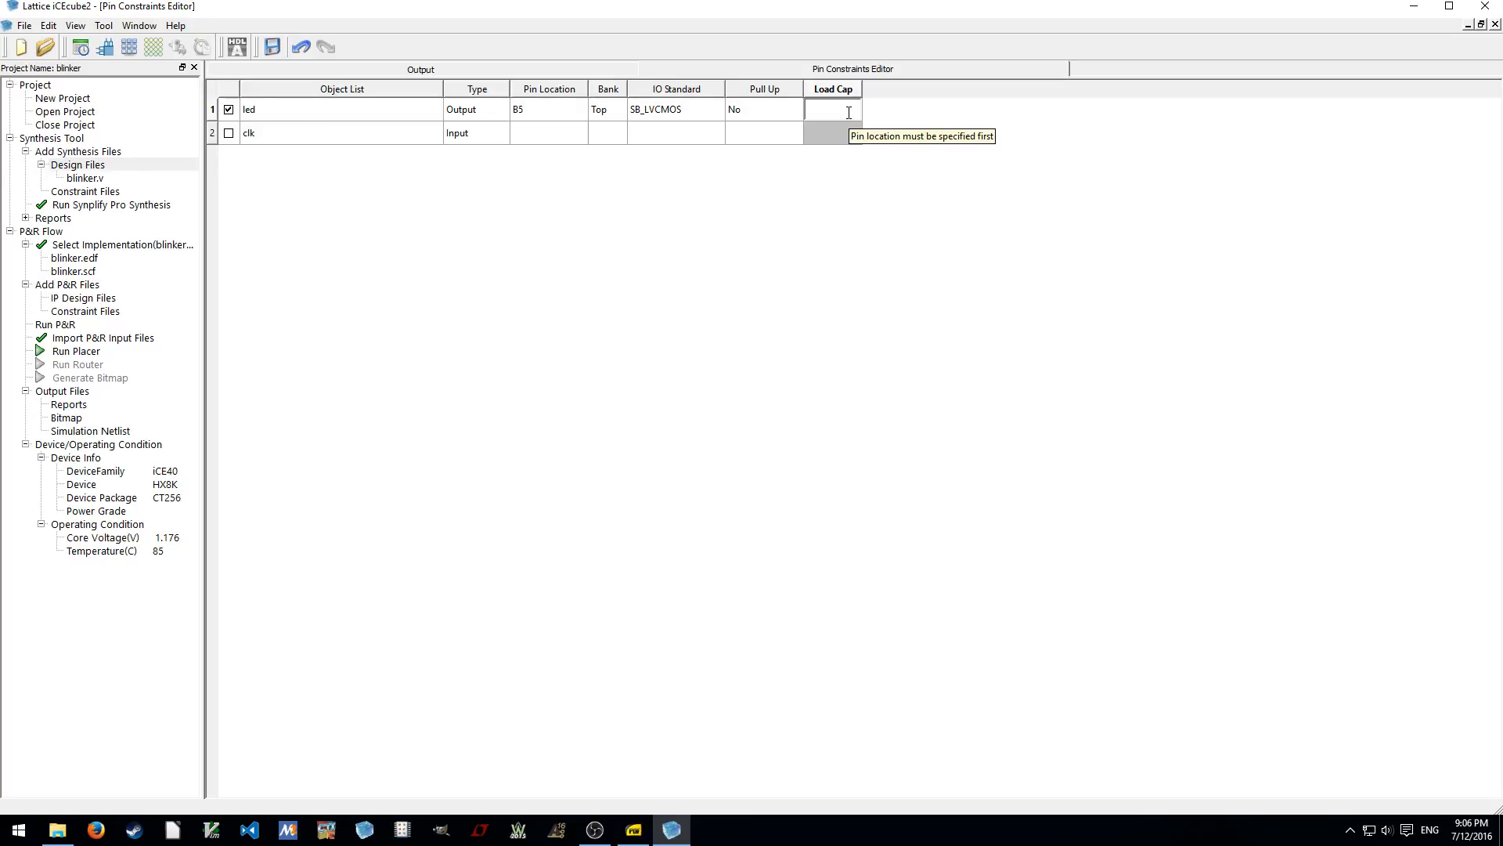
{"action": "mouse_move", "coordinate": [222, 375]}
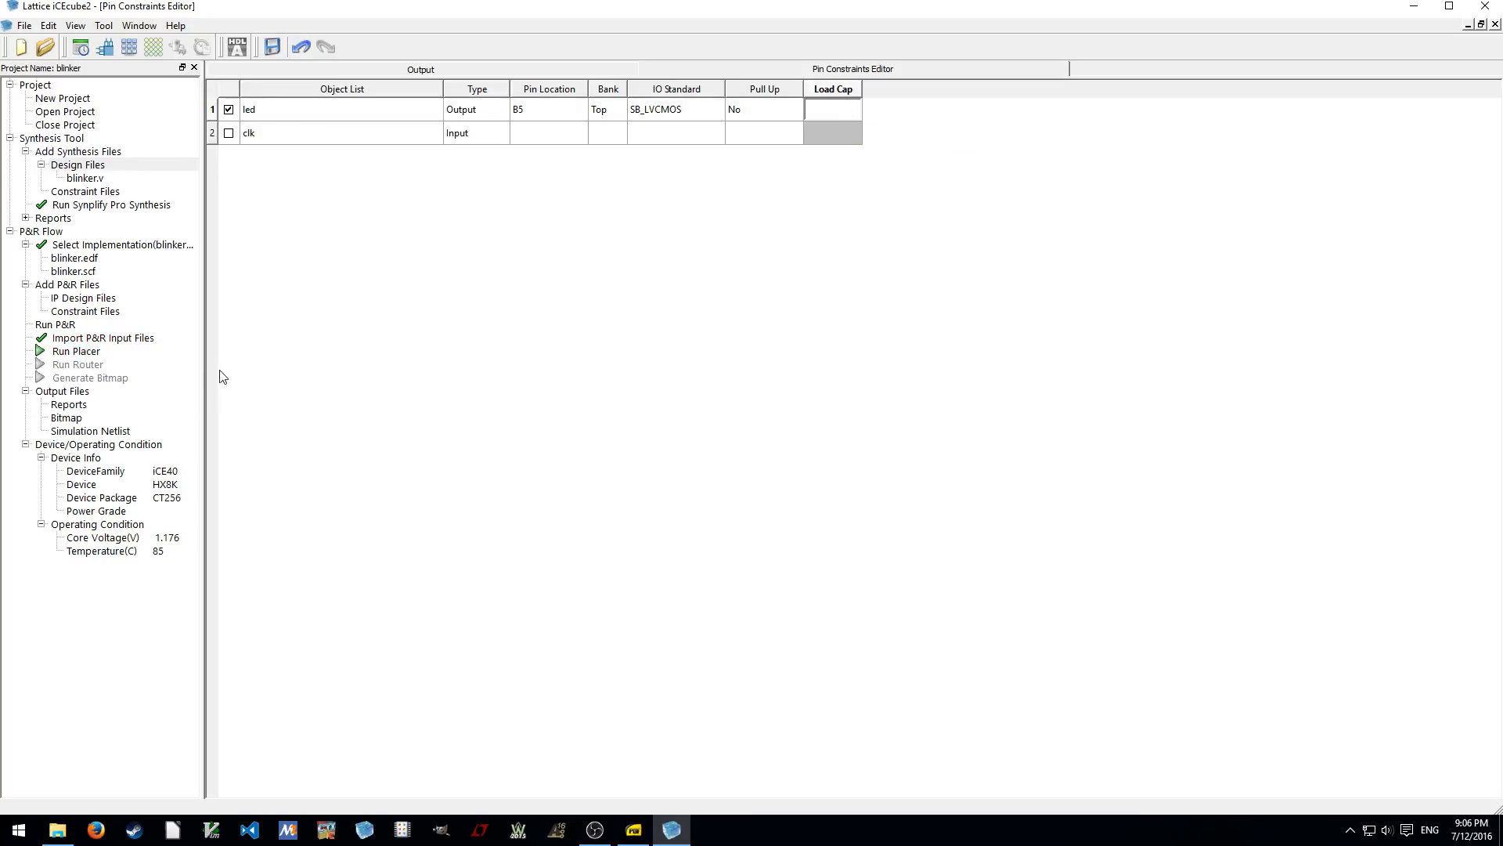
{"action": "left_click", "coordinate": [832, 108]}
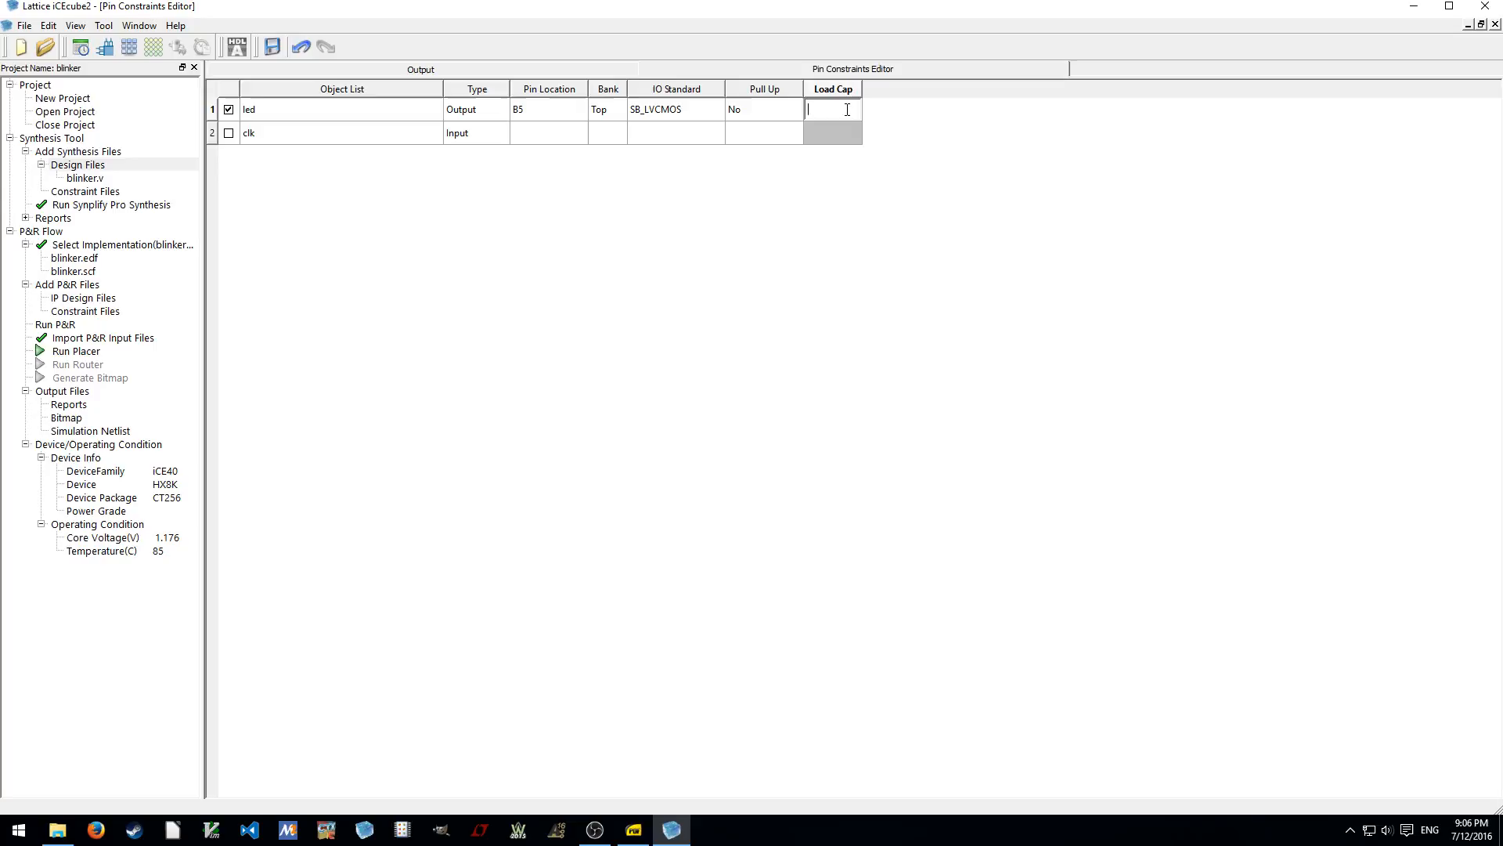
{"action": "mouse_move", "coordinate": [833, 132]}
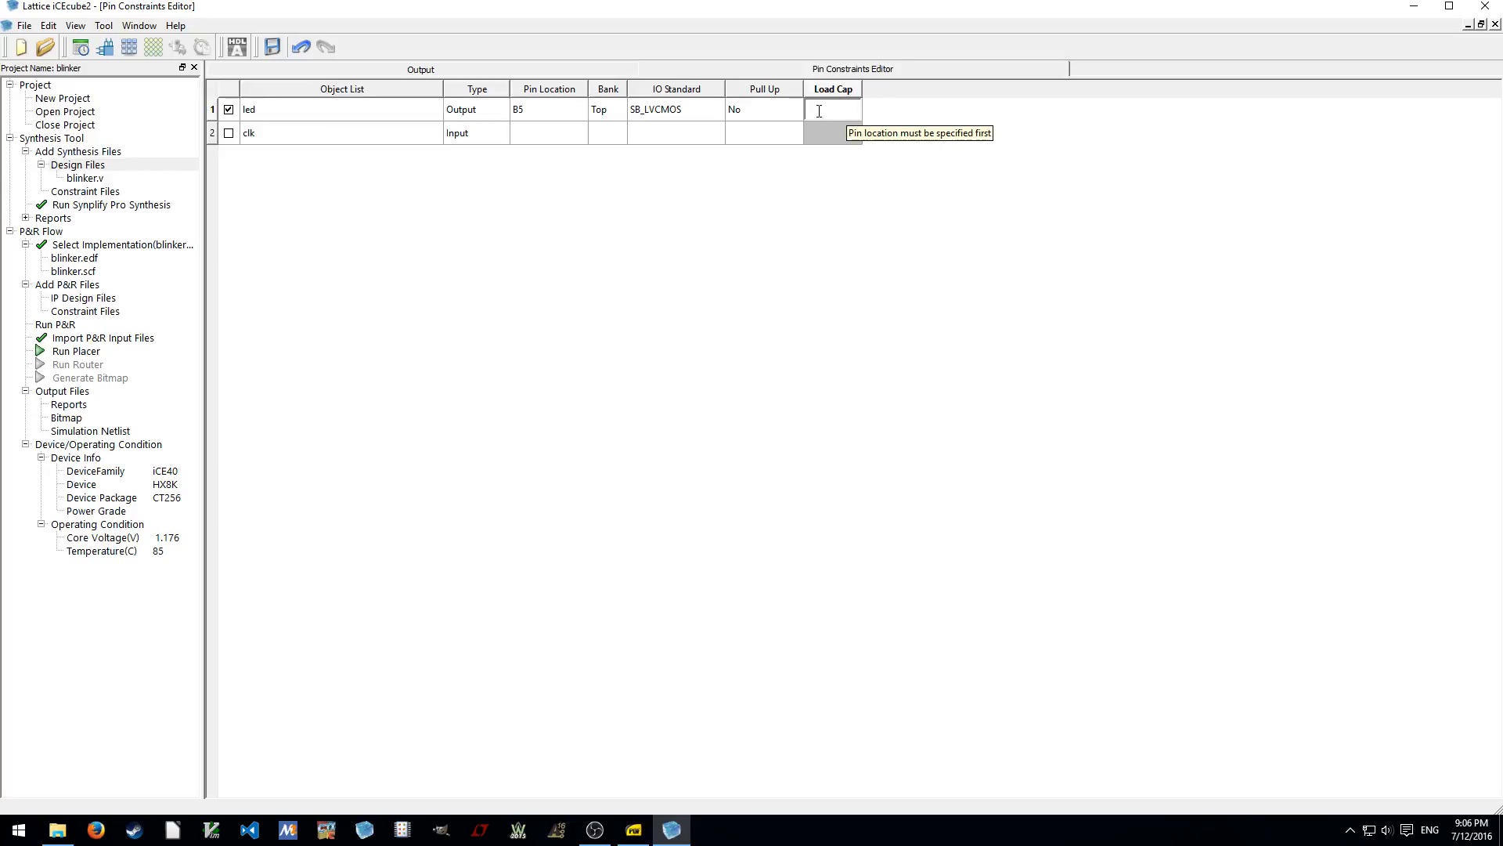
{"action": "mouse_move", "coordinate": [851, 149]}
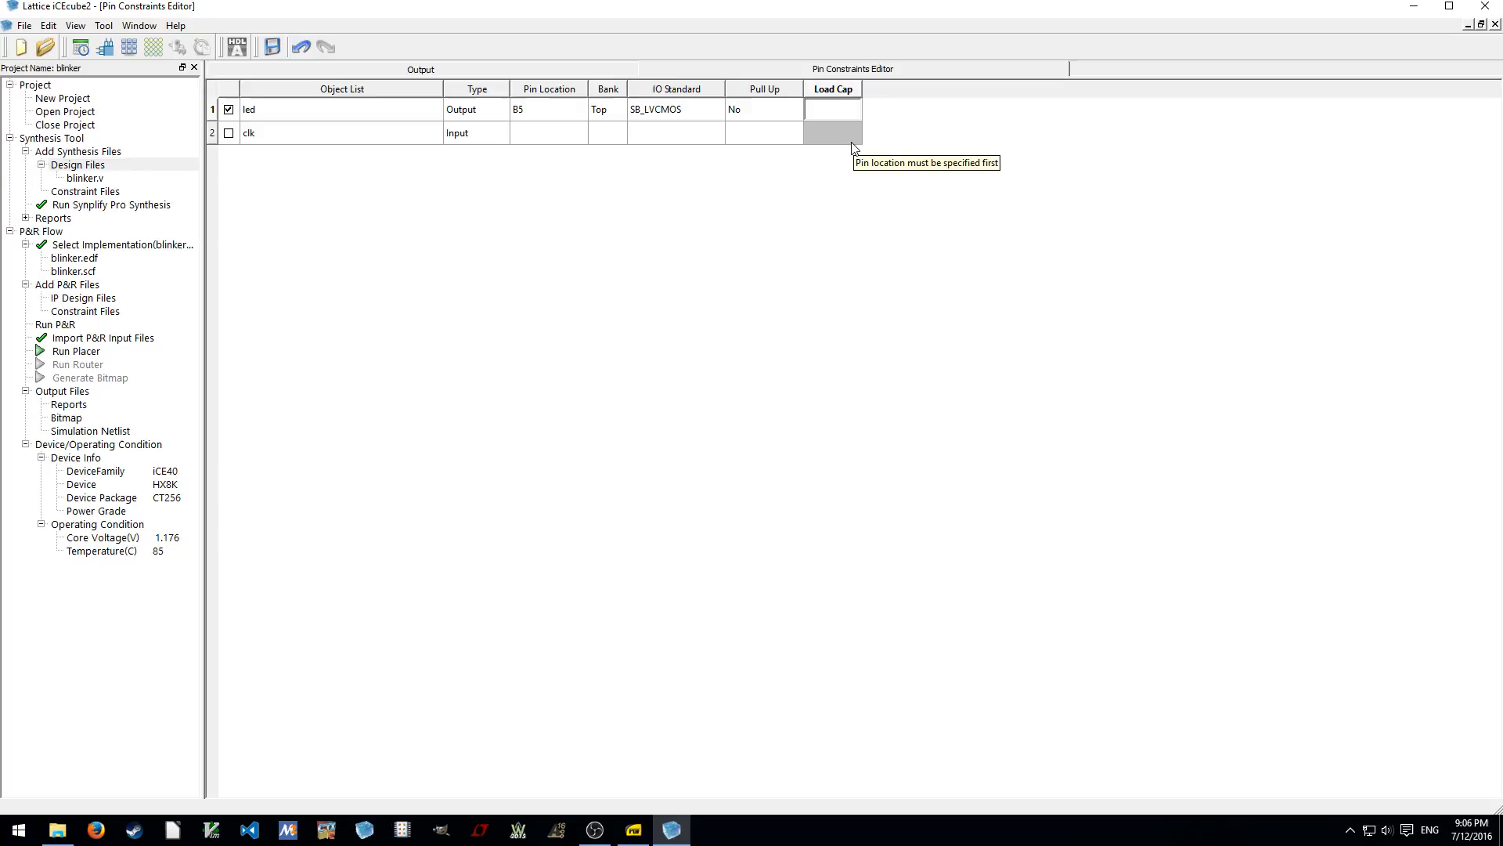
{"action": "mouse_move", "coordinate": [236, 46]}
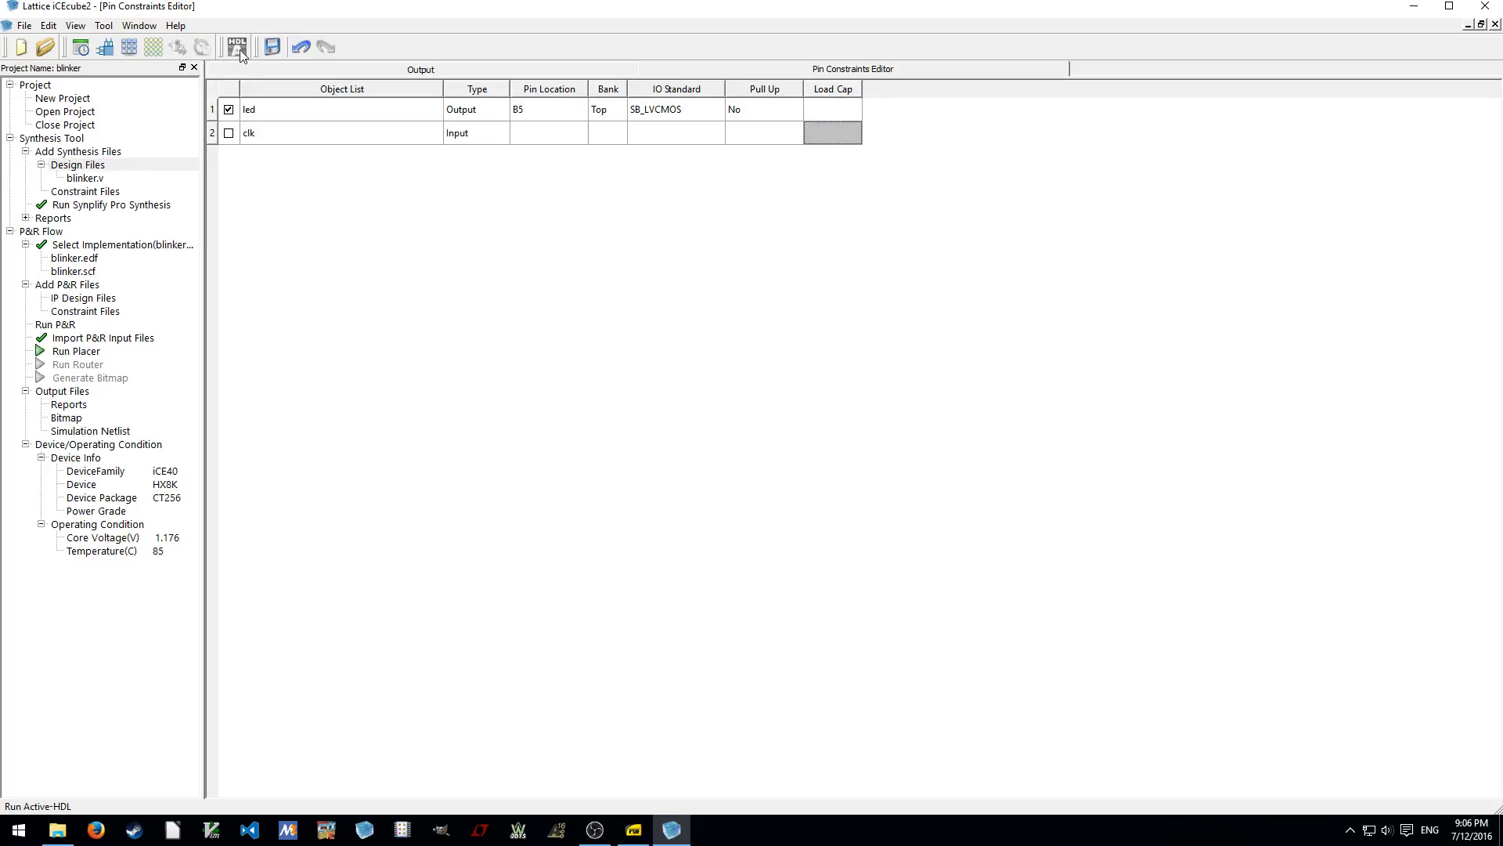
{"action": "mouse_move", "coordinate": [238, 46]}
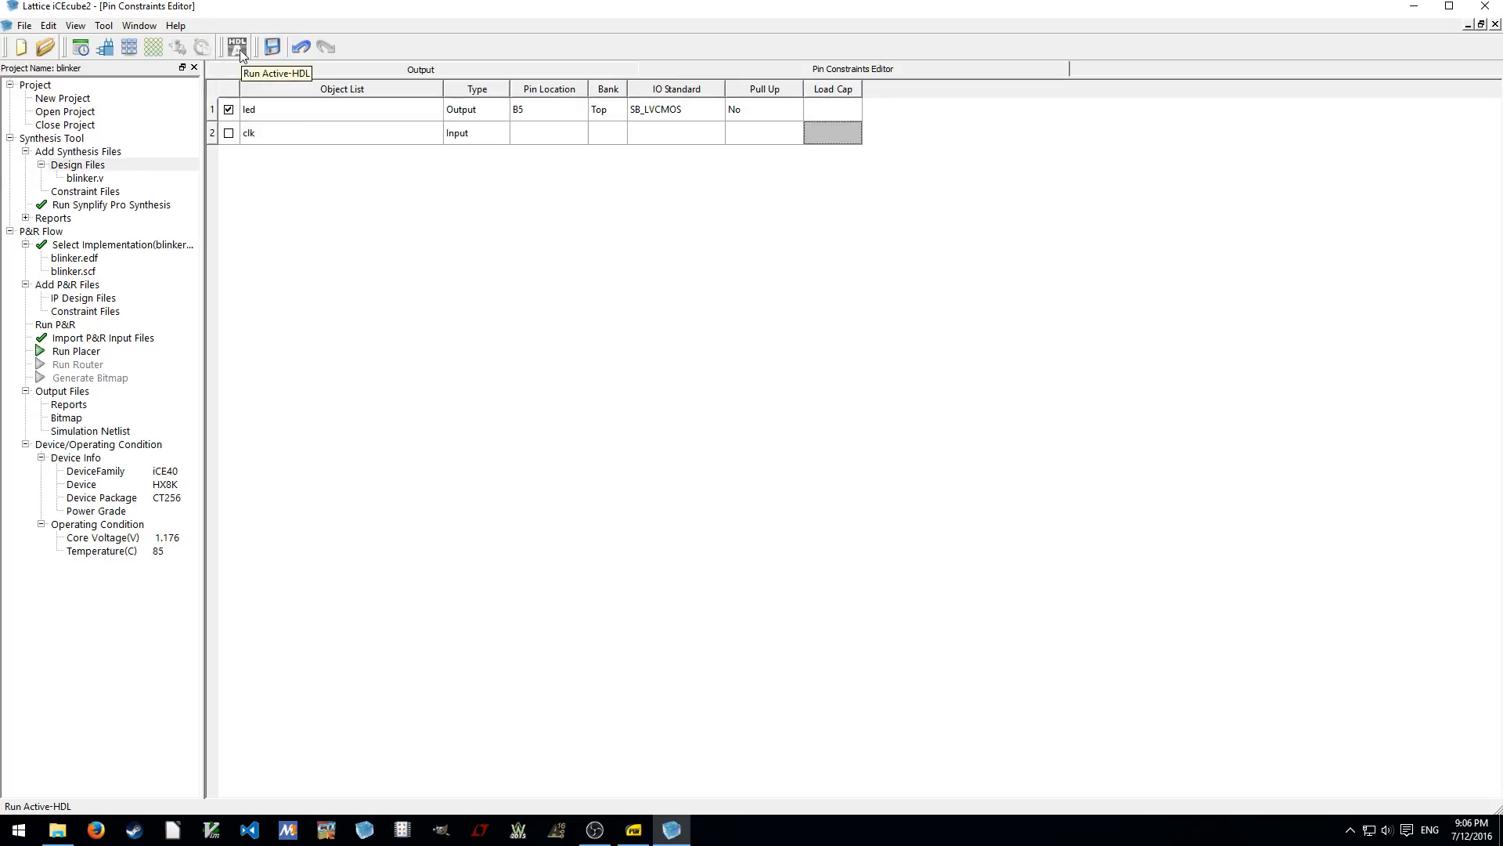
{"action": "mouse_move", "coordinate": [847, 226]}
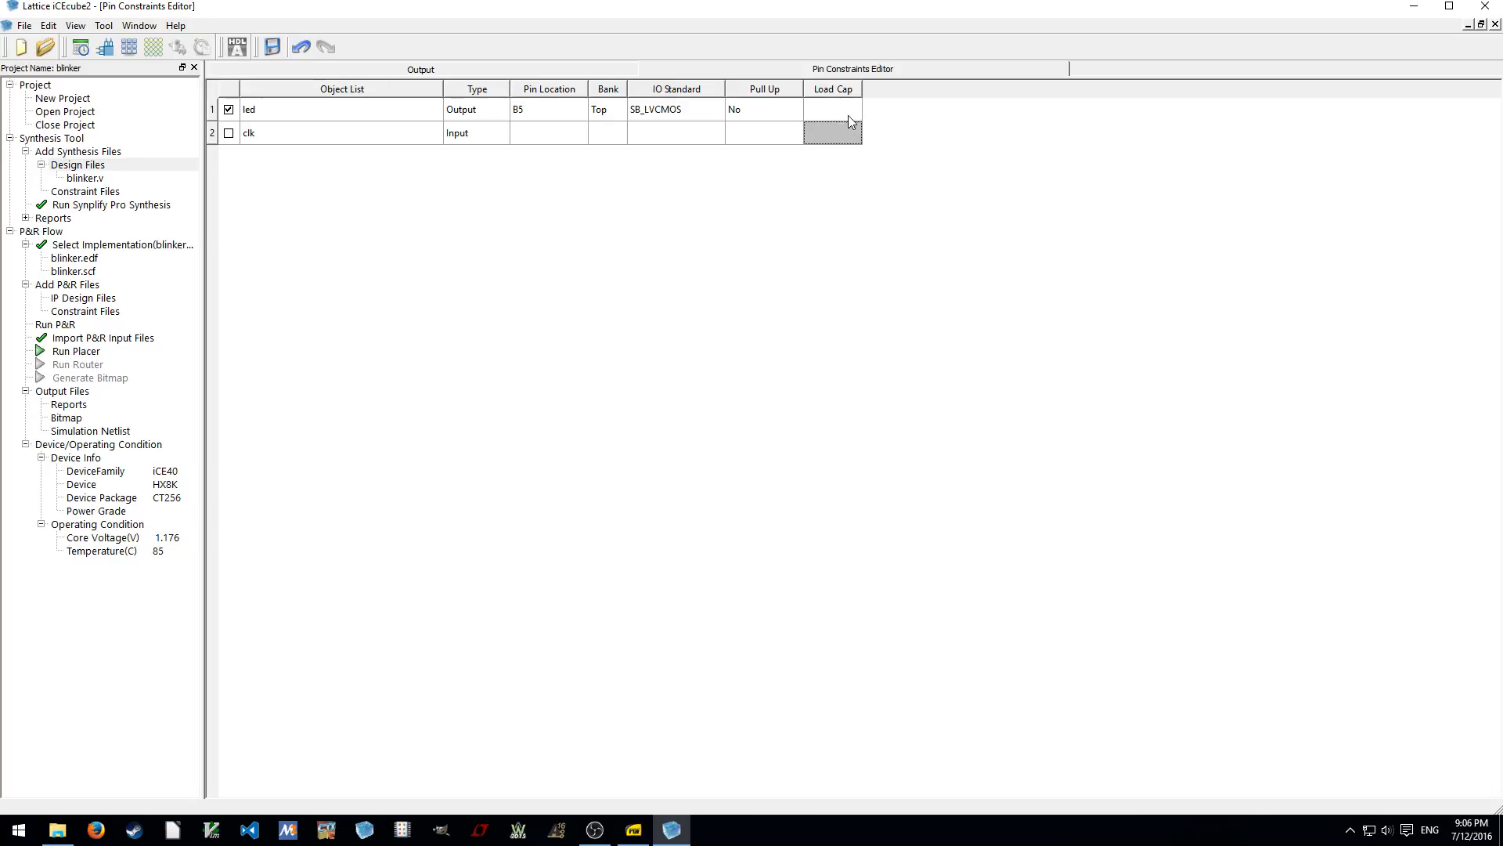
{"action": "mouse_move", "coordinate": [236, 46]}
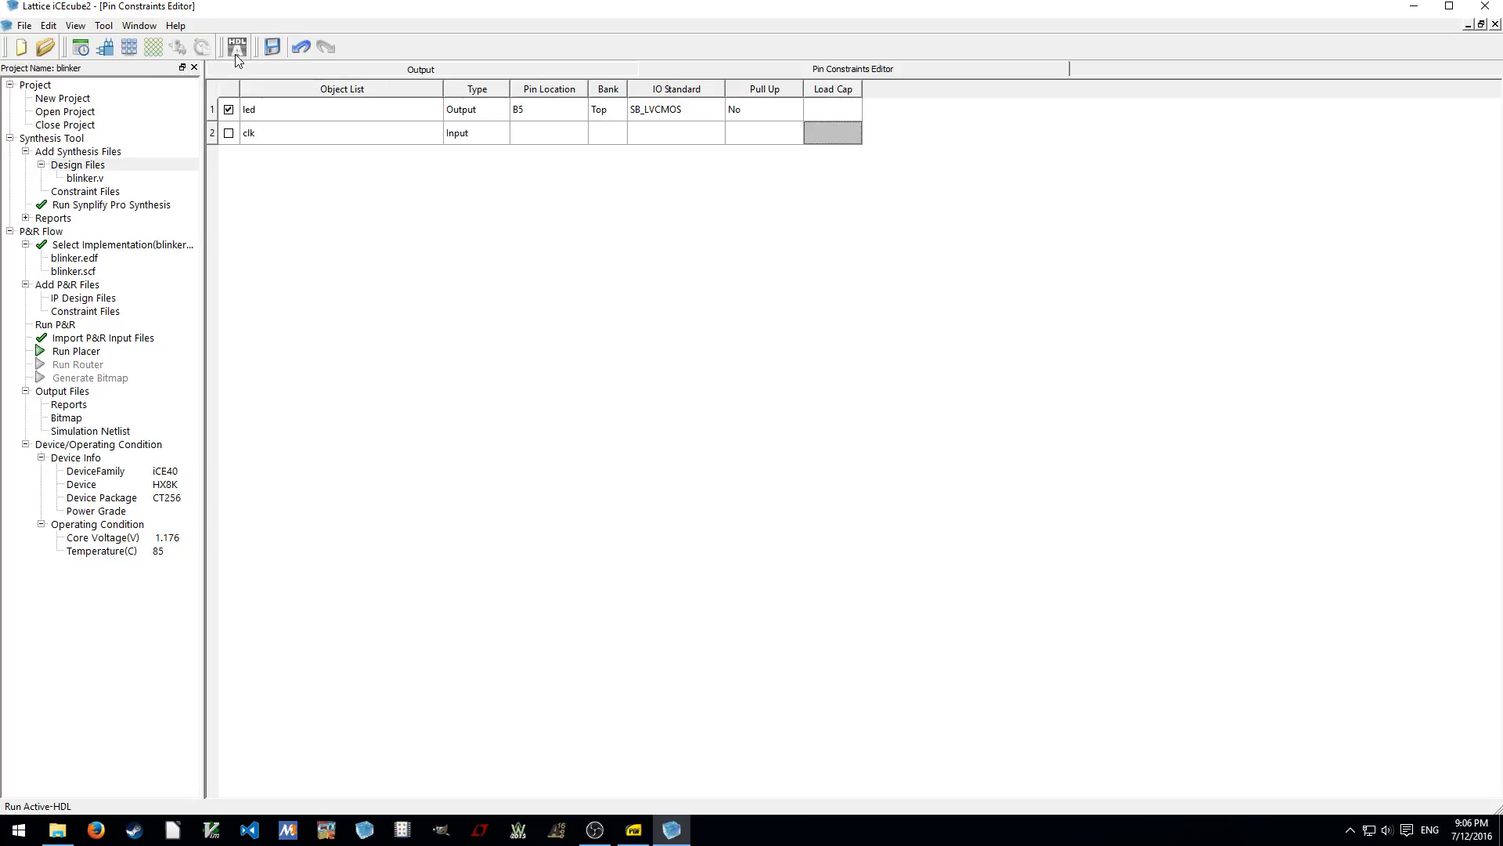
{"action": "mouse_move", "coordinate": [851, 119]}
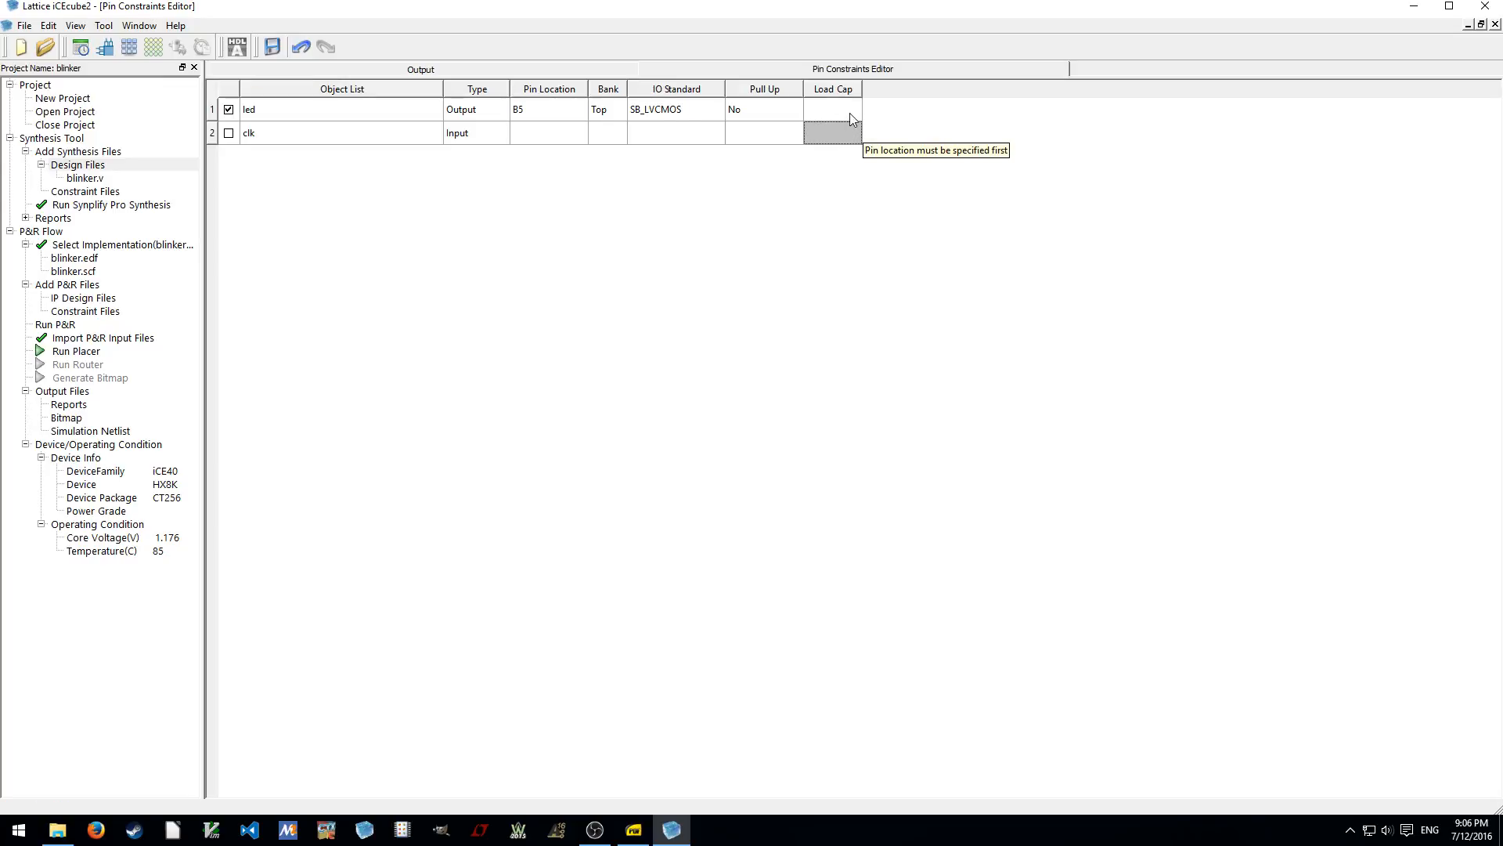
{"action": "left_click", "coordinate": [832, 108]}
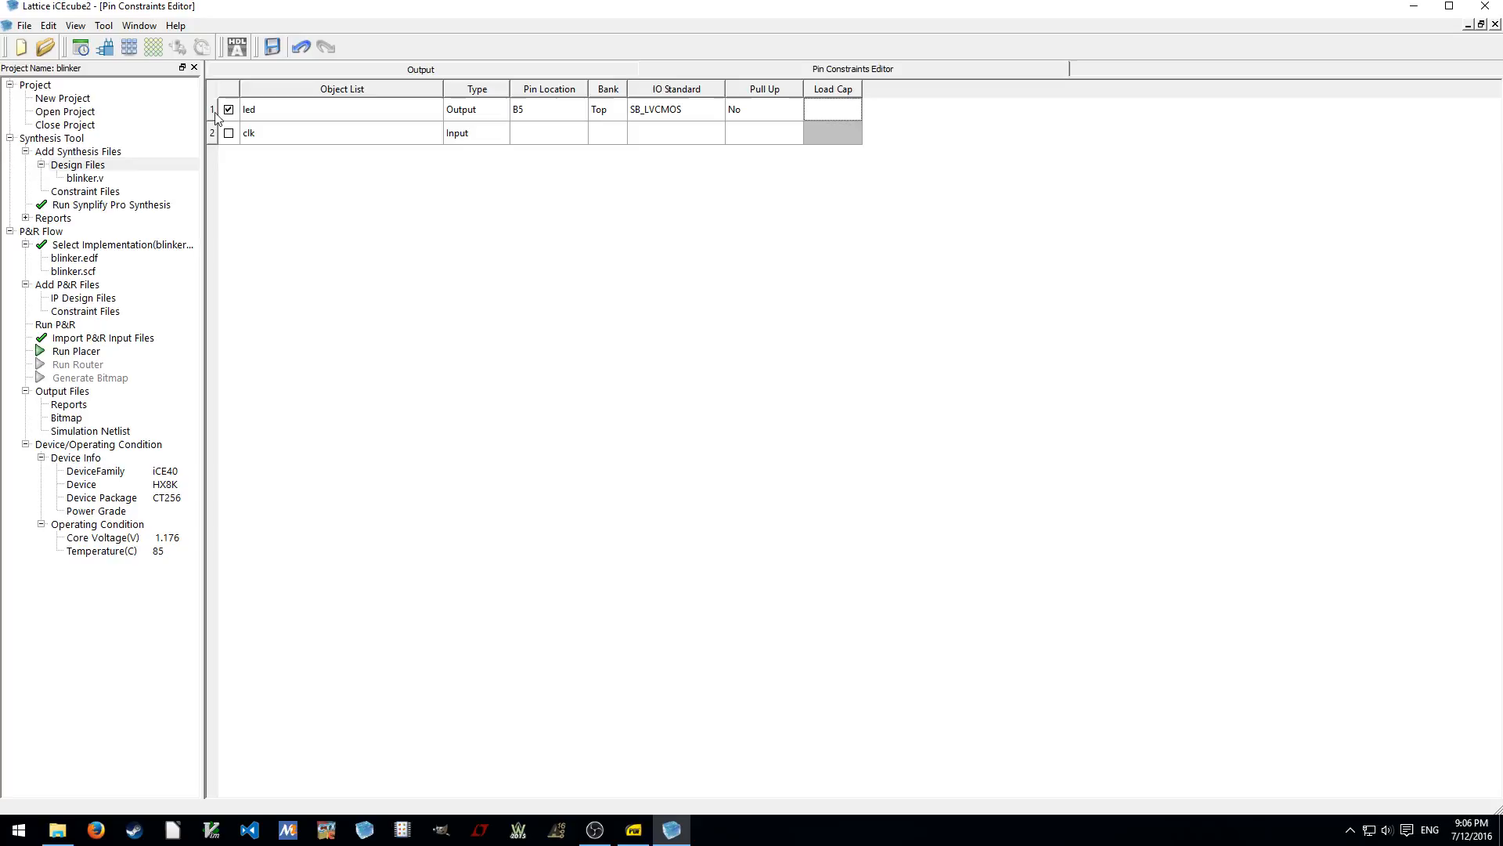
{"action": "mouse_move", "coordinate": [887, 357]}
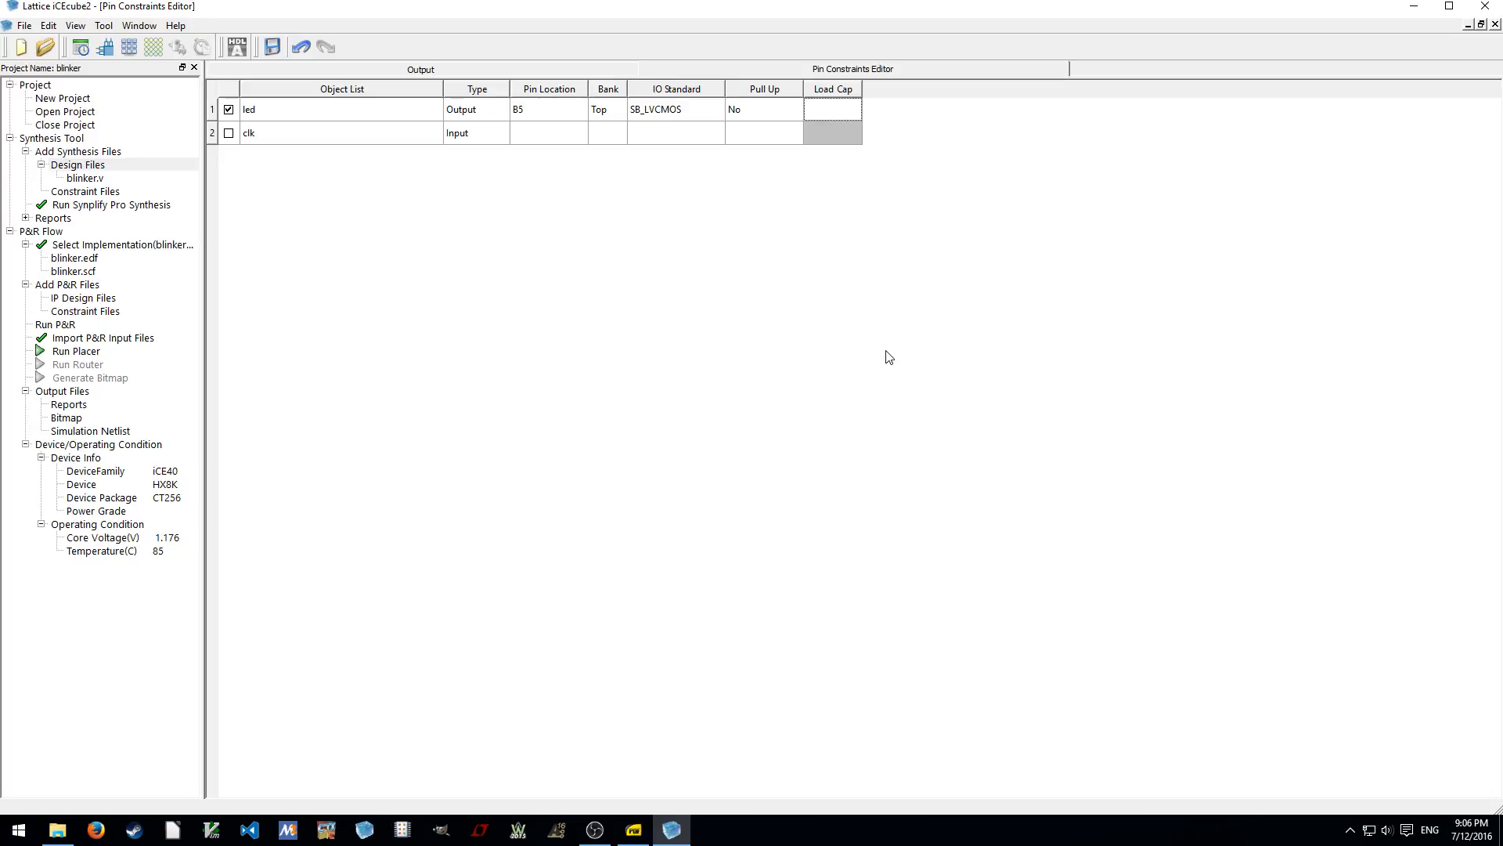
{"action": "mouse_move", "coordinate": [695, 281]}
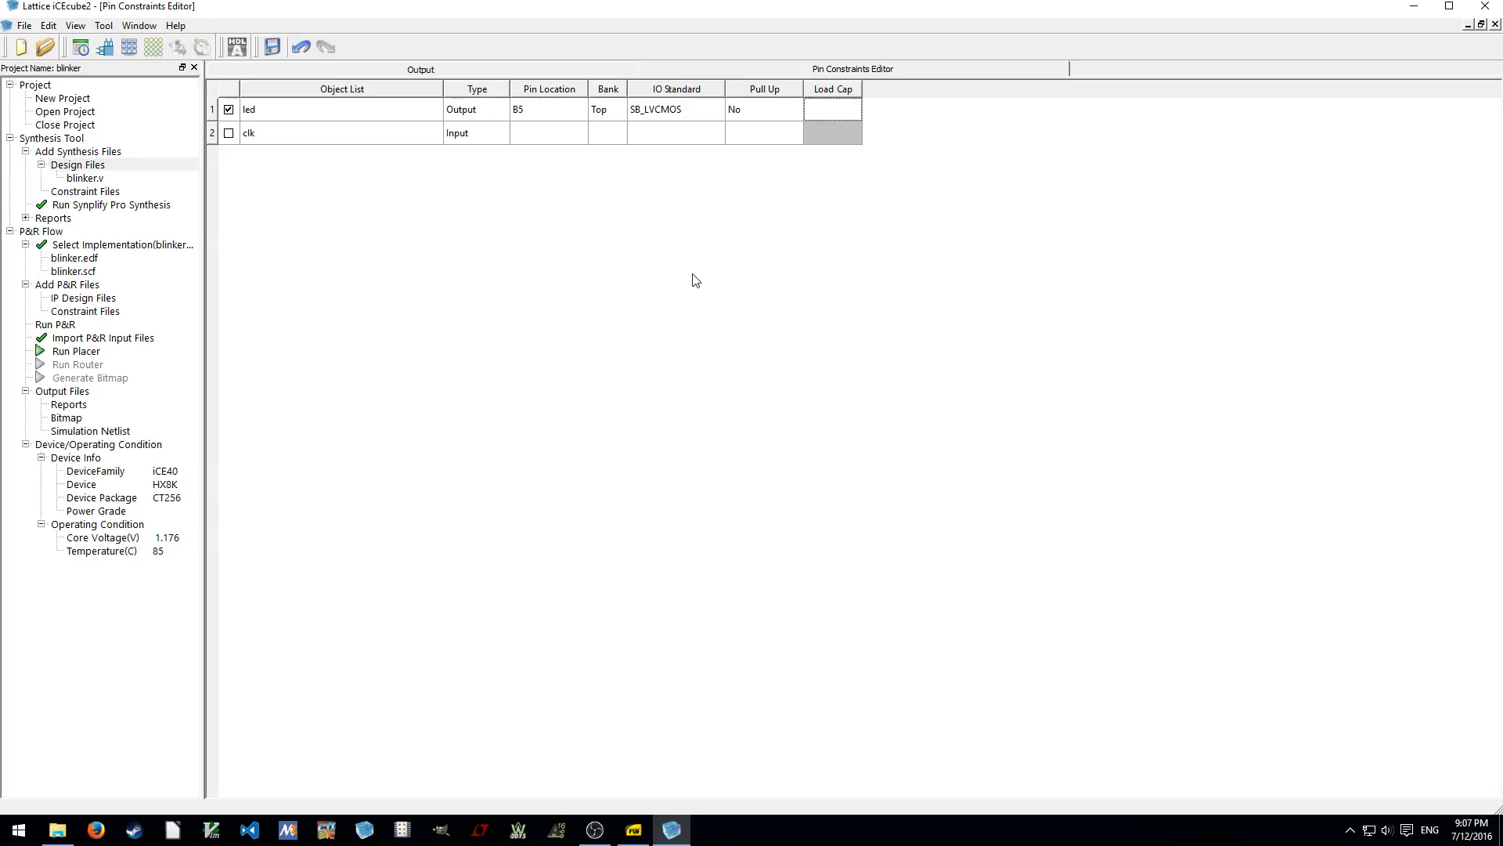
{"action": "mouse_move", "coordinate": [438, 180]}
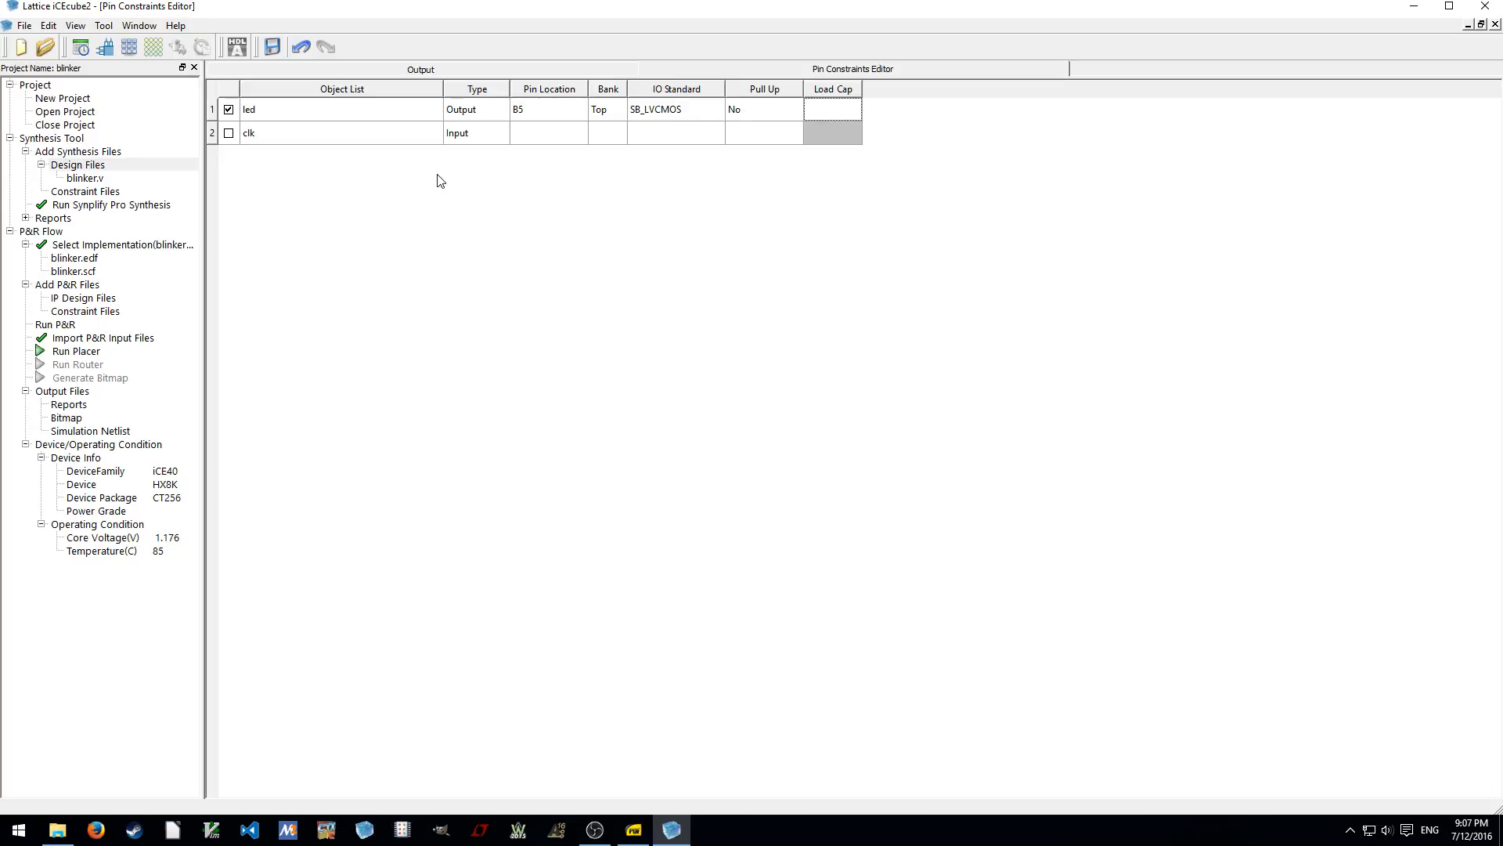
{"action": "left_click", "coordinate": [547, 132]}
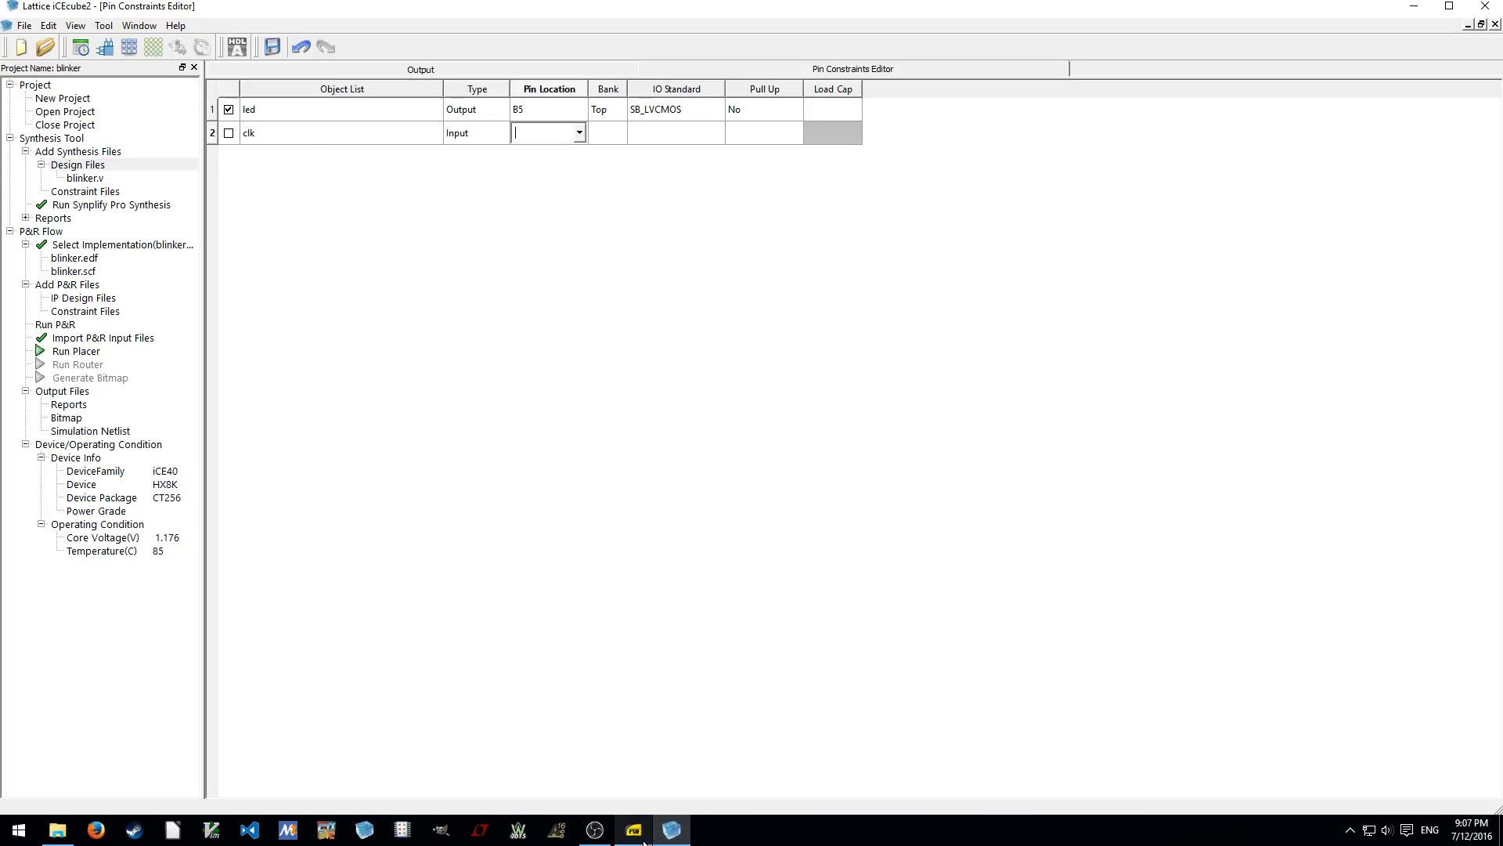
Locate the ICE_CLK pin on the guide's FPGA schematic page, then return to iCEcube2
{"action": "left_click", "coordinate": [631, 830]}
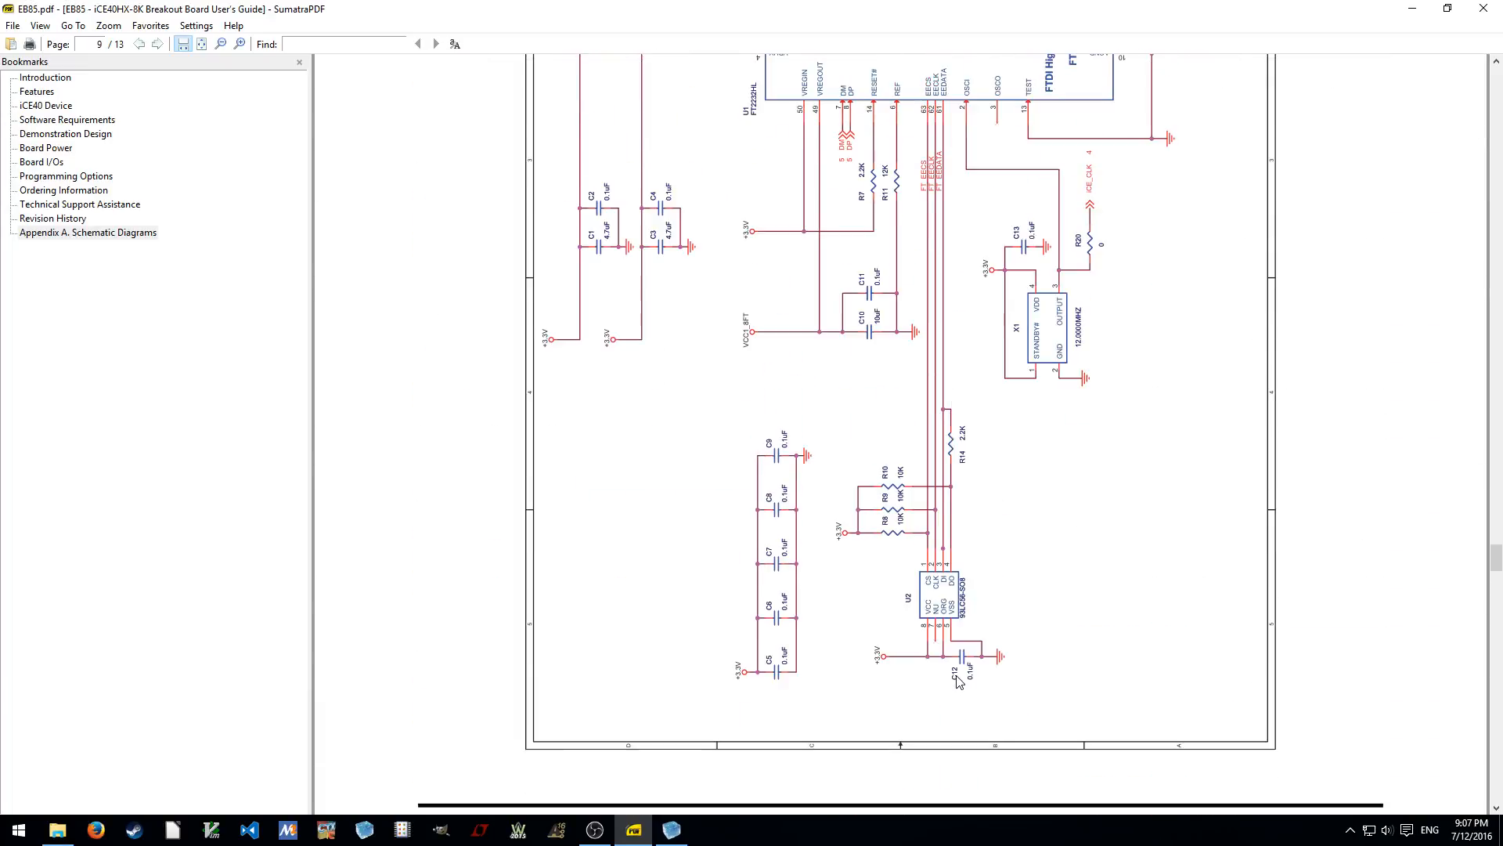
{"action": "scroll", "scroll_direction": "up", "scroll_amount": 3}
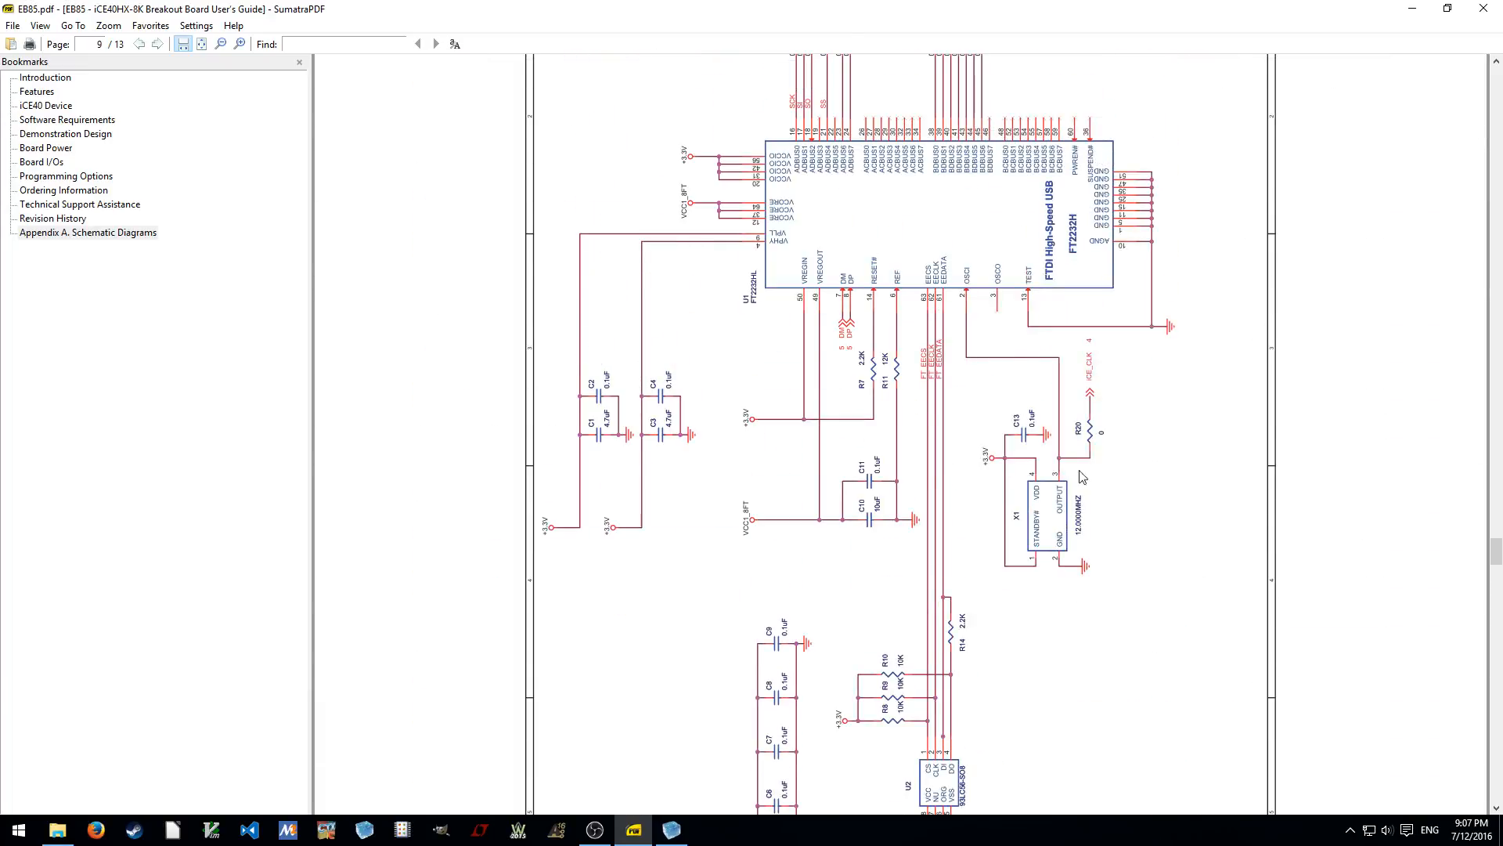
{"action": "scroll", "scroll_direction": "up", "scroll_amount": 3}
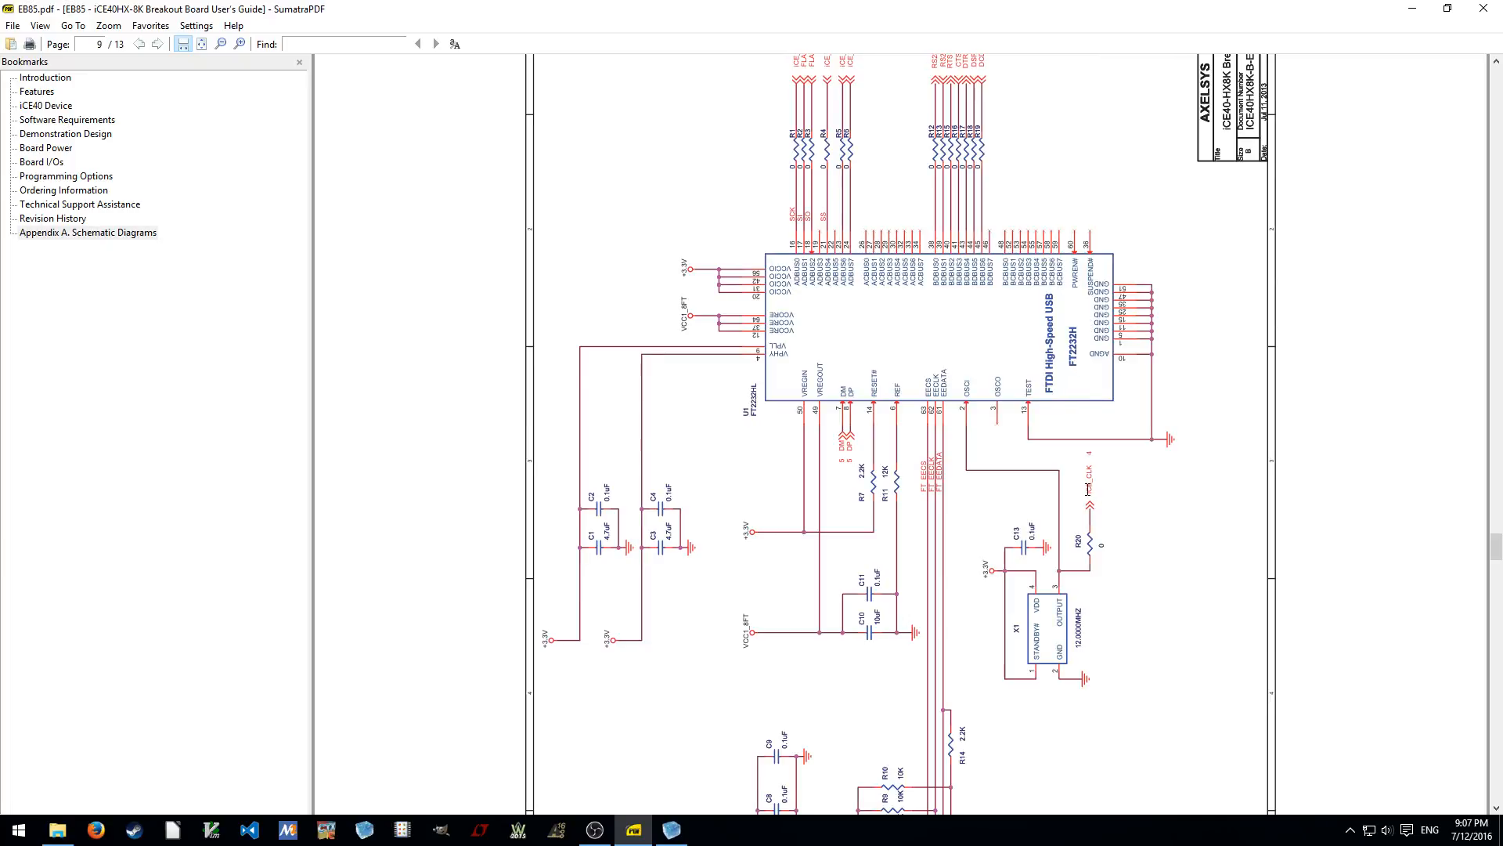
{"action": "left_click", "coordinate": [436, 43]}
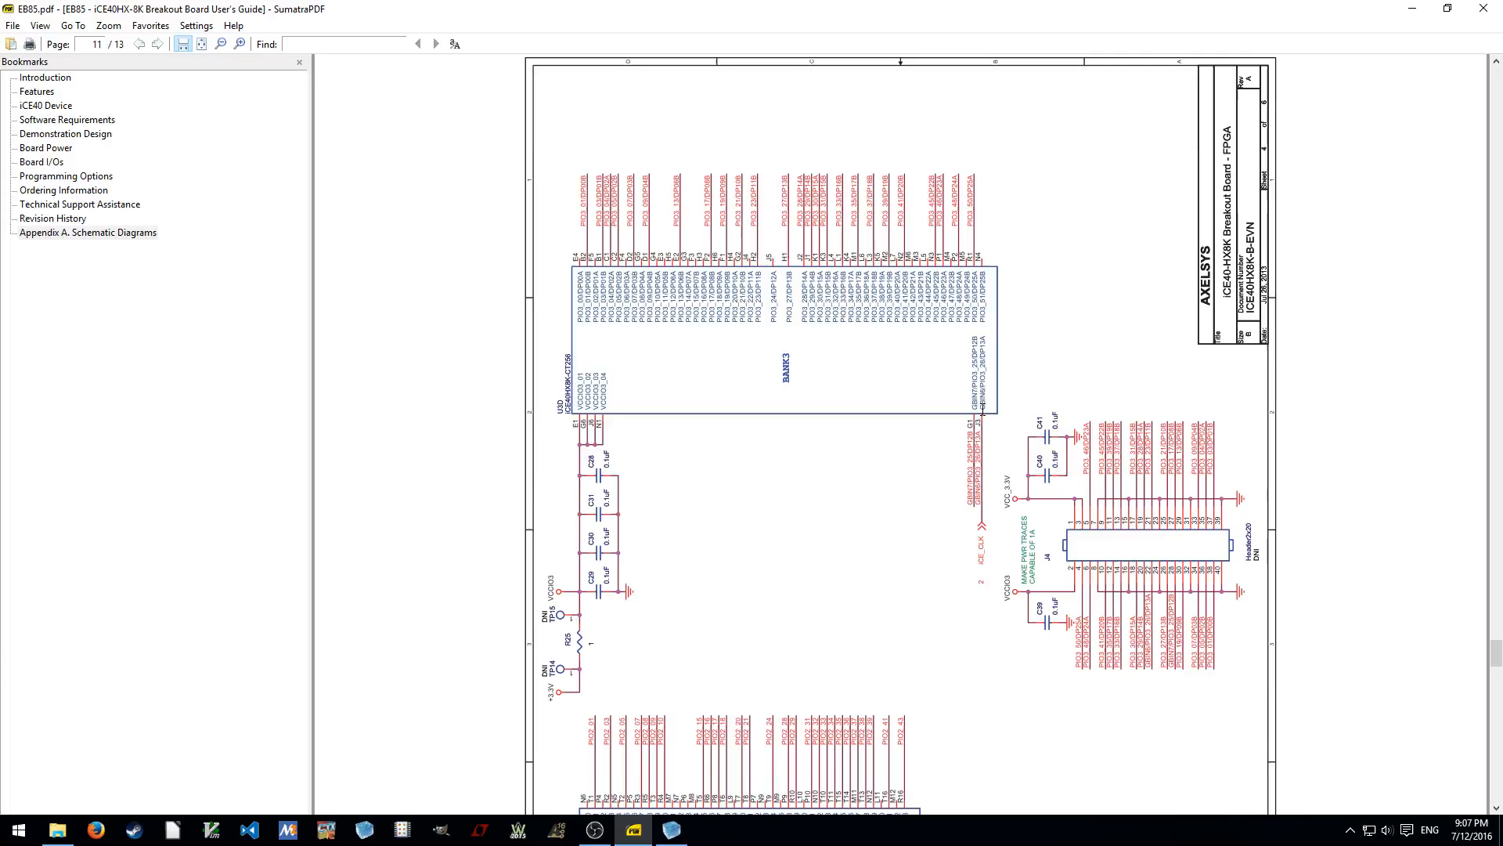
{"action": "mouse_move", "coordinate": [1465, 102]}
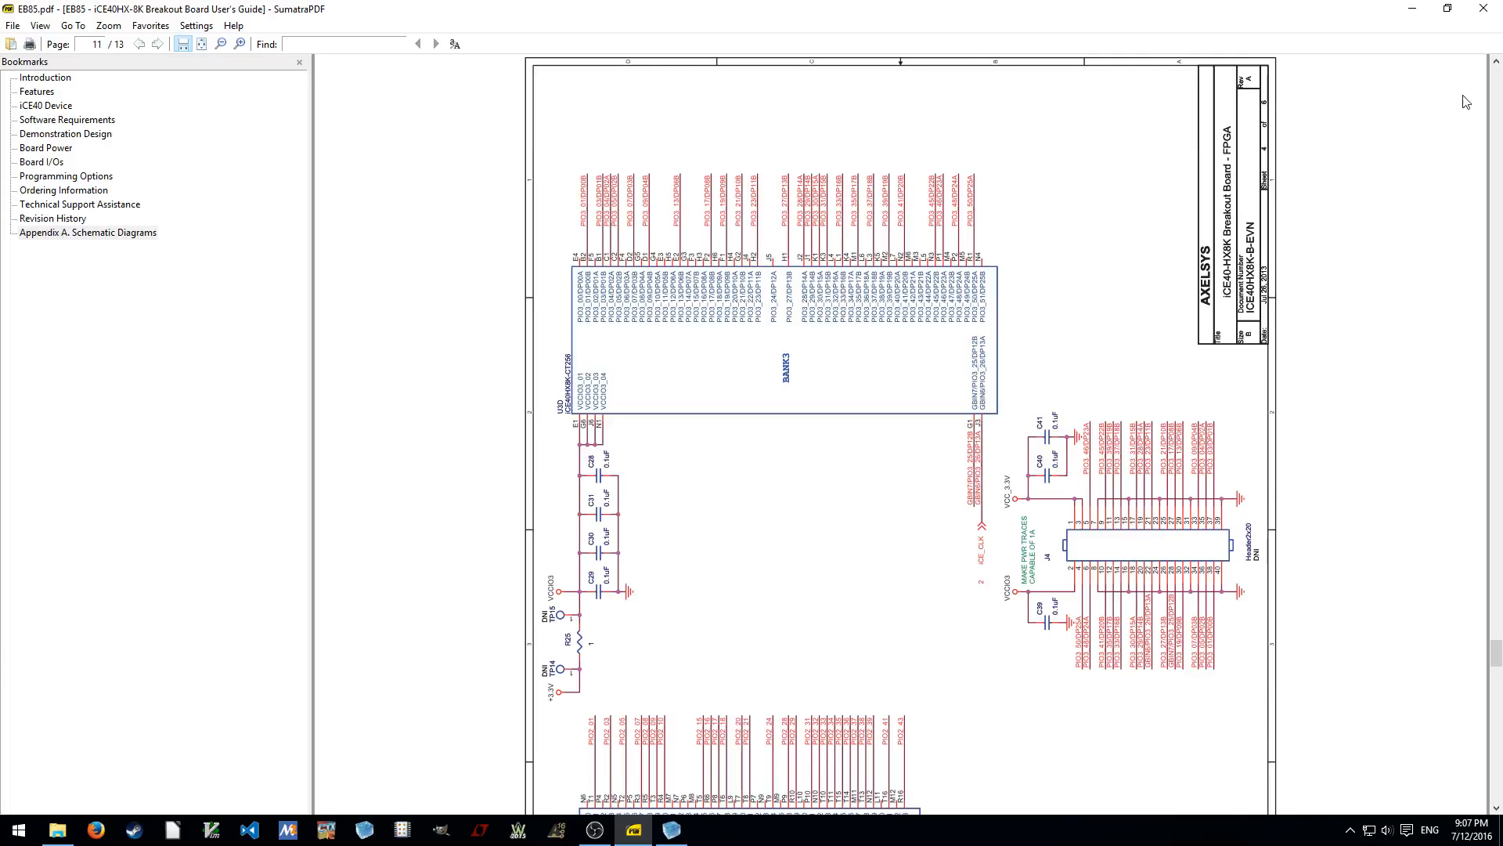
{"action": "left_click", "coordinate": [670, 830]}
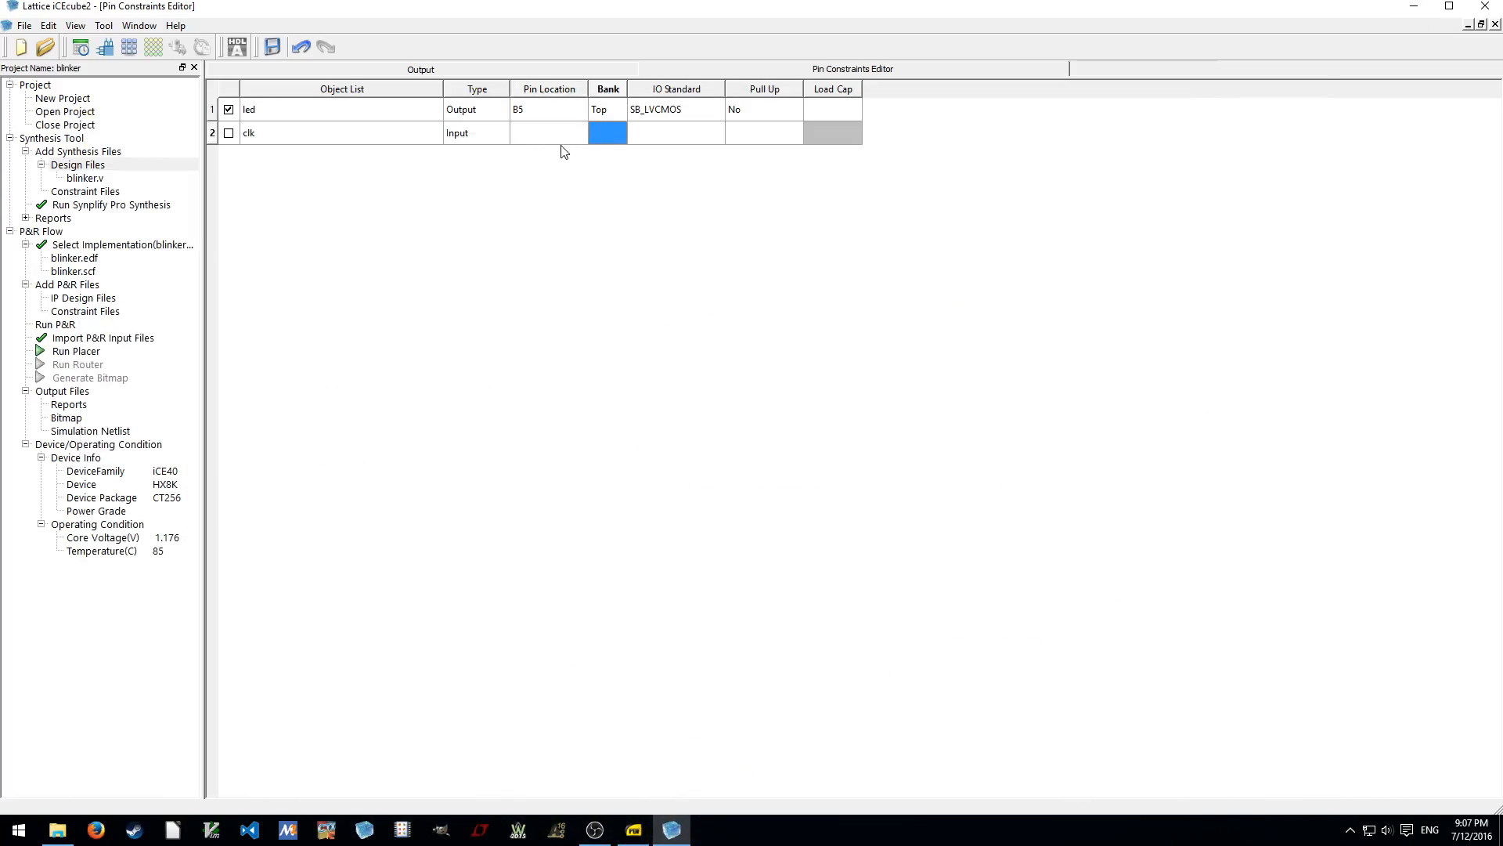
Assign clk to pin J3 with the SB_LVCMOS IO standard
{"action": "left_click", "coordinate": [579, 132]}
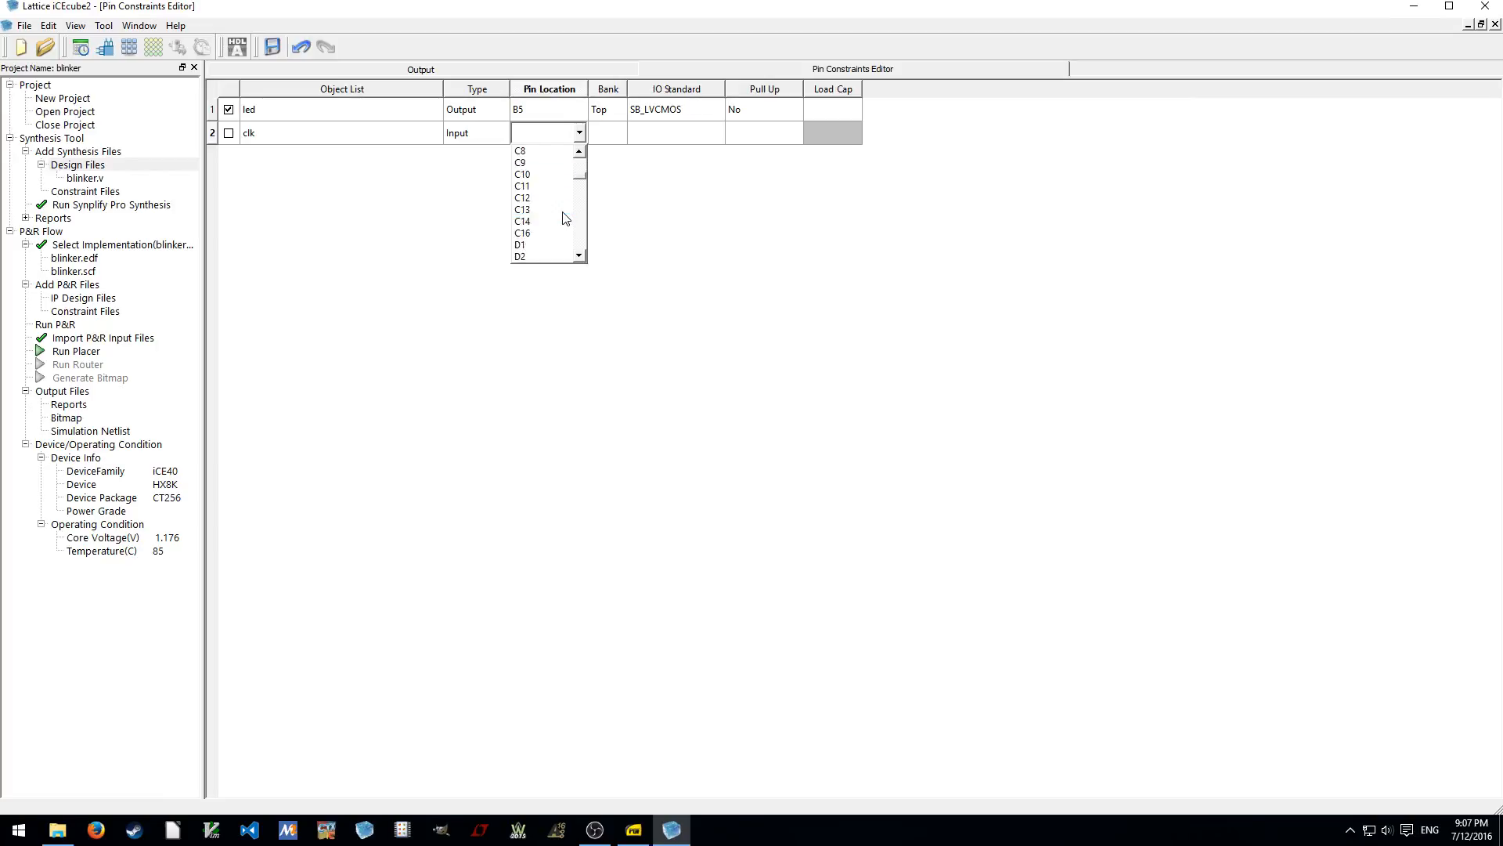
{"action": "scroll", "scroll_direction": "down", "scroll_amount": 3}
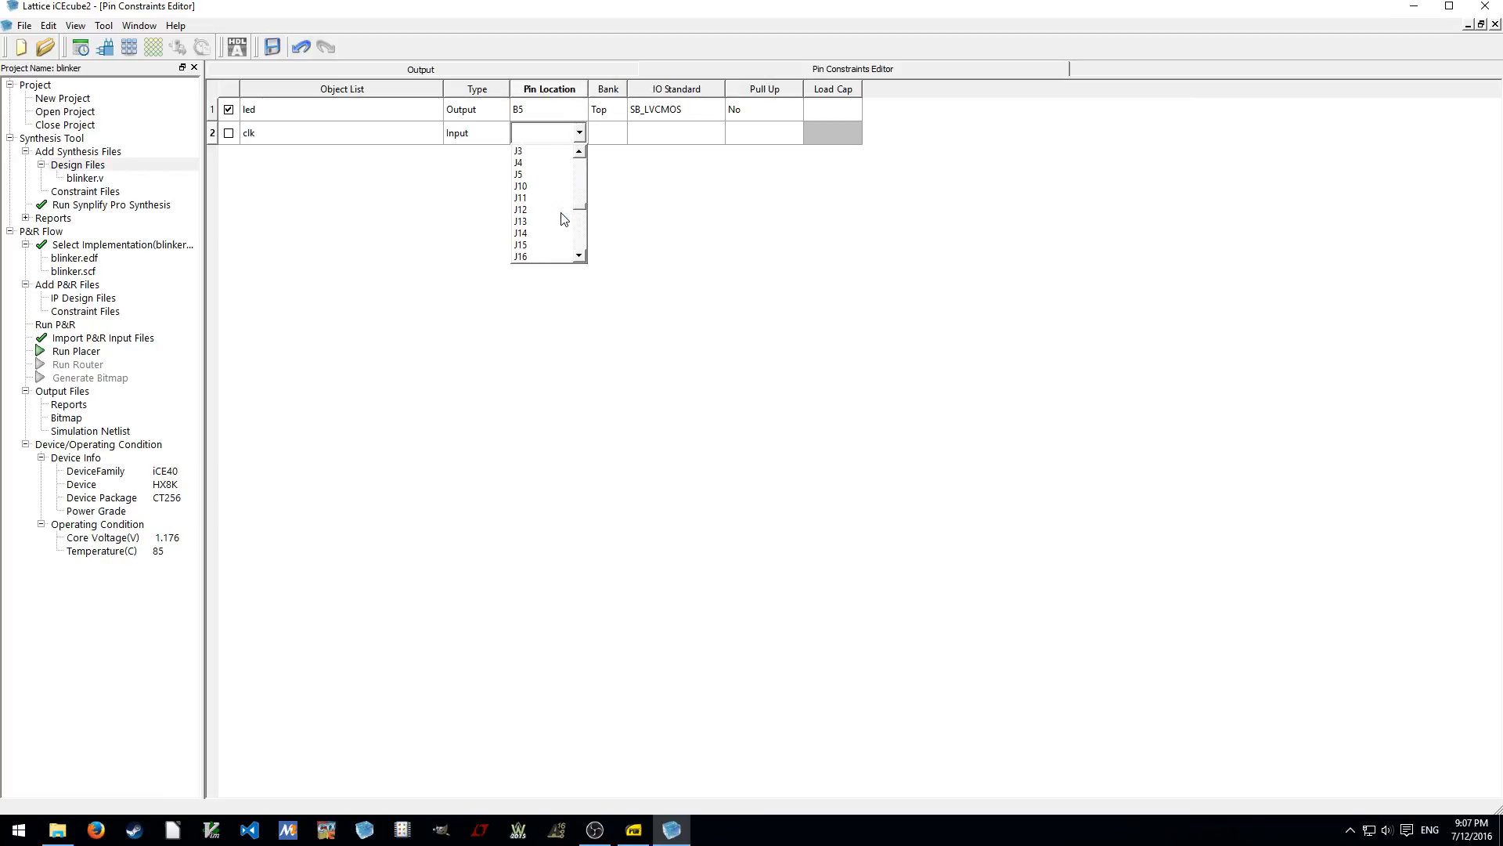
{"action": "left_click", "coordinate": [518, 149]}
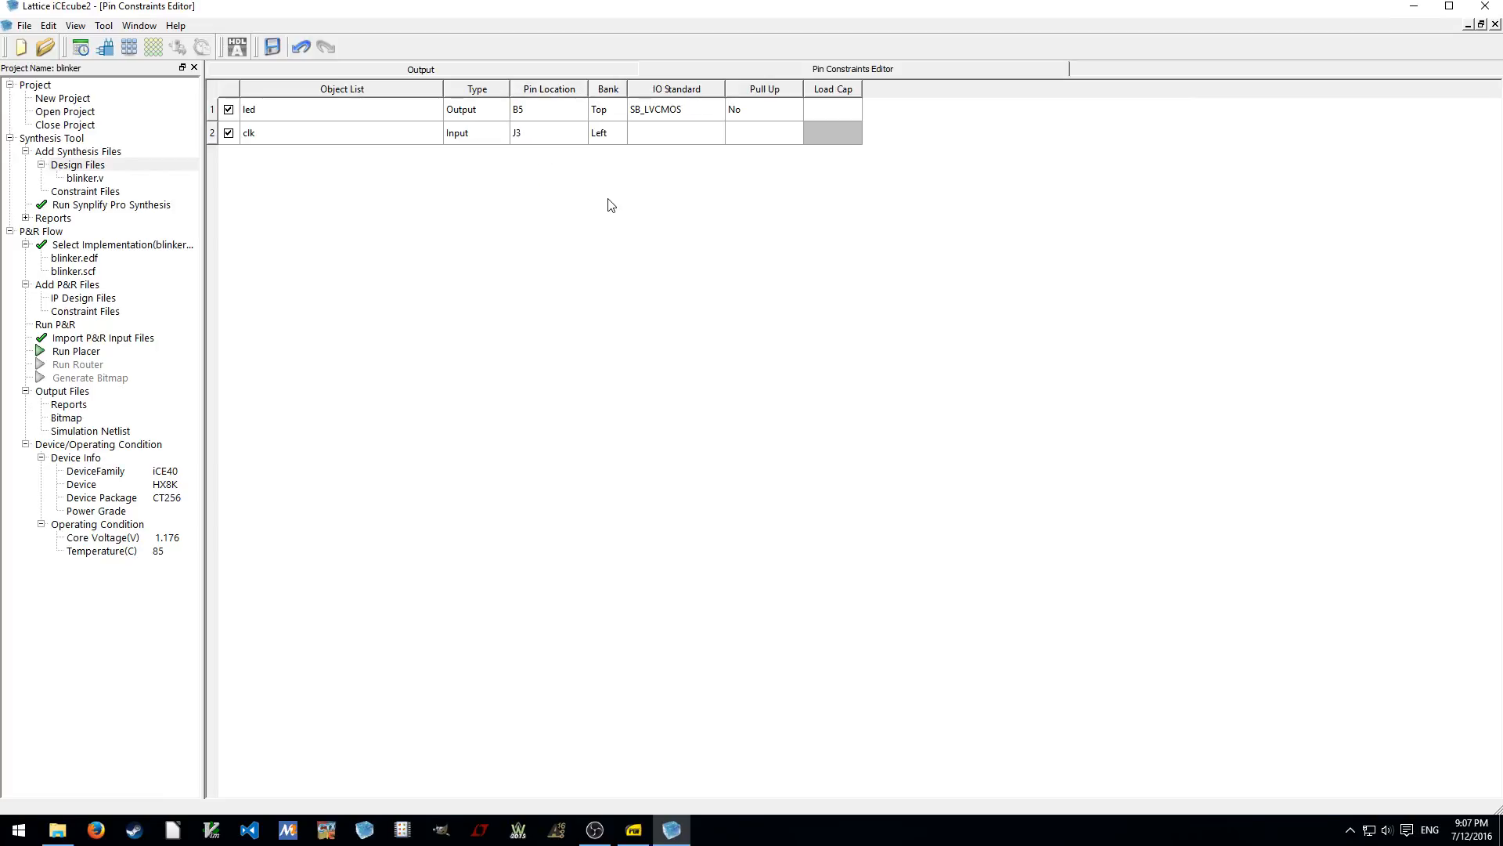
{"action": "left_click", "coordinate": [671, 132]}
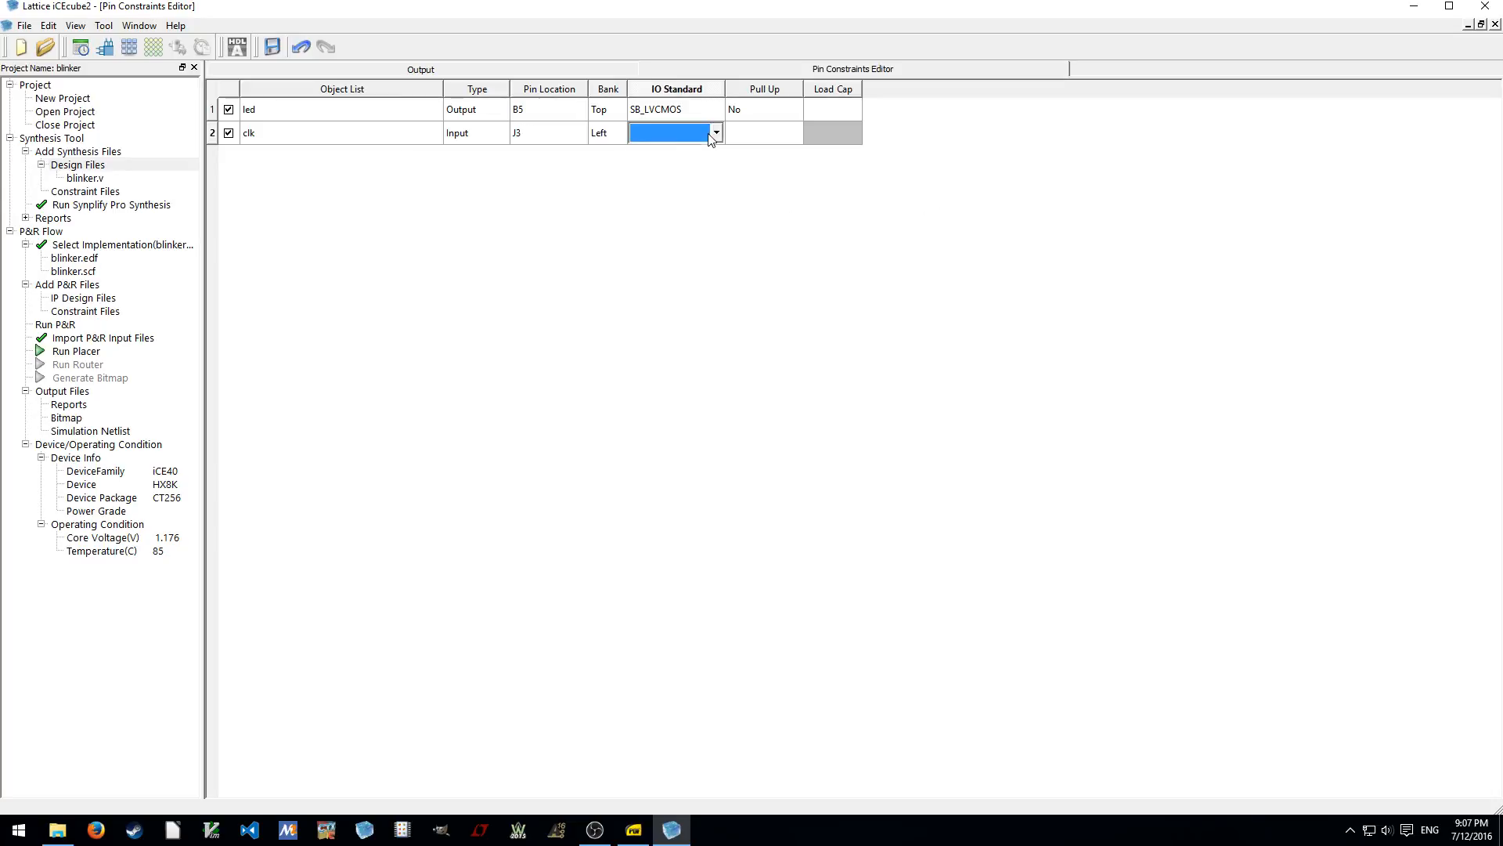
{"action": "left_click", "coordinate": [714, 132]}
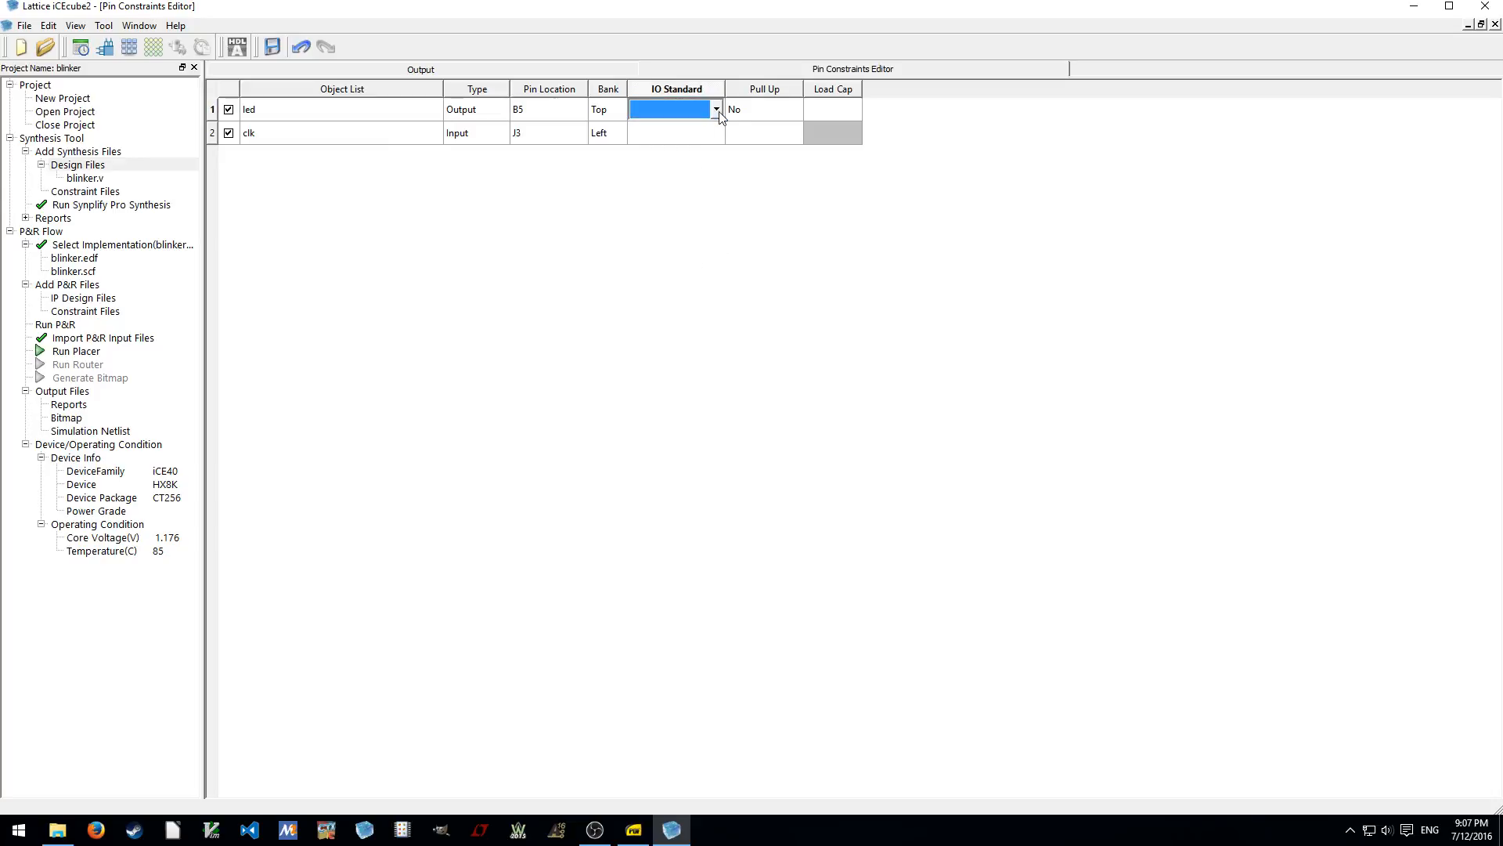
{"action": "left_click", "coordinate": [714, 108]}
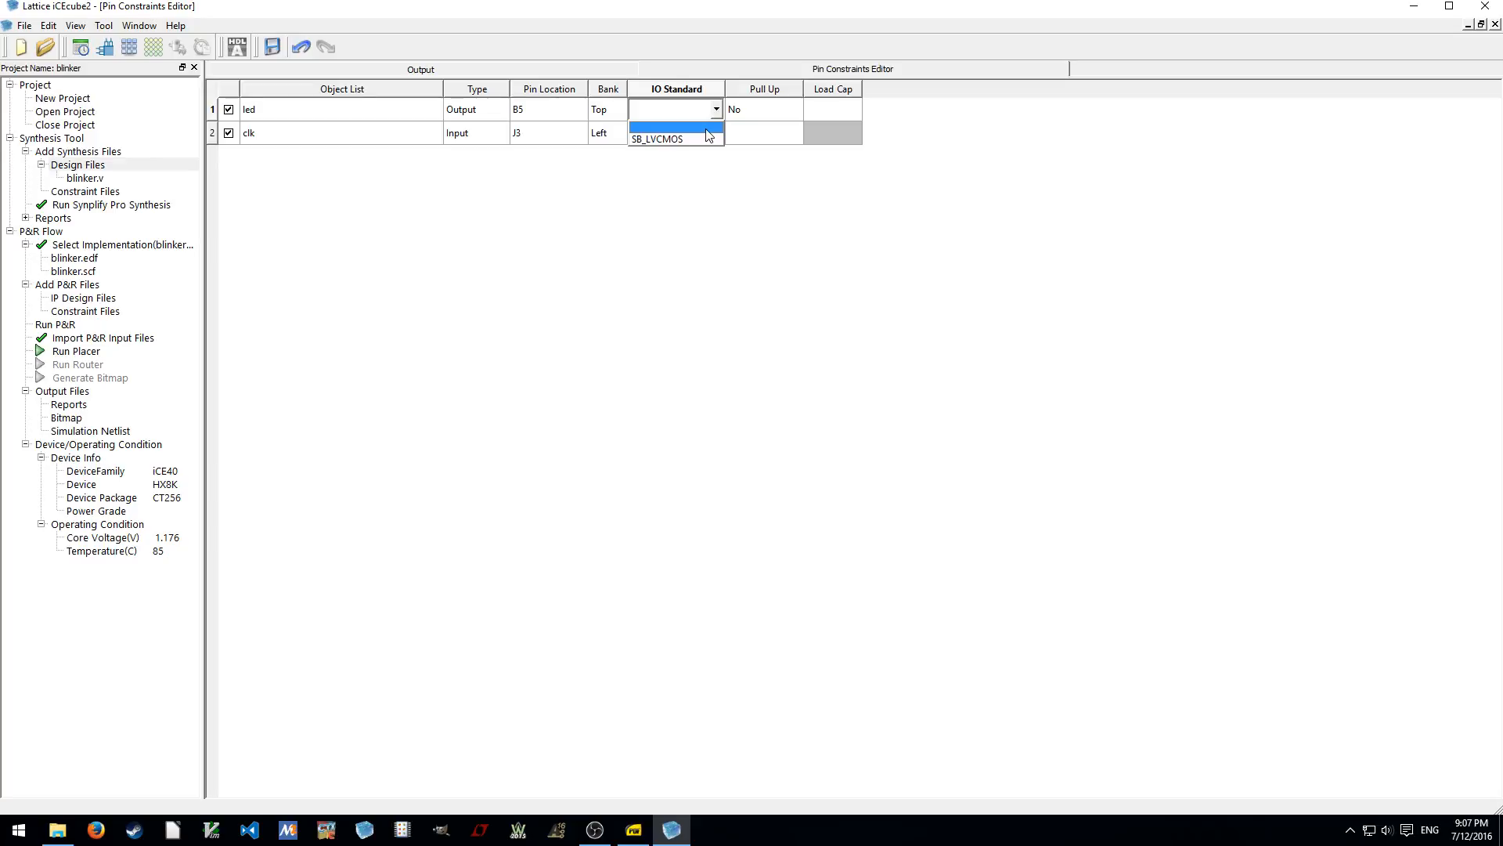
{"action": "left_click", "coordinate": [657, 139]}
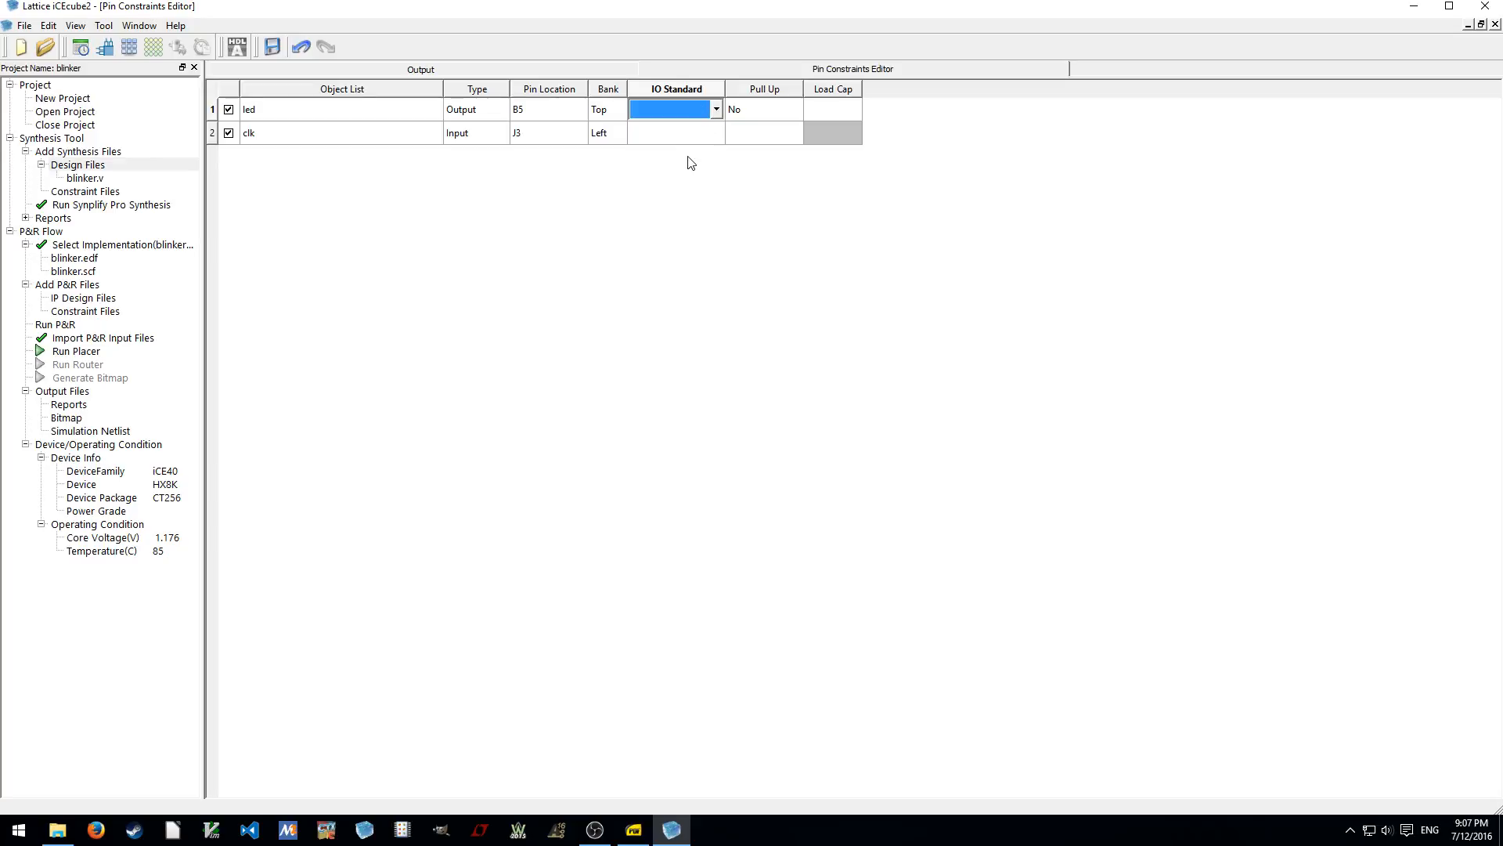
{"action": "left_click", "coordinate": [714, 108]}
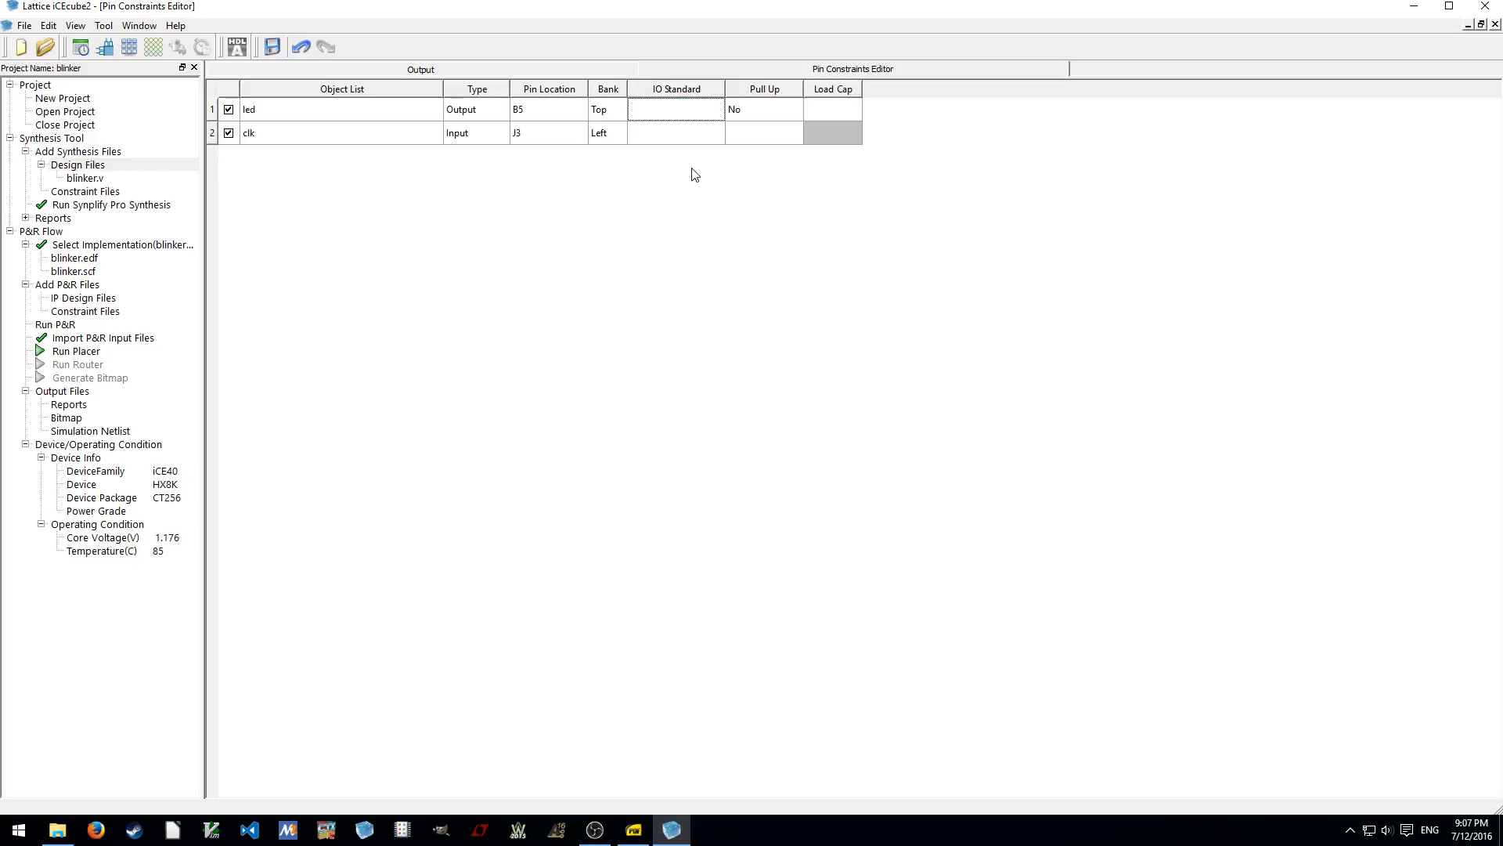
{"action": "left_click", "coordinate": [671, 132]}
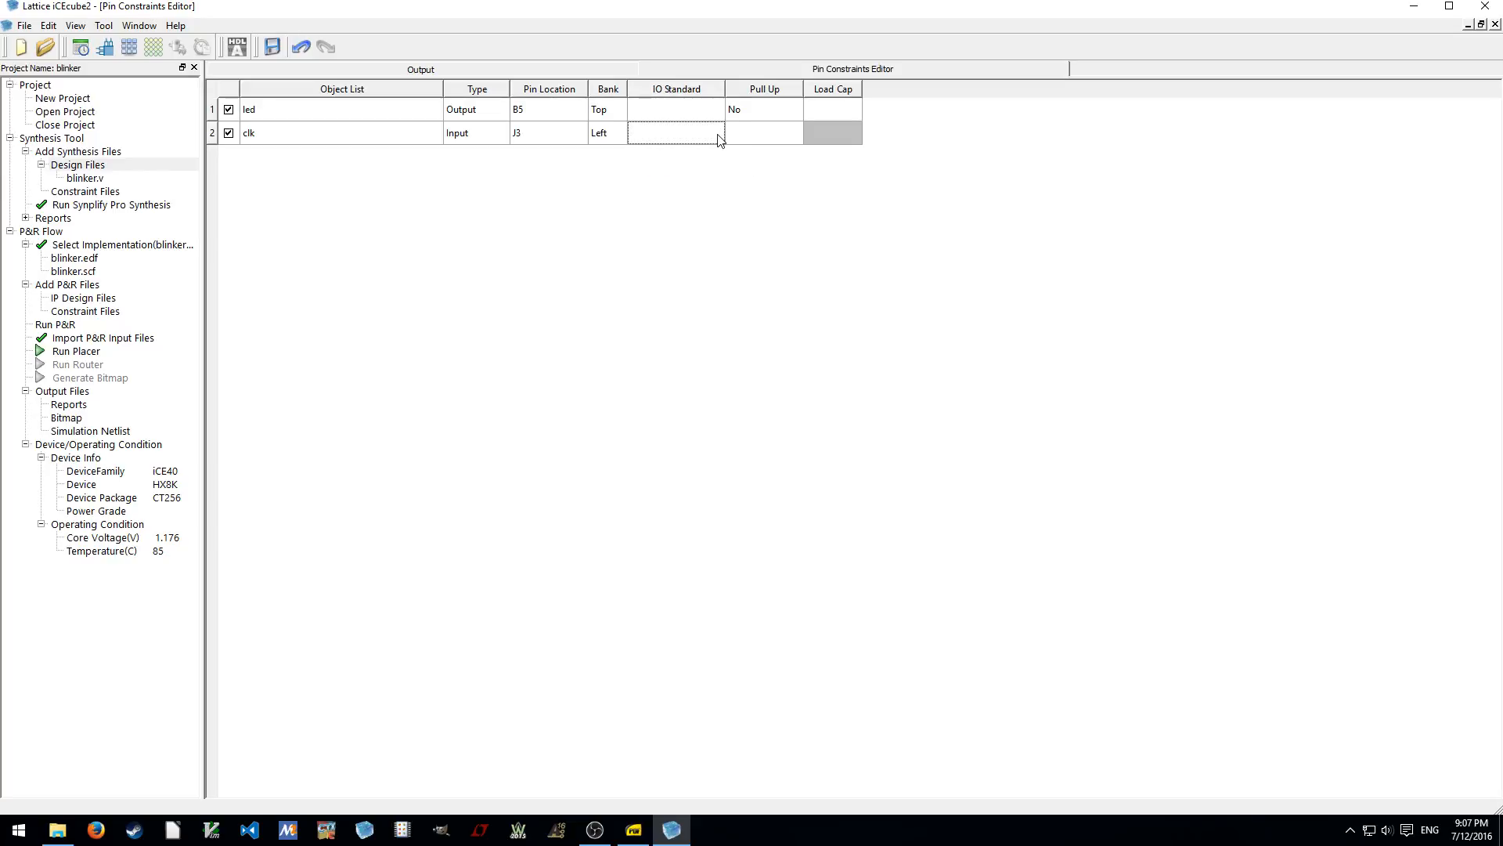
{"action": "left_click", "coordinate": [676, 108]}
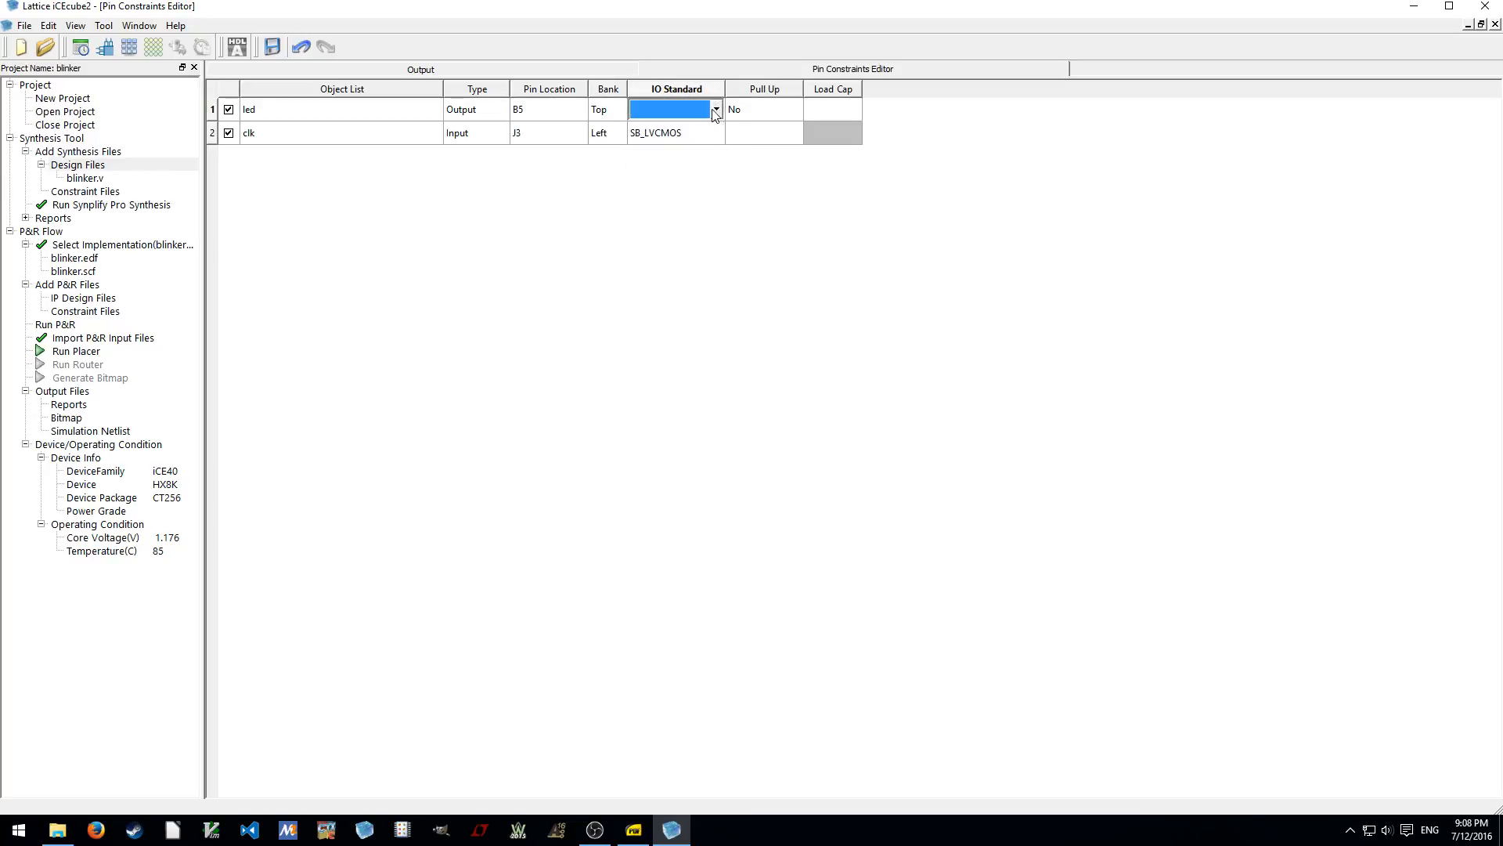
Turn off clk's pull-up and save the pin constraint assignments
{"action": "left_click", "coordinate": [793, 133]}
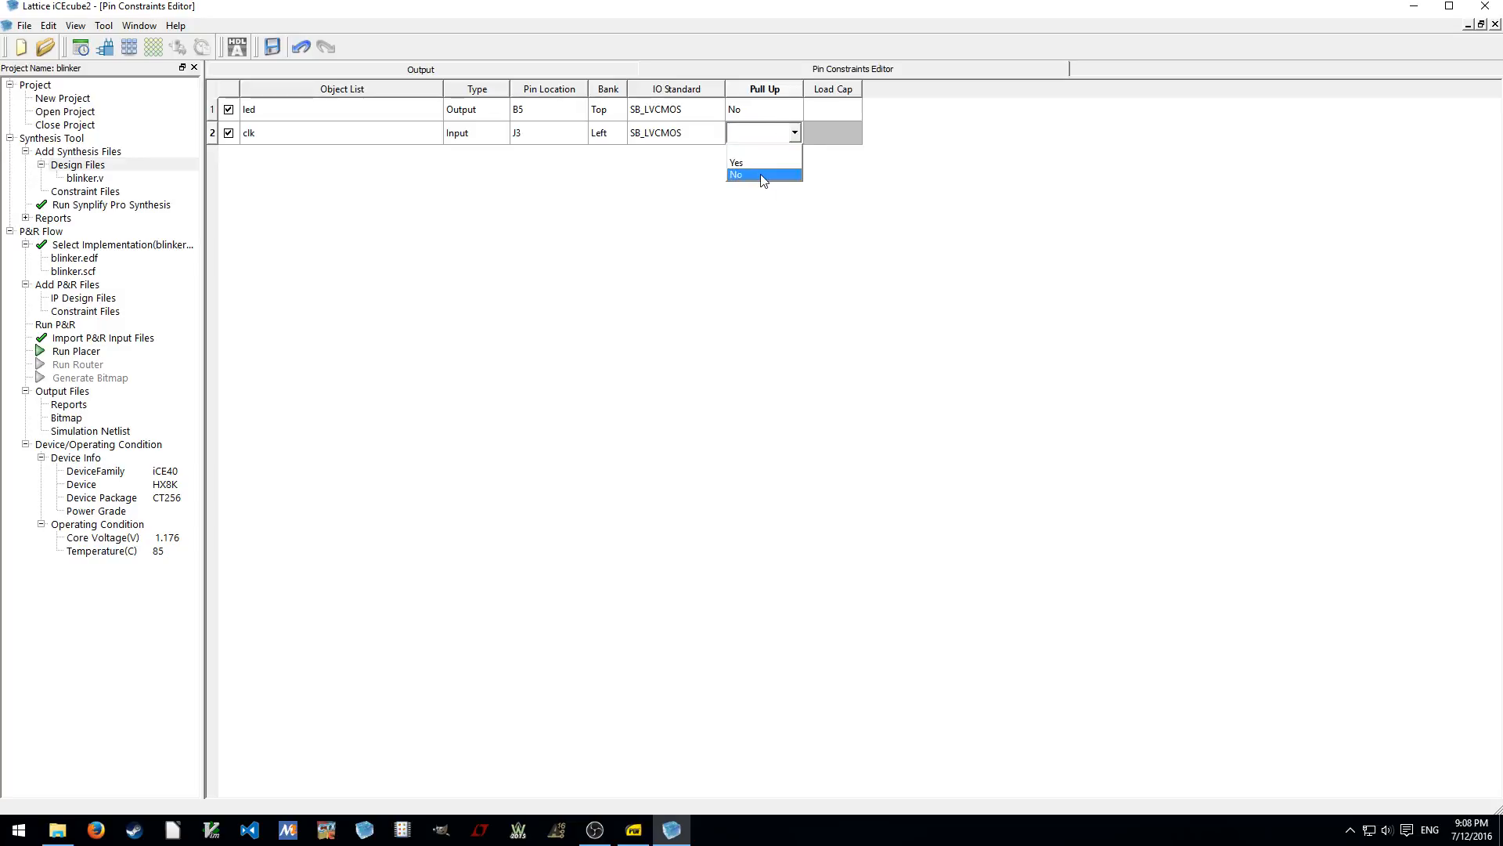
{"action": "left_click", "coordinate": [736, 176]}
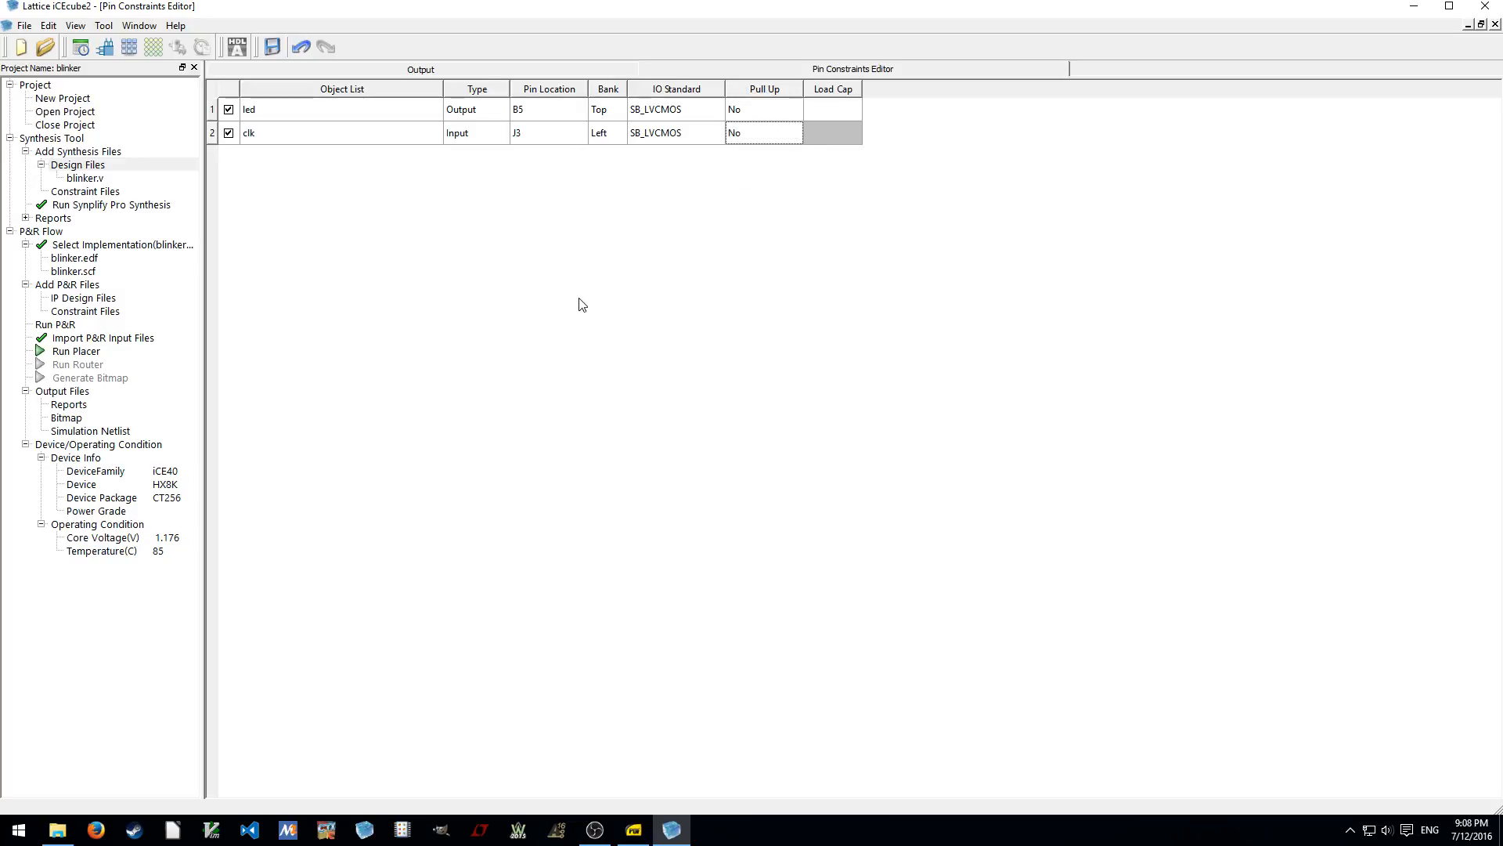
{"action": "mouse_move", "coordinate": [603, 268]}
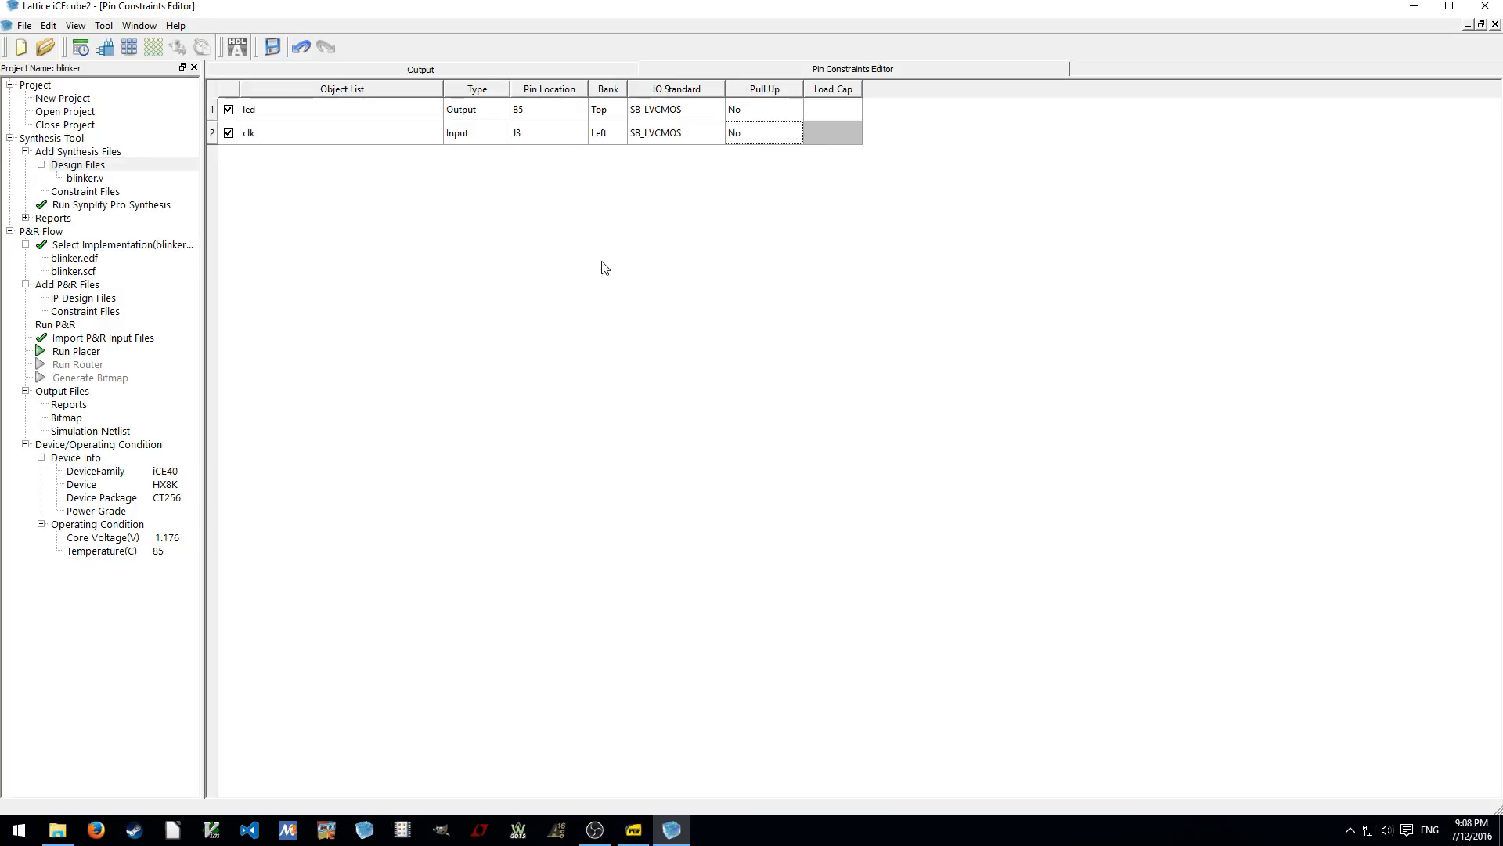
{"action": "mouse_move", "coordinate": [508, 206]}
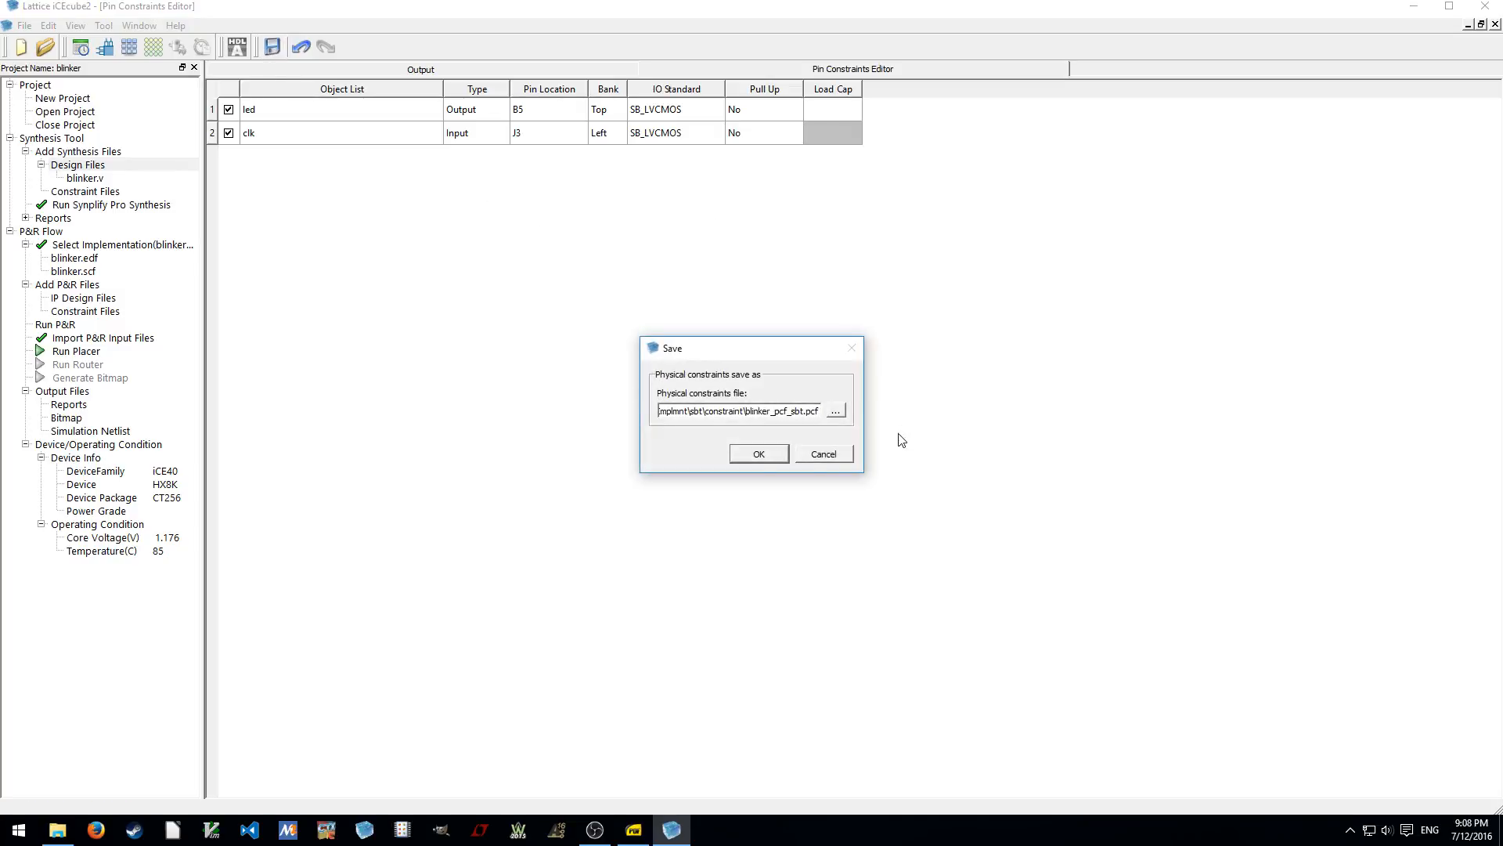
{"action": "left_click", "coordinate": [757, 453]}
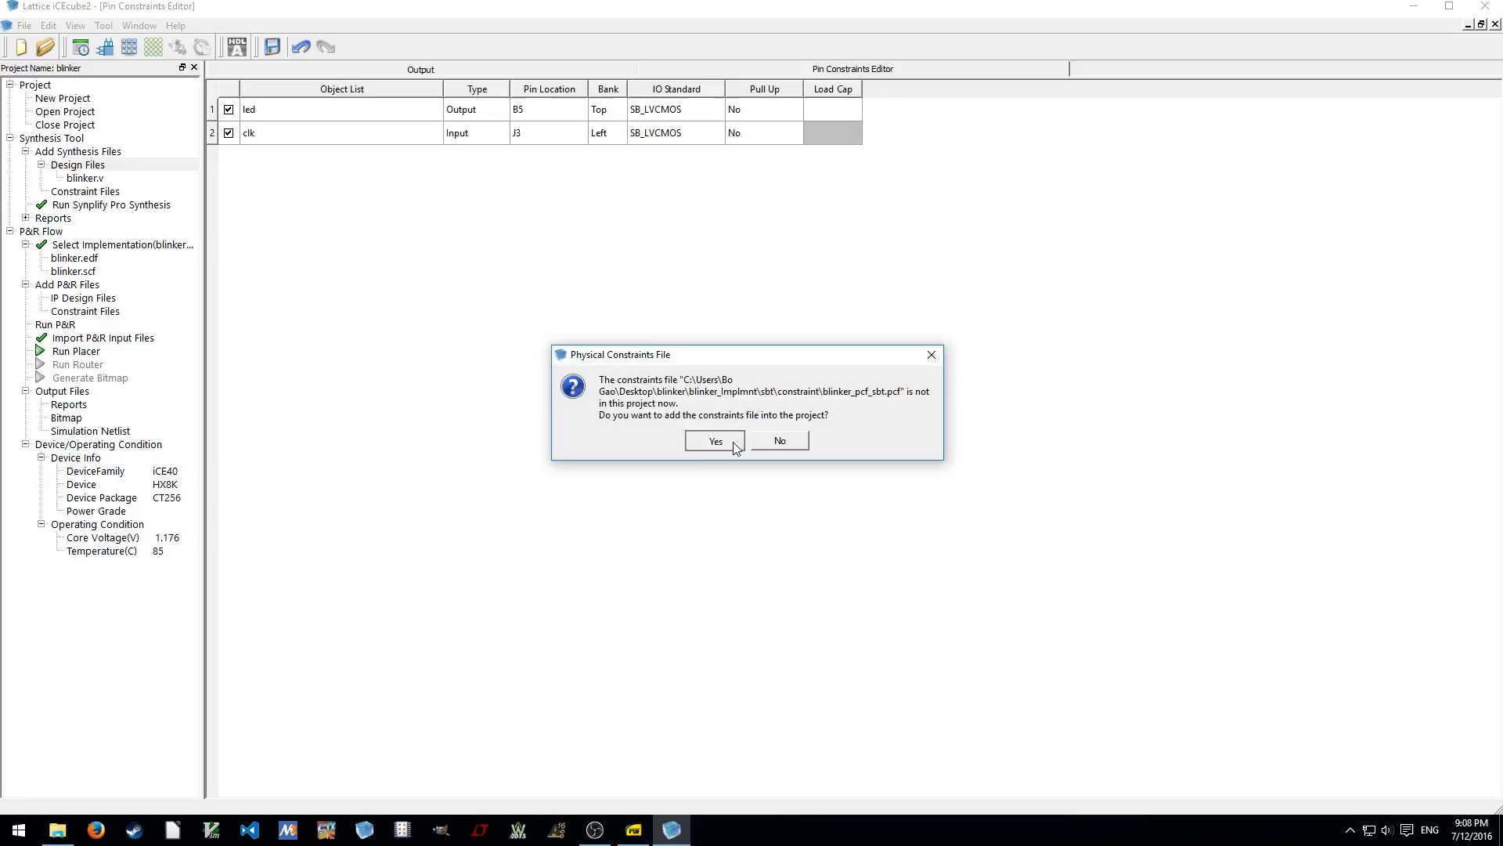
Add blinker_pcf_sbt.pcf to the project and keep clk's Pull Up set to No
{"action": "left_click", "coordinate": [714, 440]}
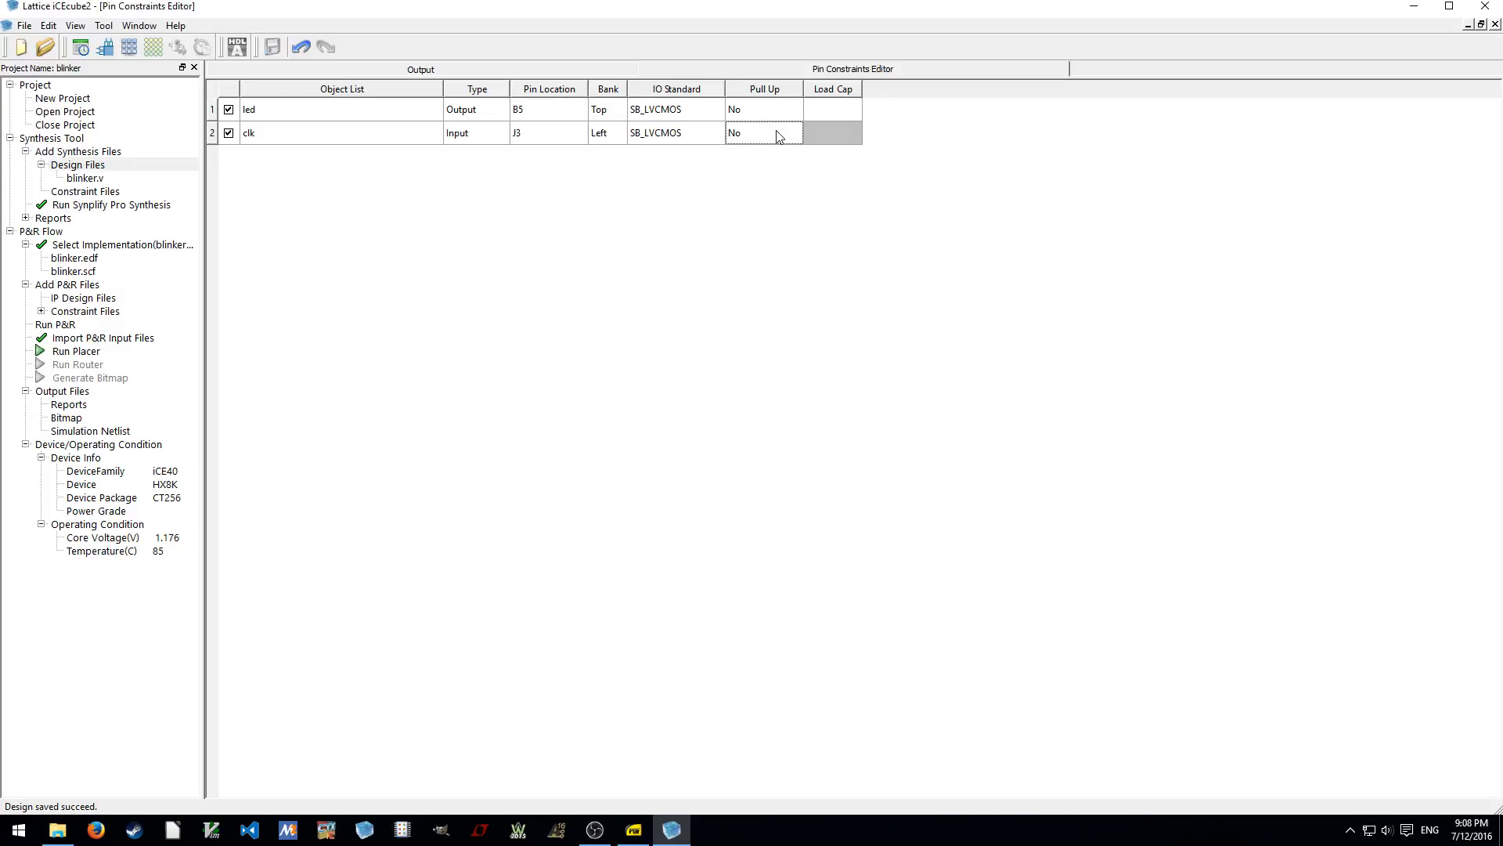
{"action": "left_click", "coordinate": [794, 133]}
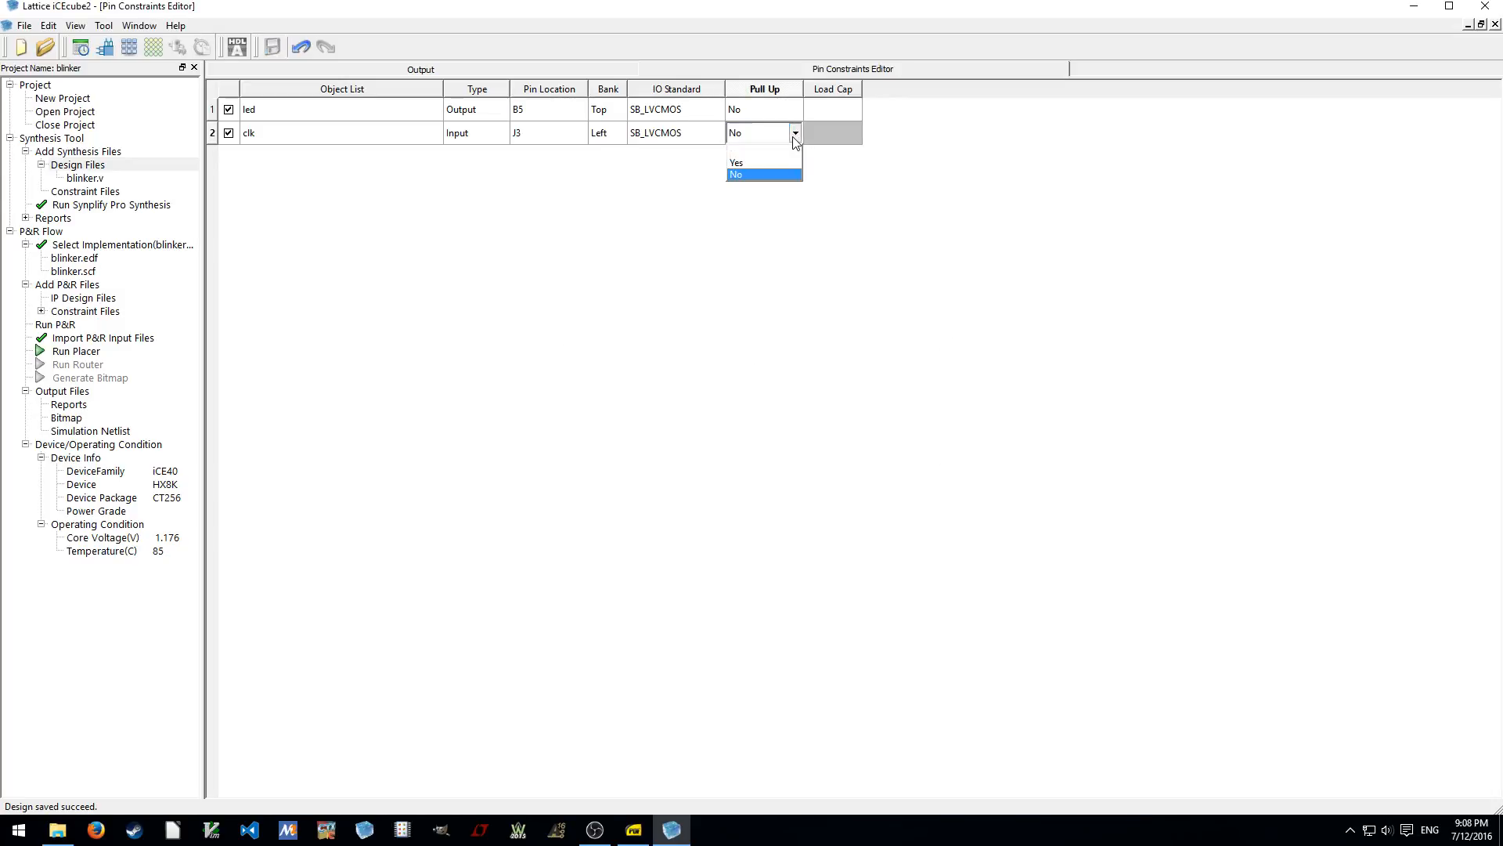
{"action": "mouse_move", "coordinate": [753, 202]}
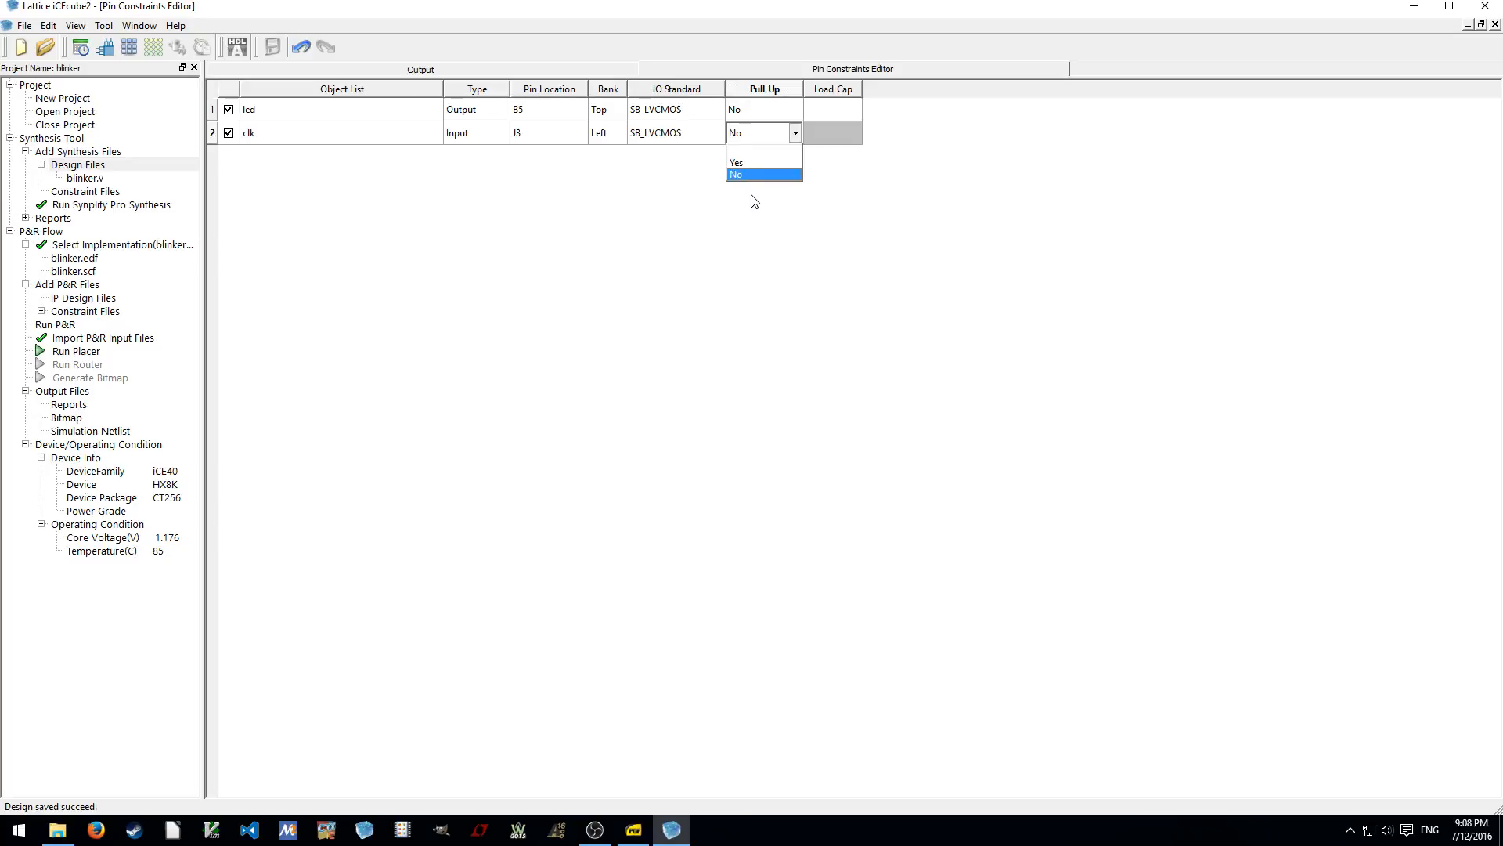
{"action": "left_click", "coordinate": [736, 174]}
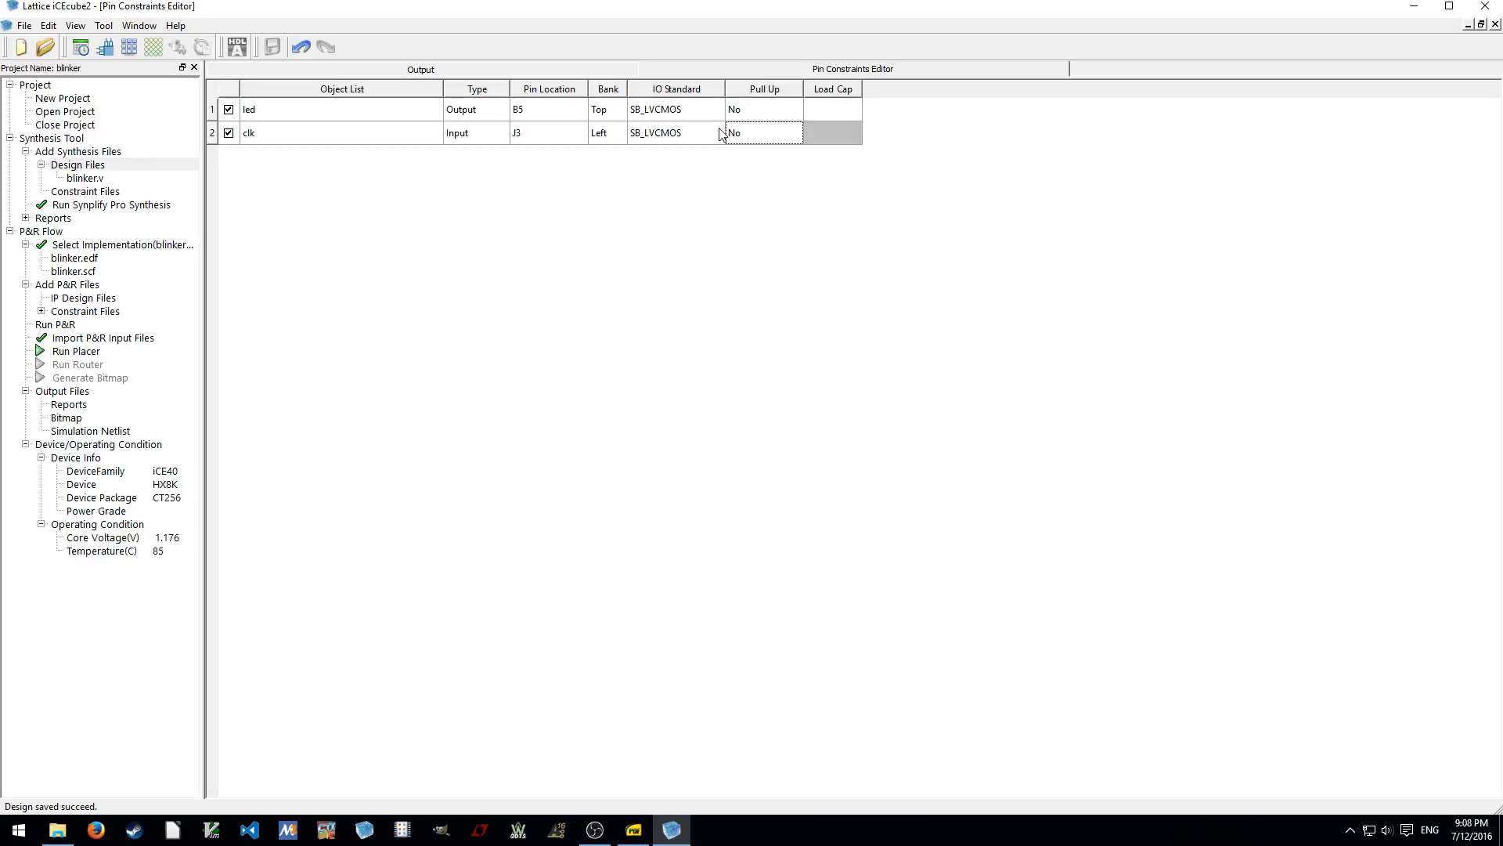
{"action": "mouse_move", "coordinate": [858, 217]}
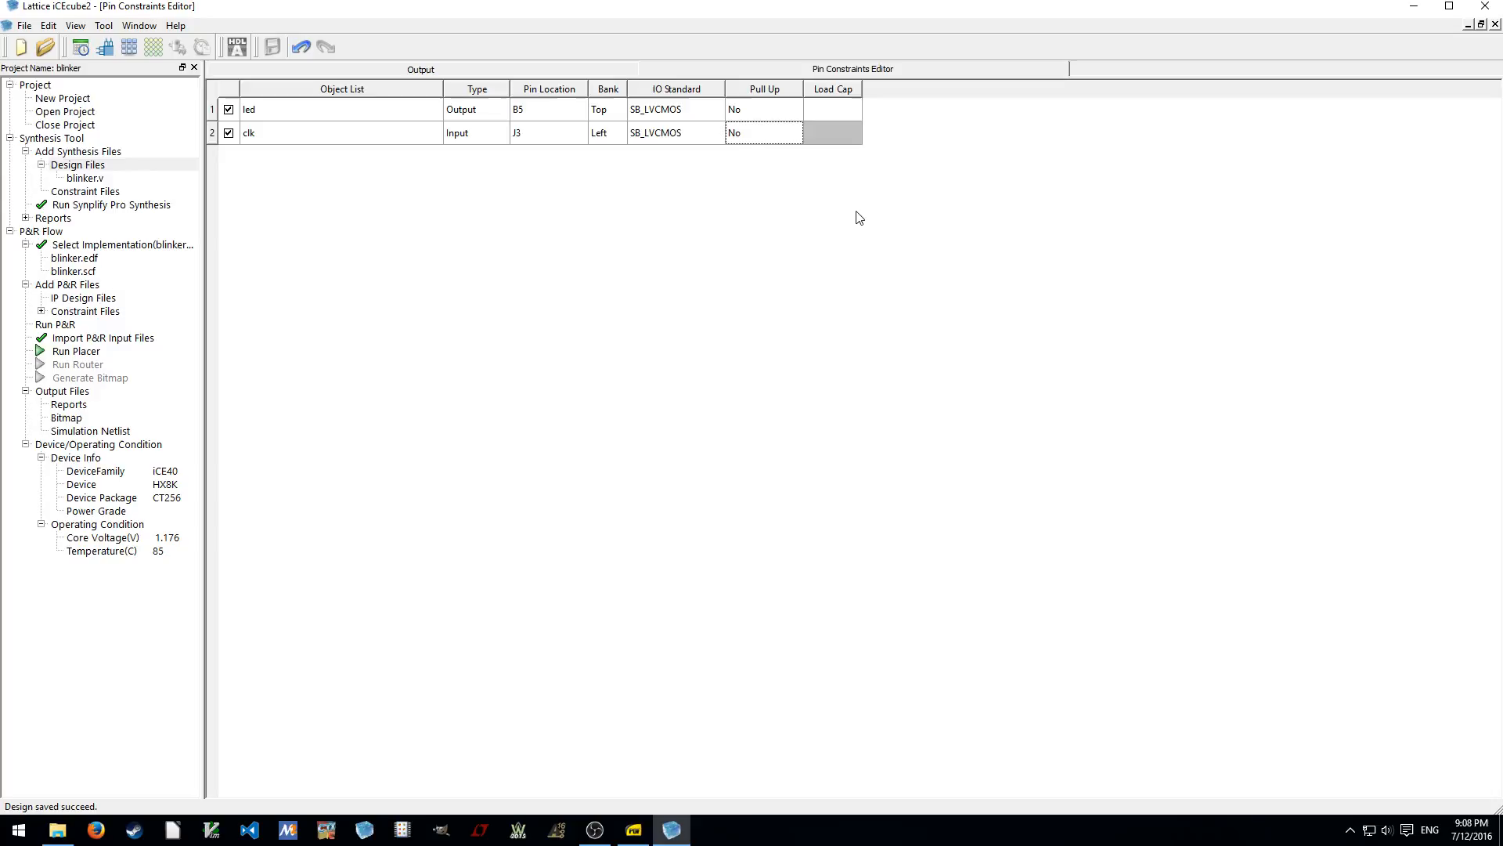
{"action": "mouse_move", "coordinate": [852, 216]}
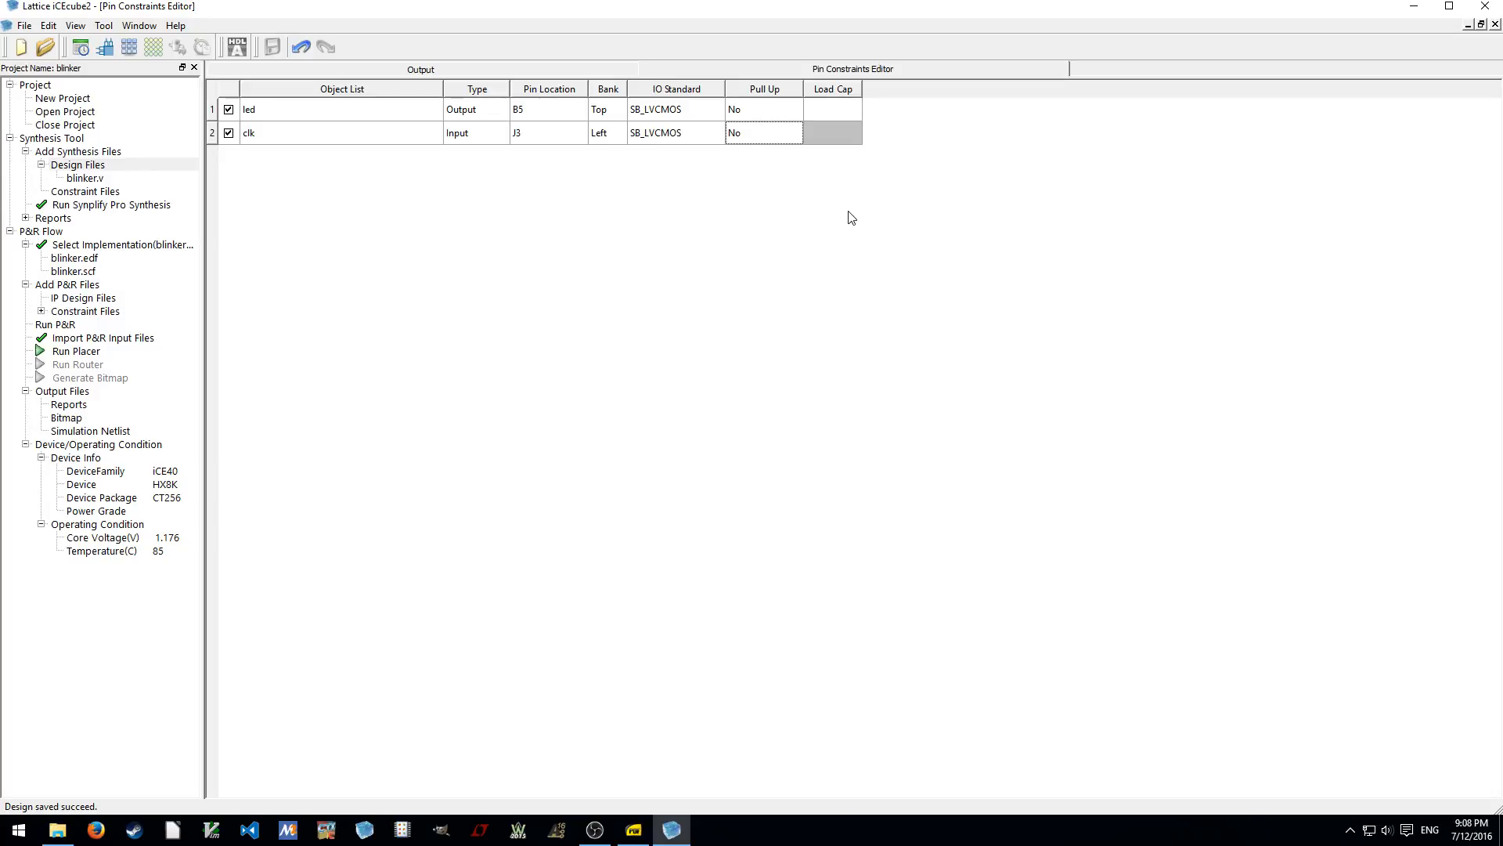
{"action": "mouse_move", "coordinate": [864, 161]}
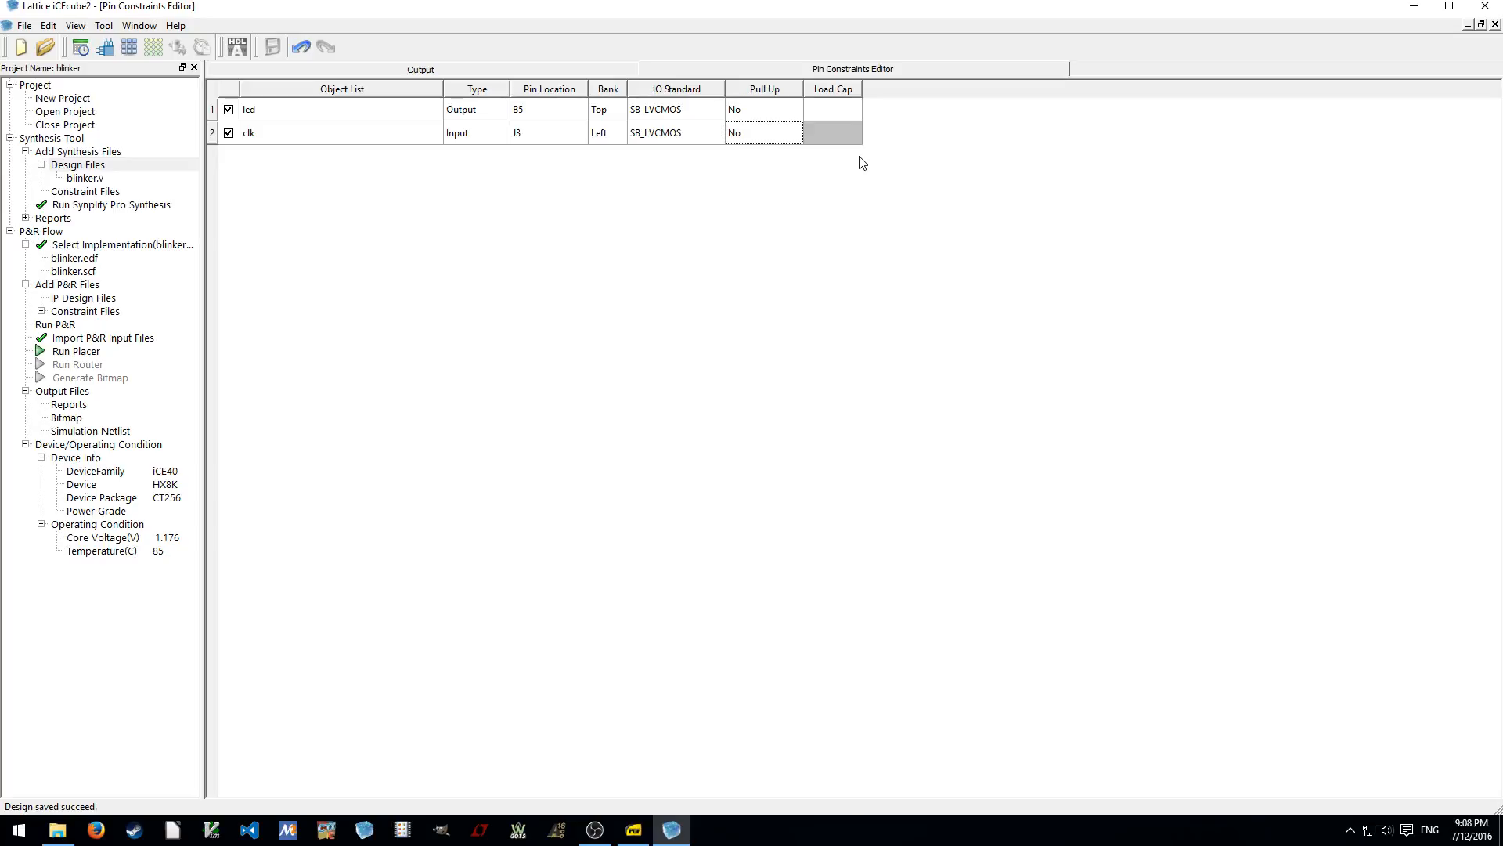
{"action": "mouse_move", "coordinate": [789, 131]}
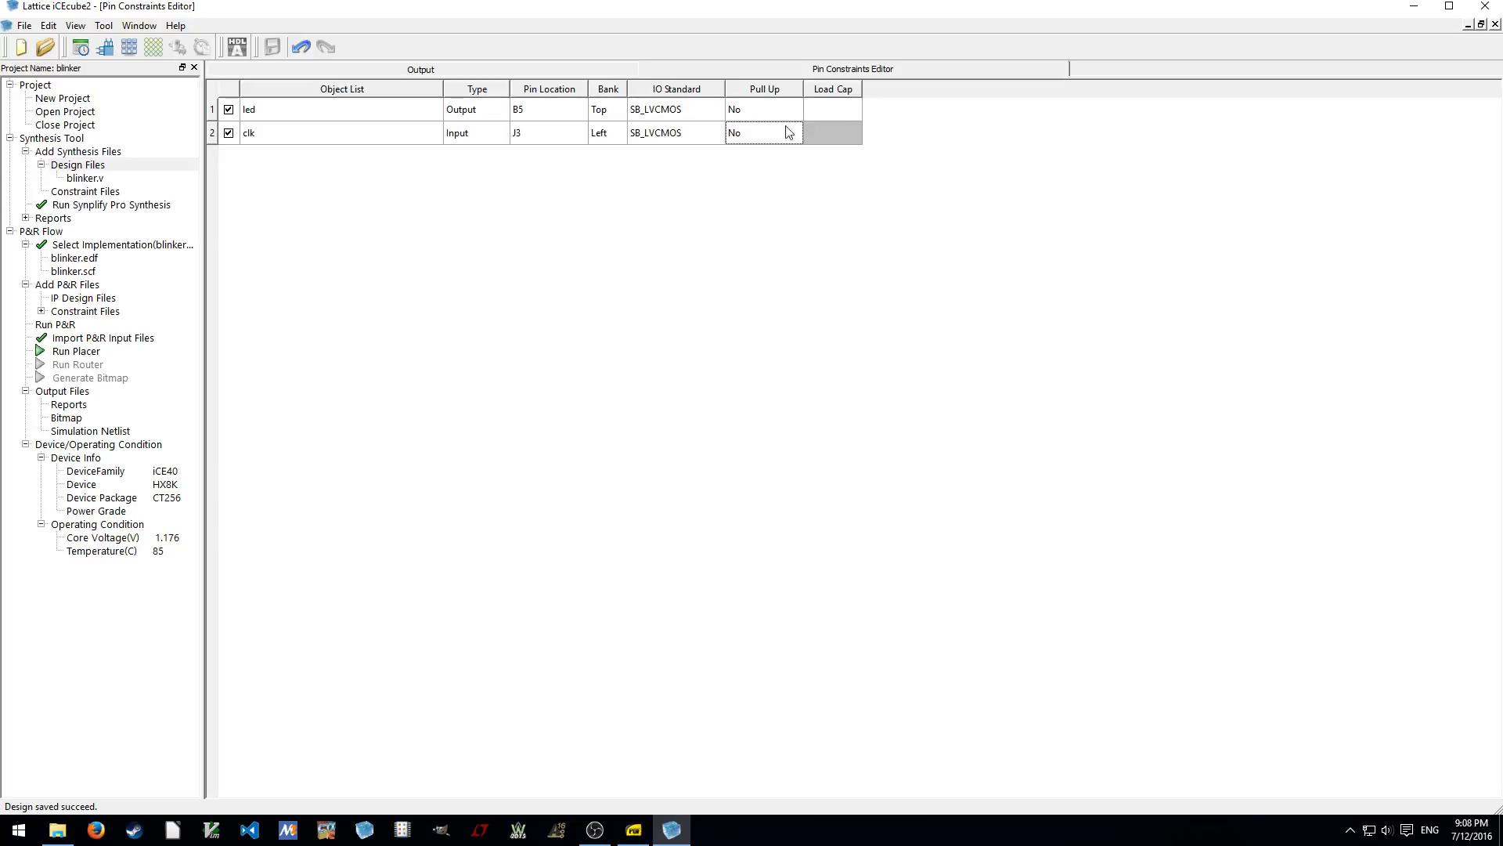
{"action": "mouse_move", "coordinate": [719, 172]}
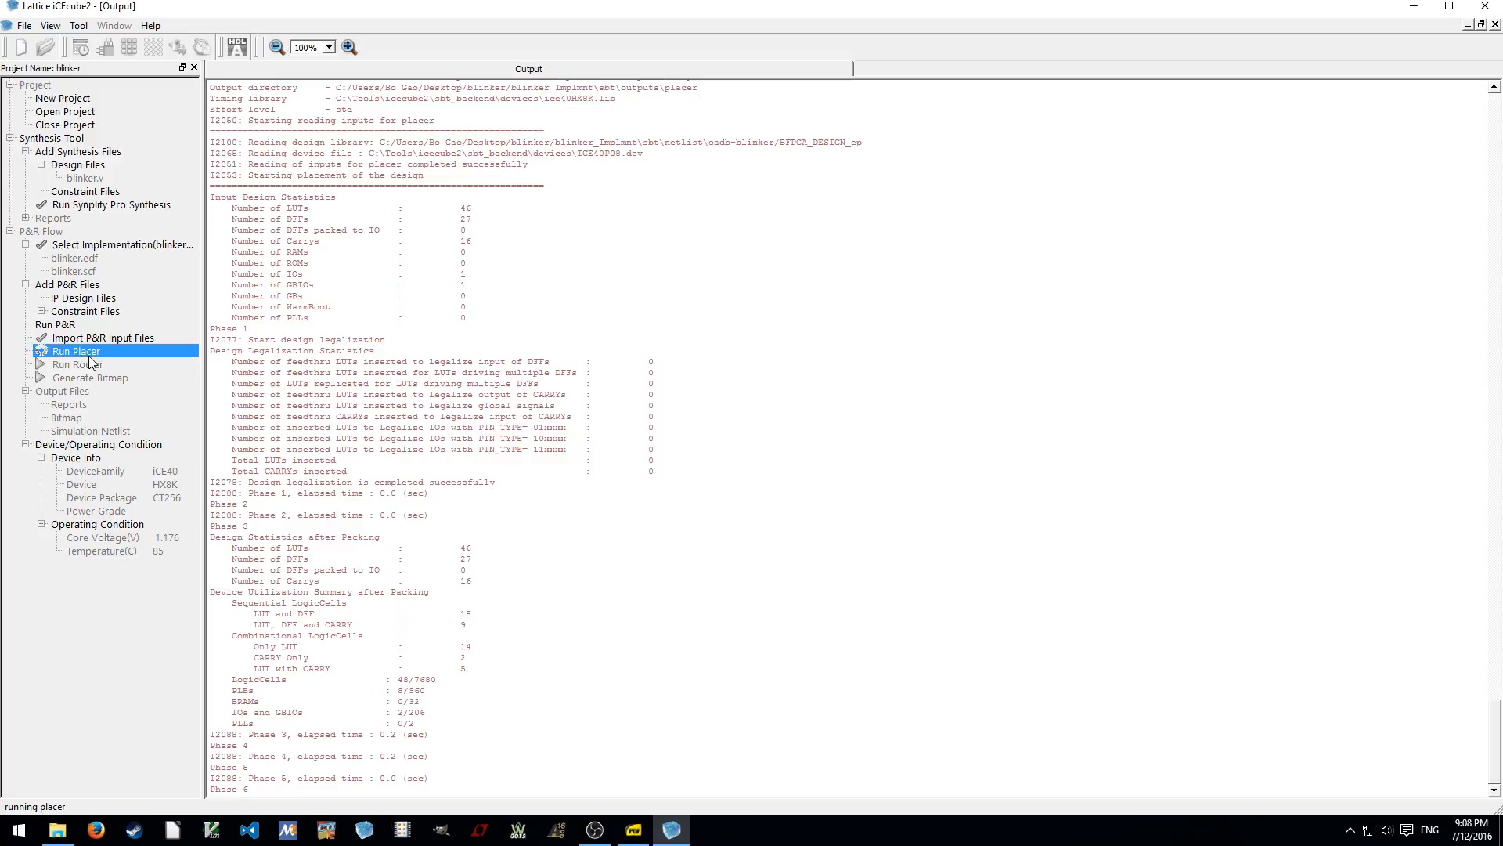
{"action": "mouse_move", "coordinate": [77, 364]}
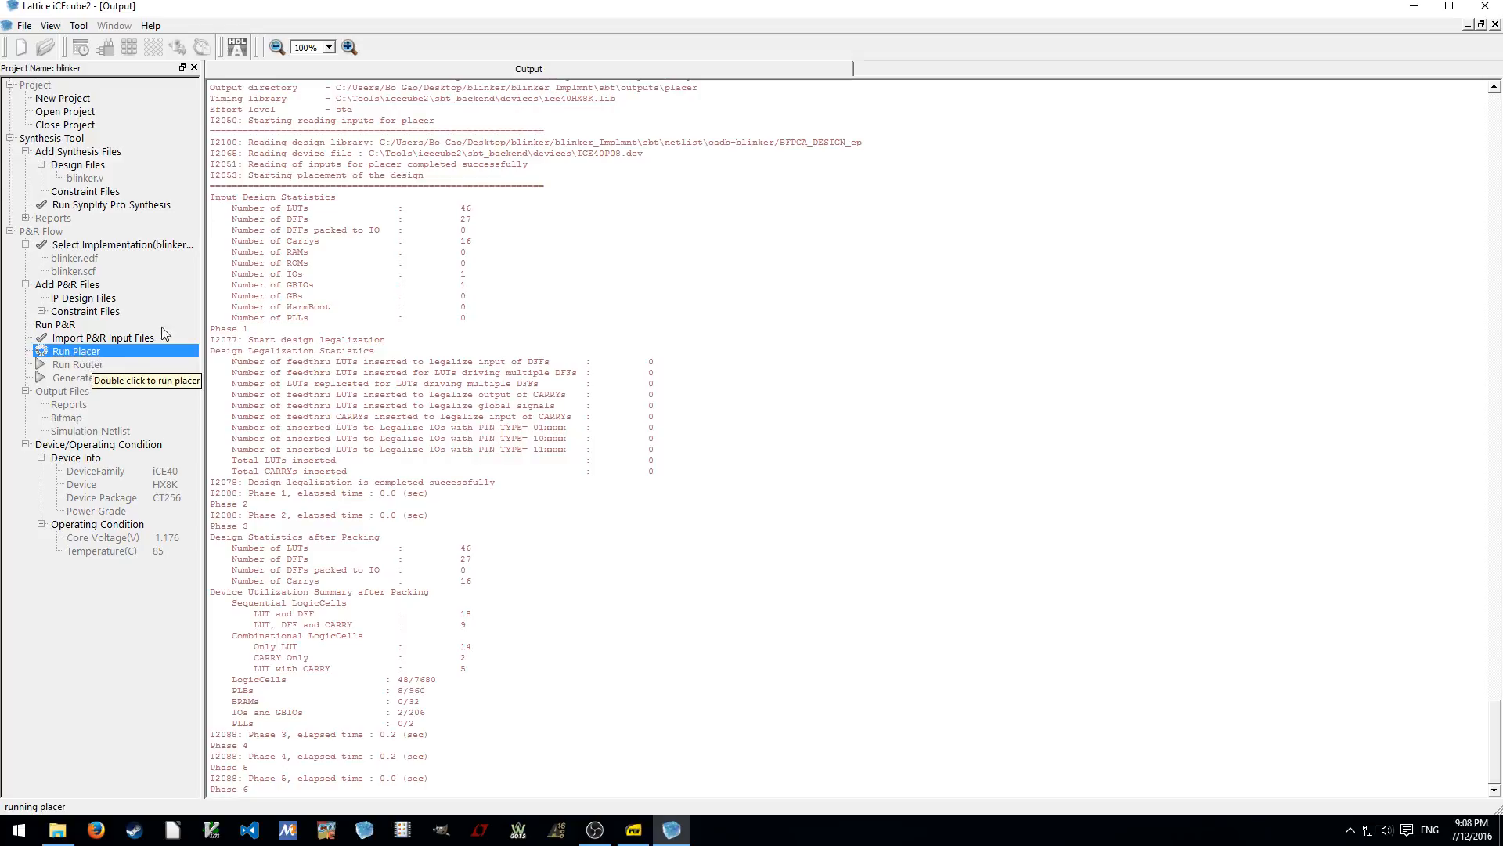
{"action": "mouse_move", "coordinate": [478, 206]}
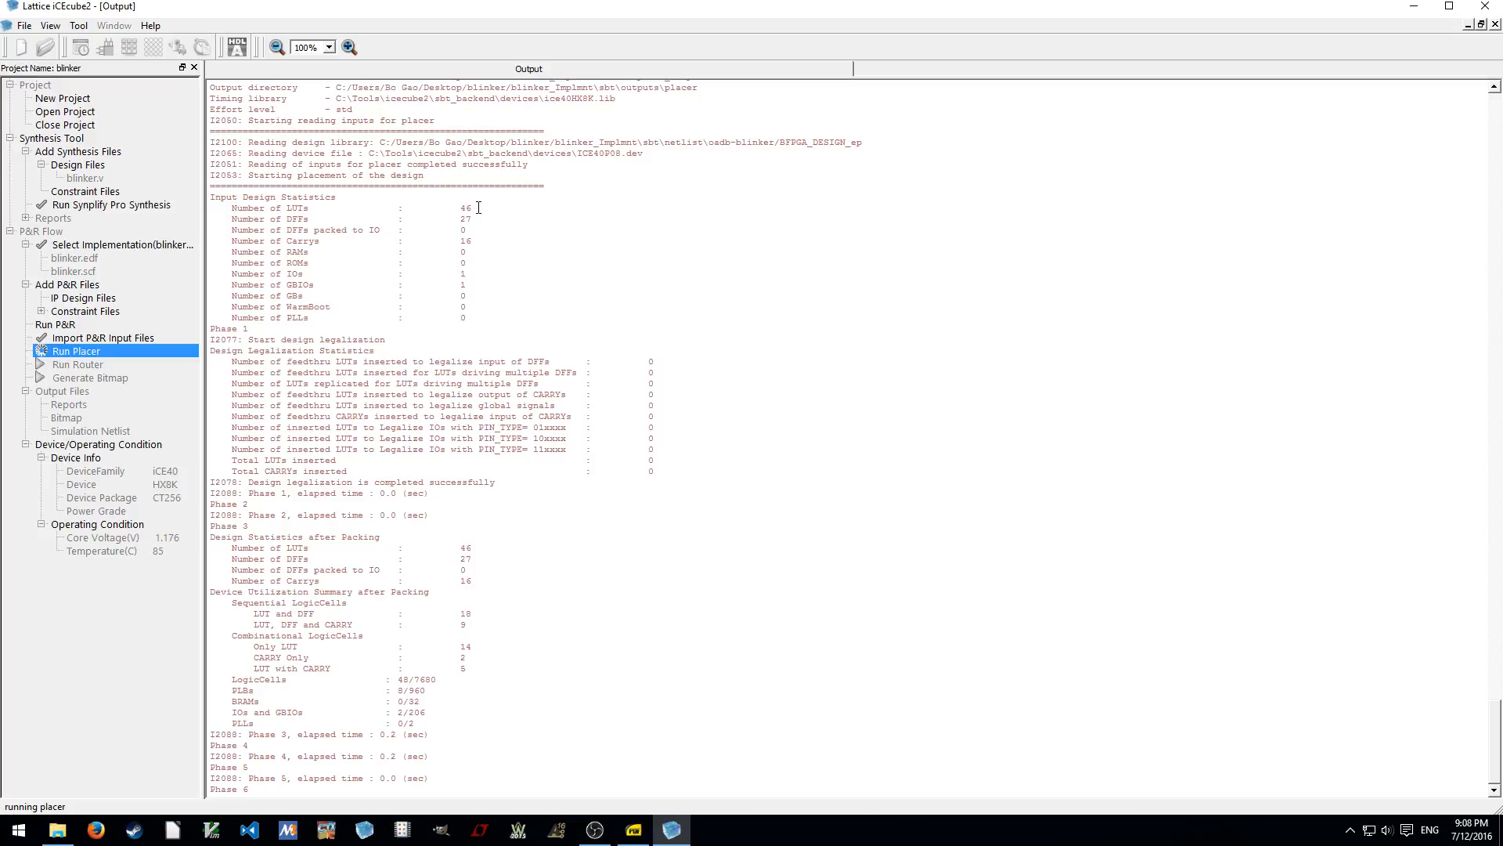
{"action": "mouse_move", "coordinate": [477, 317]}
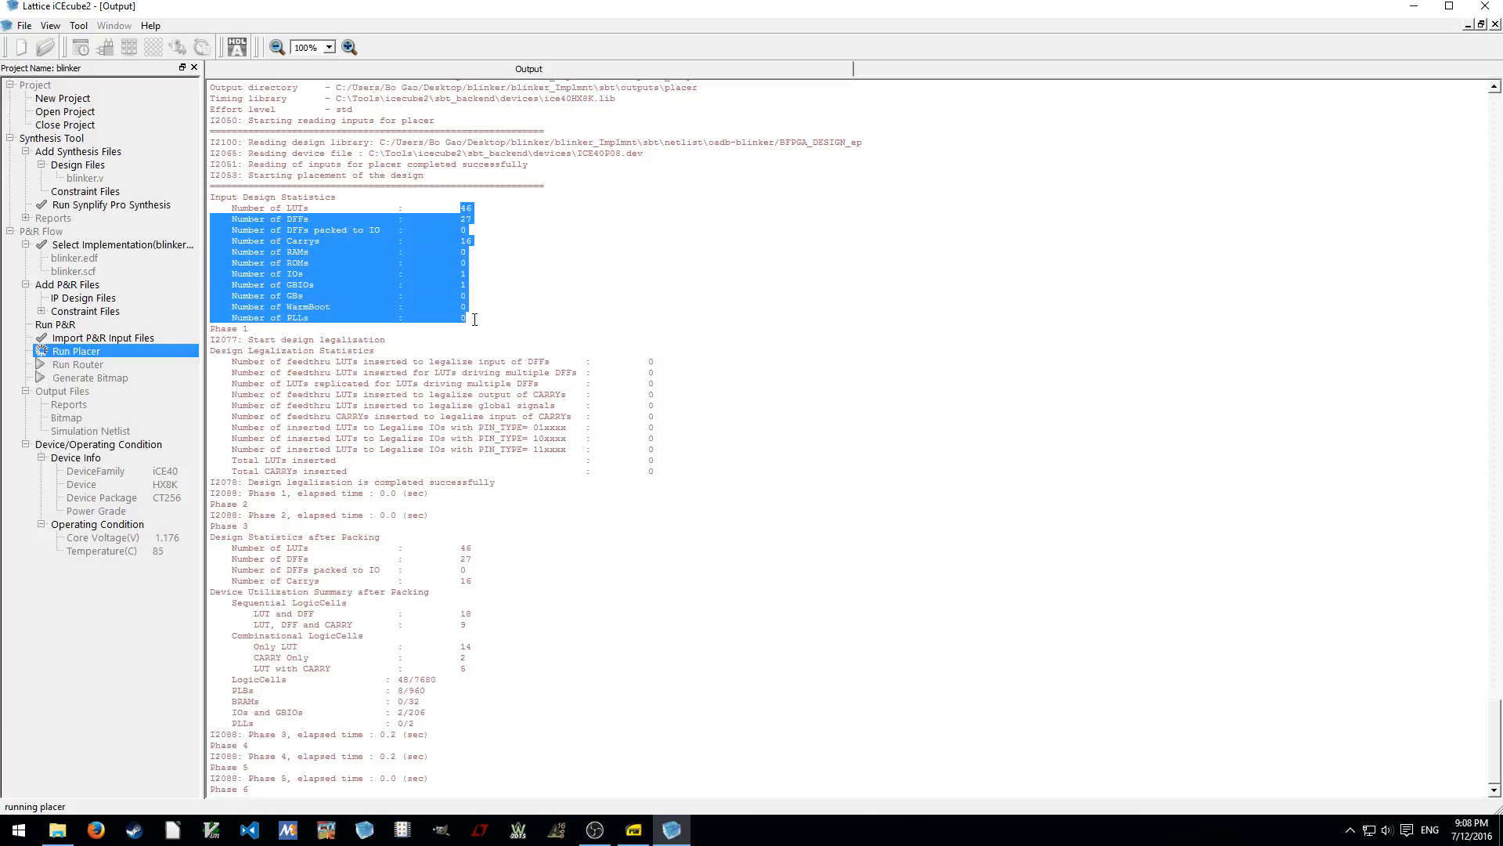
Run the placer on blinker, reaching 48 of 7680 logic cells used
{"action": "left_click", "coordinate": [473, 318]}
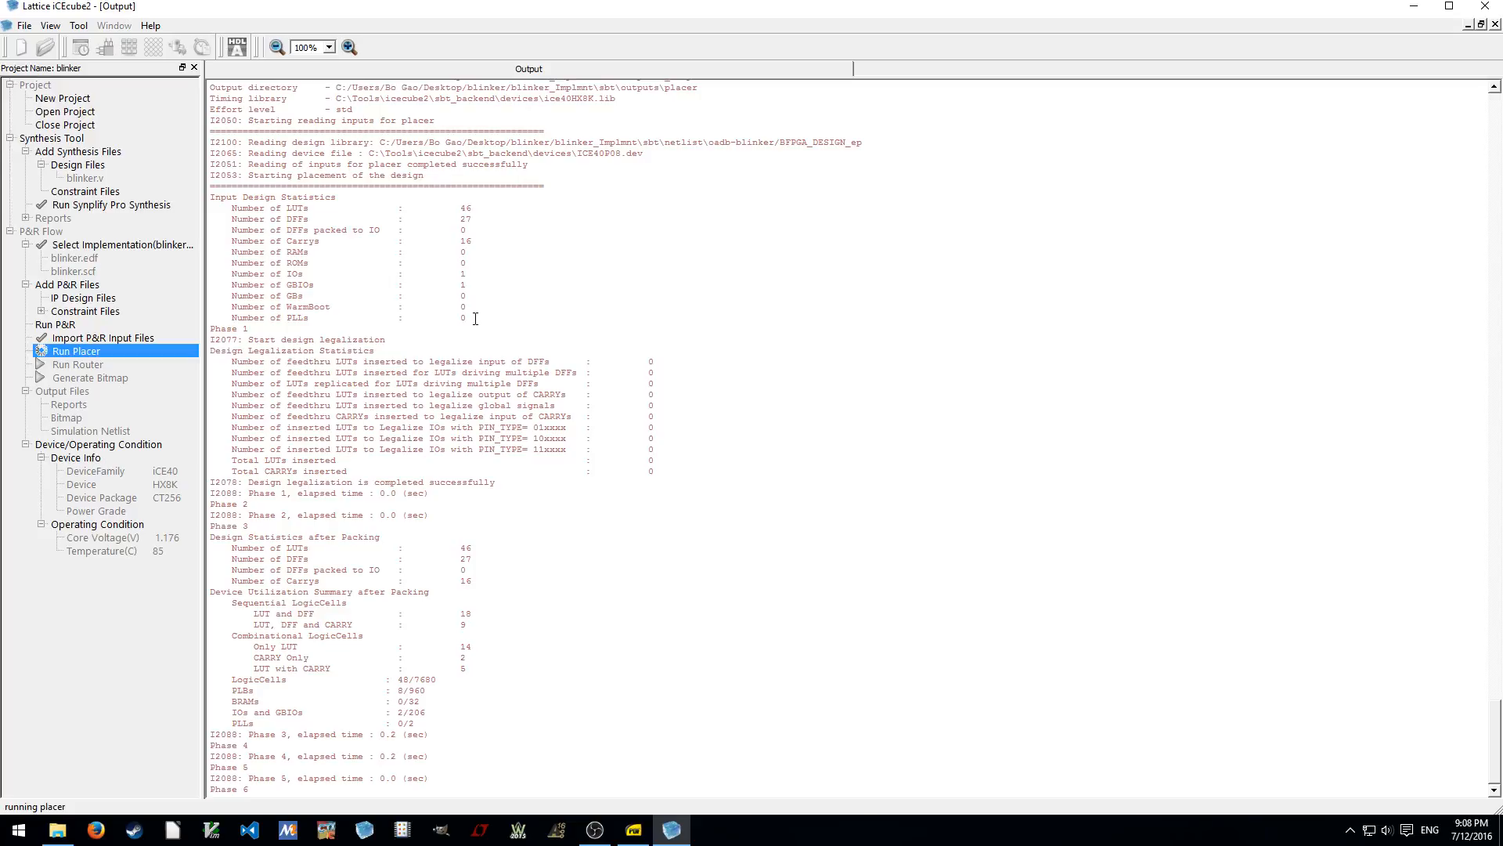
{"action": "mouse_move", "coordinate": [717, 588]}
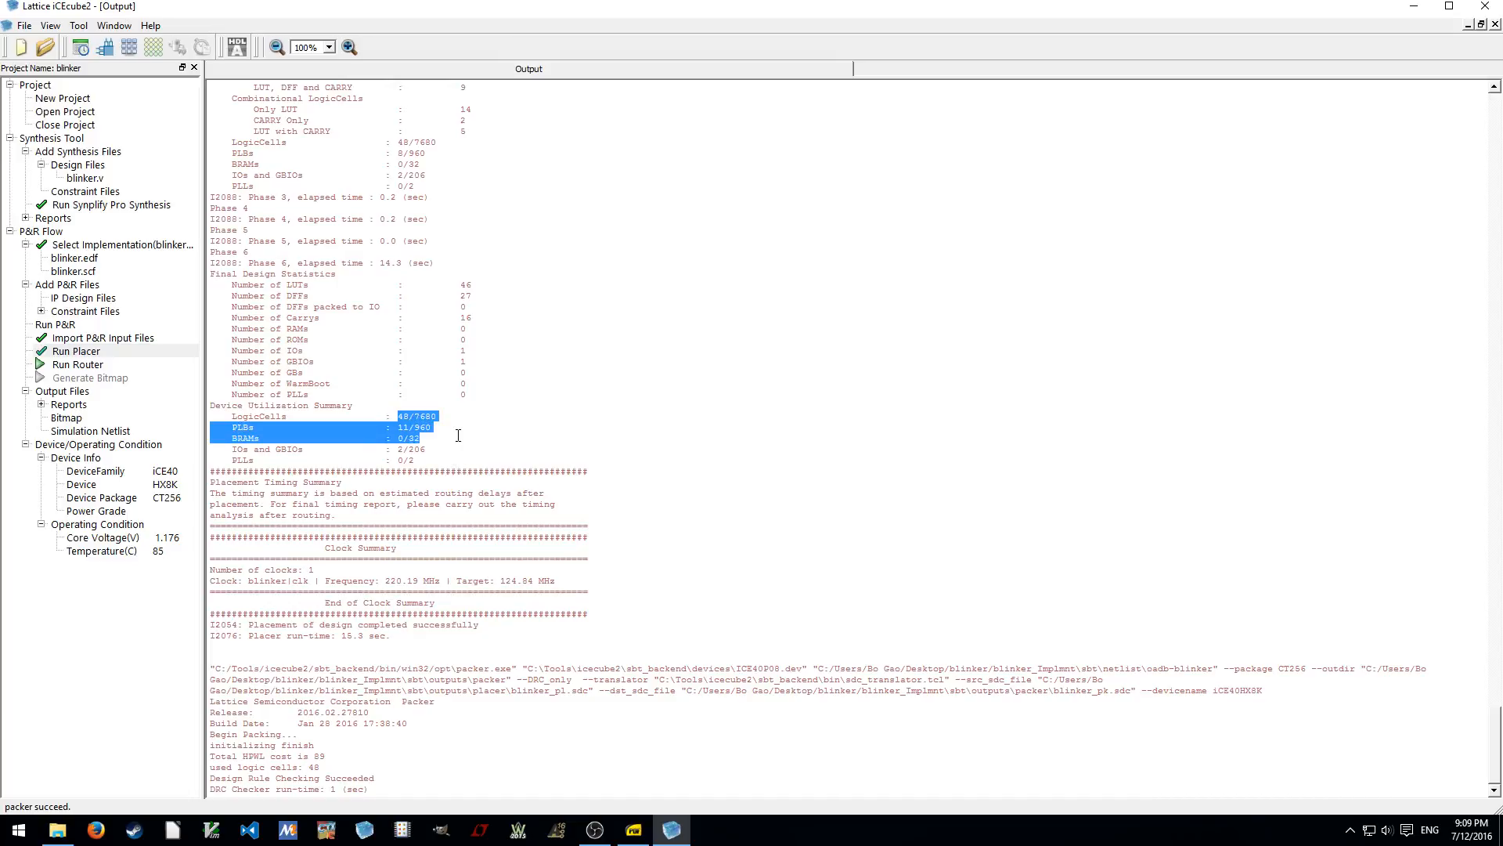
{"action": "left_click", "coordinate": [513, 433]}
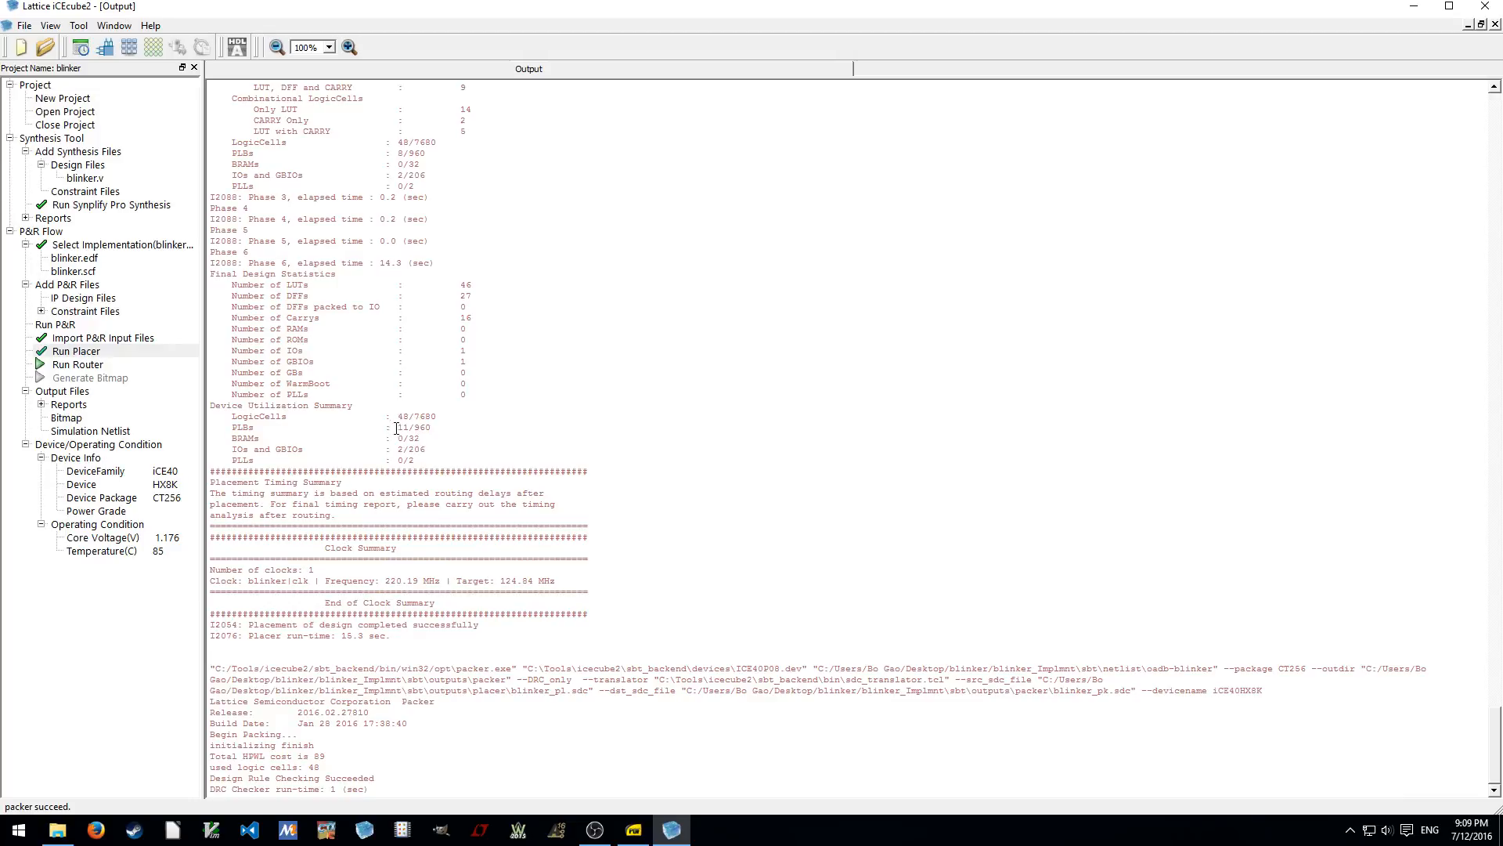
{"action": "double_click", "coordinate": [401, 427]}
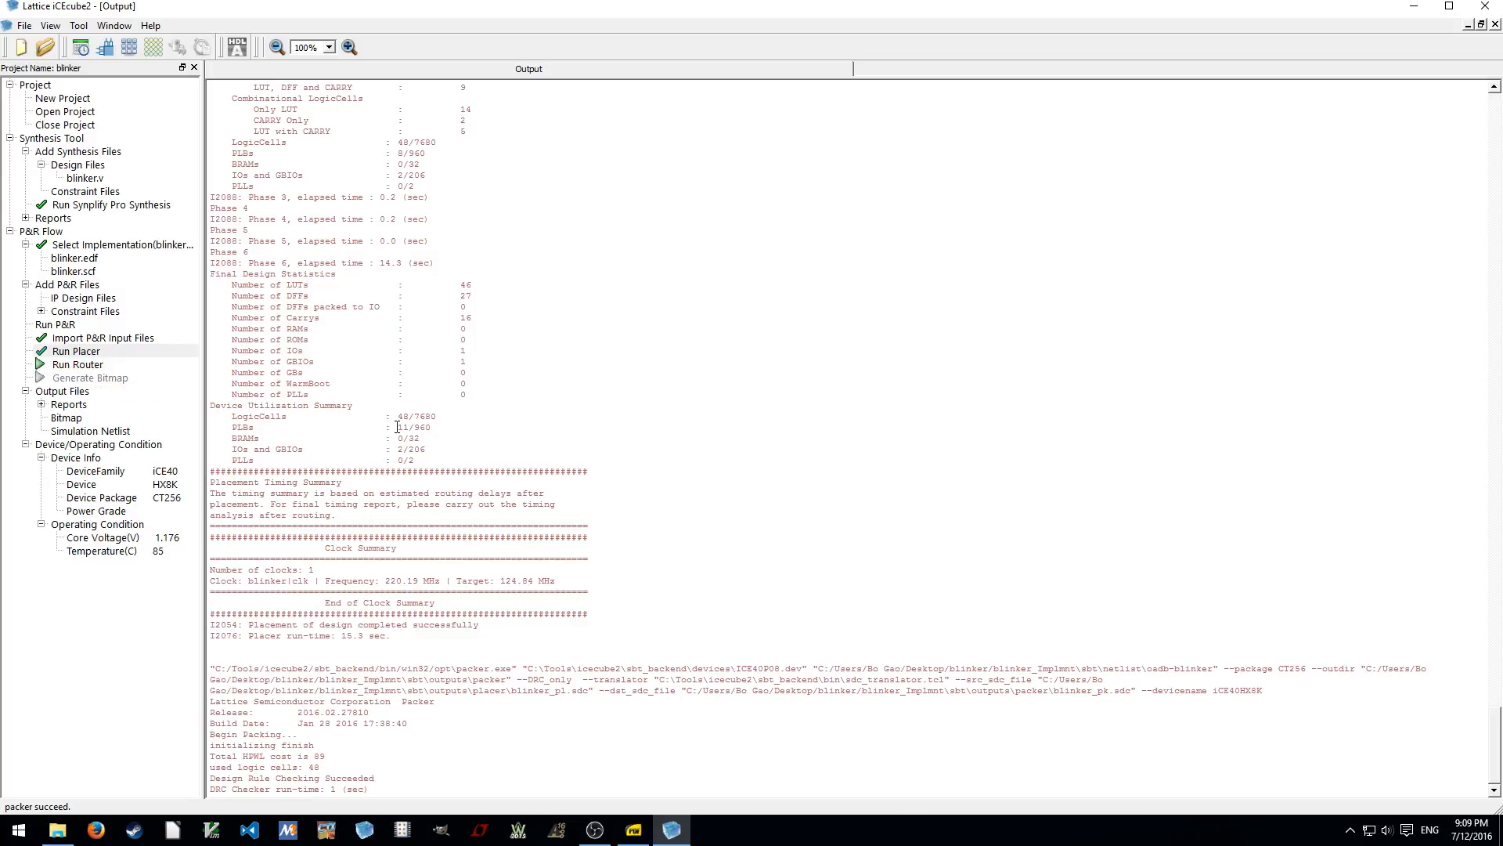
{"action": "double_click", "coordinate": [403, 426]}
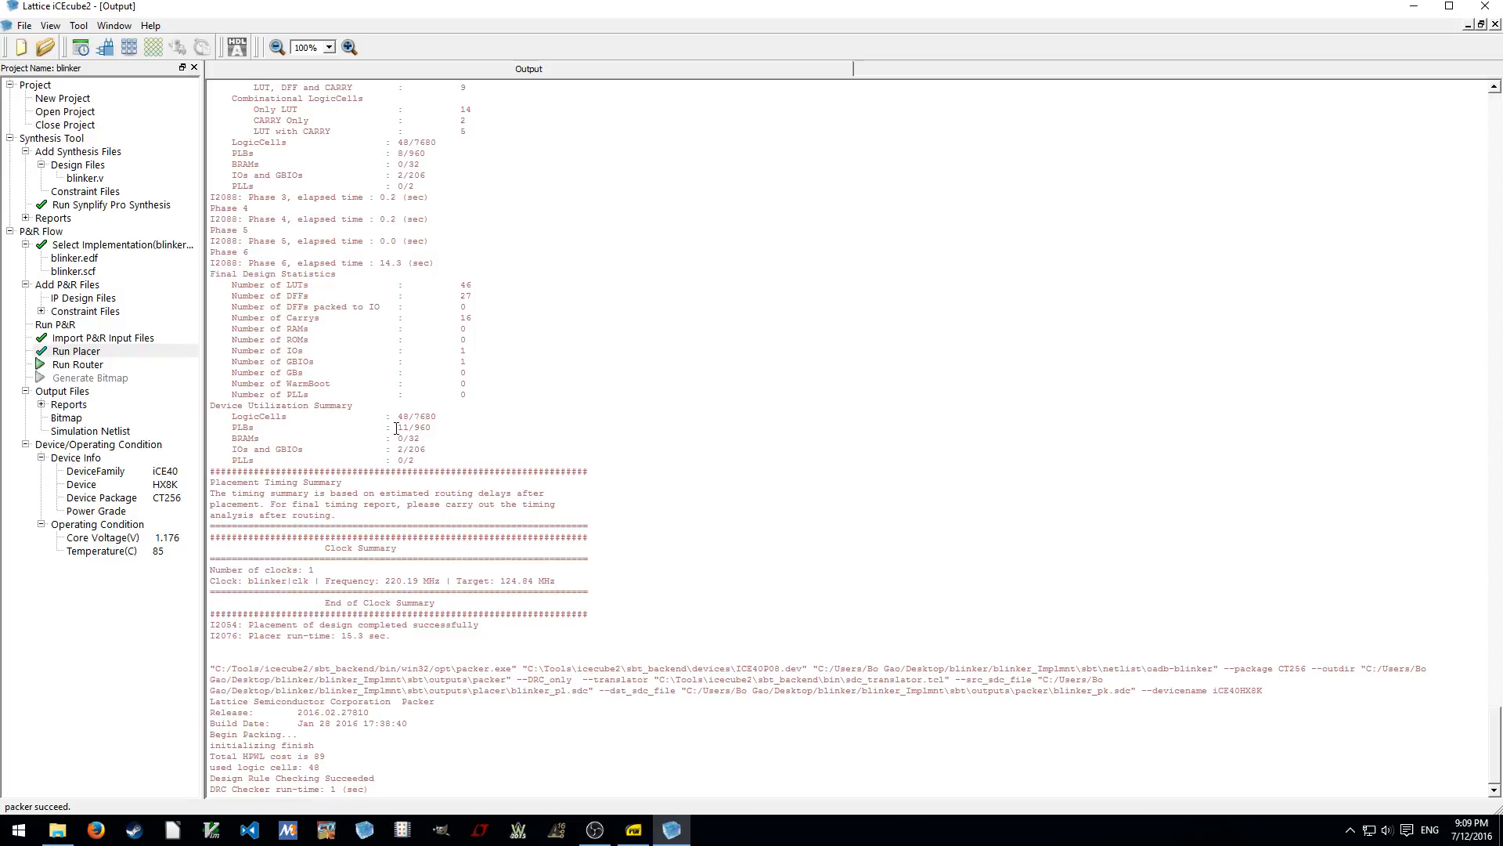
{"action": "double_click", "coordinate": [404, 427]}
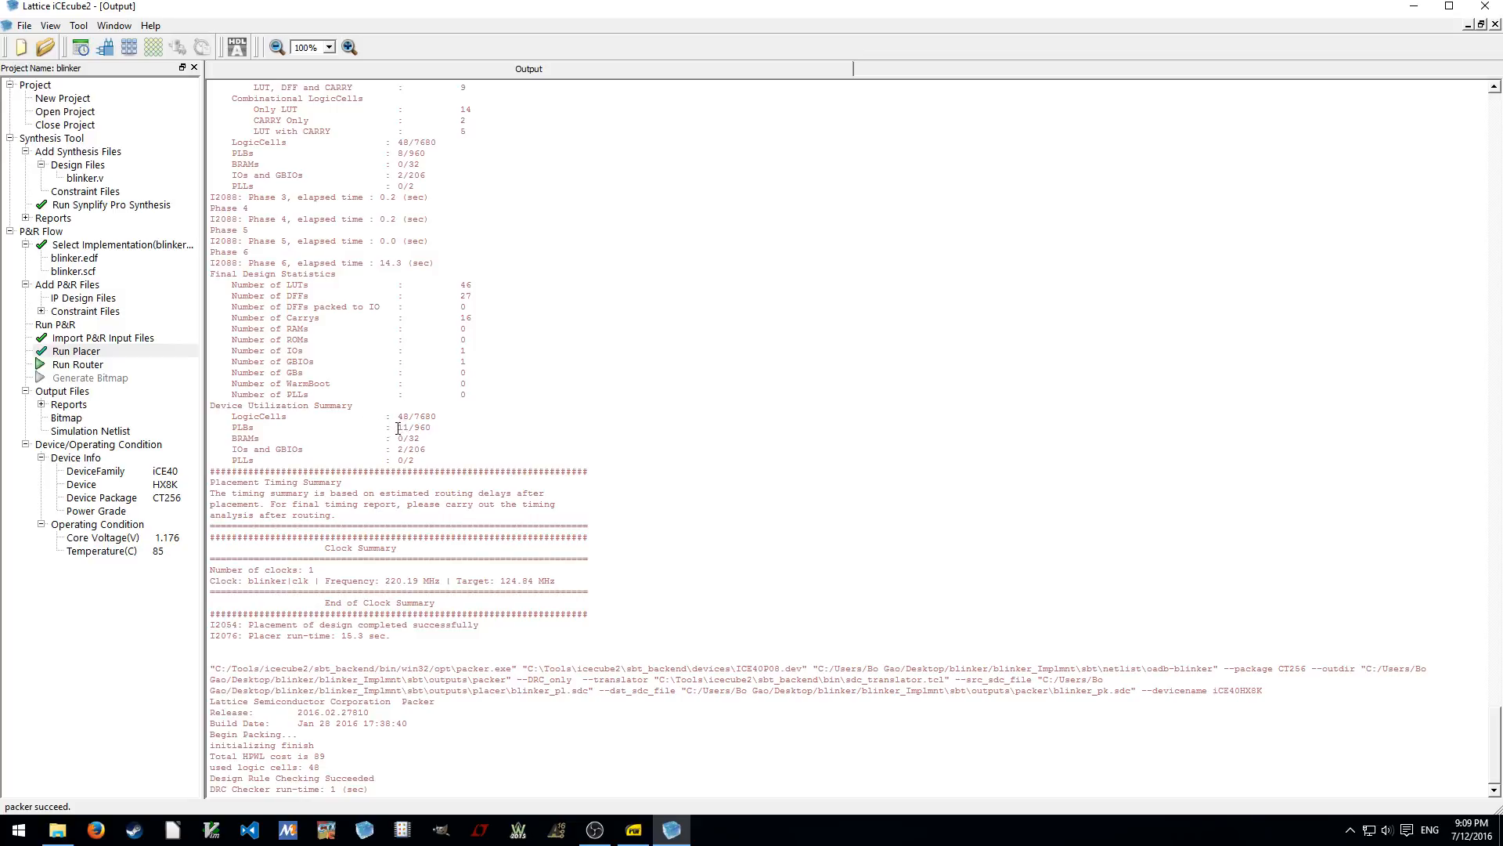
{"action": "mouse_move", "coordinate": [473, 458]}
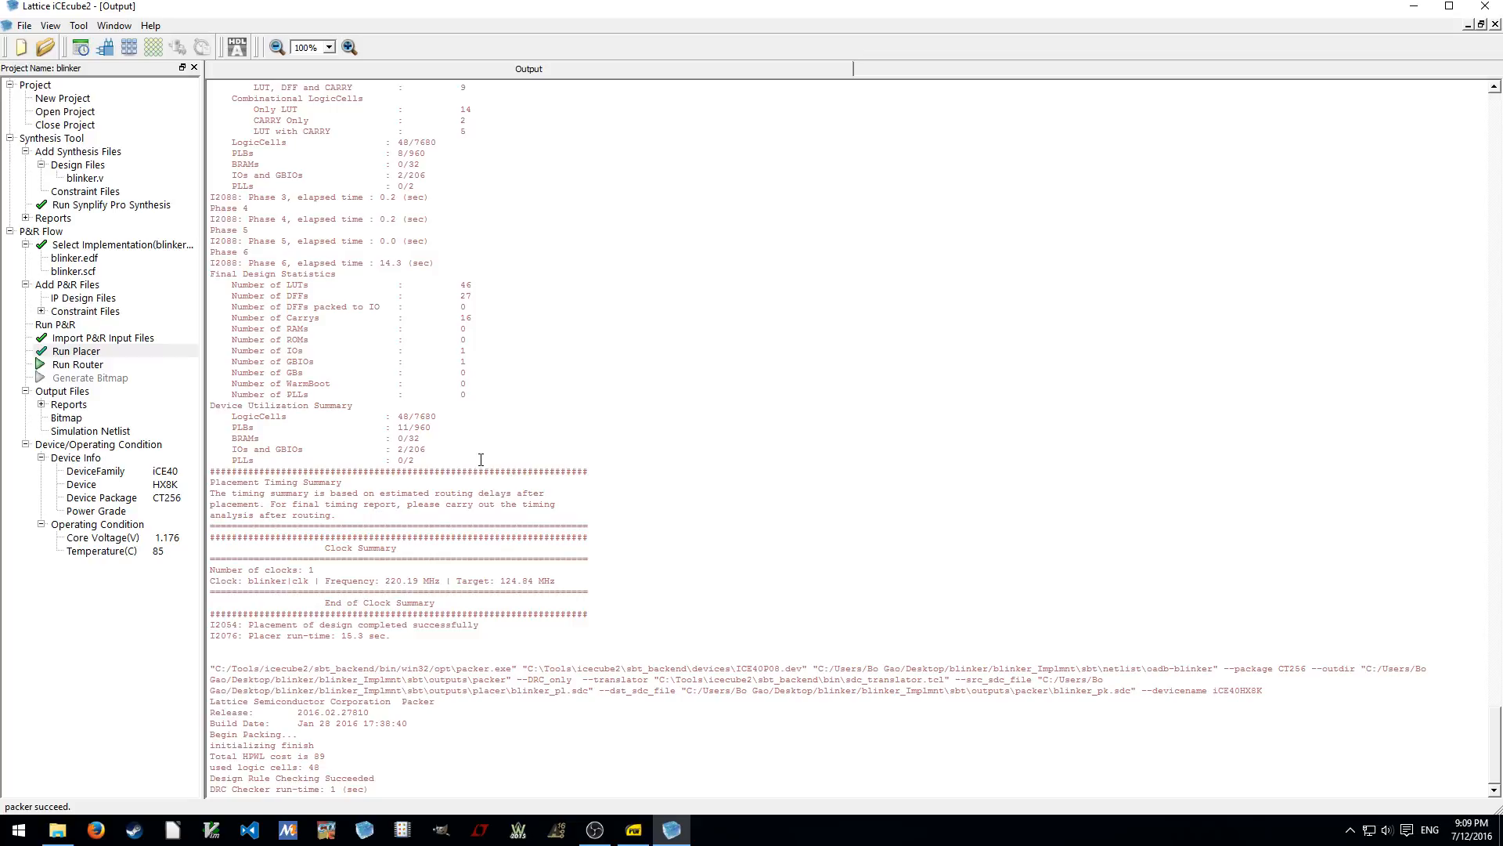
{"action": "mouse_move", "coordinate": [423, 425]}
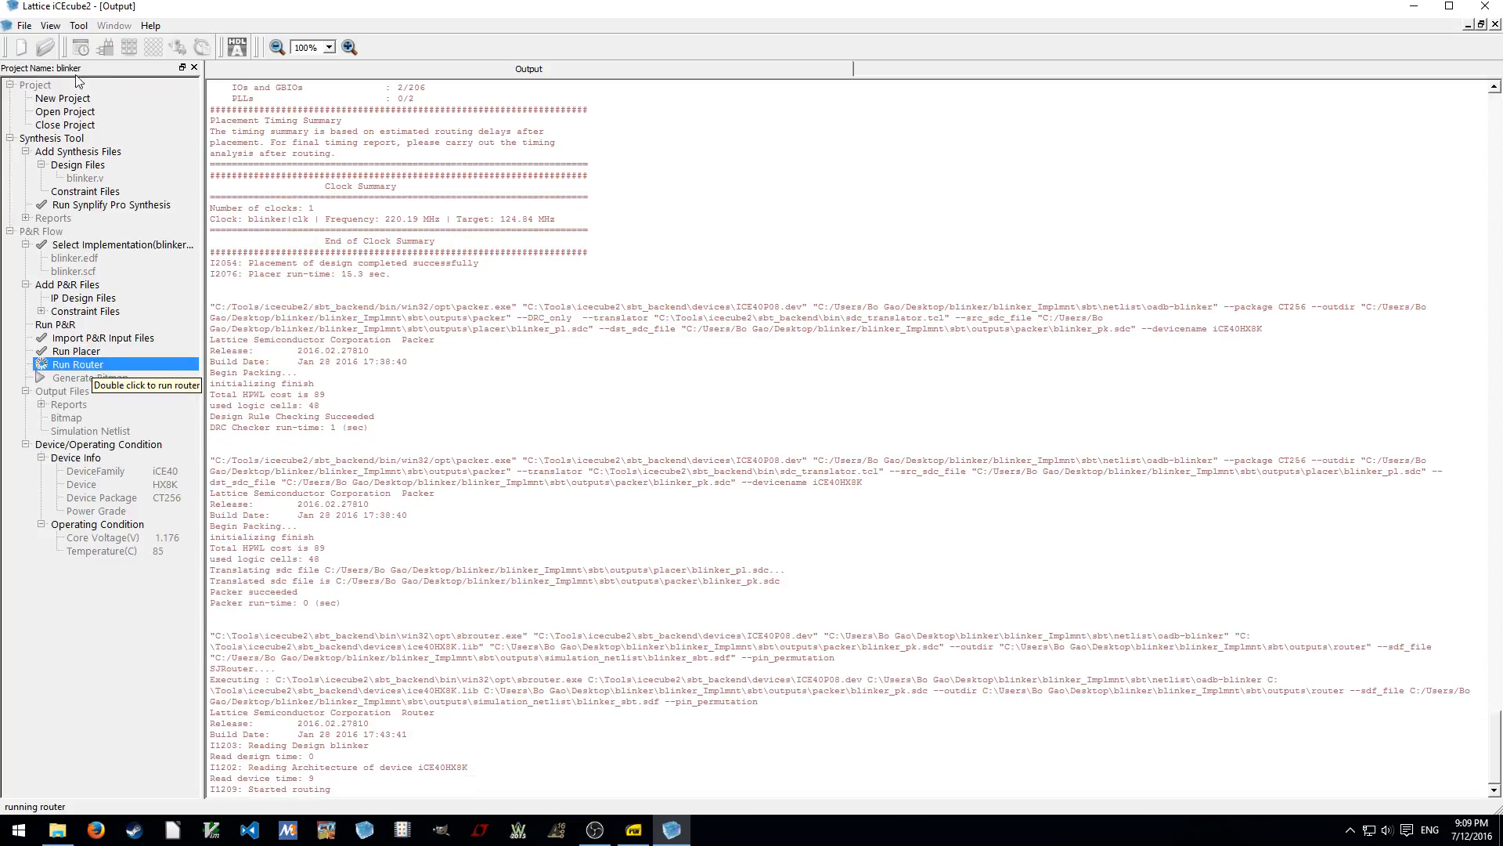
Run the router and Generate Bitmap, then minimize iCEcube2 to reveal File Explorer
{"action": "double_click", "coordinate": [78, 363]}
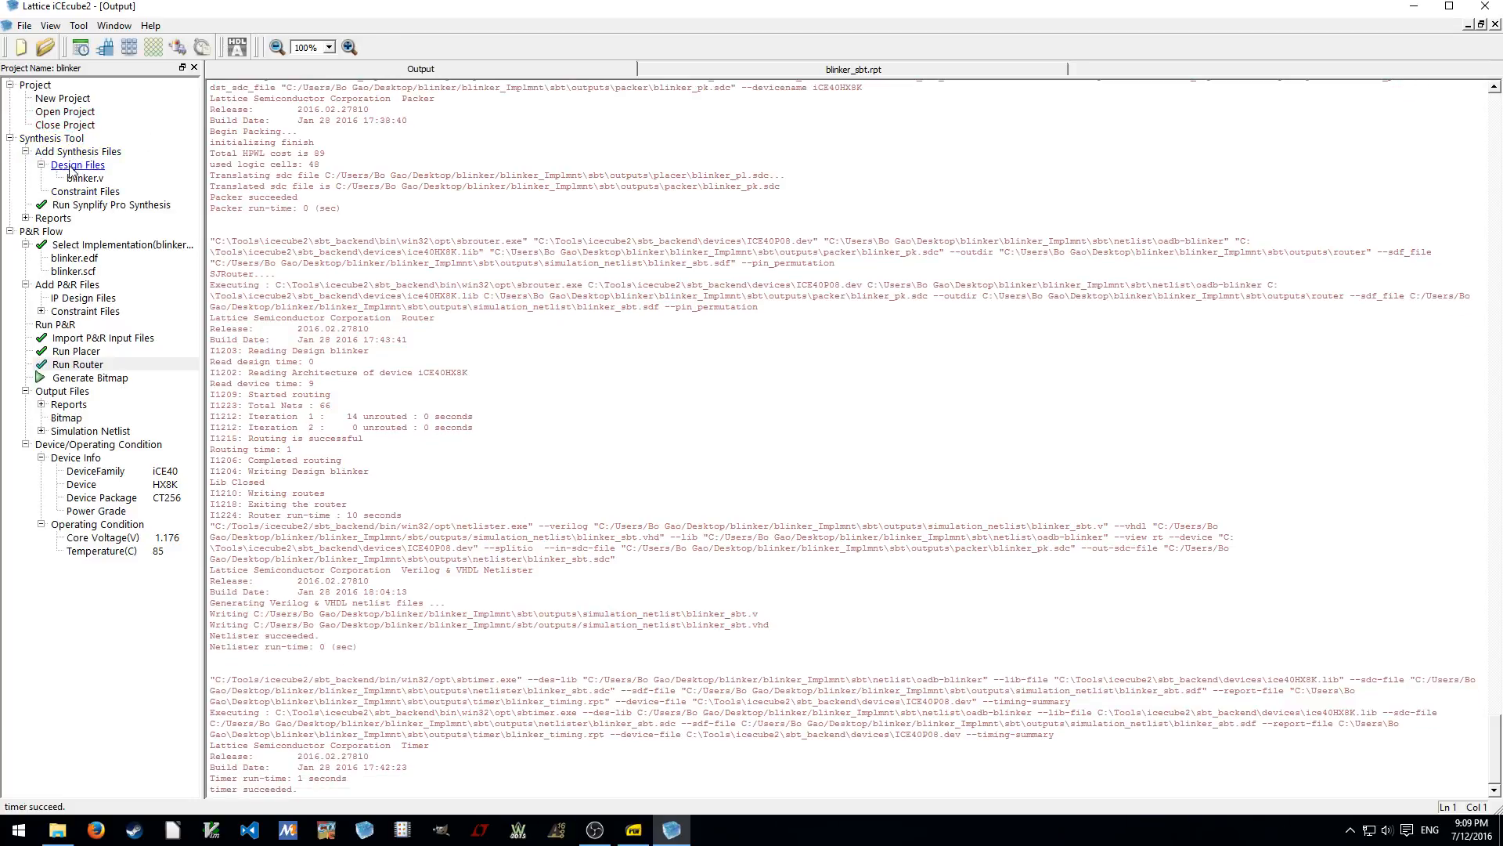
{"action": "mouse_move", "coordinate": [85, 178]}
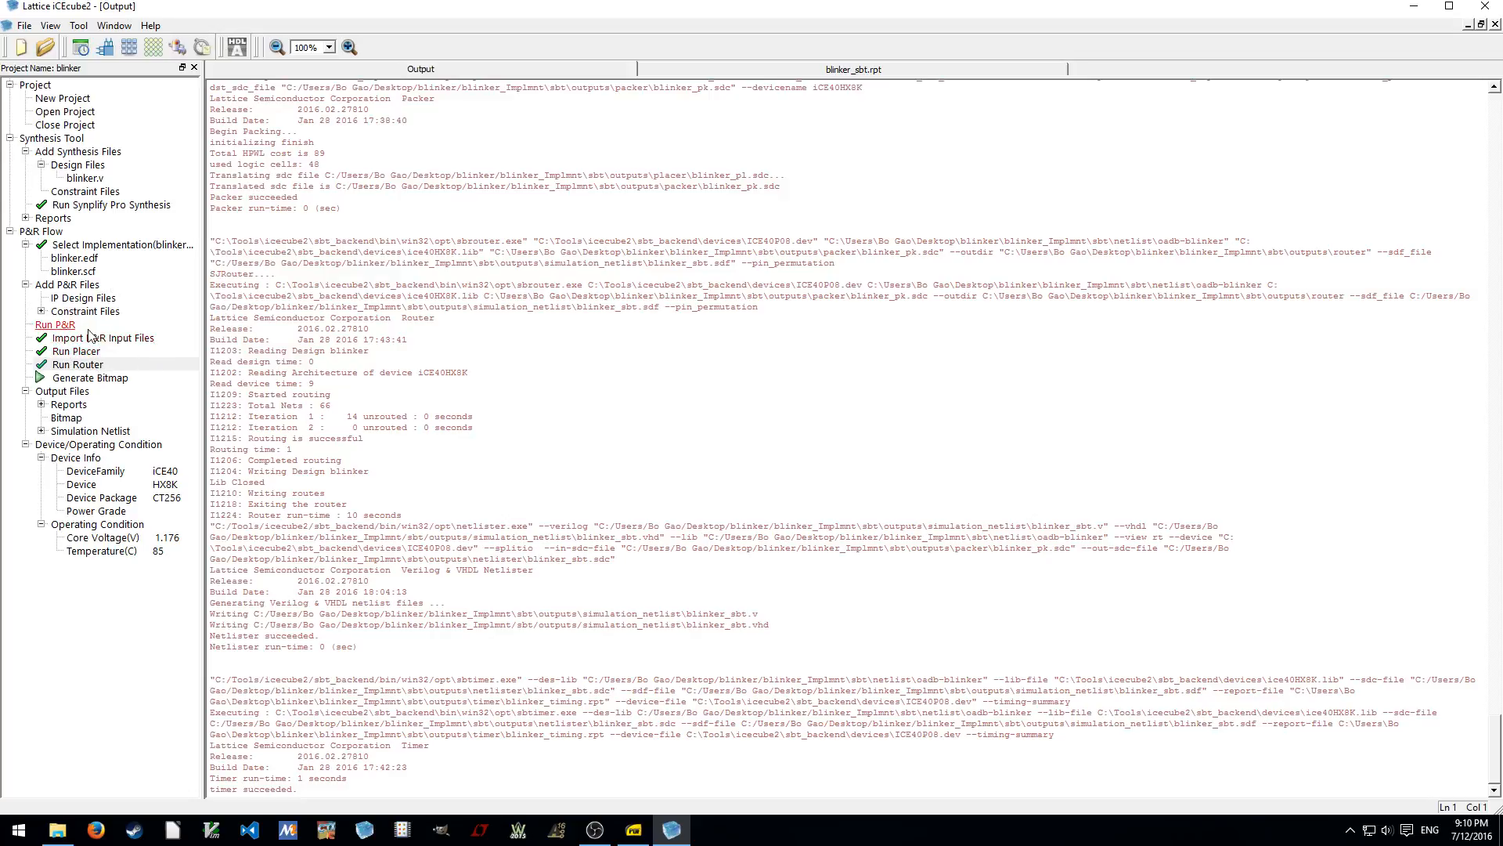
{"action": "mouse_move", "coordinate": [89, 376]}
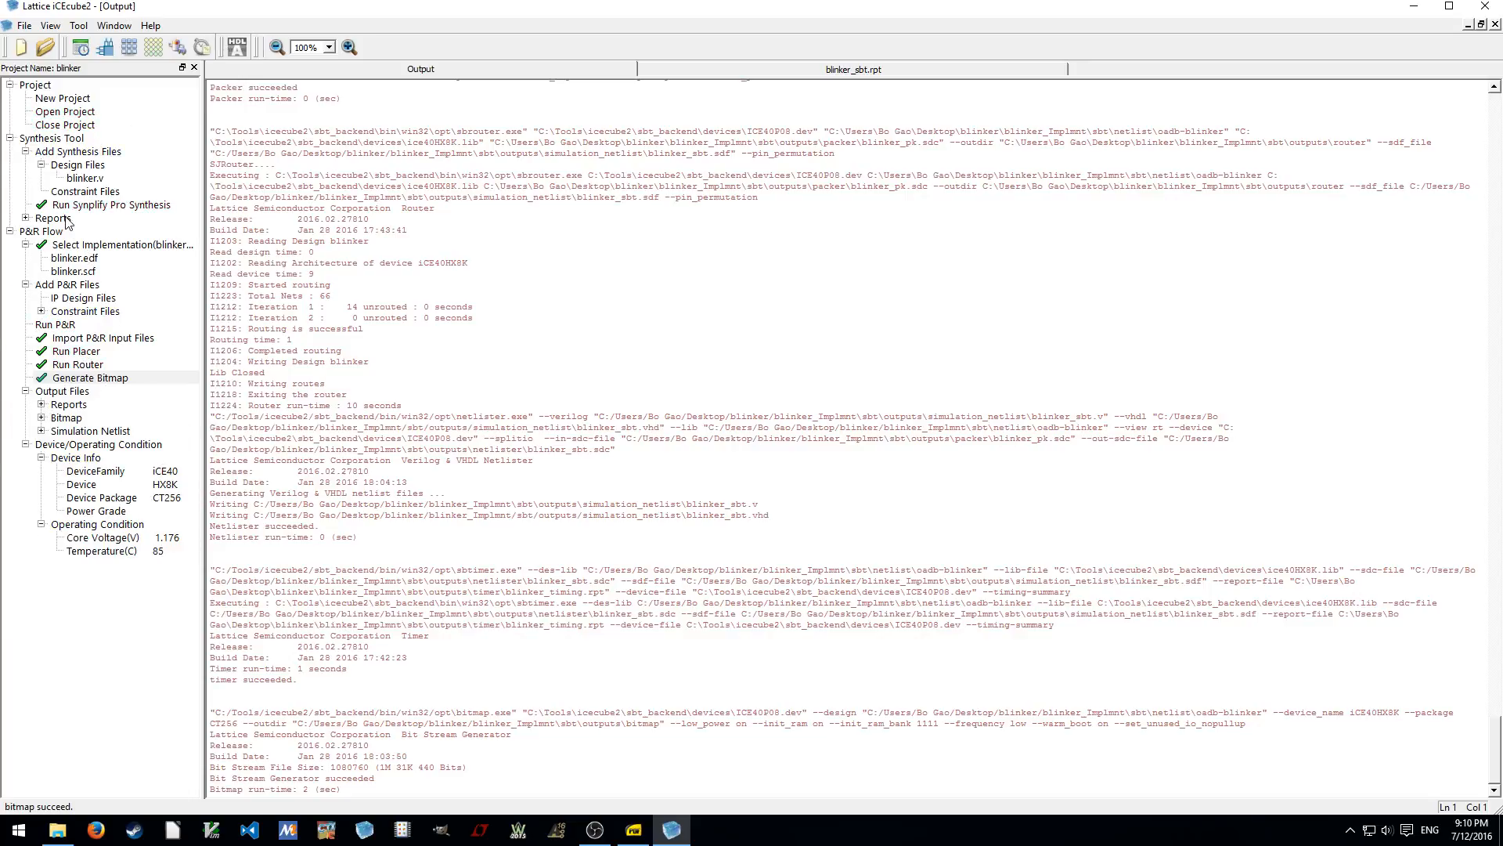
{"action": "left_click", "coordinate": [85, 191]}
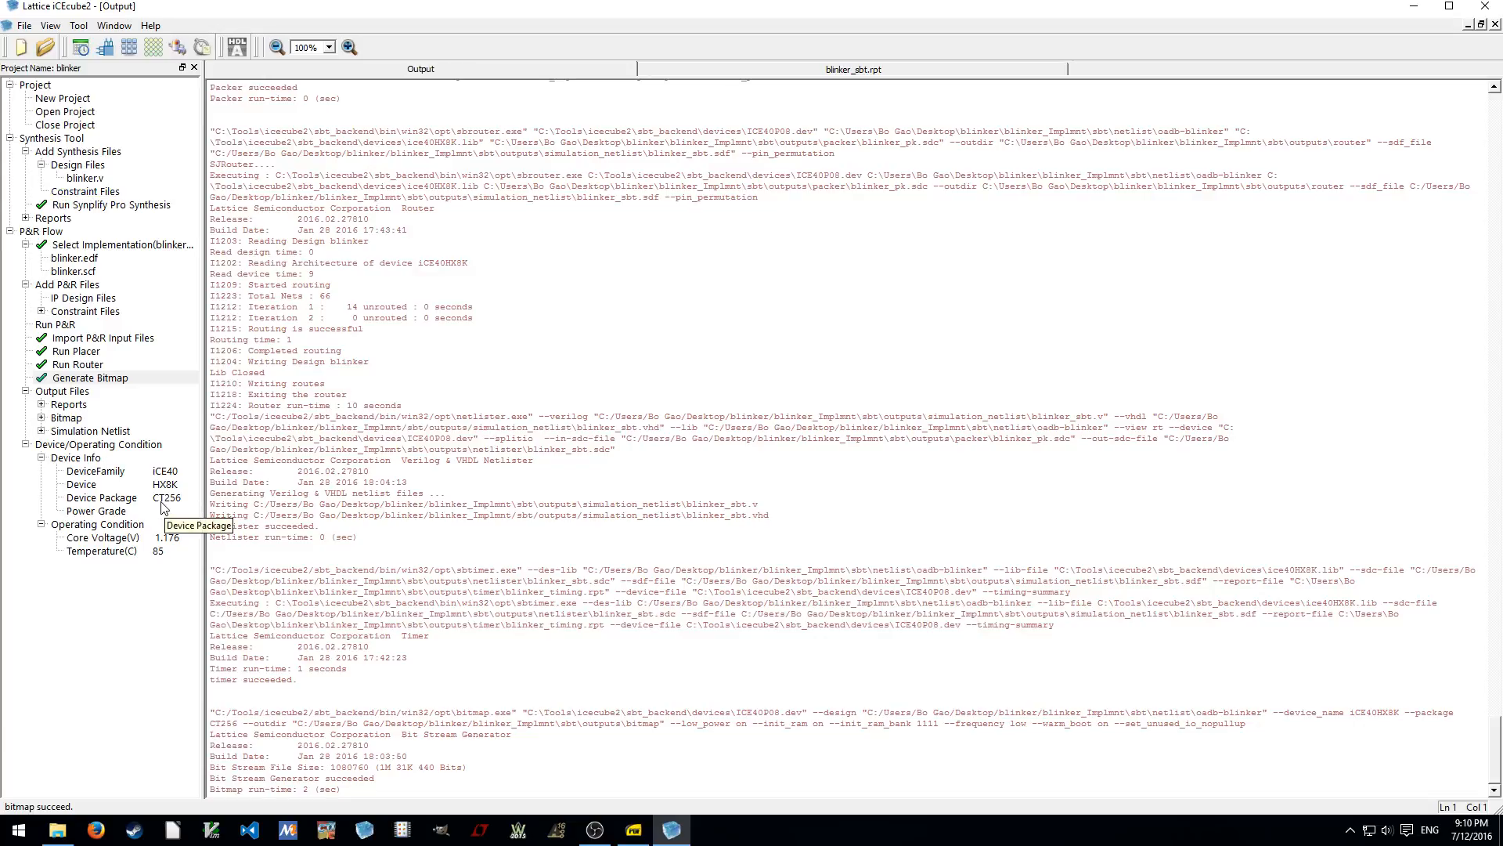
{"action": "mouse_move", "coordinate": [106, 244]}
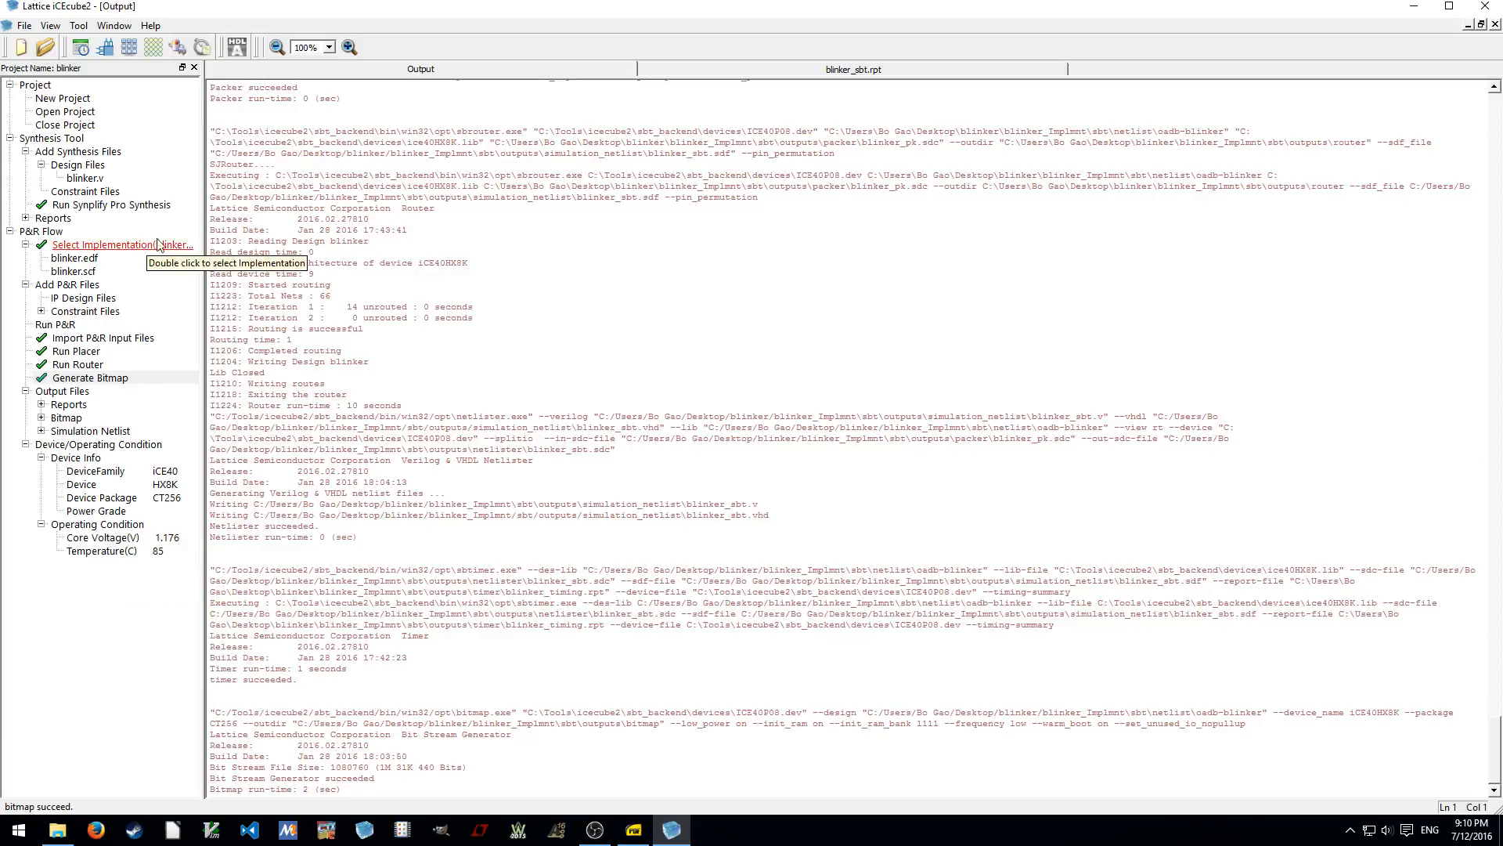
{"action": "mouse_move", "coordinate": [1417, 16]}
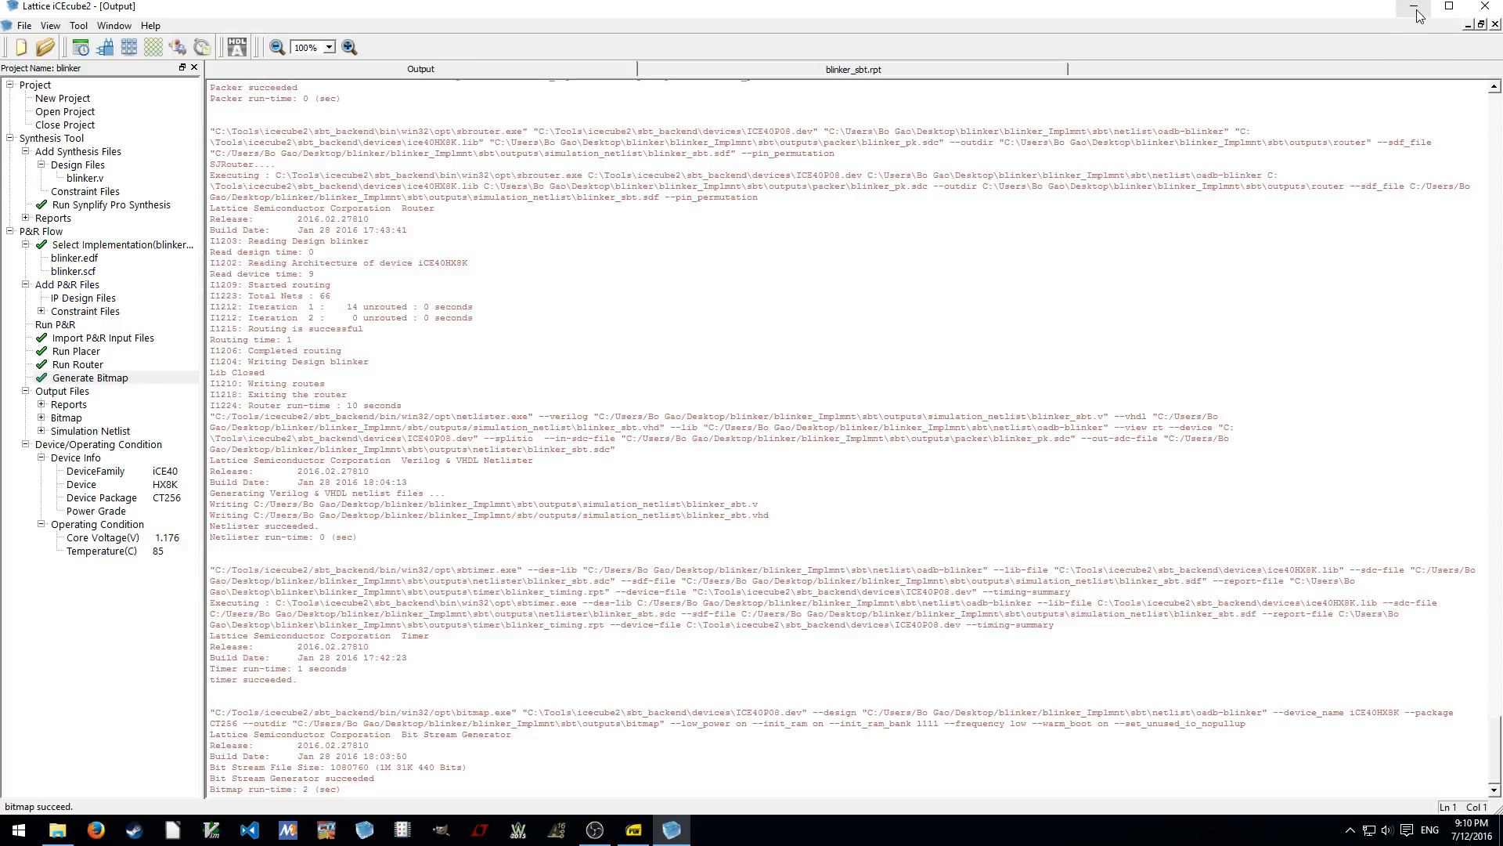
{"action": "left_click", "coordinate": [1416, 7]}
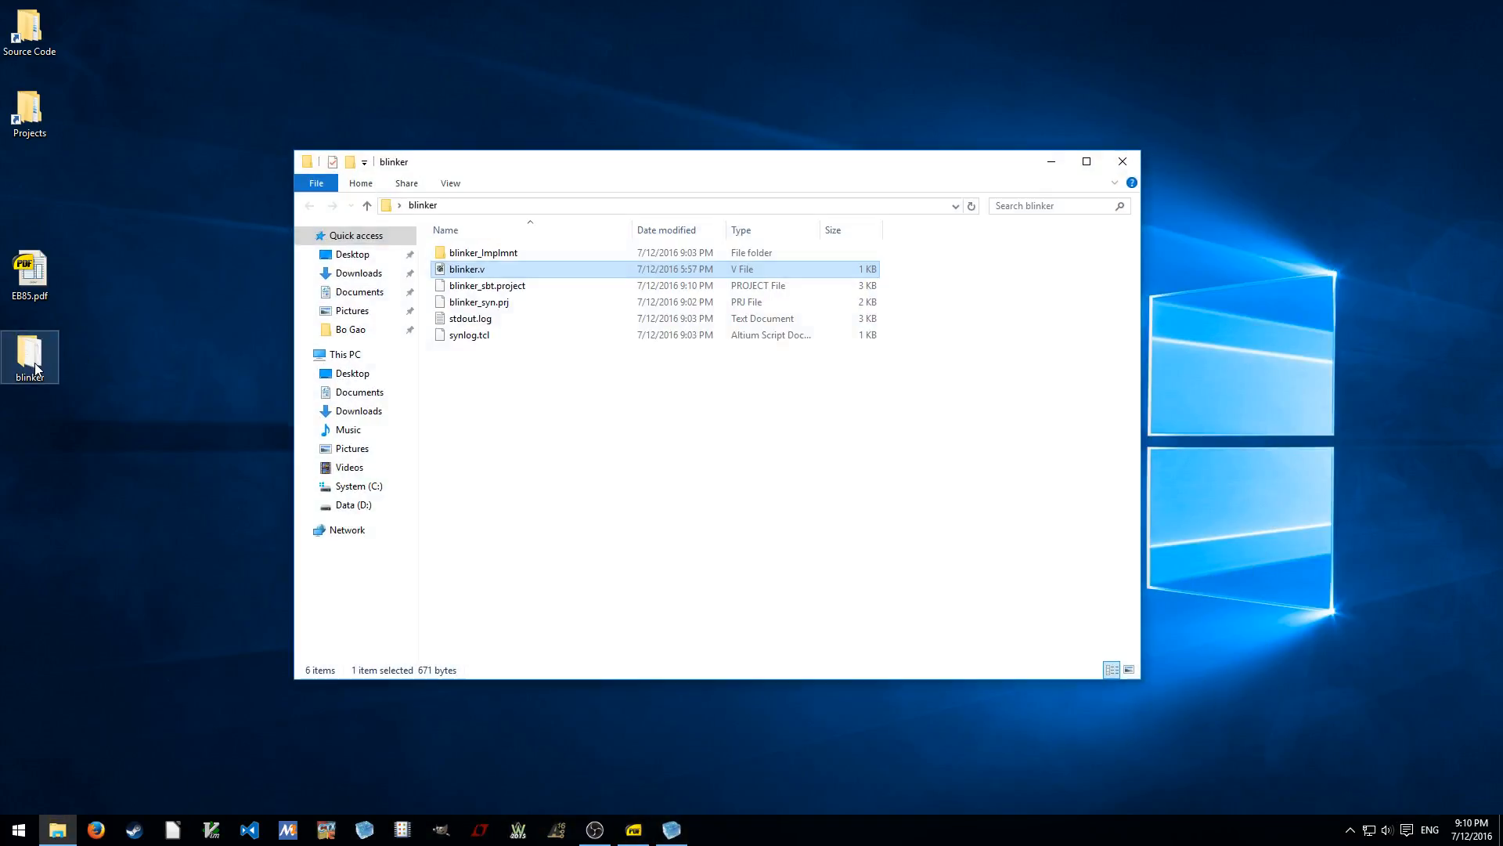
Navigate into blinker_Implmnt > sbt > outputs > bitmap
{"action": "double_click", "coordinate": [483, 252]}
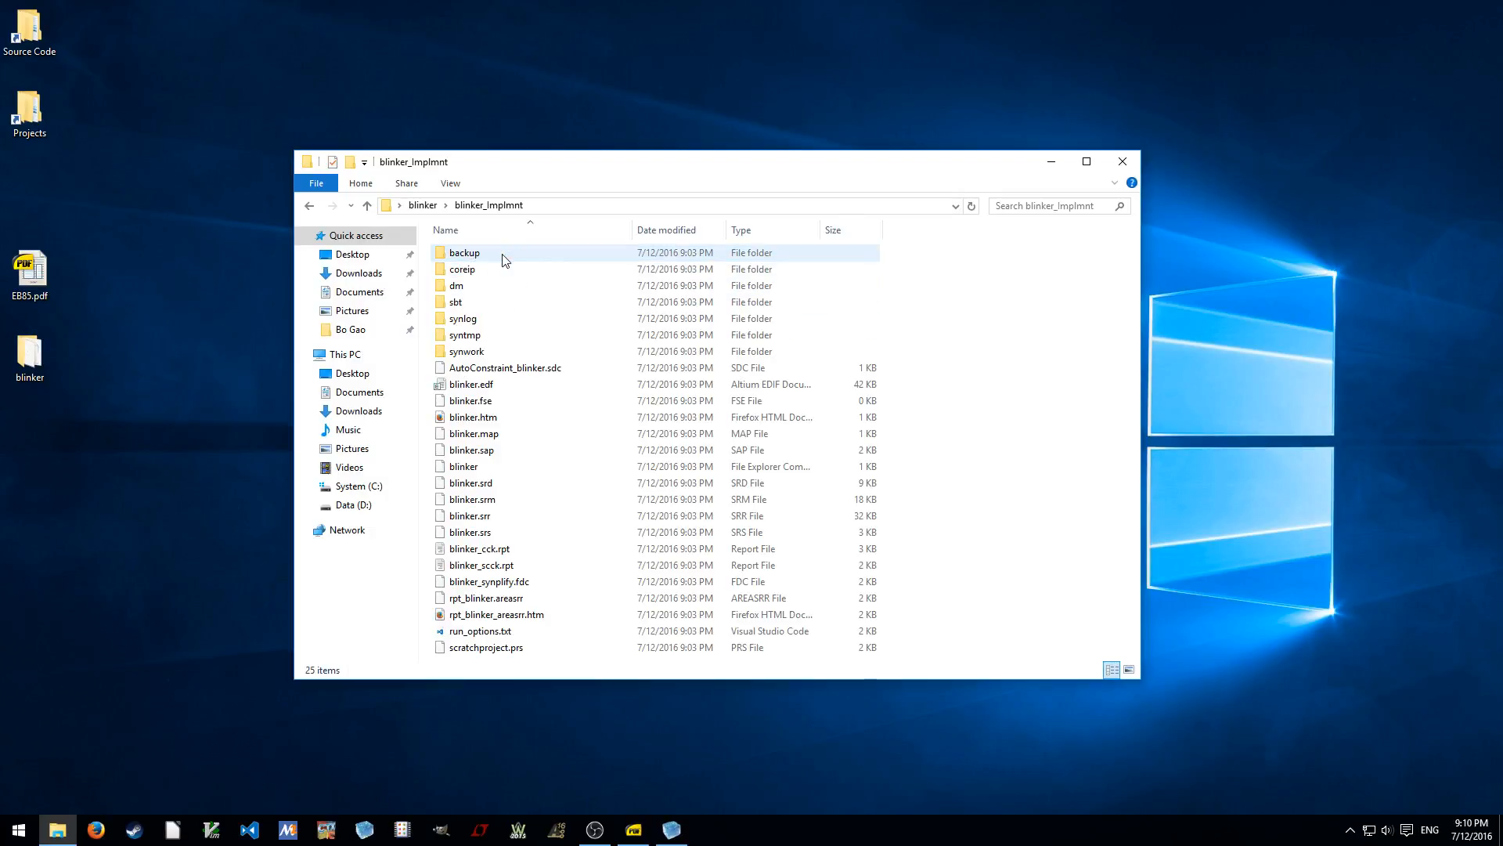
{"action": "double_click", "coordinate": [461, 301]}
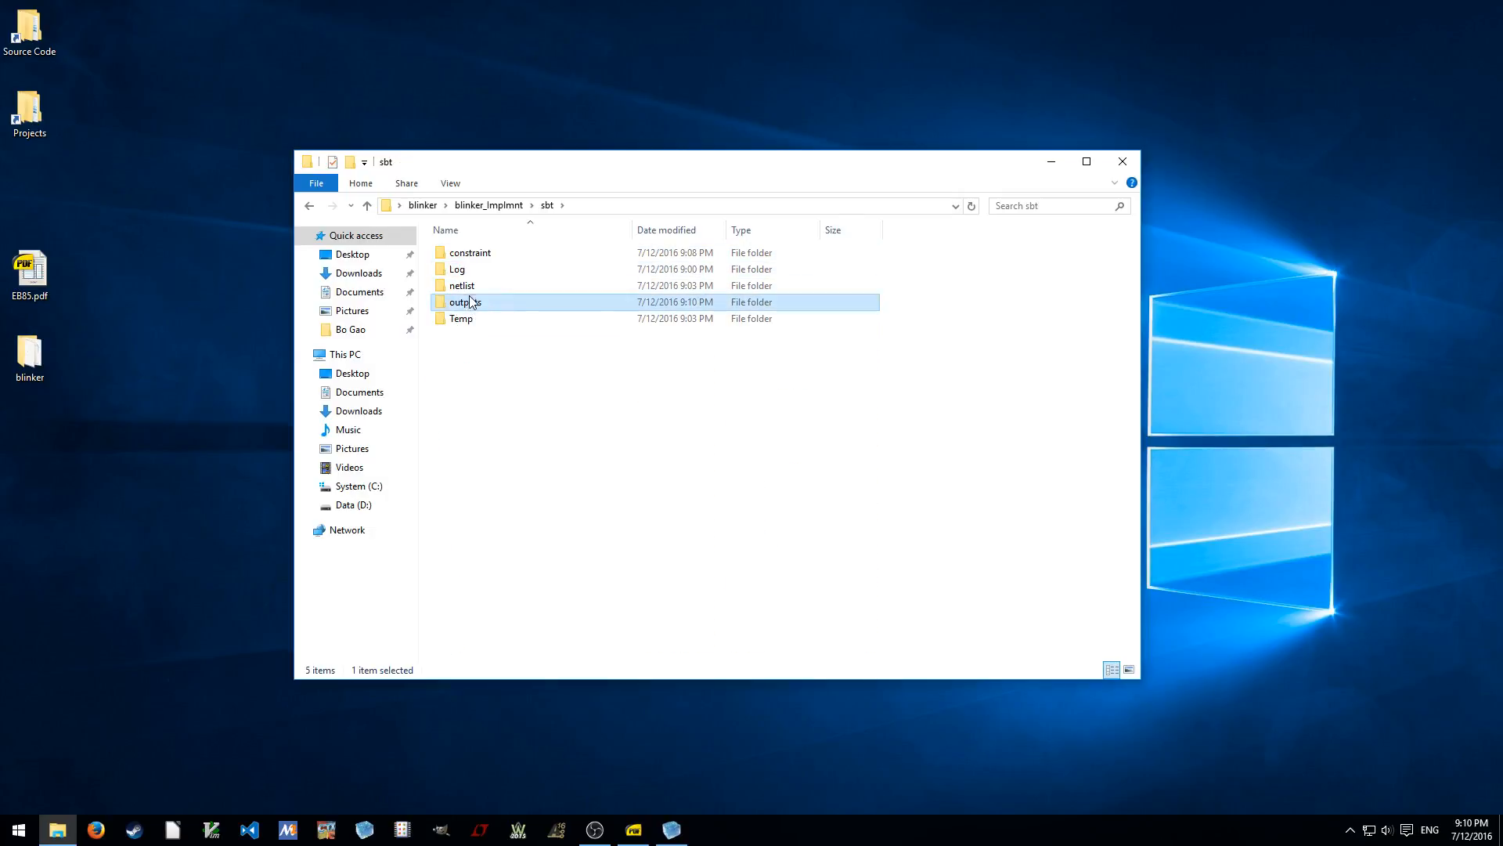
{"action": "double_click", "coordinate": [464, 301]}
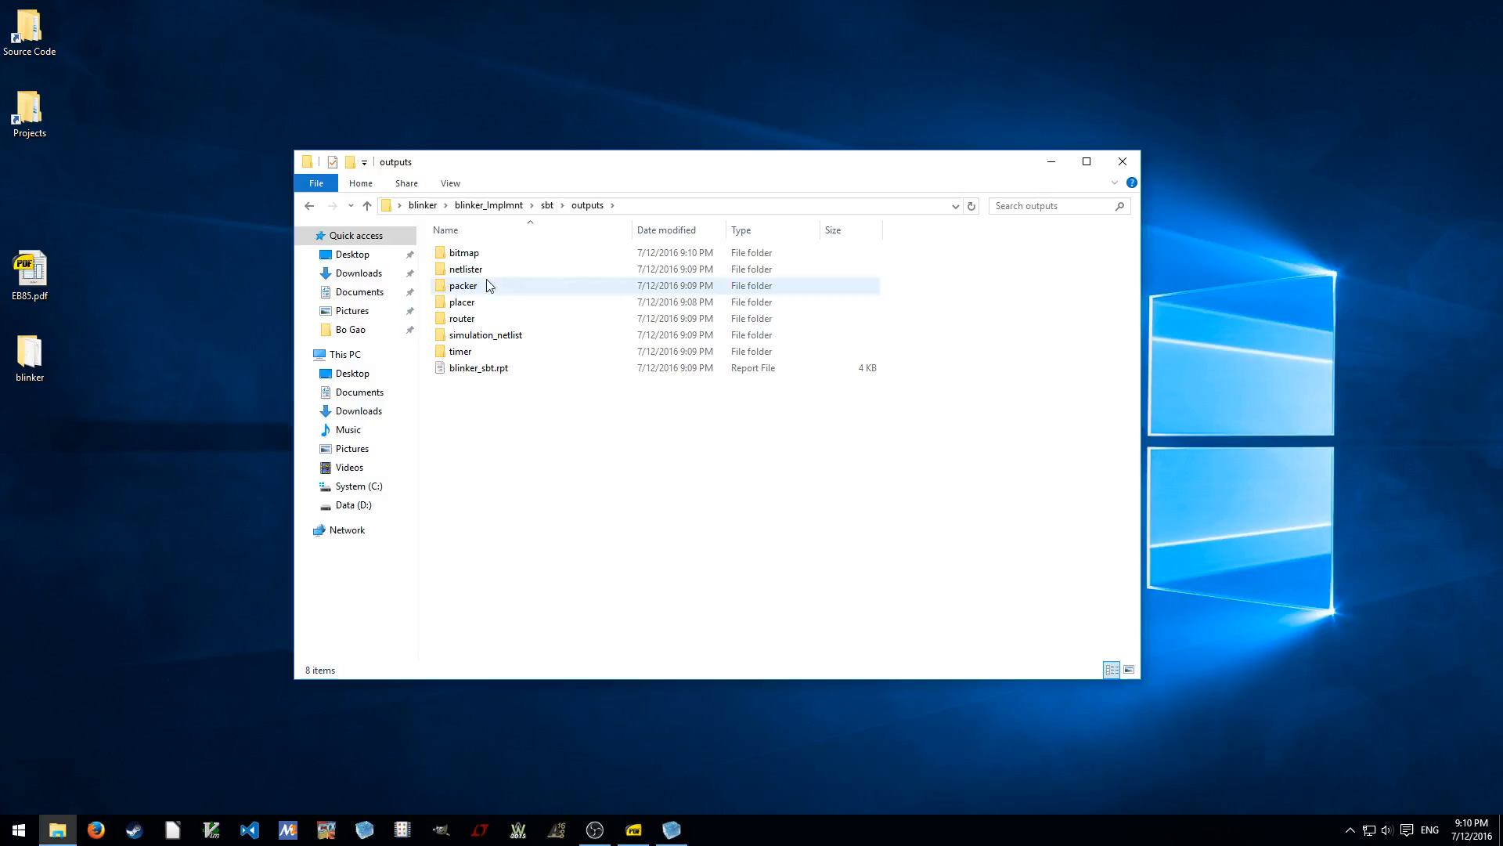
{"action": "double_click", "coordinate": [464, 253]}
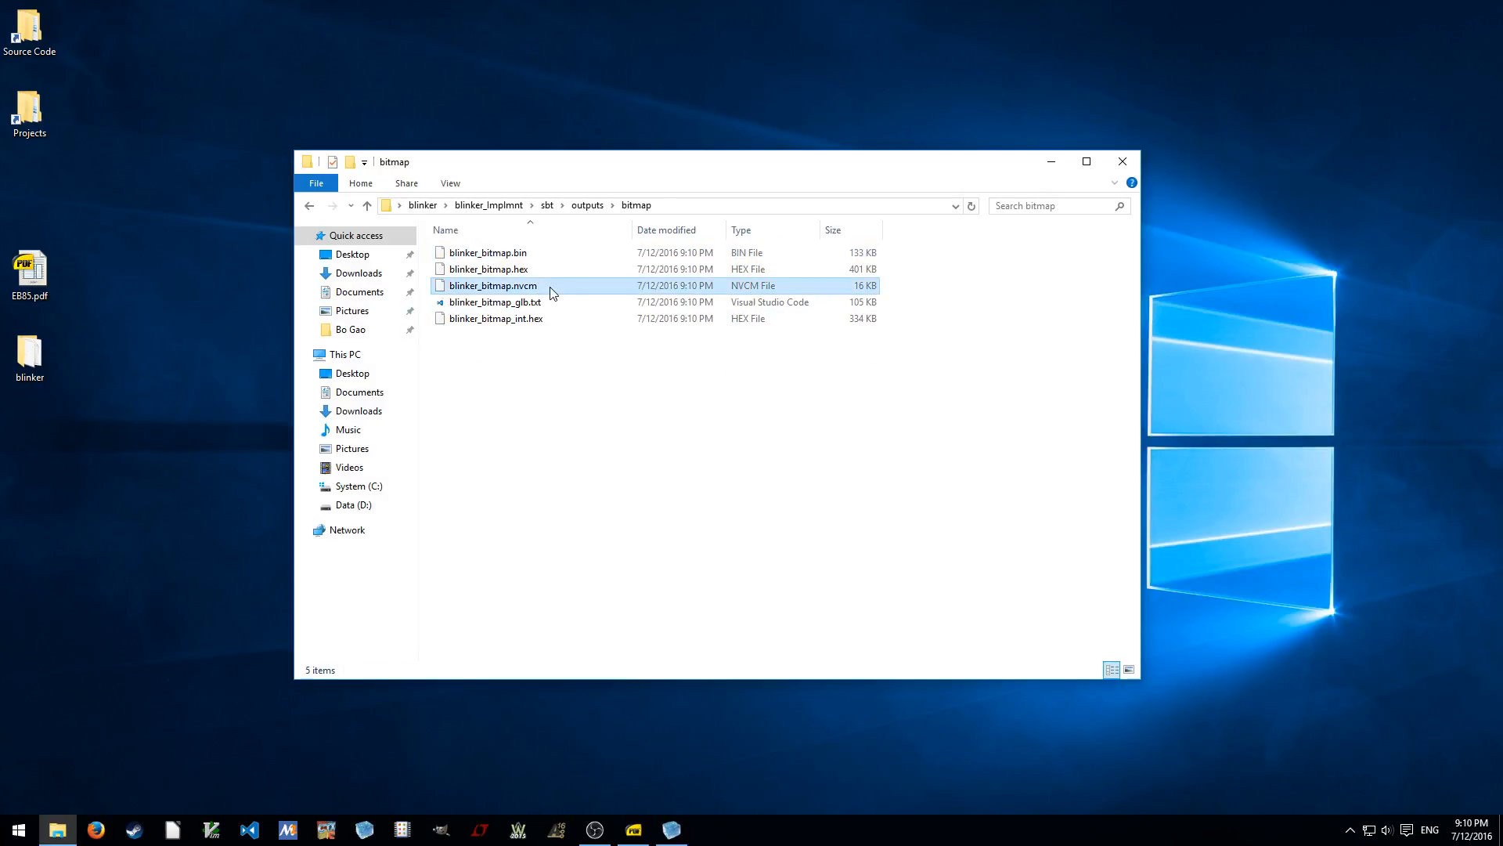
Inspect blinker_bitmap.nvcm, .hex and .bin, then launch Diamond Programmer from Start
{"action": "left_click", "coordinate": [490, 285]}
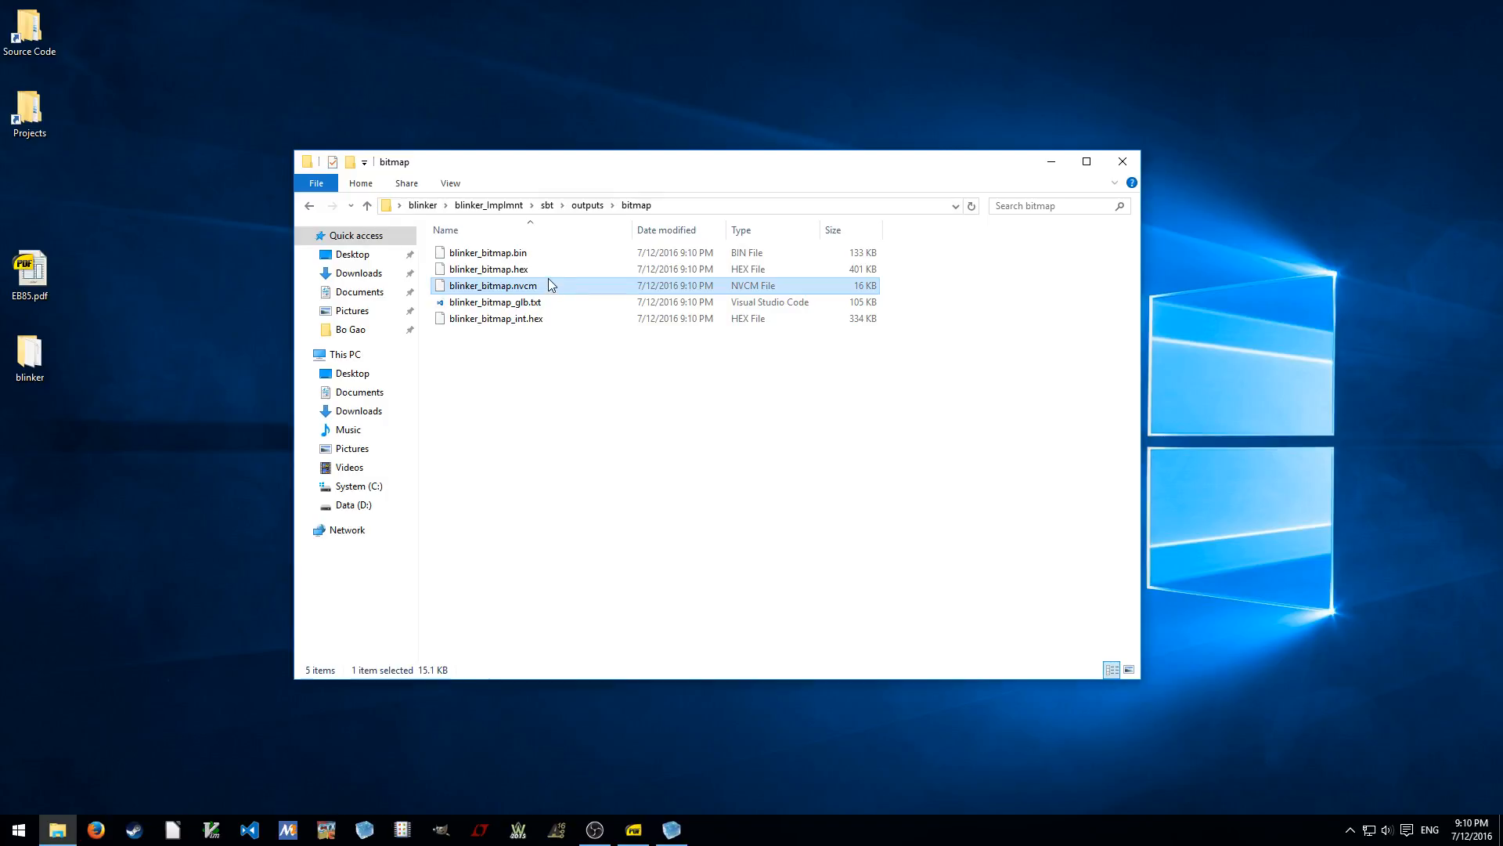
{"action": "left_click", "coordinate": [488, 269]}
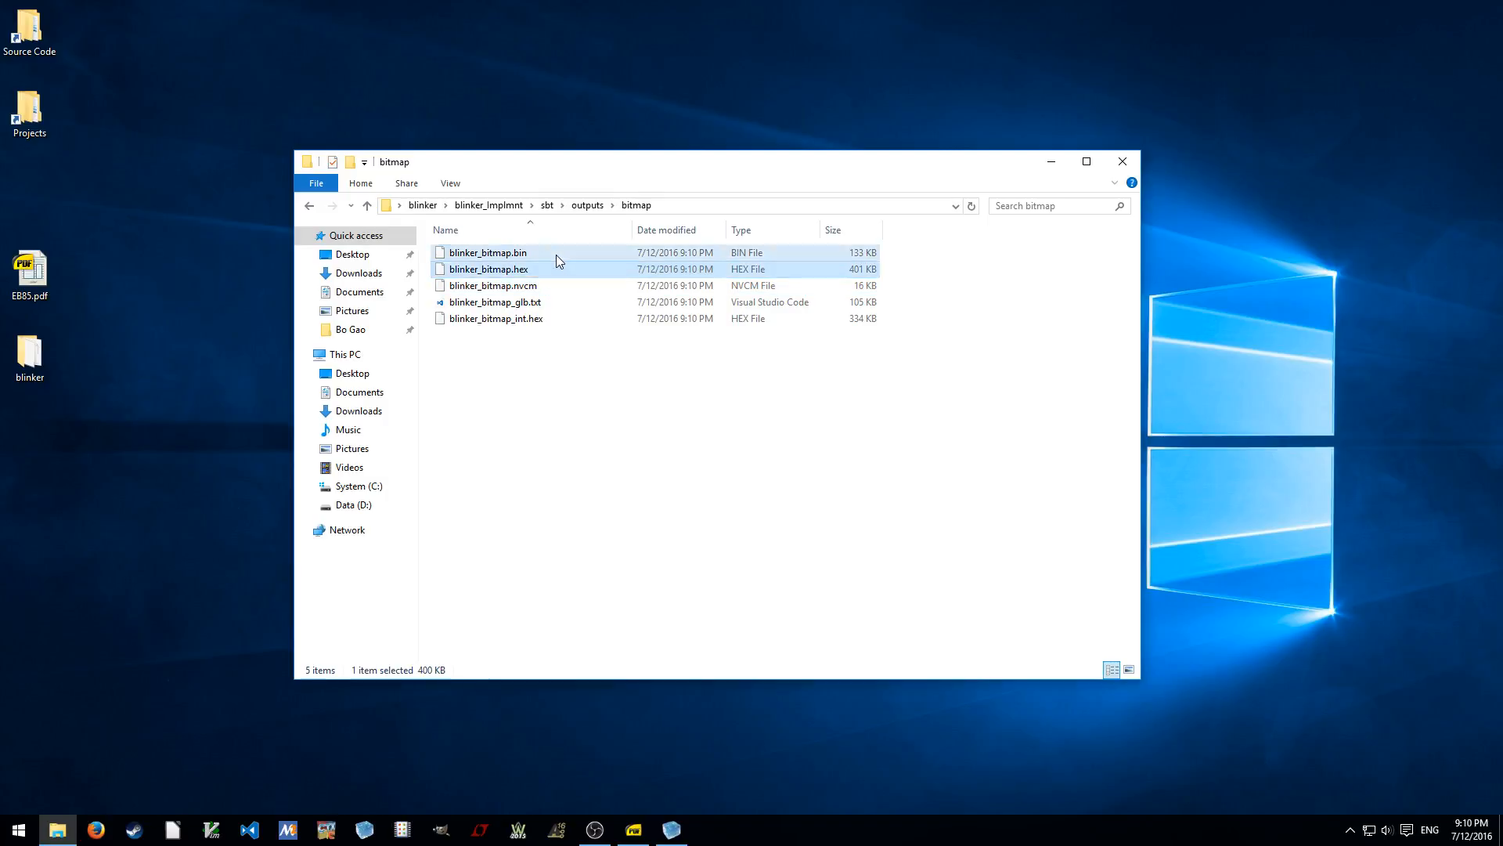
{"action": "left_click", "coordinate": [494, 285]}
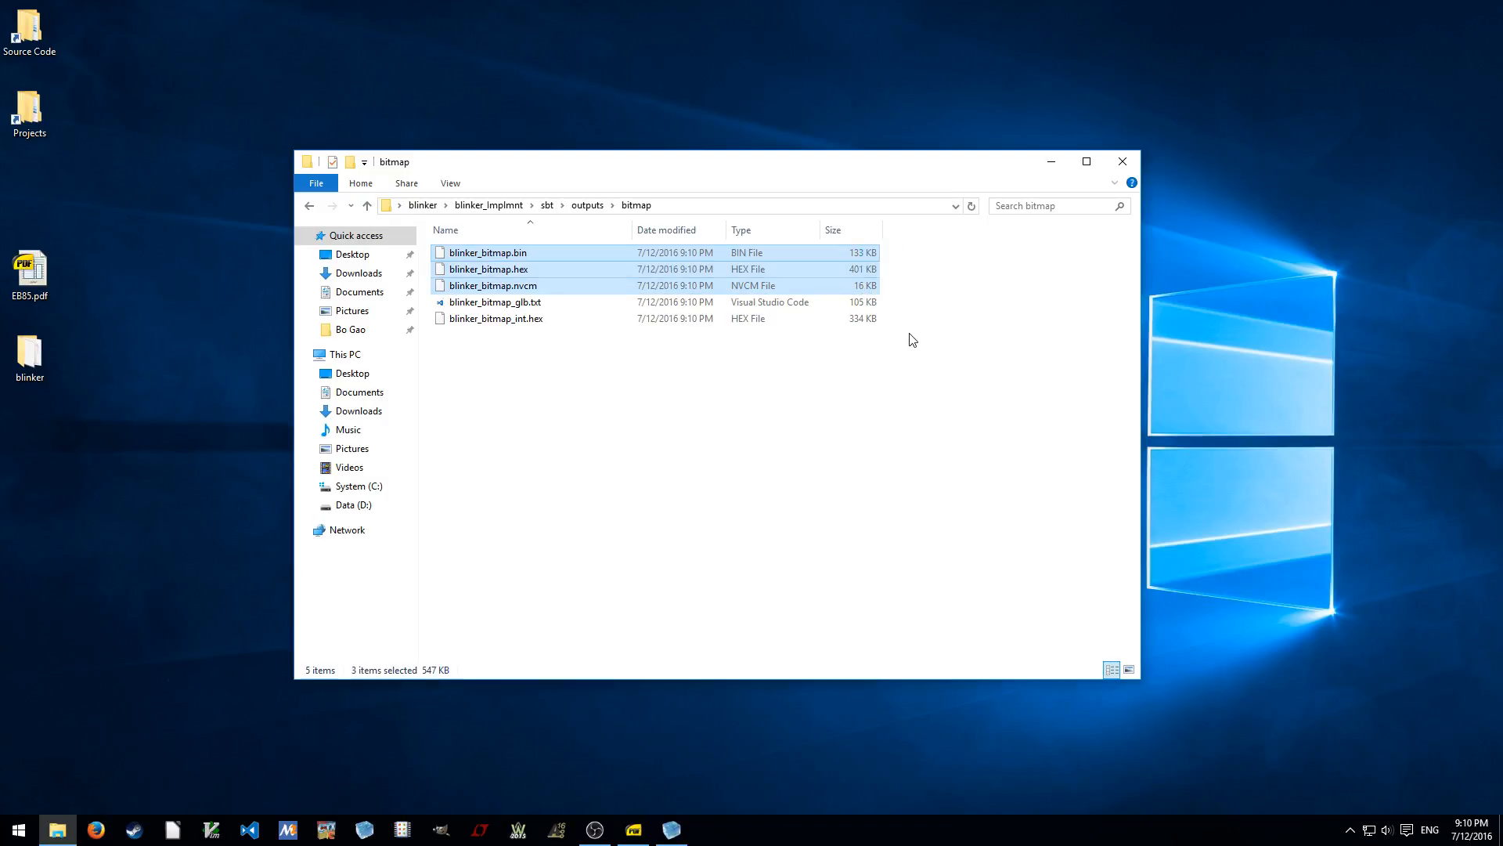
{"action": "left_click", "coordinate": [686, 456]}
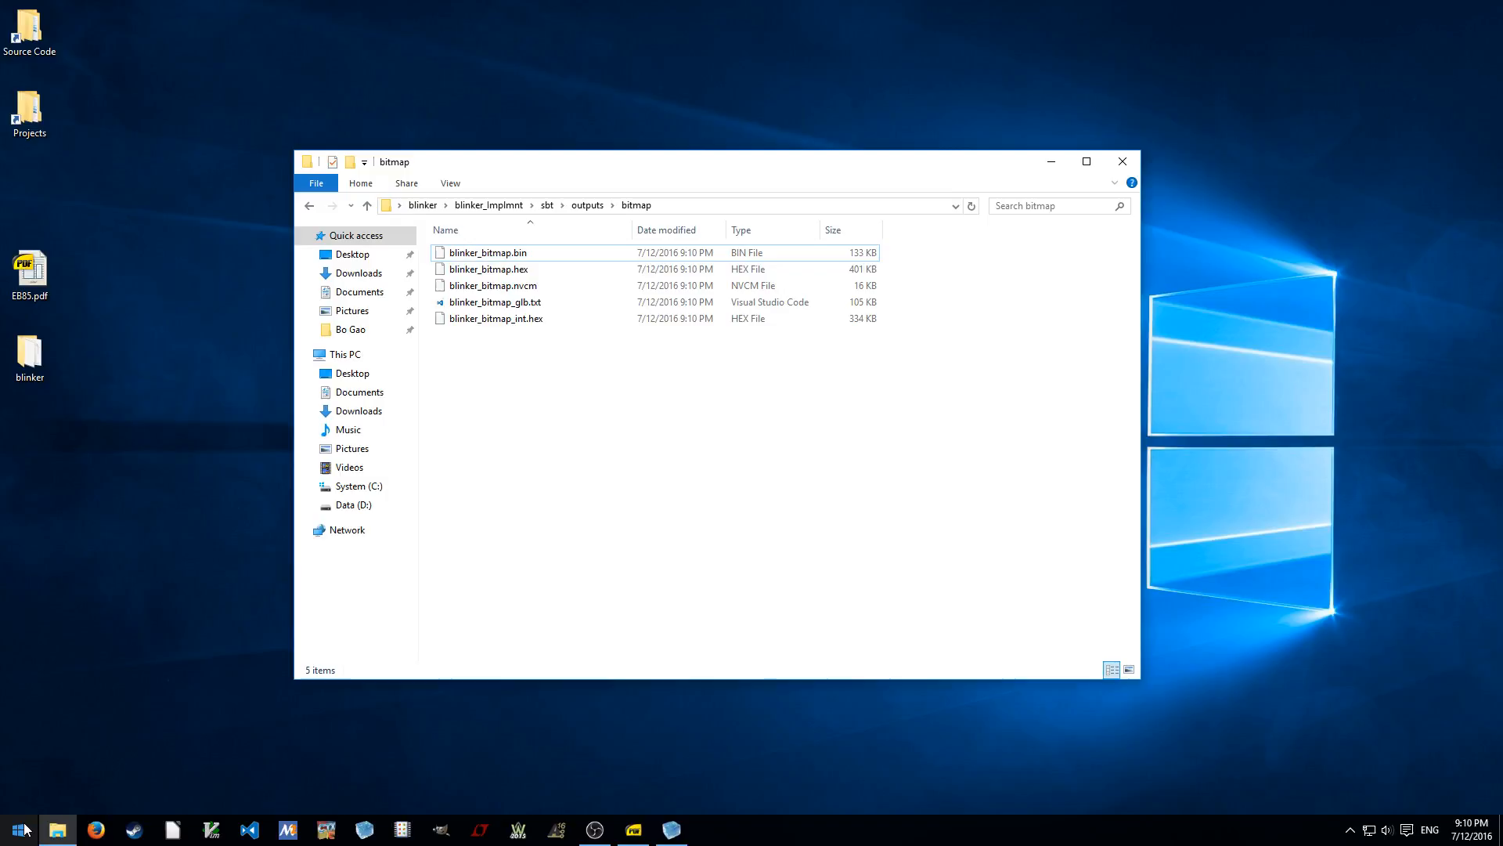
{"action": "left_click", "coordinate": [16, 827]}
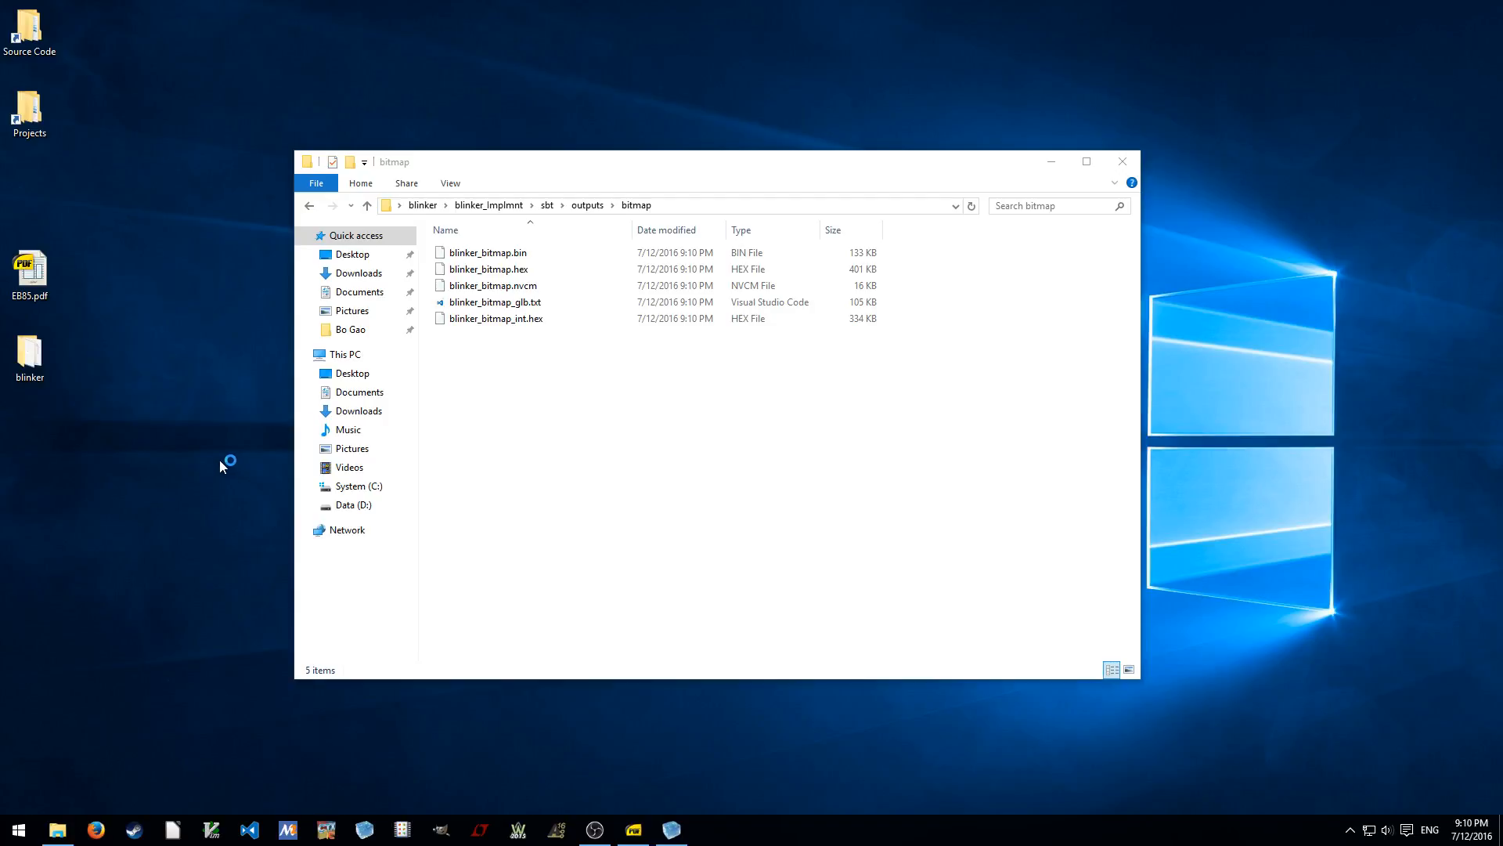
{"action": "mouse_move", "coordinate": [247, 468]}
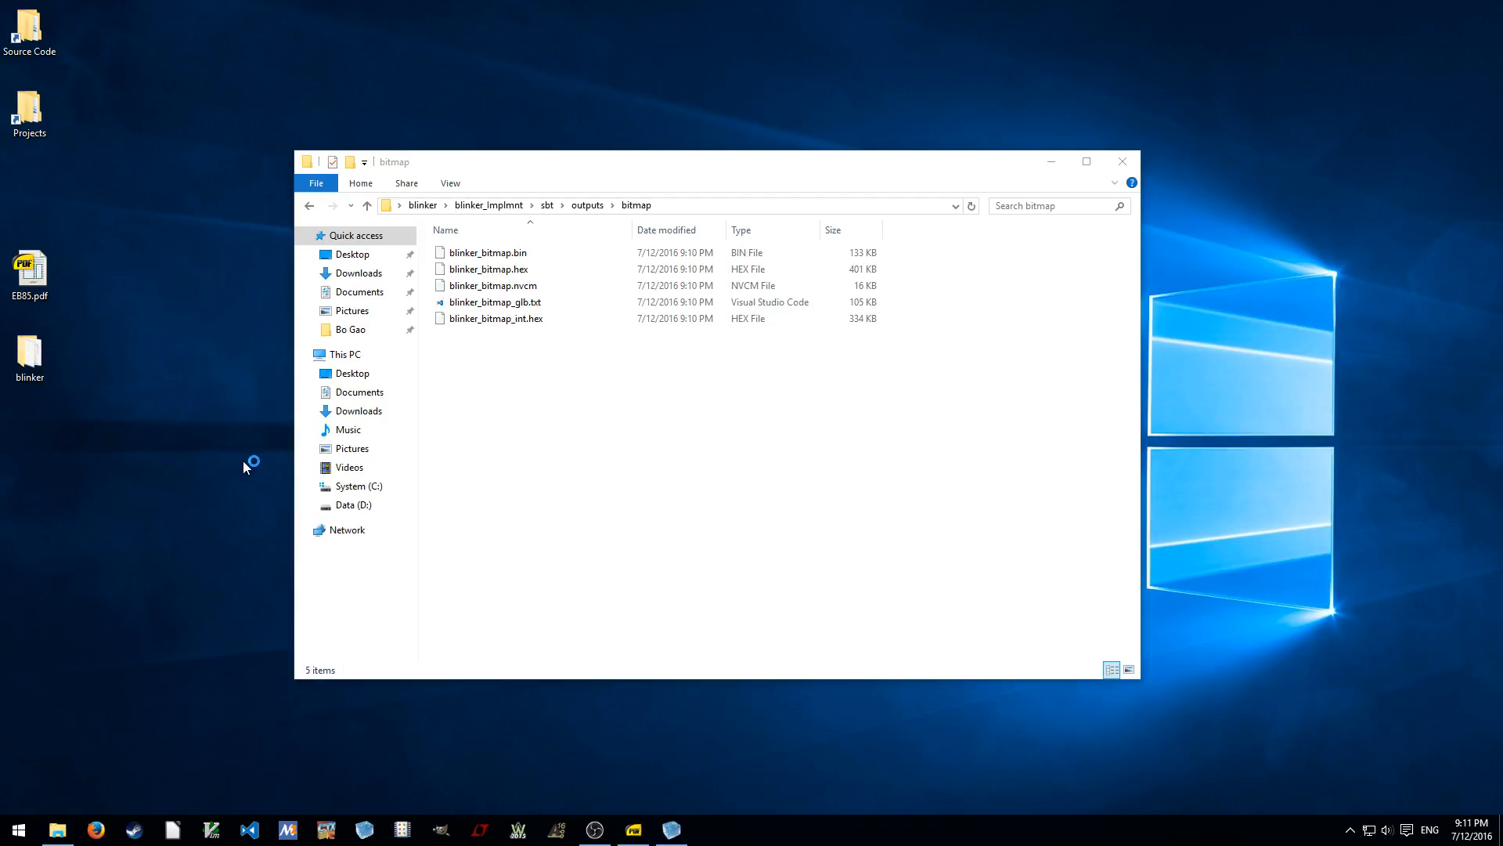
{"action": "left_click", "coordinate": [708, 830]}
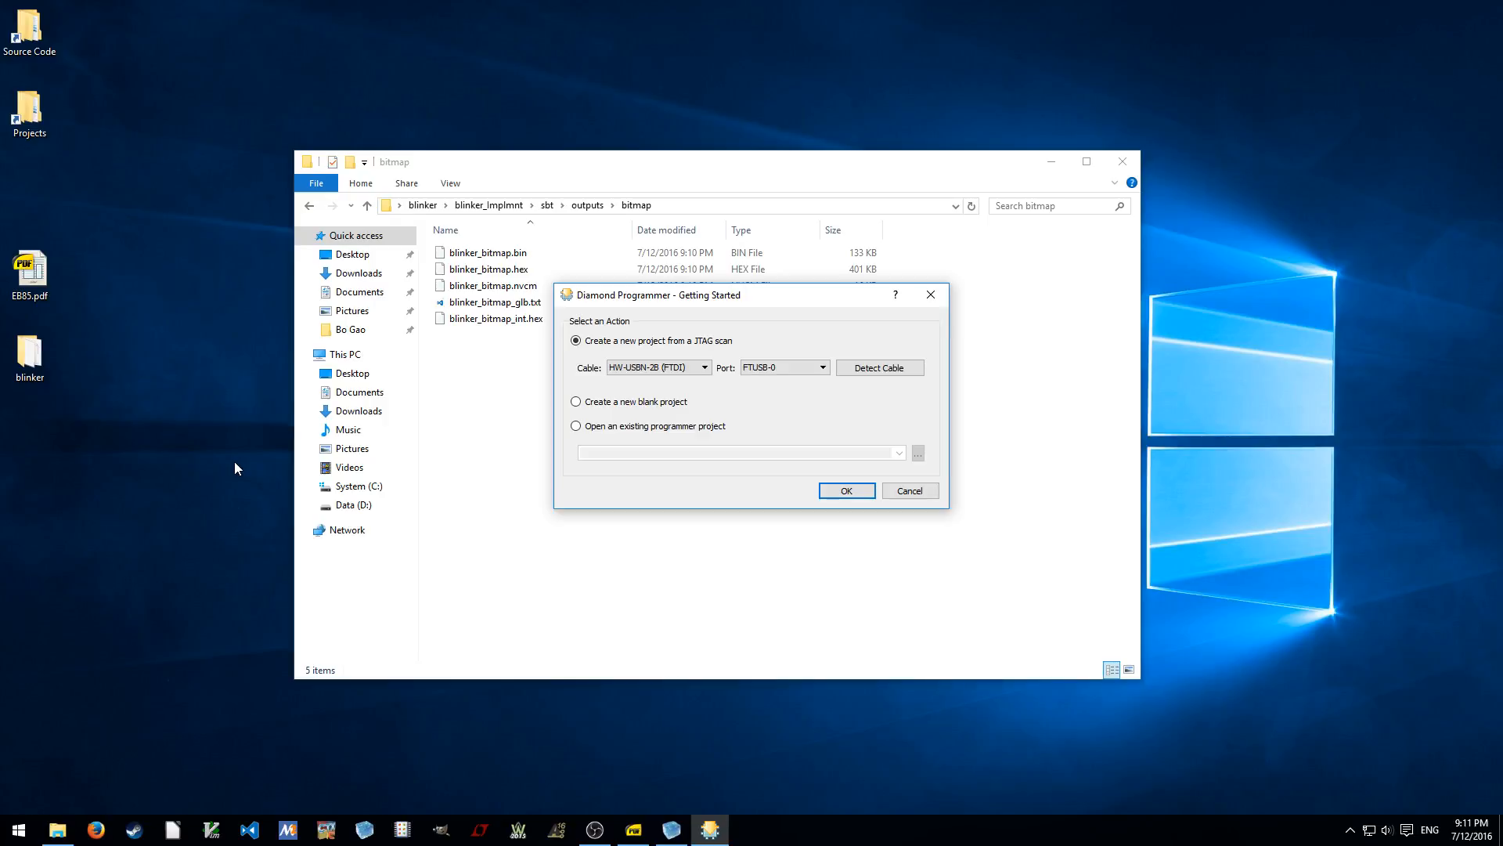
{"action": "mouse_move", "coordinate": [891, 354]}
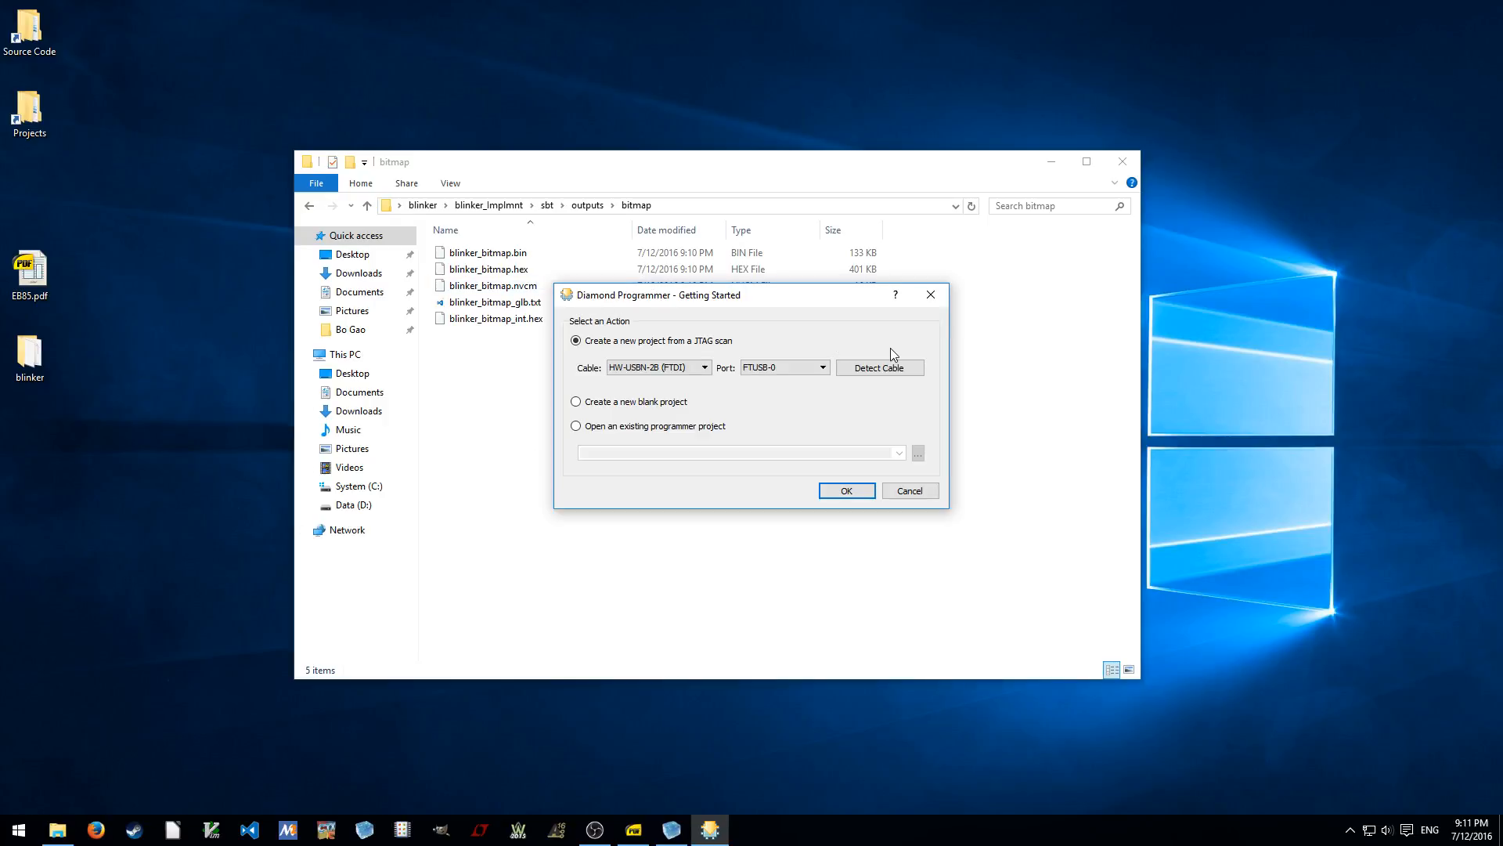
Create a new project from a JTAG scan using the HW-USBN-2B cable
{"action": "left_click", "coordinate": [907, 490]}
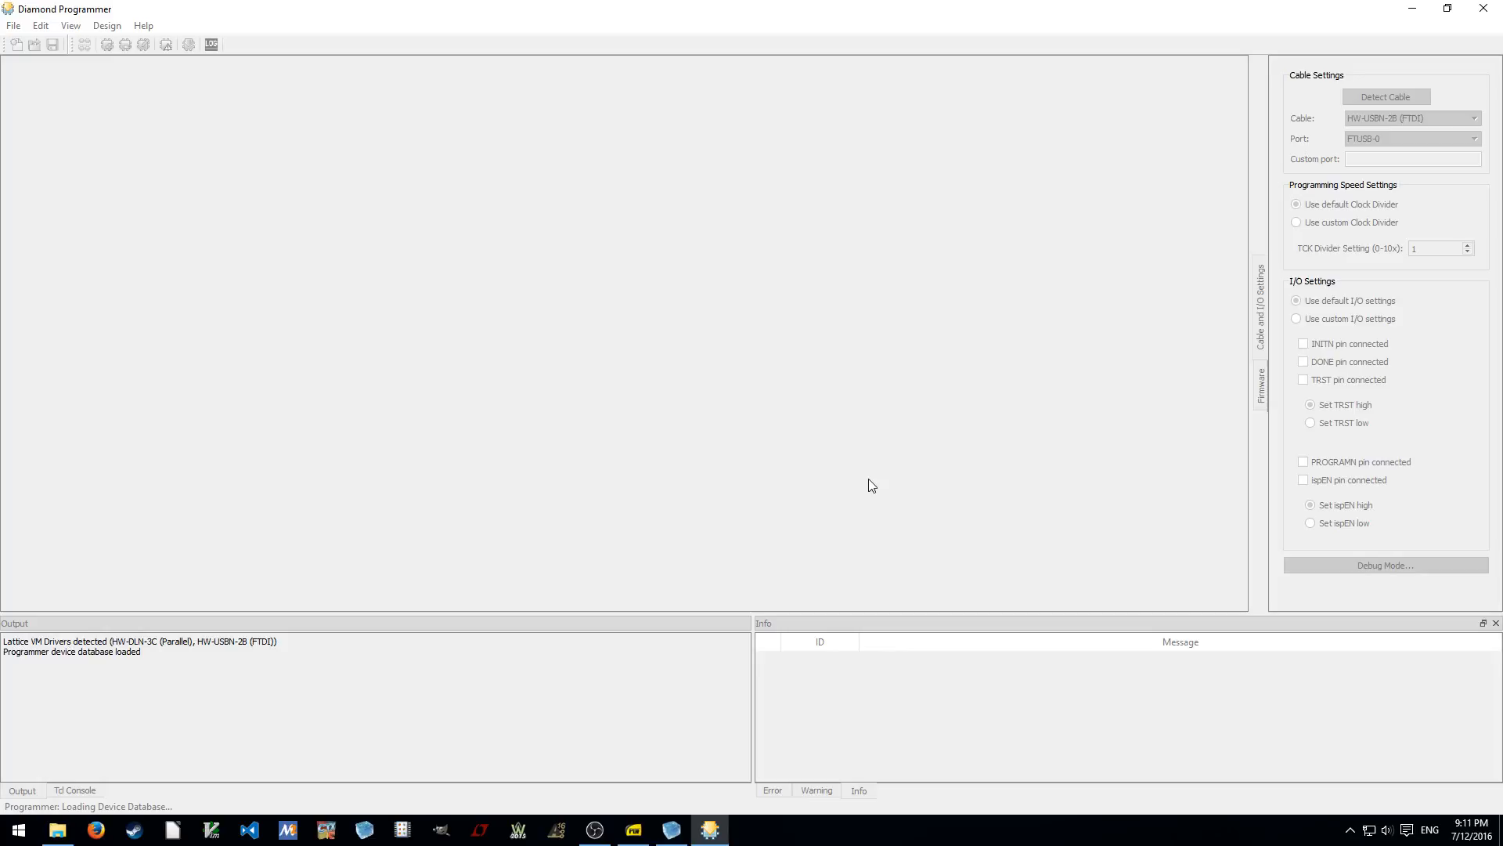
Set the row 1 device to iCE40HX8K
{"action": "left_click", "coordinate": [1384, 95]}
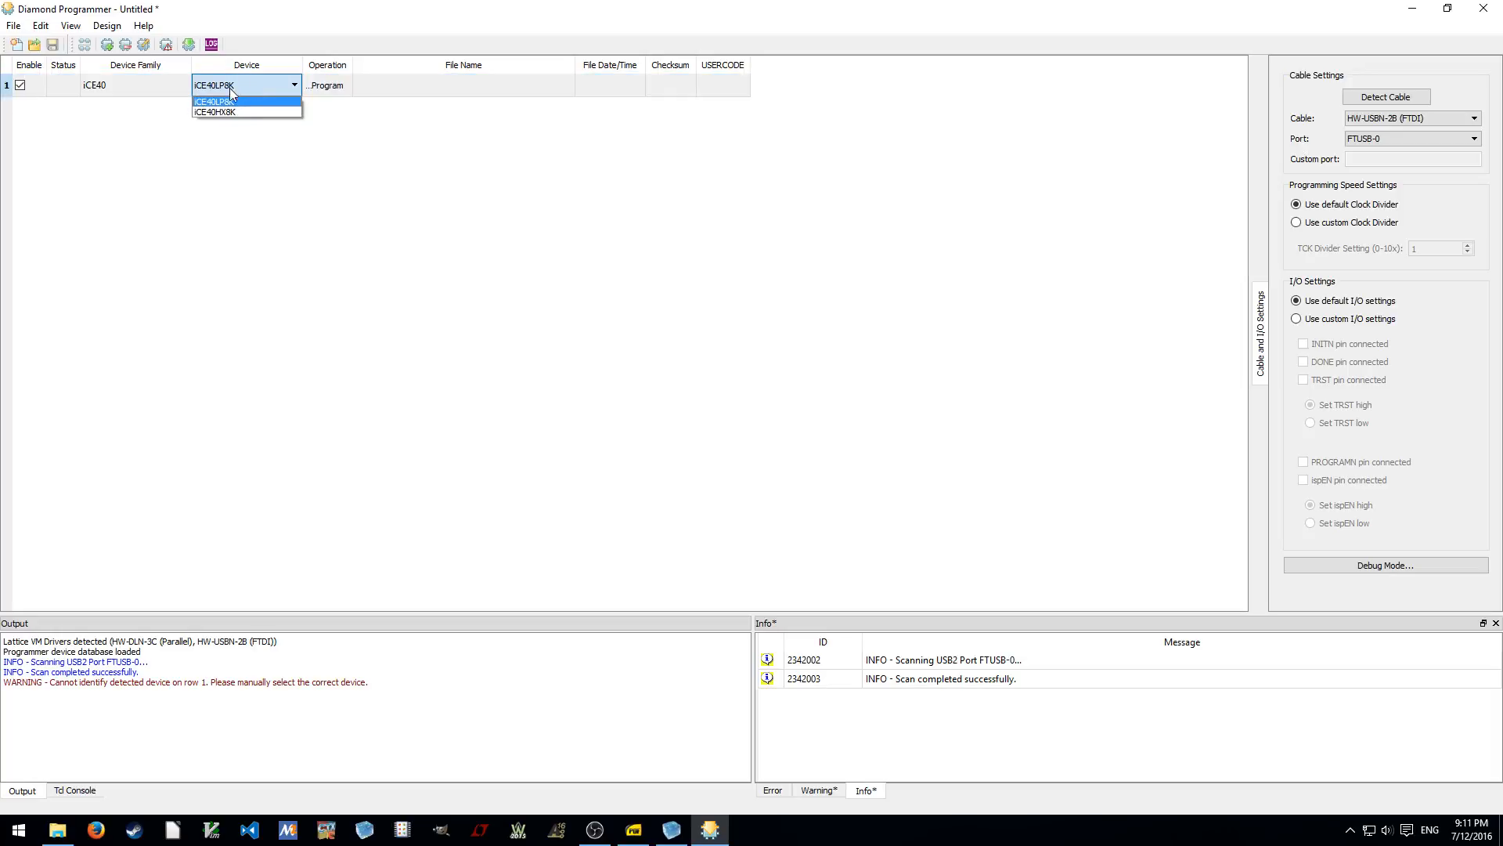
{"action": "left_click", "coordinate": [215, 111]}
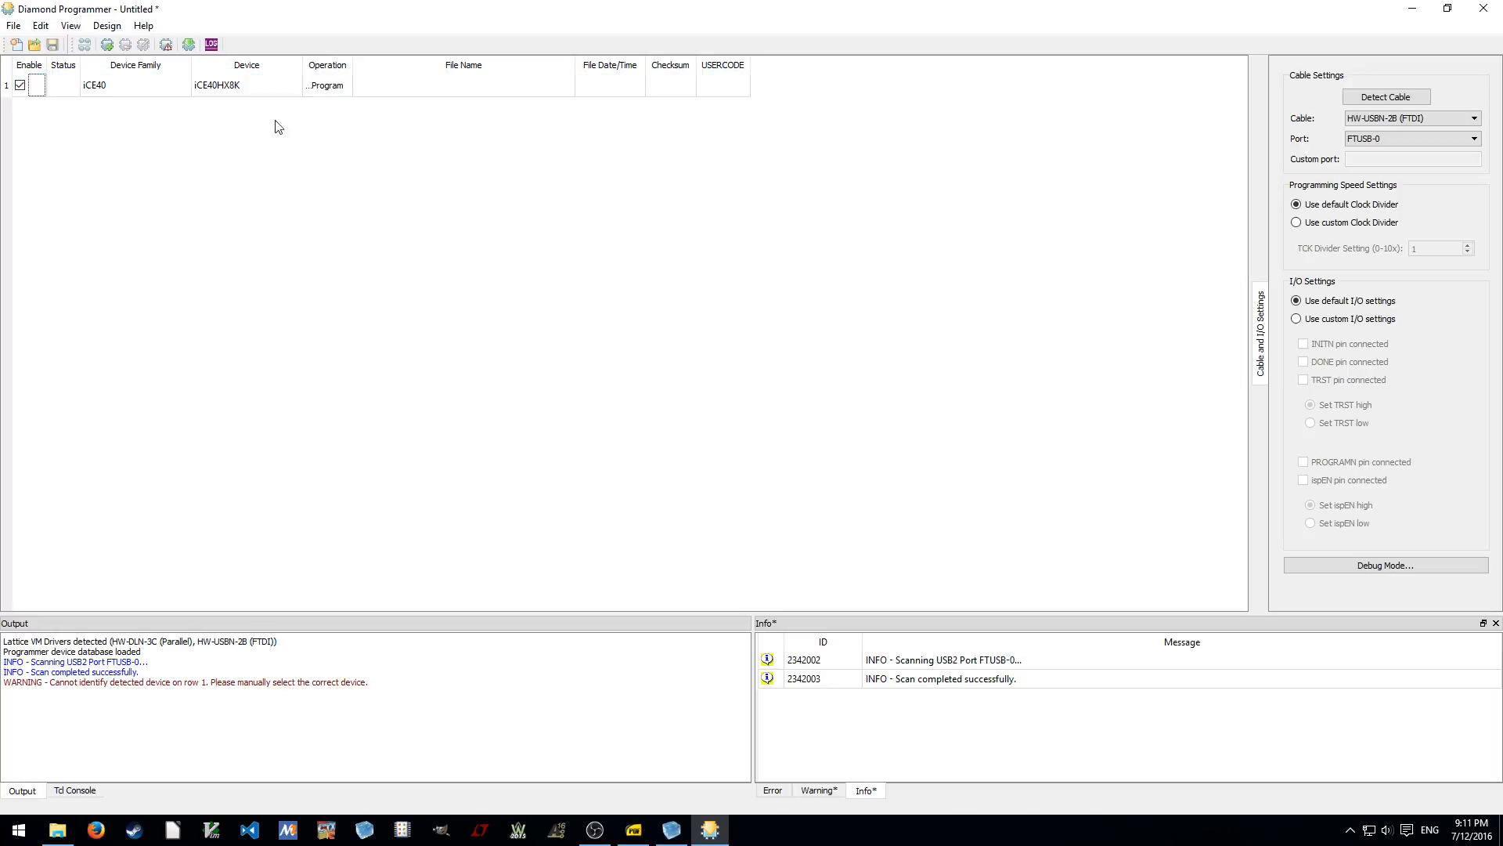
{"action": "mouse_move", "coordinate": [295, 132]}
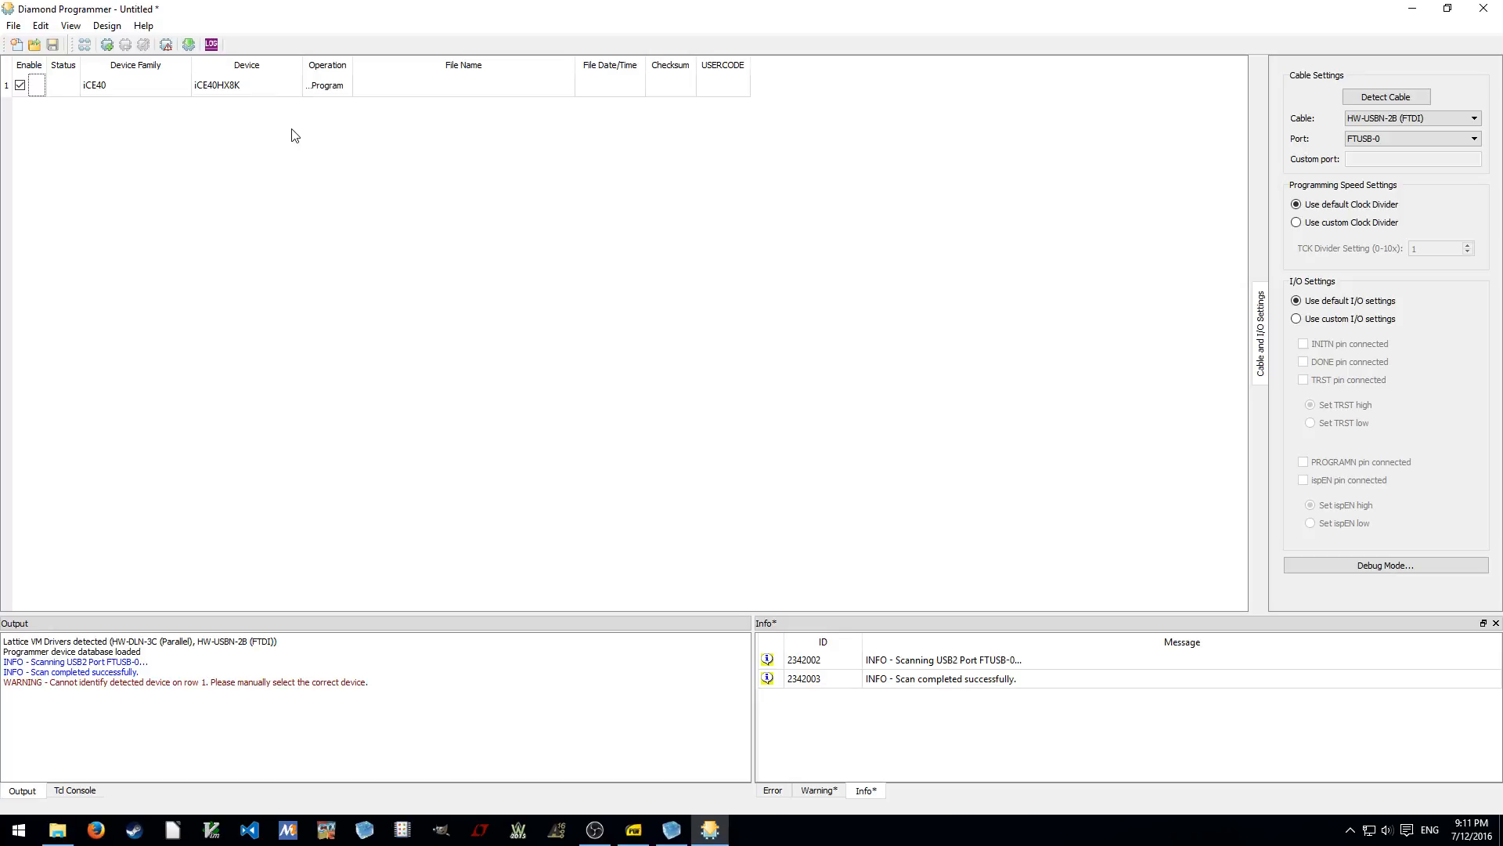
{"action": "mouse_move", "coordinate": [470, 86]}
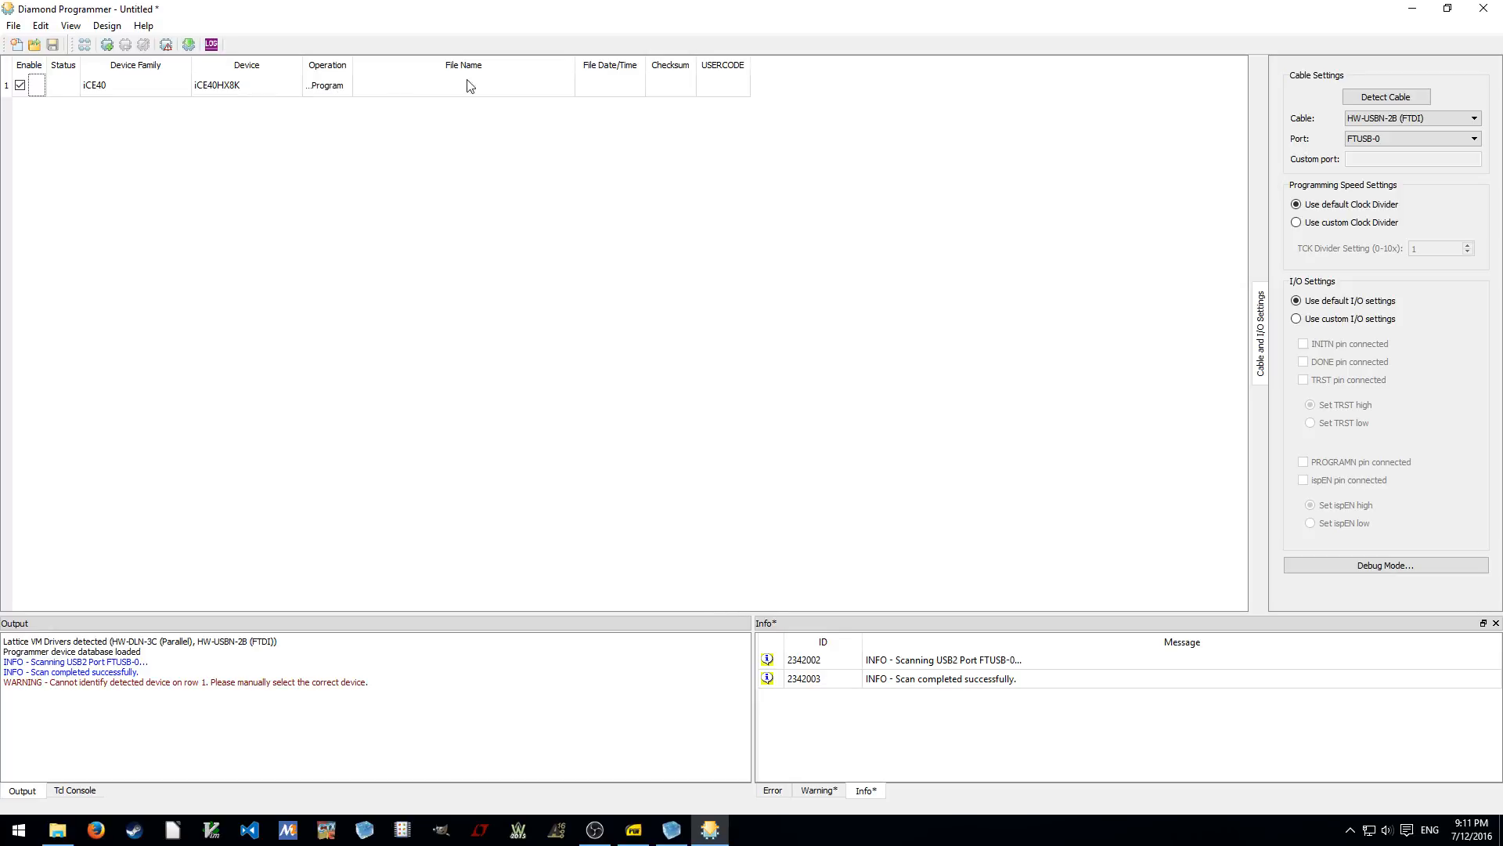
Open the row 1 device properties and set Access mode to CRAM Programming
{"action": "double_click", "coordinate": [217, 84]}
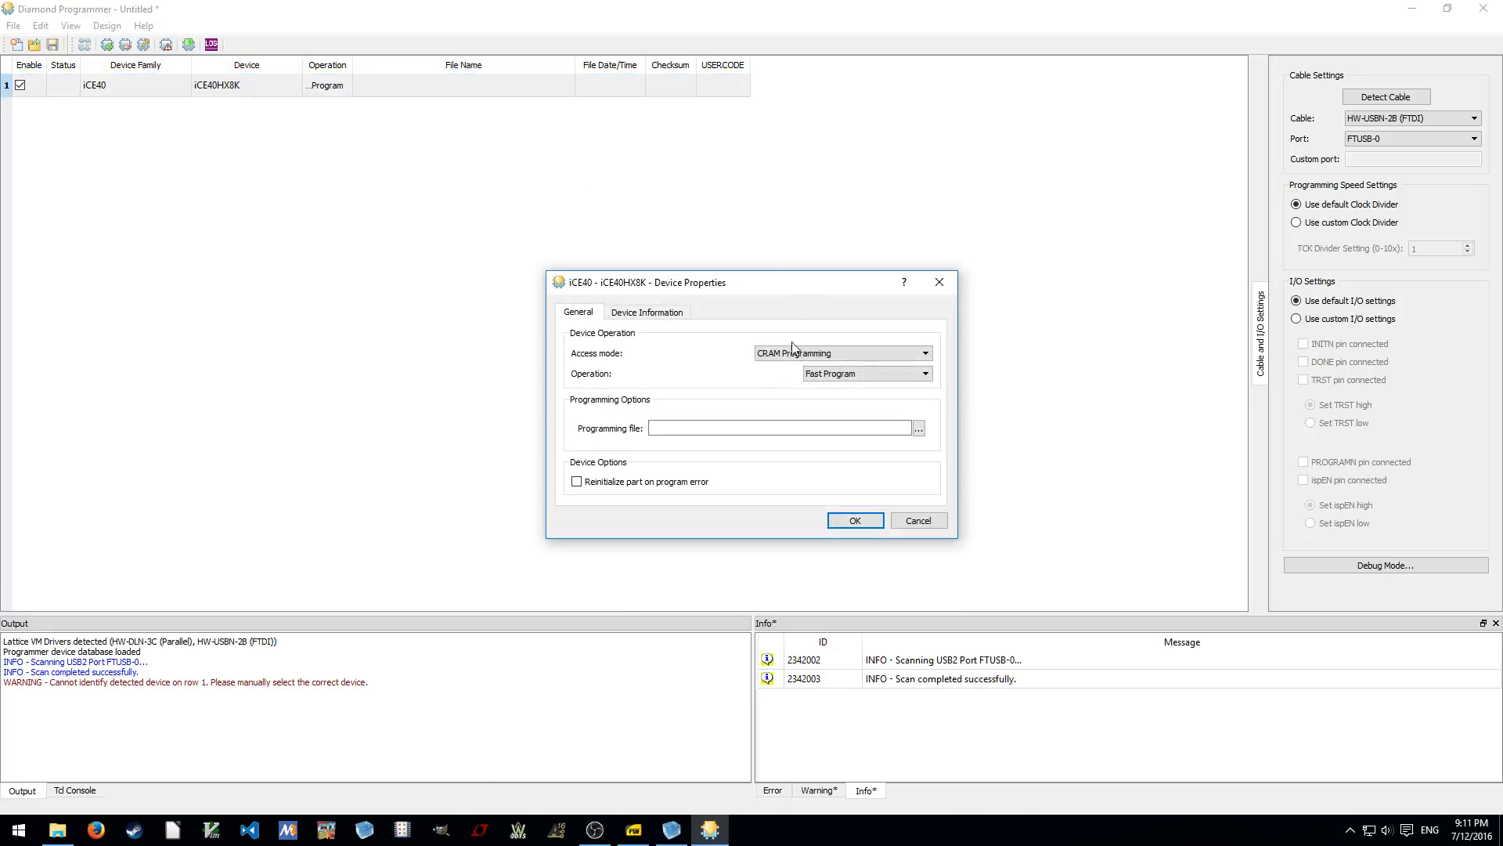
{"action": "left_click", "coordinate": [841, 354]}
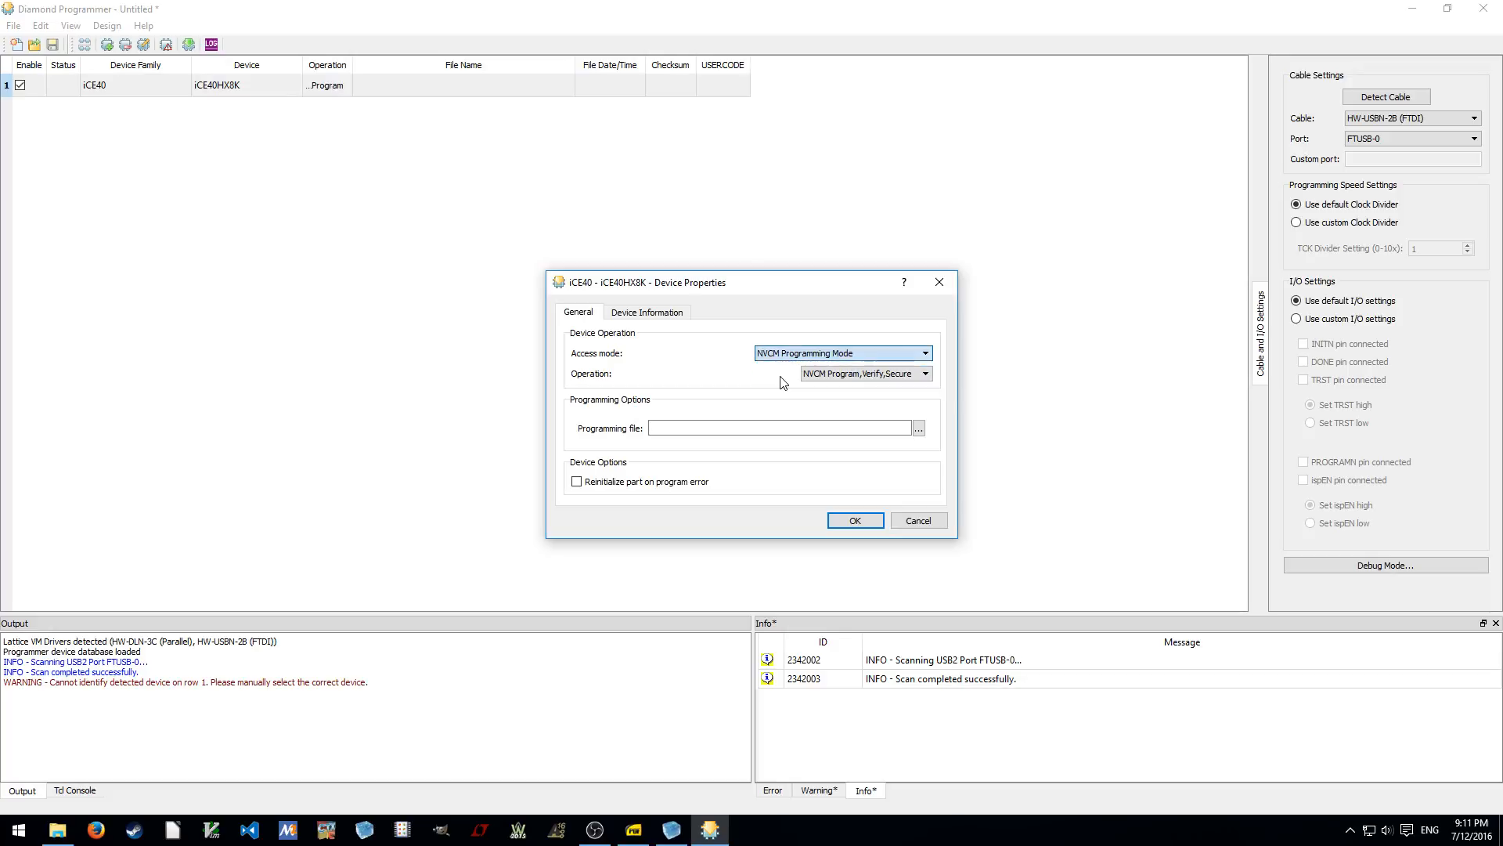
{"action": "left_click", "coordinate": [923, 353]}
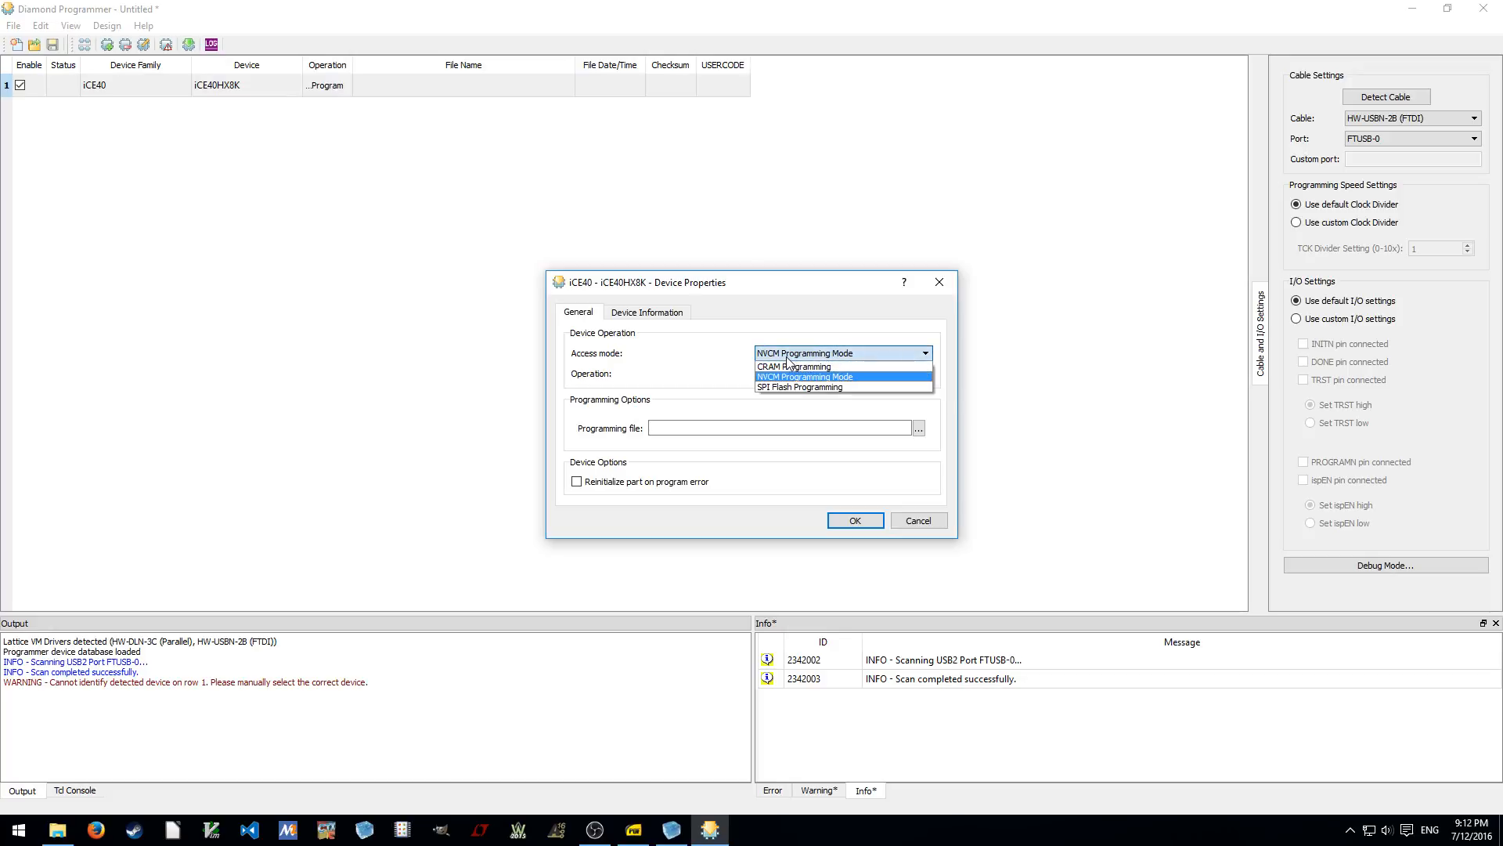
{"action": "mouse_move", "coordinate": [785, 386]}
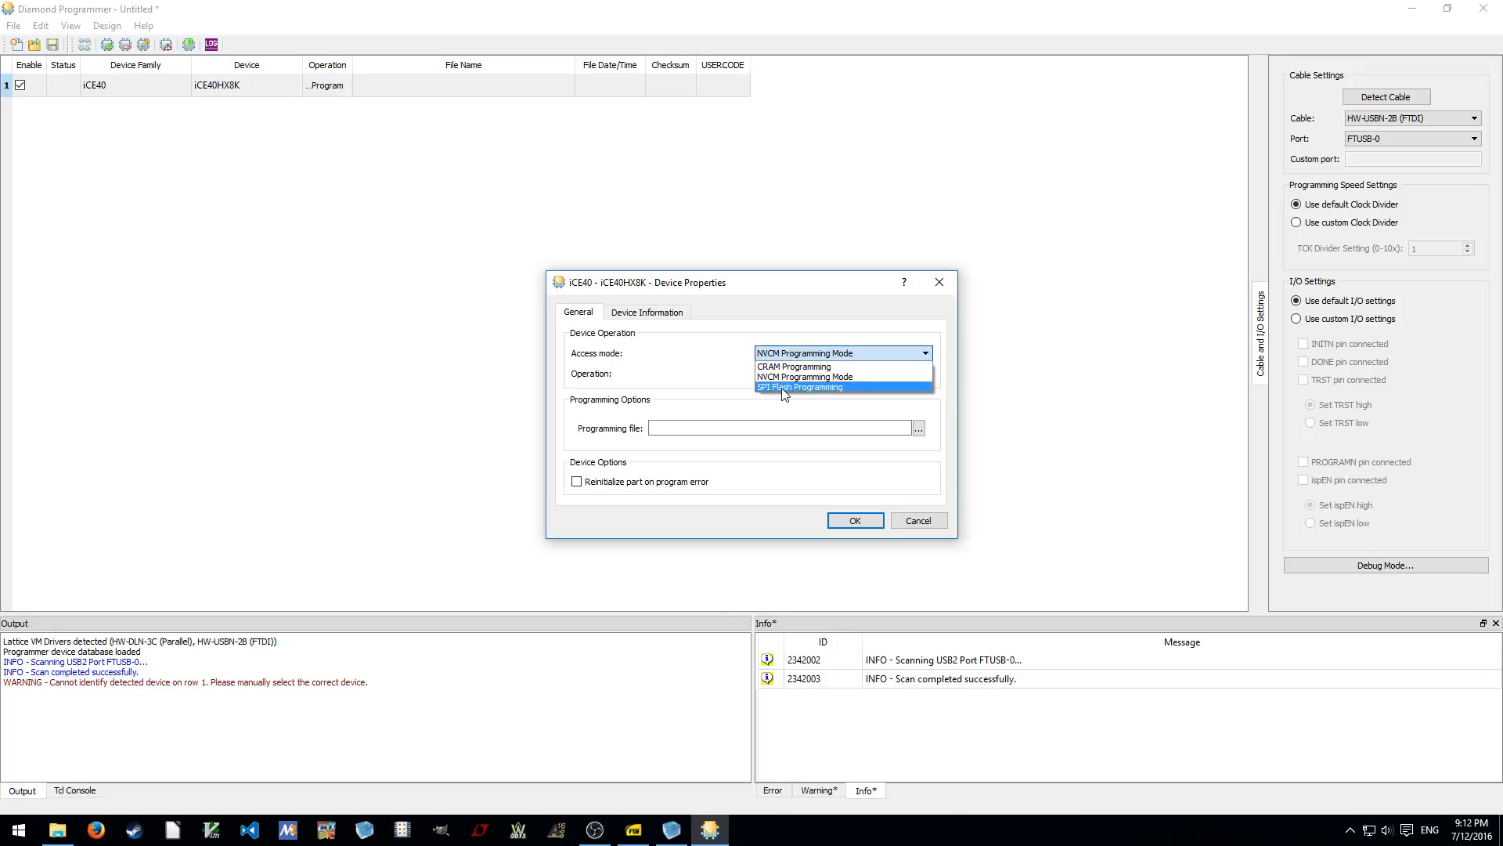
{"action": "left_click", "coordinate": [799, 388]}
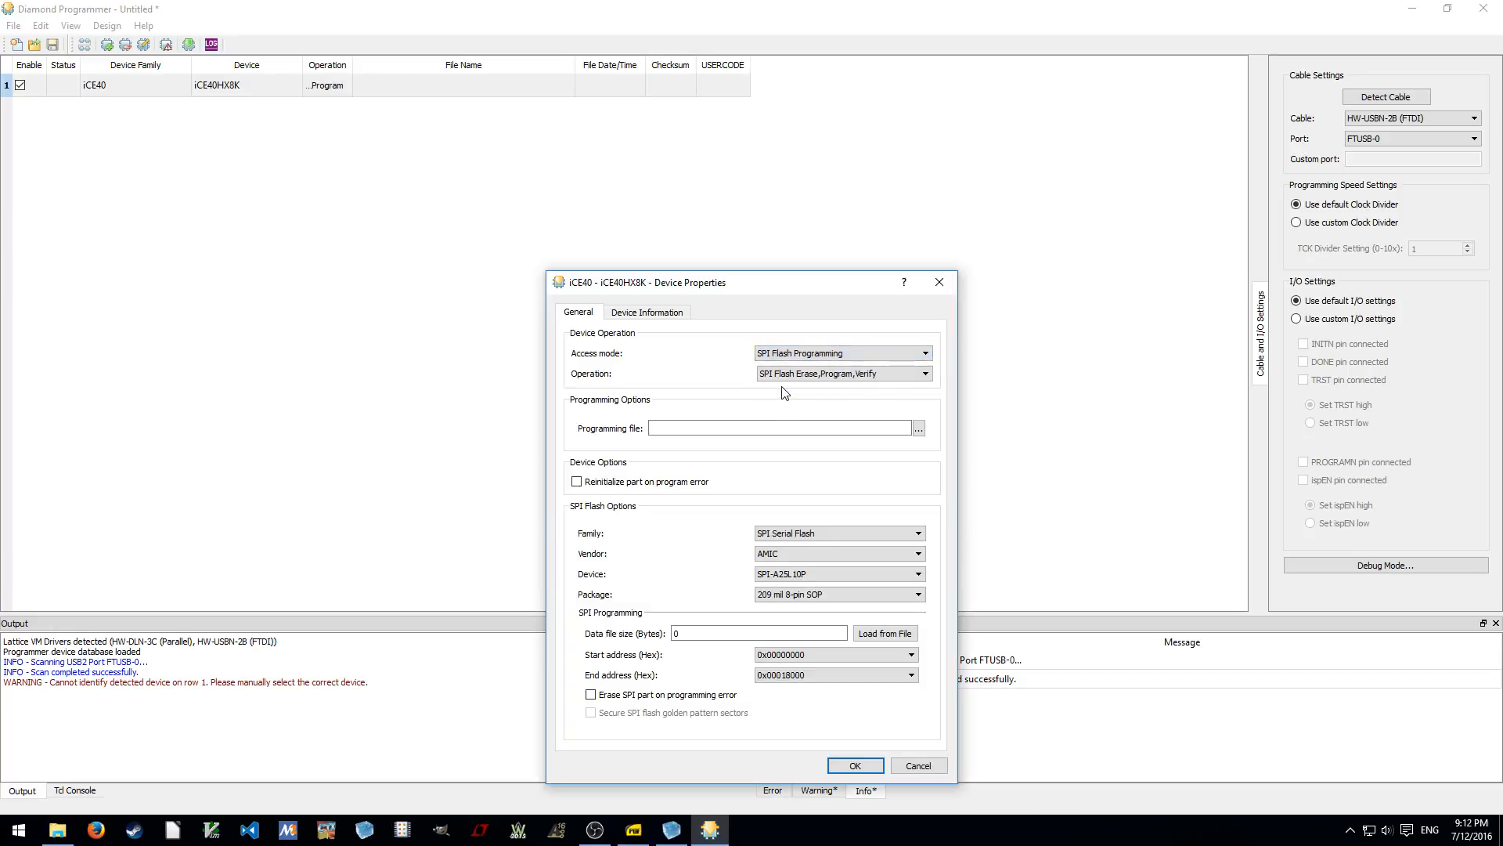
{"action": "left_click", "coordinate": [922, 353]}
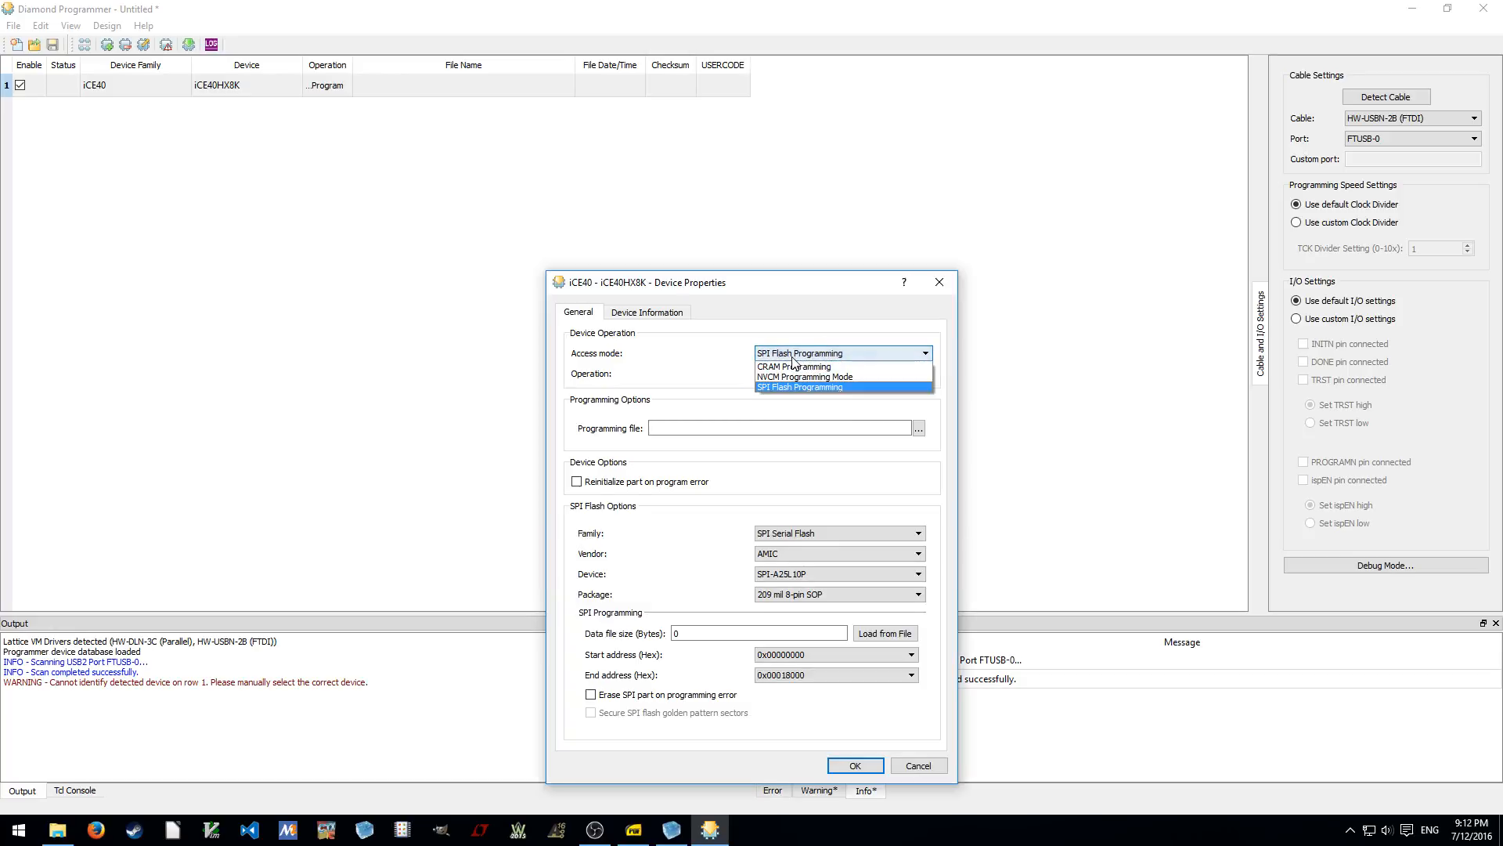
{"action": "left_click", "coordinate": [794, 366]}
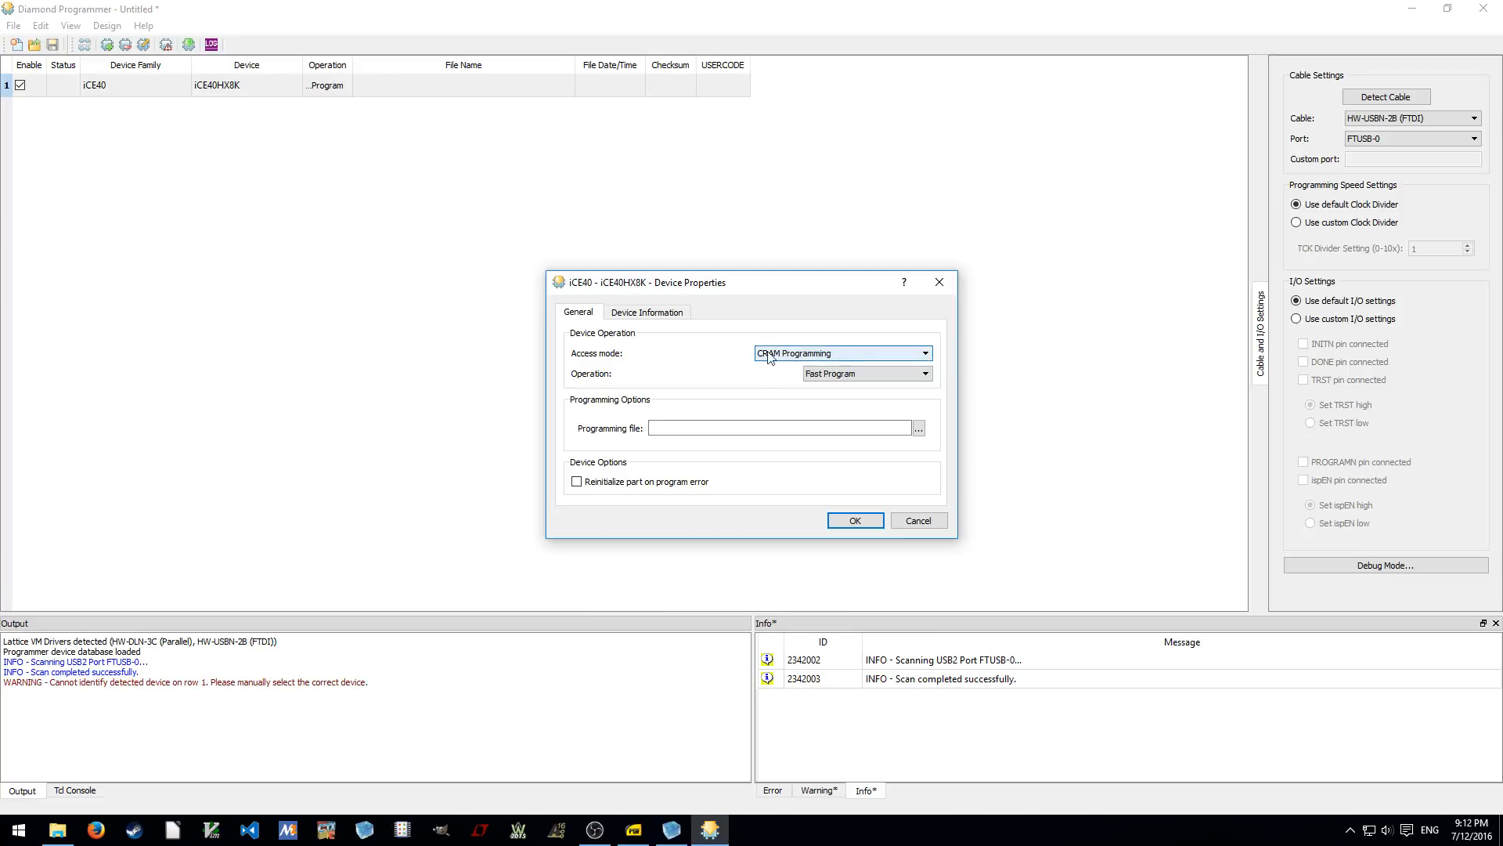
Set the CRAM operation to Program,Verify
{"action": "left_click", "coordinate": [923, 373]}
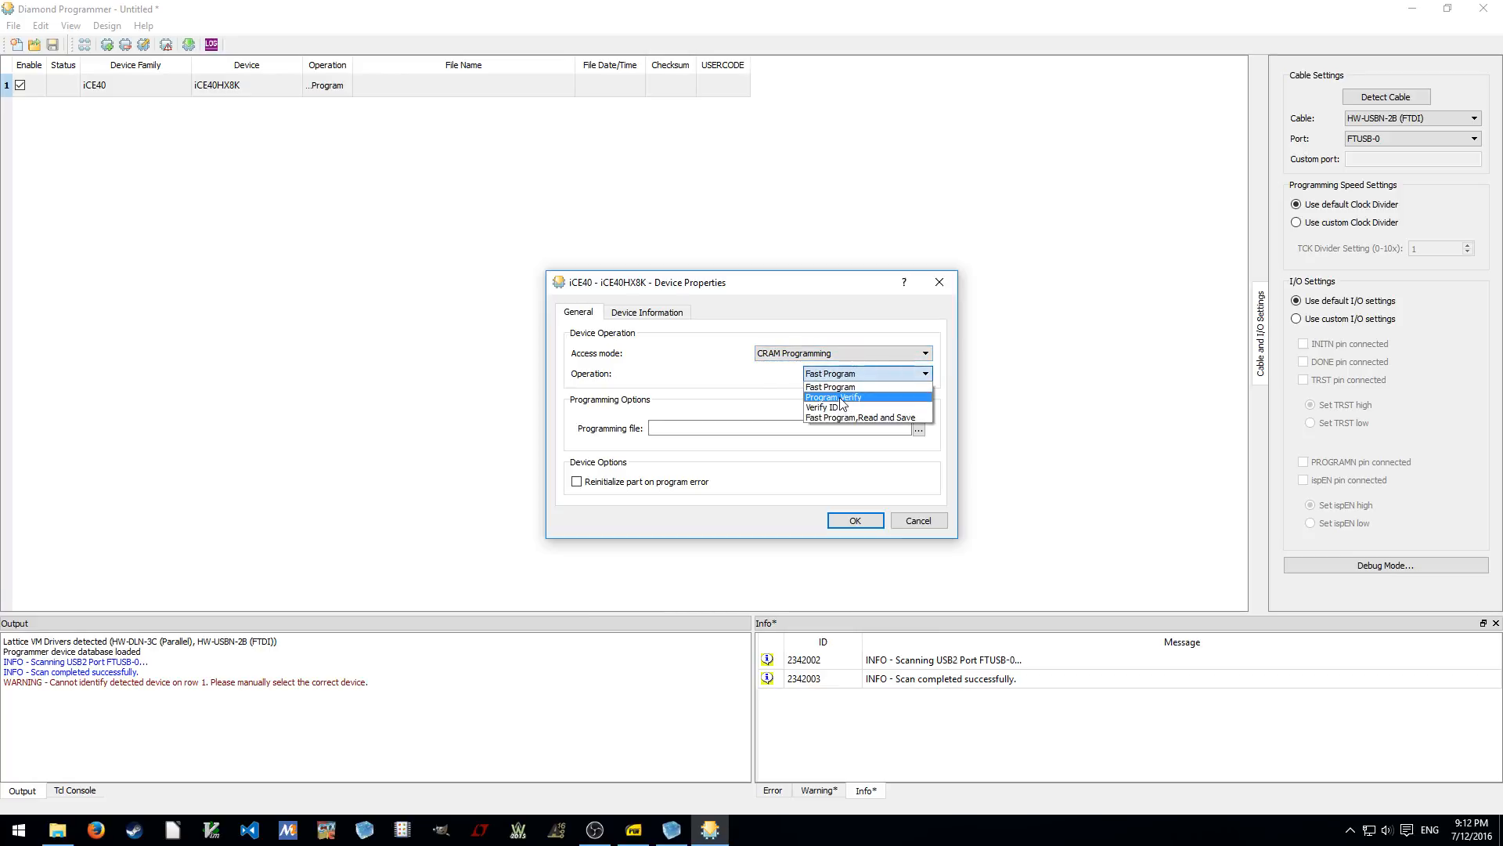
{"action": "mouse_move", "coordinate": [854, 404]}
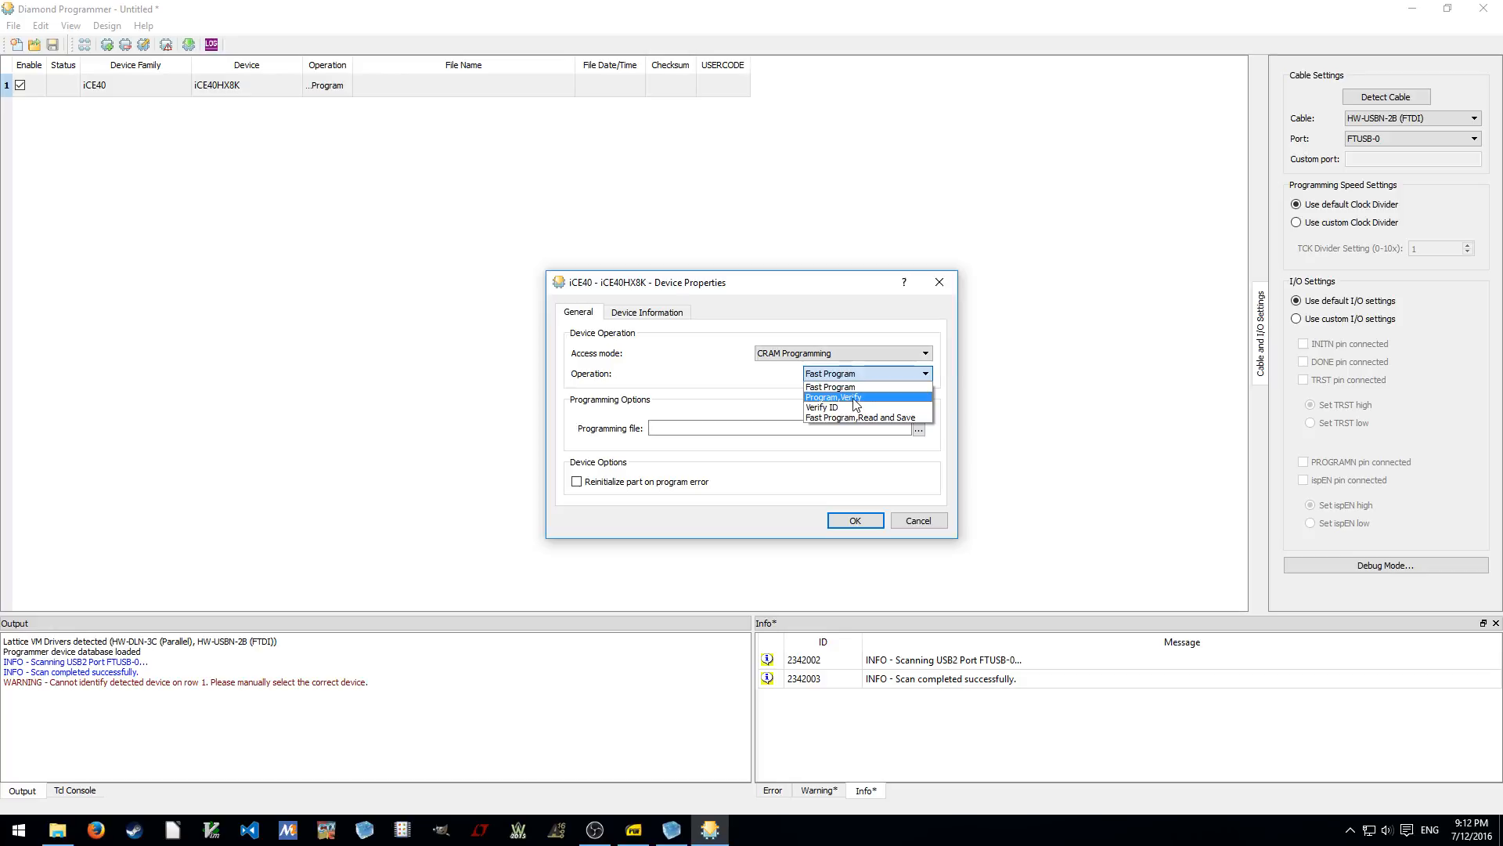
{"action": "left_click", "coordinate": [829, 386]}
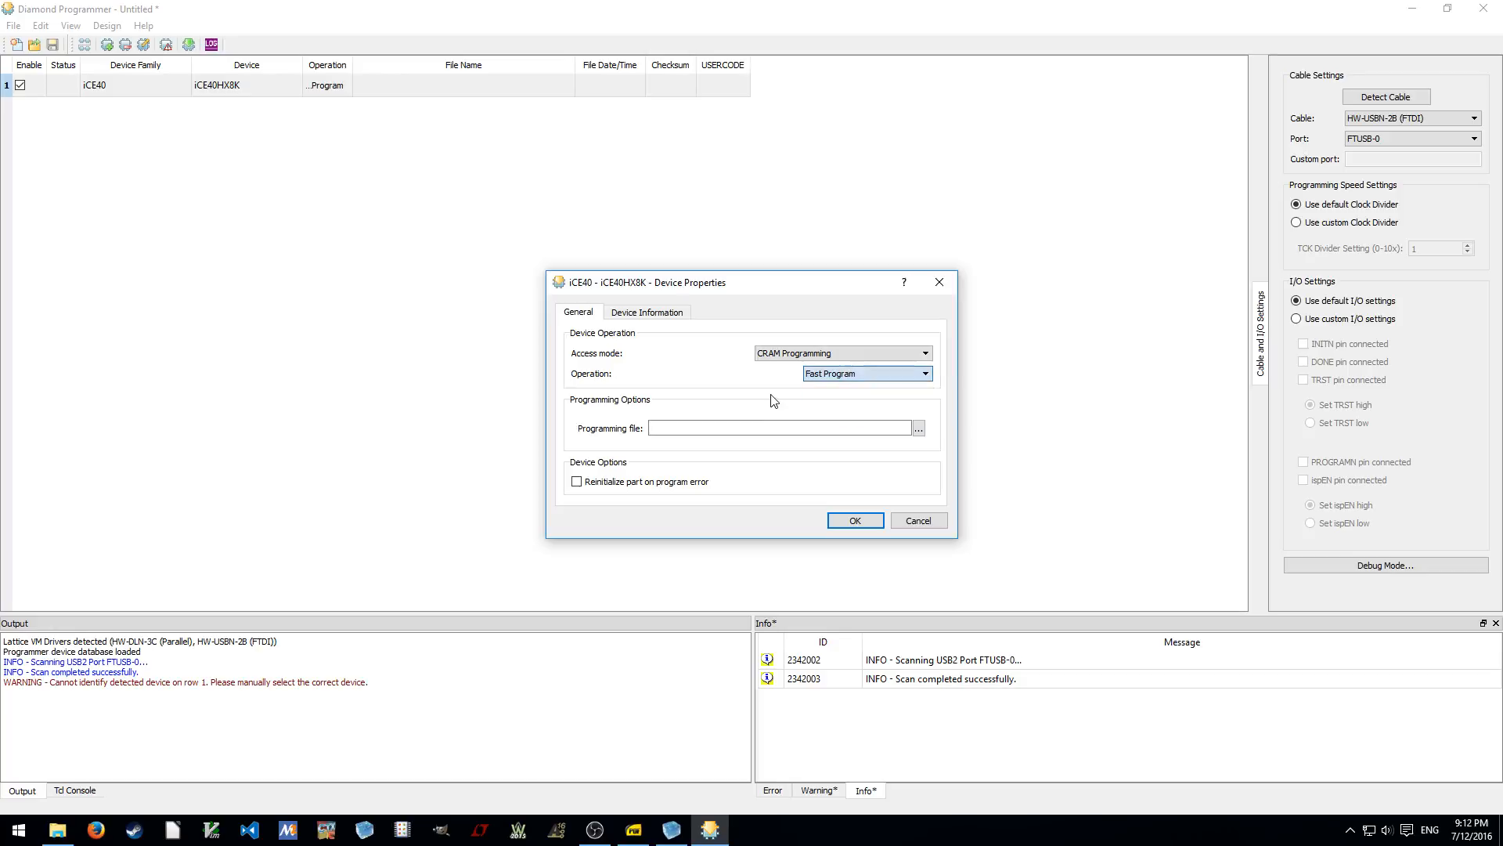
{"action": "left_click", "coordinate": [923, 373]}
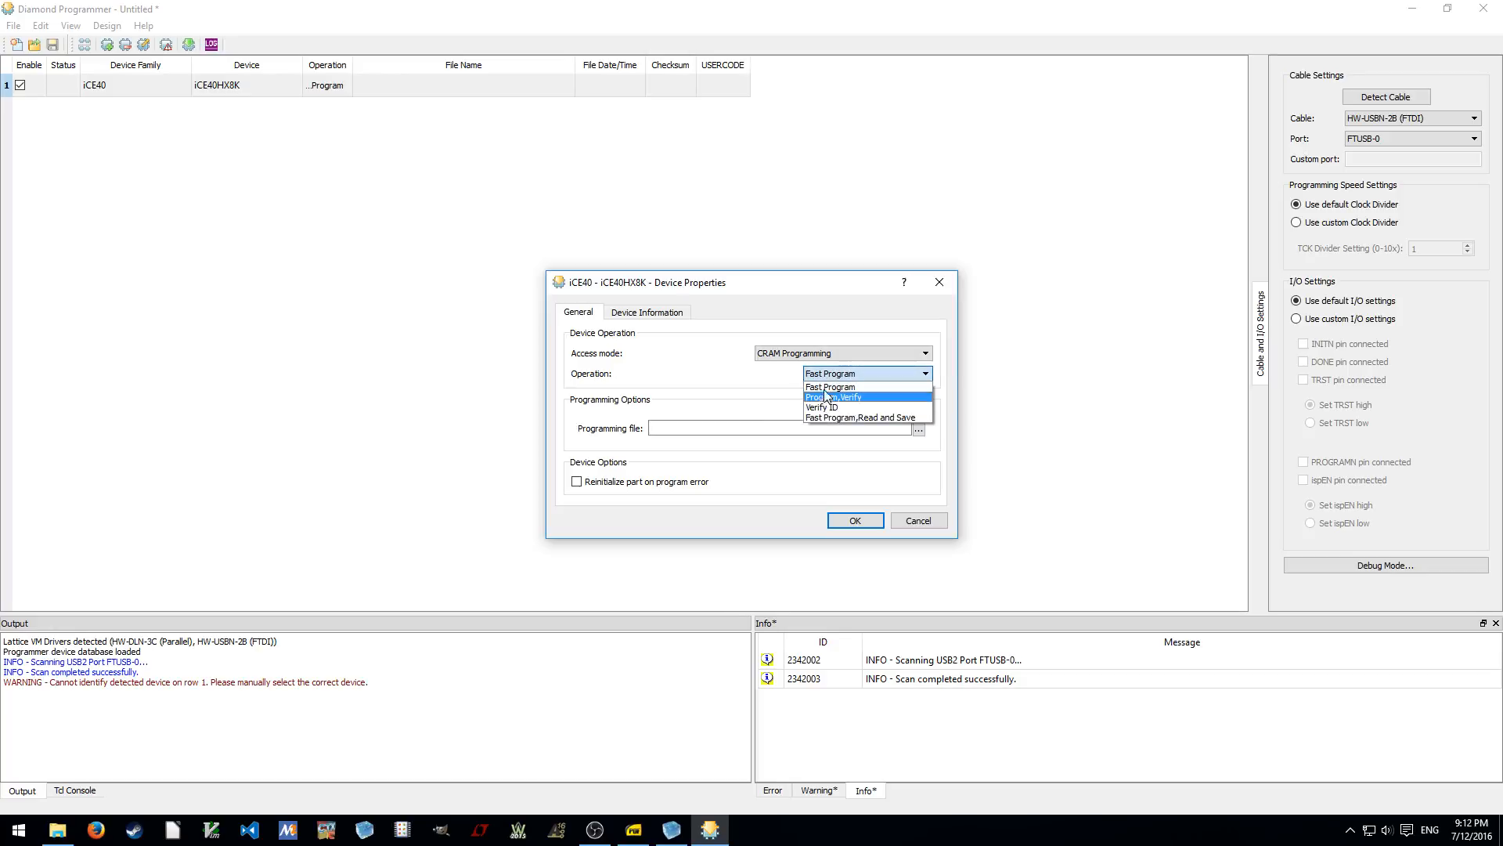
{"action": "mouse_move", "coordinate": [829, 386]}
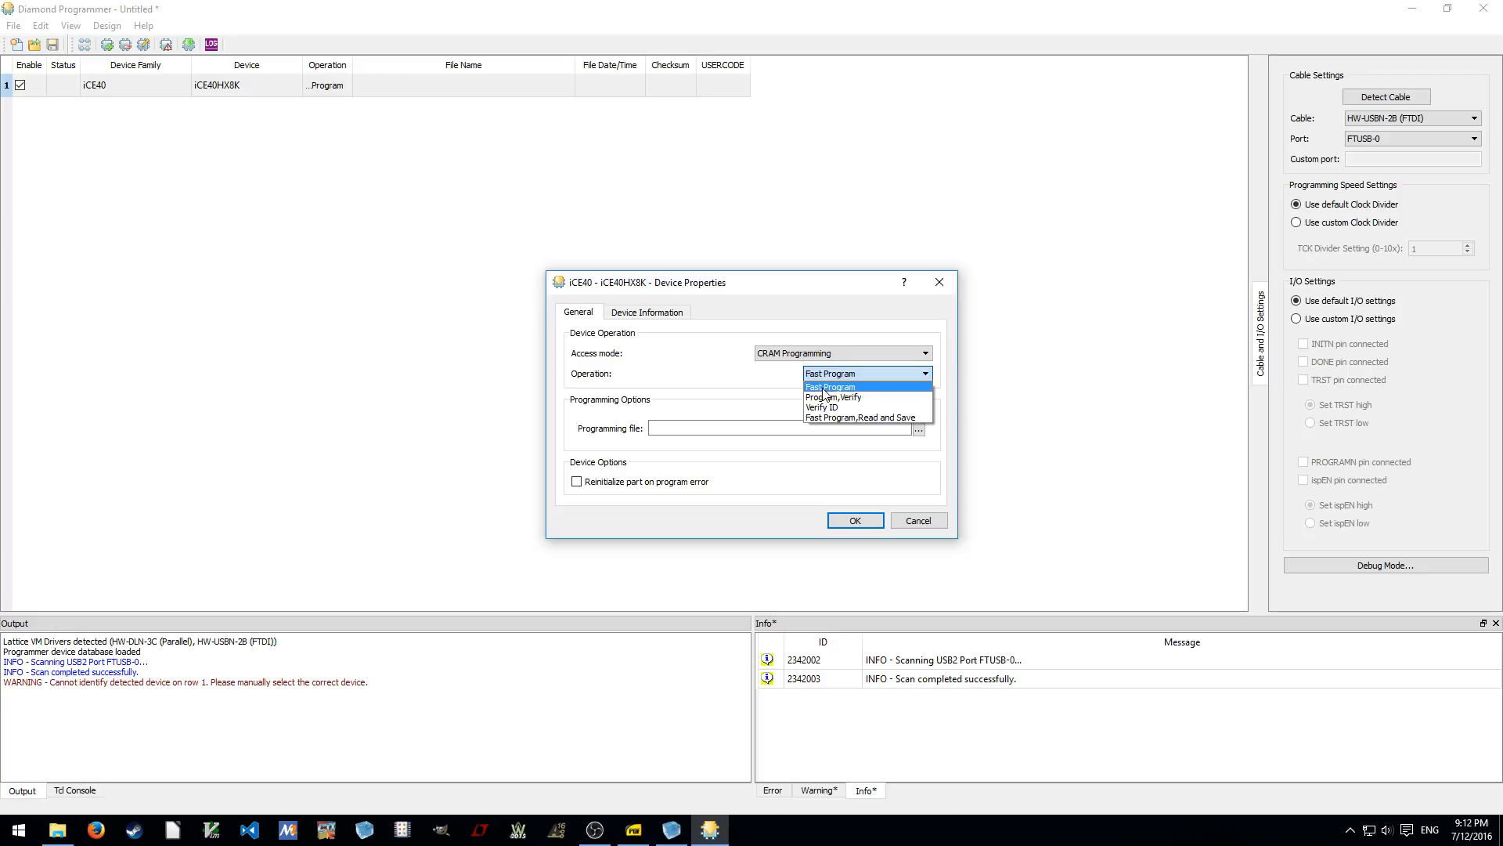
{"action": "mouse_move", "coordinate": [833, 397]}
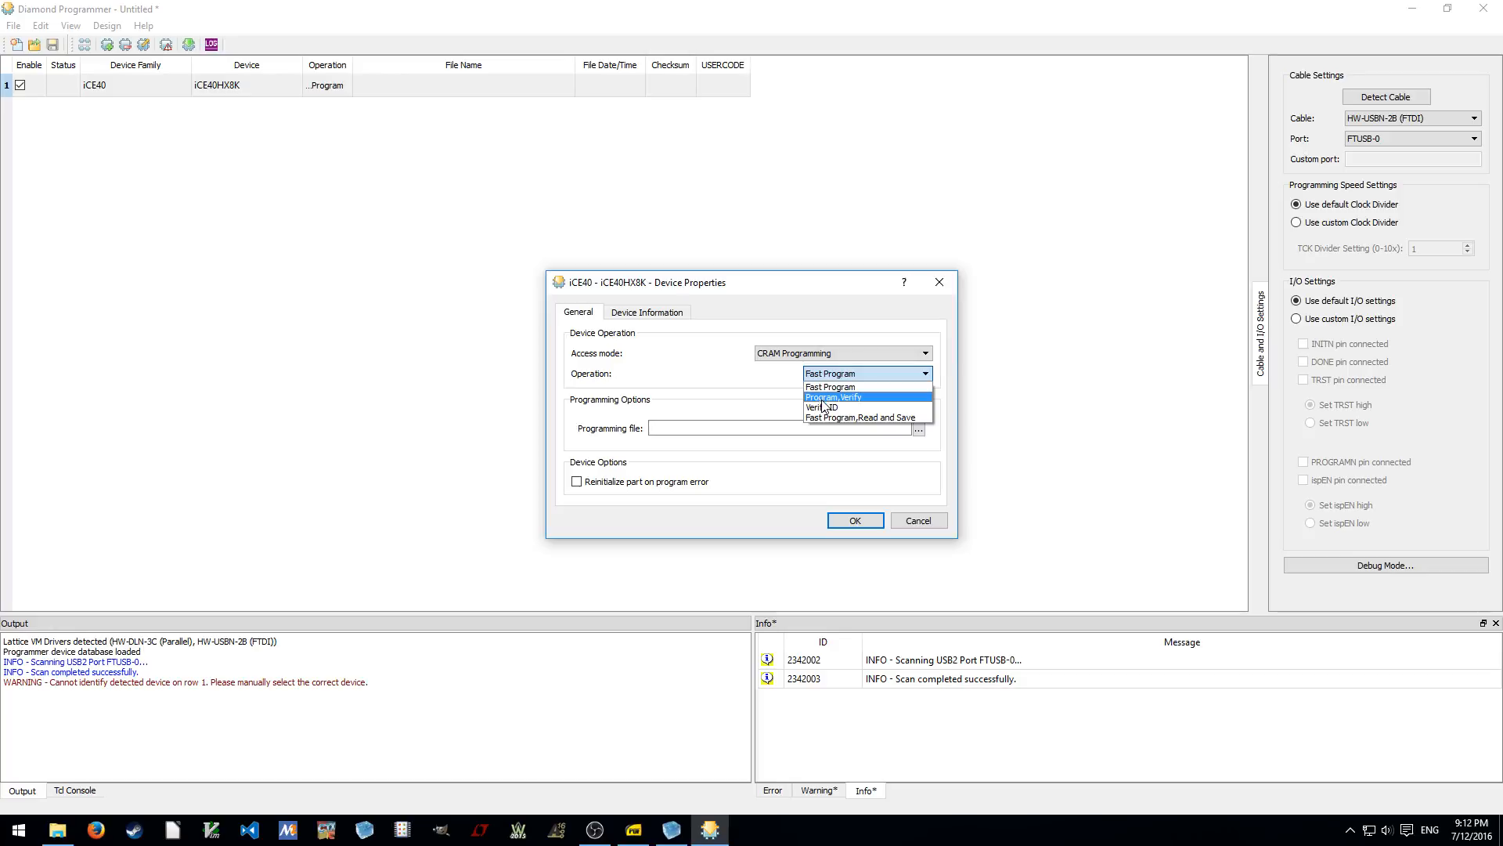
{"action": "left_click", "coordinate": [833, 397]}
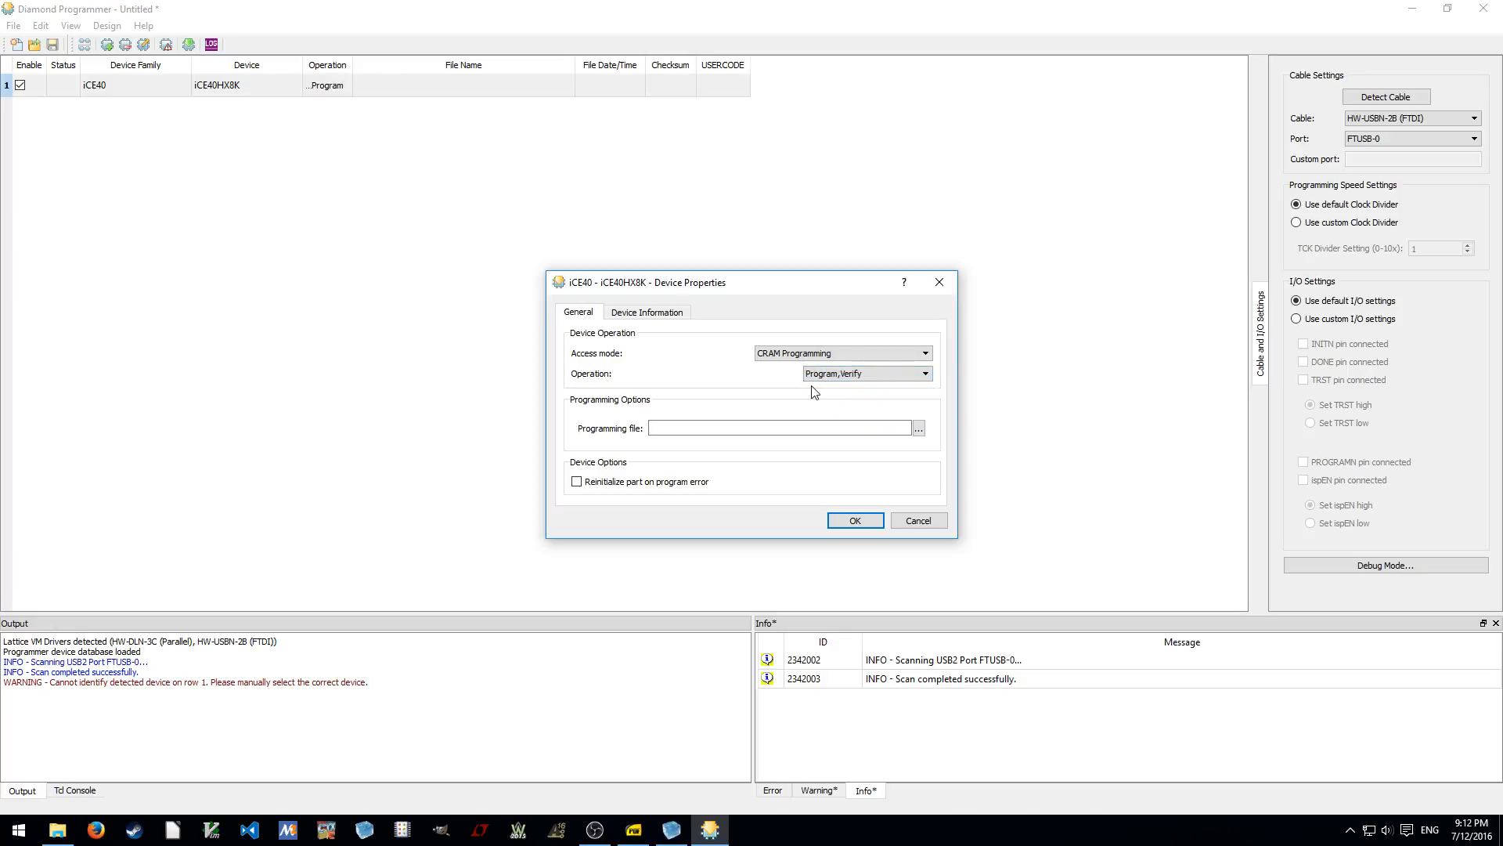
{"action": "left_click", "coordinate": [923, 373]}
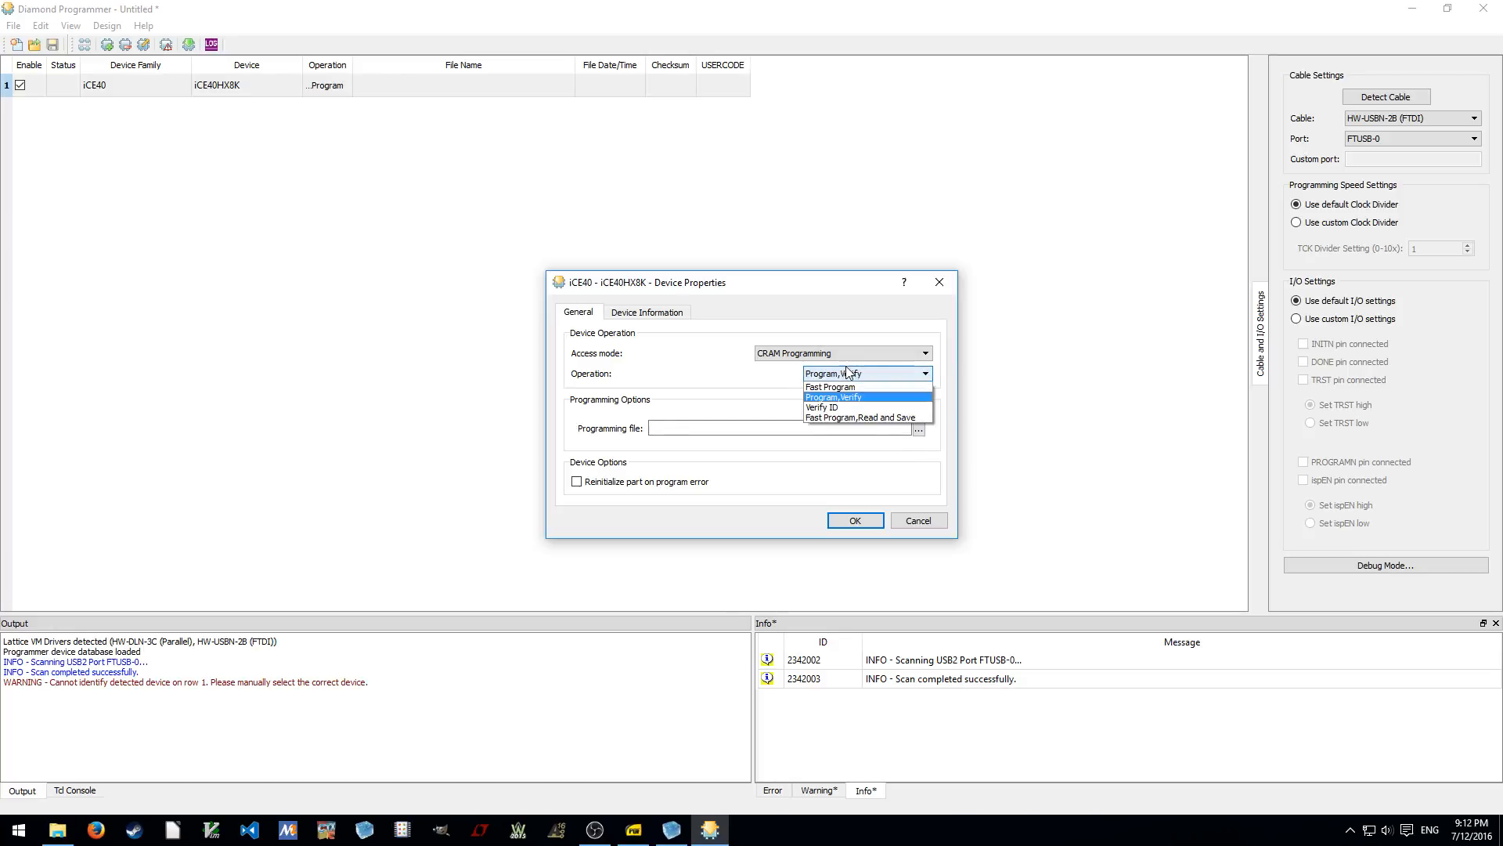
{"action": "left_click", "coordinate": [835, 396]}
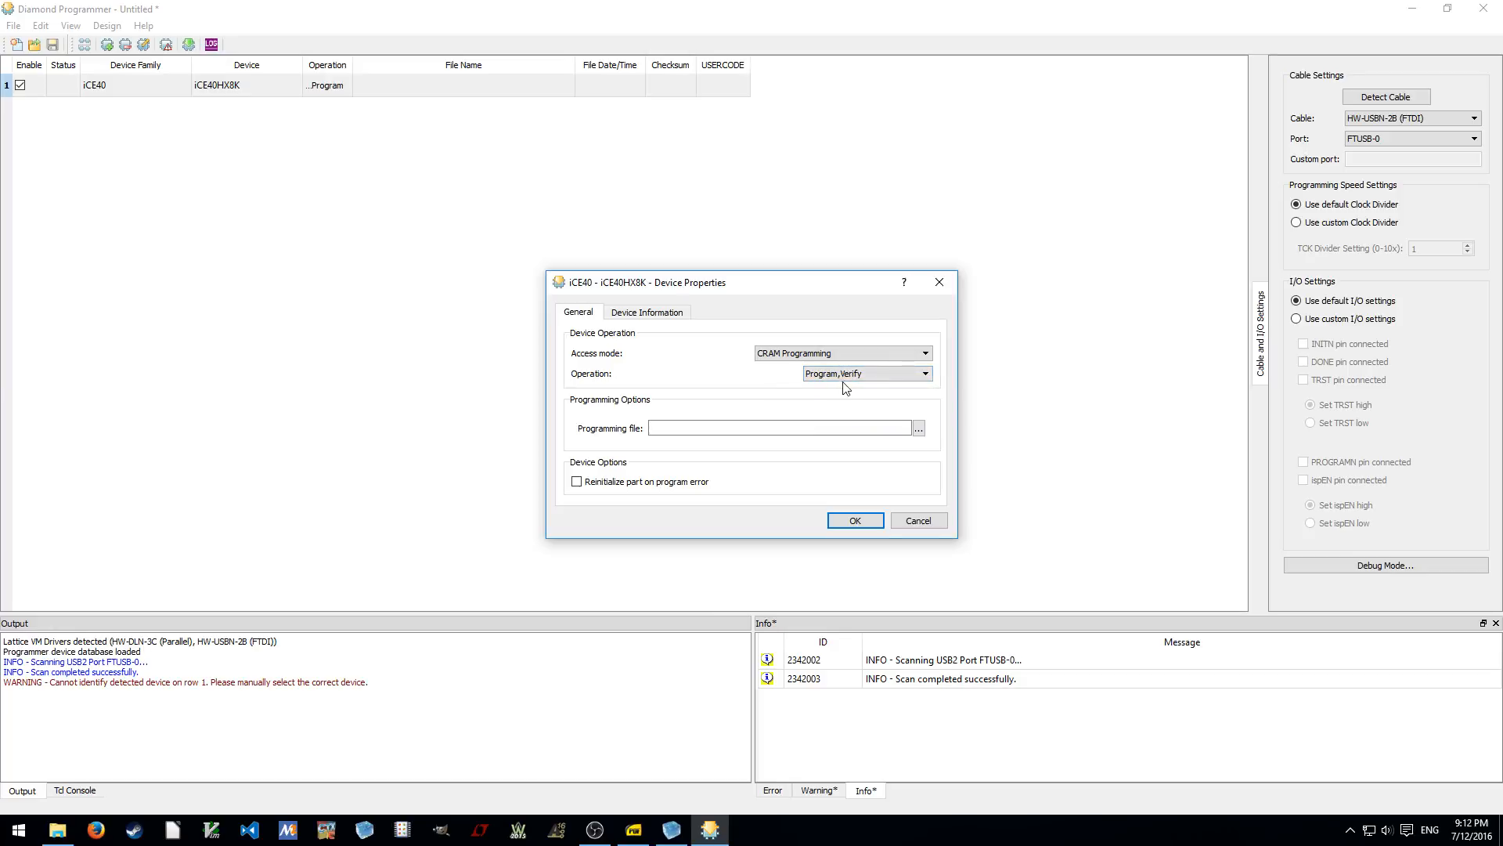
{"action": "left_click", "coordinate": [924, 373]}
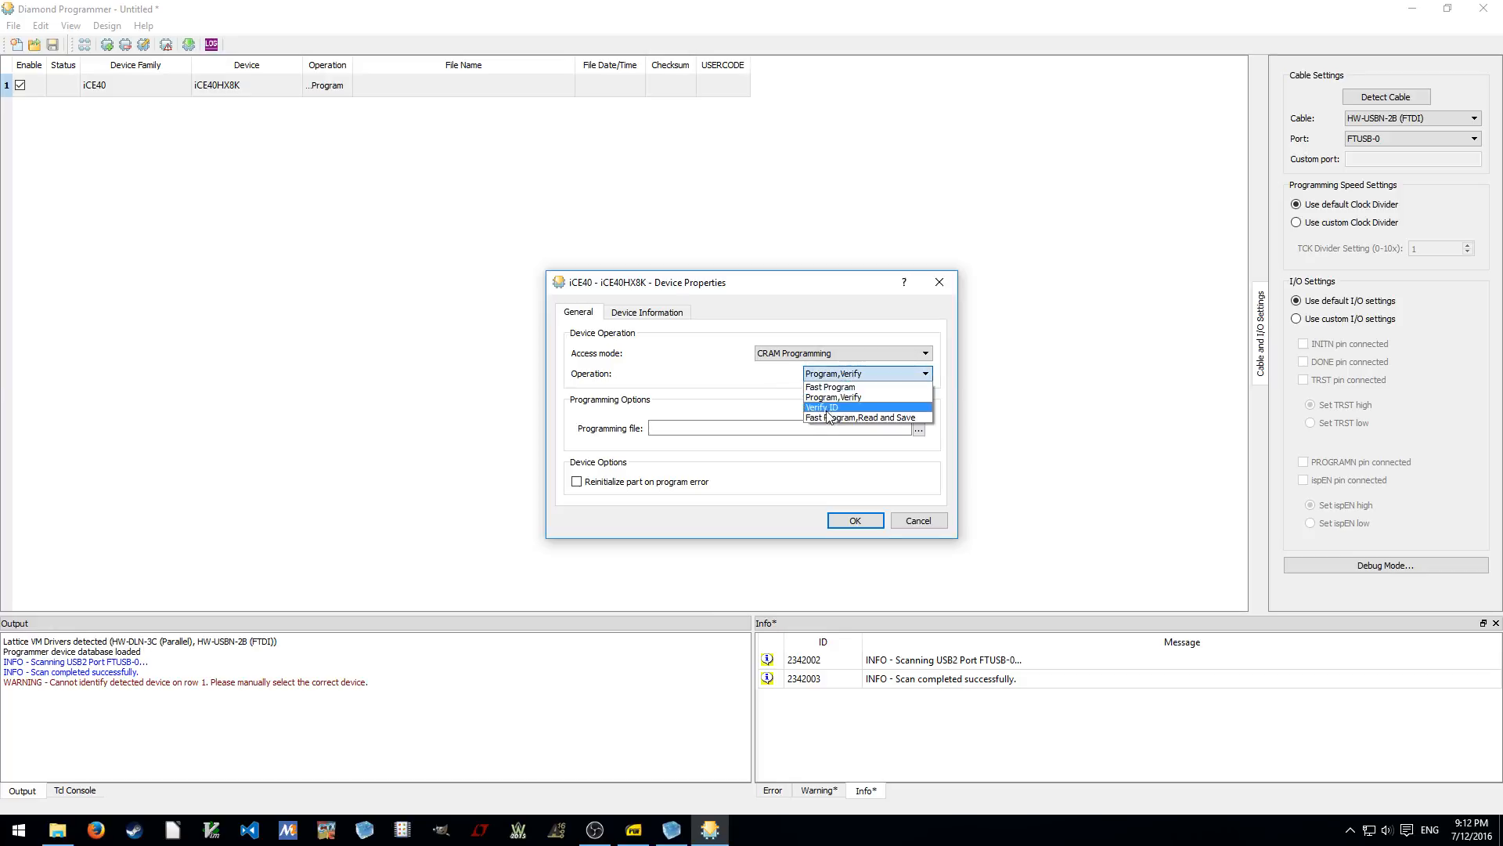
{"action": "mouse_move", "coordinate": [859, 418]}
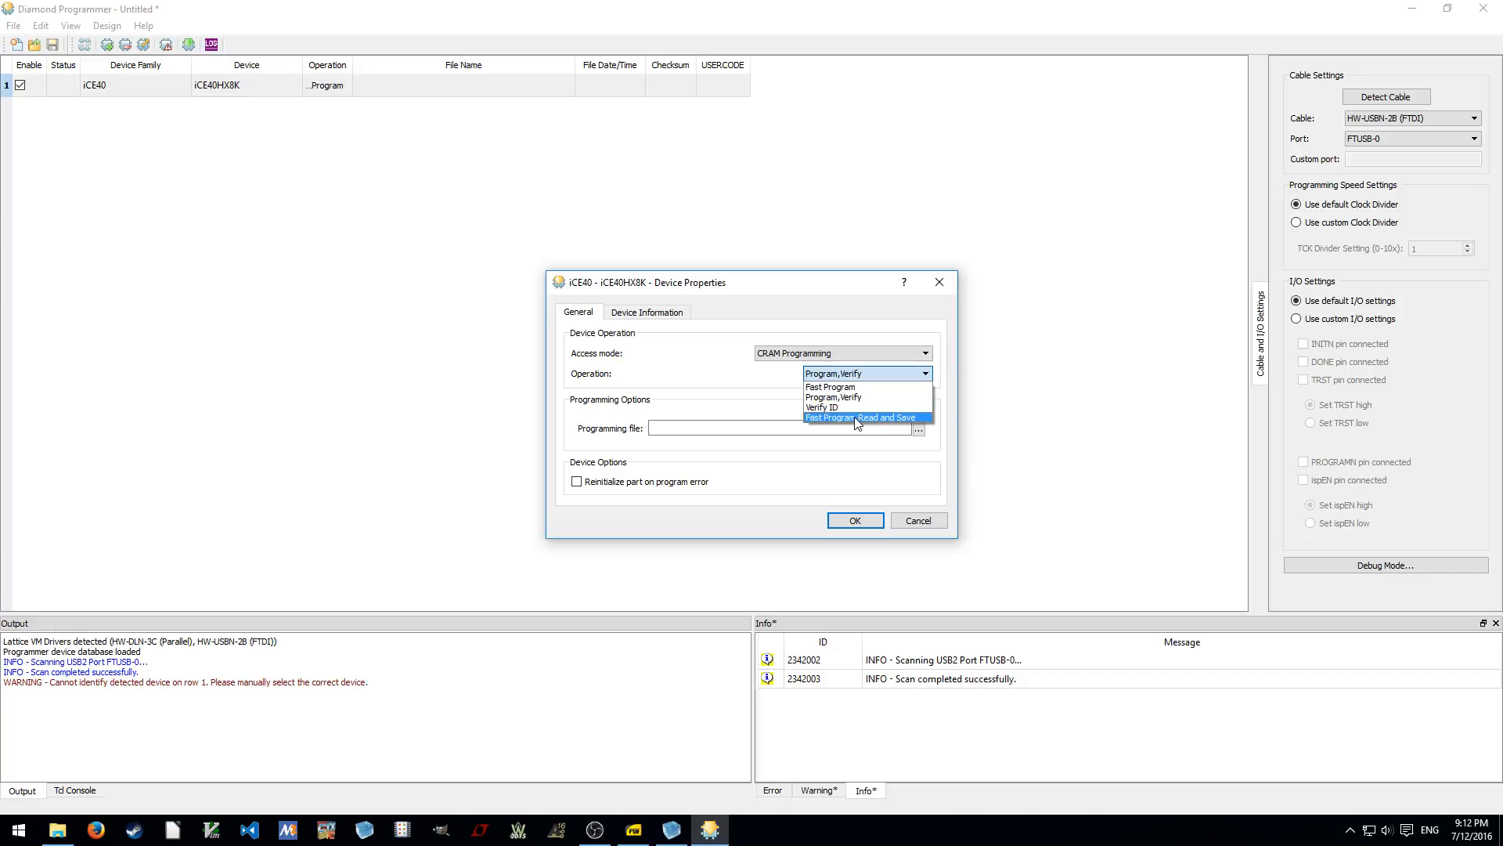
{"action": "mouse_move", "coordinate": [844, 397]}
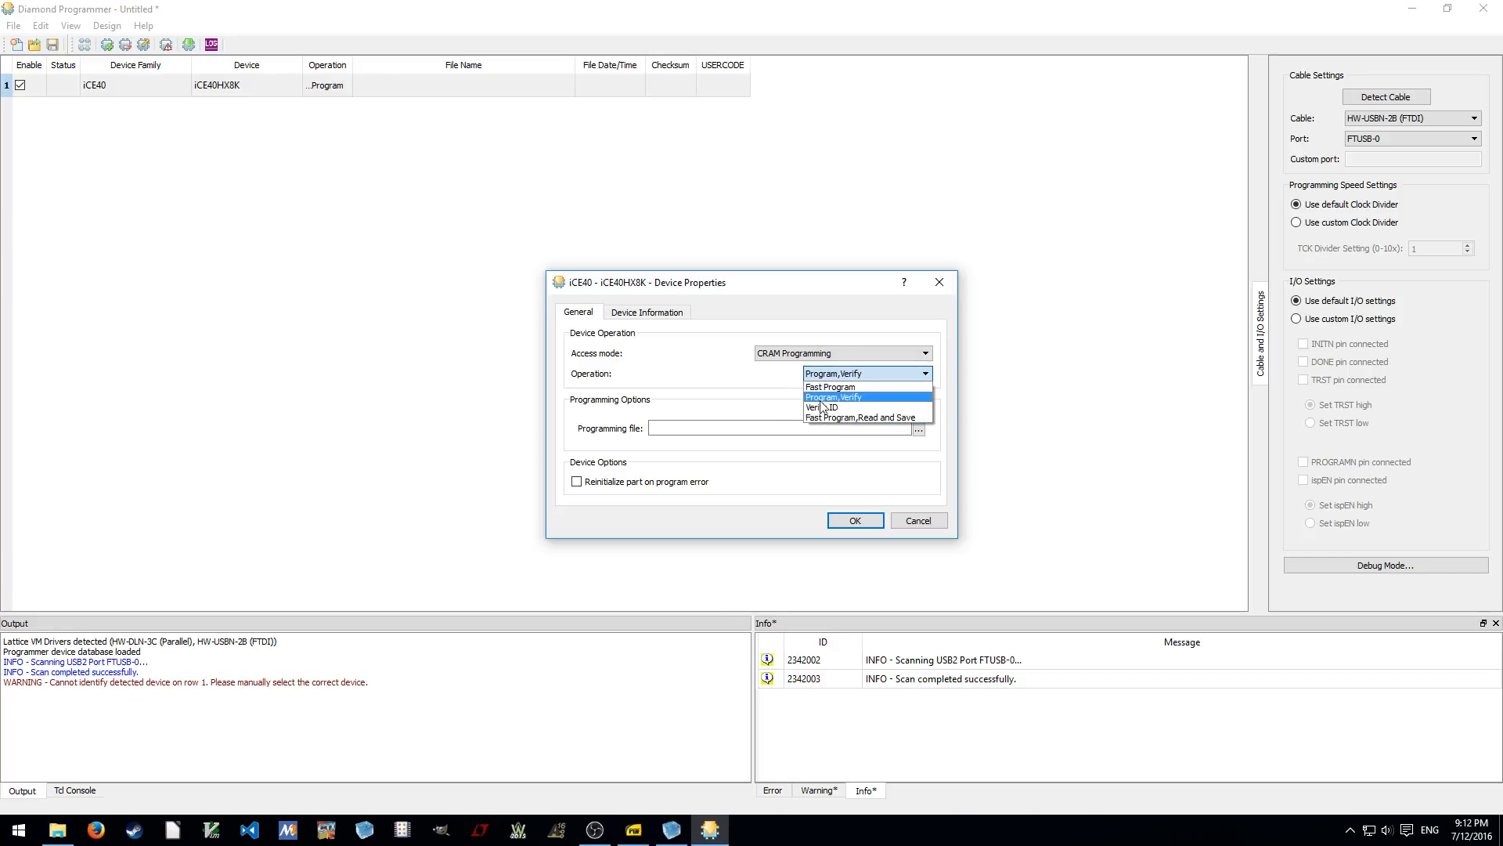
{"action": "left_click", "coordinate": [834, 397]}
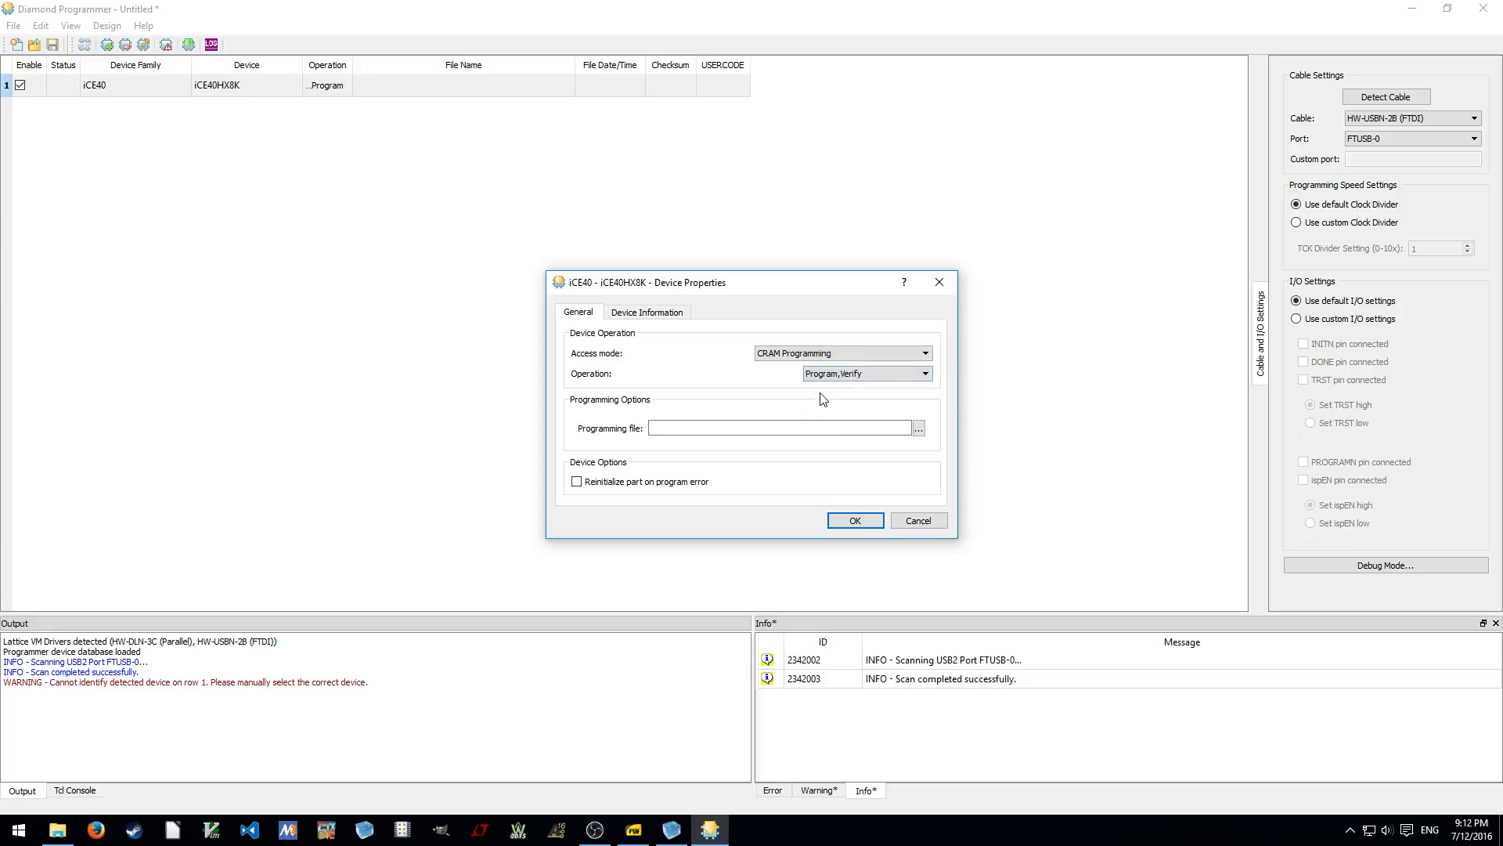
{"action": "left_click", "coordinate": [646, 311]}
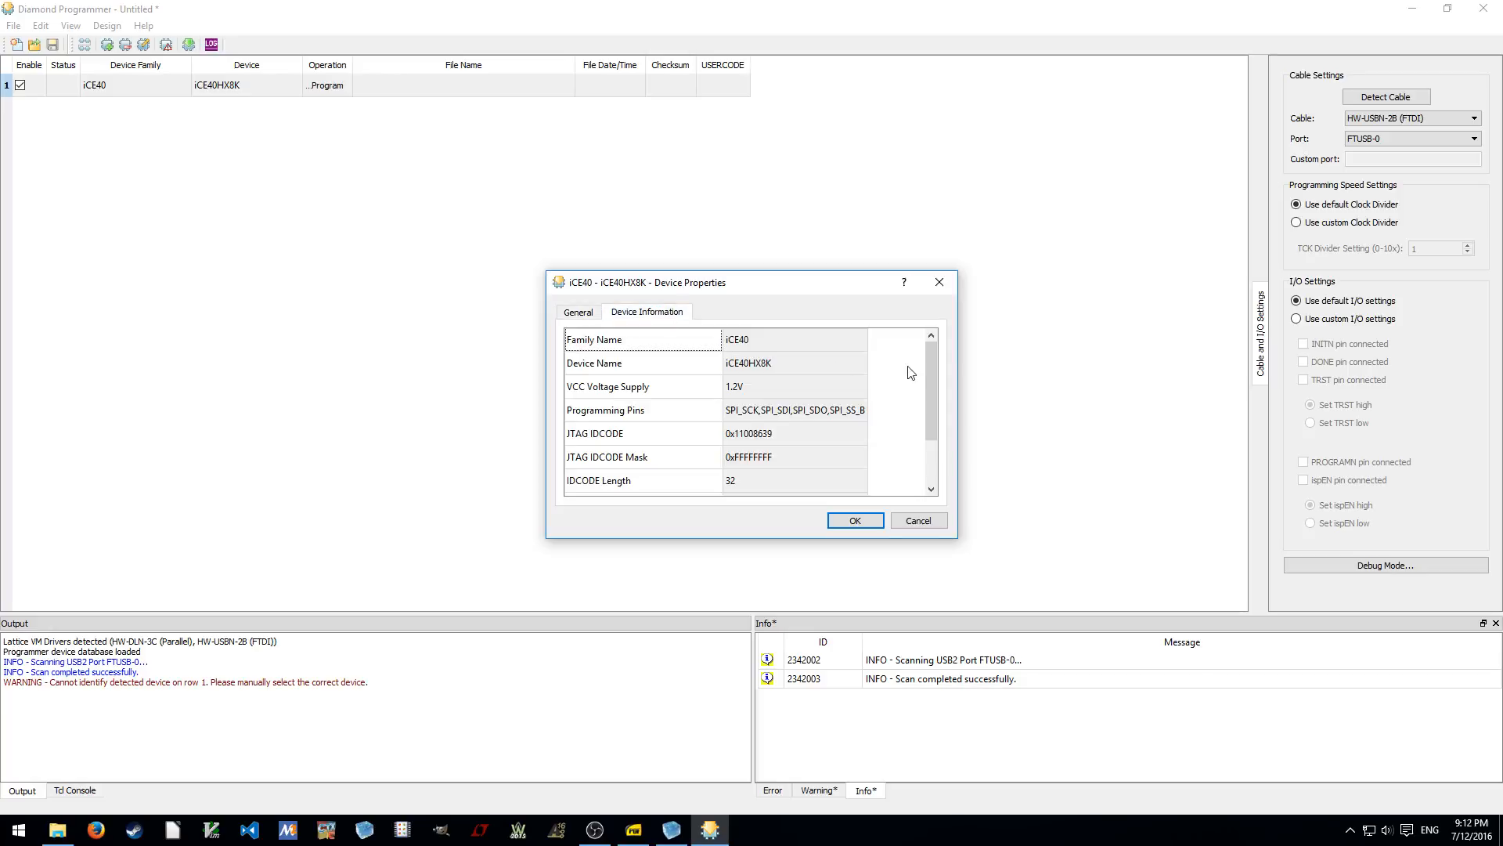
{"action": "scroll", "scroll_direction": "down", "scroll_amount": 3}
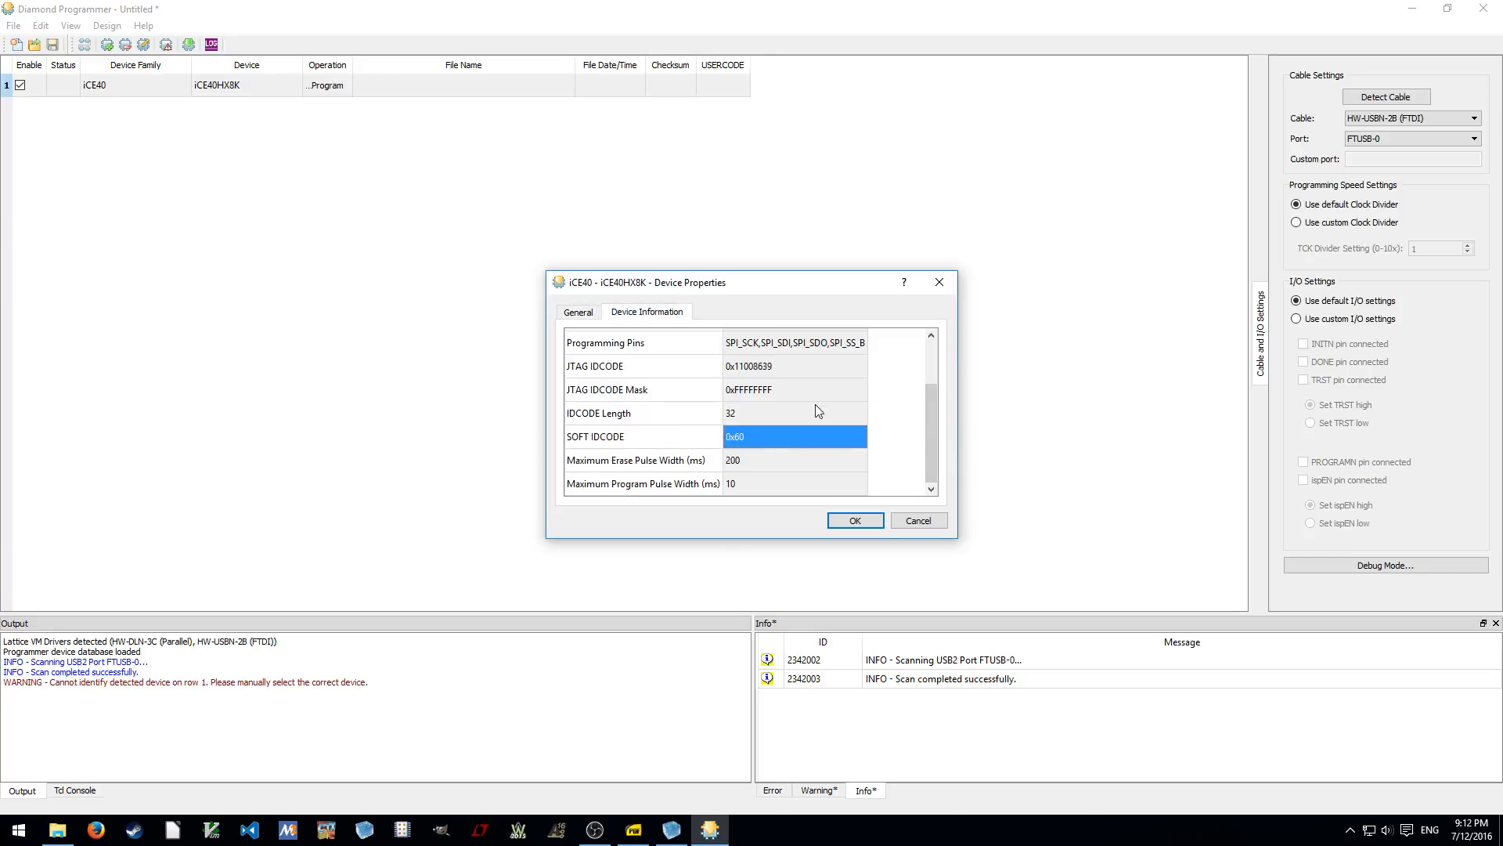
{"action": "scroll", "scroll_direction": "up", "scroll_amount": 3}
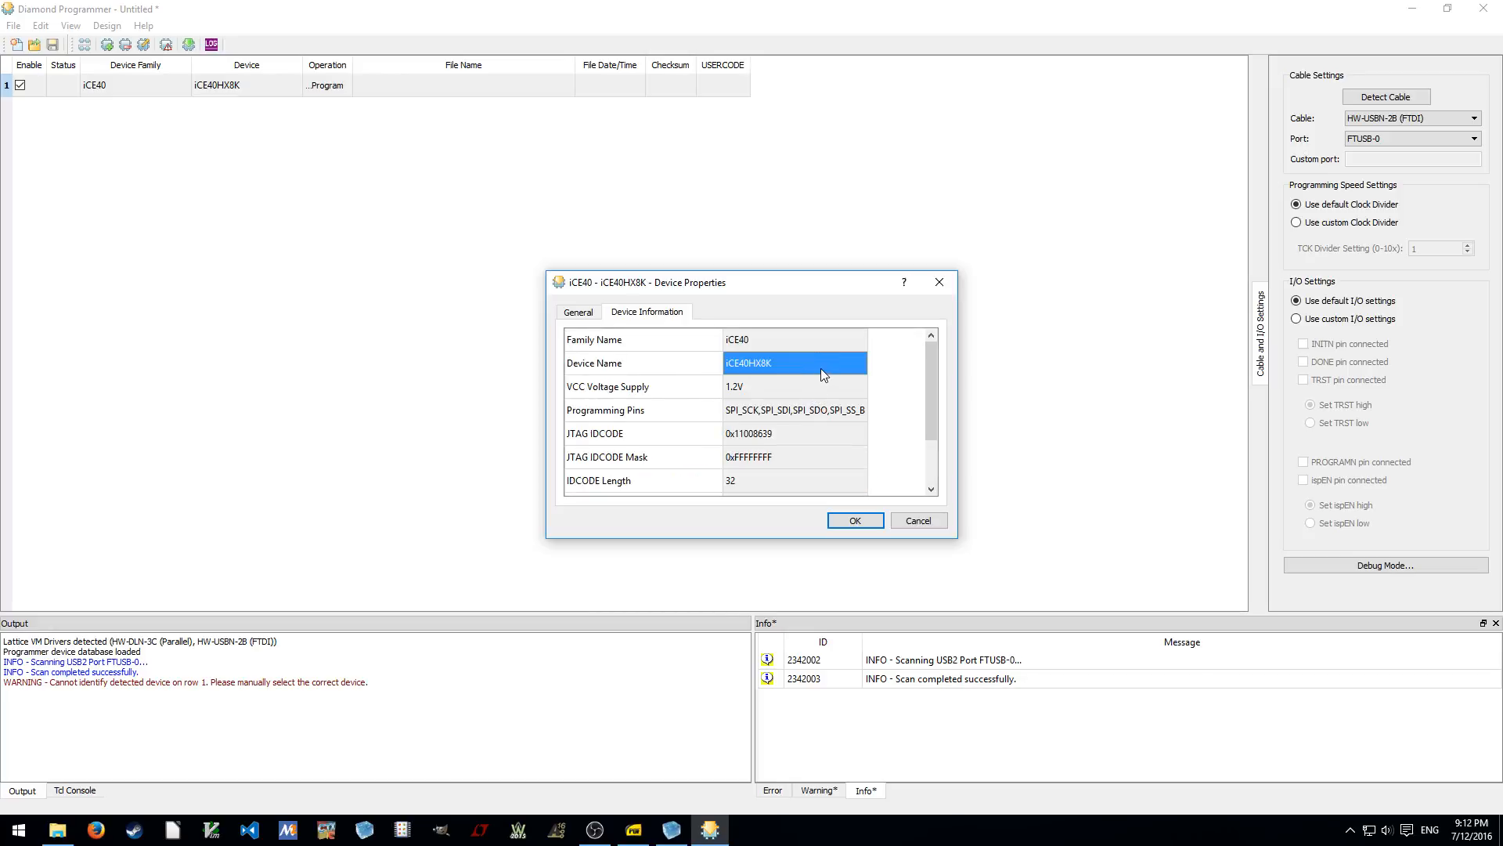
{"action": "scroll", "scroll_direction": "down", "scroll_amount": 3}
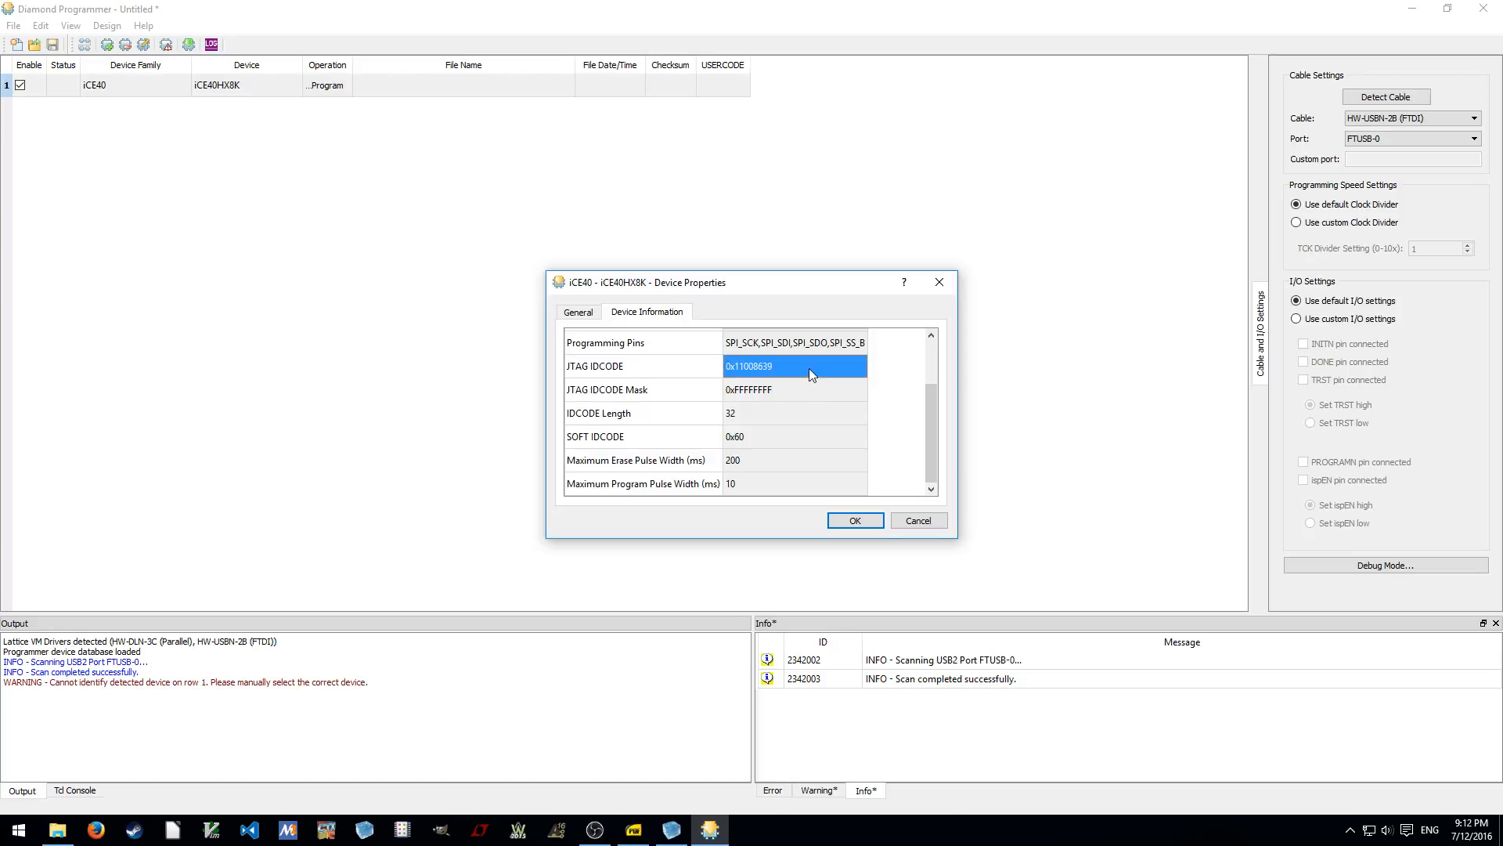
{"action": "scroll", "scroll_direction": "up", "scroll_amount": 3}
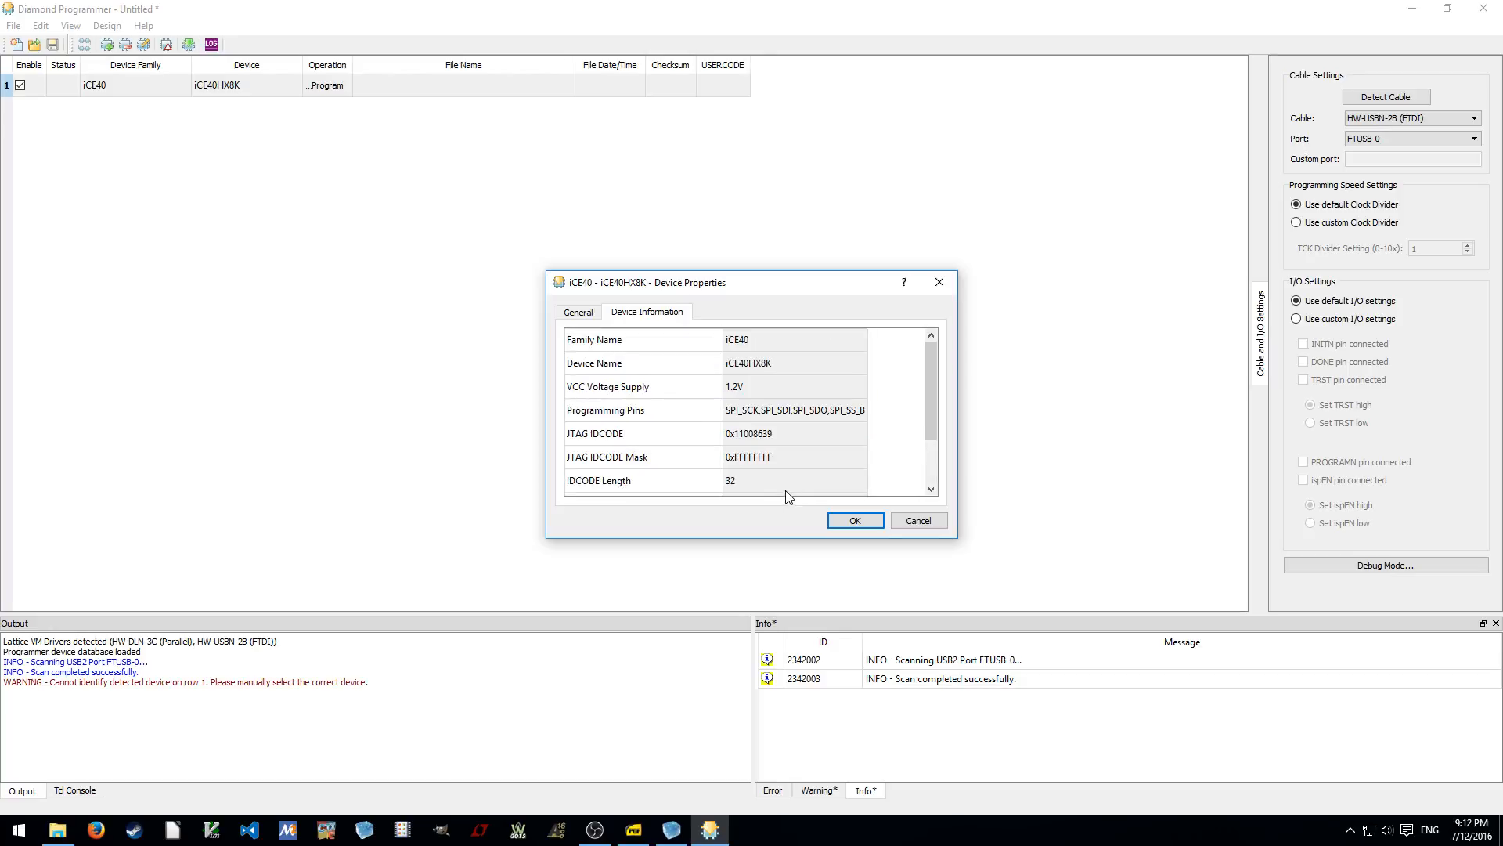
{"action": "left_click", "coordinate": [577, 311]}
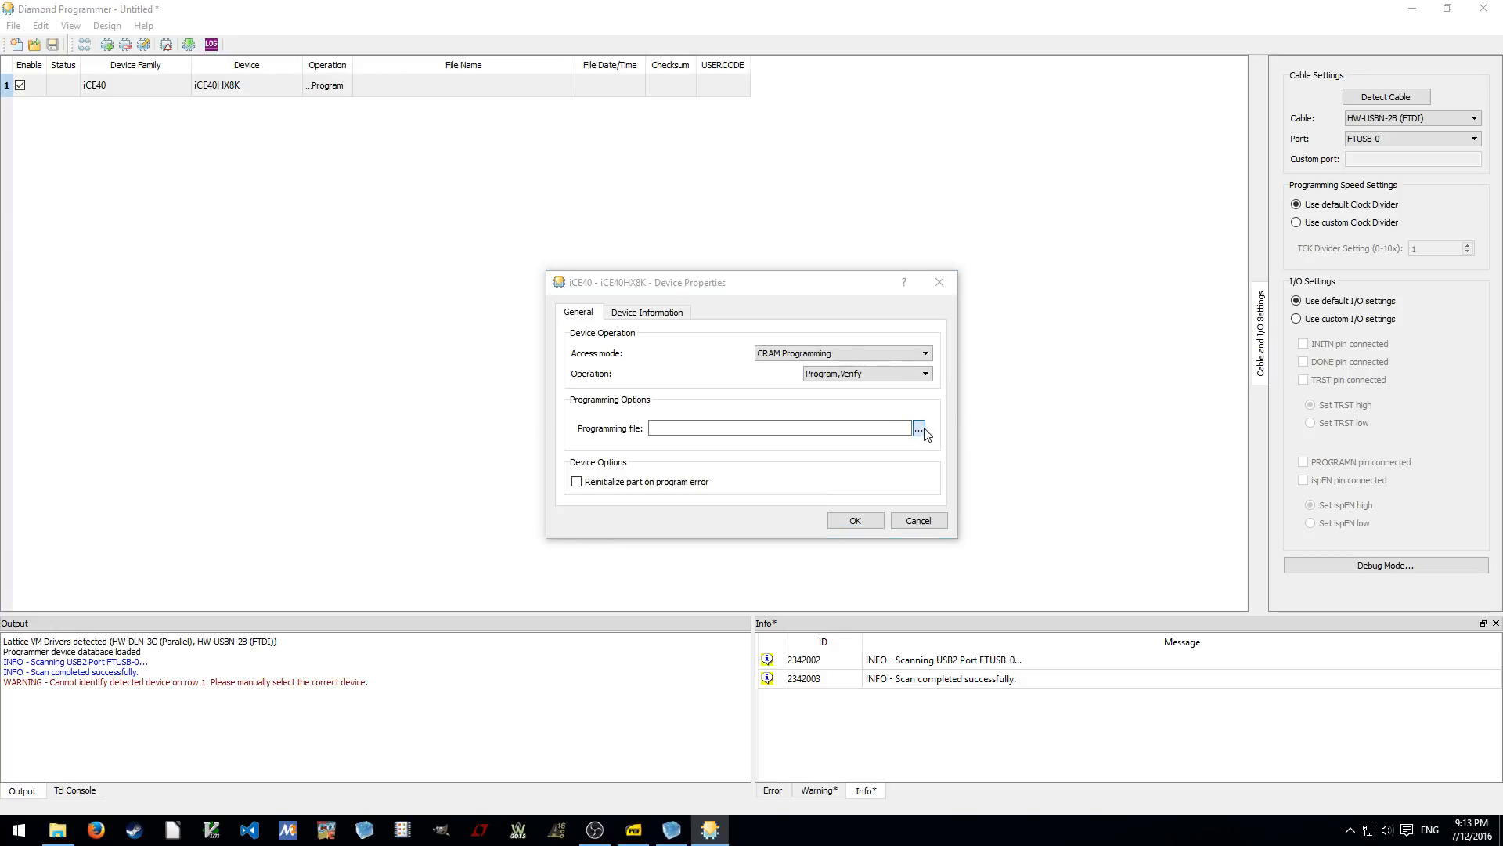
Load blinker_bitmap.bin as the programming file and close the device properties
{"action": "left_click", "coordinate": [917, 427]}
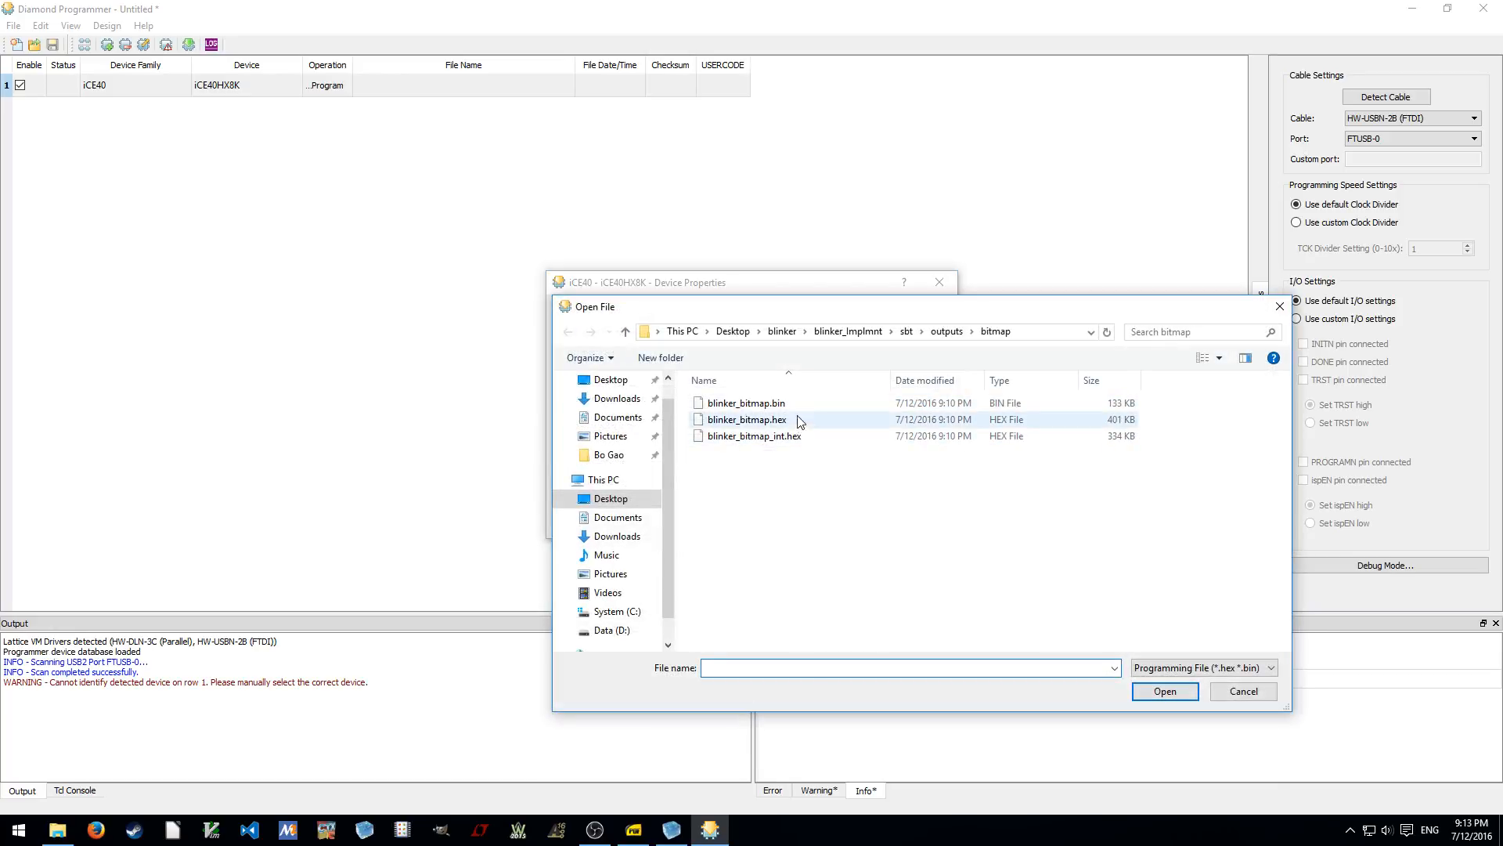
{"action": "mouse_move", "coordinate": [753, 436]}
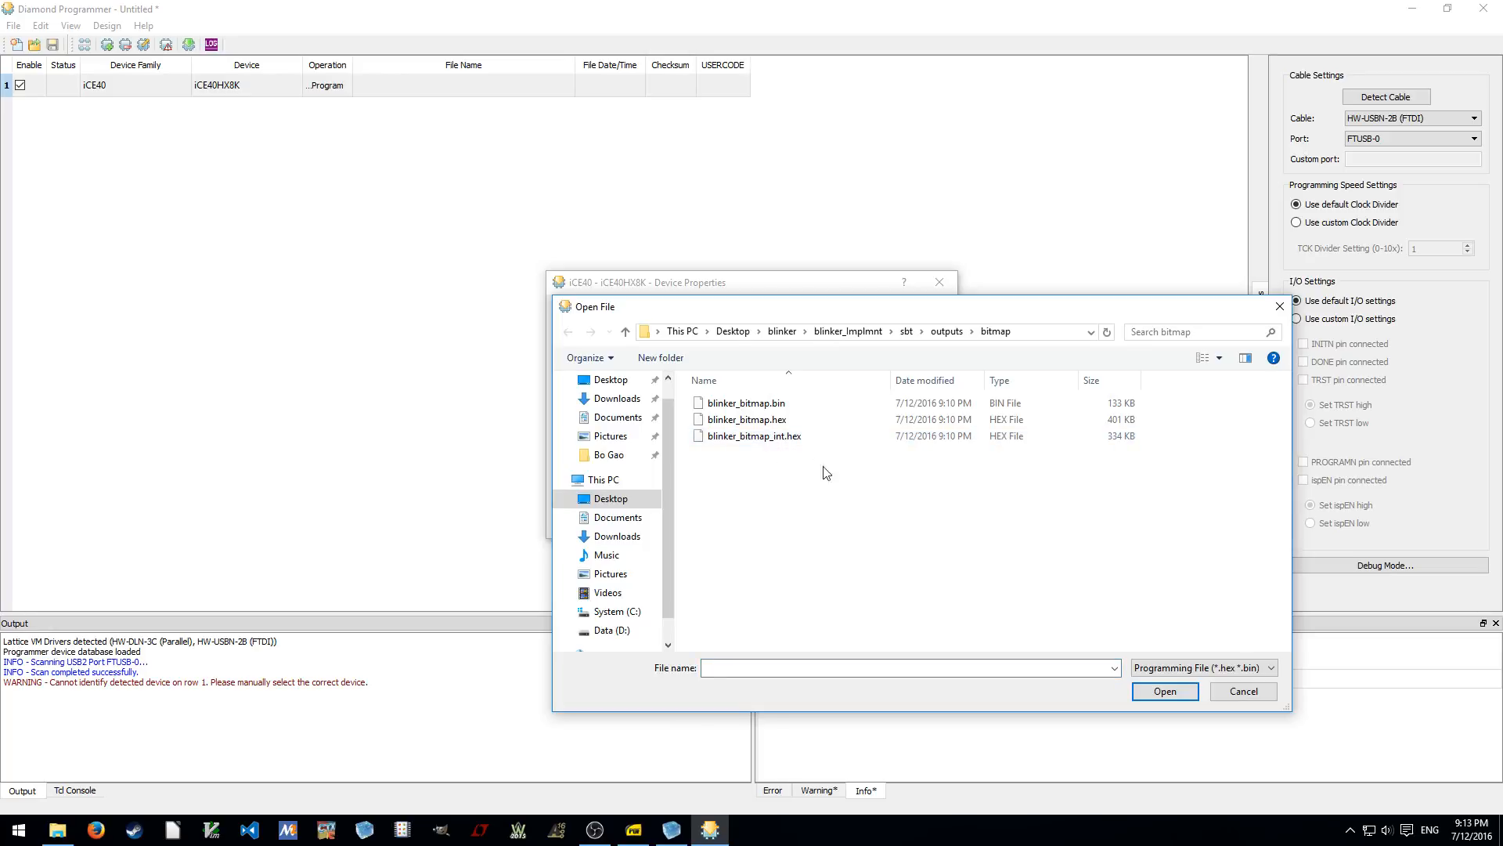
{"action": "left_click", "coordinate": [747, 419]}
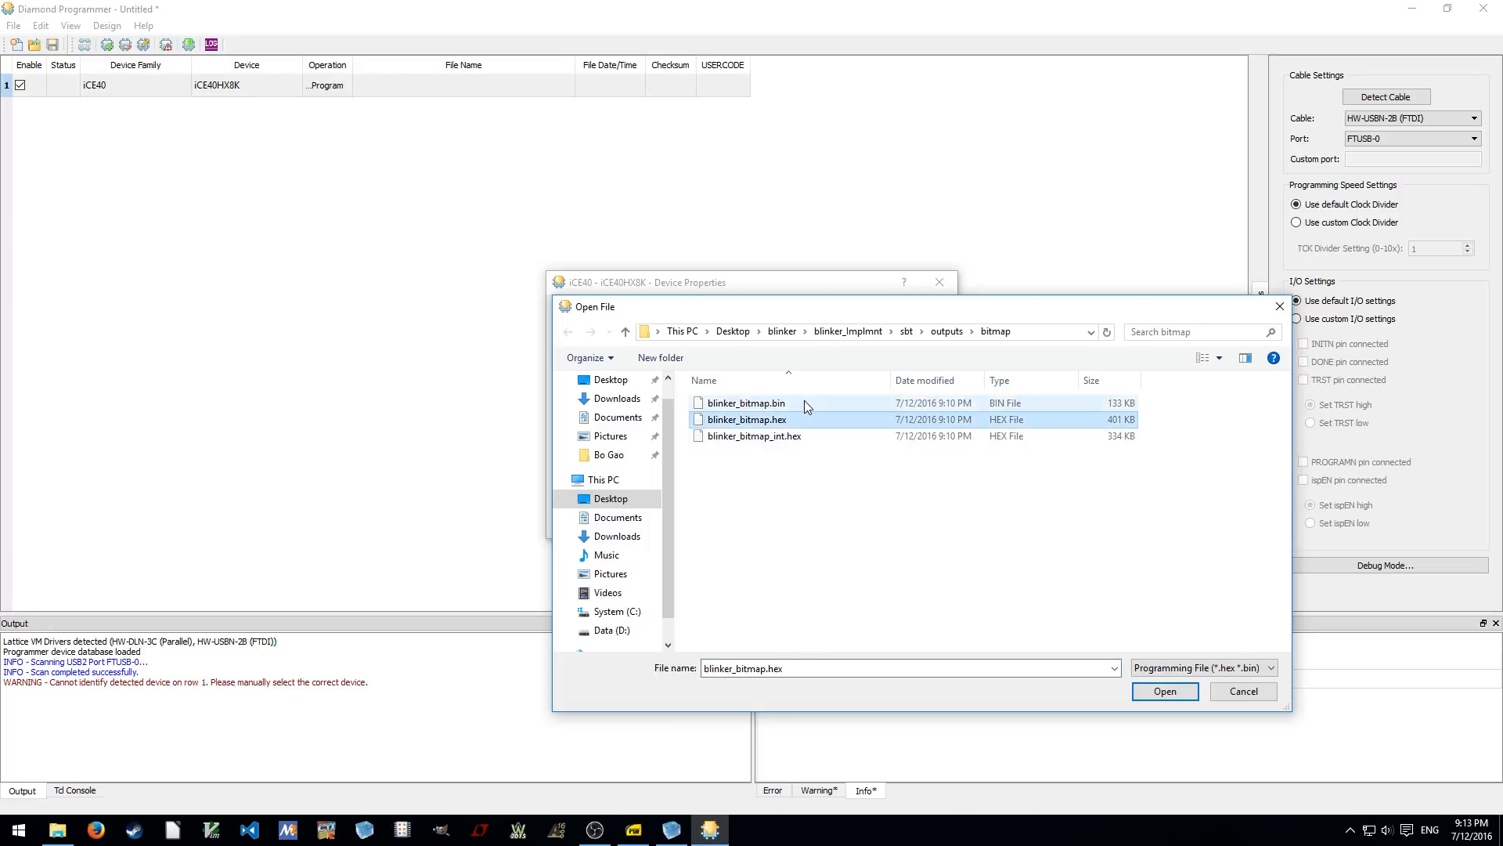
{"action": "left_click", "coordinate": [746, 403]}
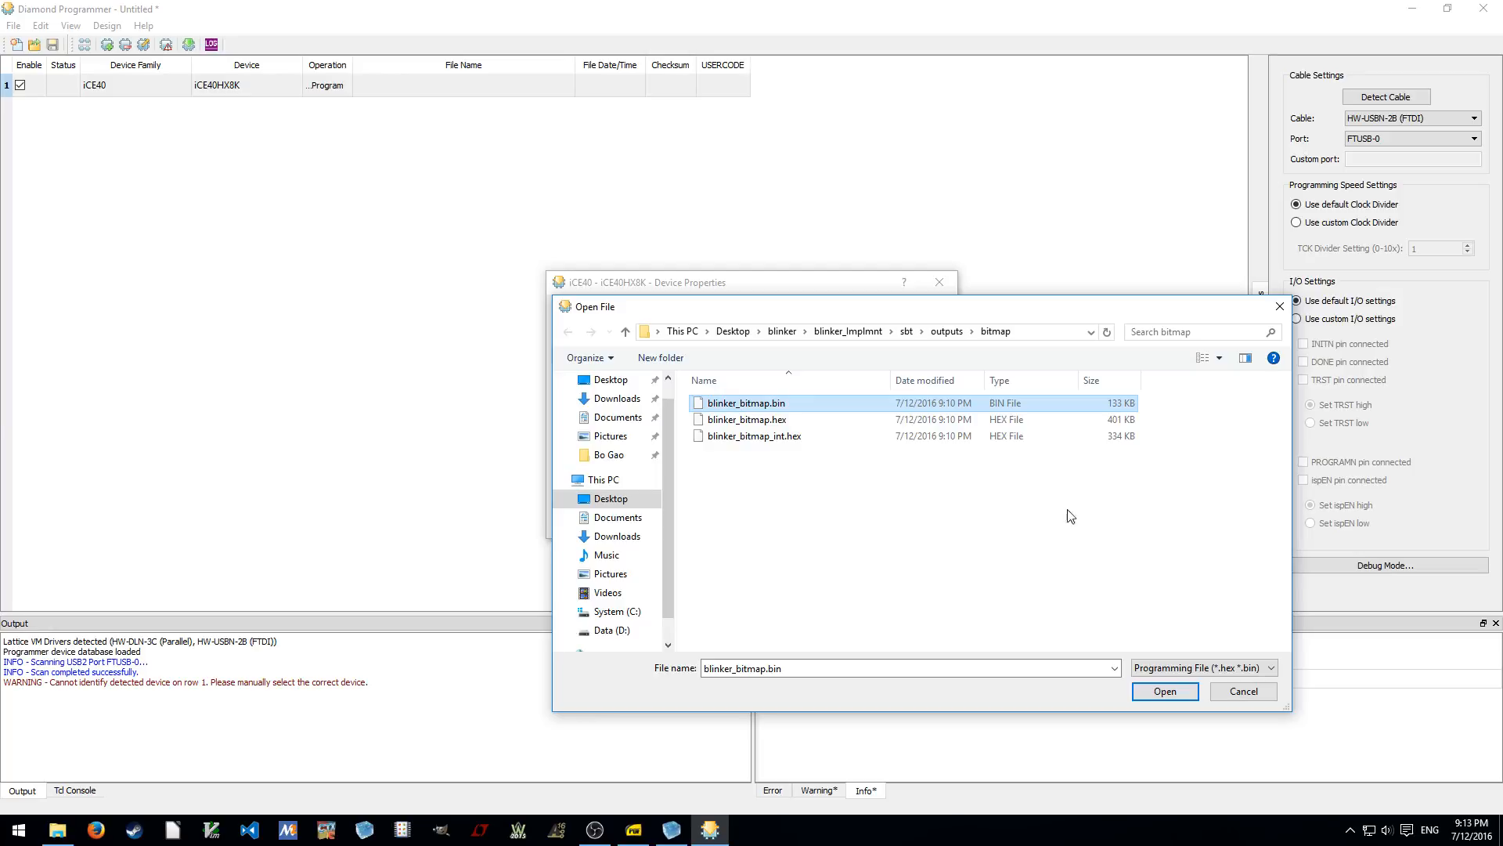
{"action": "left_click", "coordinate": [1164, 691]}
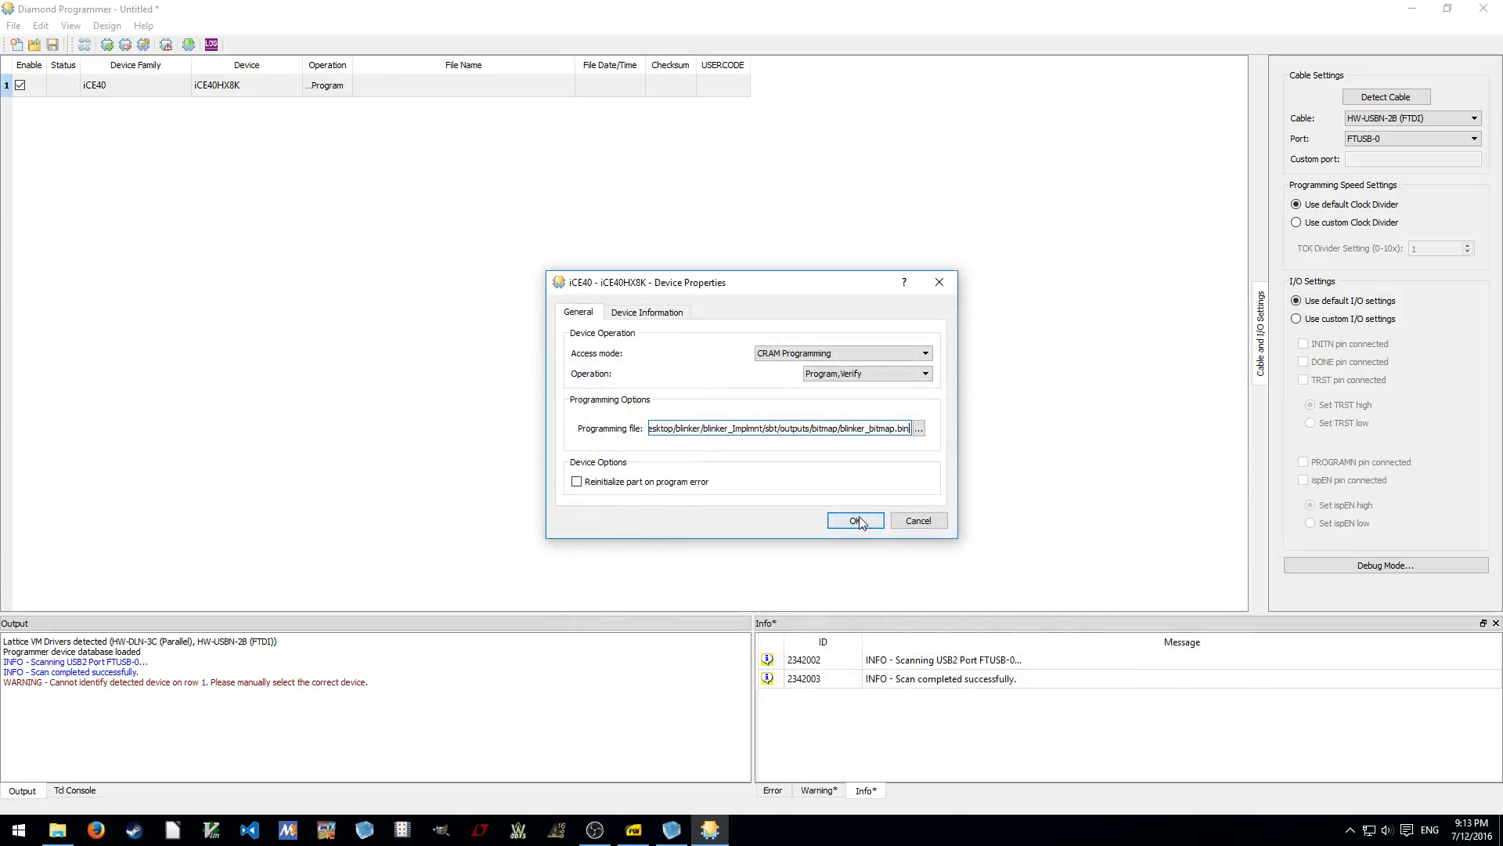
{"action": "left_click", "coordinate": [853, 520]}
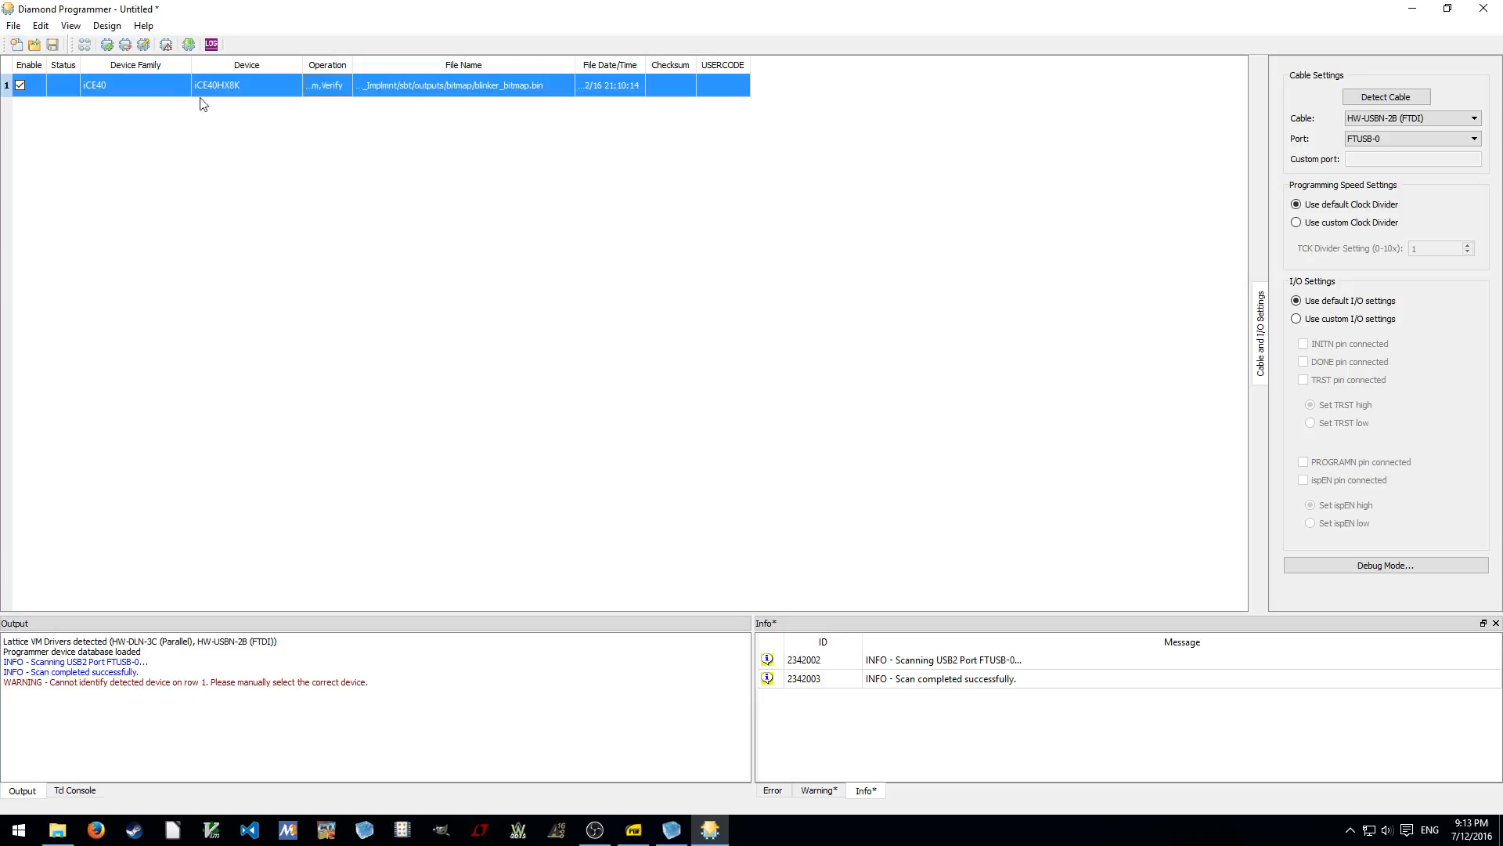
{"action": "mouse_move", "coordinate": [188, 46]}
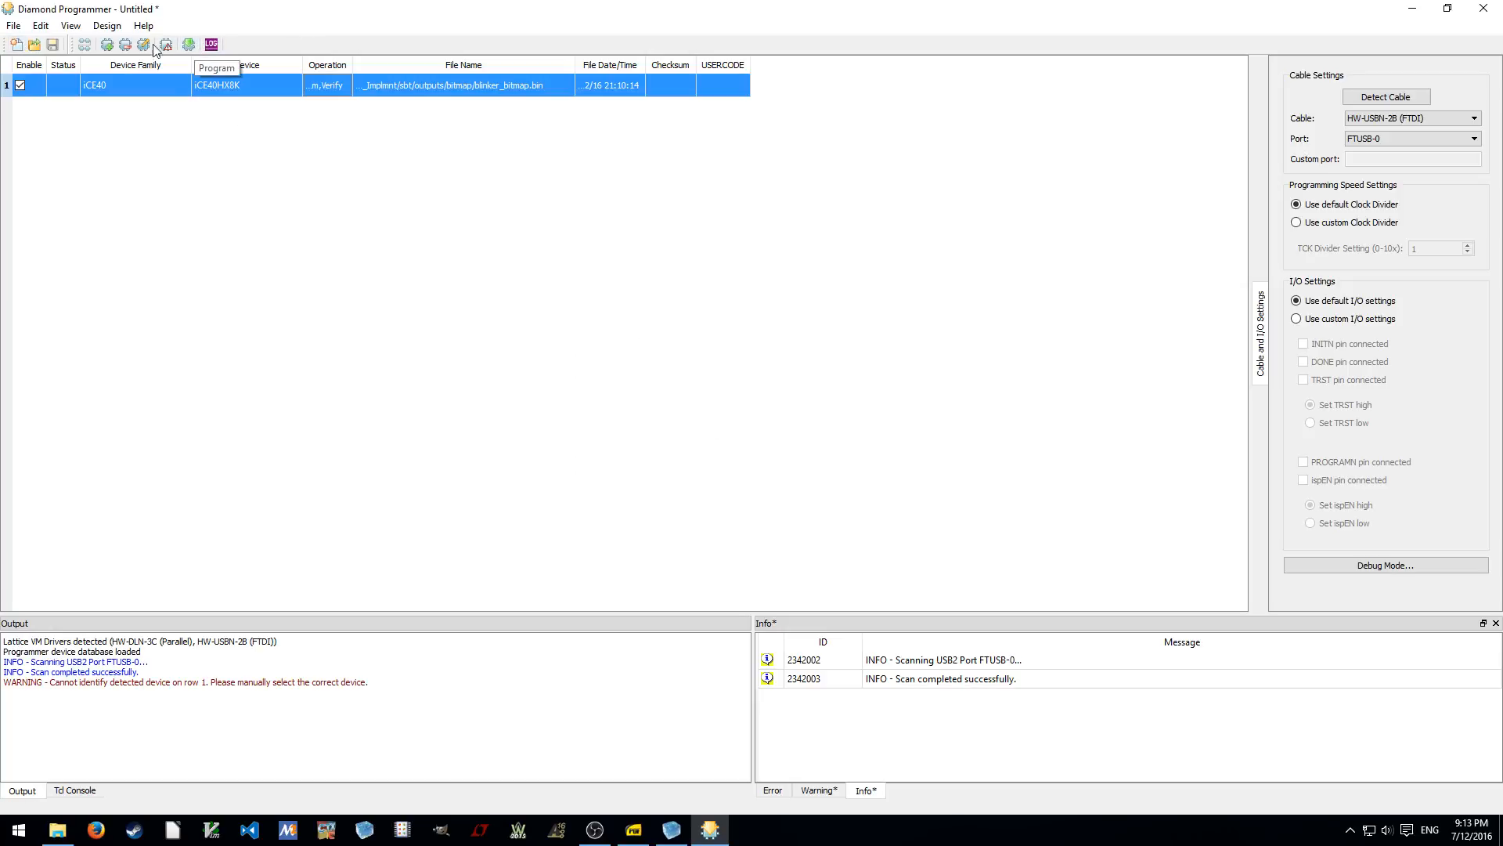
{"action": "left_click", "coordinate": [13, 25]}
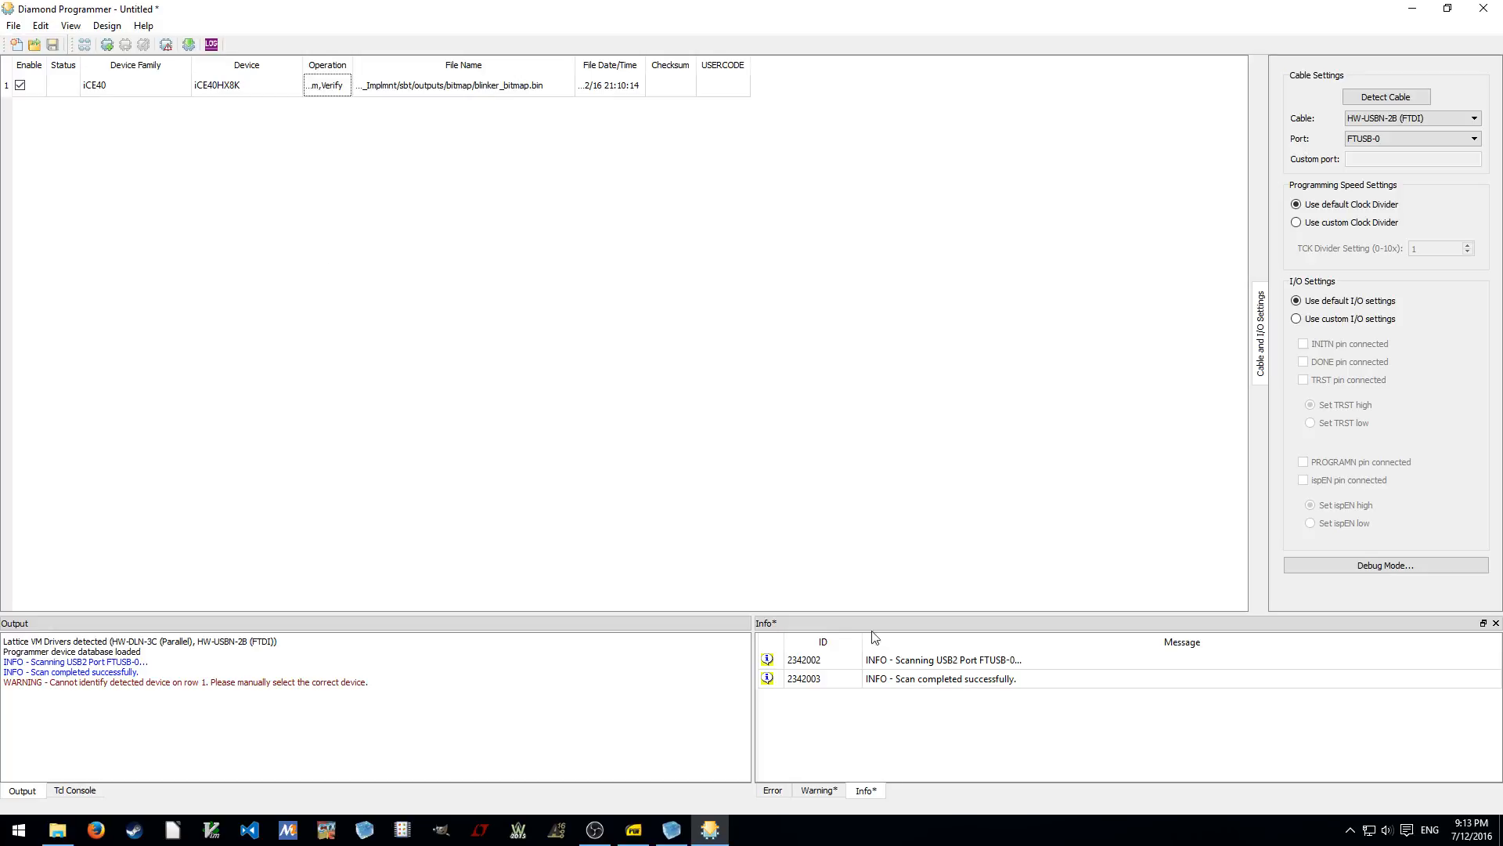
{"action": "mouse_move", "coordinate": [142, 25]}
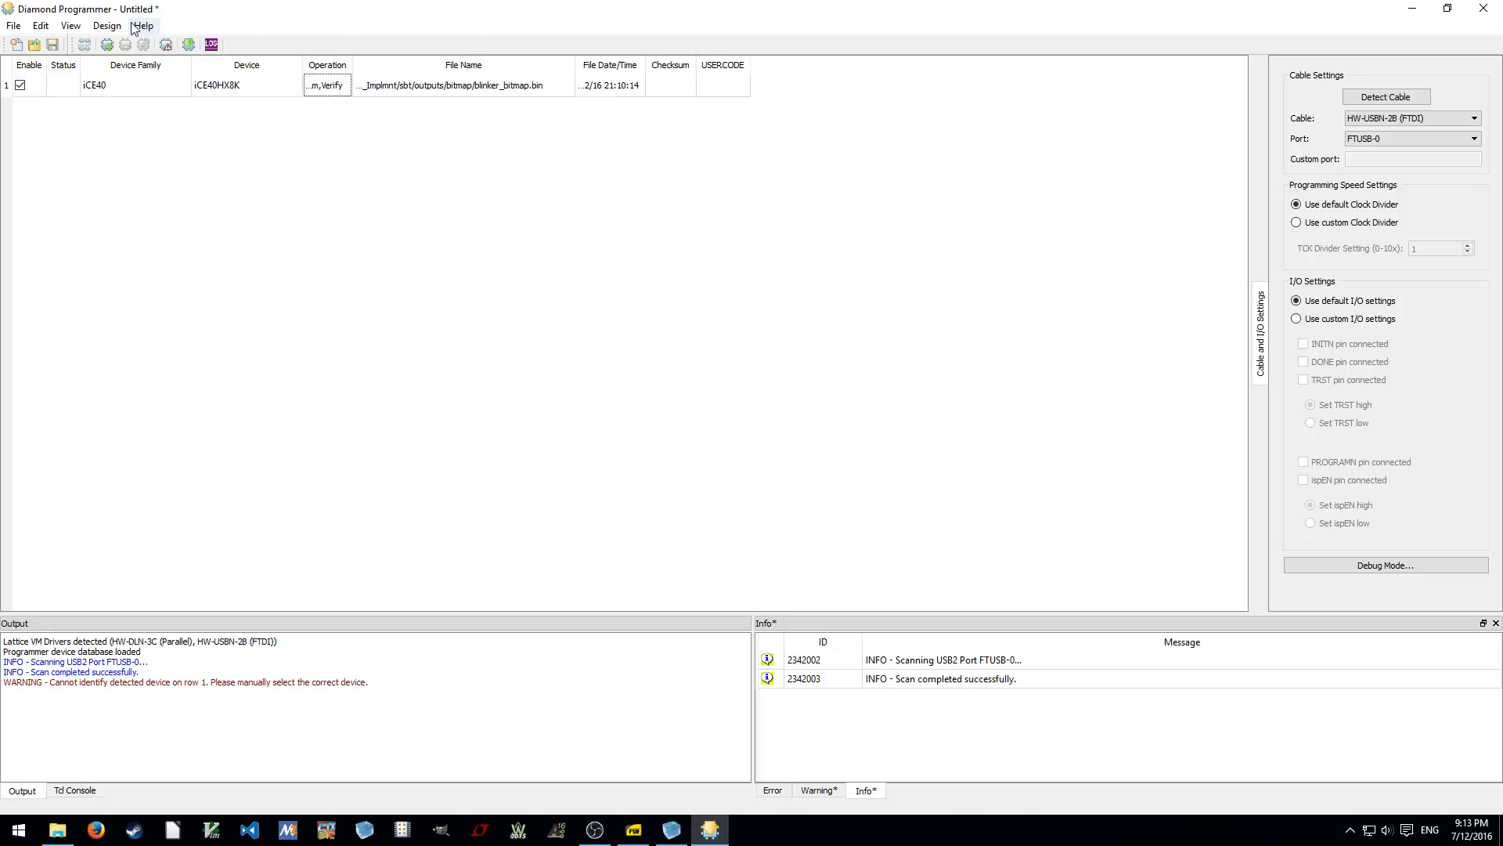
{"action": "left_click", "coordinate": [107, 25]}
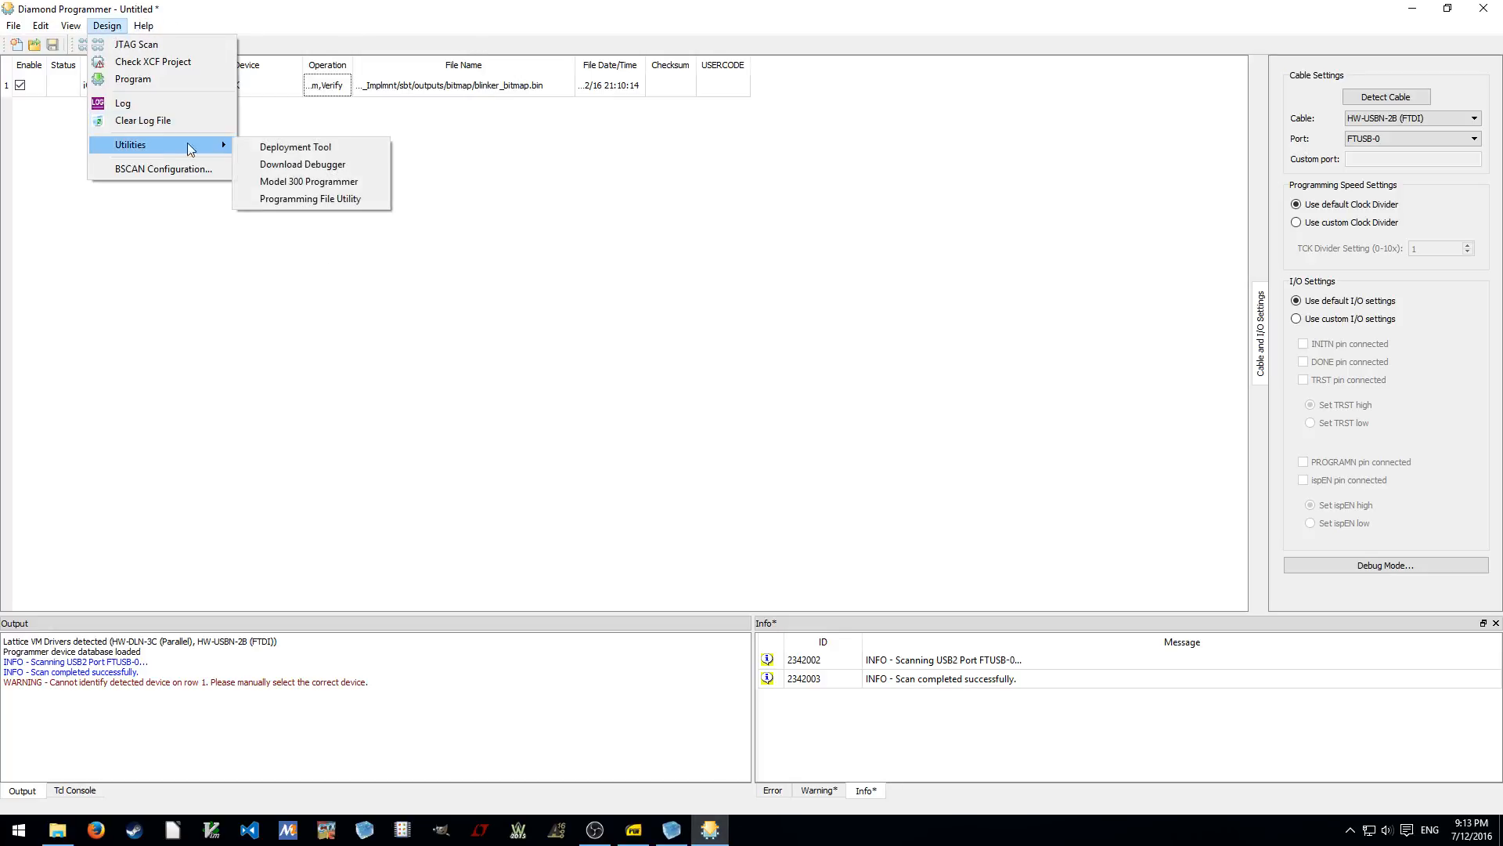
{"action": "mouse_move", "coordinate": [309, 181]}
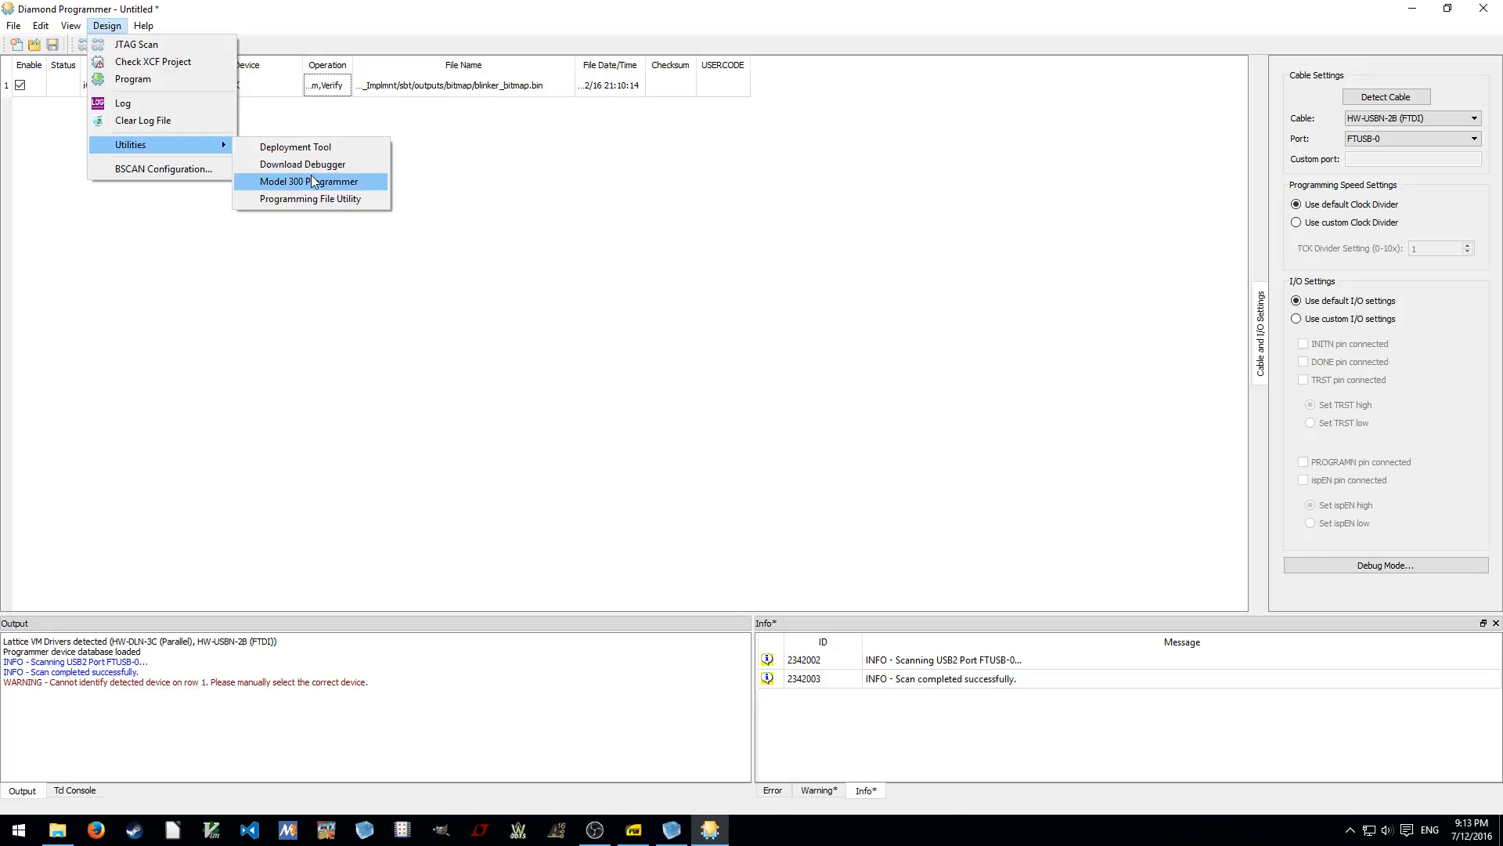
{"action": "mouse_move", "coordinate": [295, 146]}
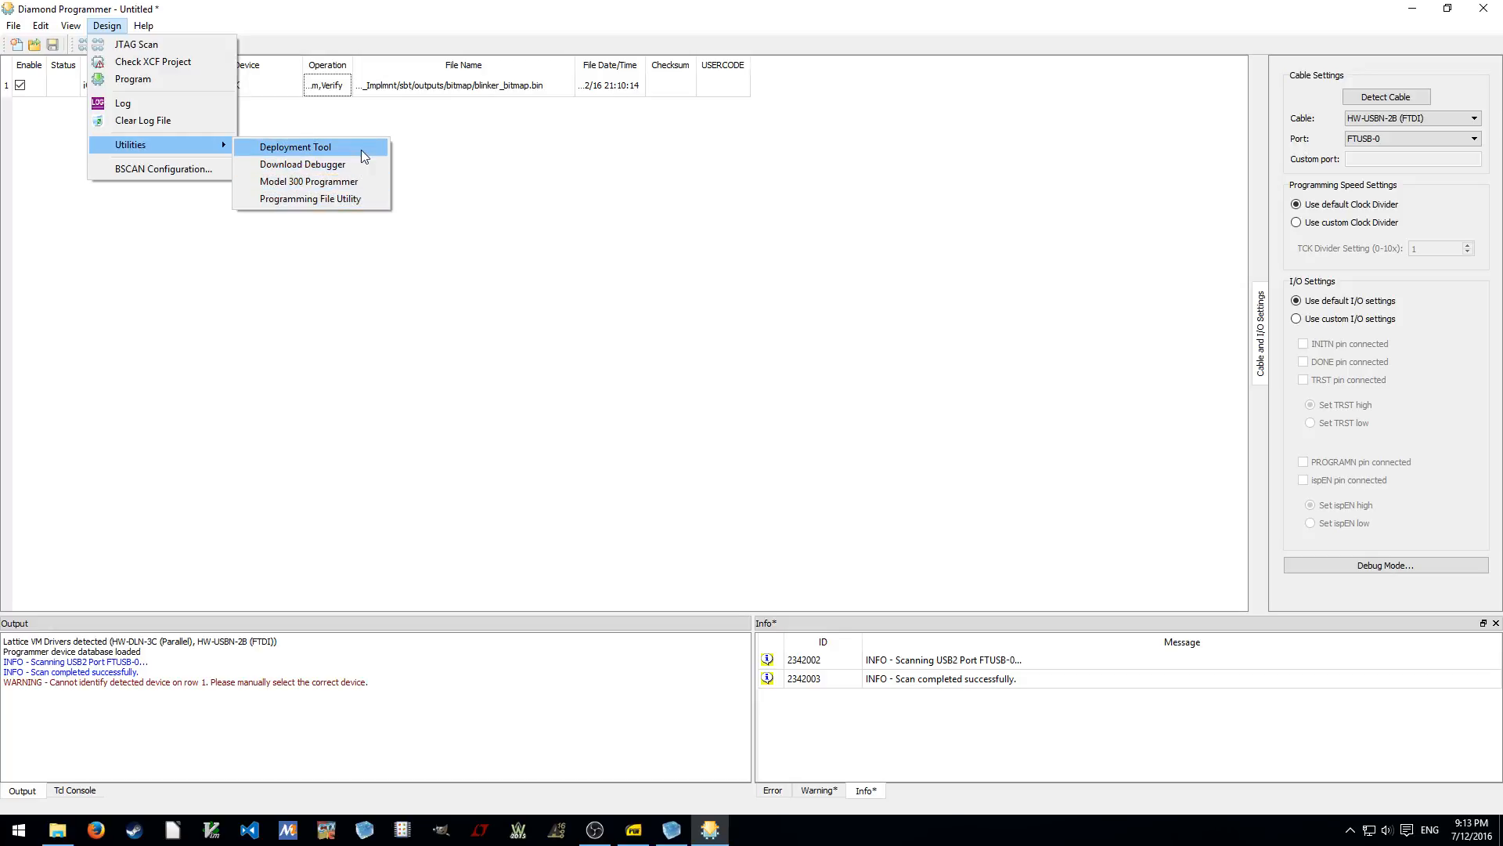
{"action": "left_click", "coordinate": [143, 26]}
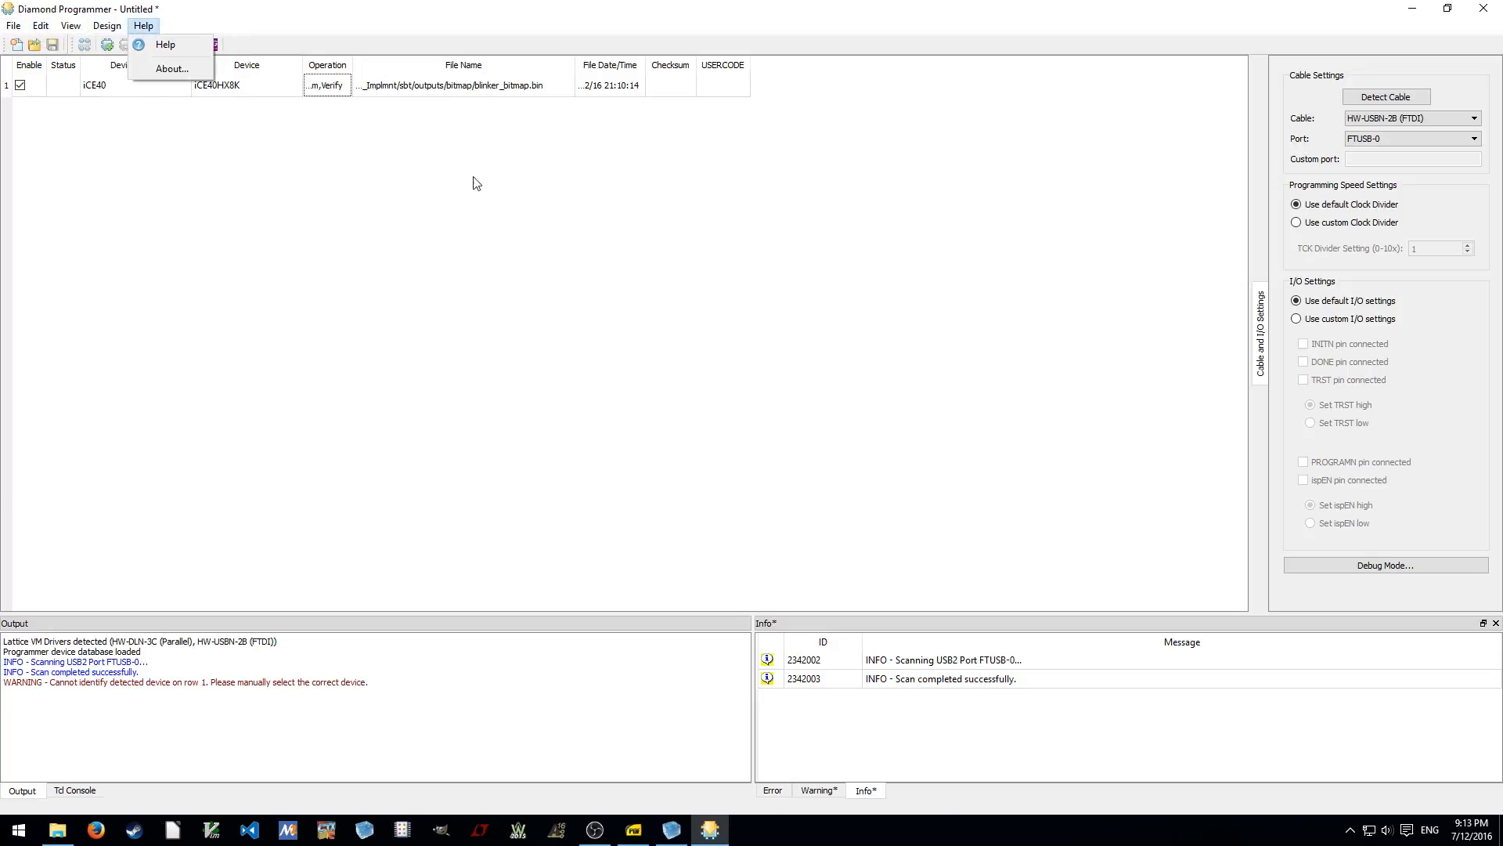
{"action": "left_click", "coordinate": [375, 125]}
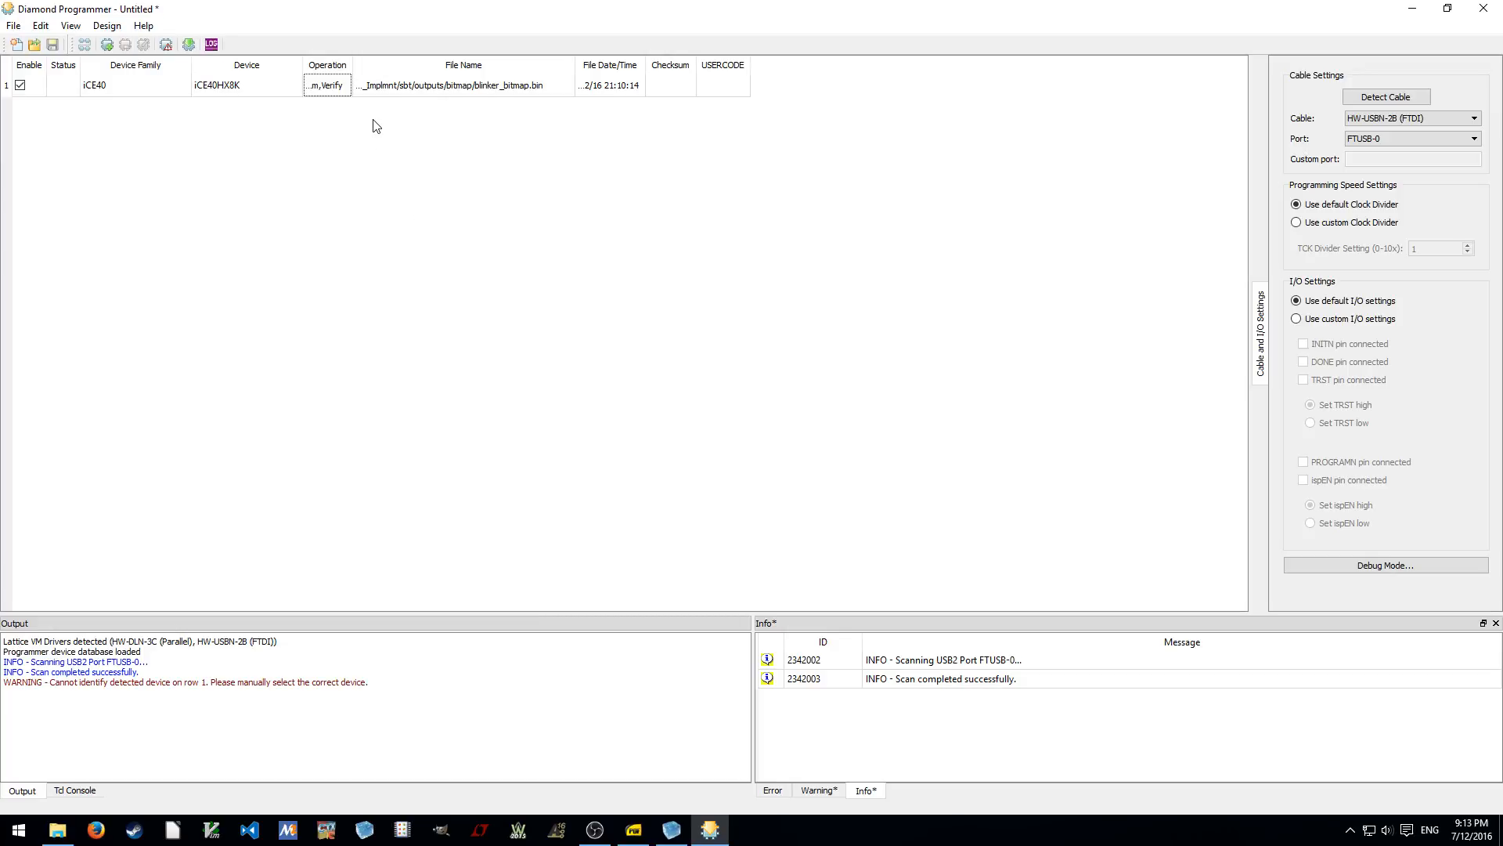
{"action": "mouse_move", "coordinate": [202, 102]}
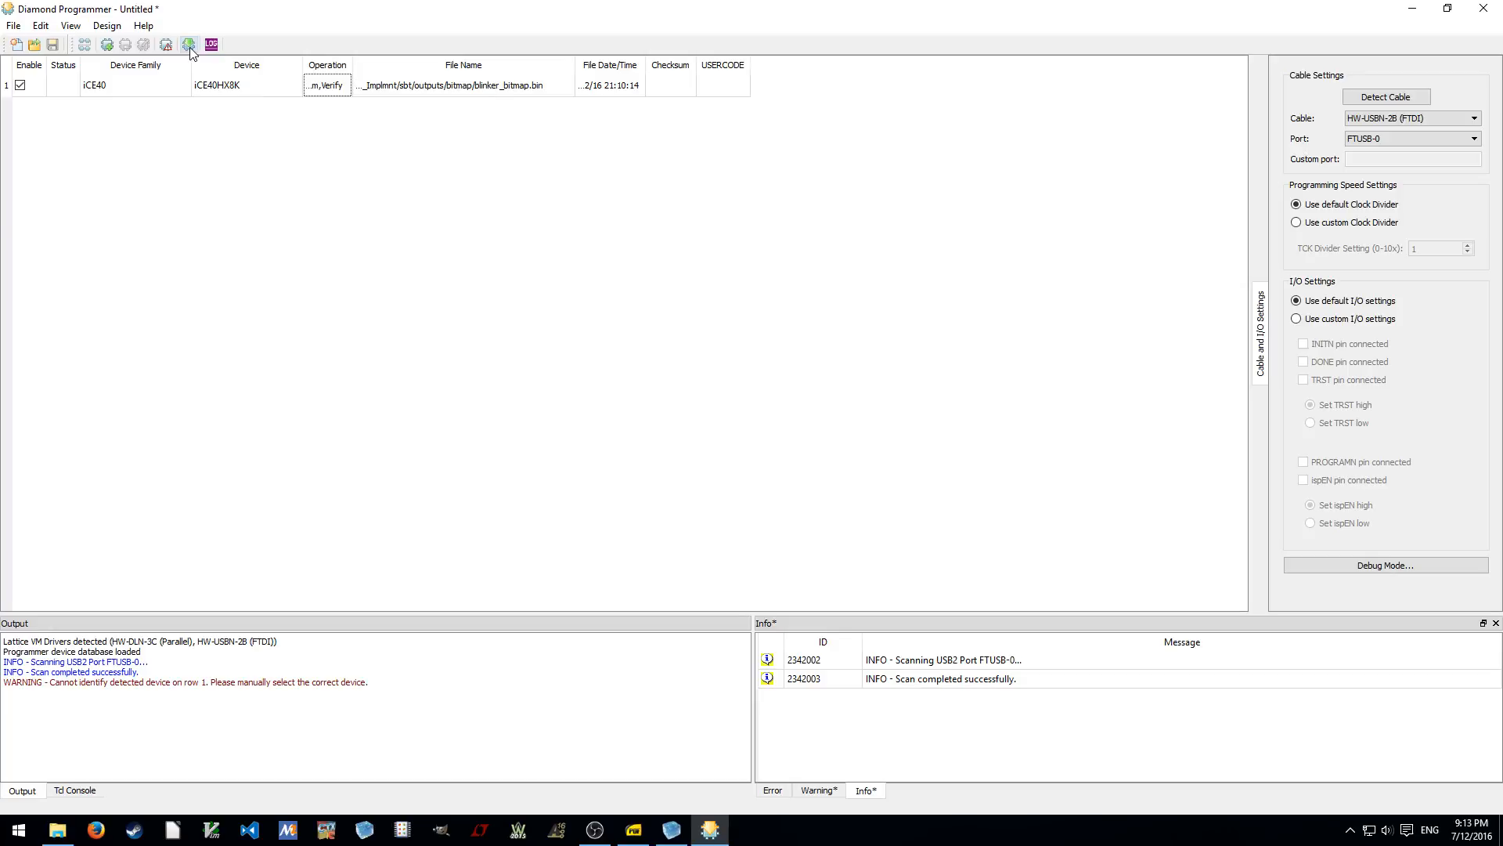
Program and verify the iCE40HX8K with blinker_bitmap.bin until the status shows PASS
{"action": "left_click", "coordinate": [188, 43]}
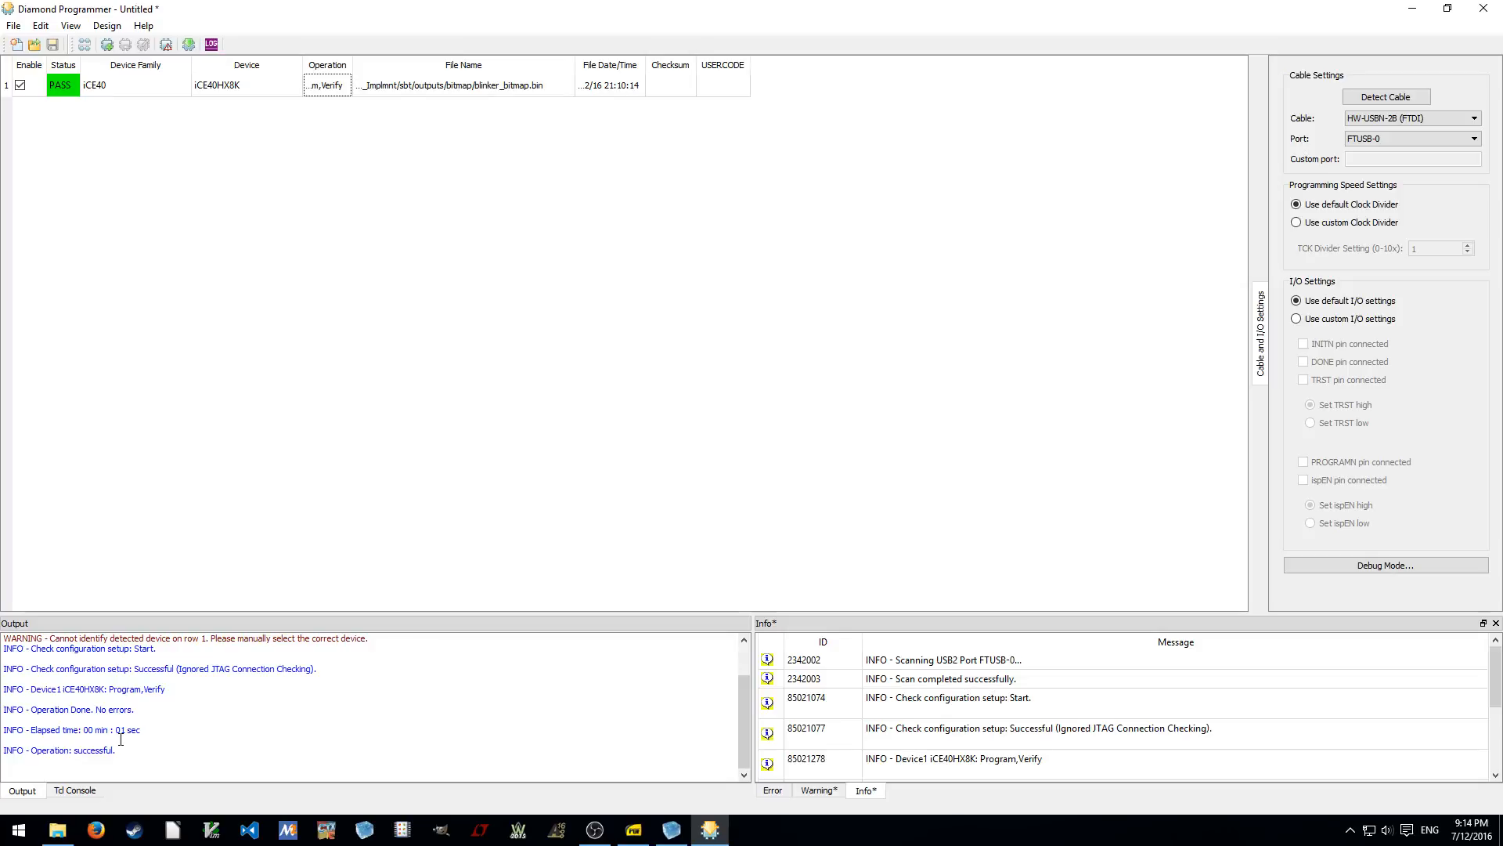
{"action": "mouse_move", "coordinate": [640, 452]}
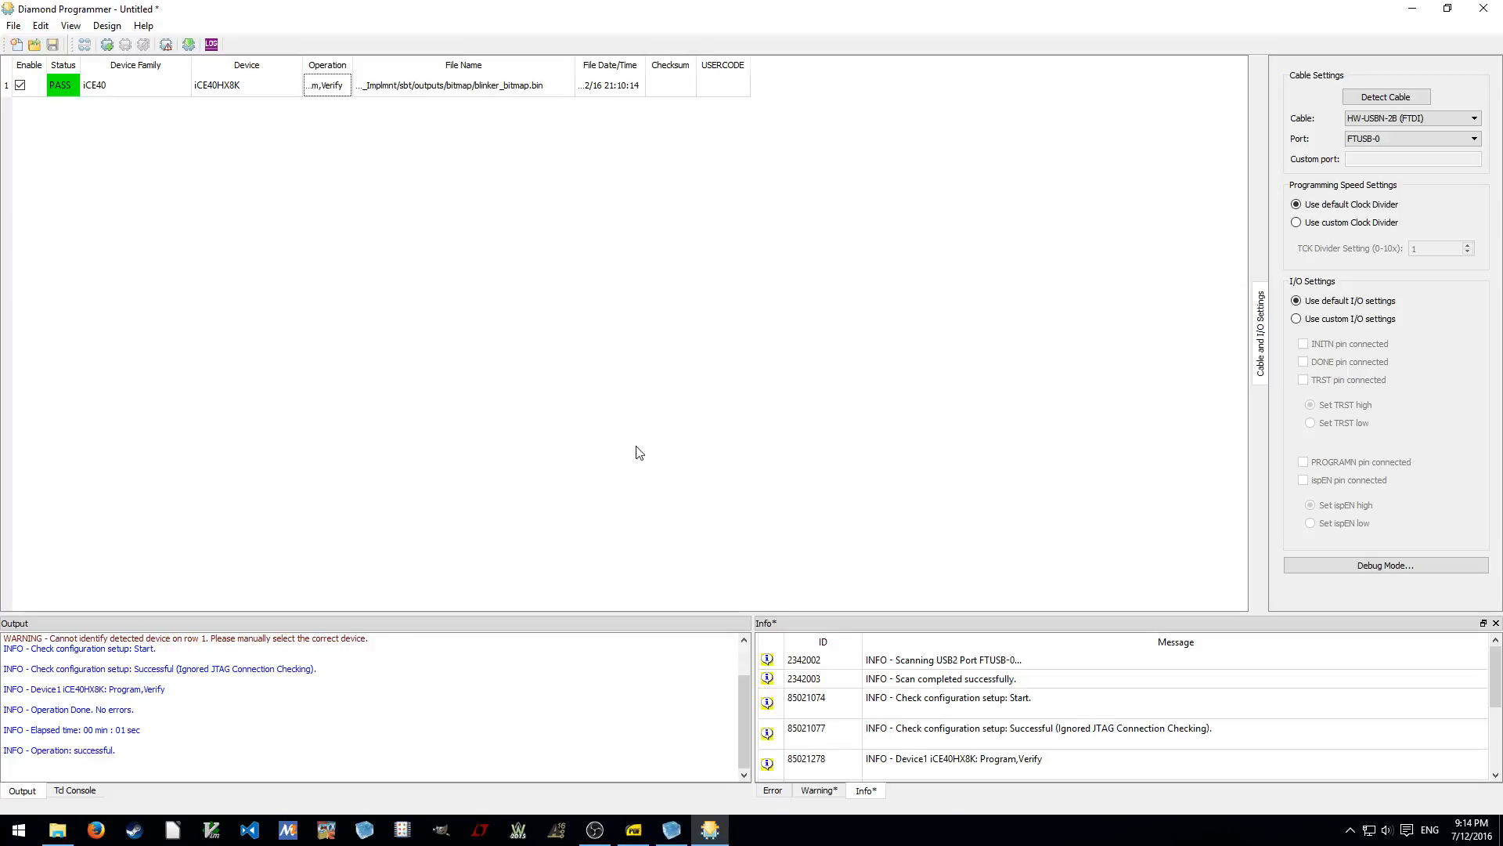